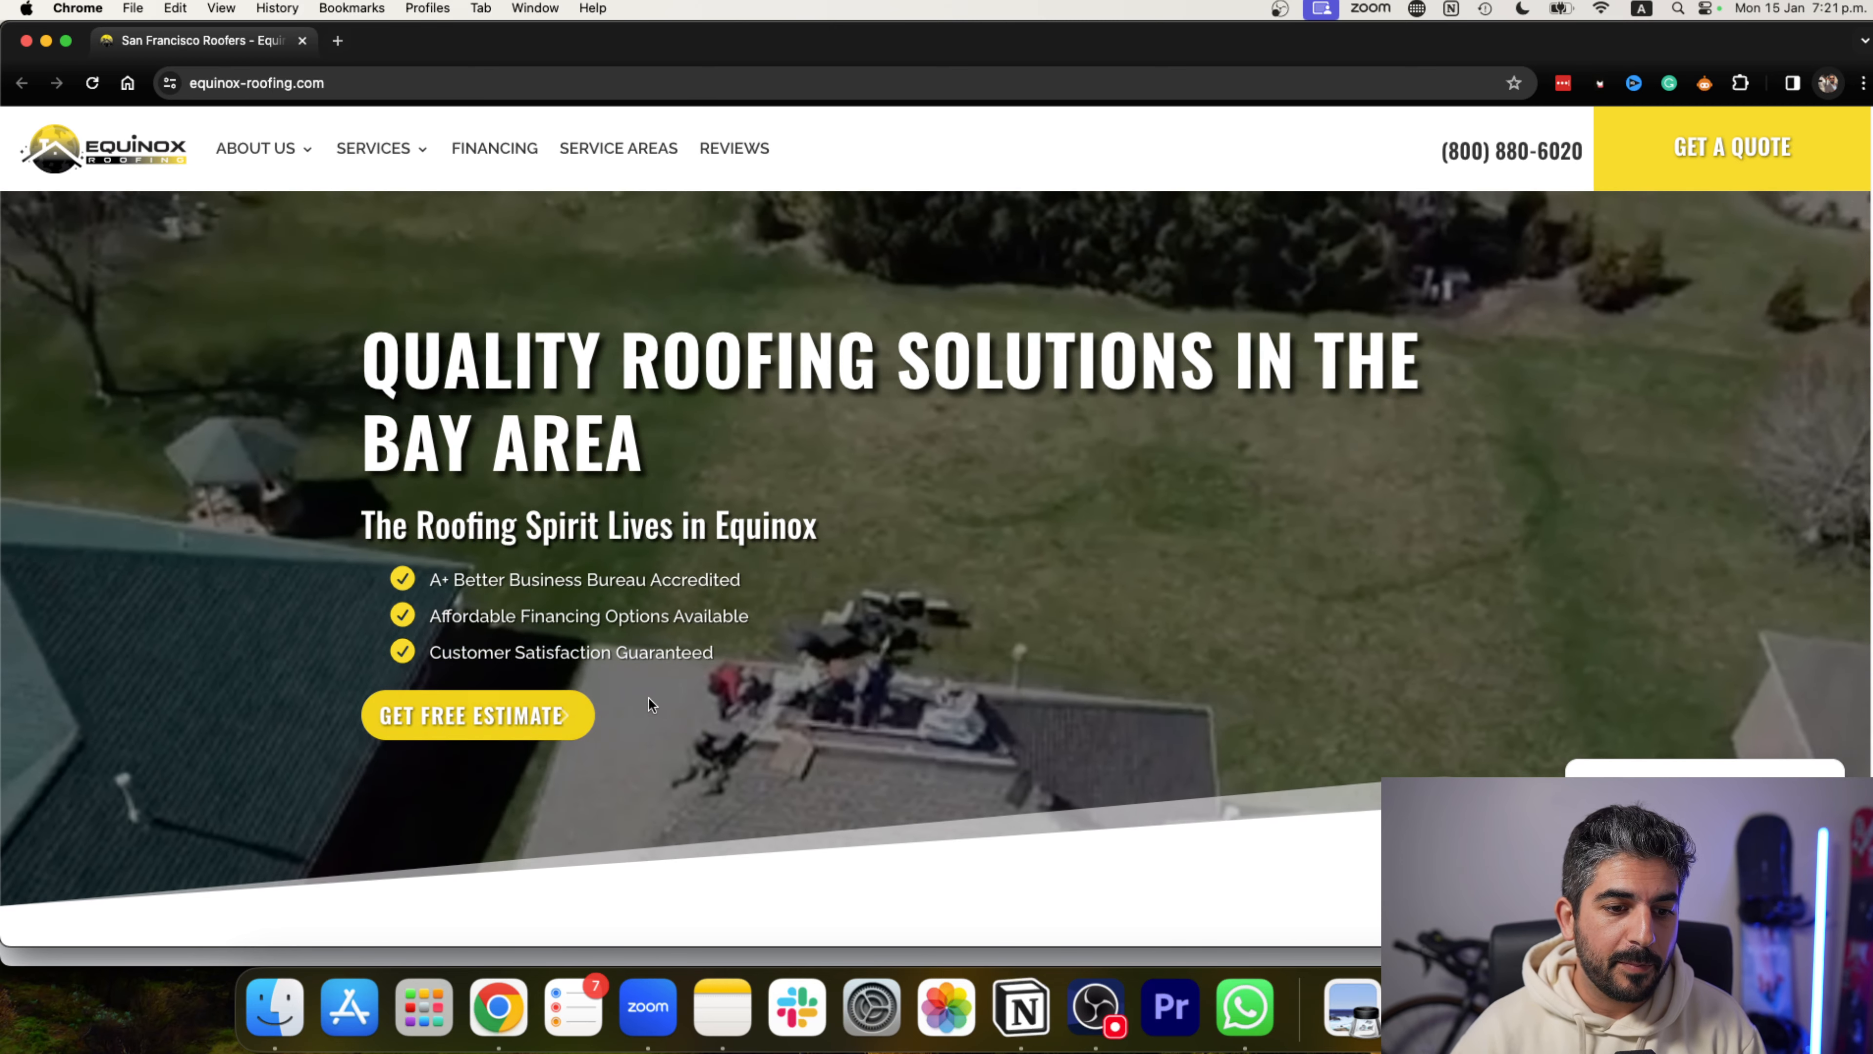
Check the Free Estimate form page twice, returning to the homepage each time.
click(475, 714)
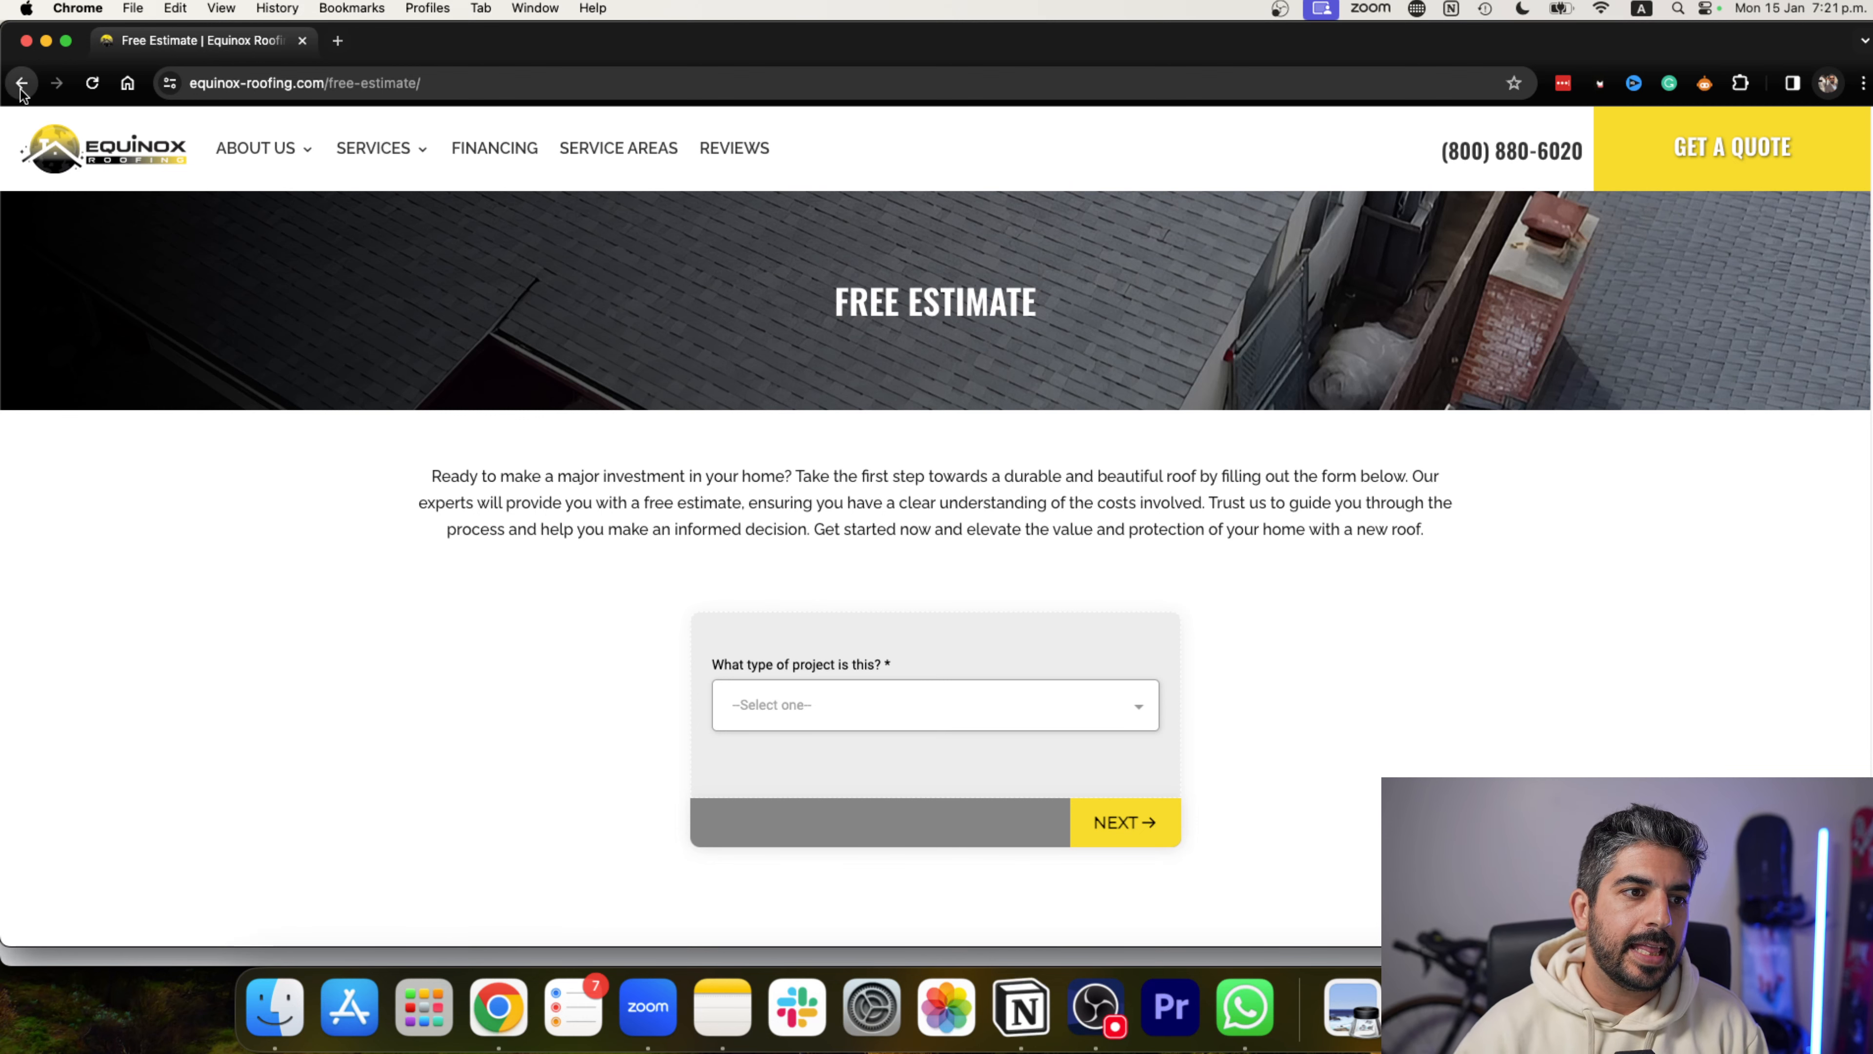
click(22, 82)
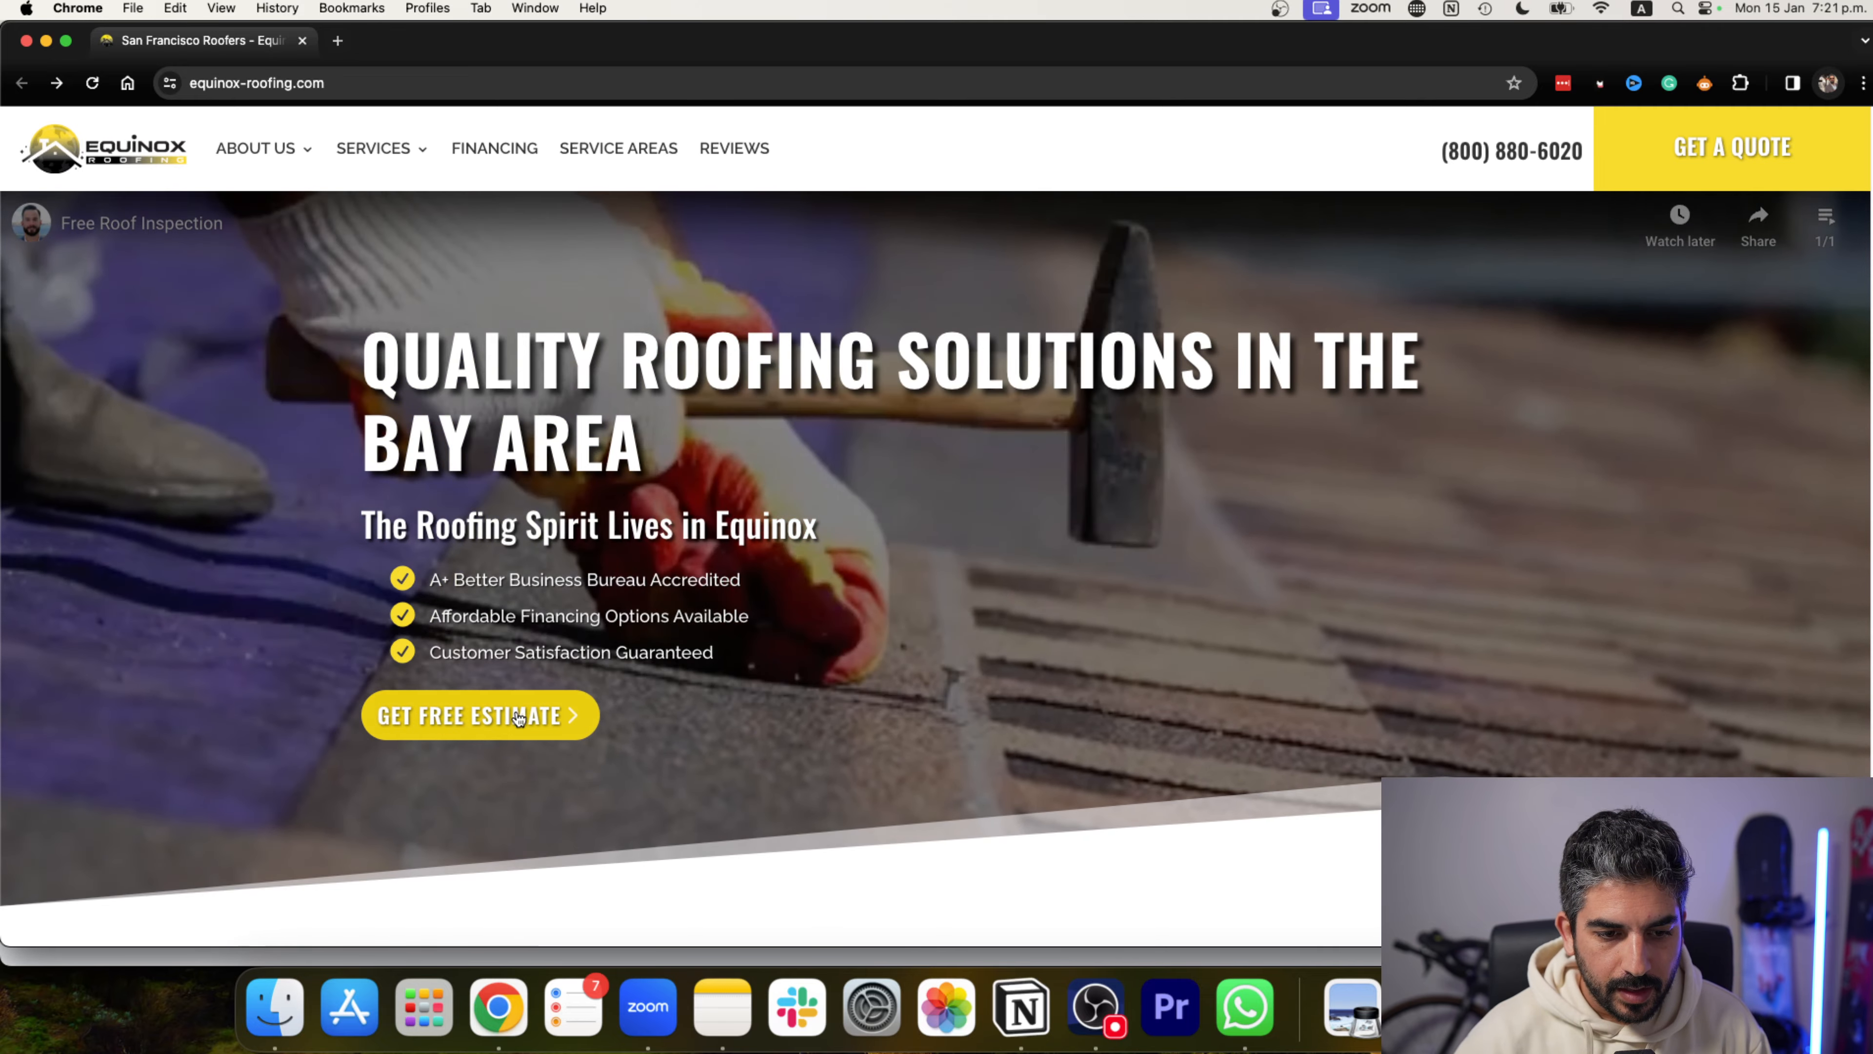
scroll(down, 3)
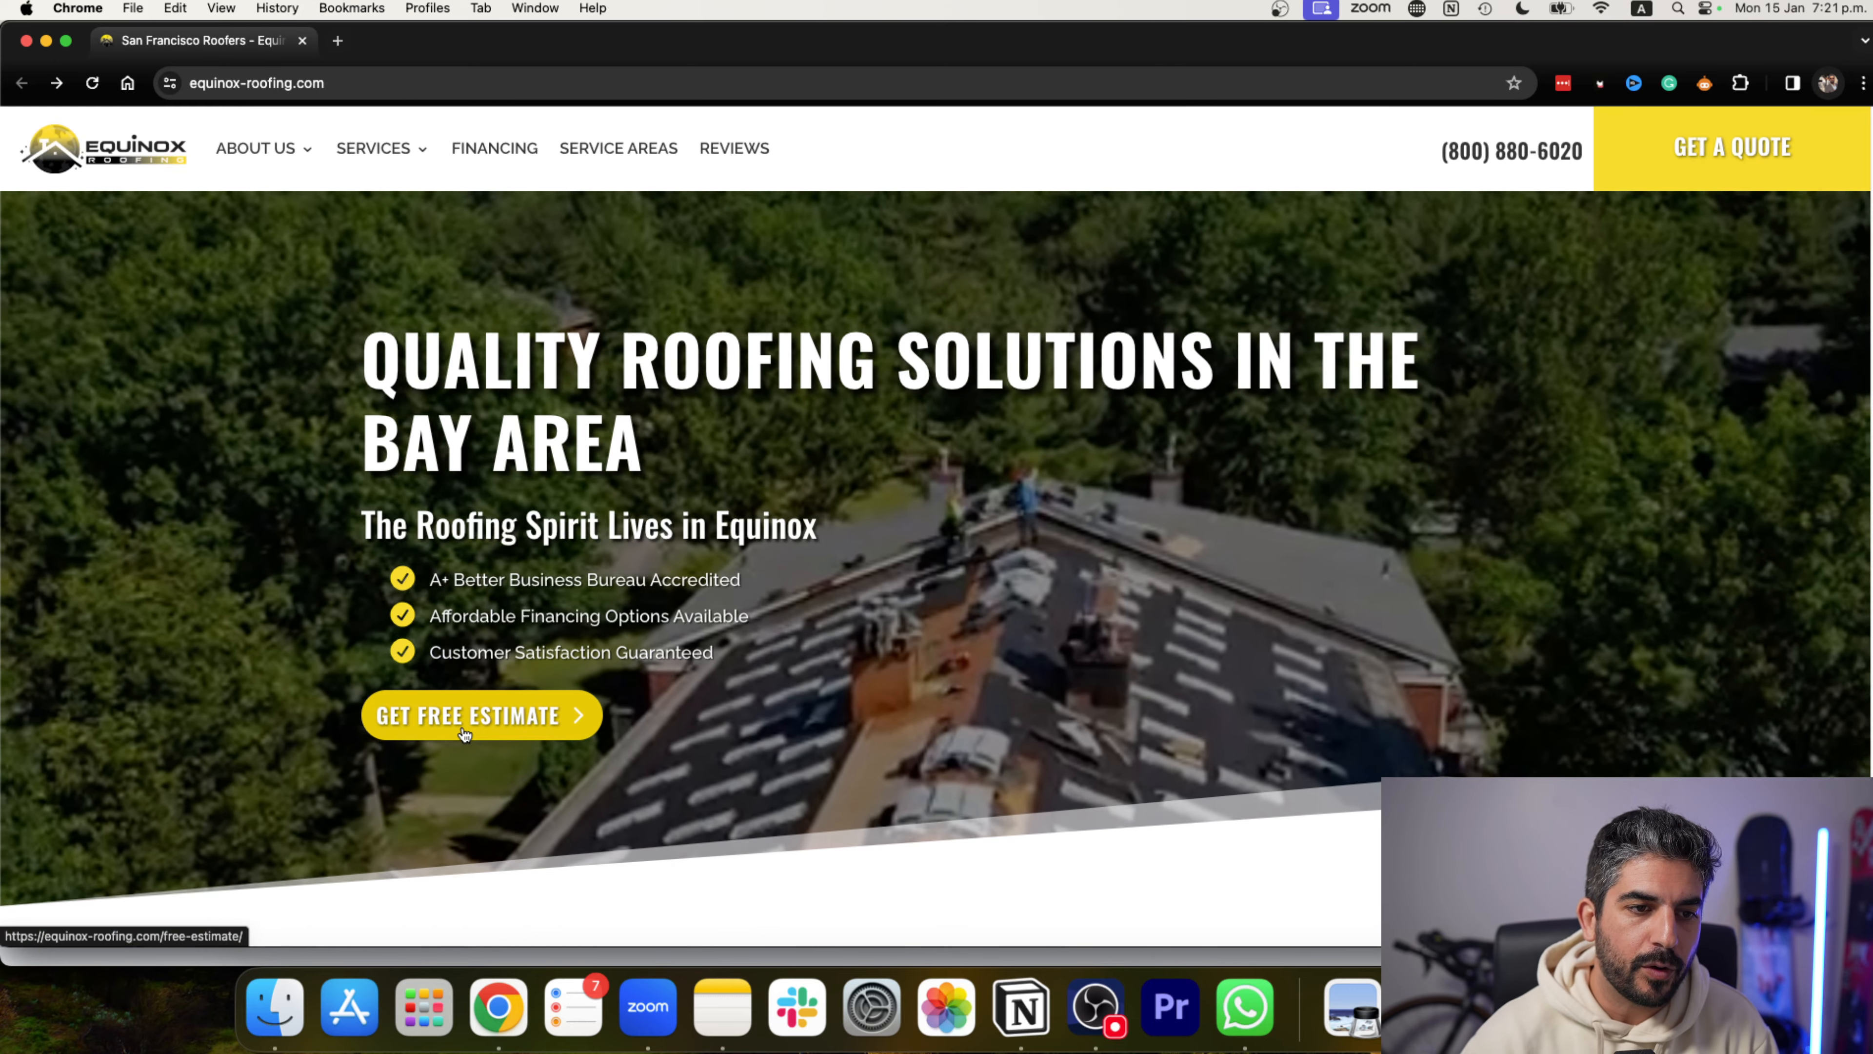
click(480, 715)
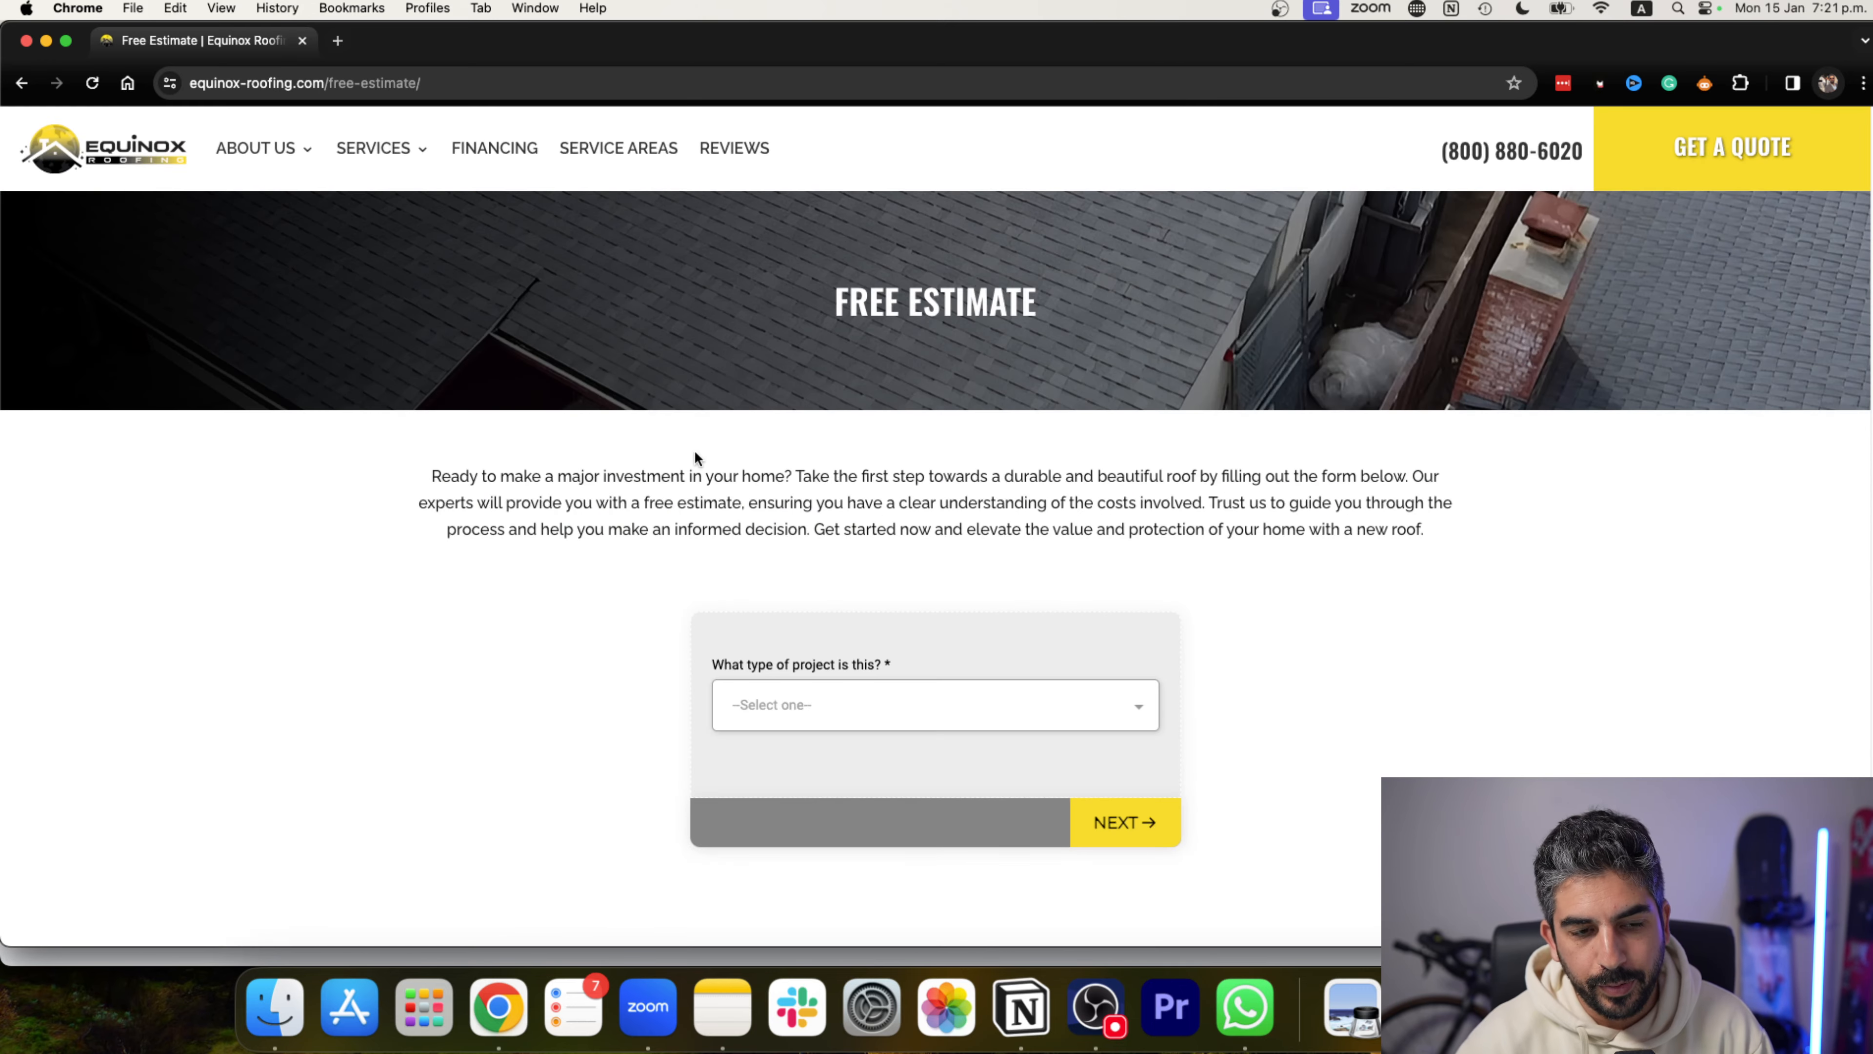
click(935, 703)
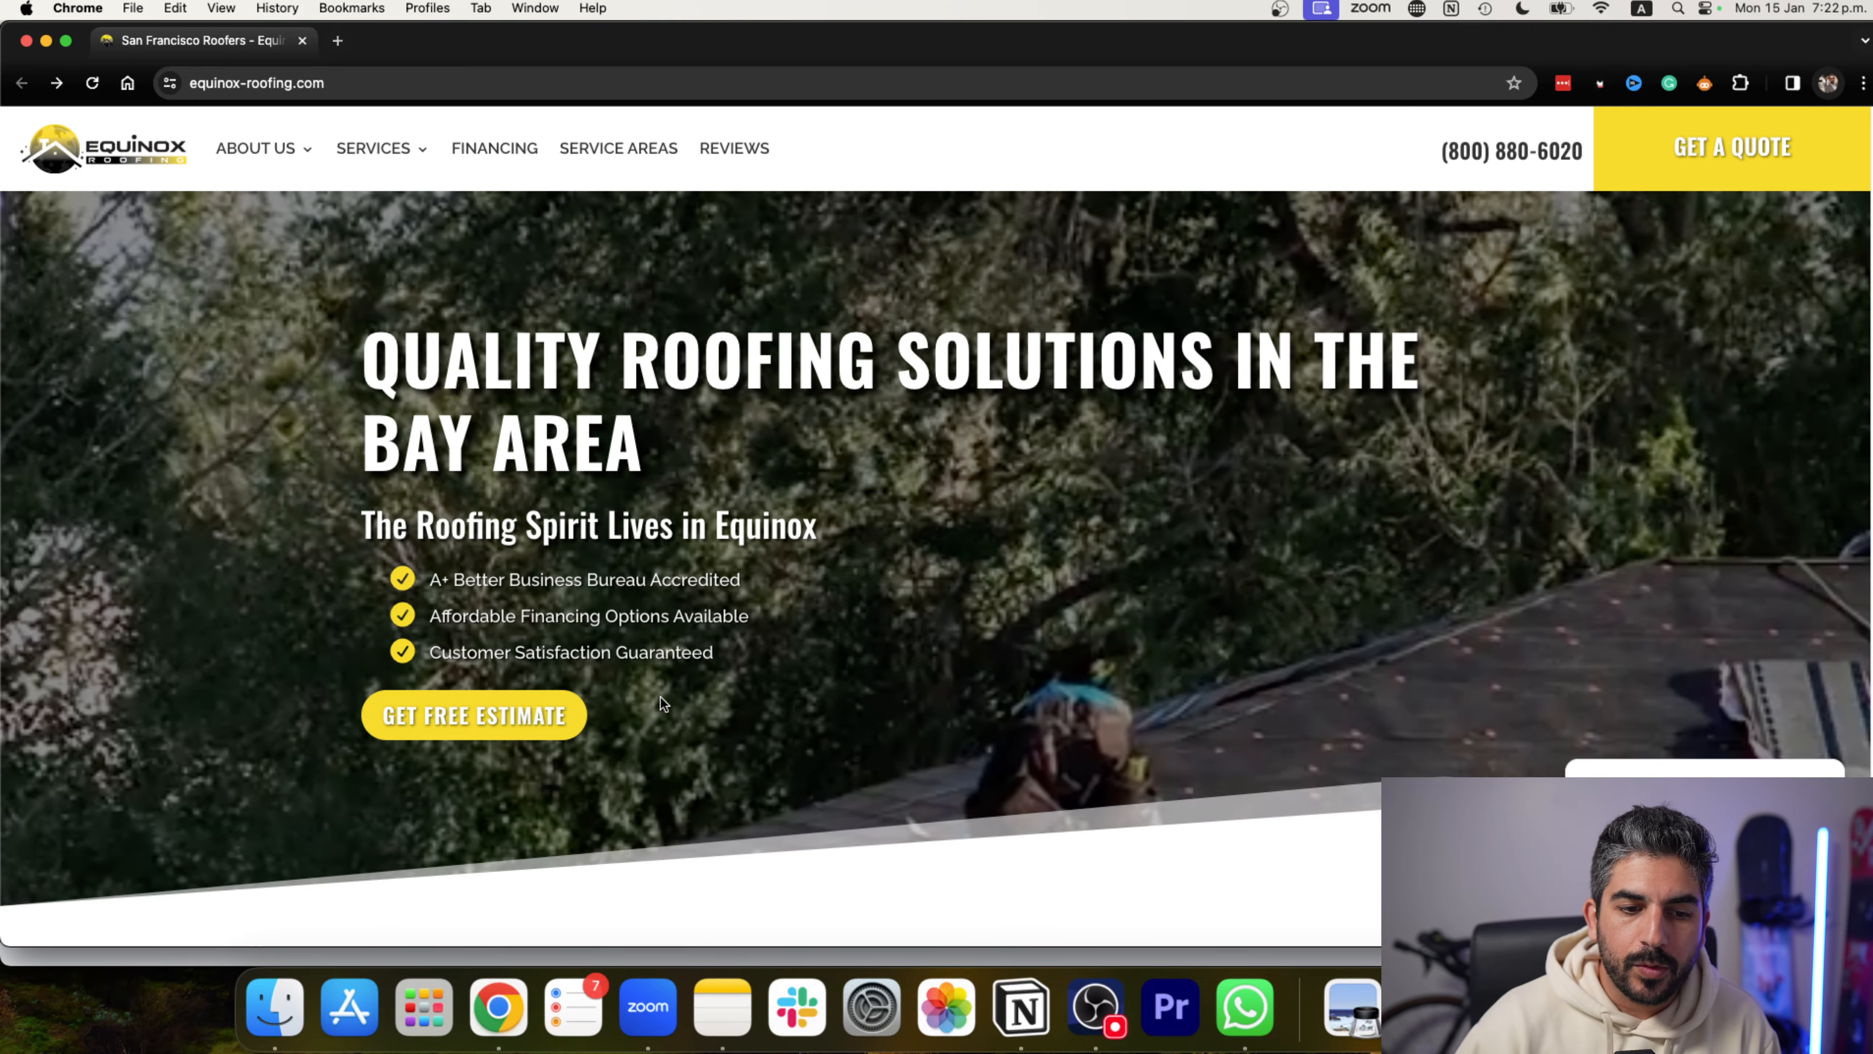
mouse_move(784, 757)
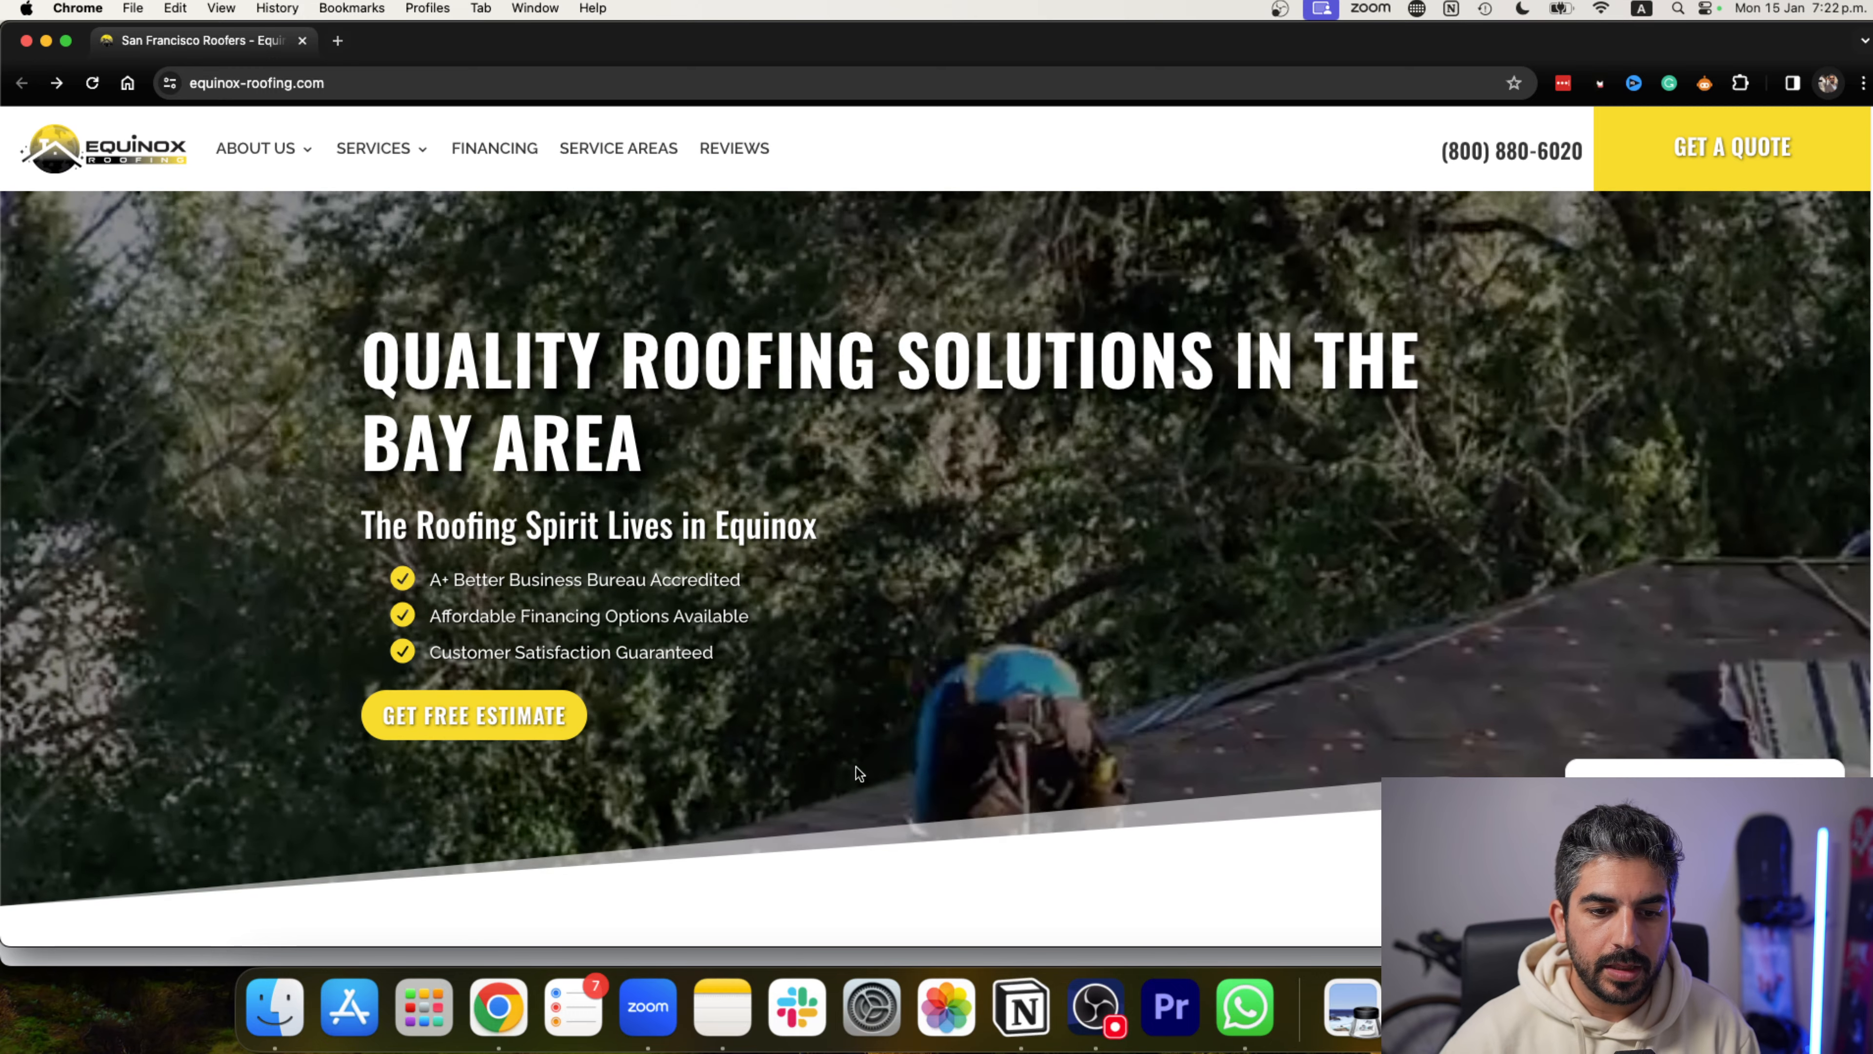
mouse_move(1436, 157)
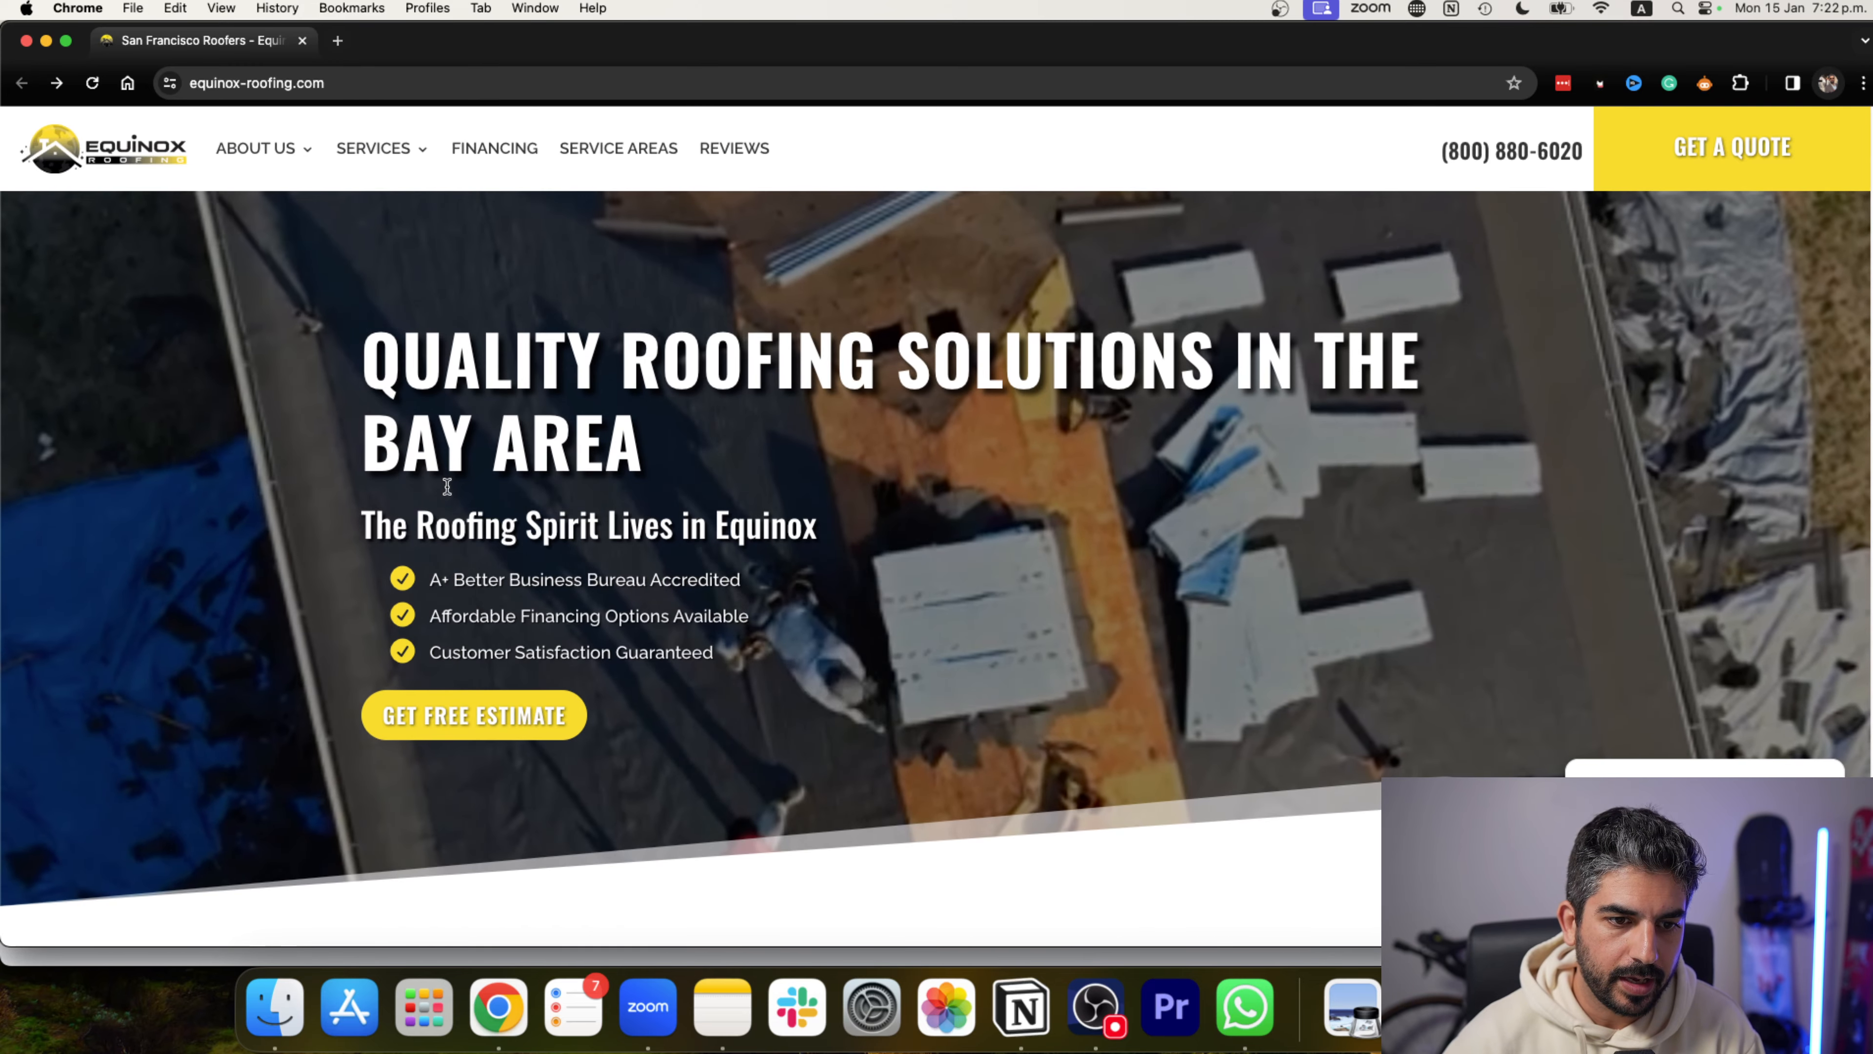
Browse the homepage's about section, services grid and process steps down to Why Customers Choose Equinox Roofing.
scroll(down, 3)
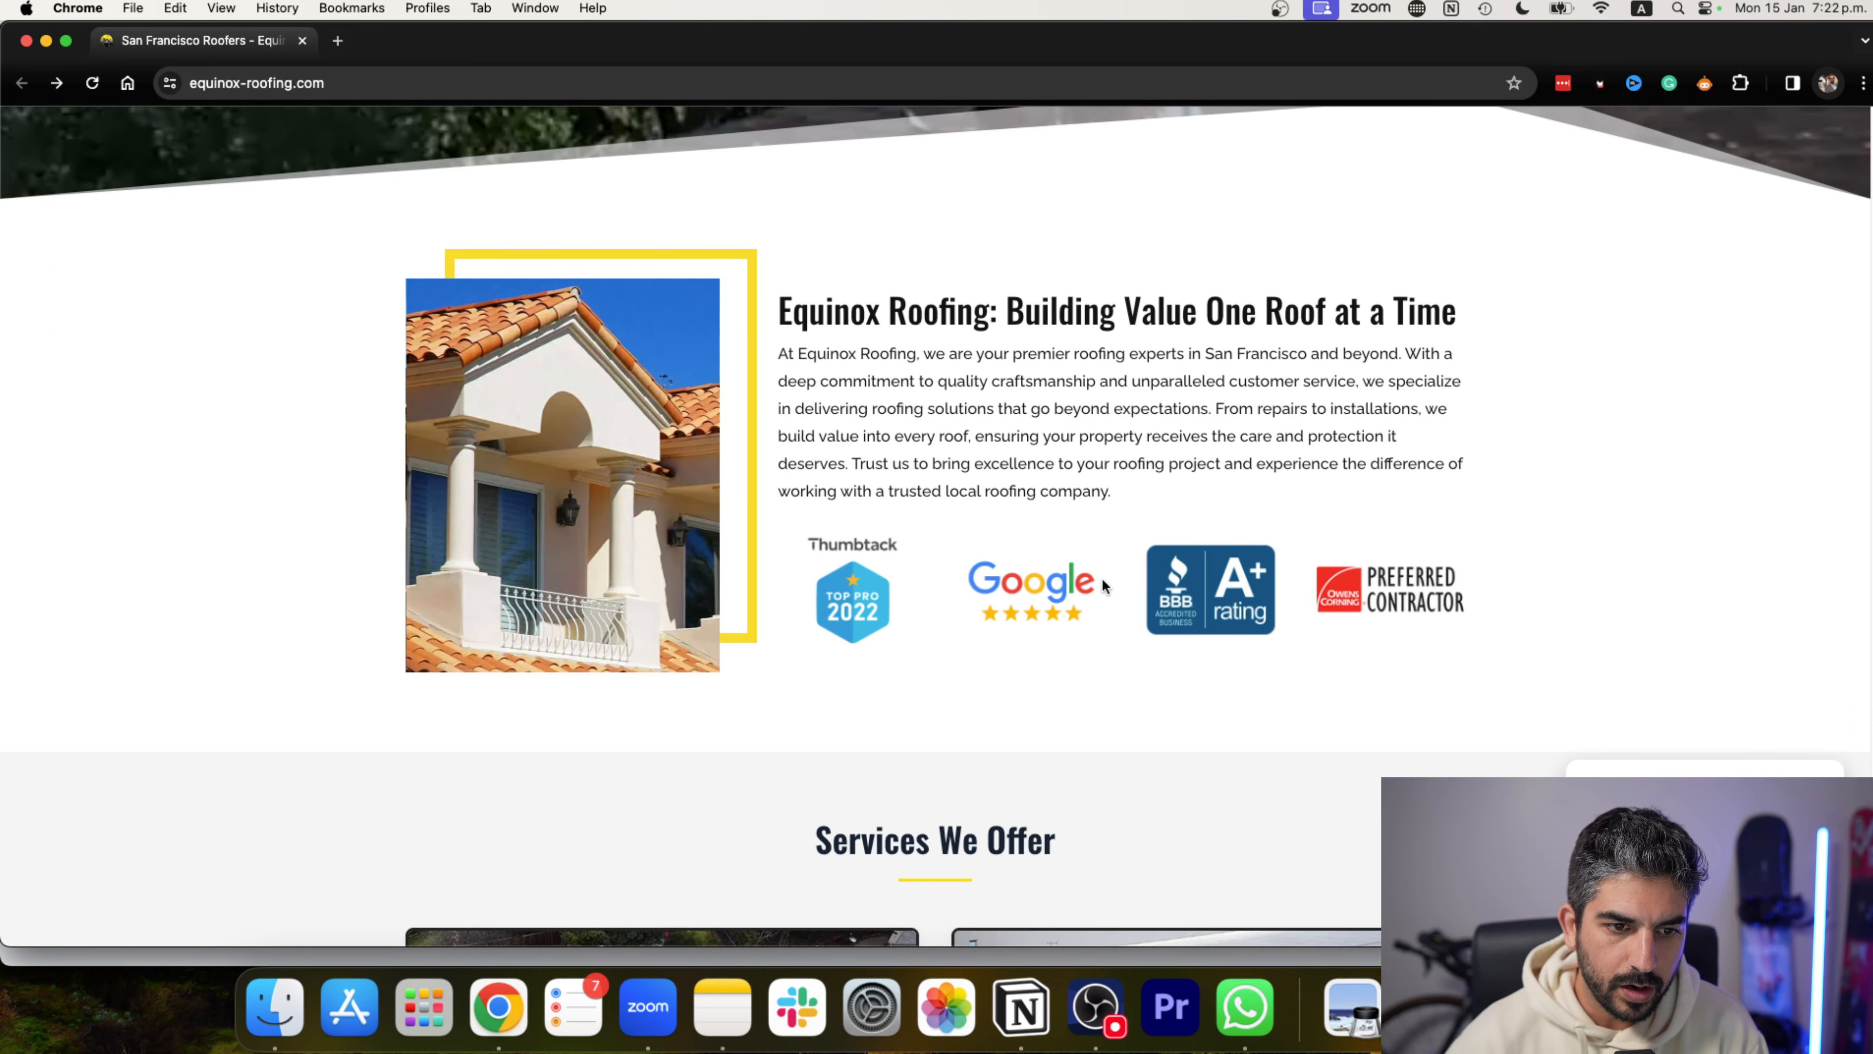
scroll(down, 3)
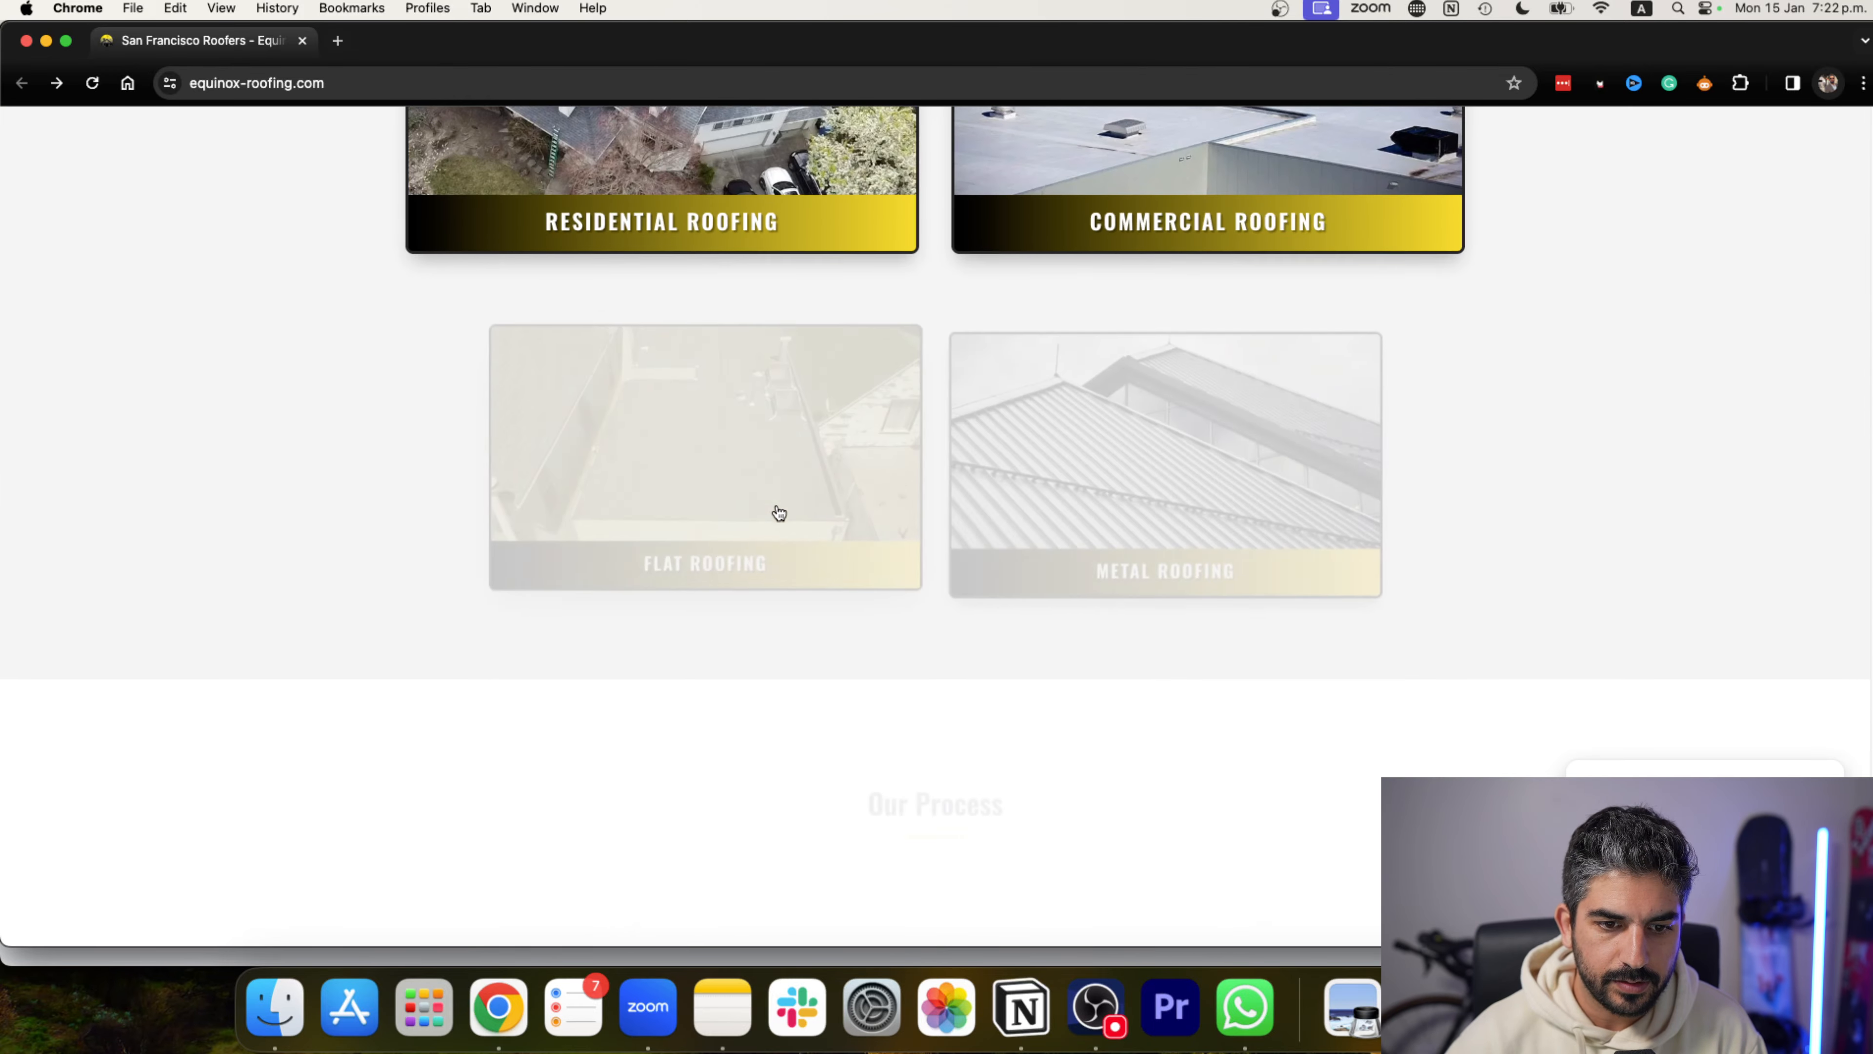
scroll(up, 3)
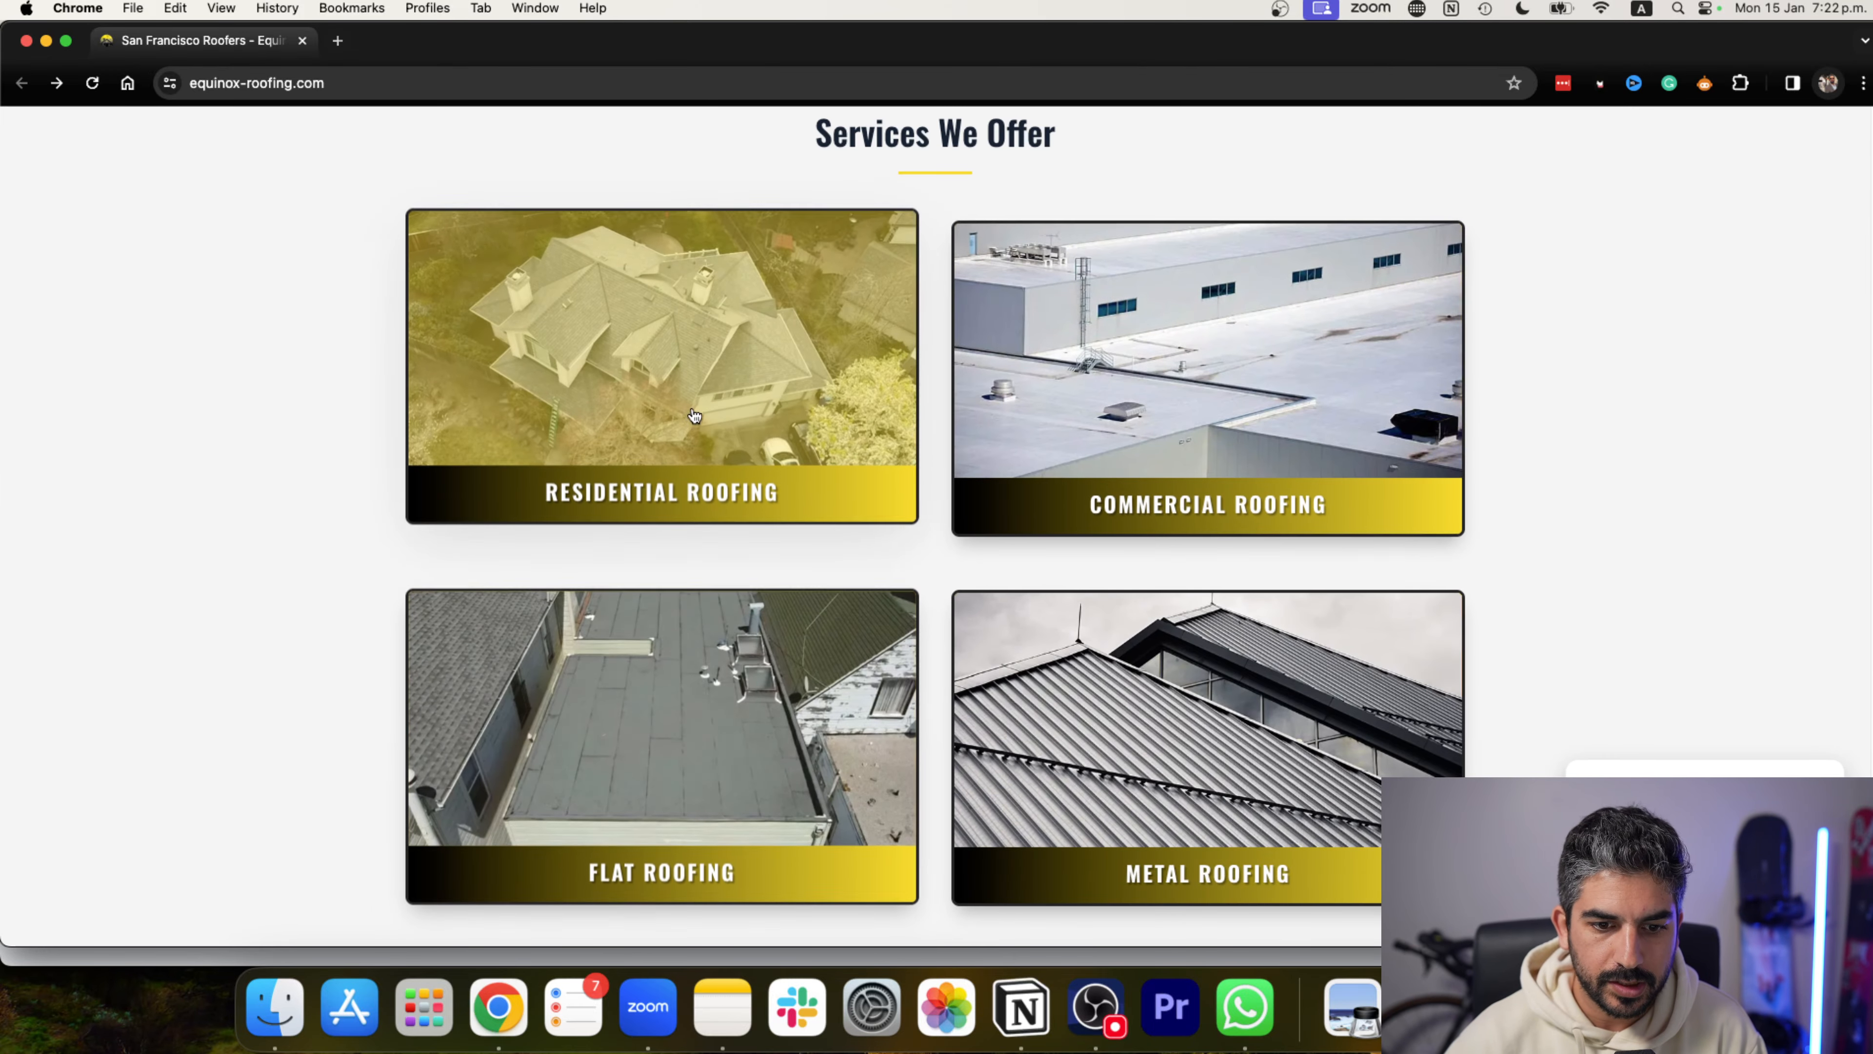
scroll(down, 3)
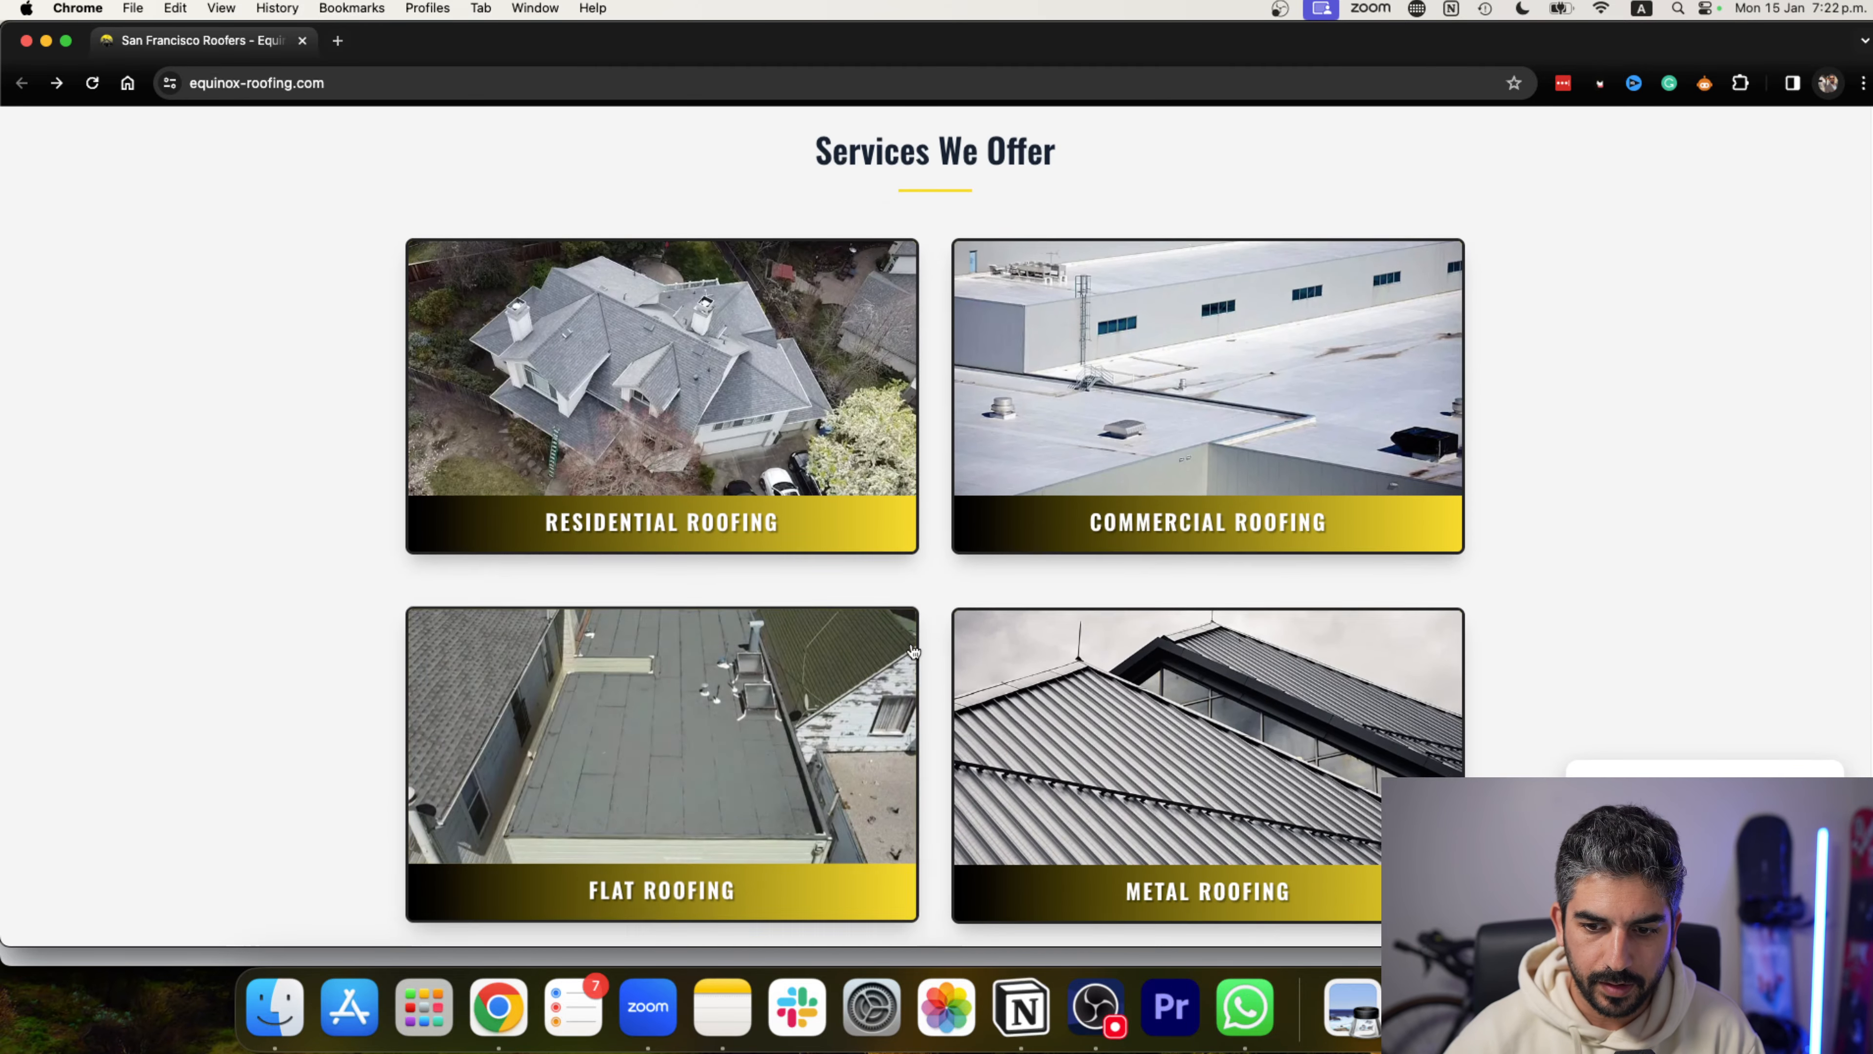
scroll(down, 3)
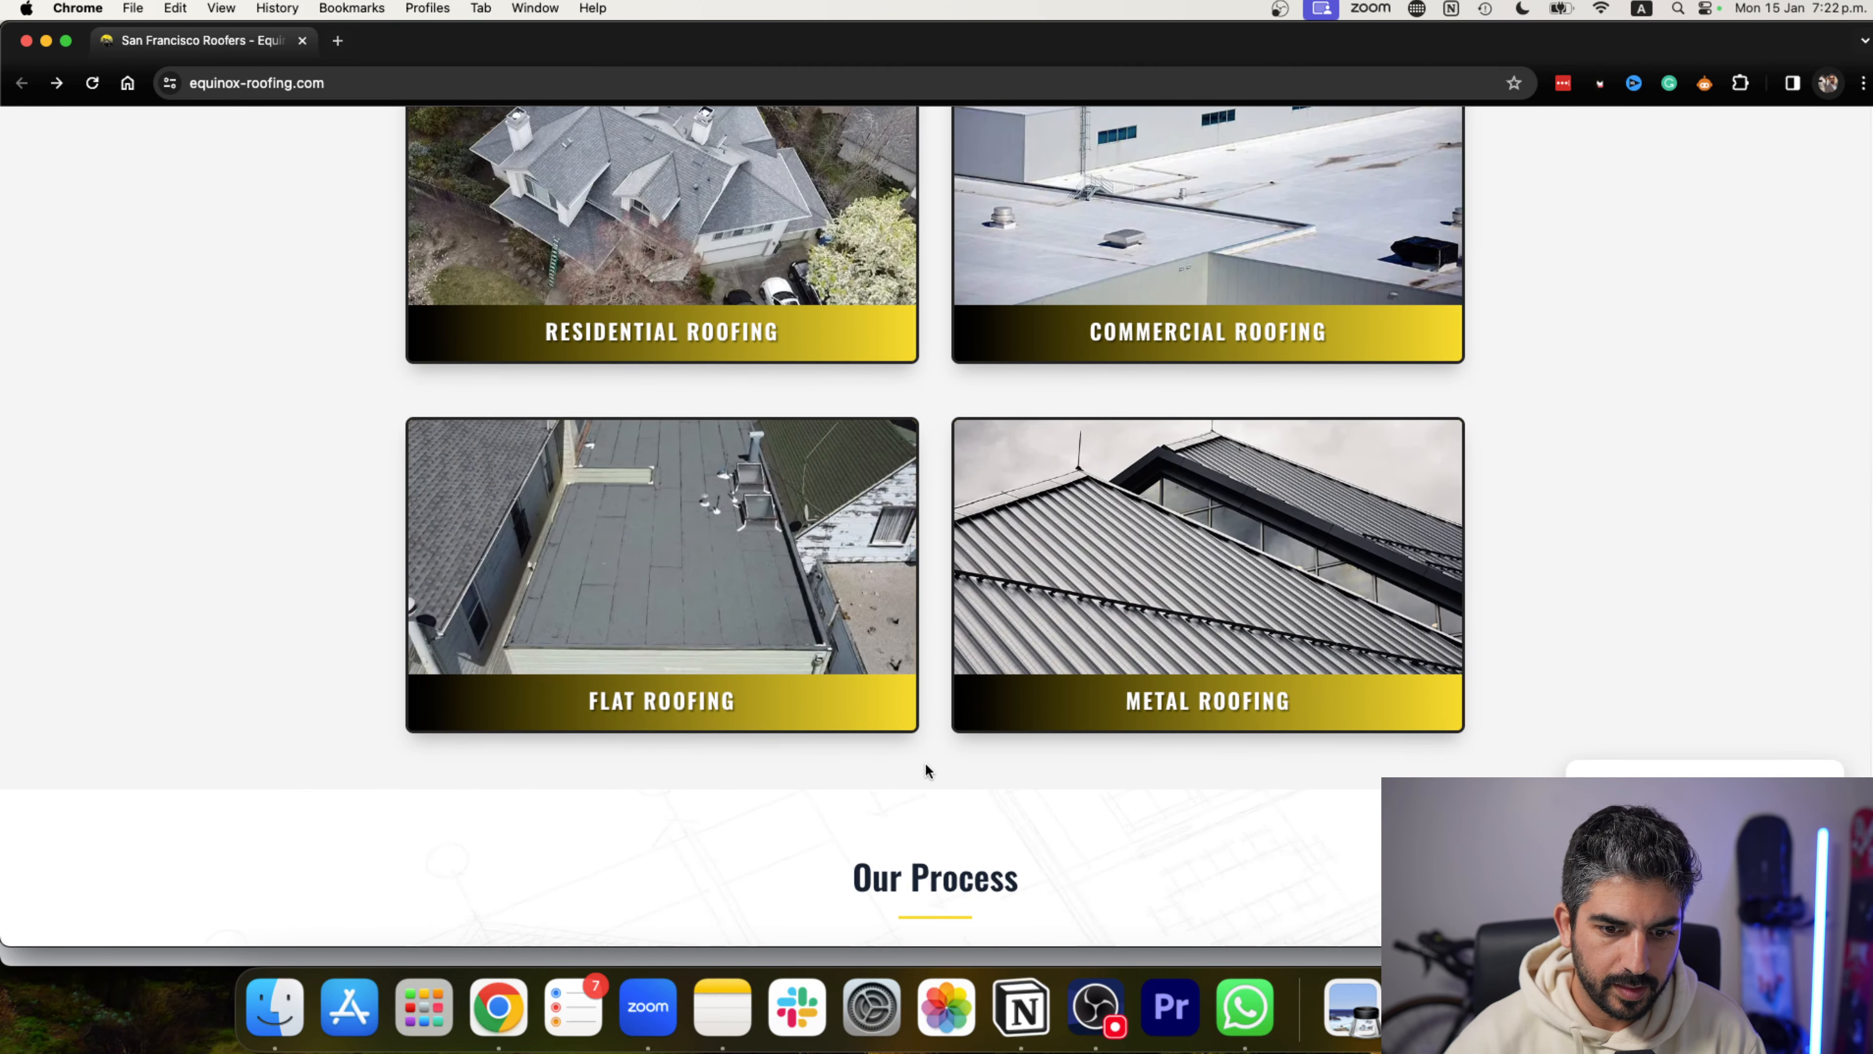
scroll(down, 3)
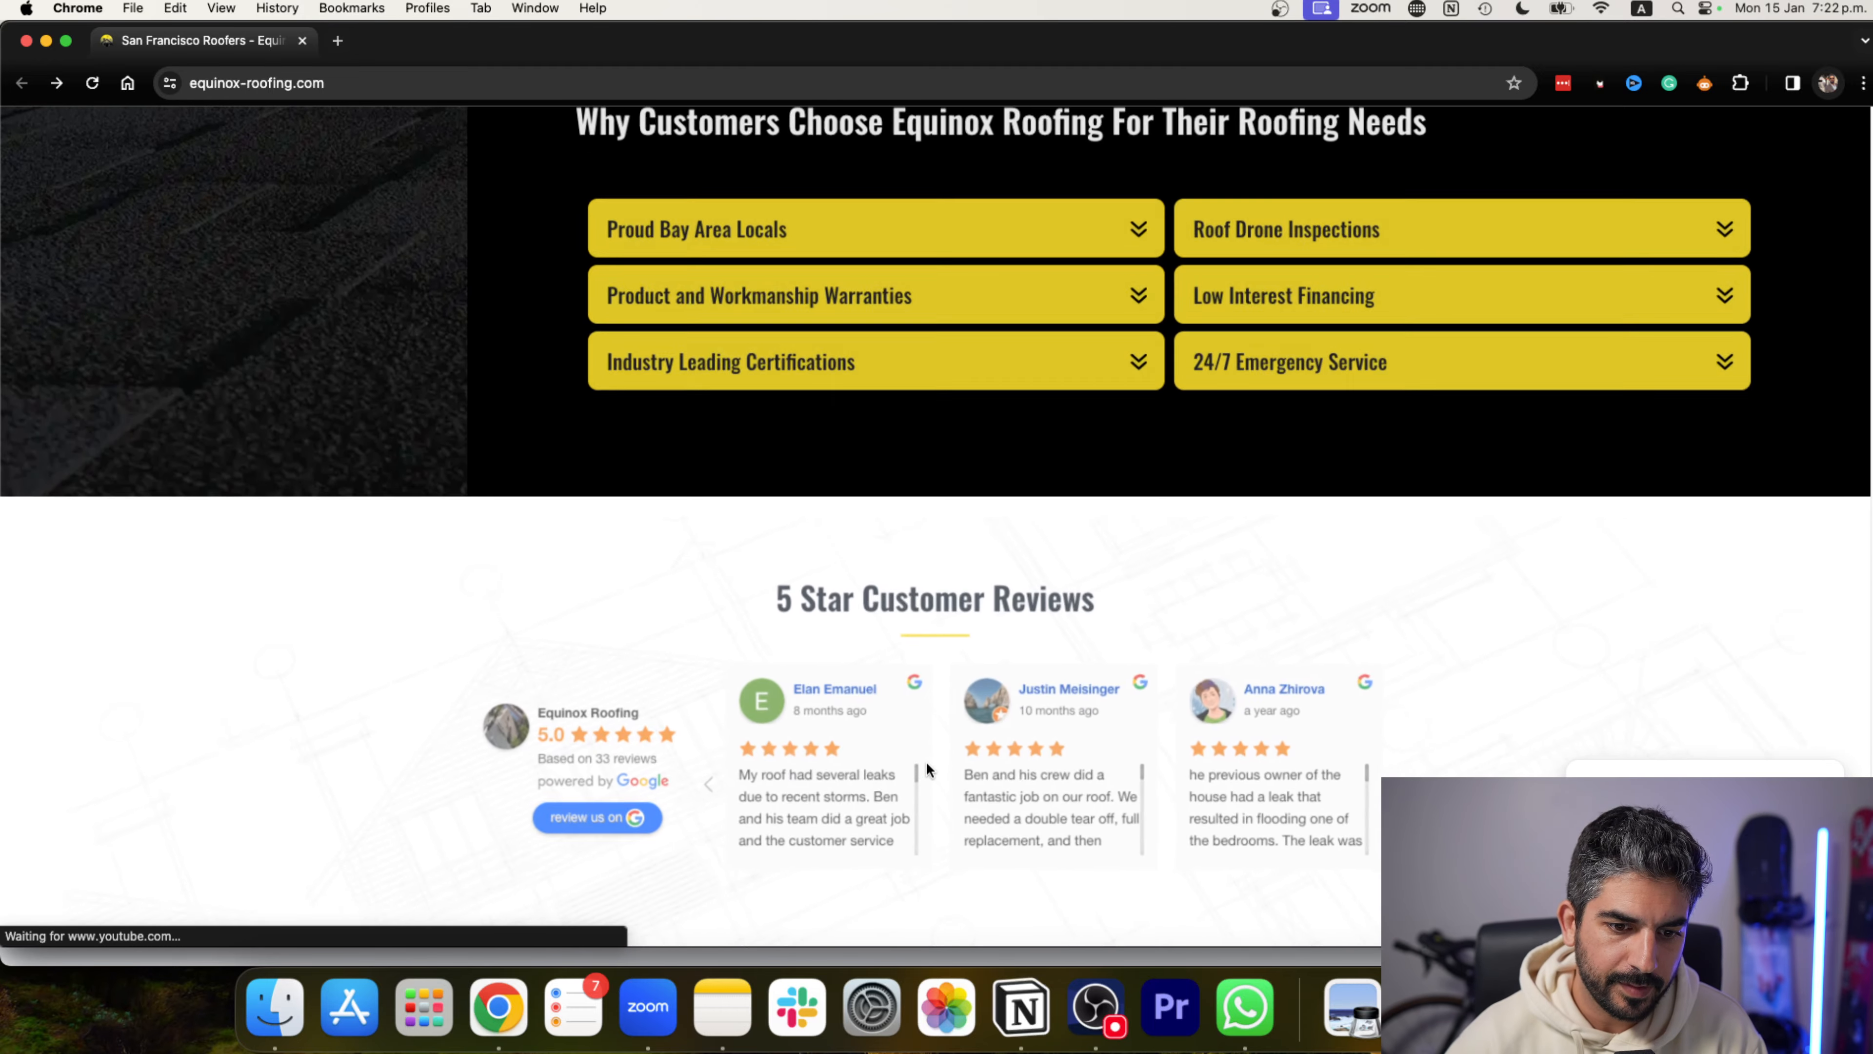
scroll(up, 3)
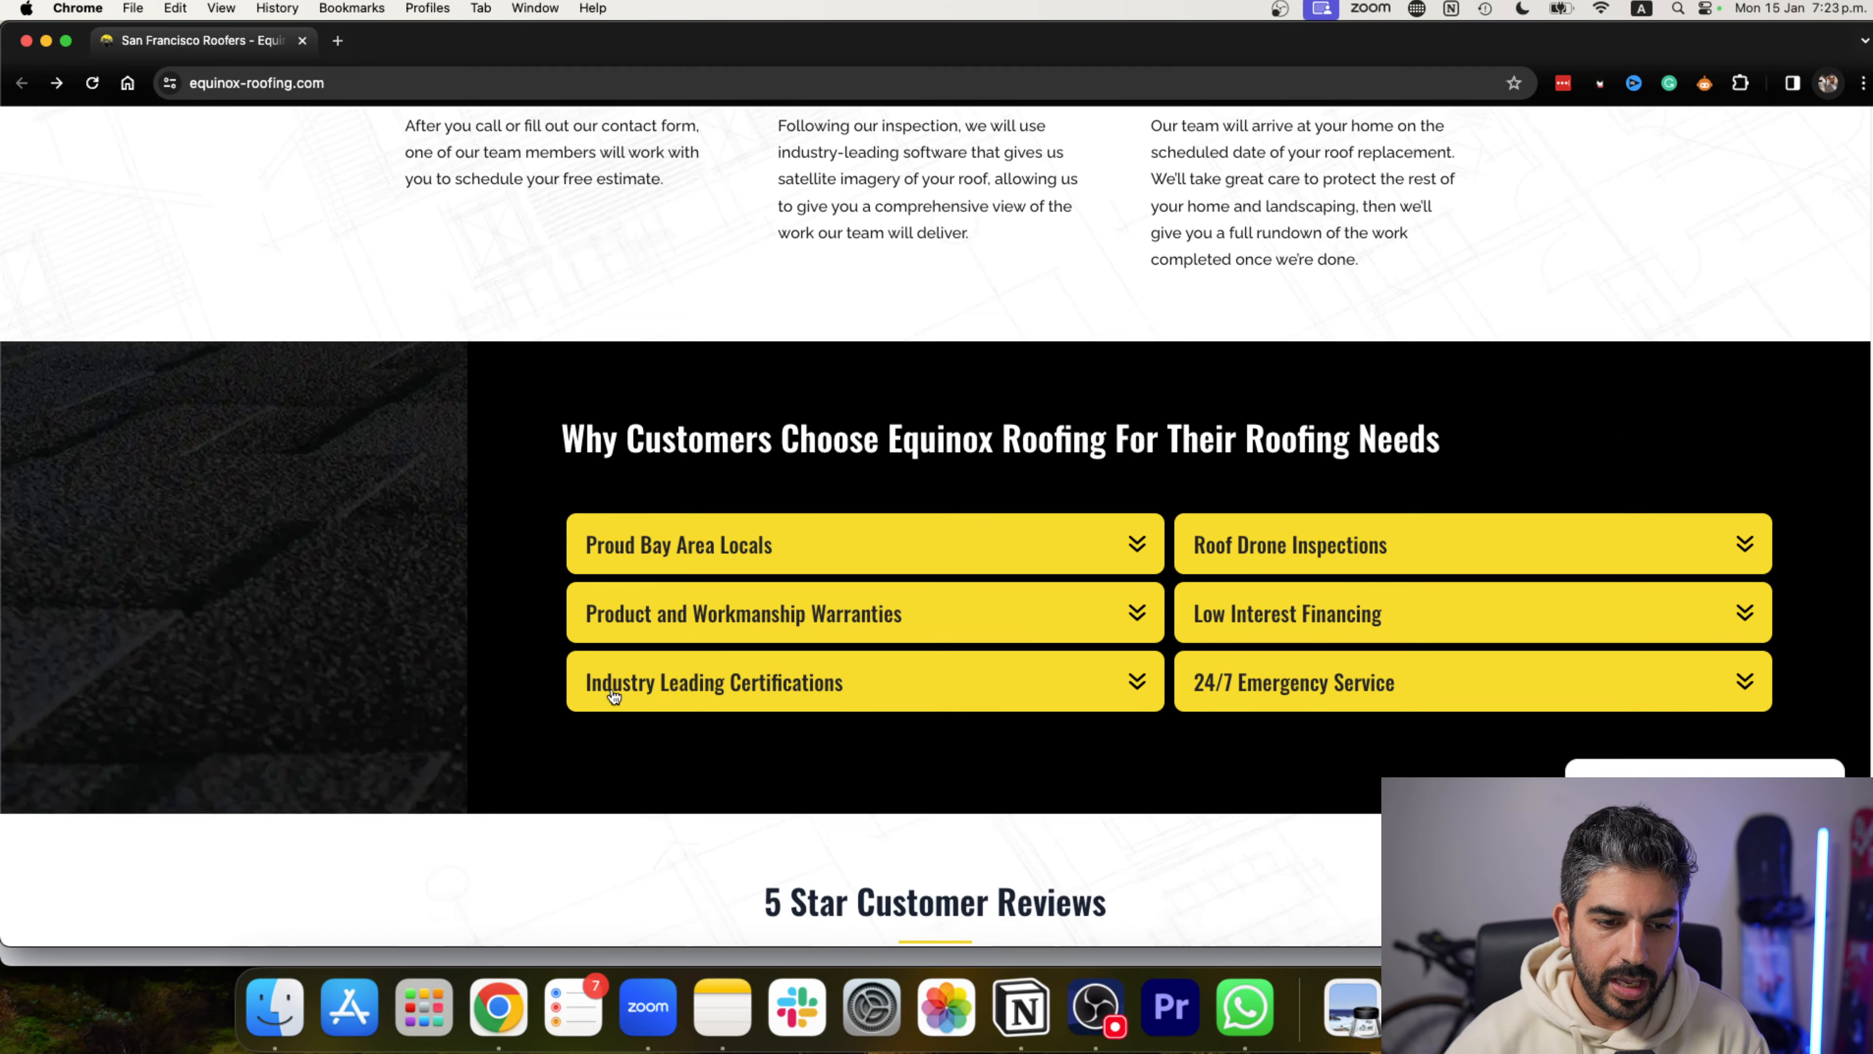
right_click(616, 697)
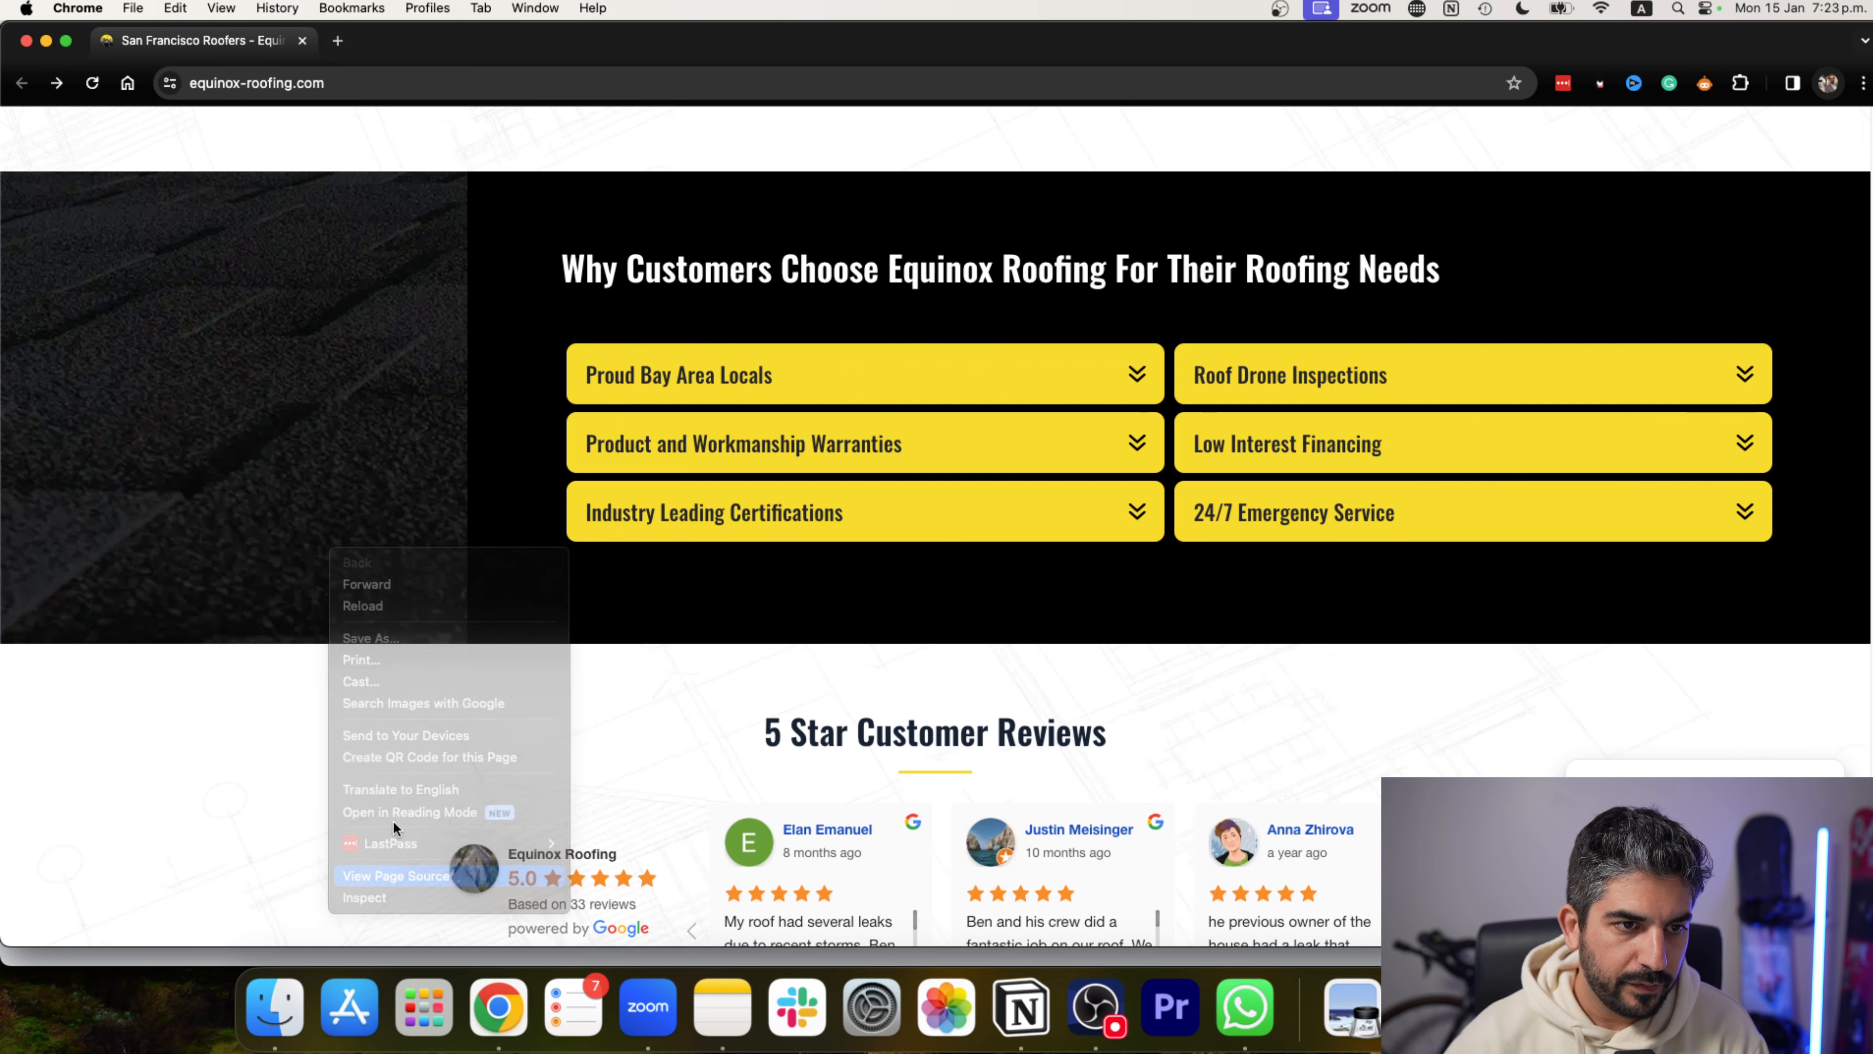
click(396, 876)
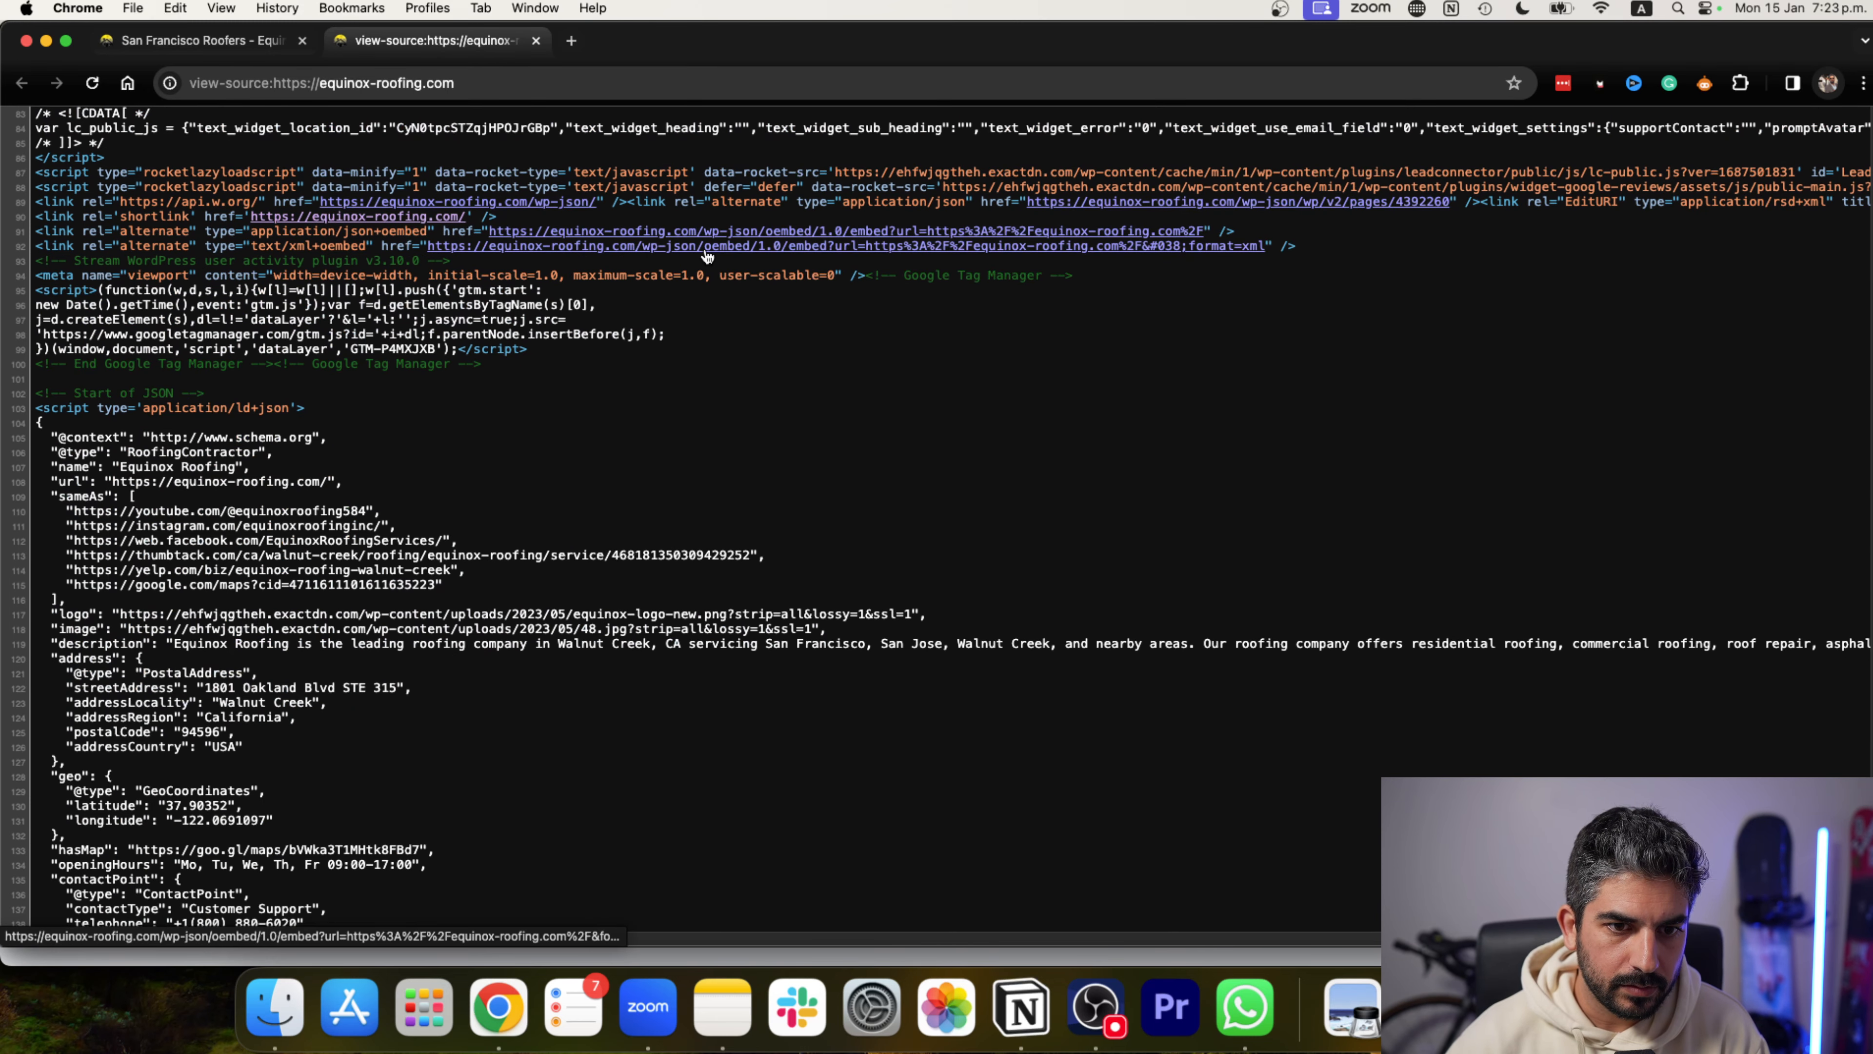
scroll(down, 3)
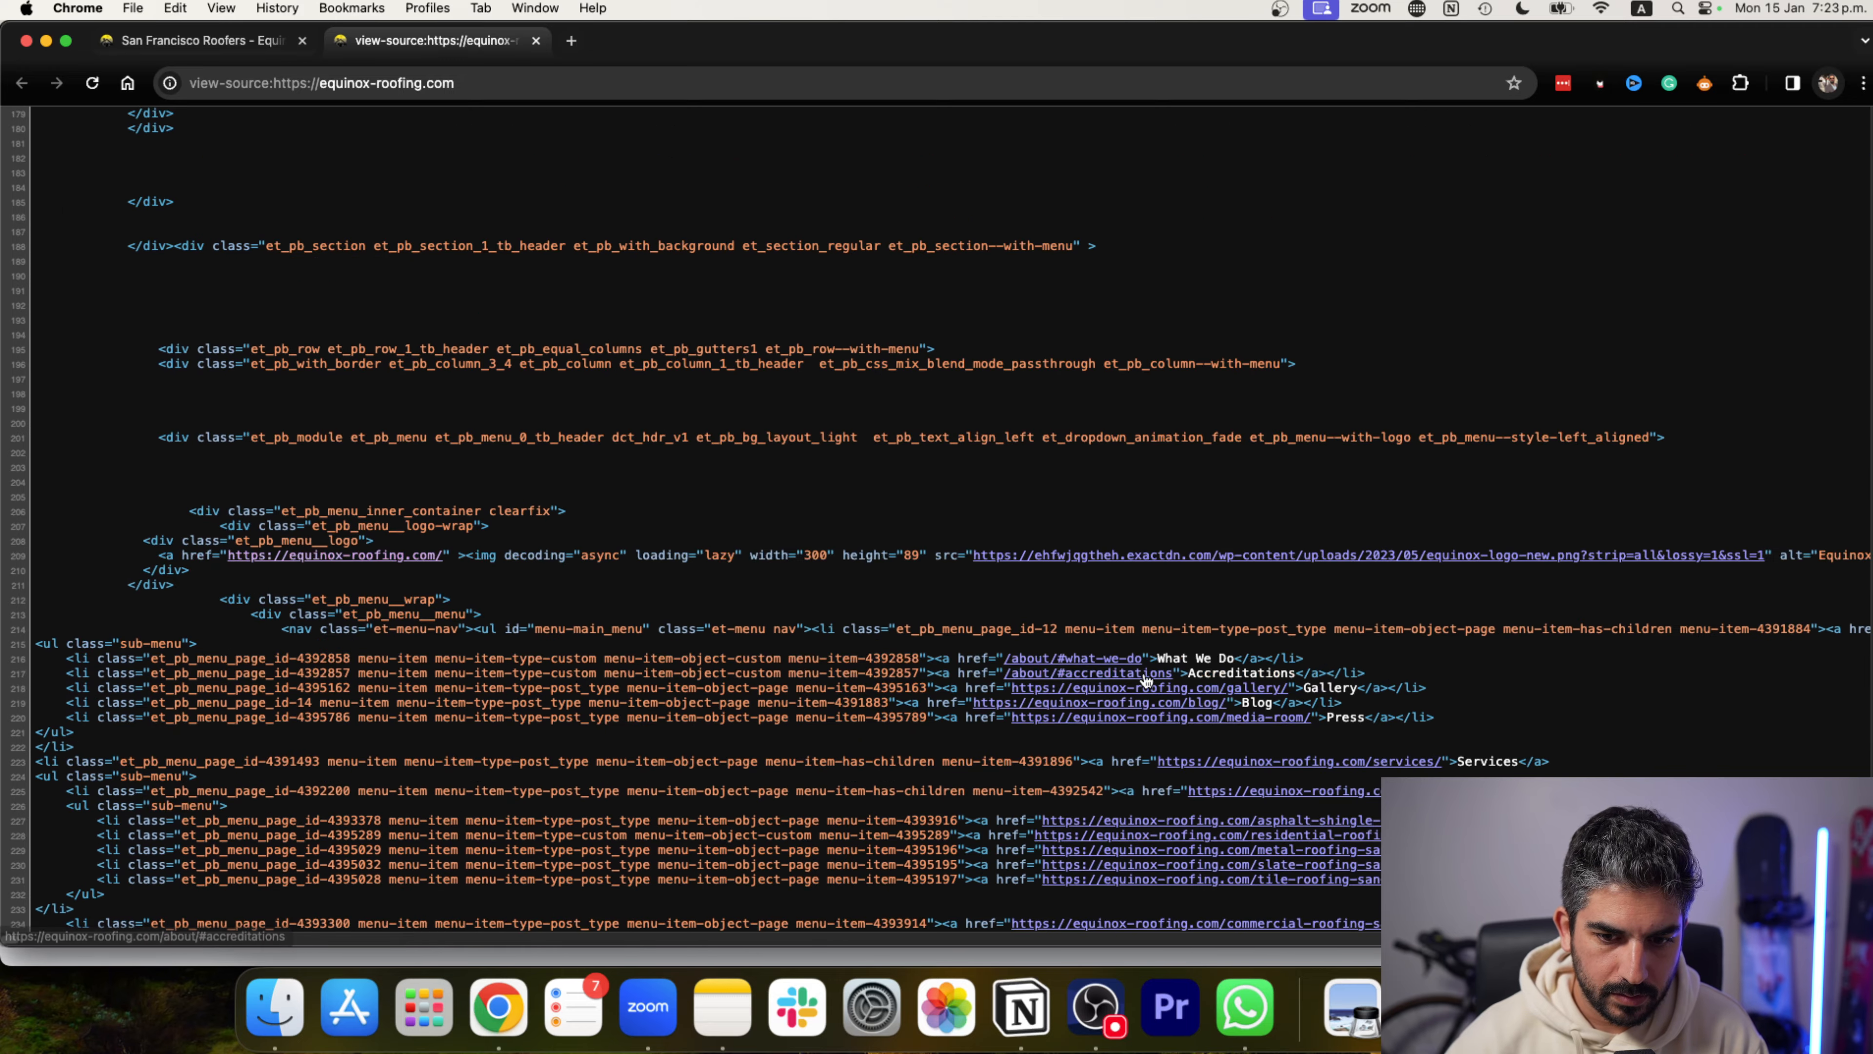
scroll(down, 3)
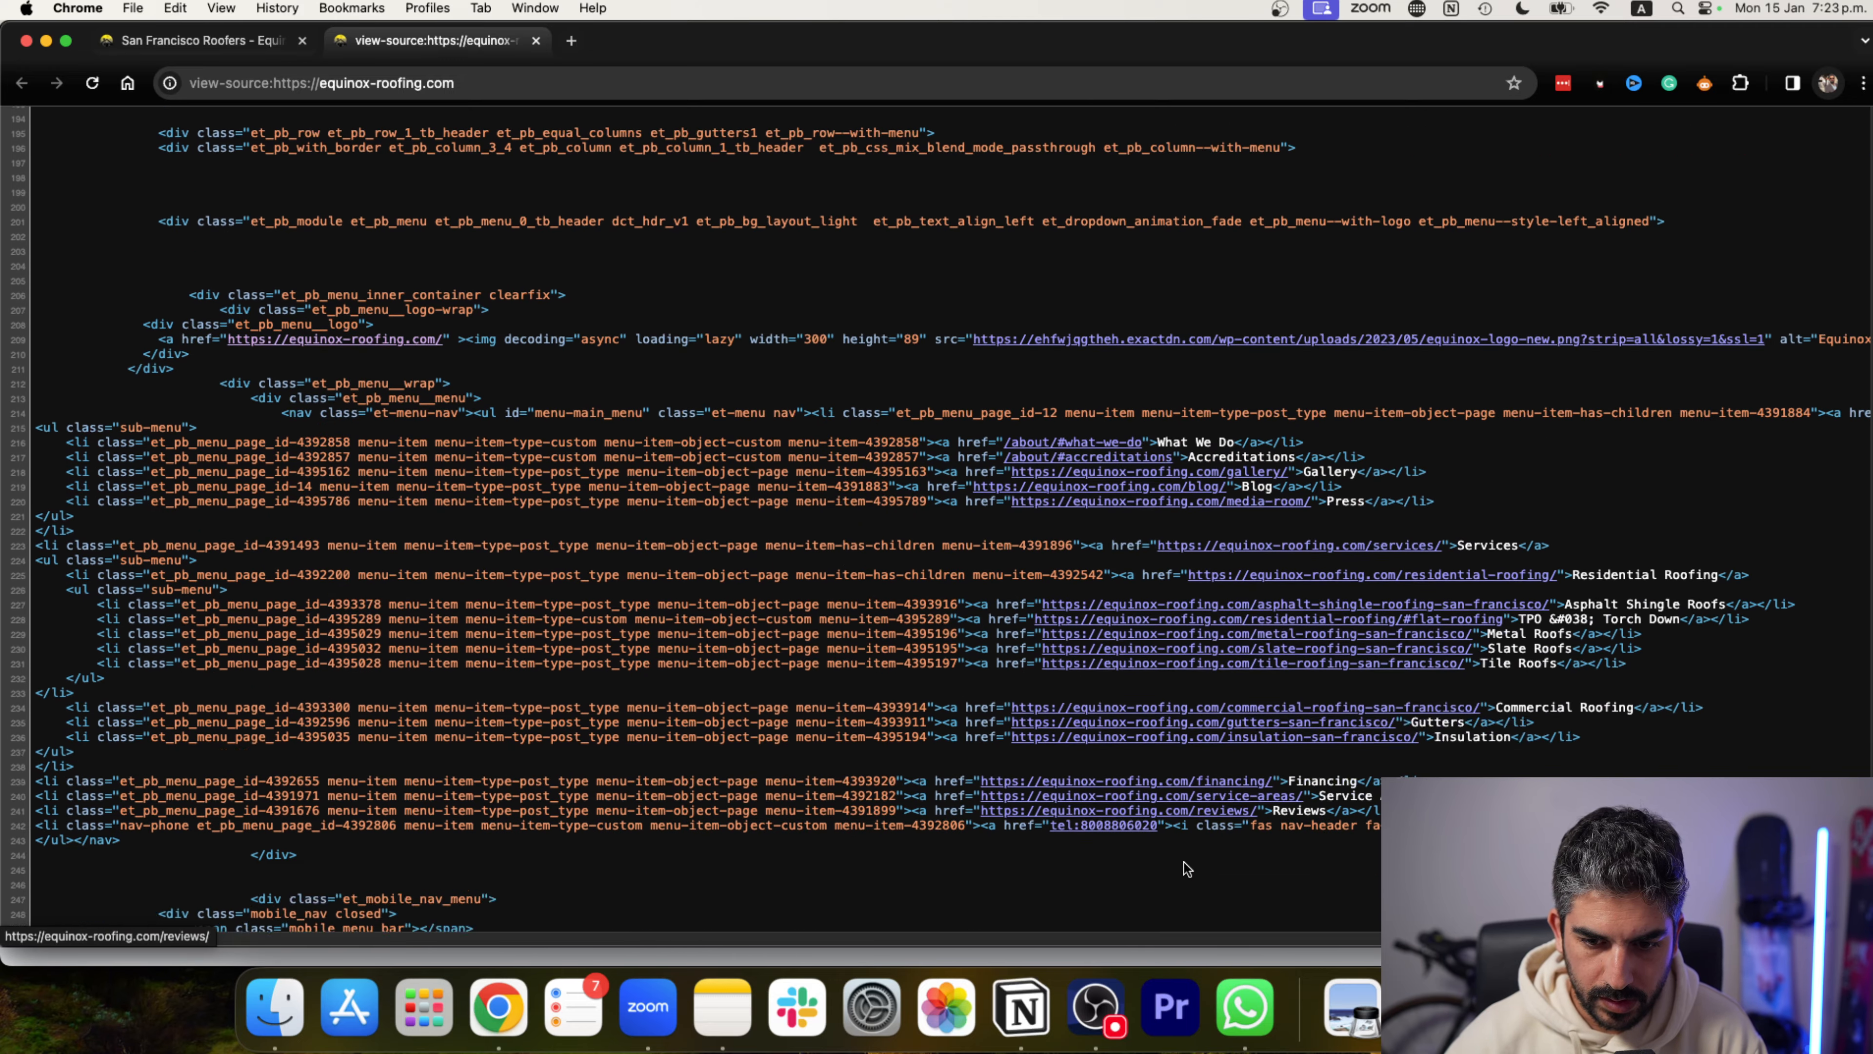
scroll(down, 3)
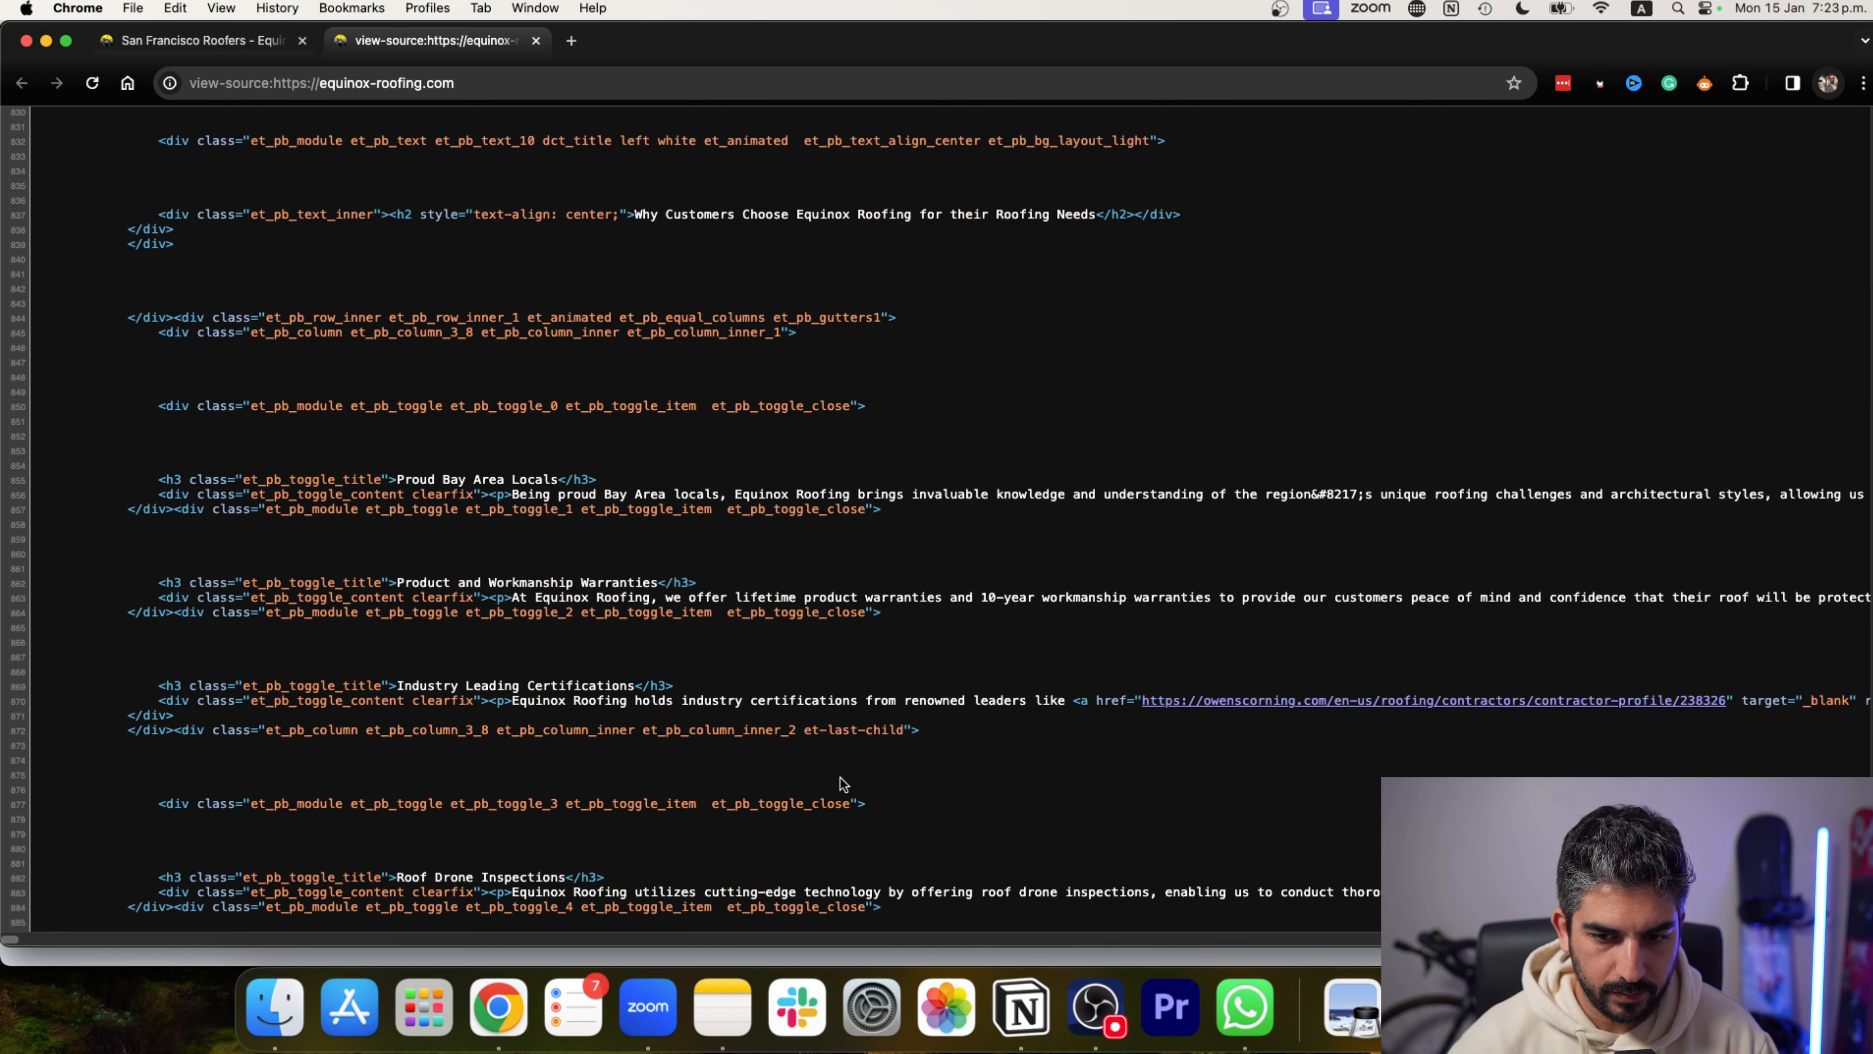
text(wp-)
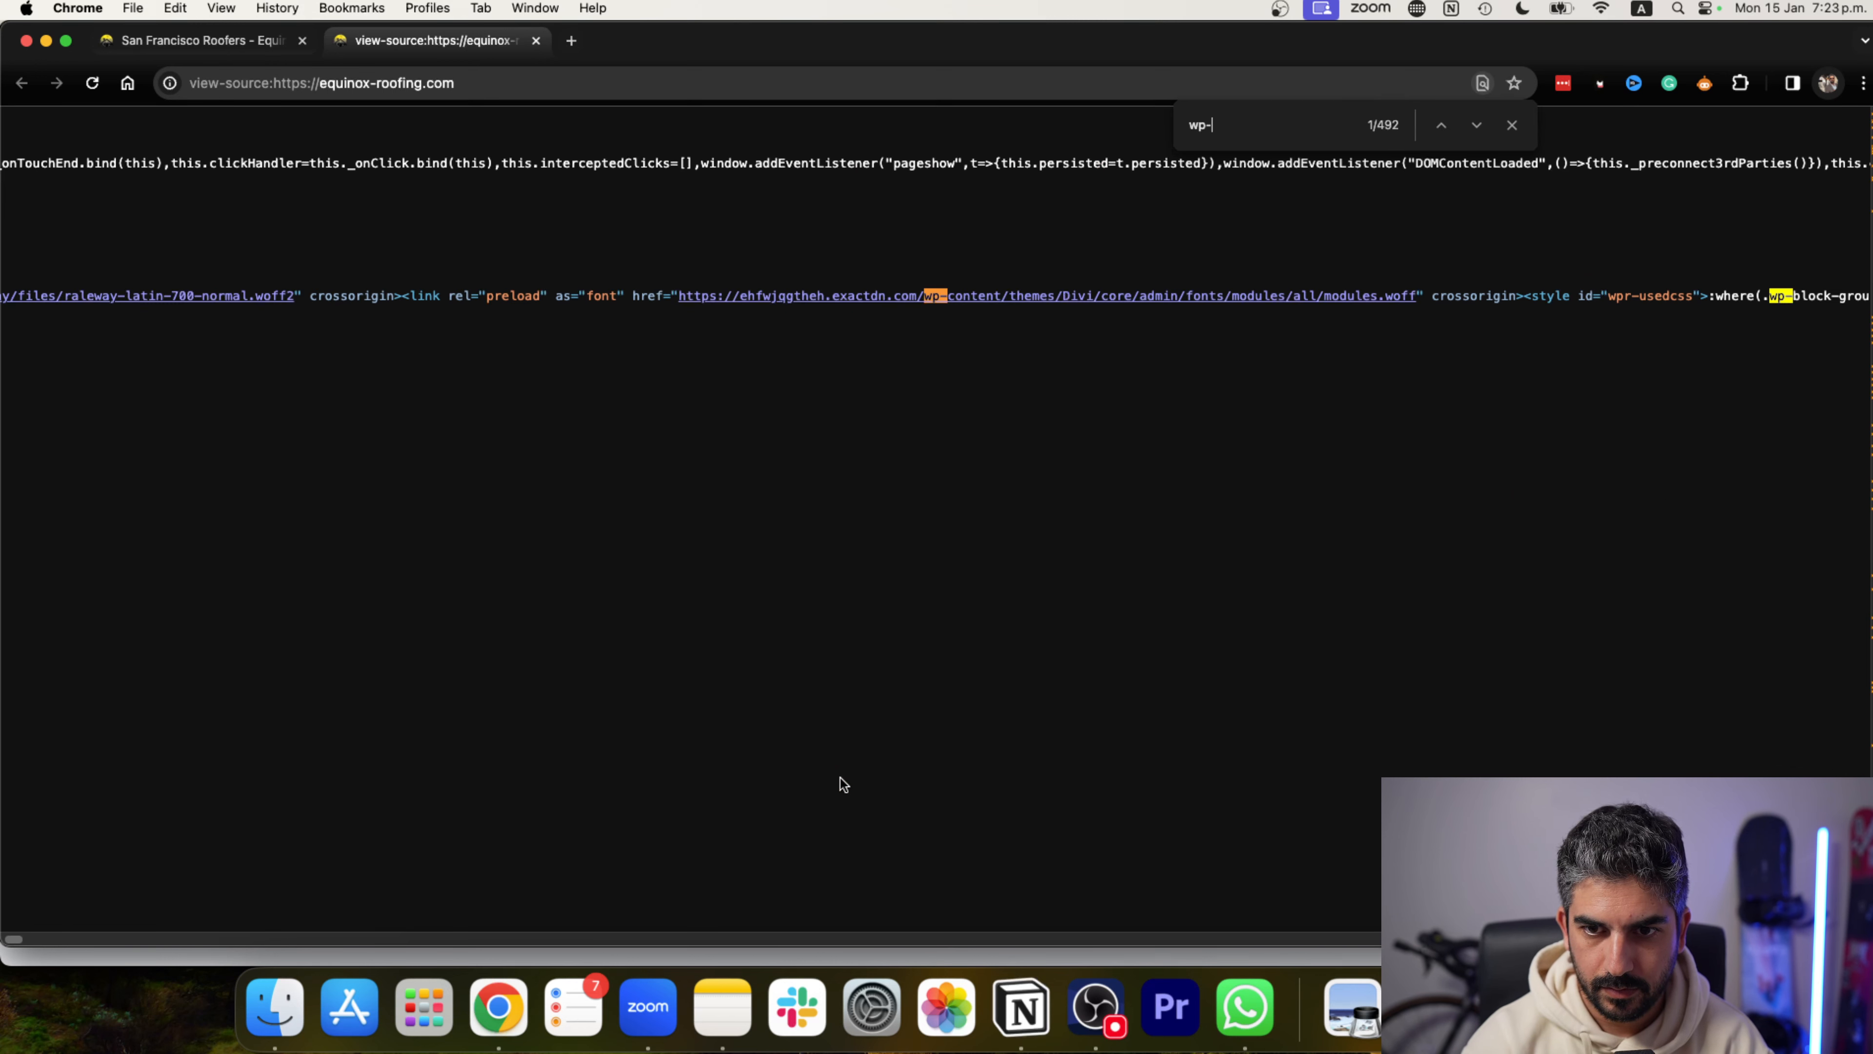
mouse_move(533, 48)
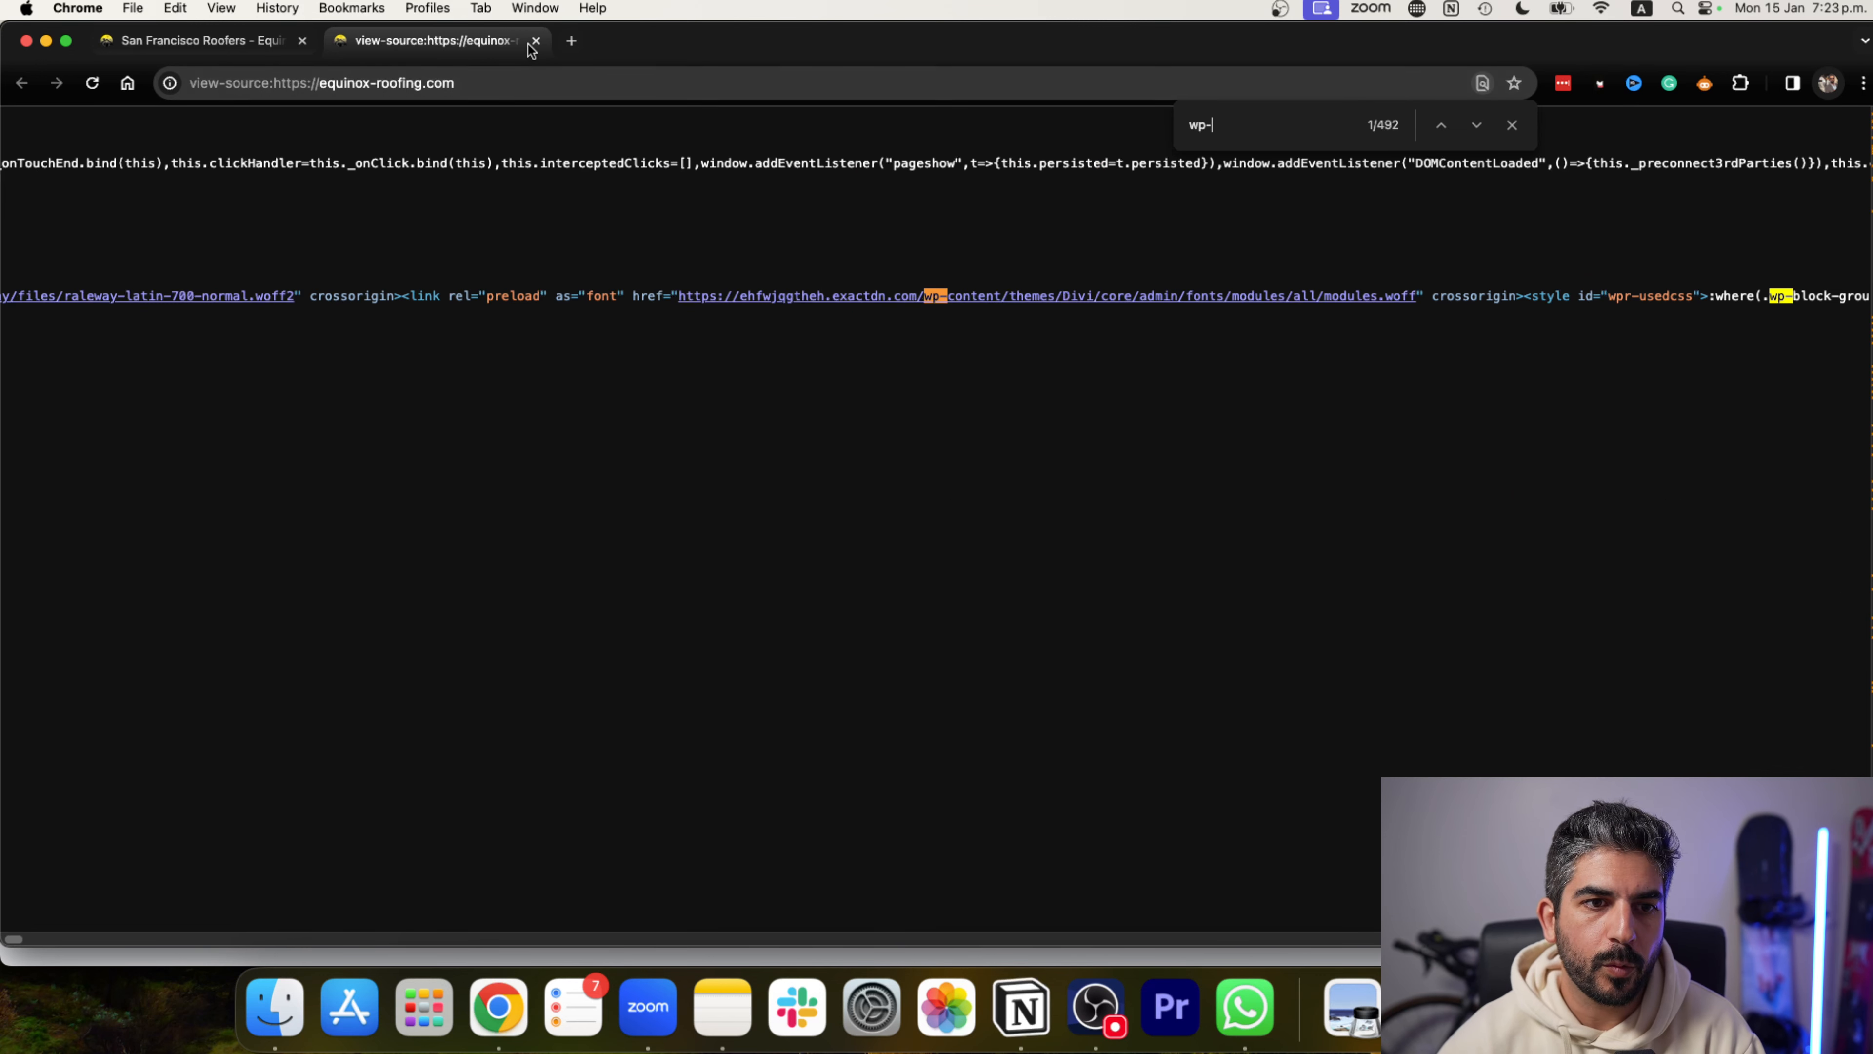
click(535, 41)
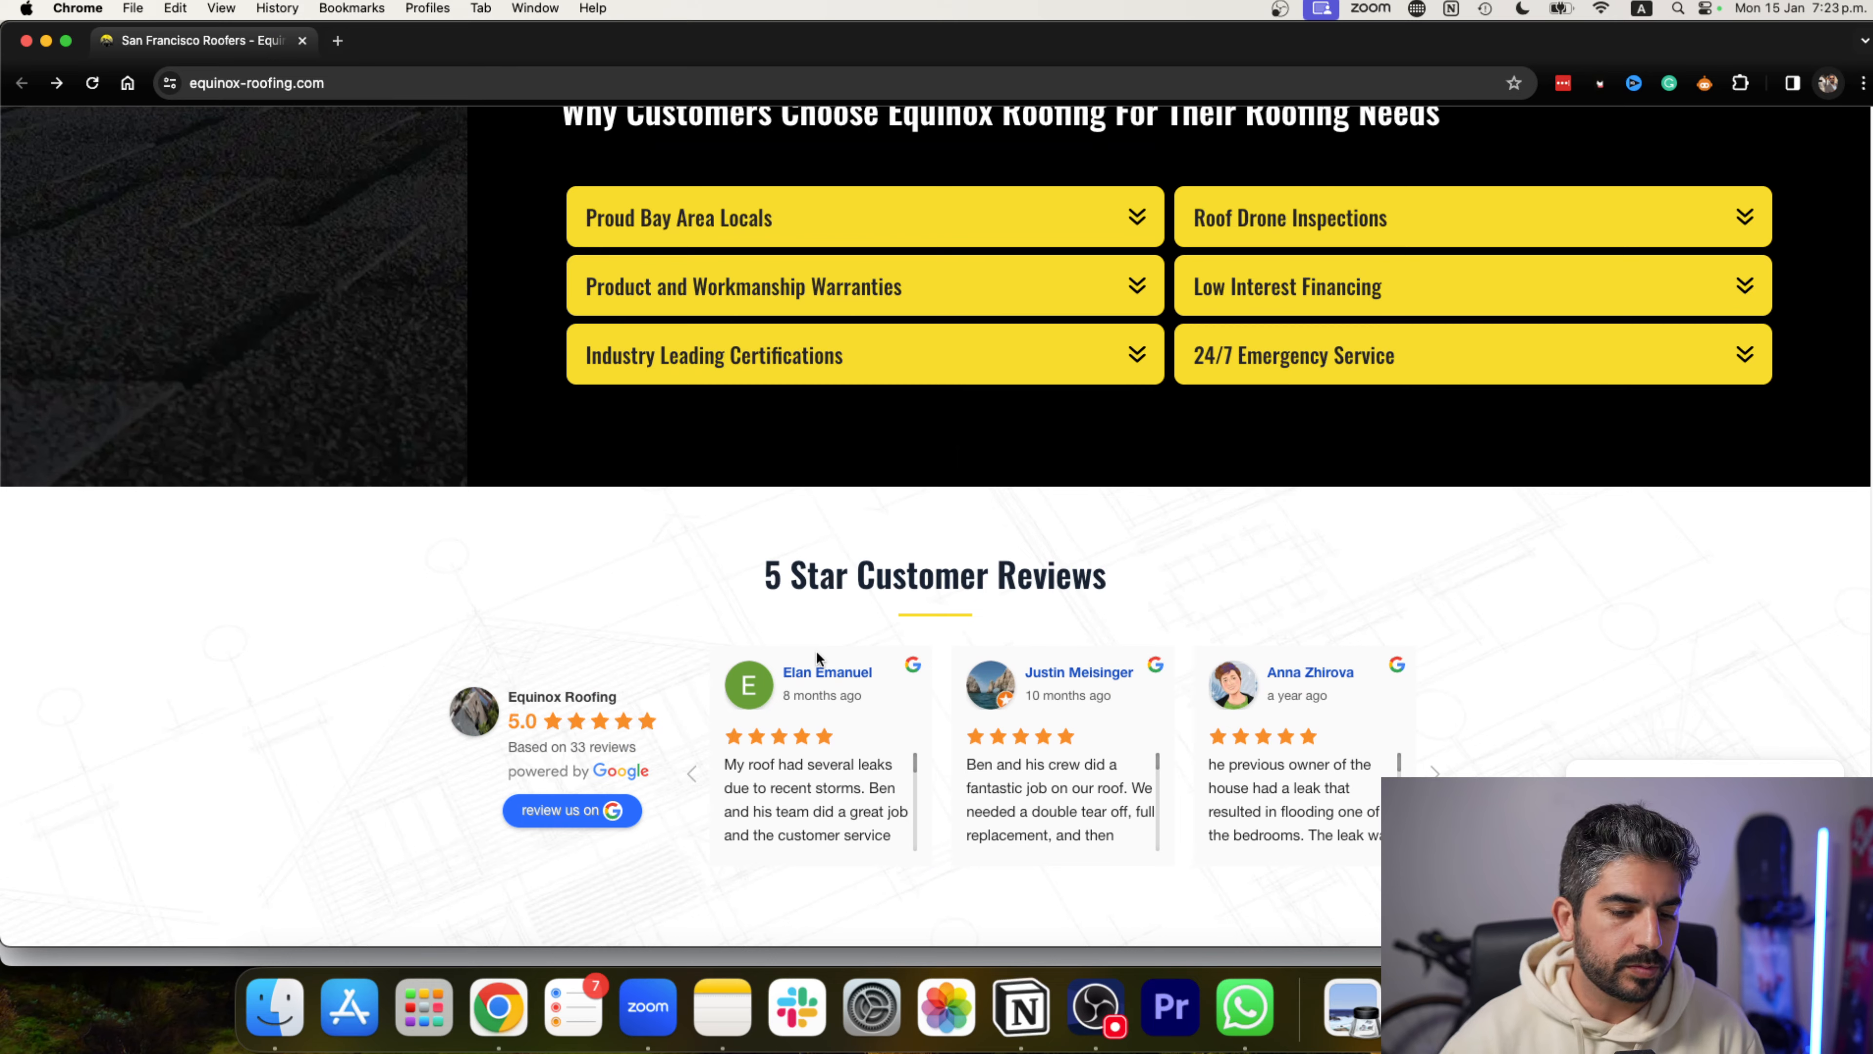
Browse past reviews, before-and-after photos, FAQs and blog posts to the footer, then back to Our Service Area.
scroll(down, 3)
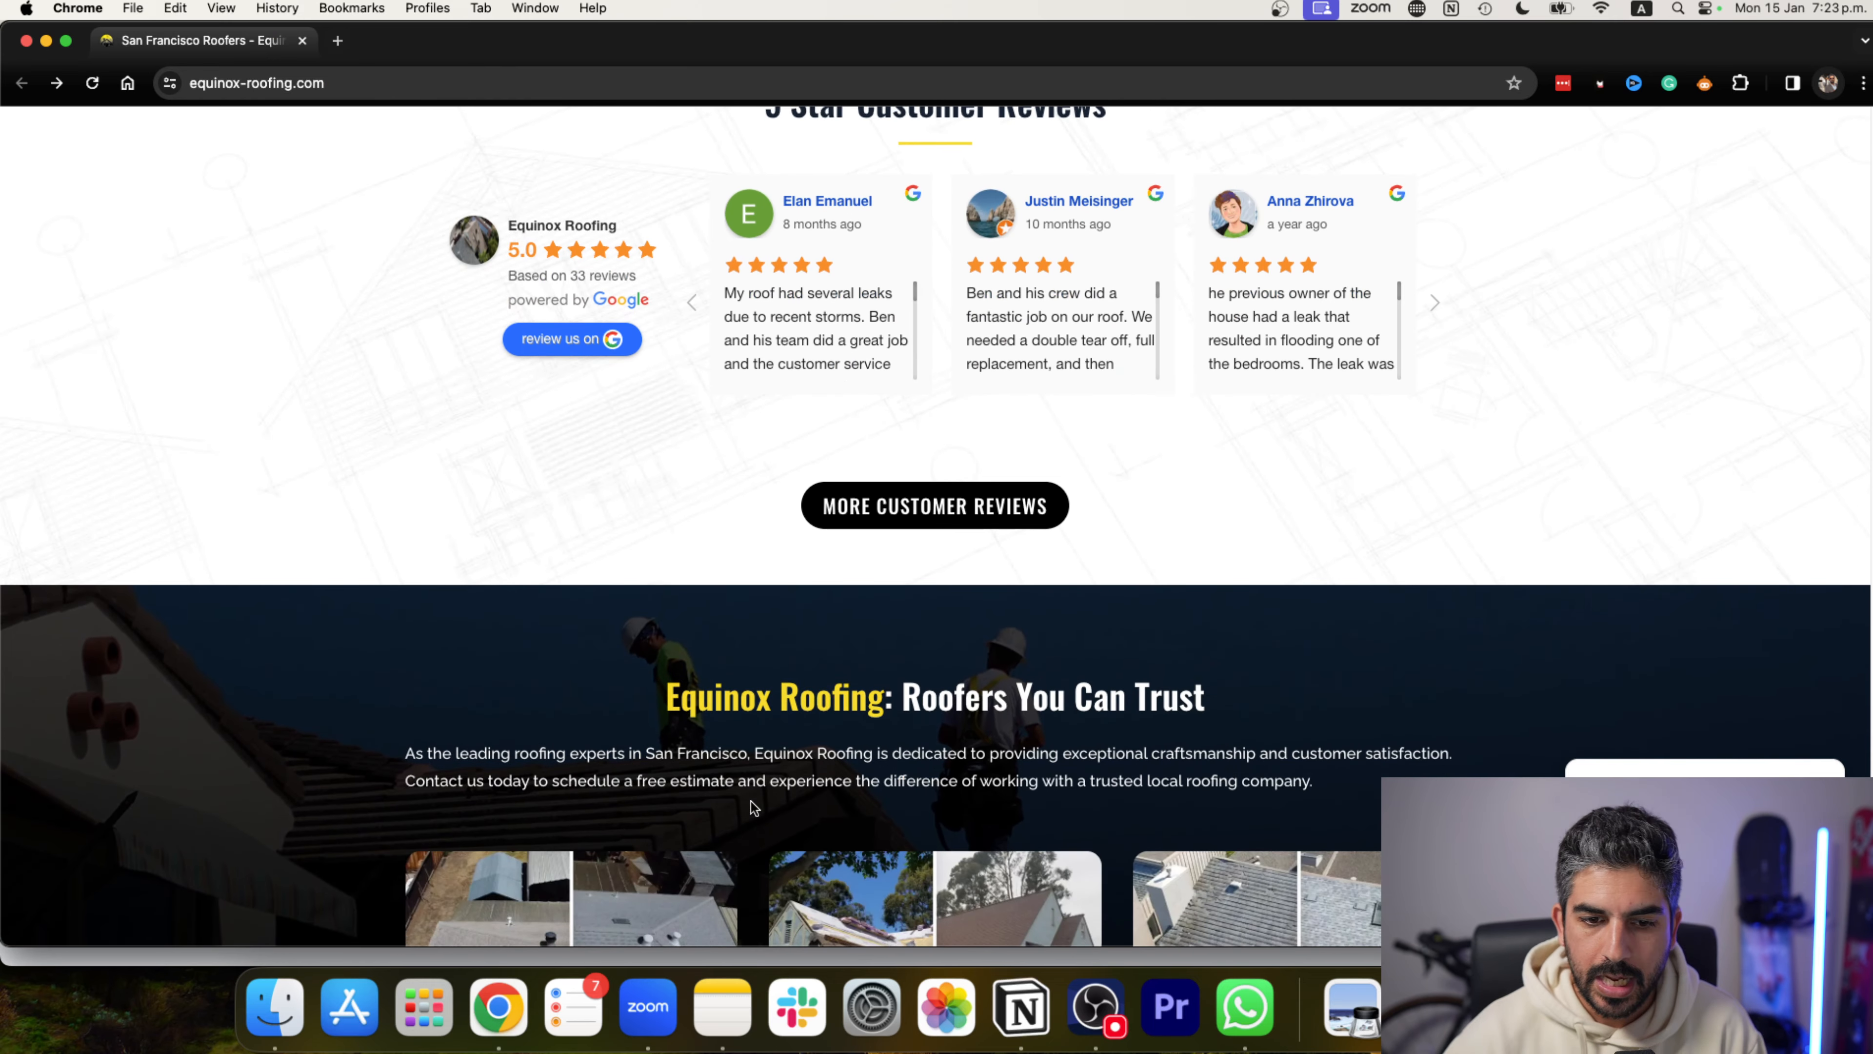
scroll(down, 3)
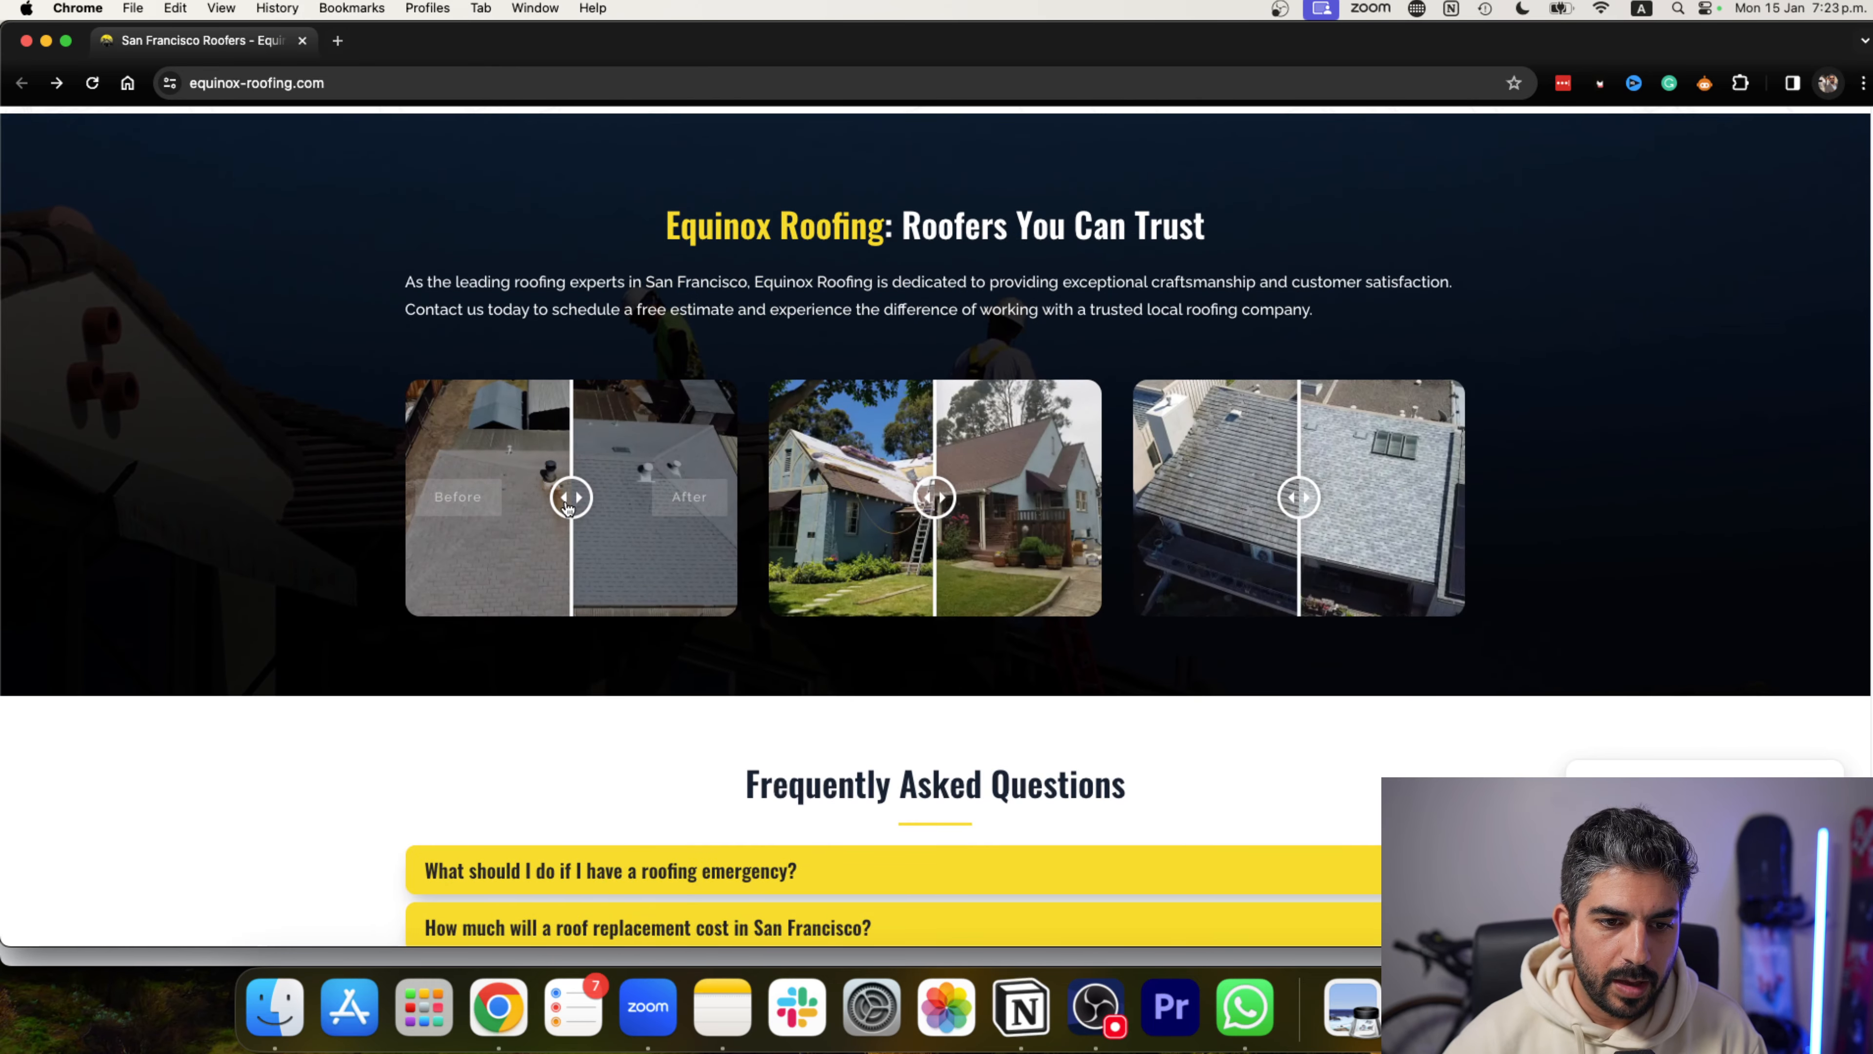
scroll(down, 3)
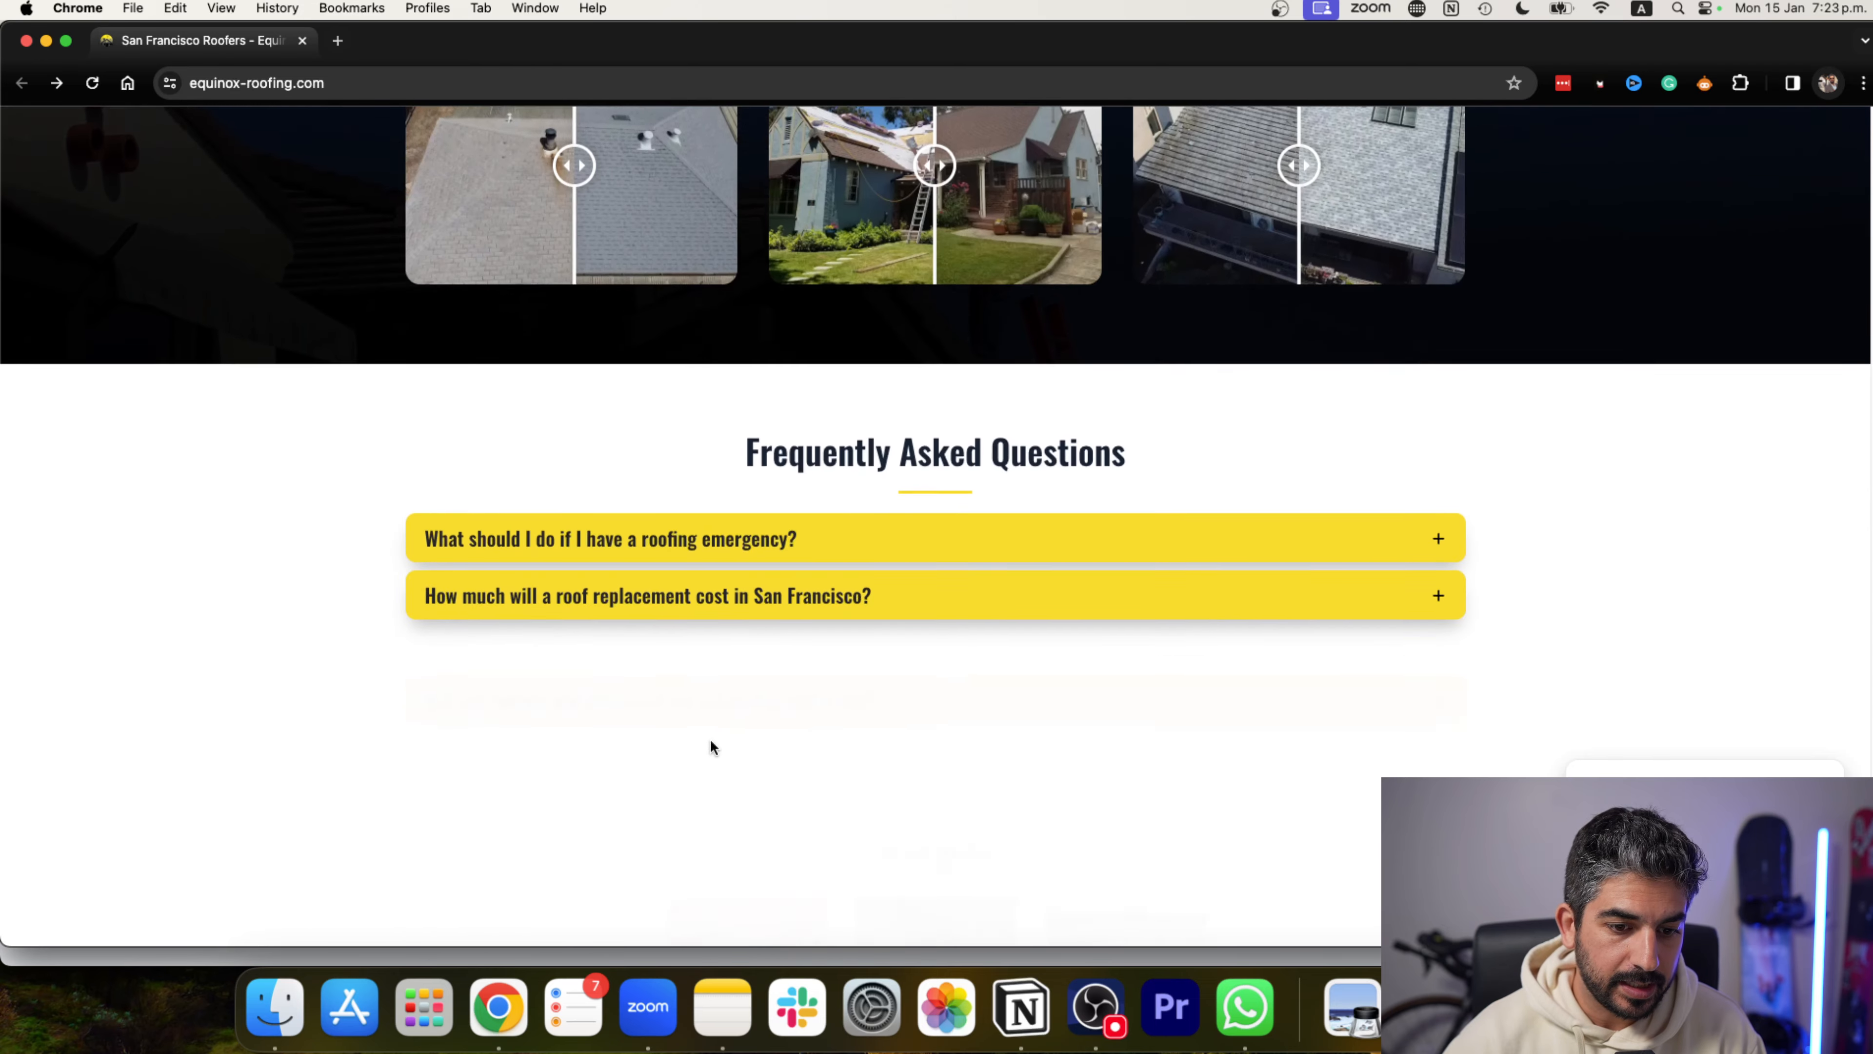
scroll(down, 3)
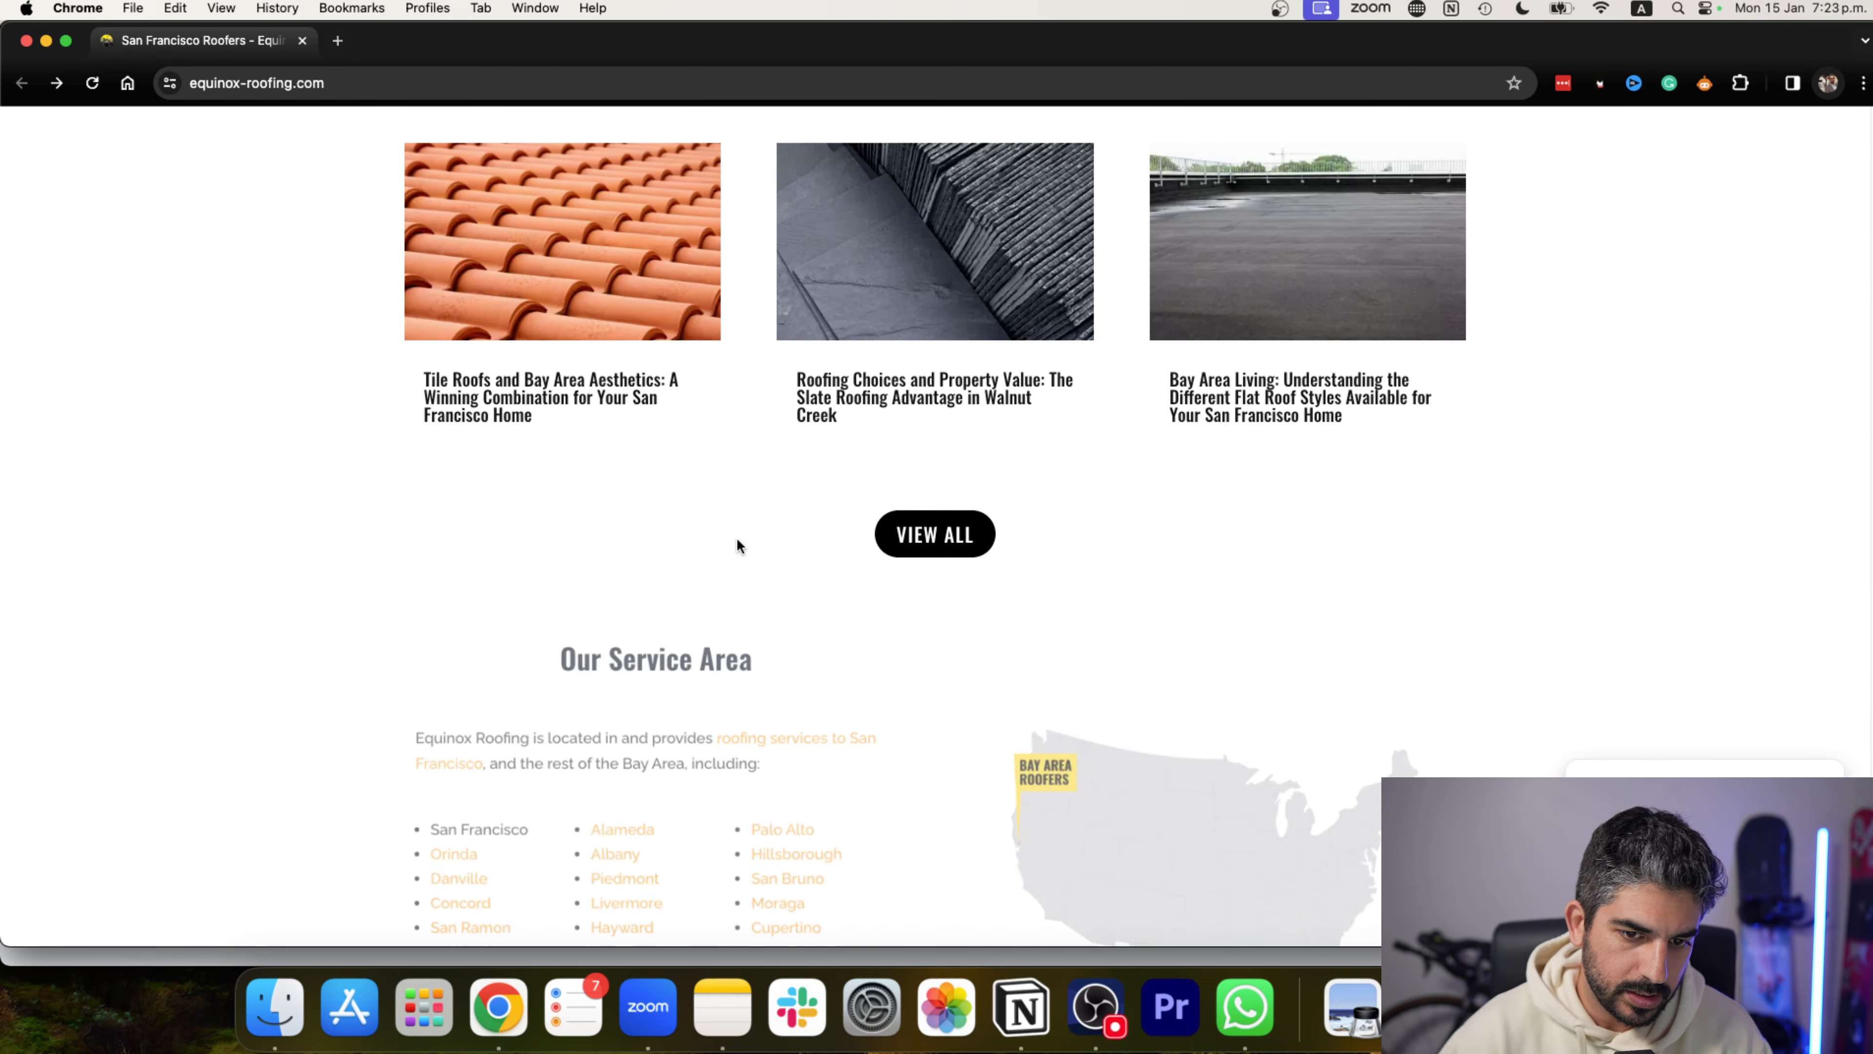
scroll(down, 3)
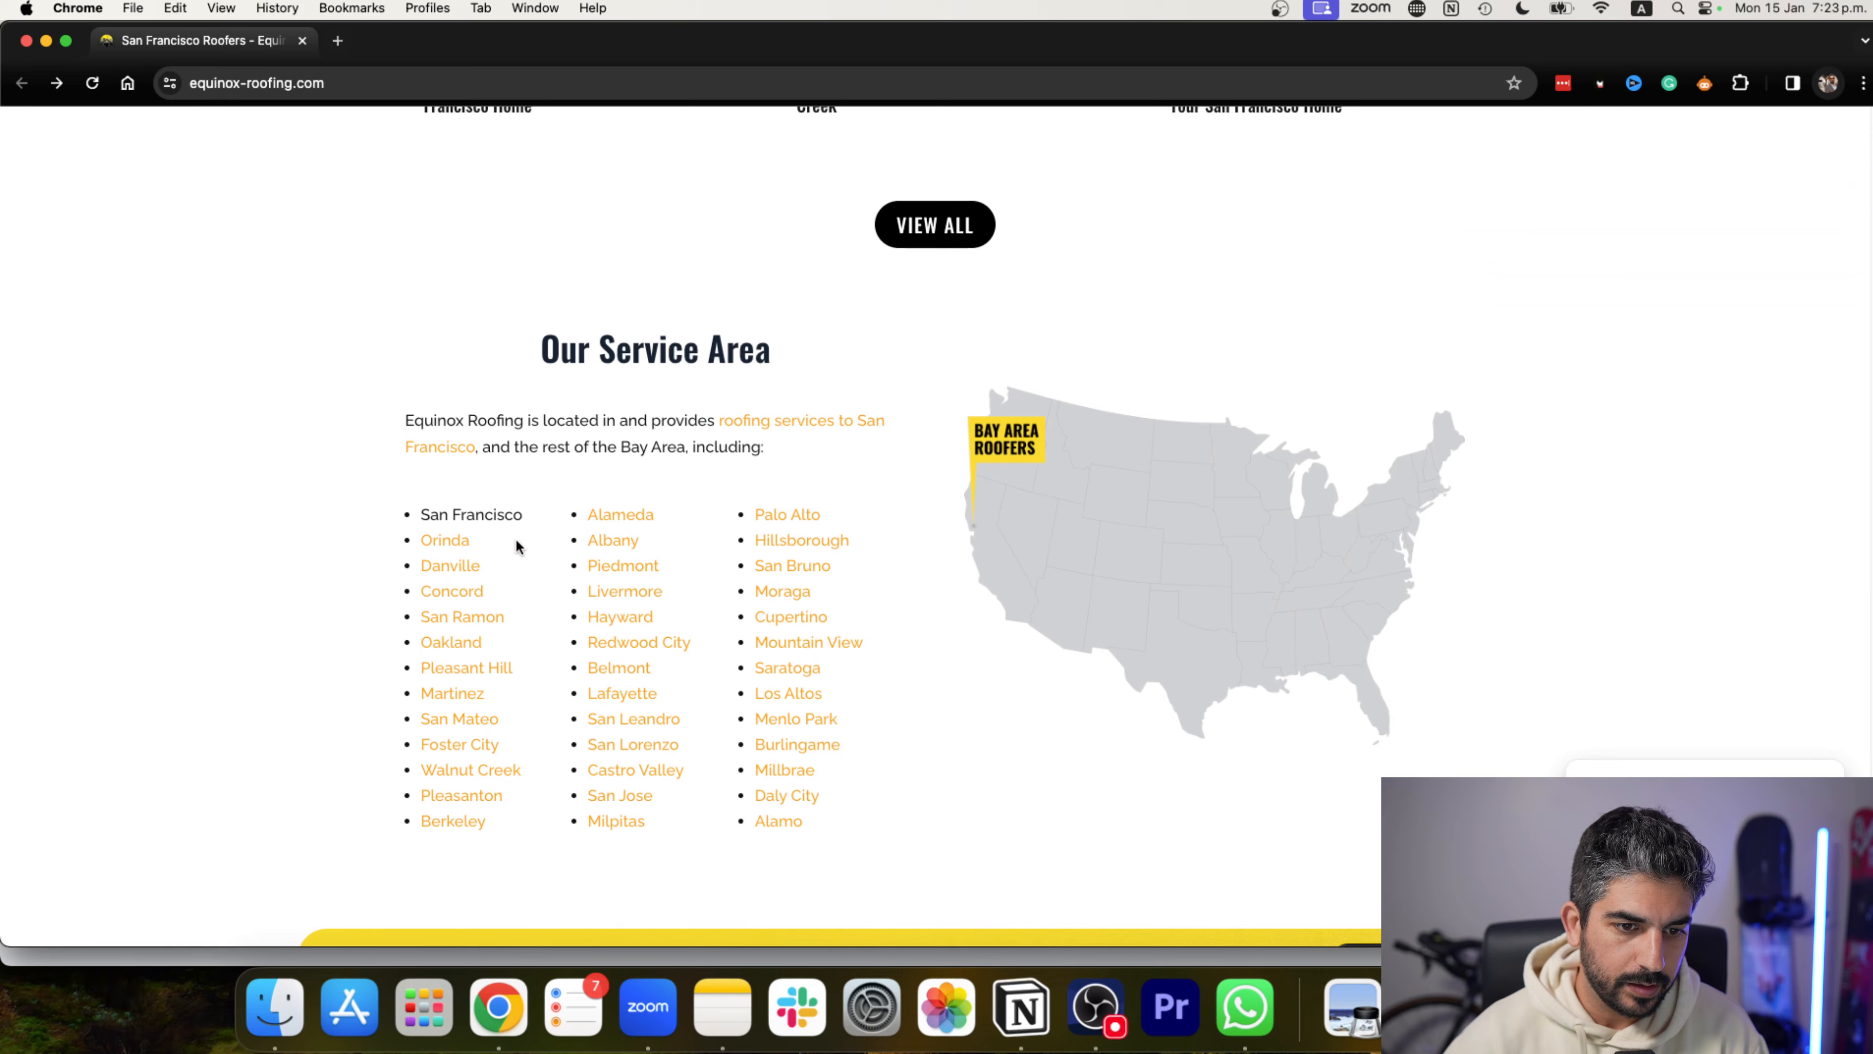
scroll(down, 3)
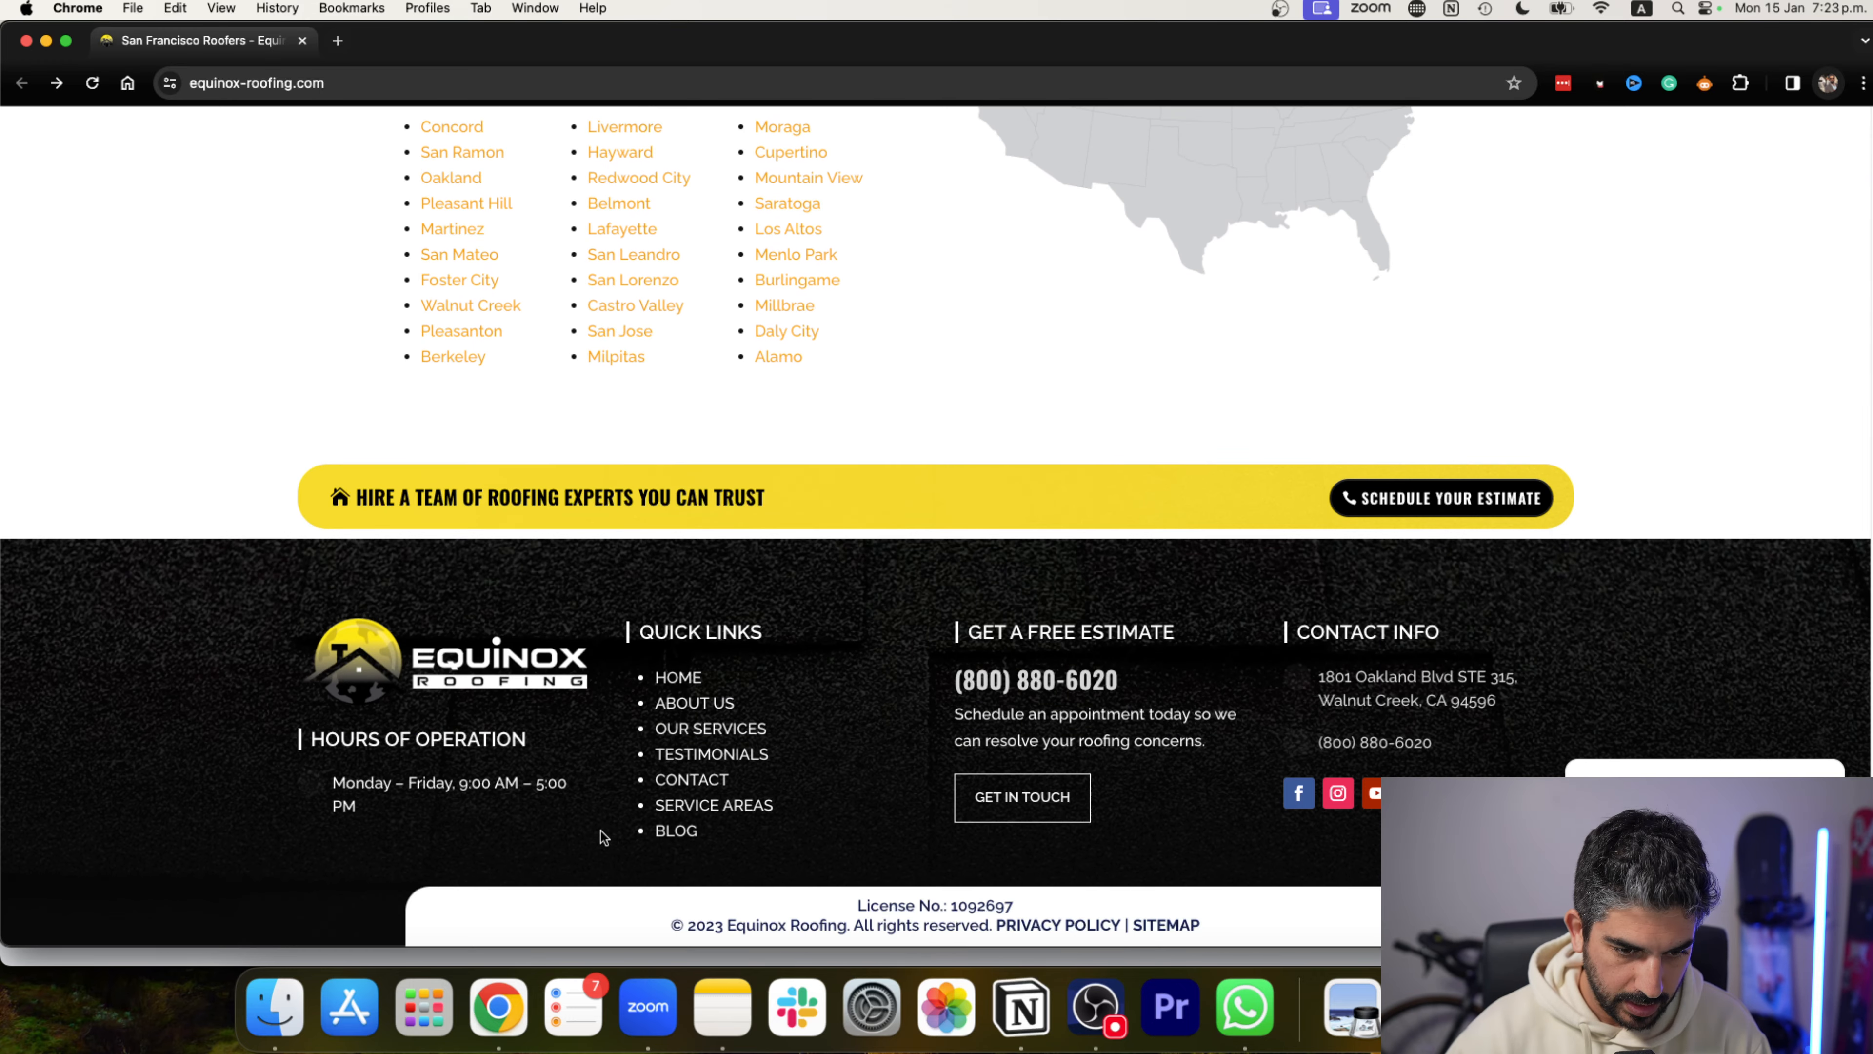
scroll(up, 3)
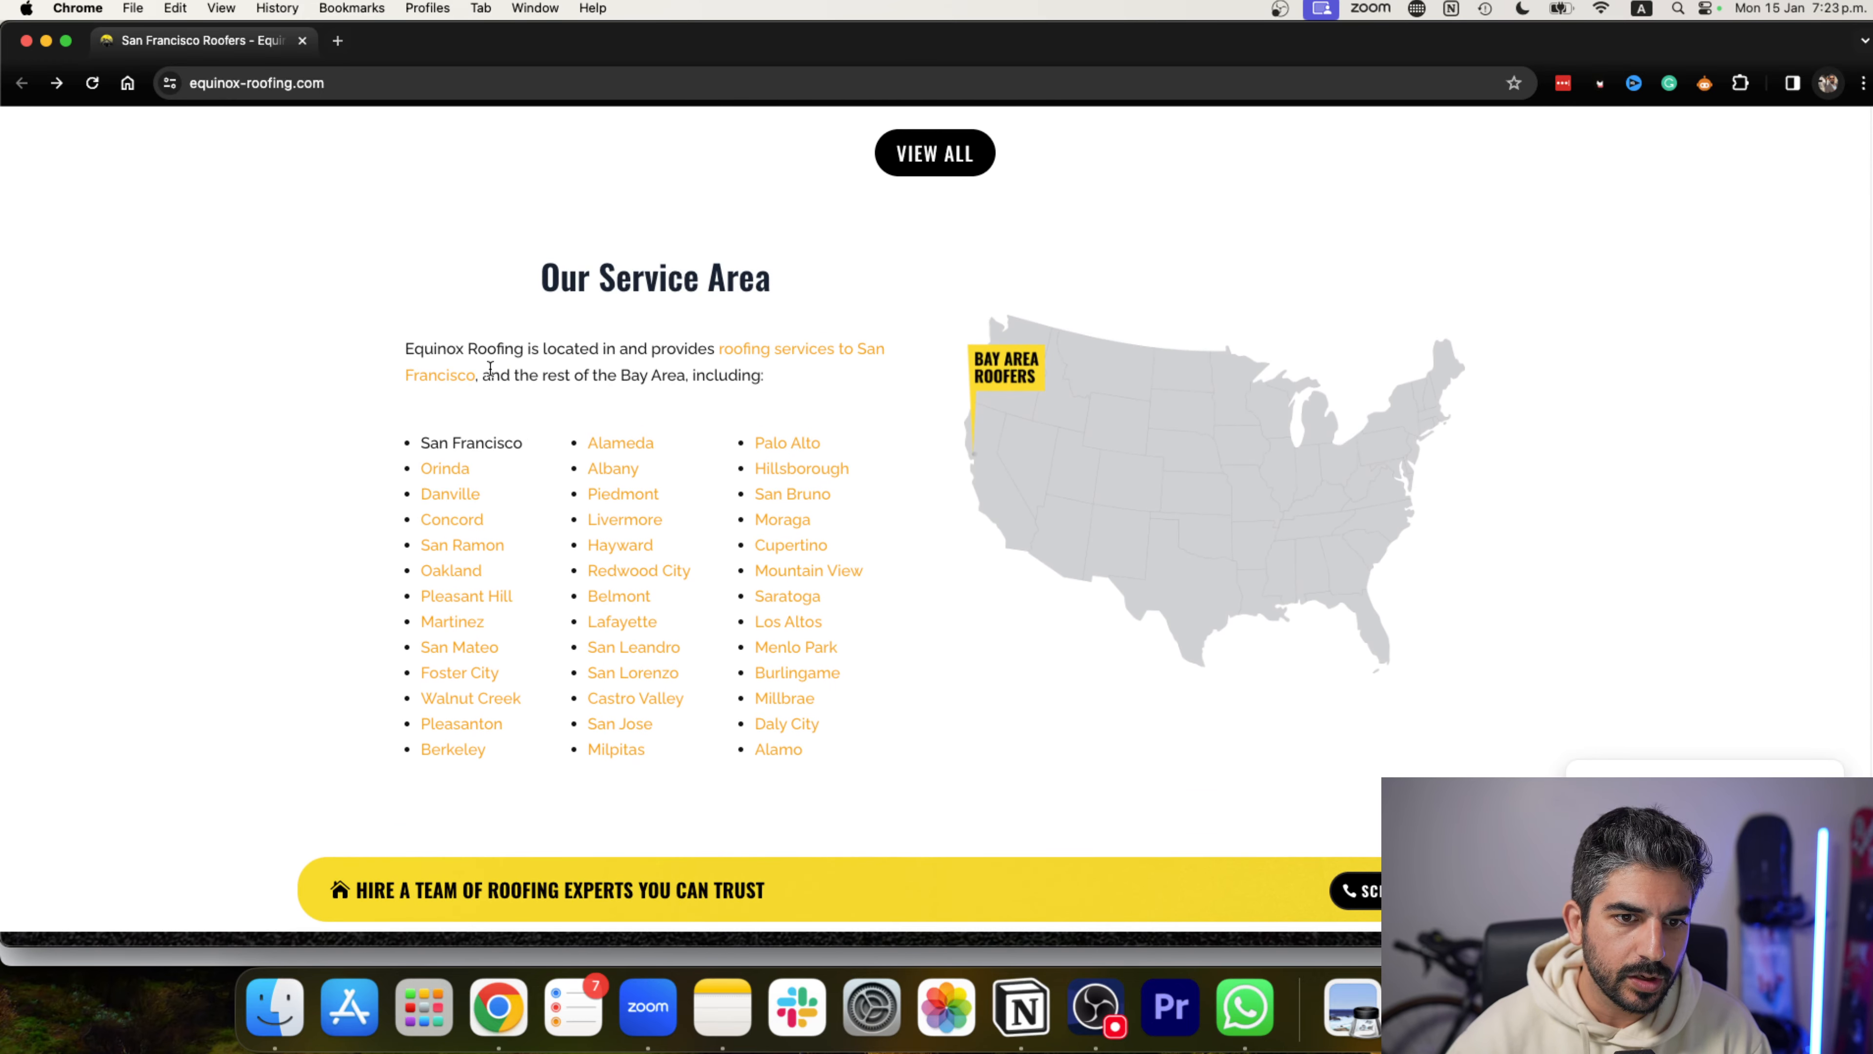
mouse_move(427, 476)
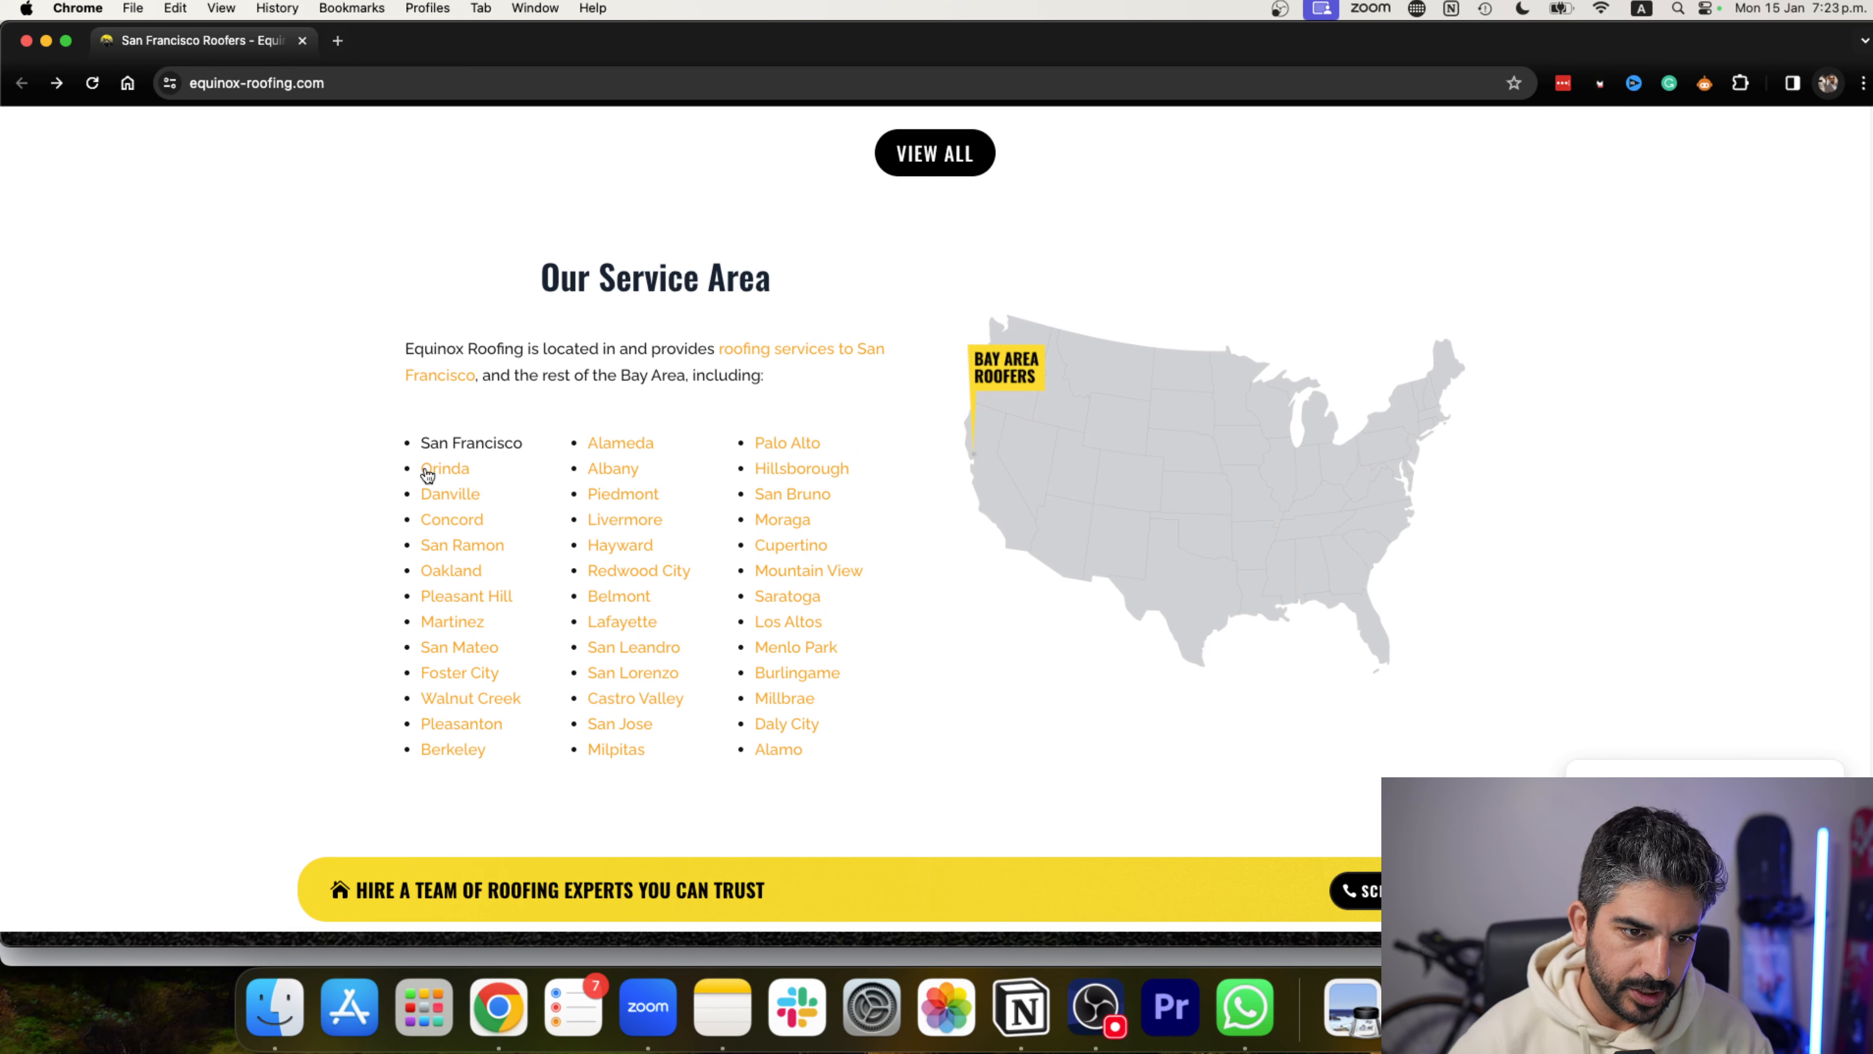
mouse_move(458, 459)
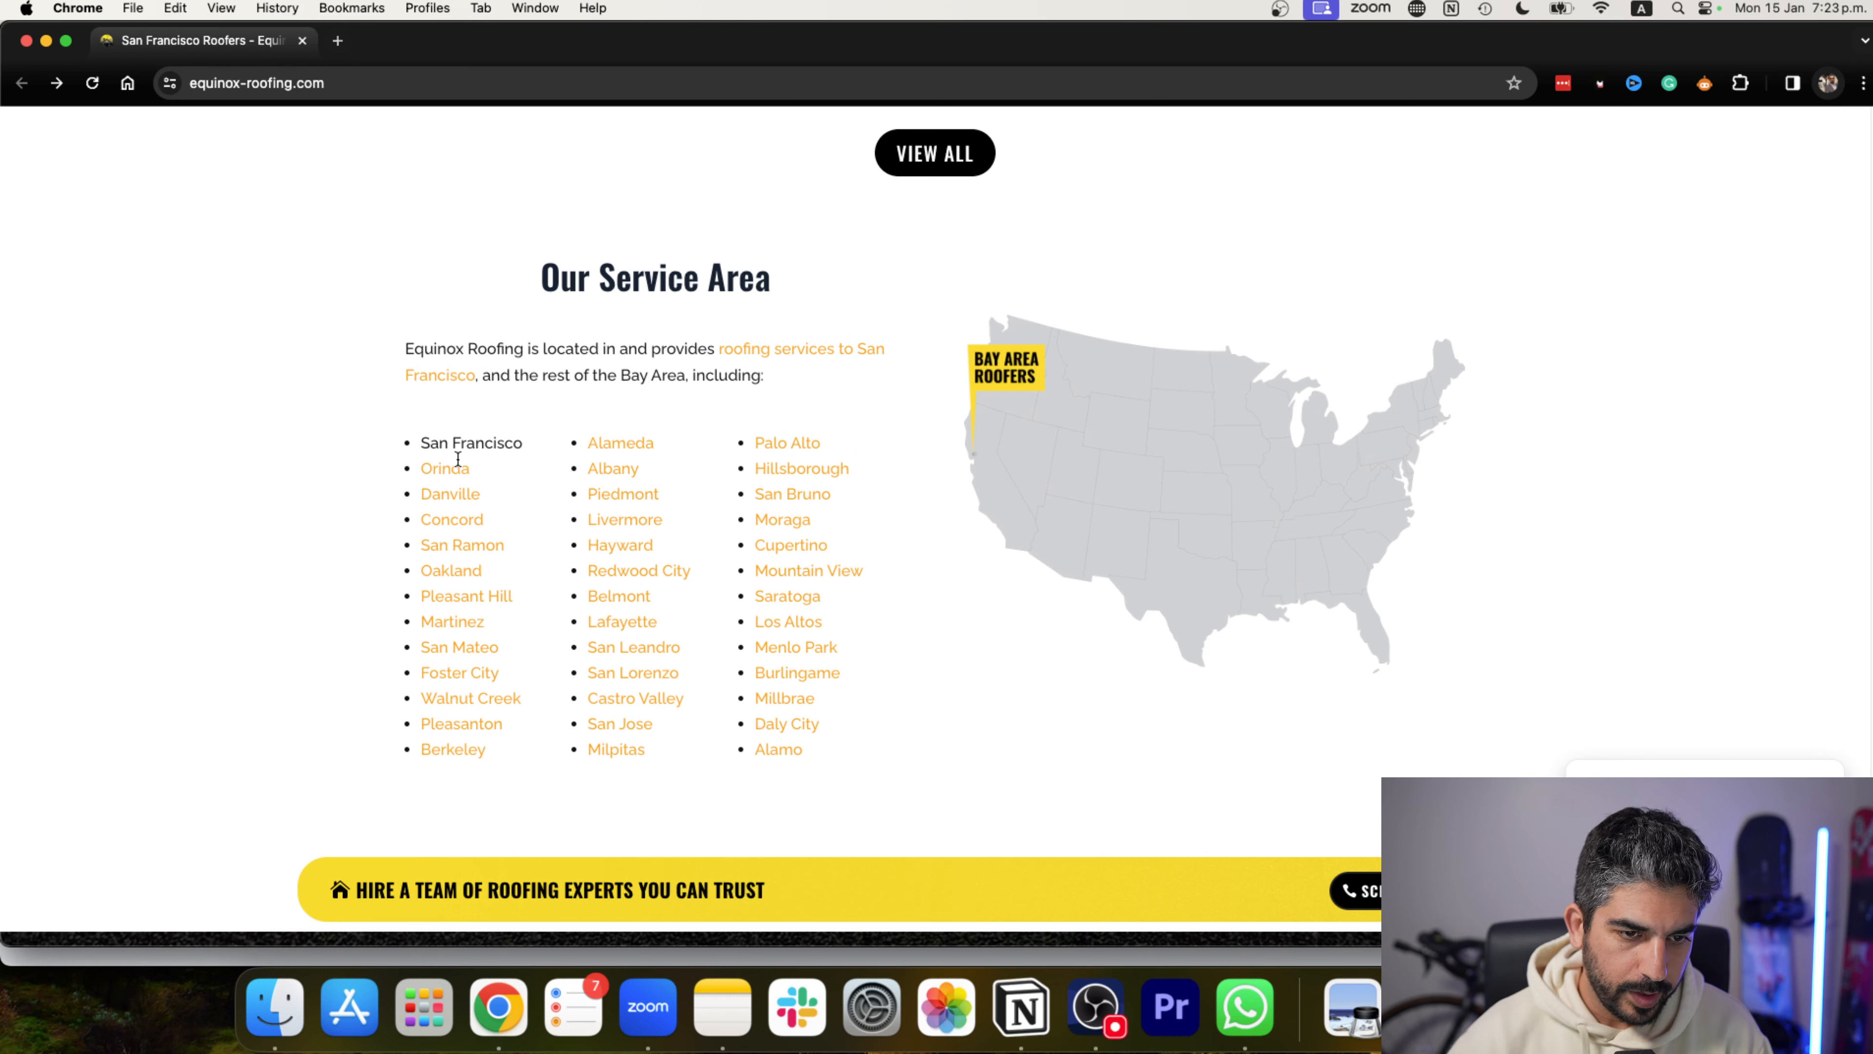
Go to the Orinda roofing page from the service area list and read its opening services write-up.
click(443, 468)
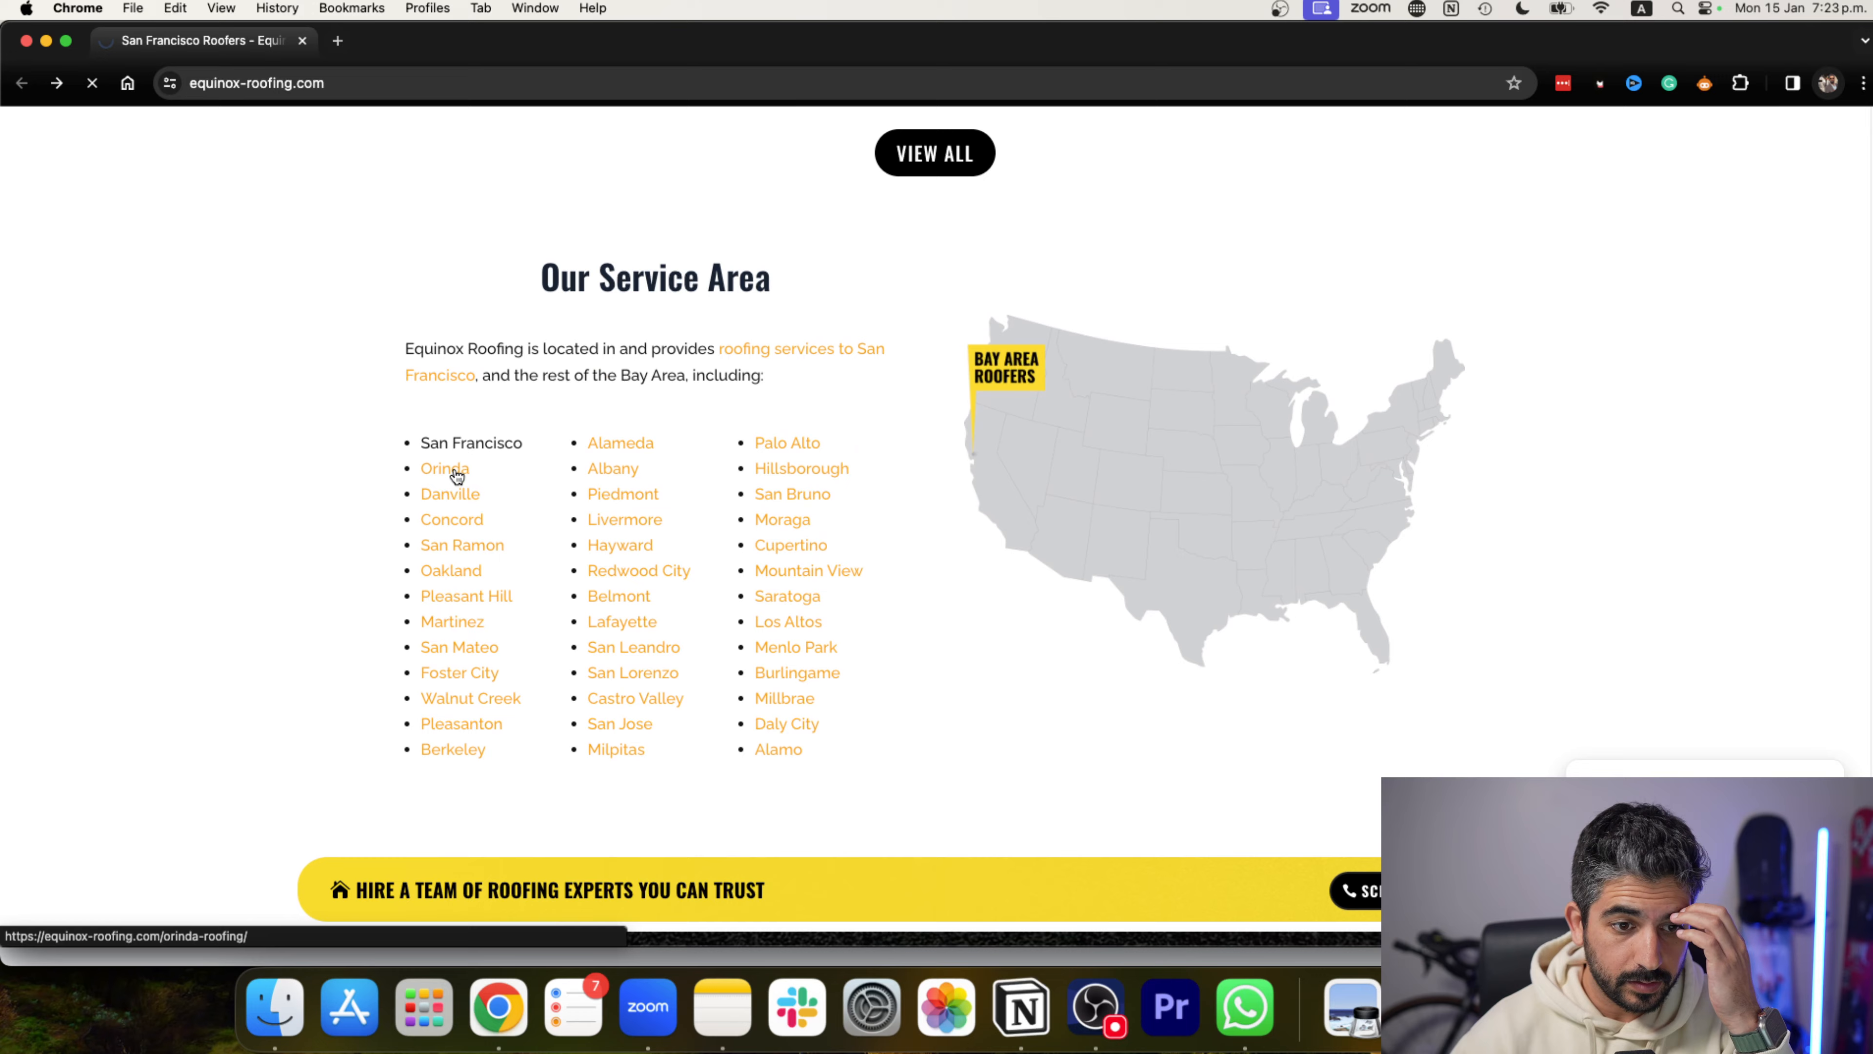
click(445, 467)
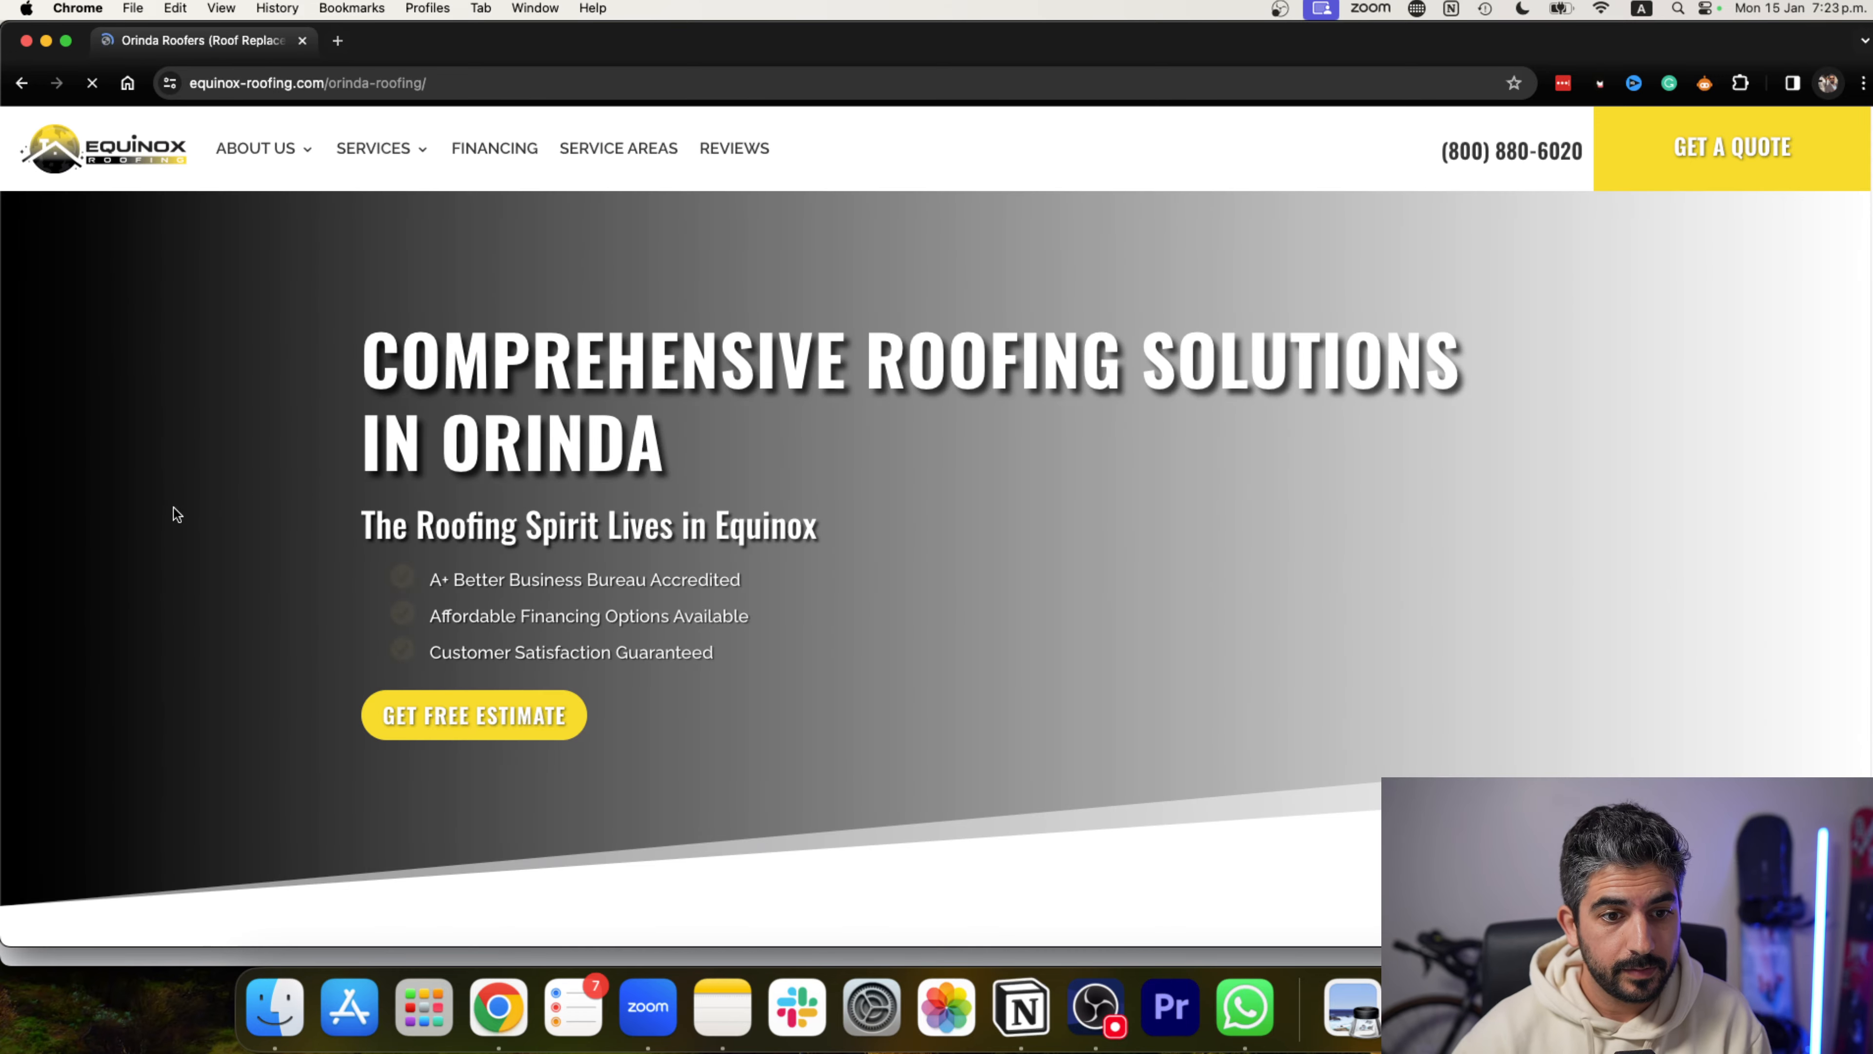
scroll(down, 3)
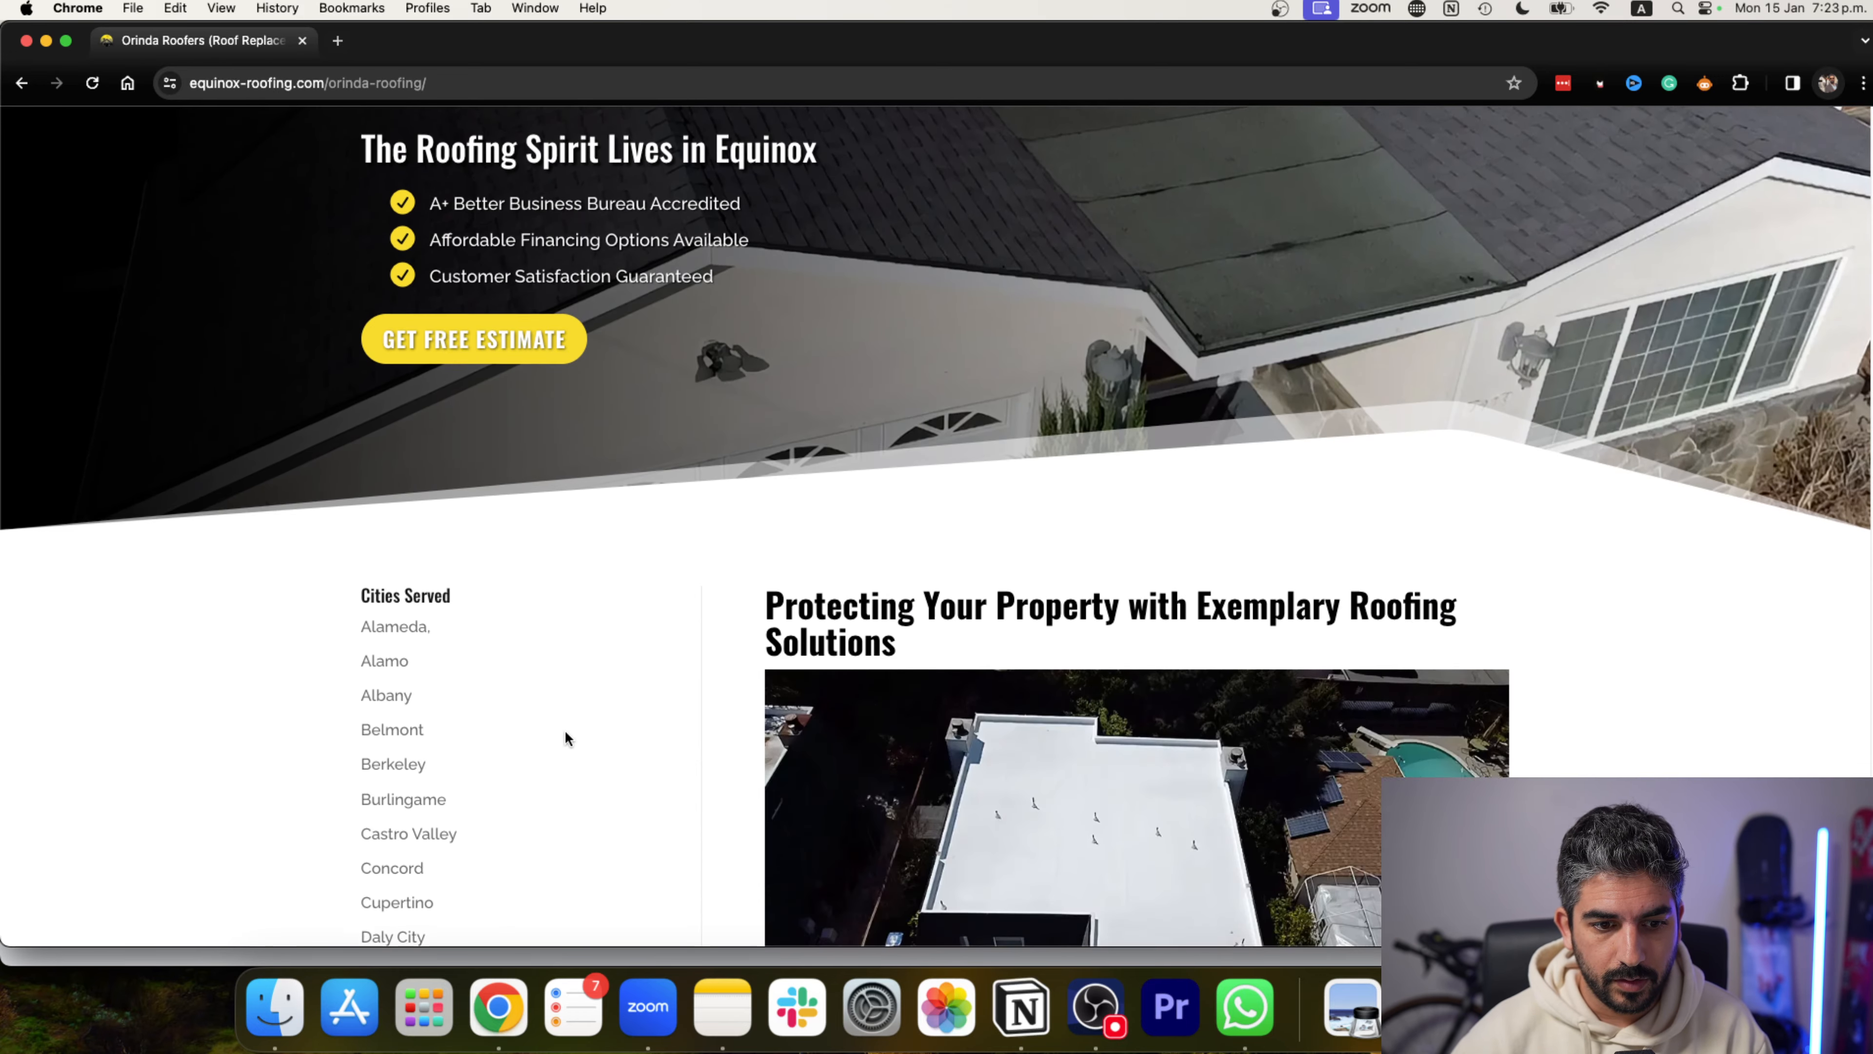
scroll(up, 3)
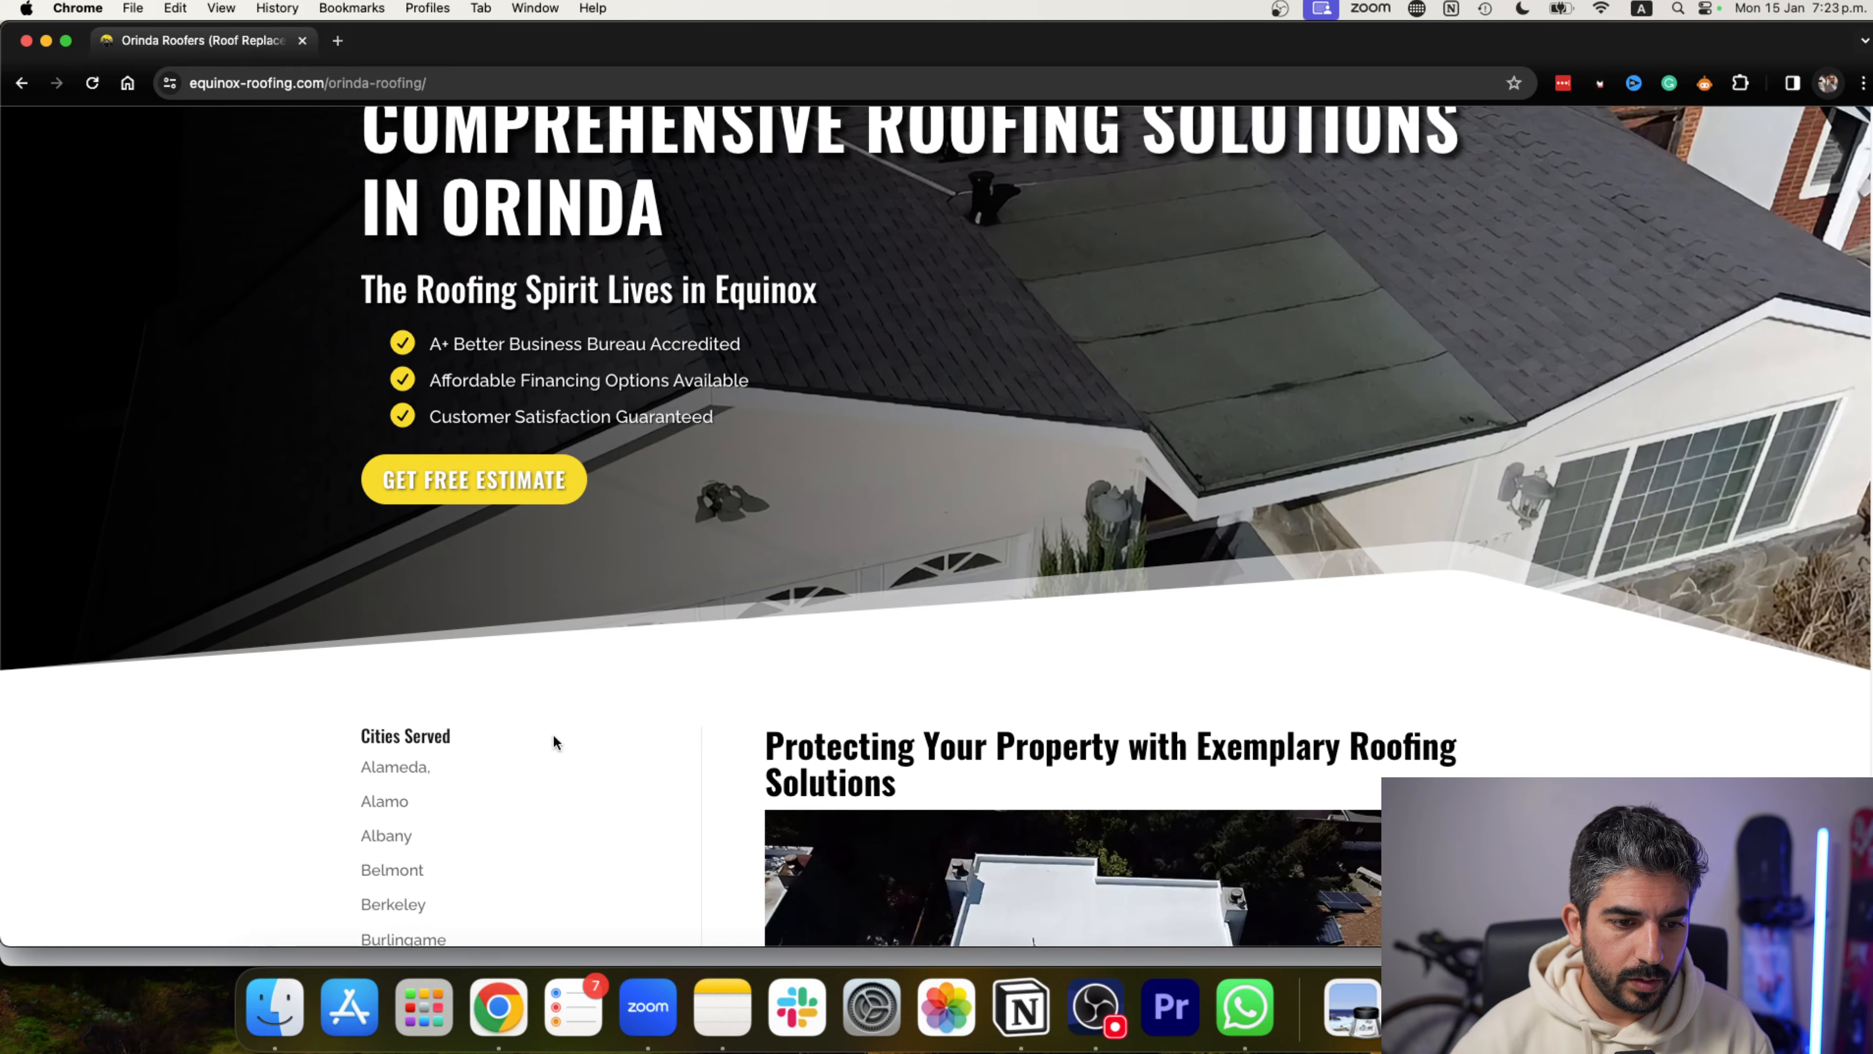
scroll(down, 3)
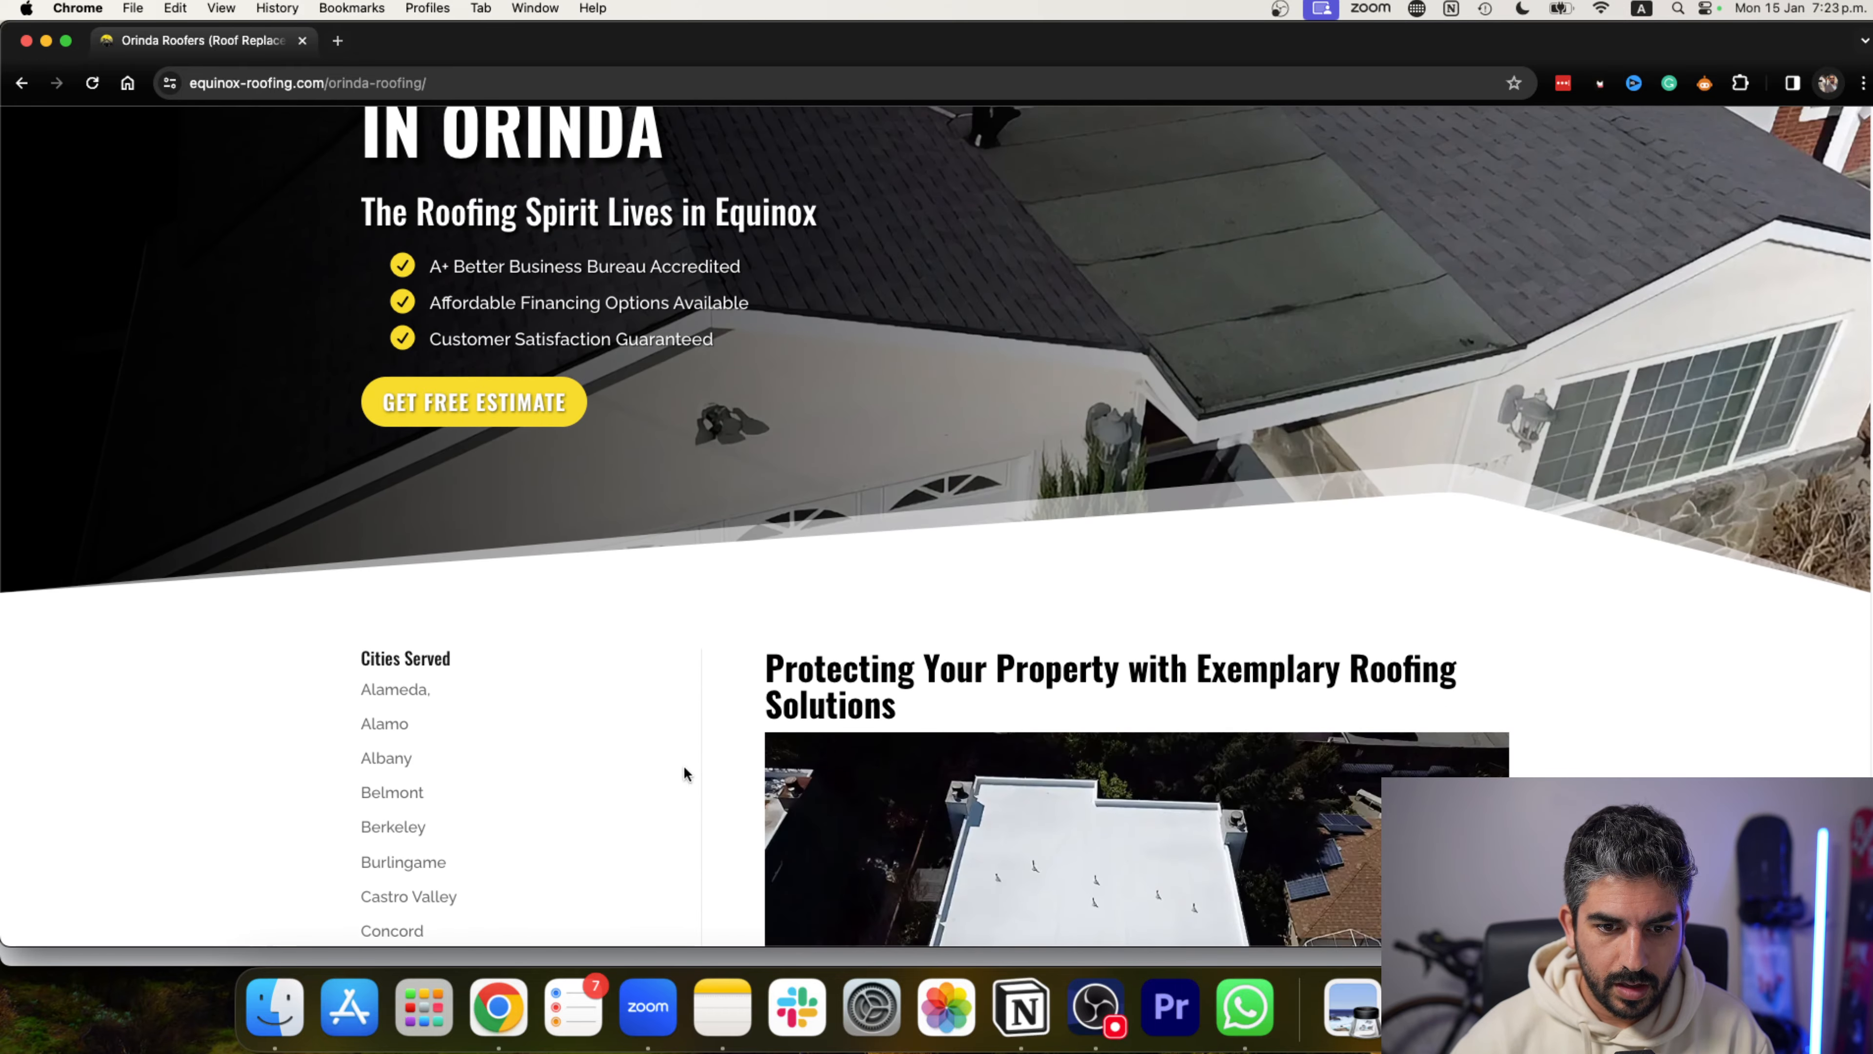
scroll(up, 3)
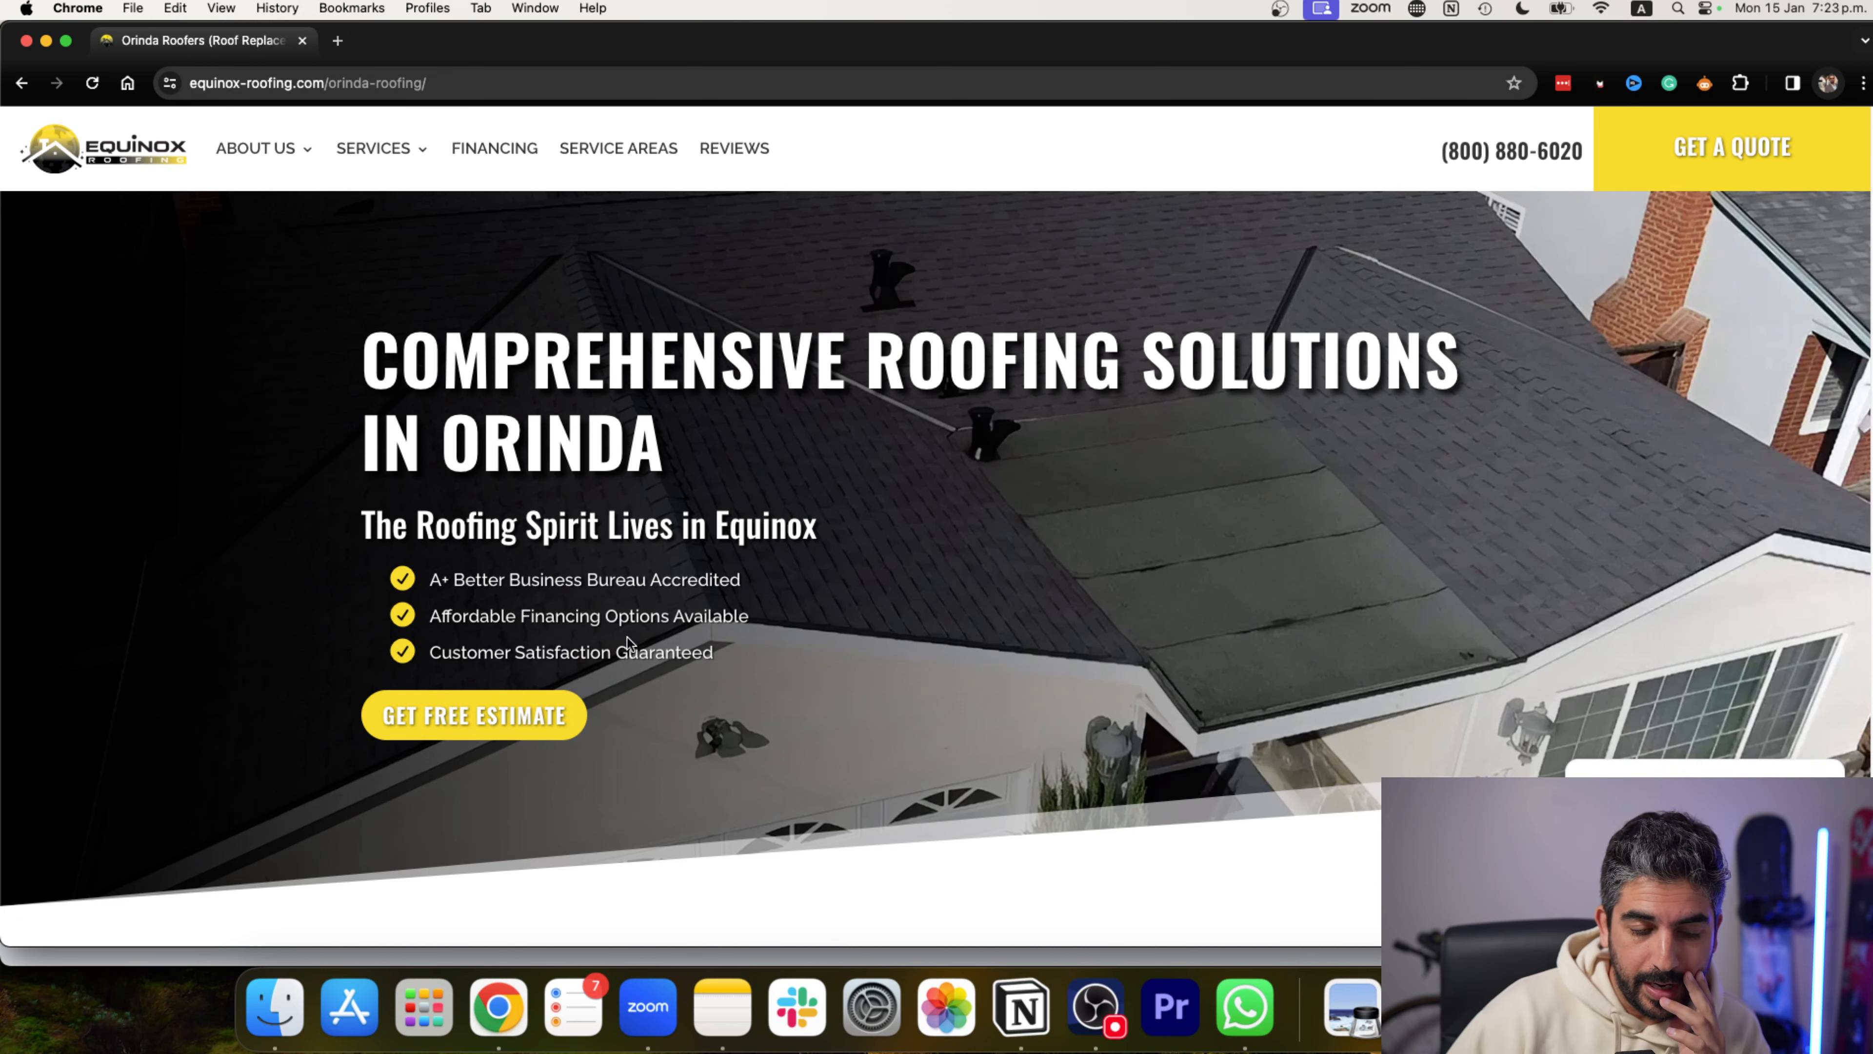
scroll(down, 3)
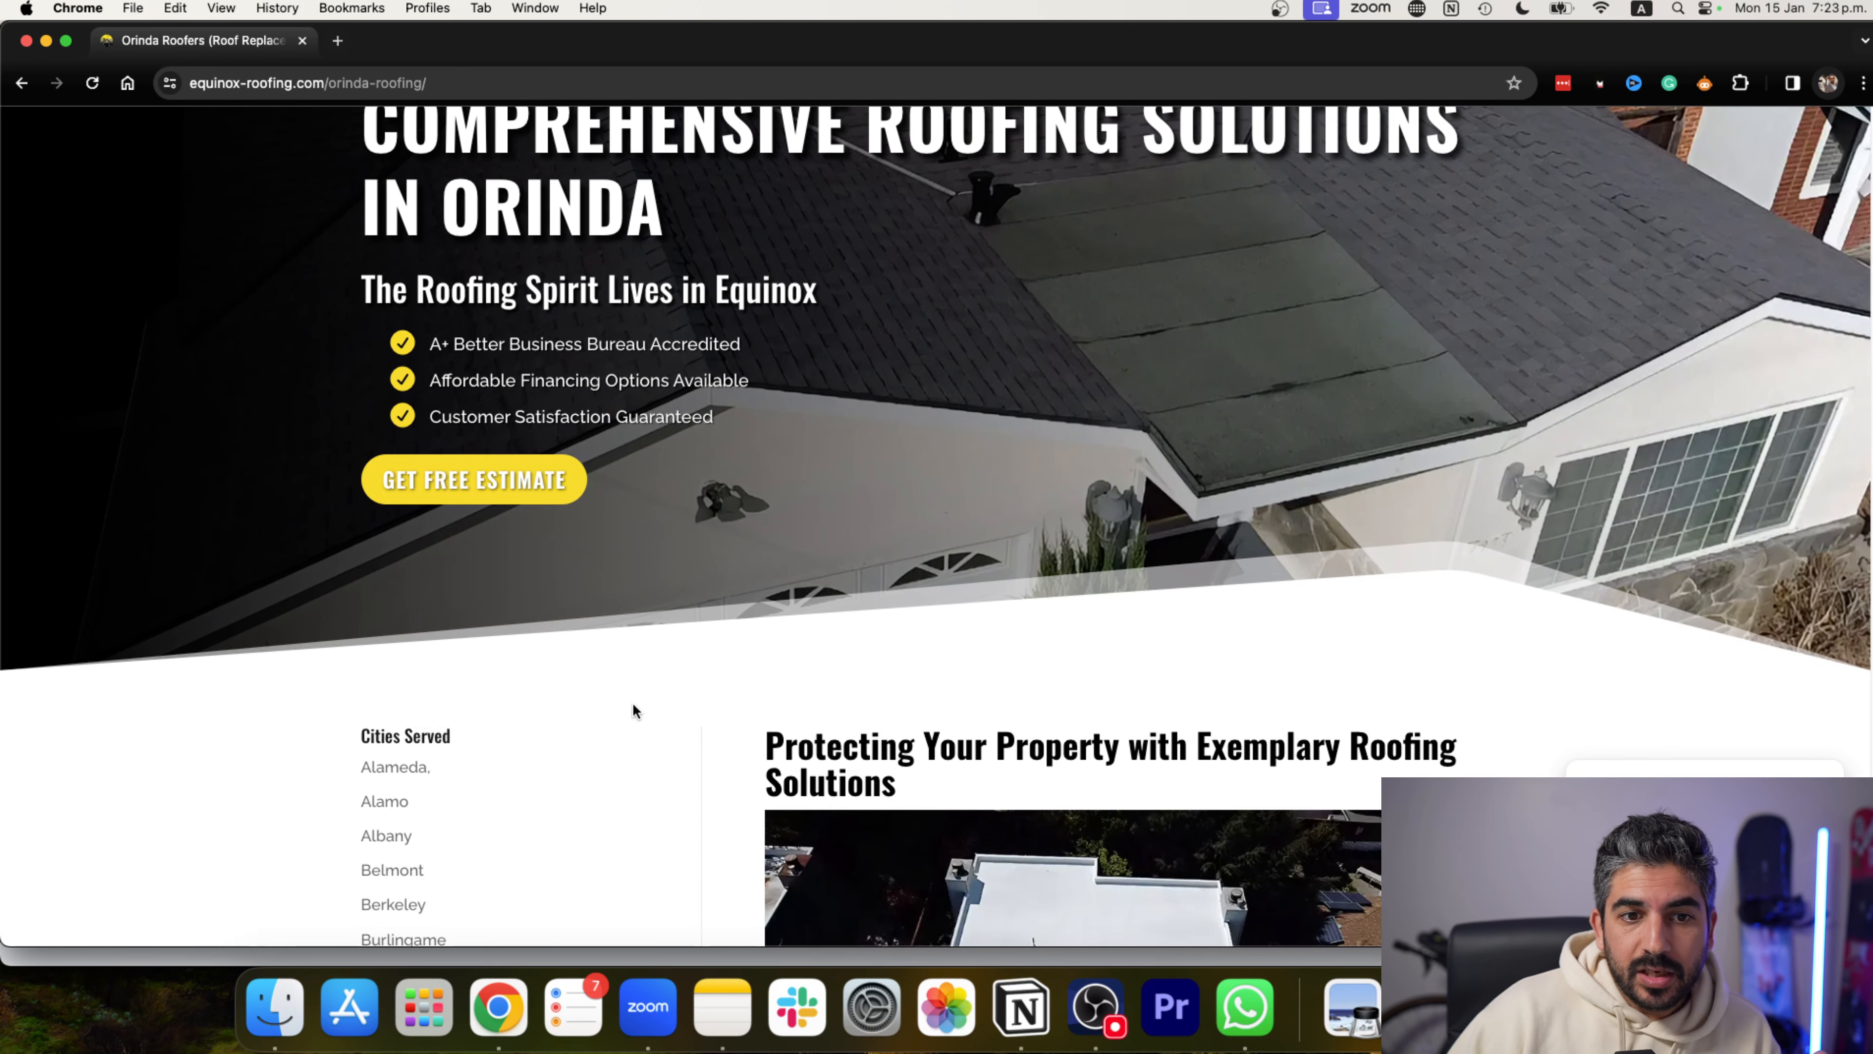
scroll(up, 3)
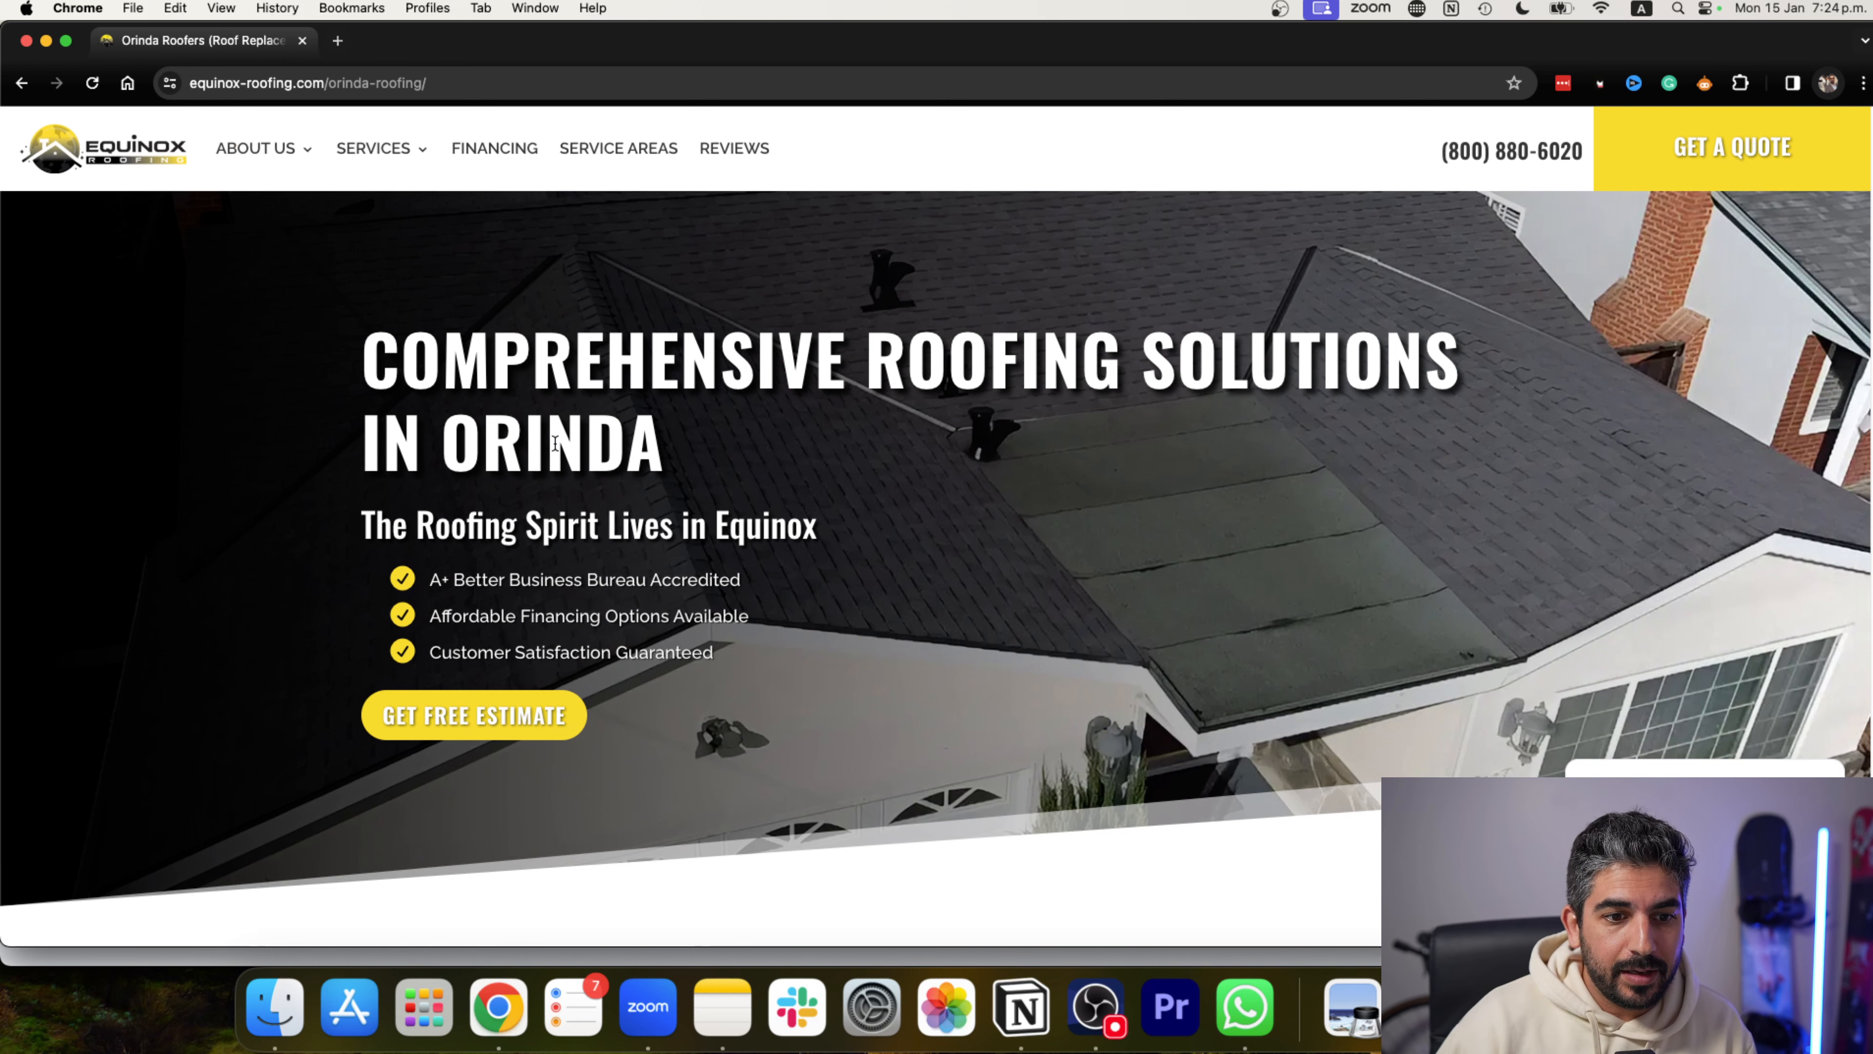
Read through the Orinda page's residential and commercial roofing sections.
scroll(down, 3)
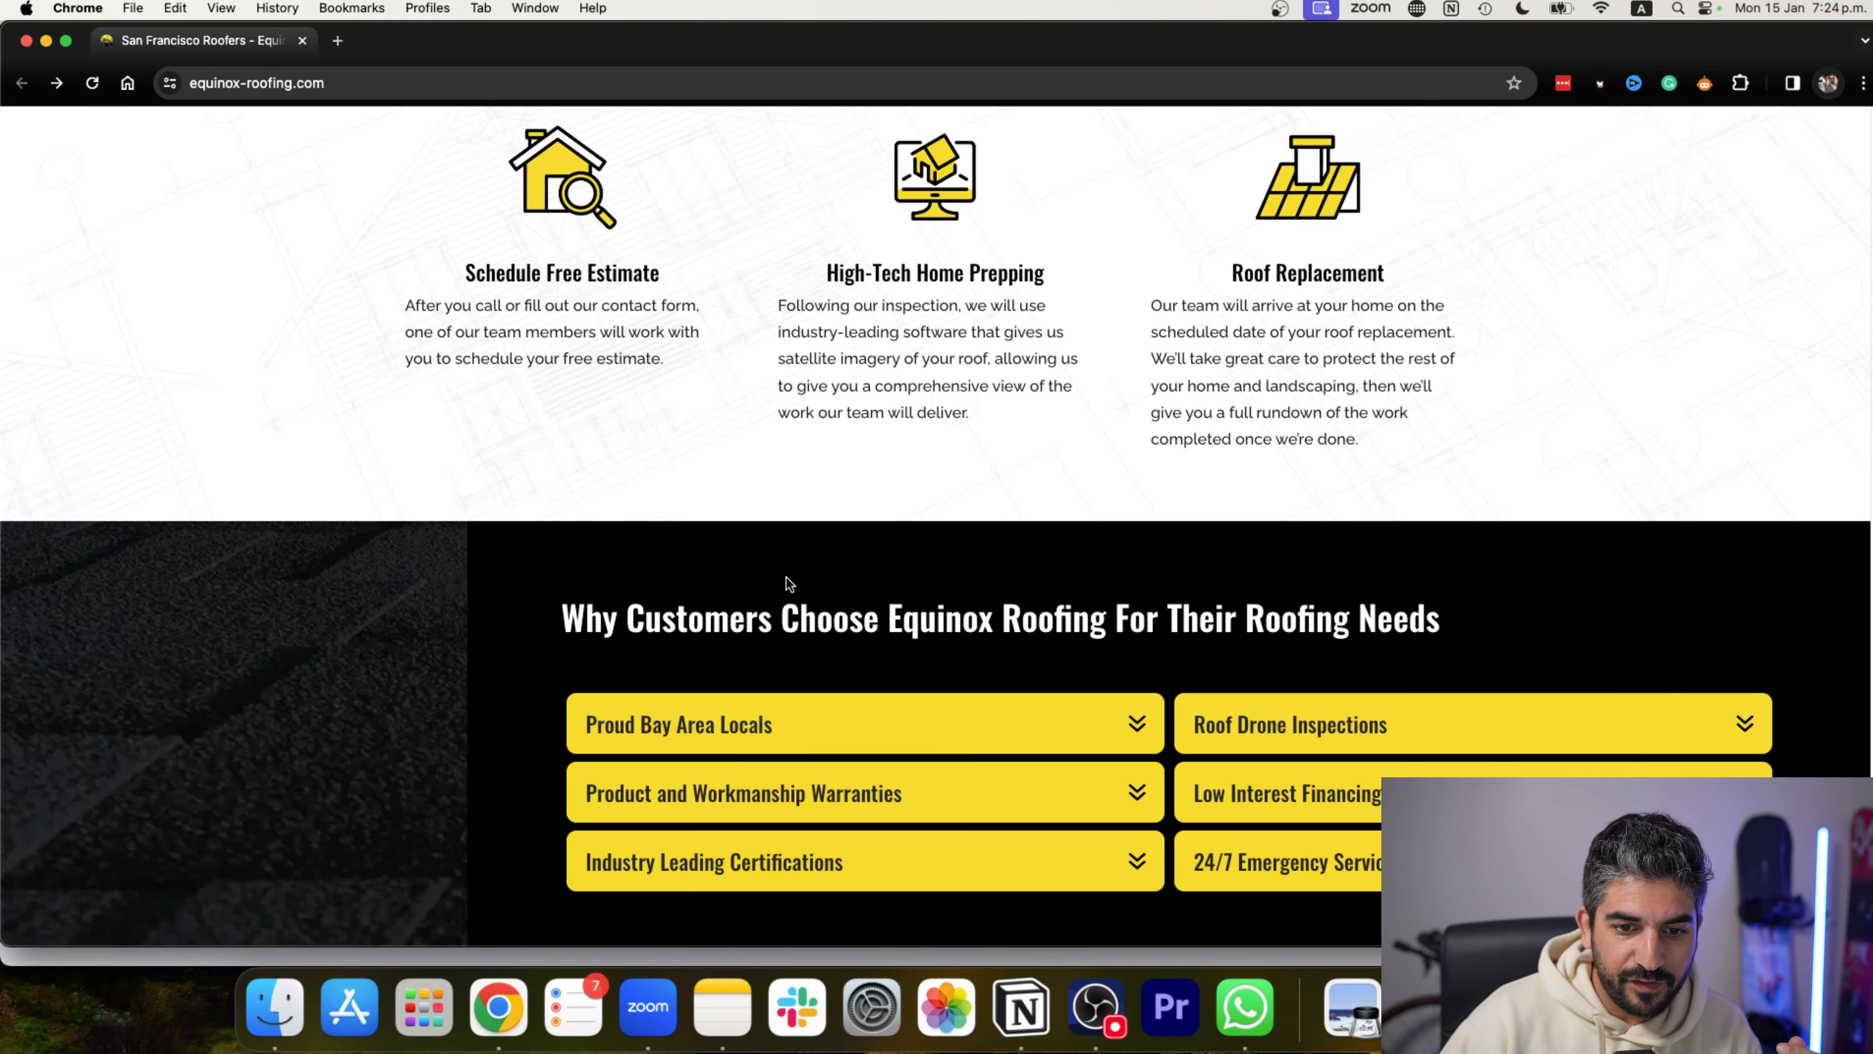
scroll(down, 3)
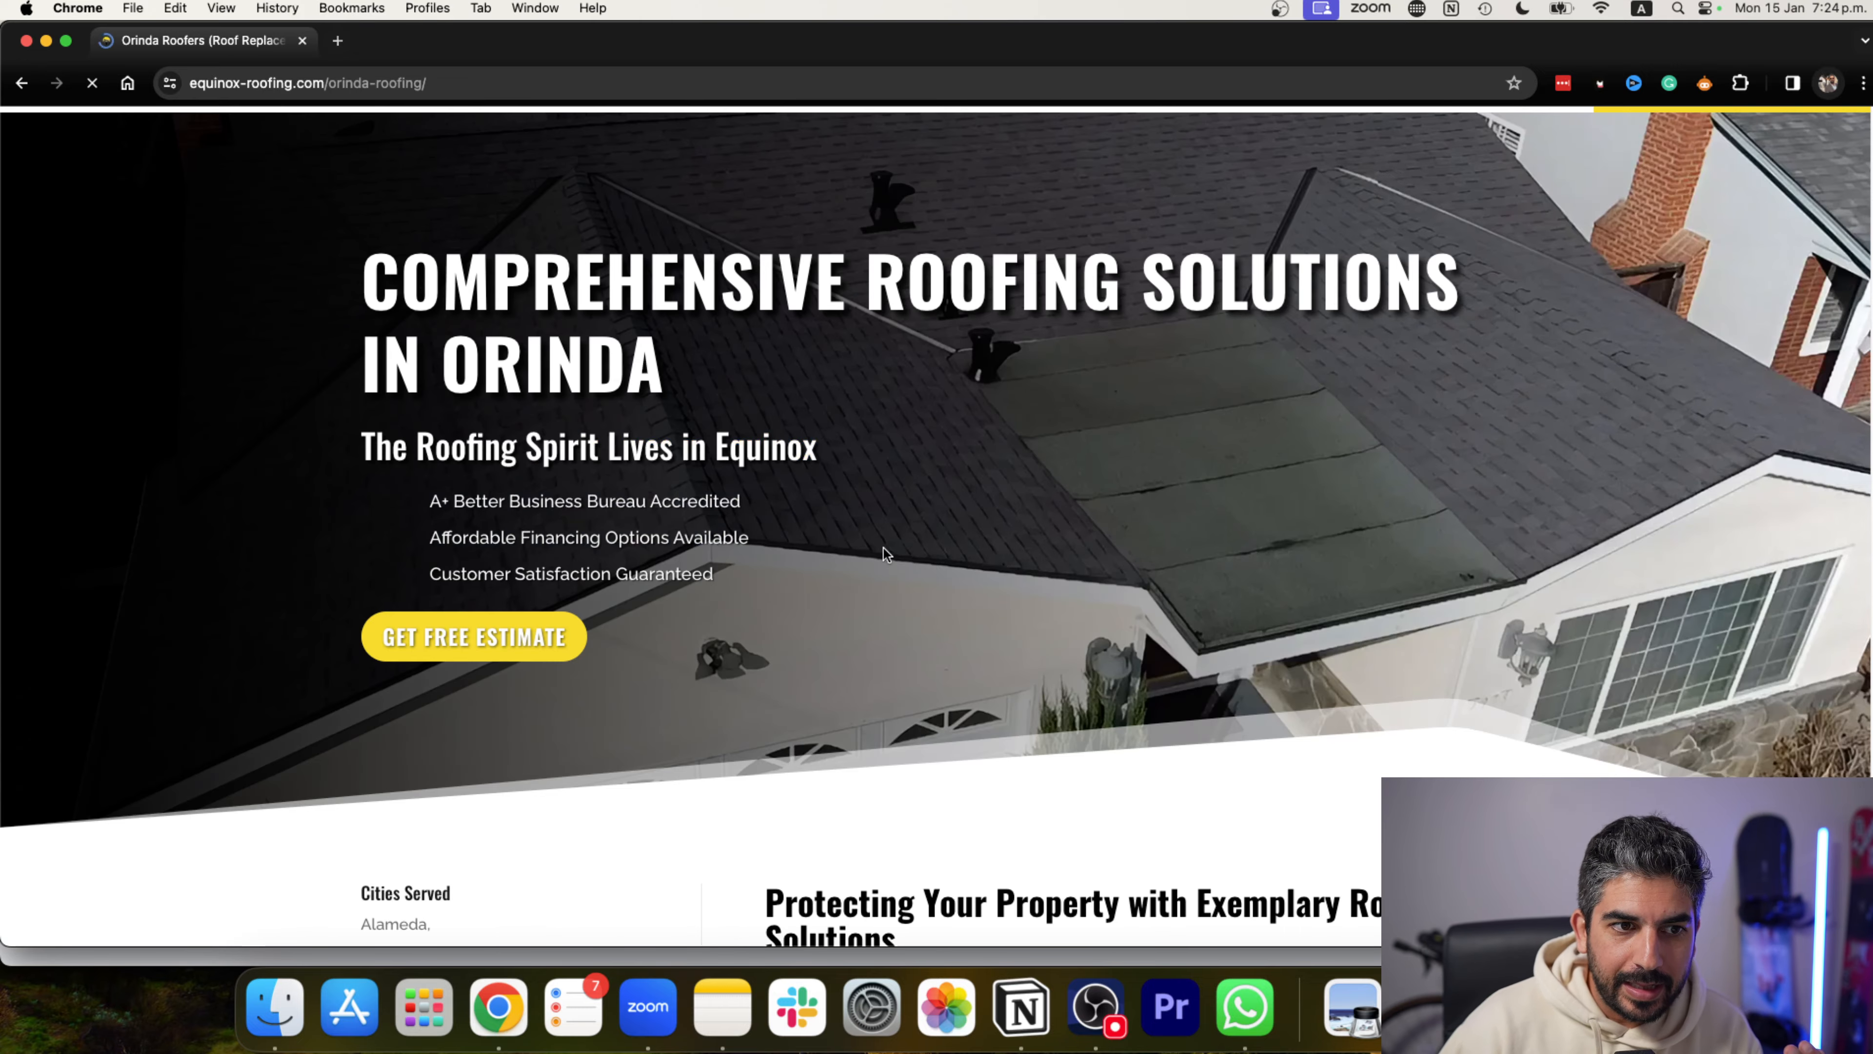
scroll(down, 3)
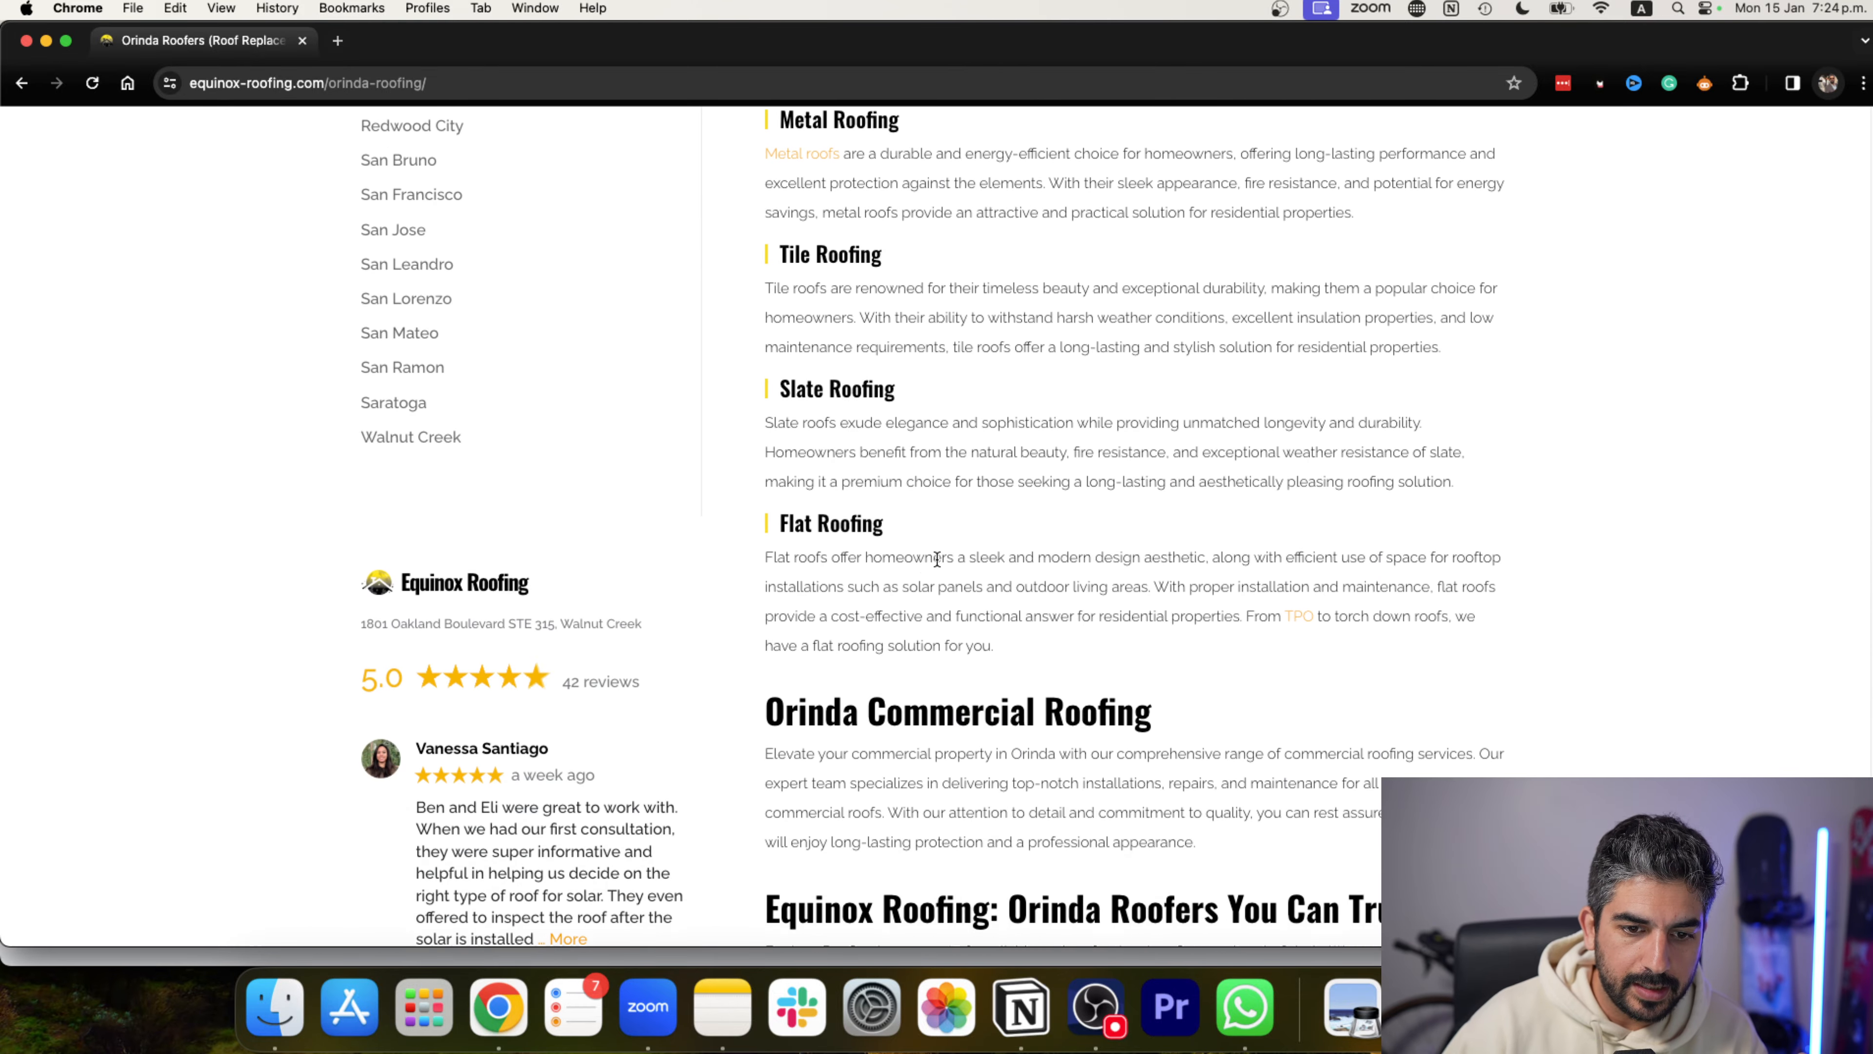
scroll(down, 3)
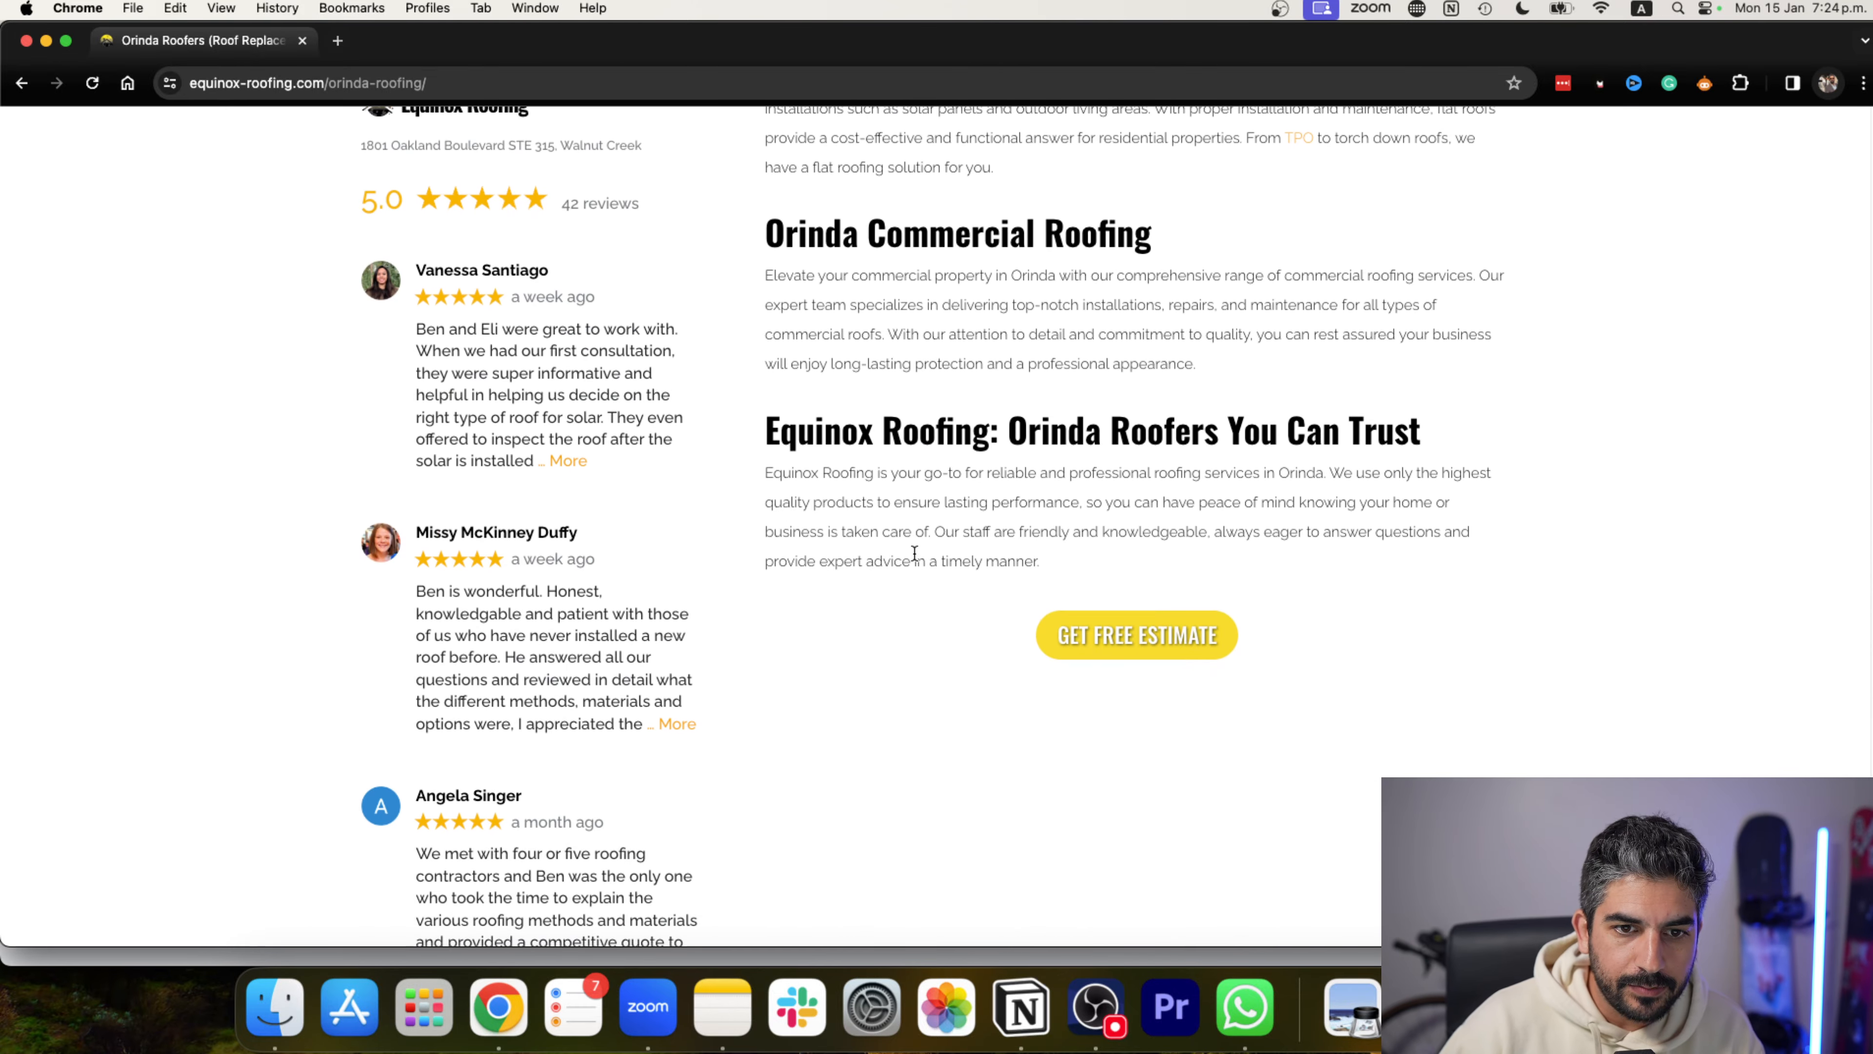
scroll(down, 3)
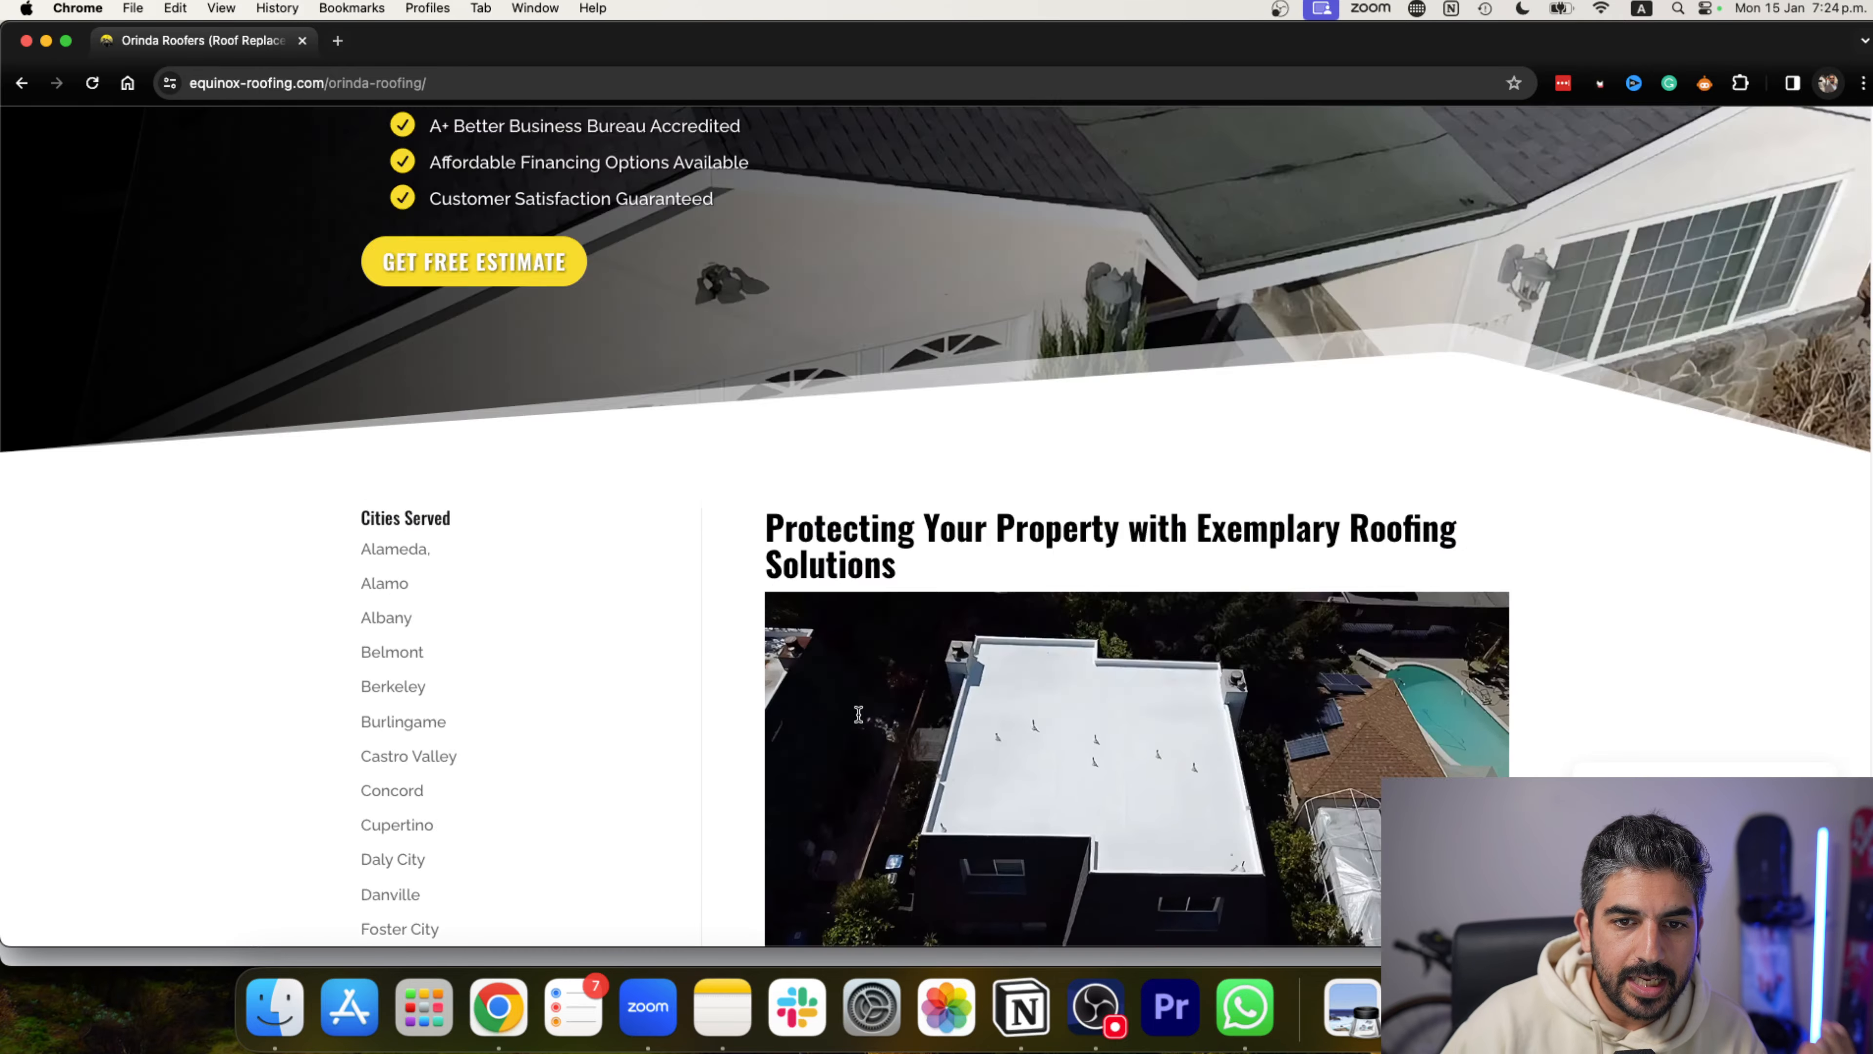
scroll(up, 3)
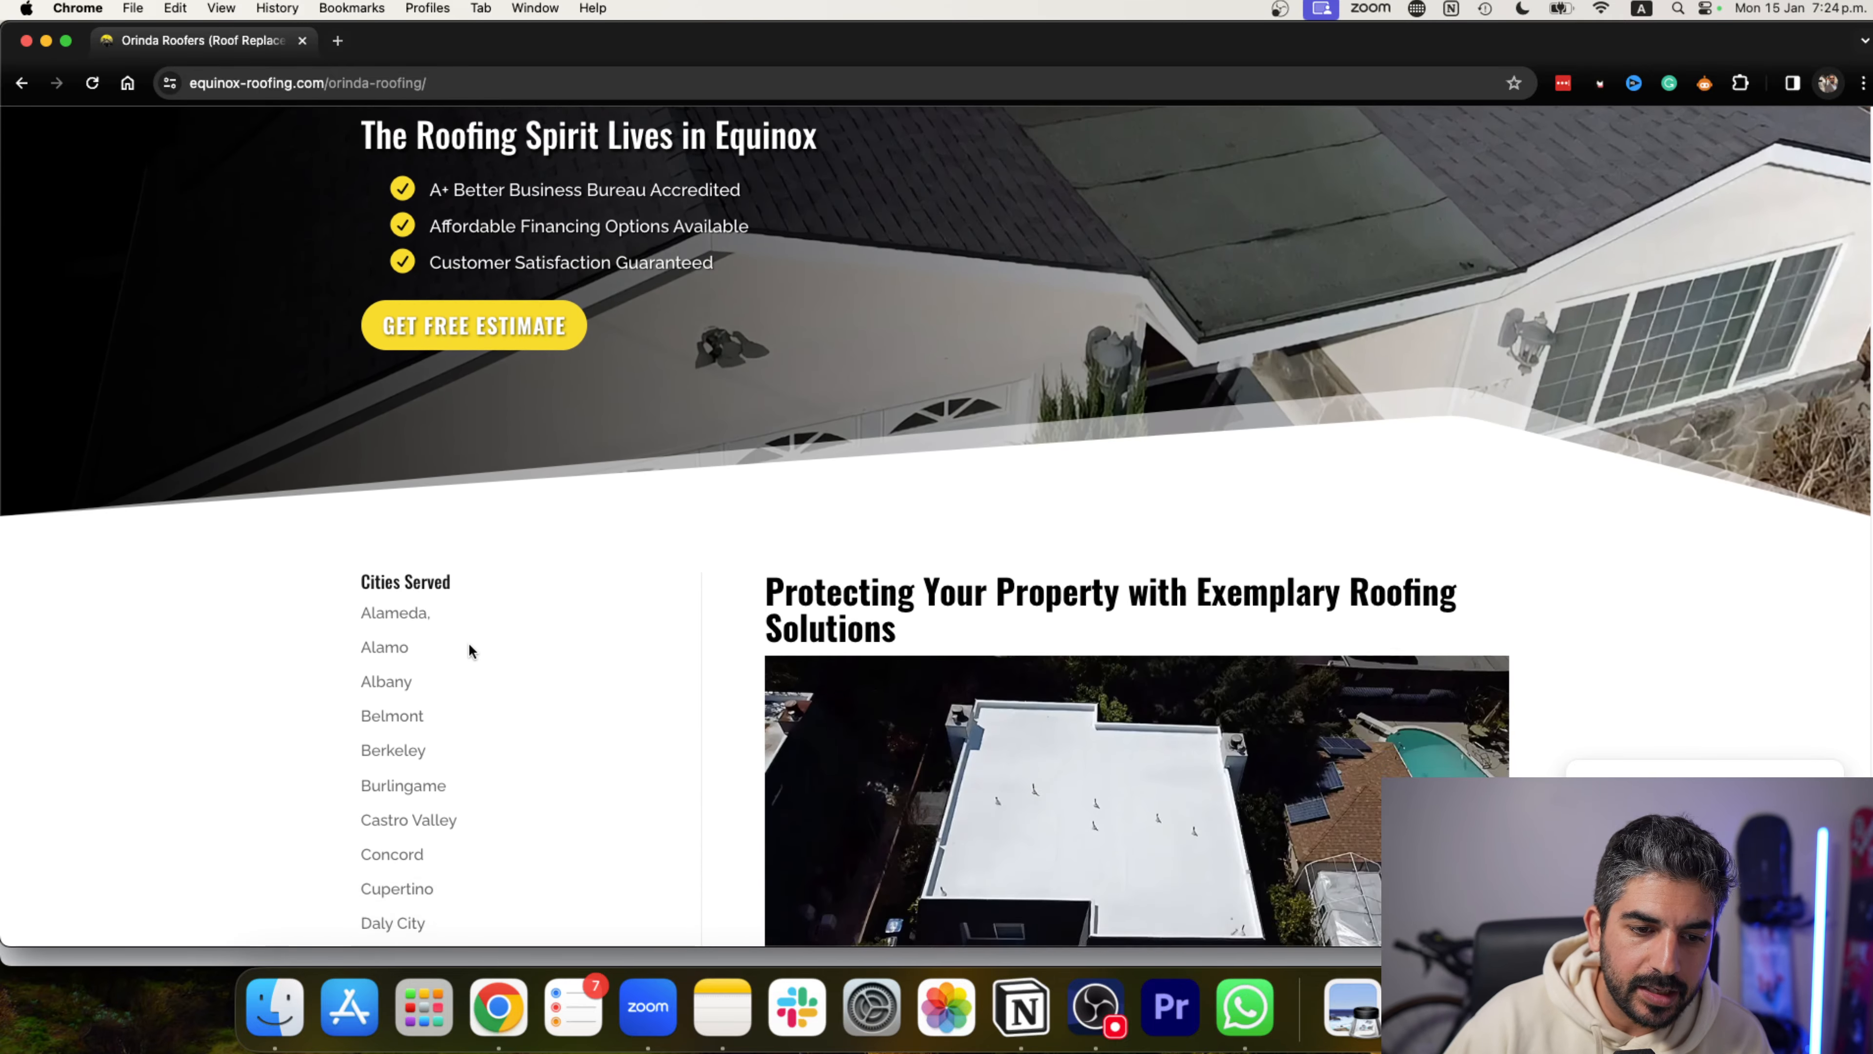
scroll(down, 3)
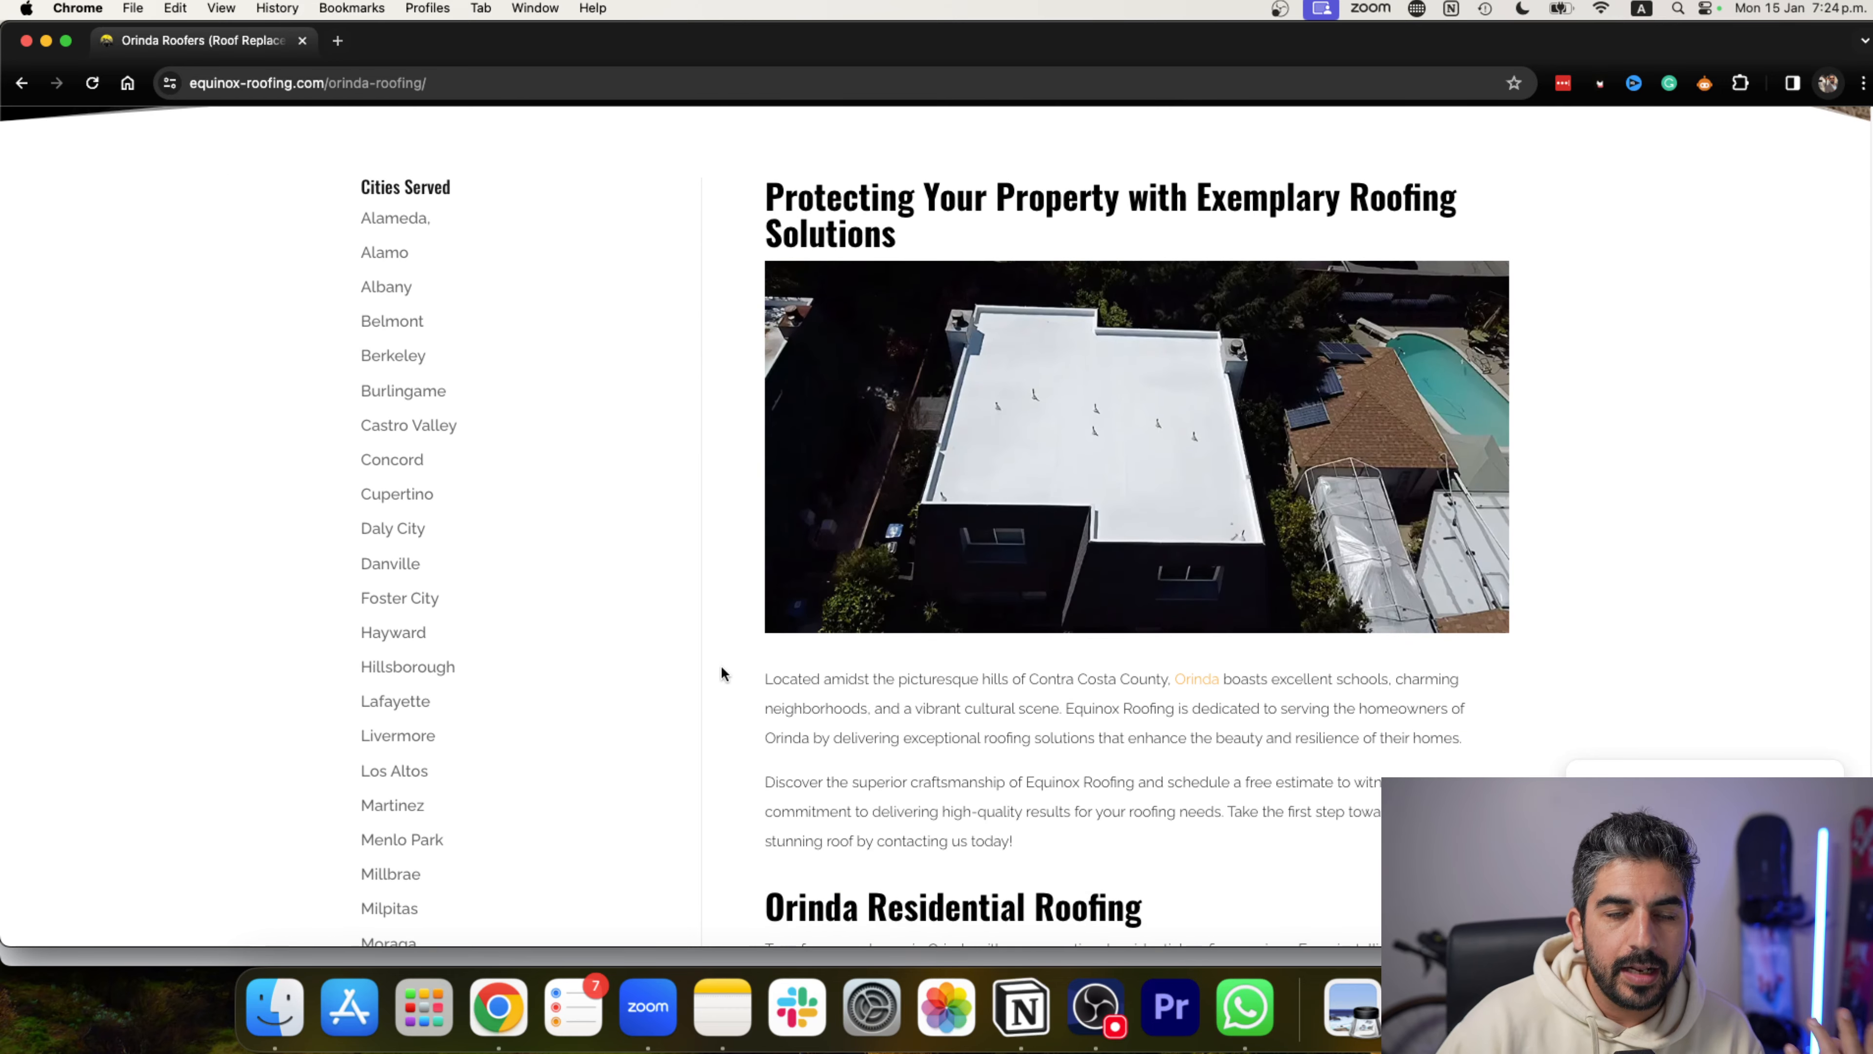
scroll(down, 3)
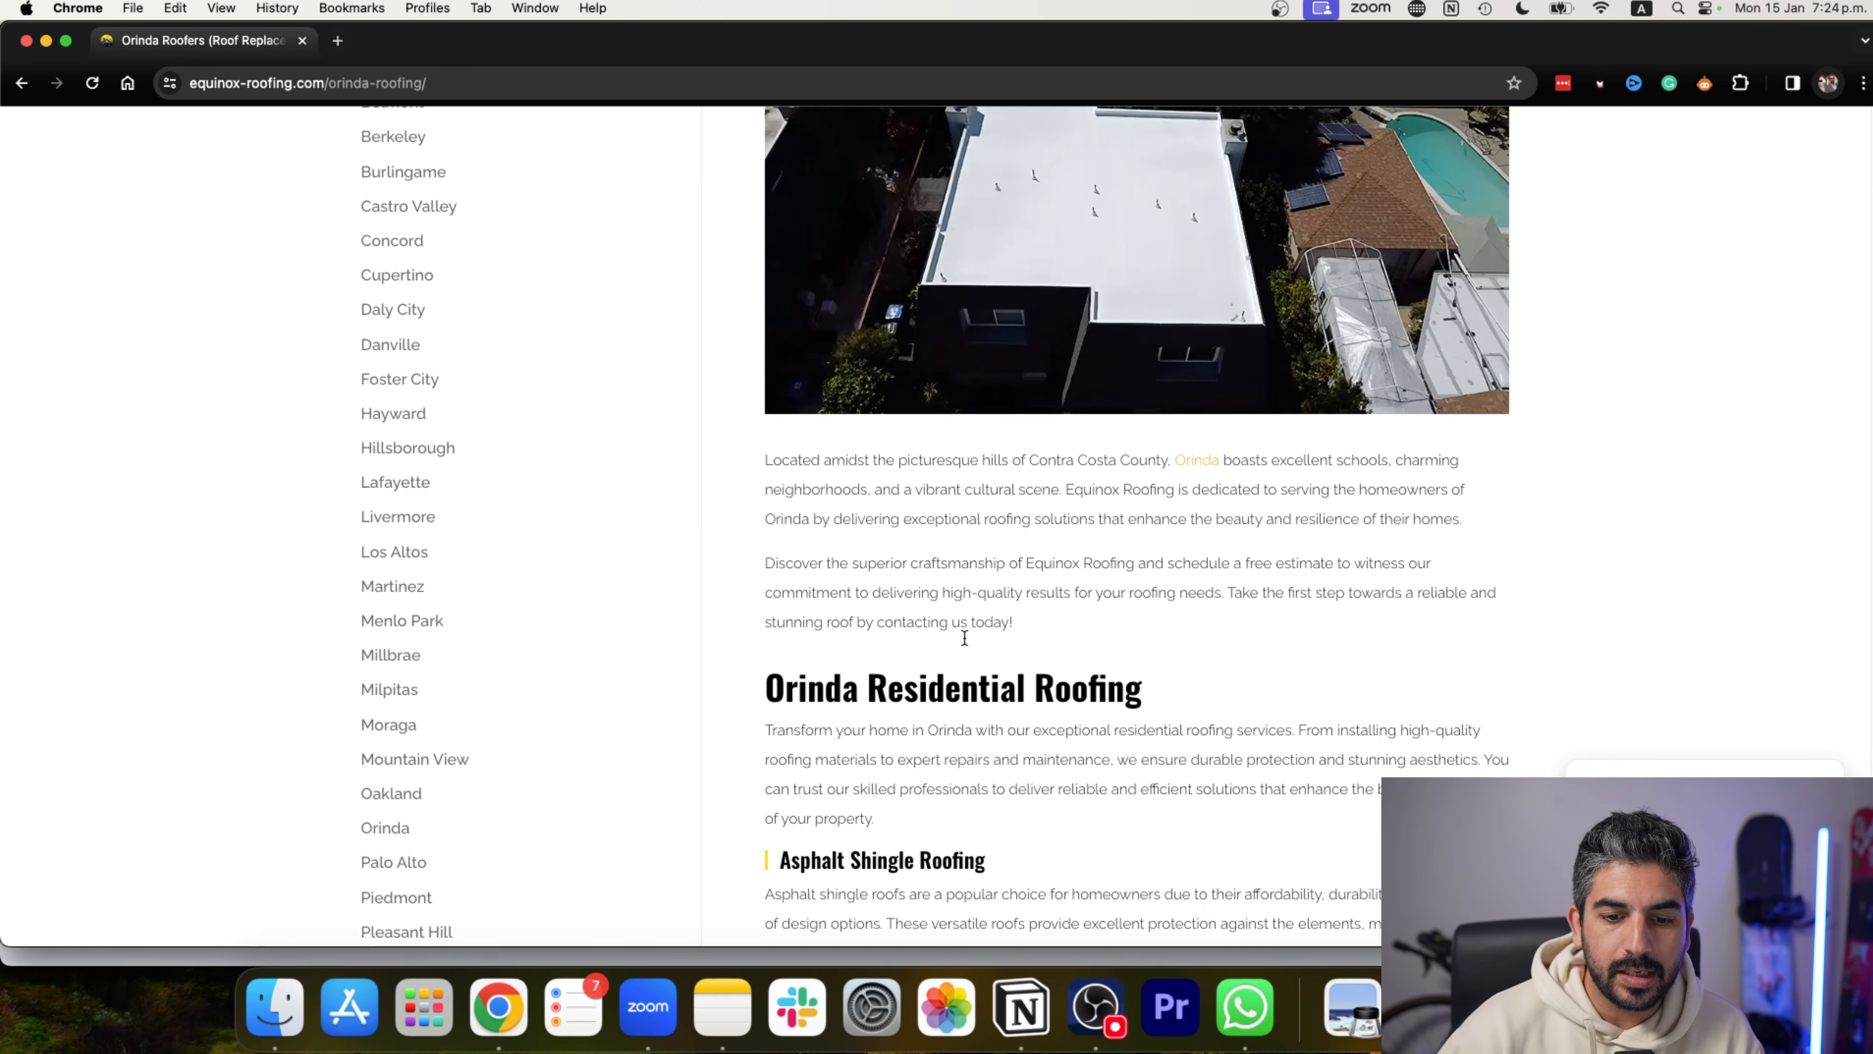
scroll(down, 3)
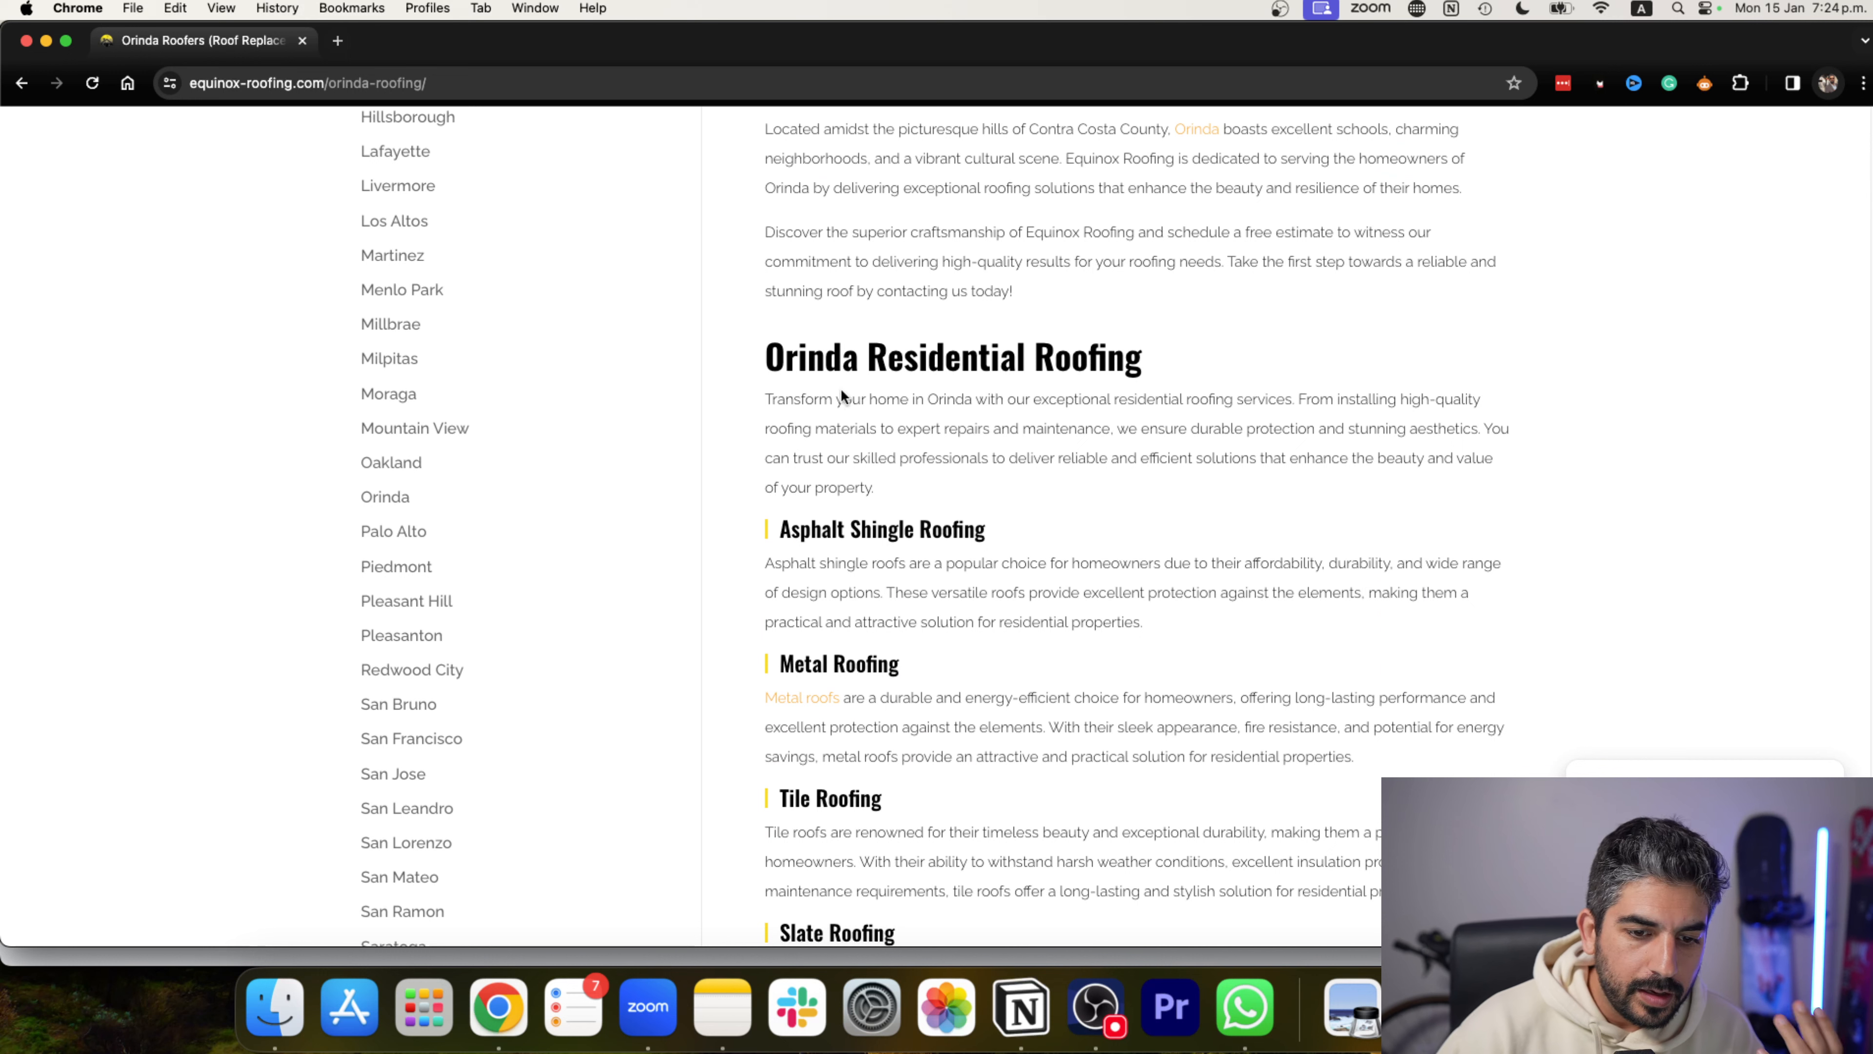
mouse_move(1111, 352)
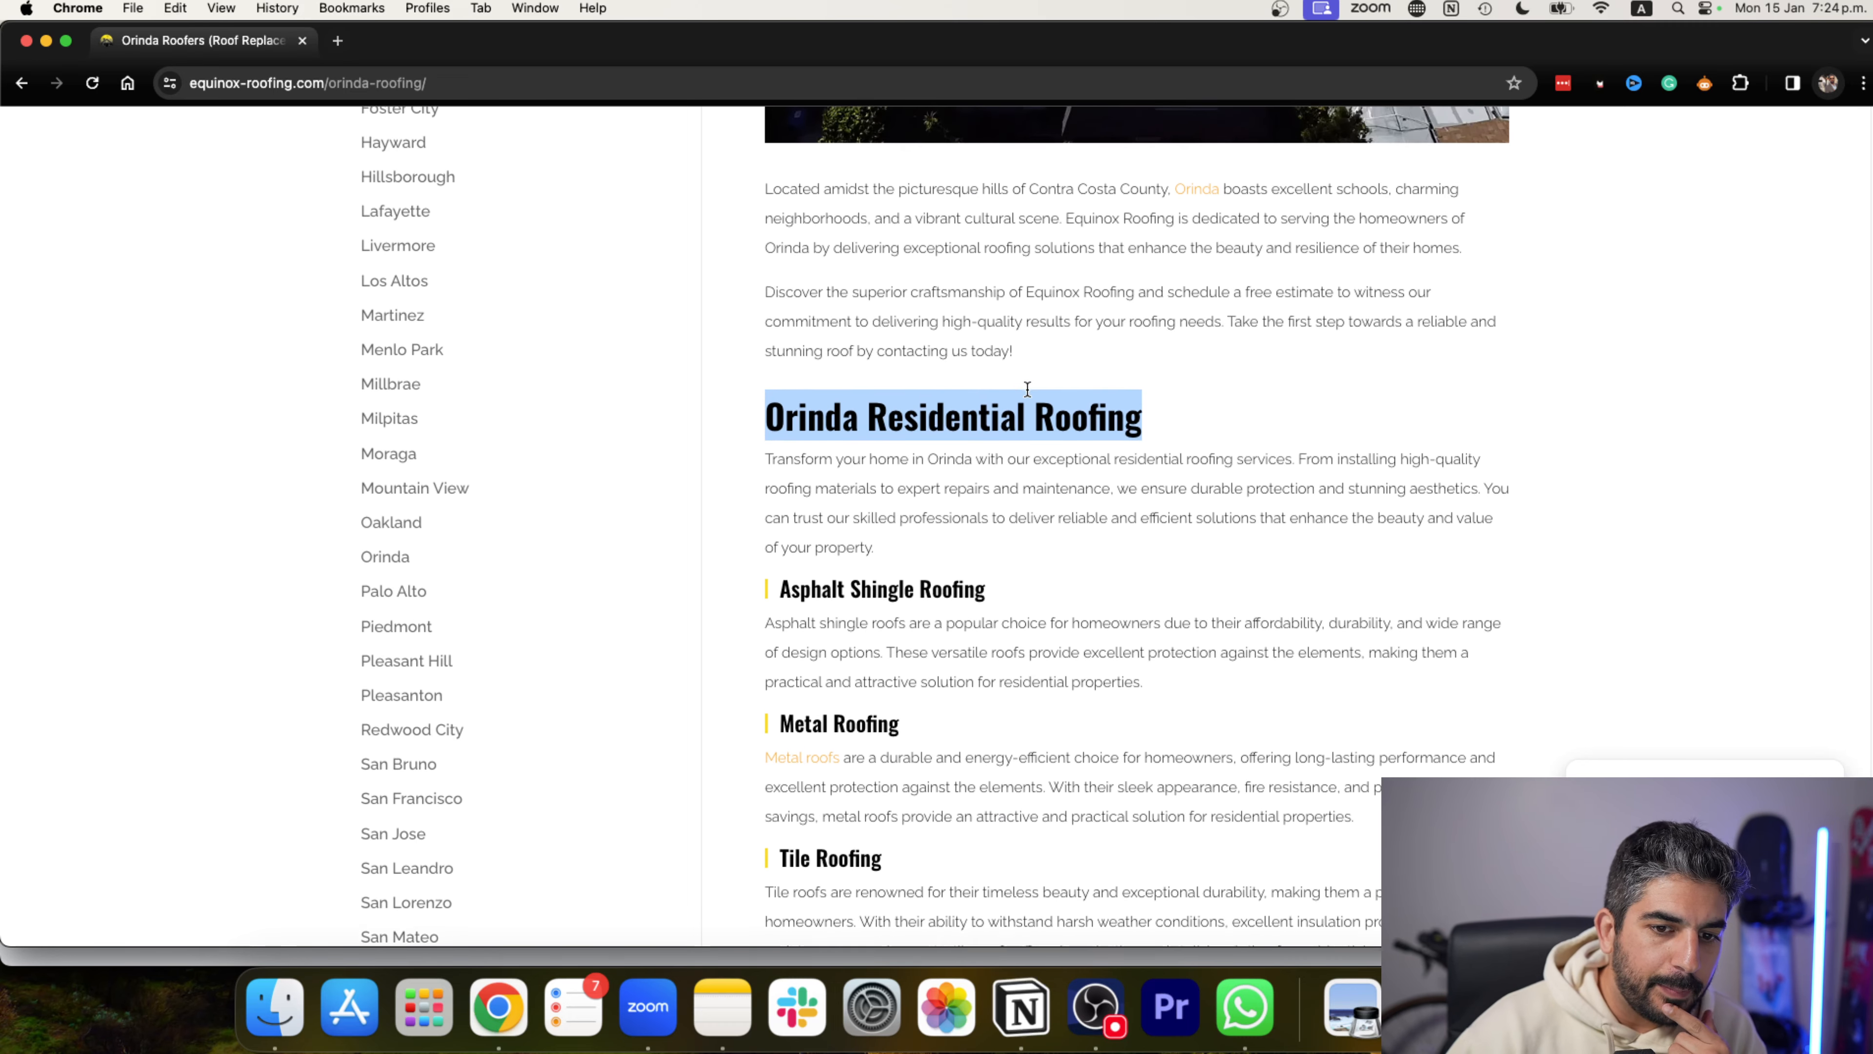
Continue down the Orinda page's trust section to the Google reviews and Get Free Estimate button.
scroll(down, 3)
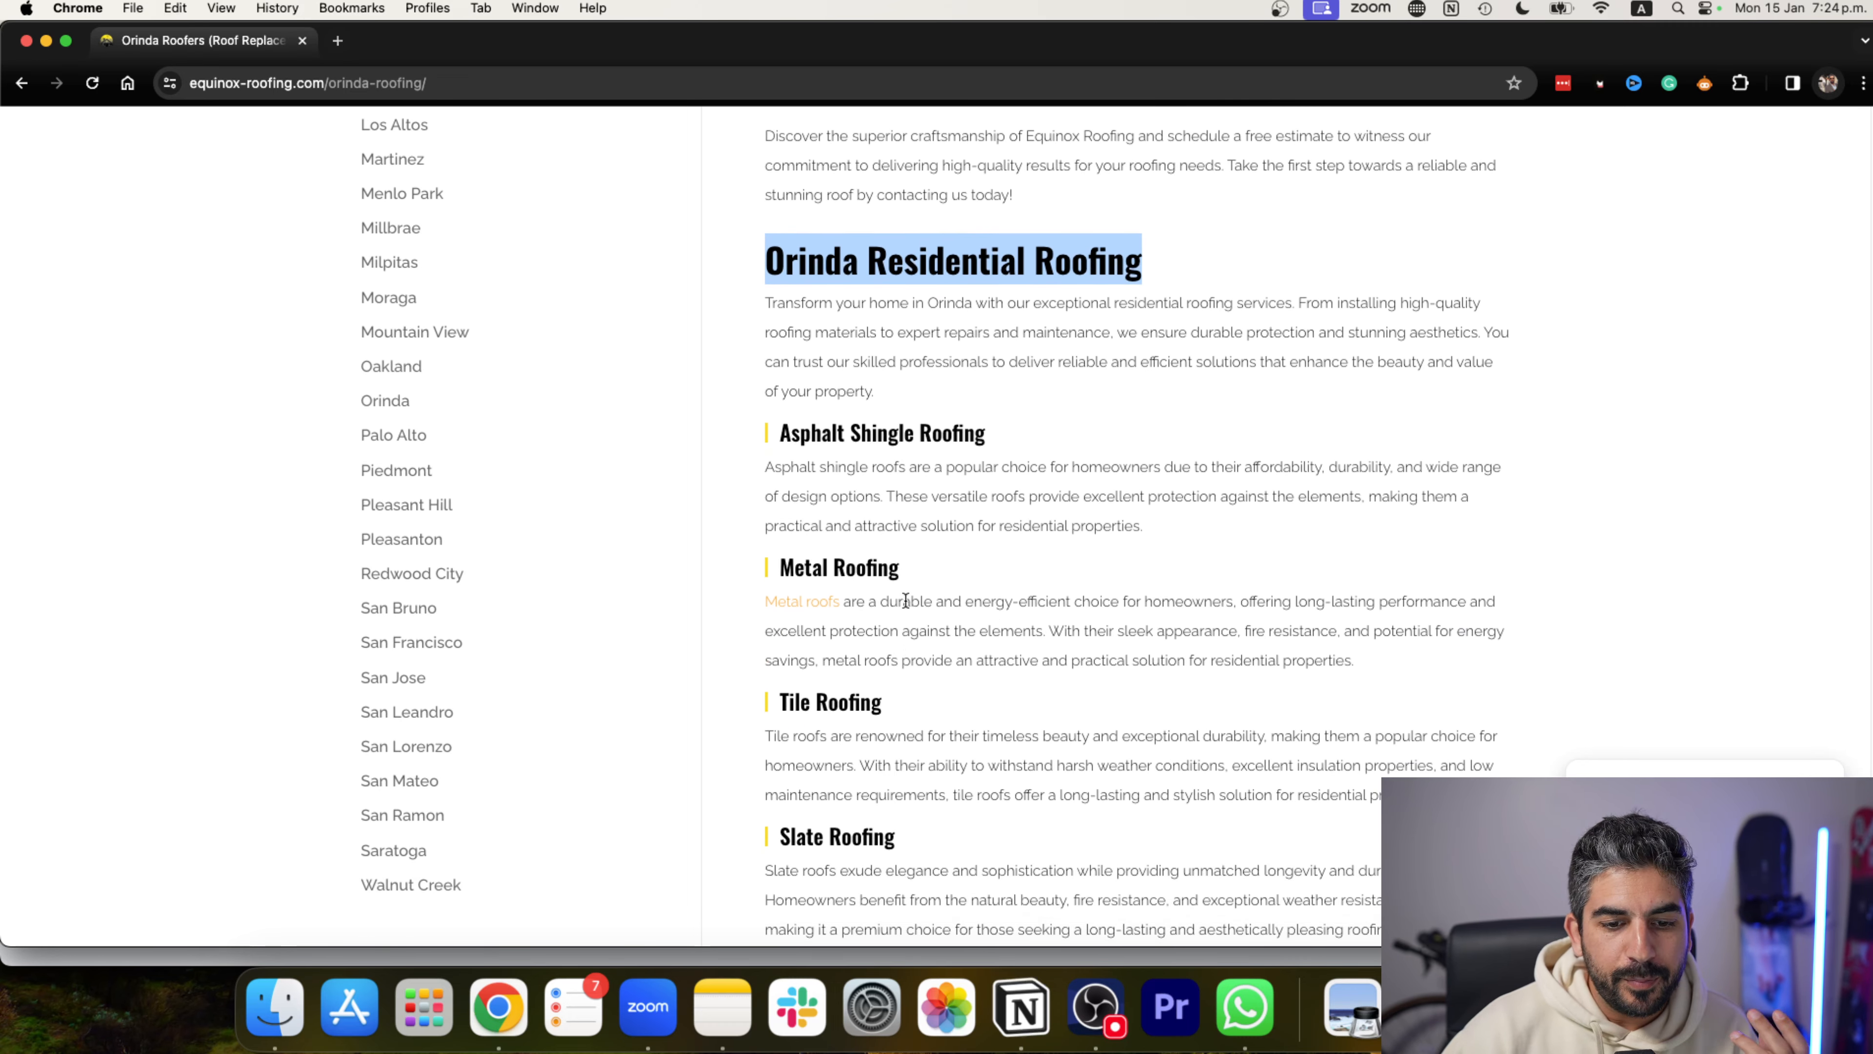
scroll(down, 3)
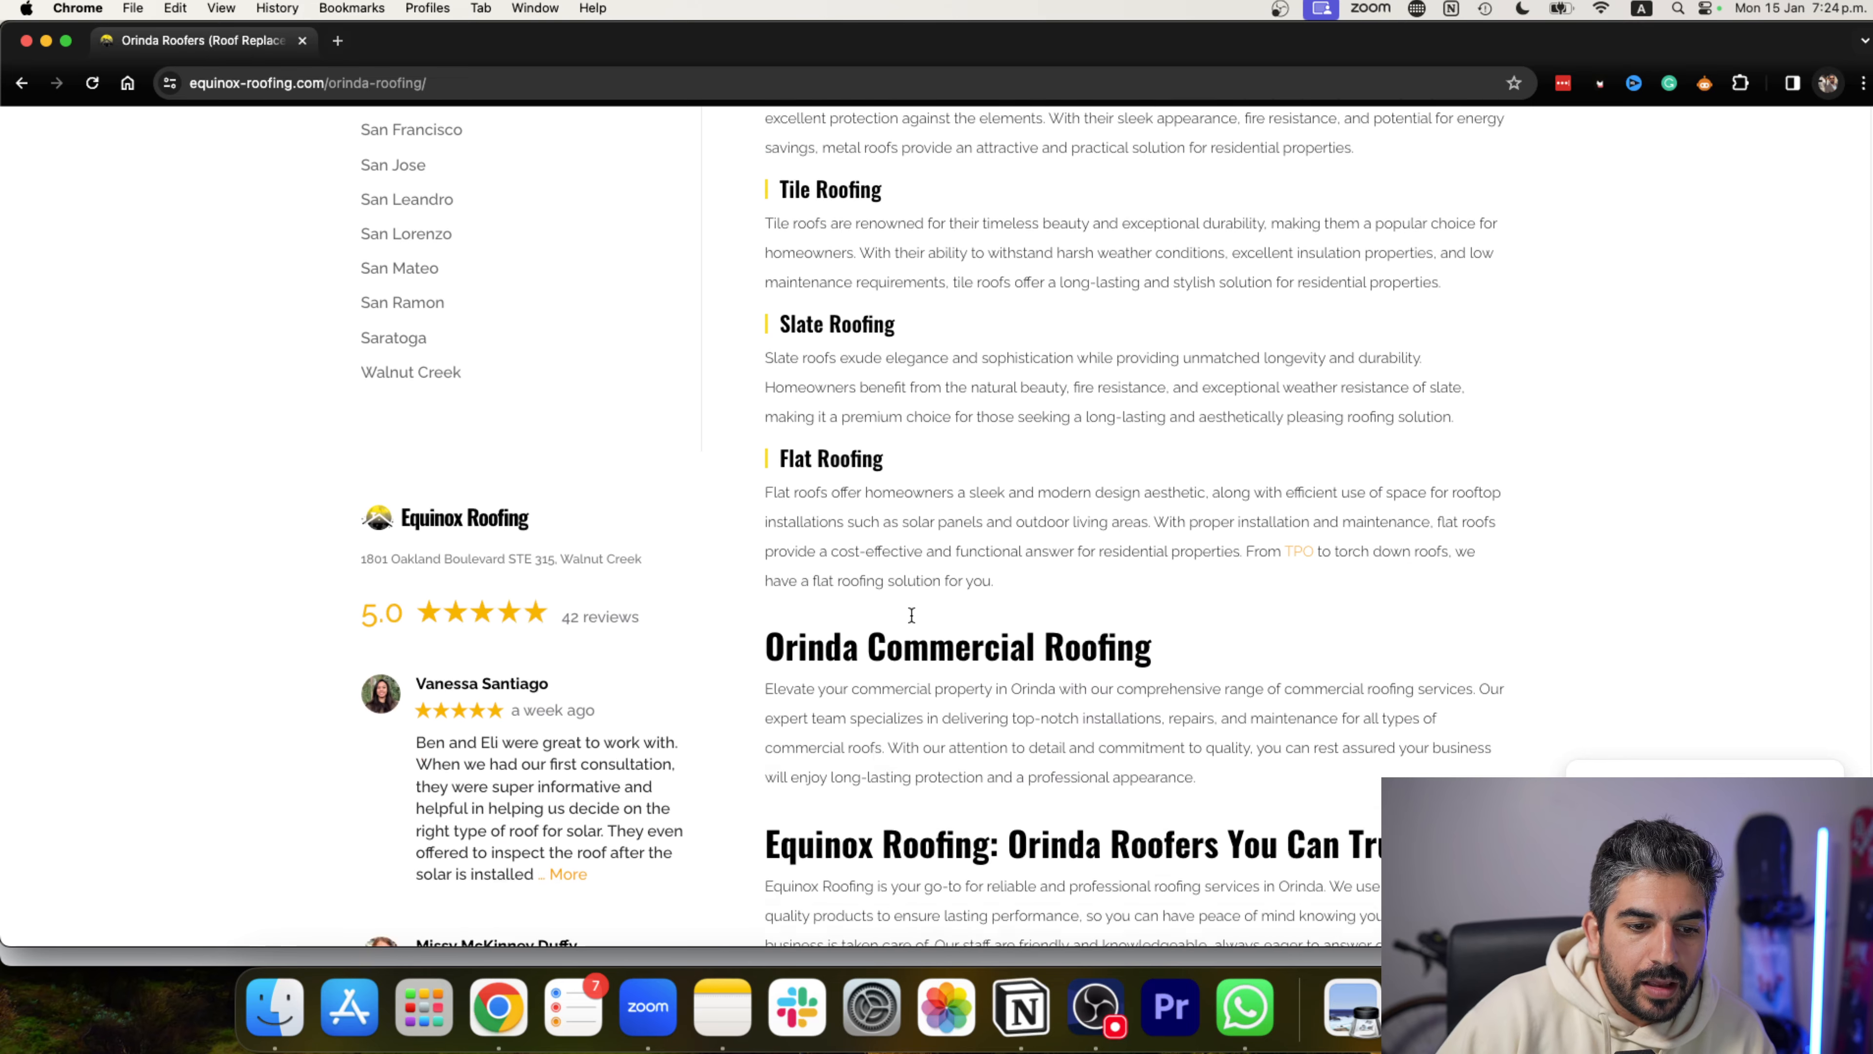
scroll(down, 3)
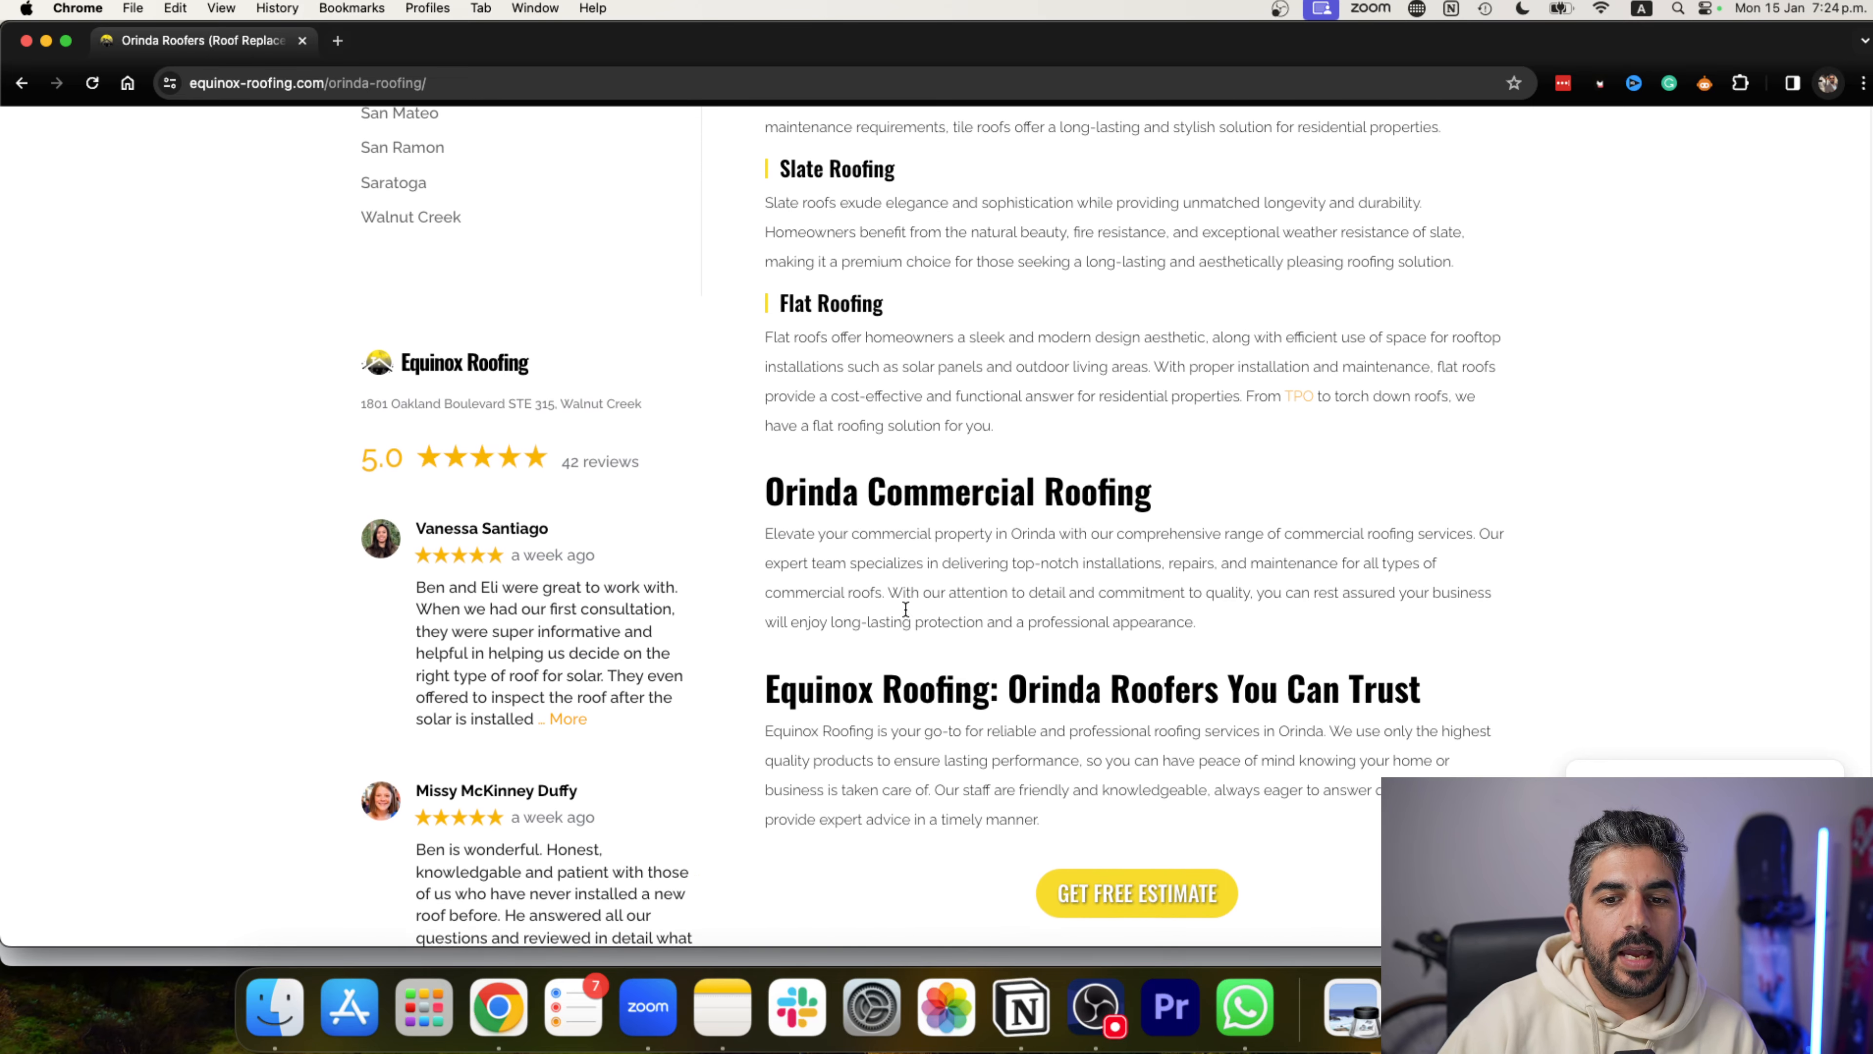
scroll(up, 3)
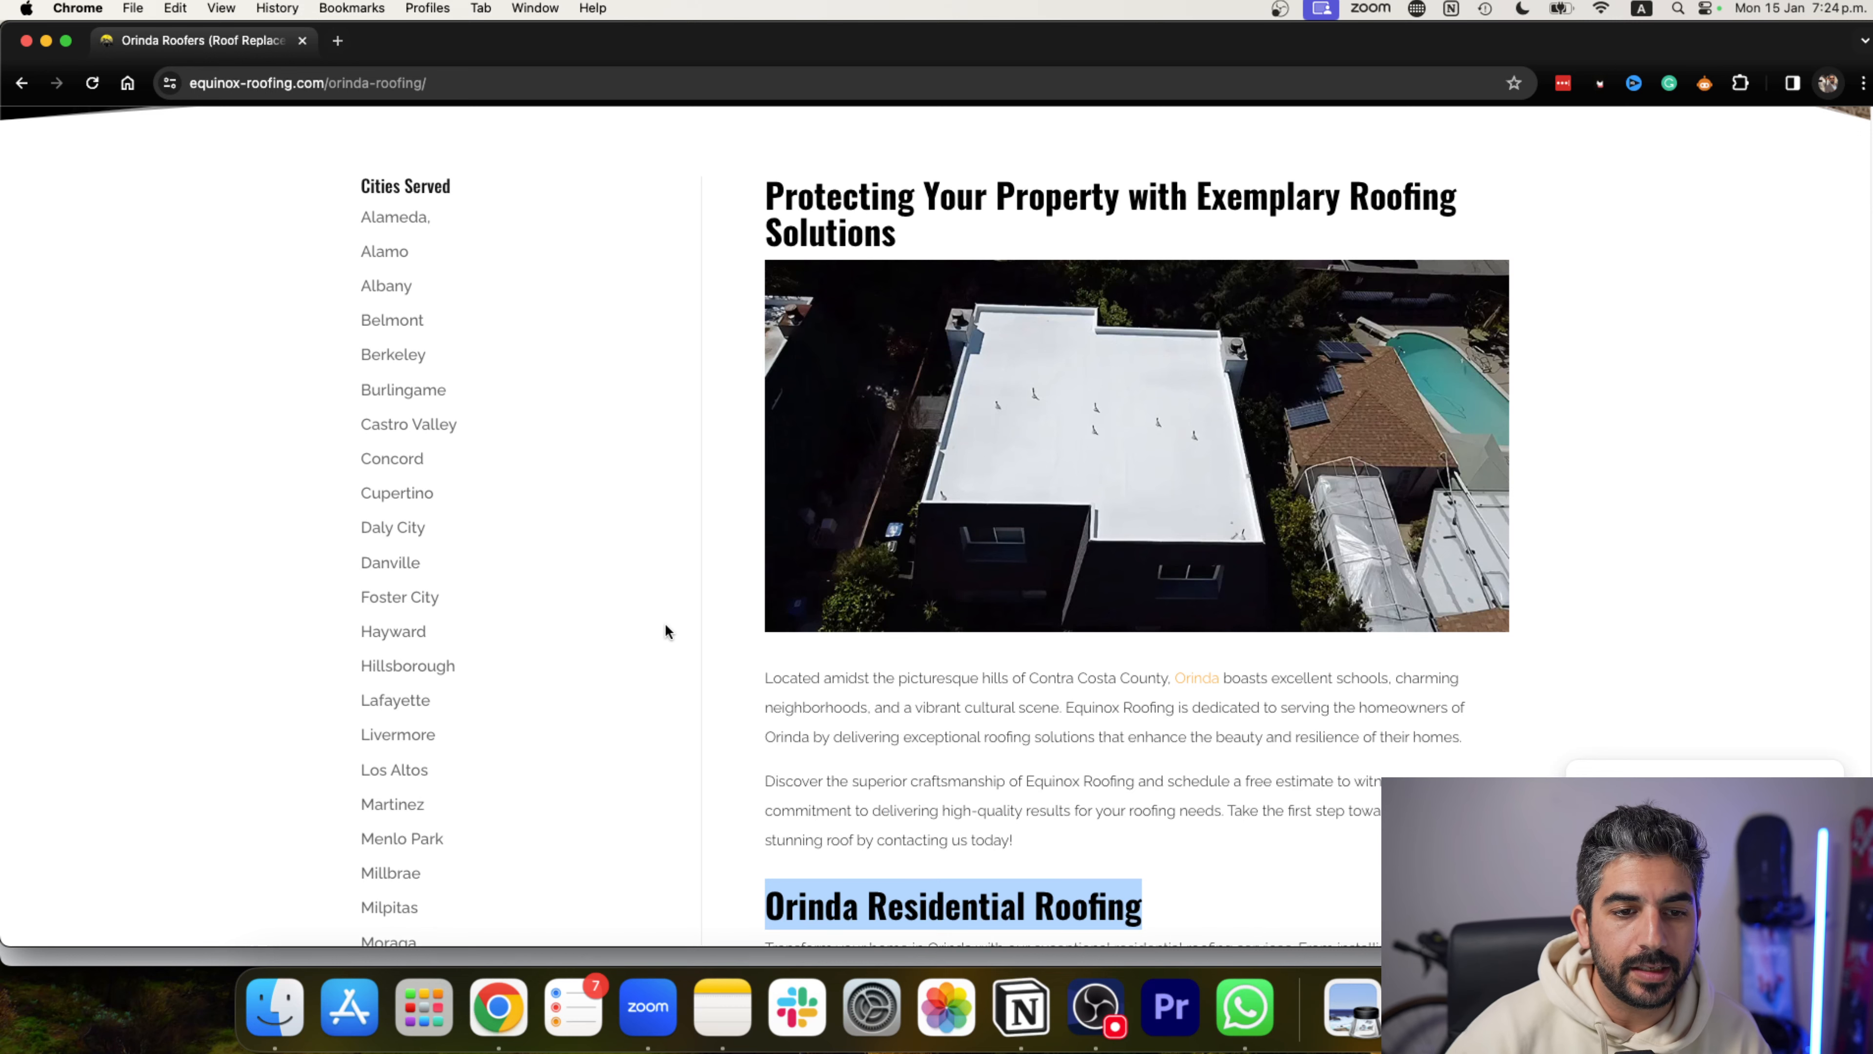
scroll(down, 3)
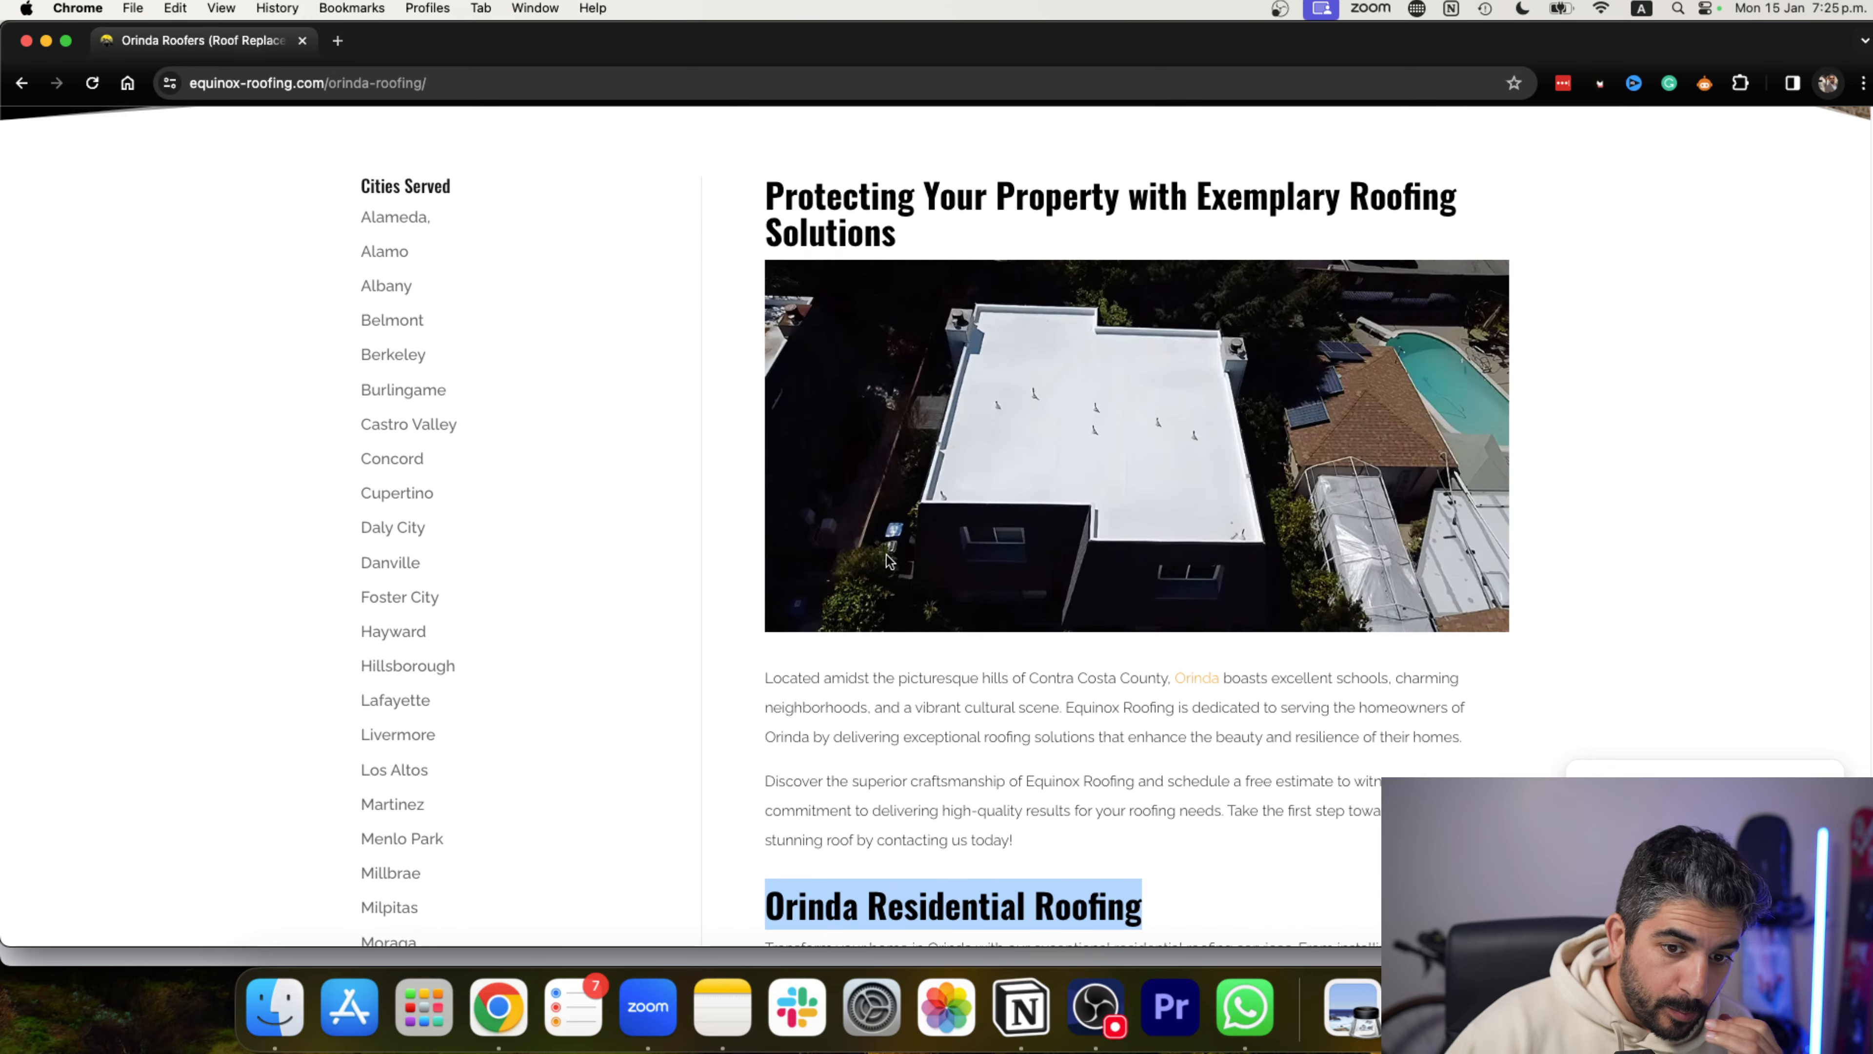
scroll(up, 3)
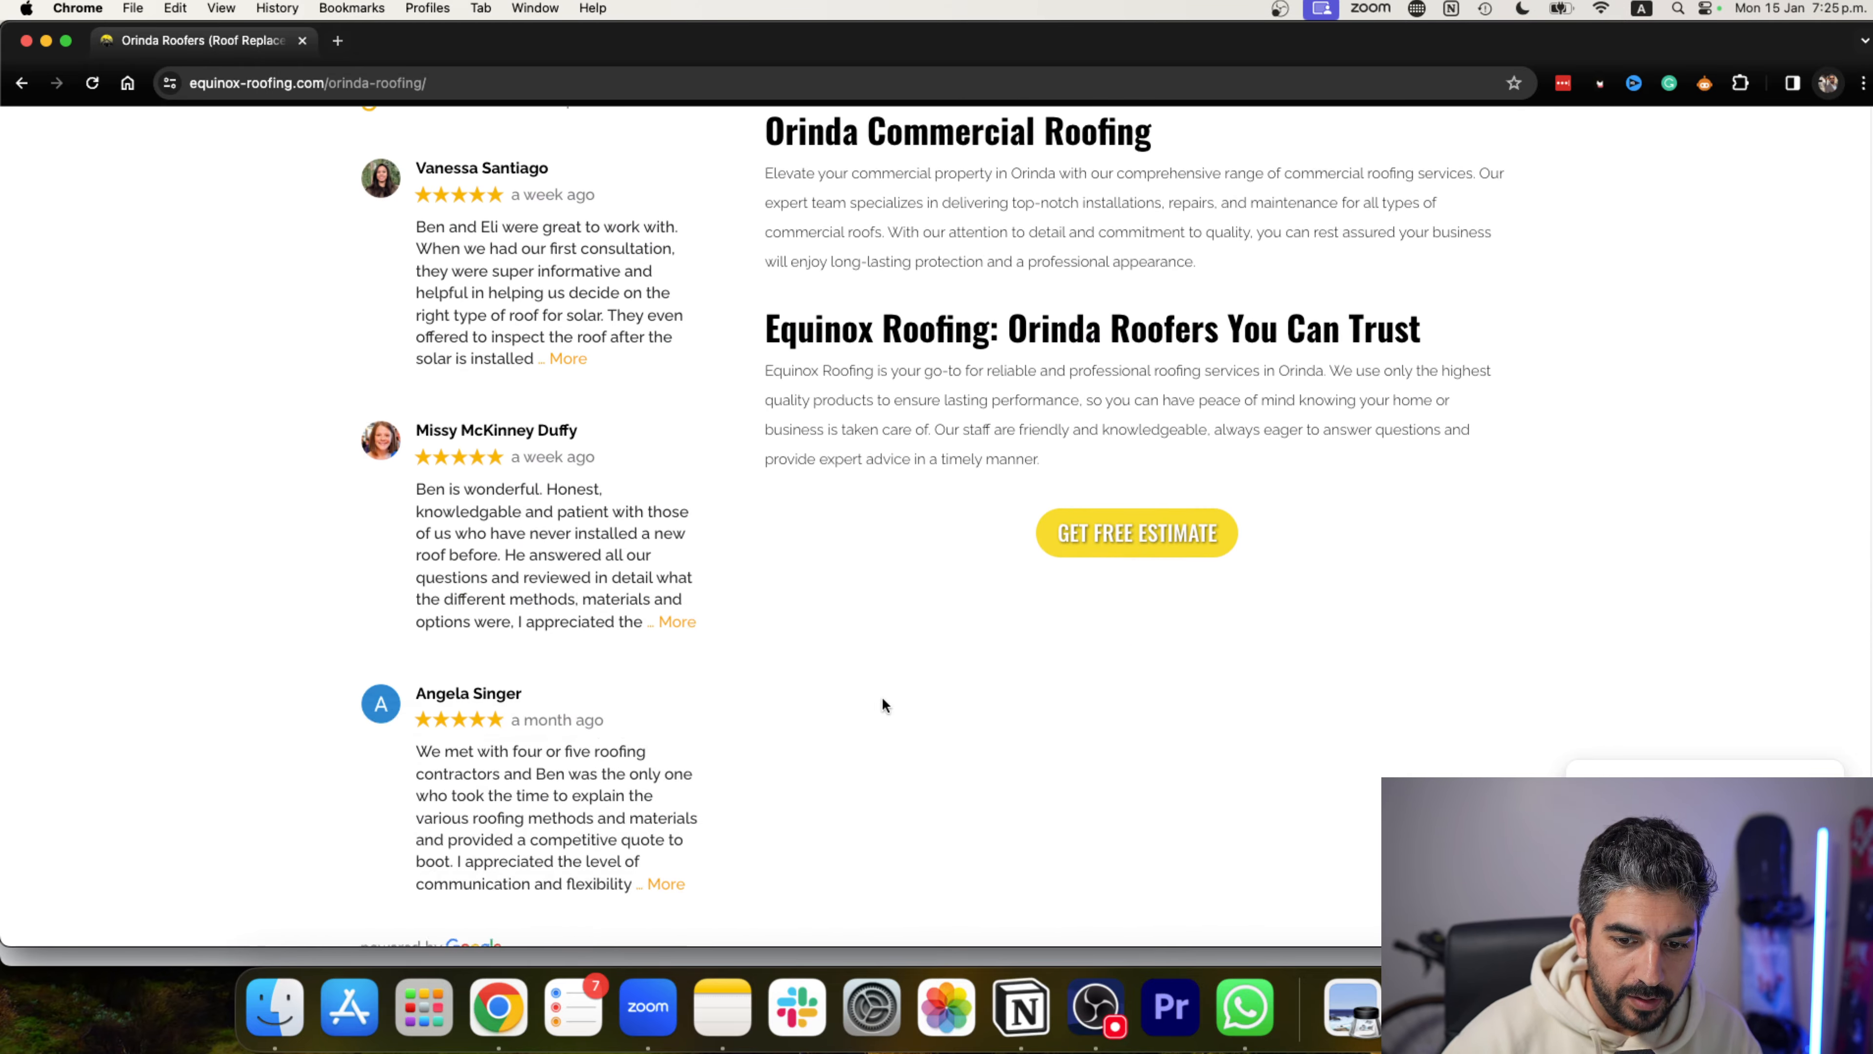
scroll(down, 3)
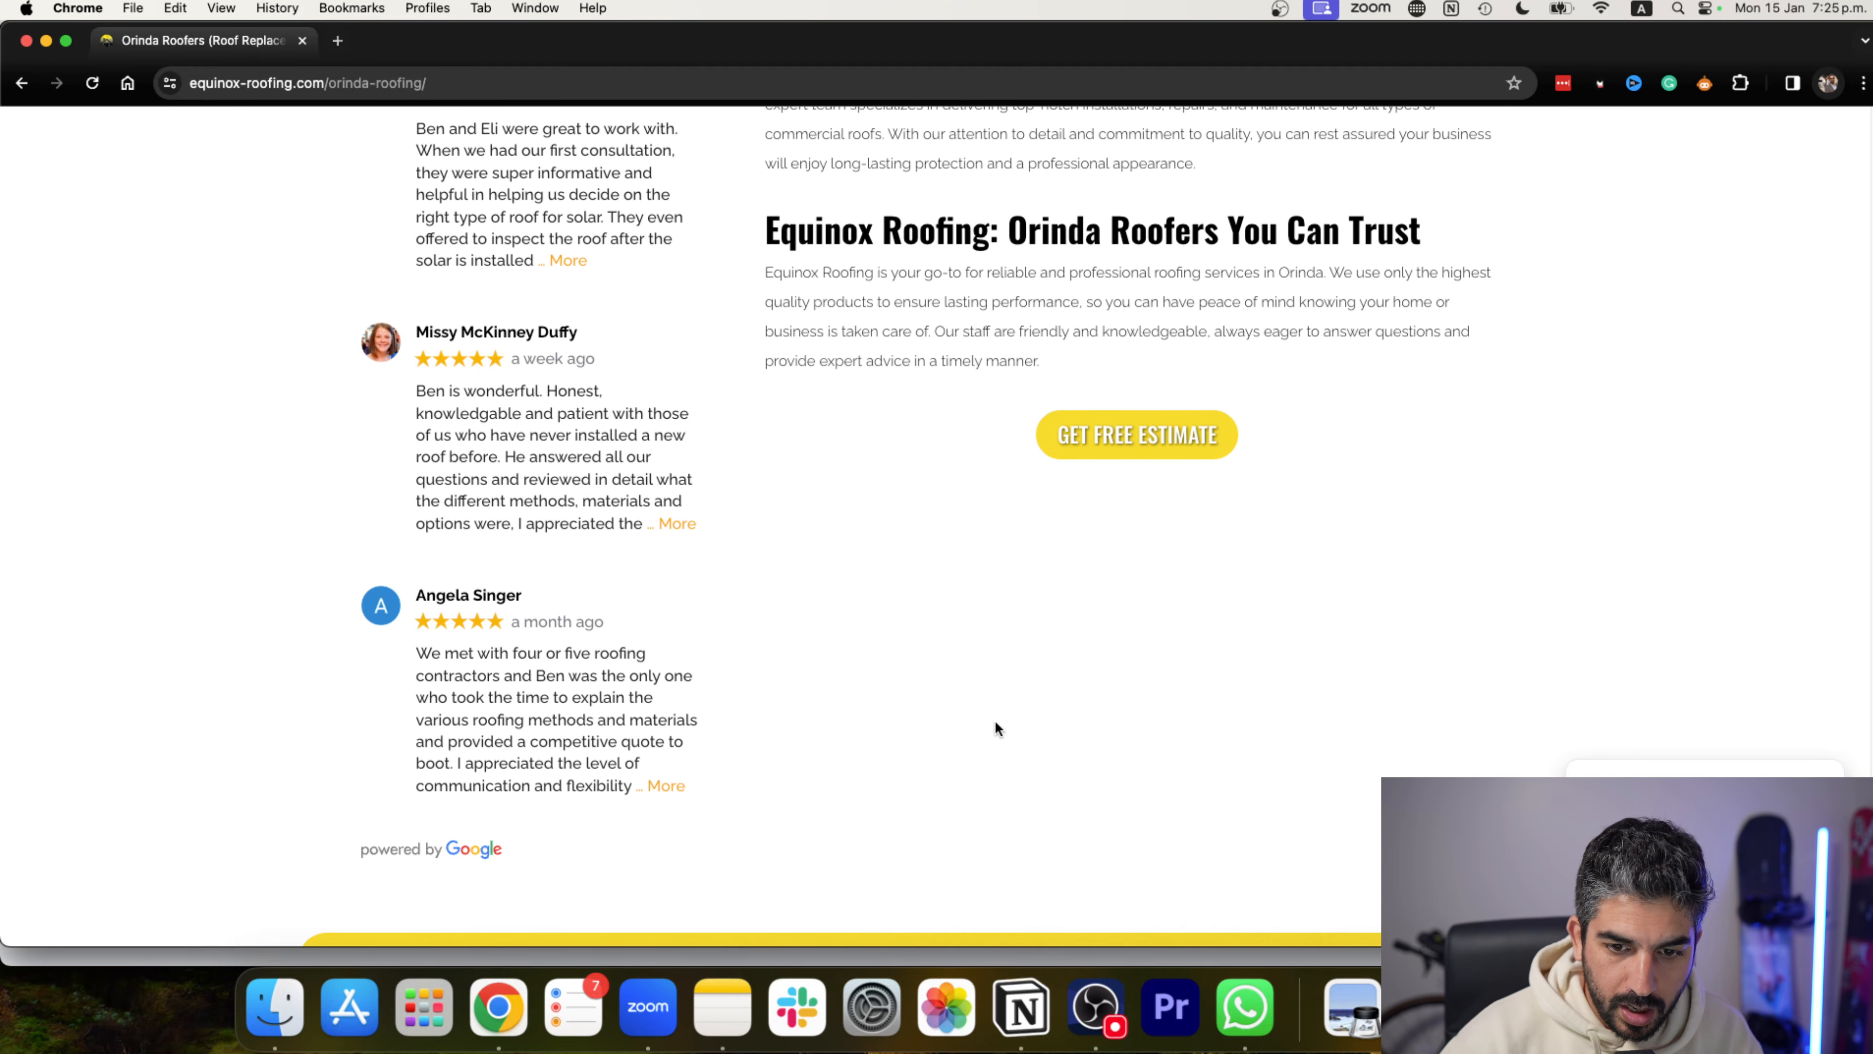
Check where the Orinda page's Get Free Estimate offer leads, then return home via the Equinox logo.
click(1135, 433)
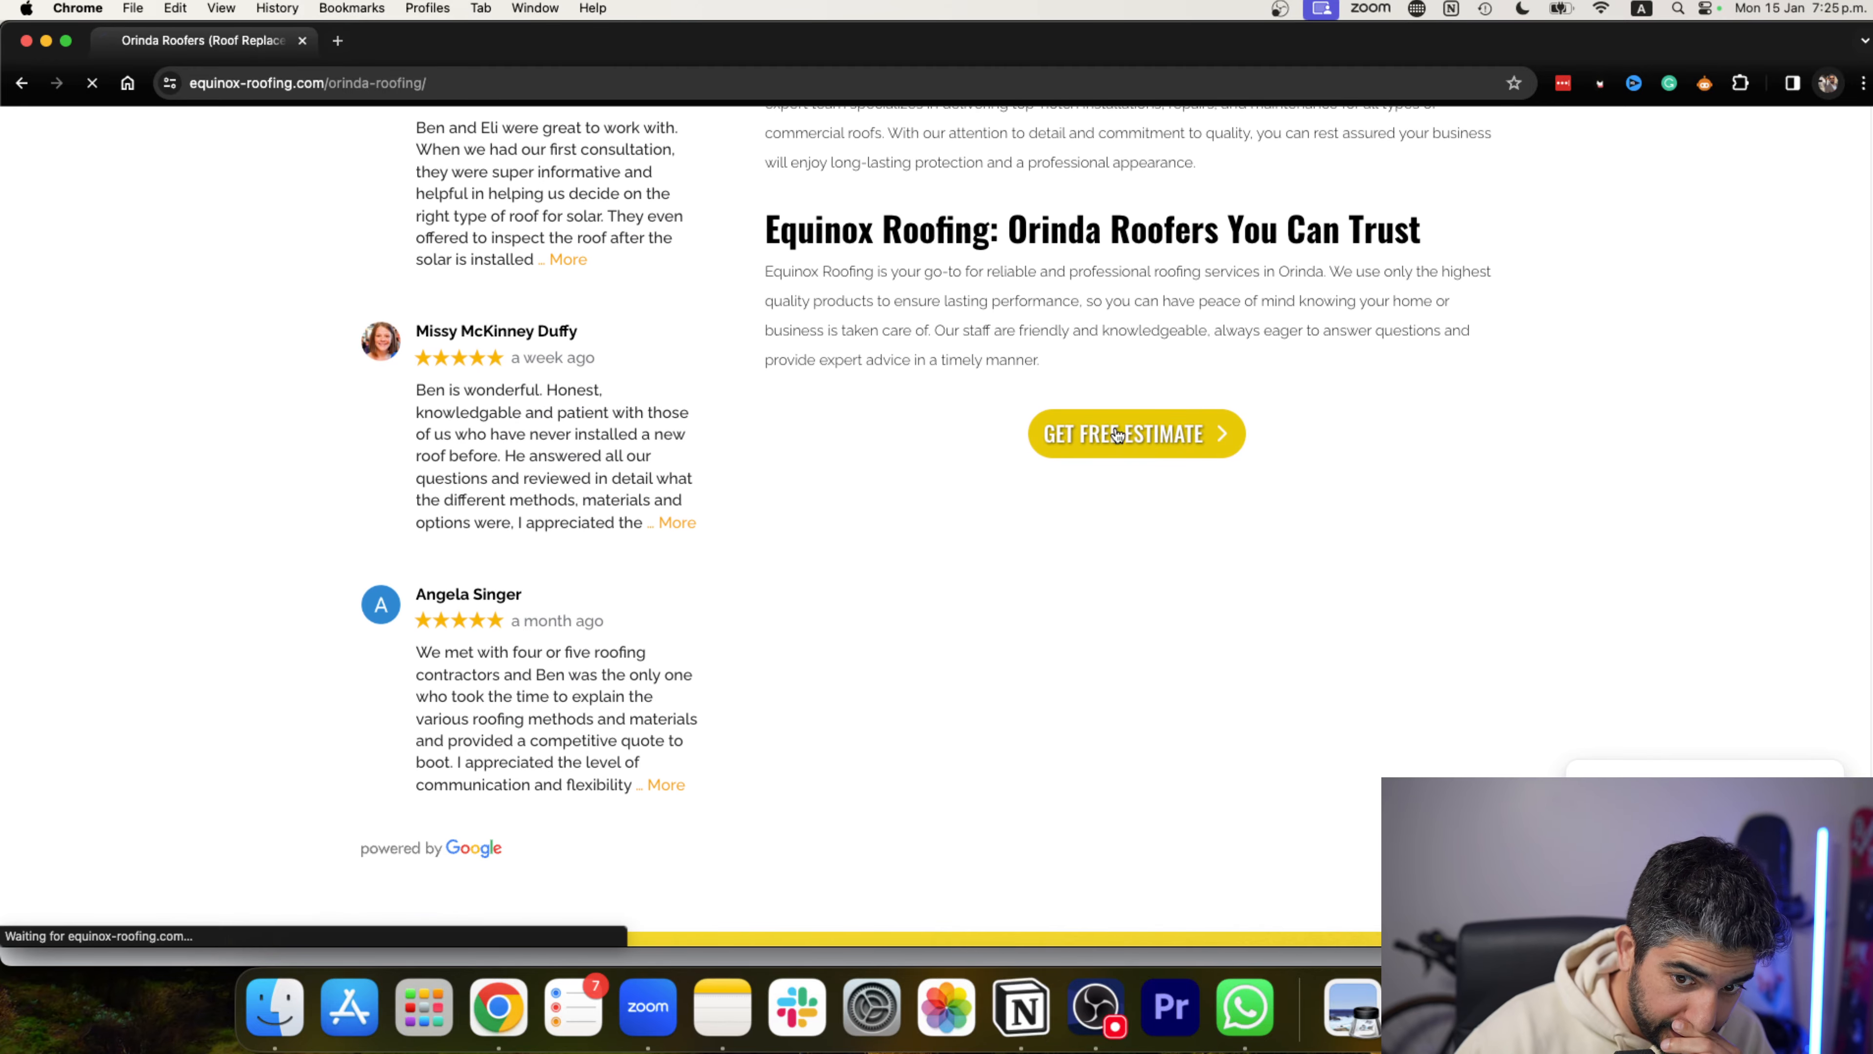
click(1135, 432)
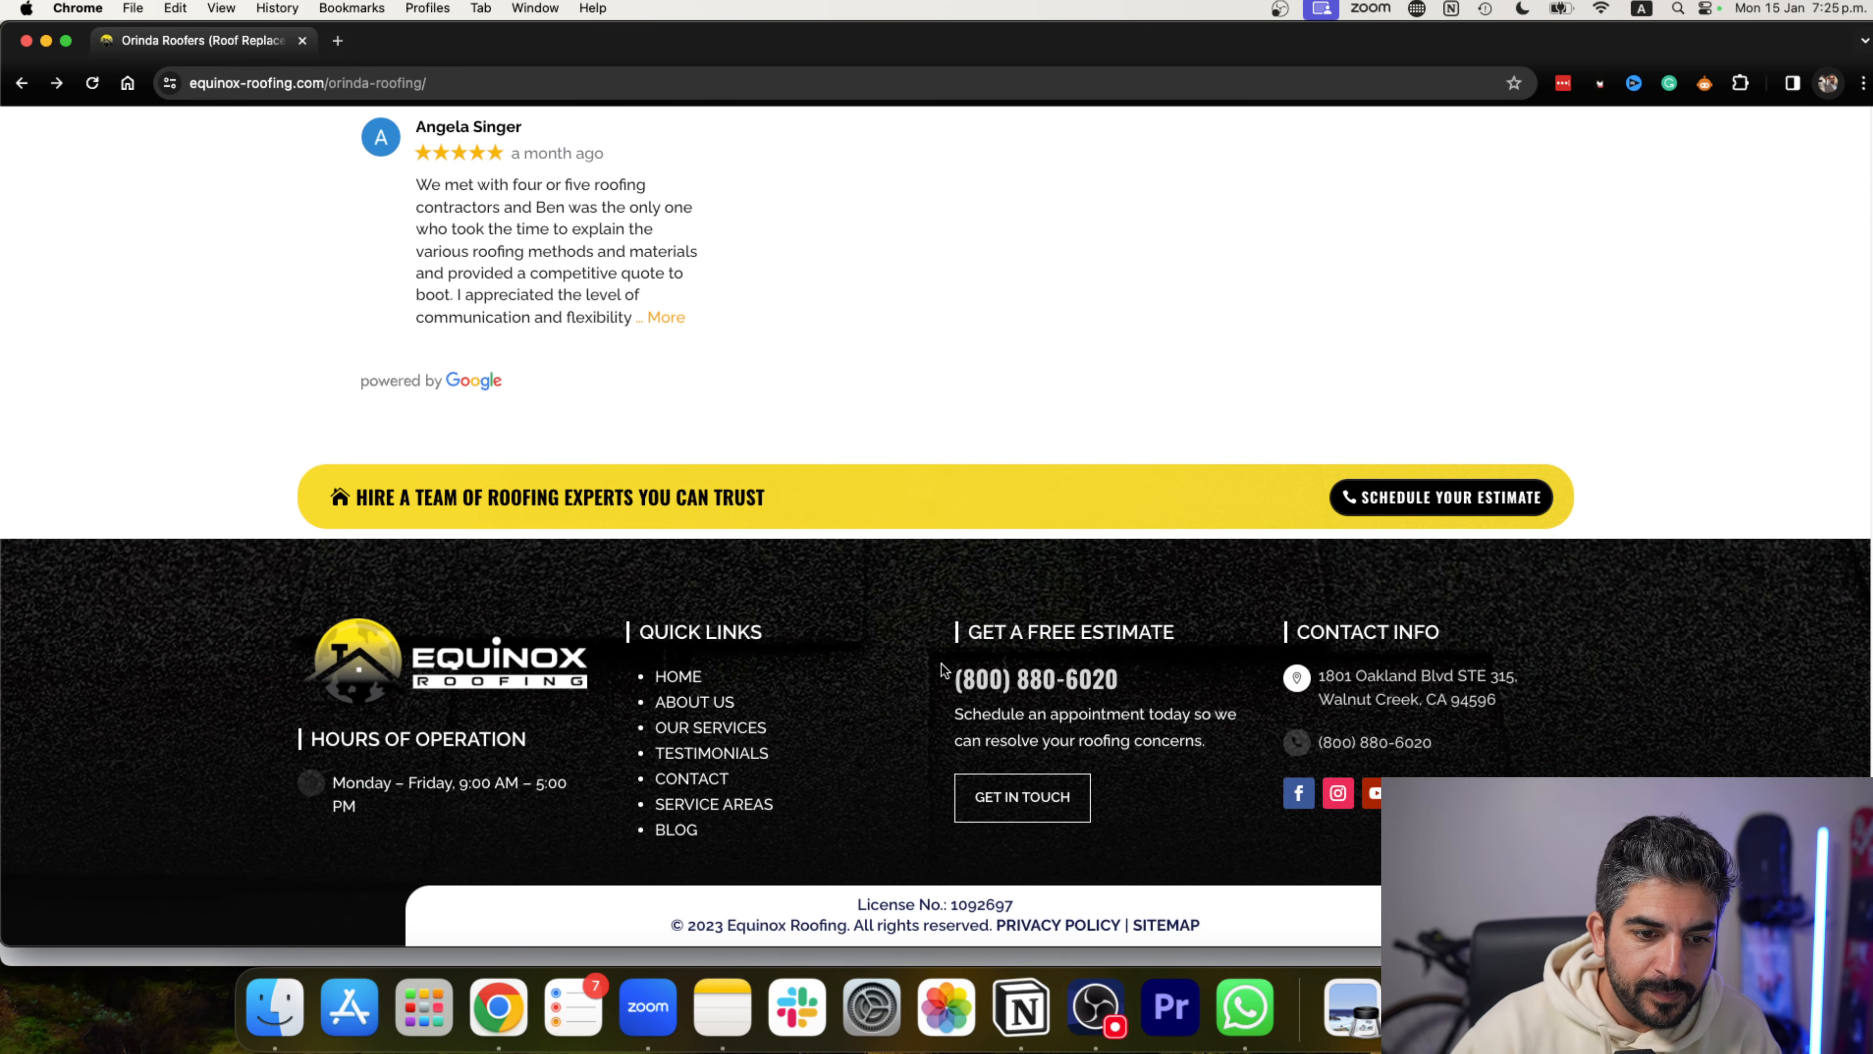
scroll(up, 3)
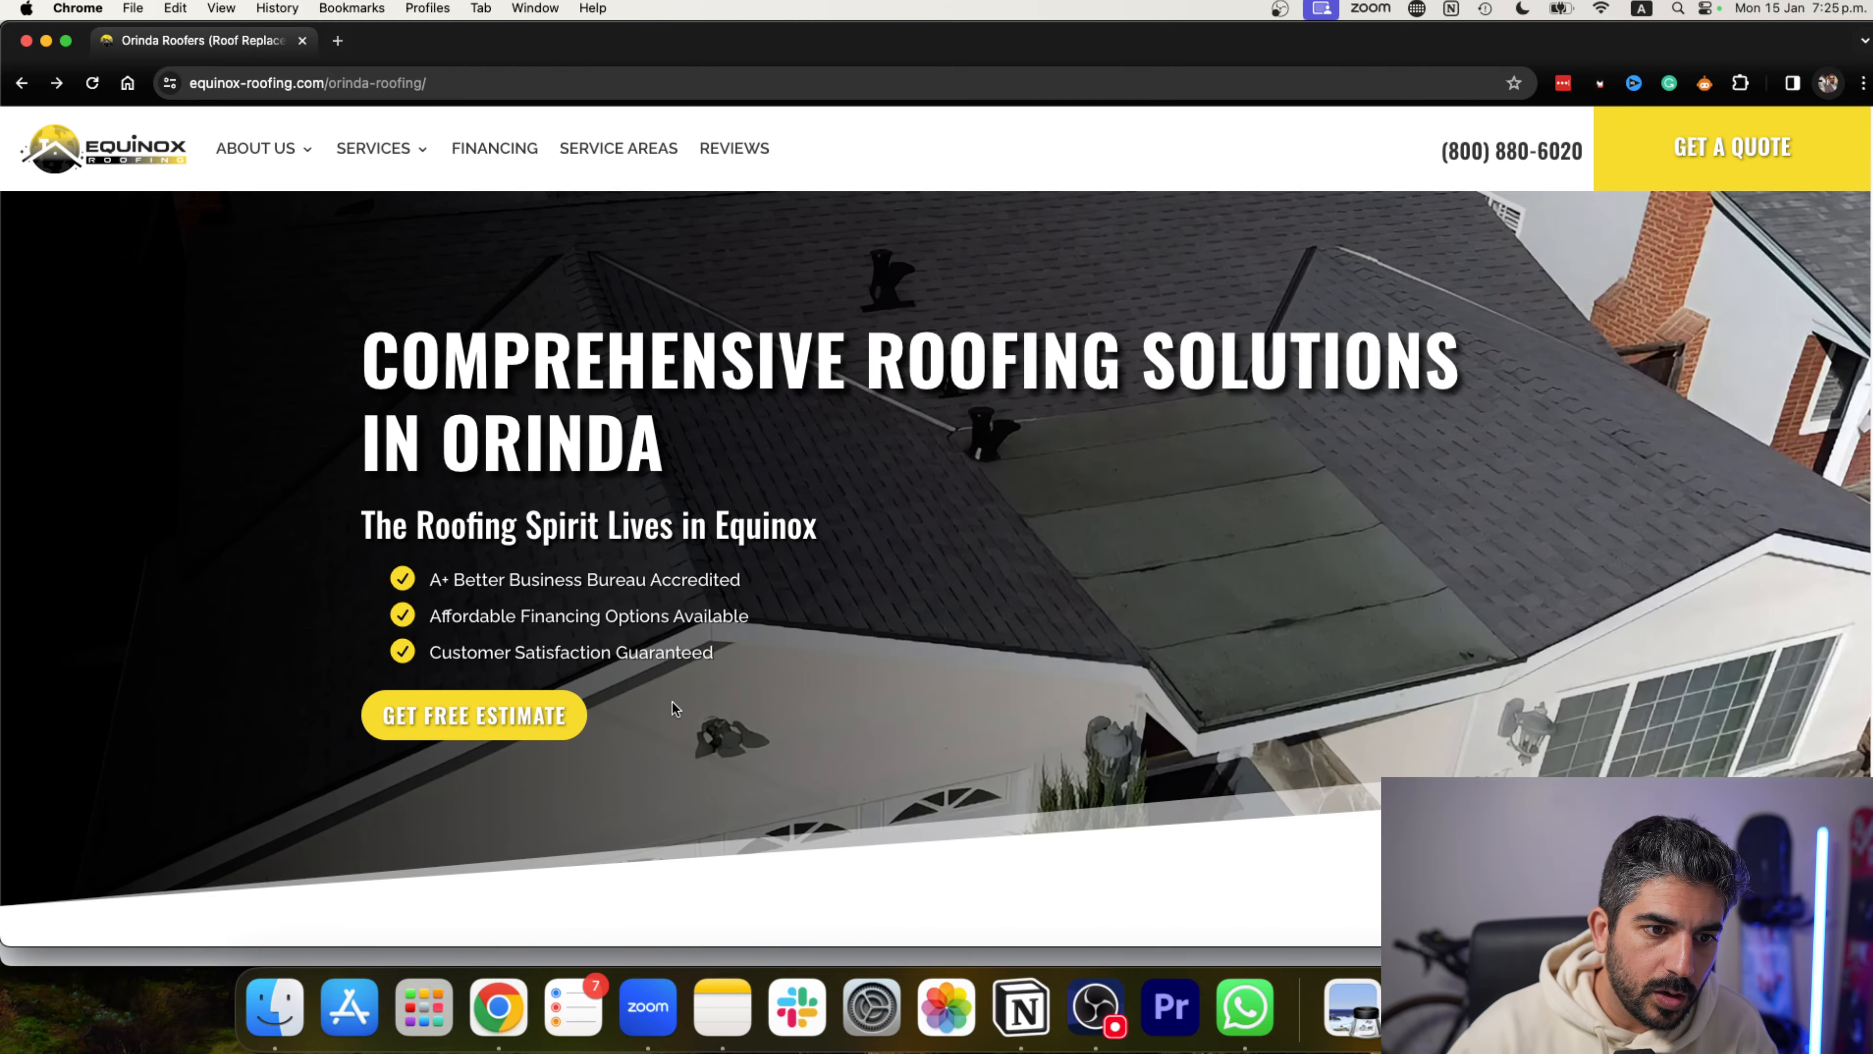
scroll(down, 3)
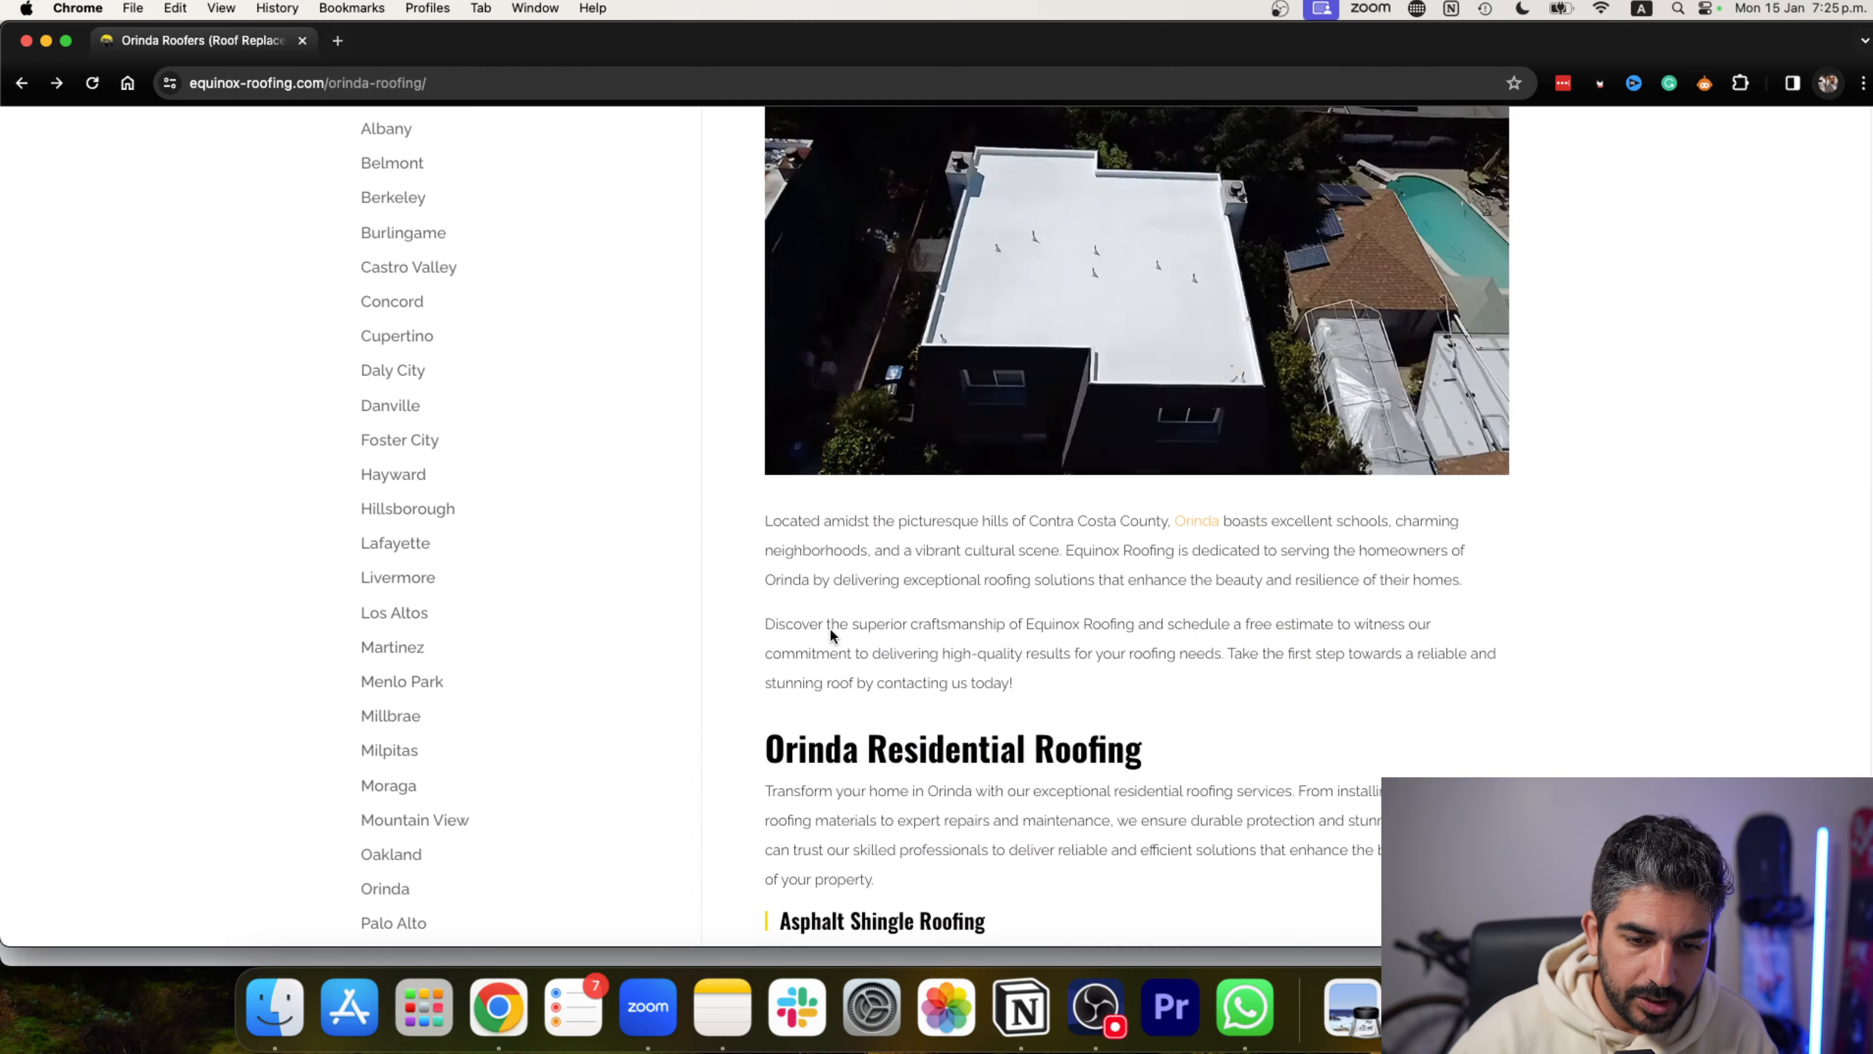
scroll(down, 3)
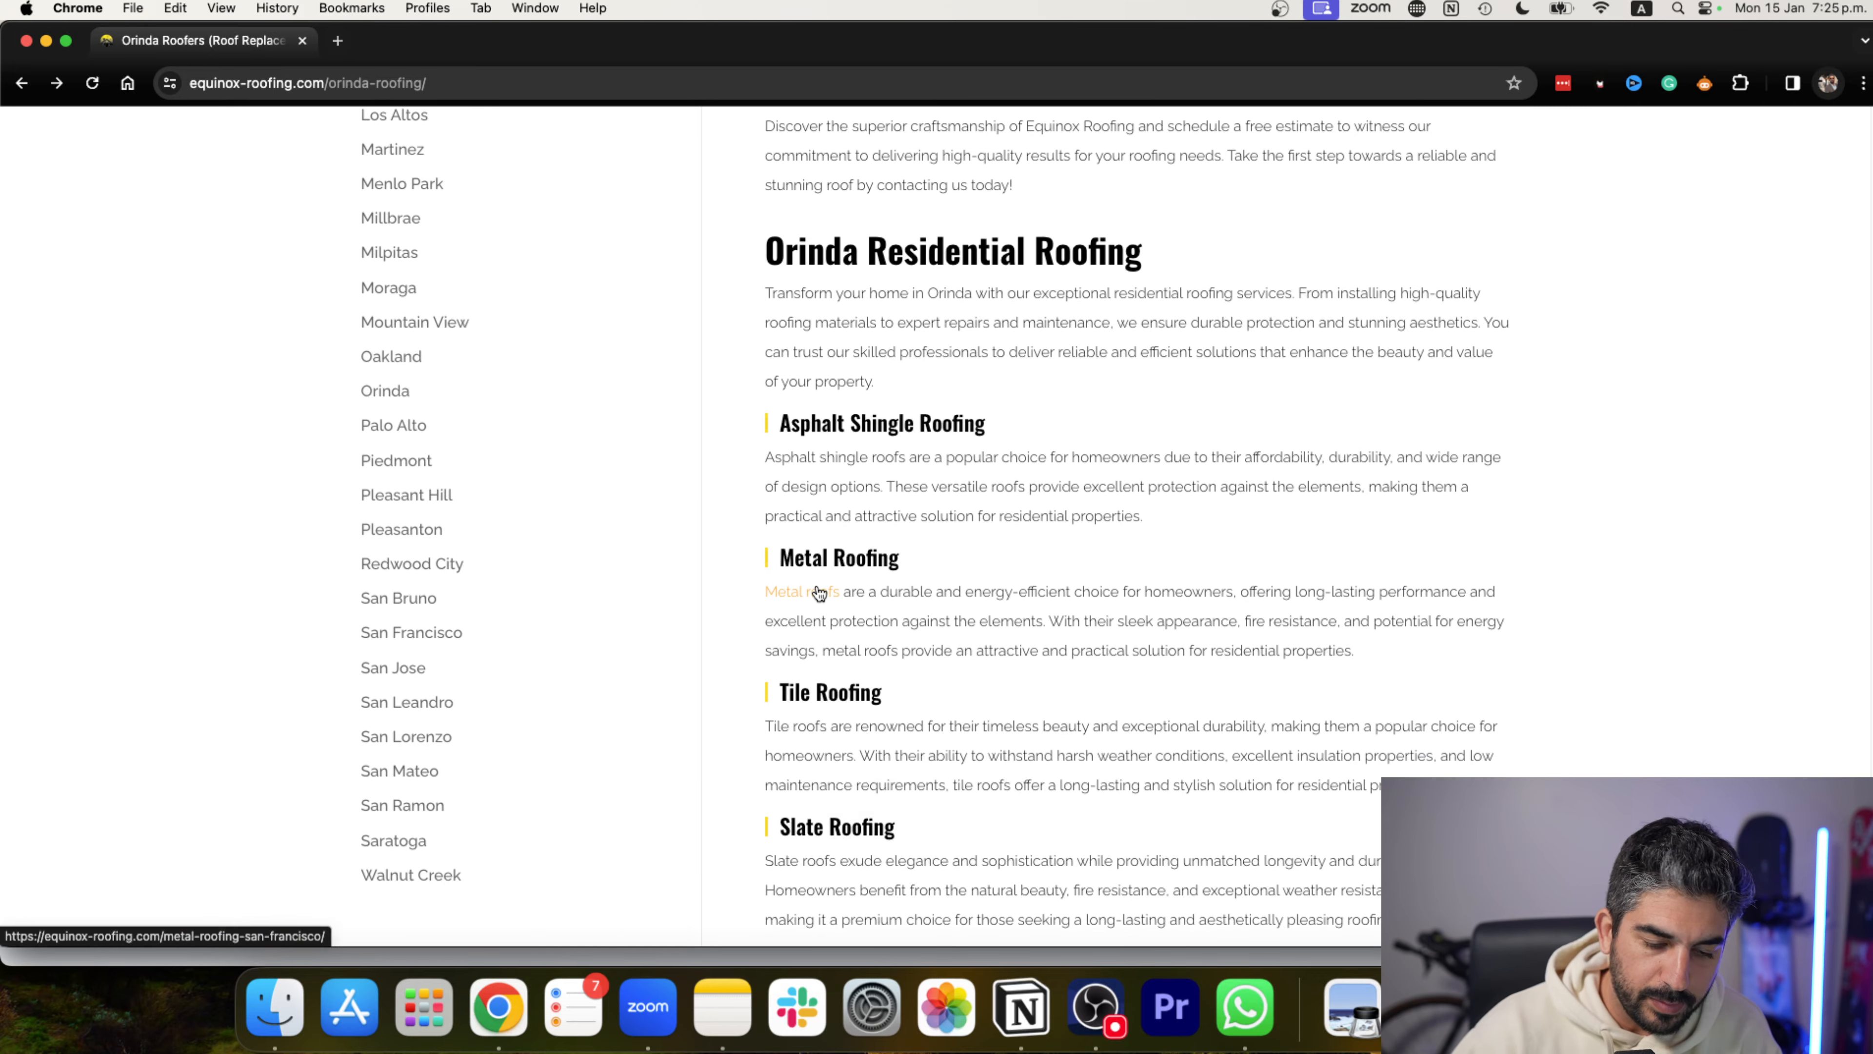
scroll(down, 3)
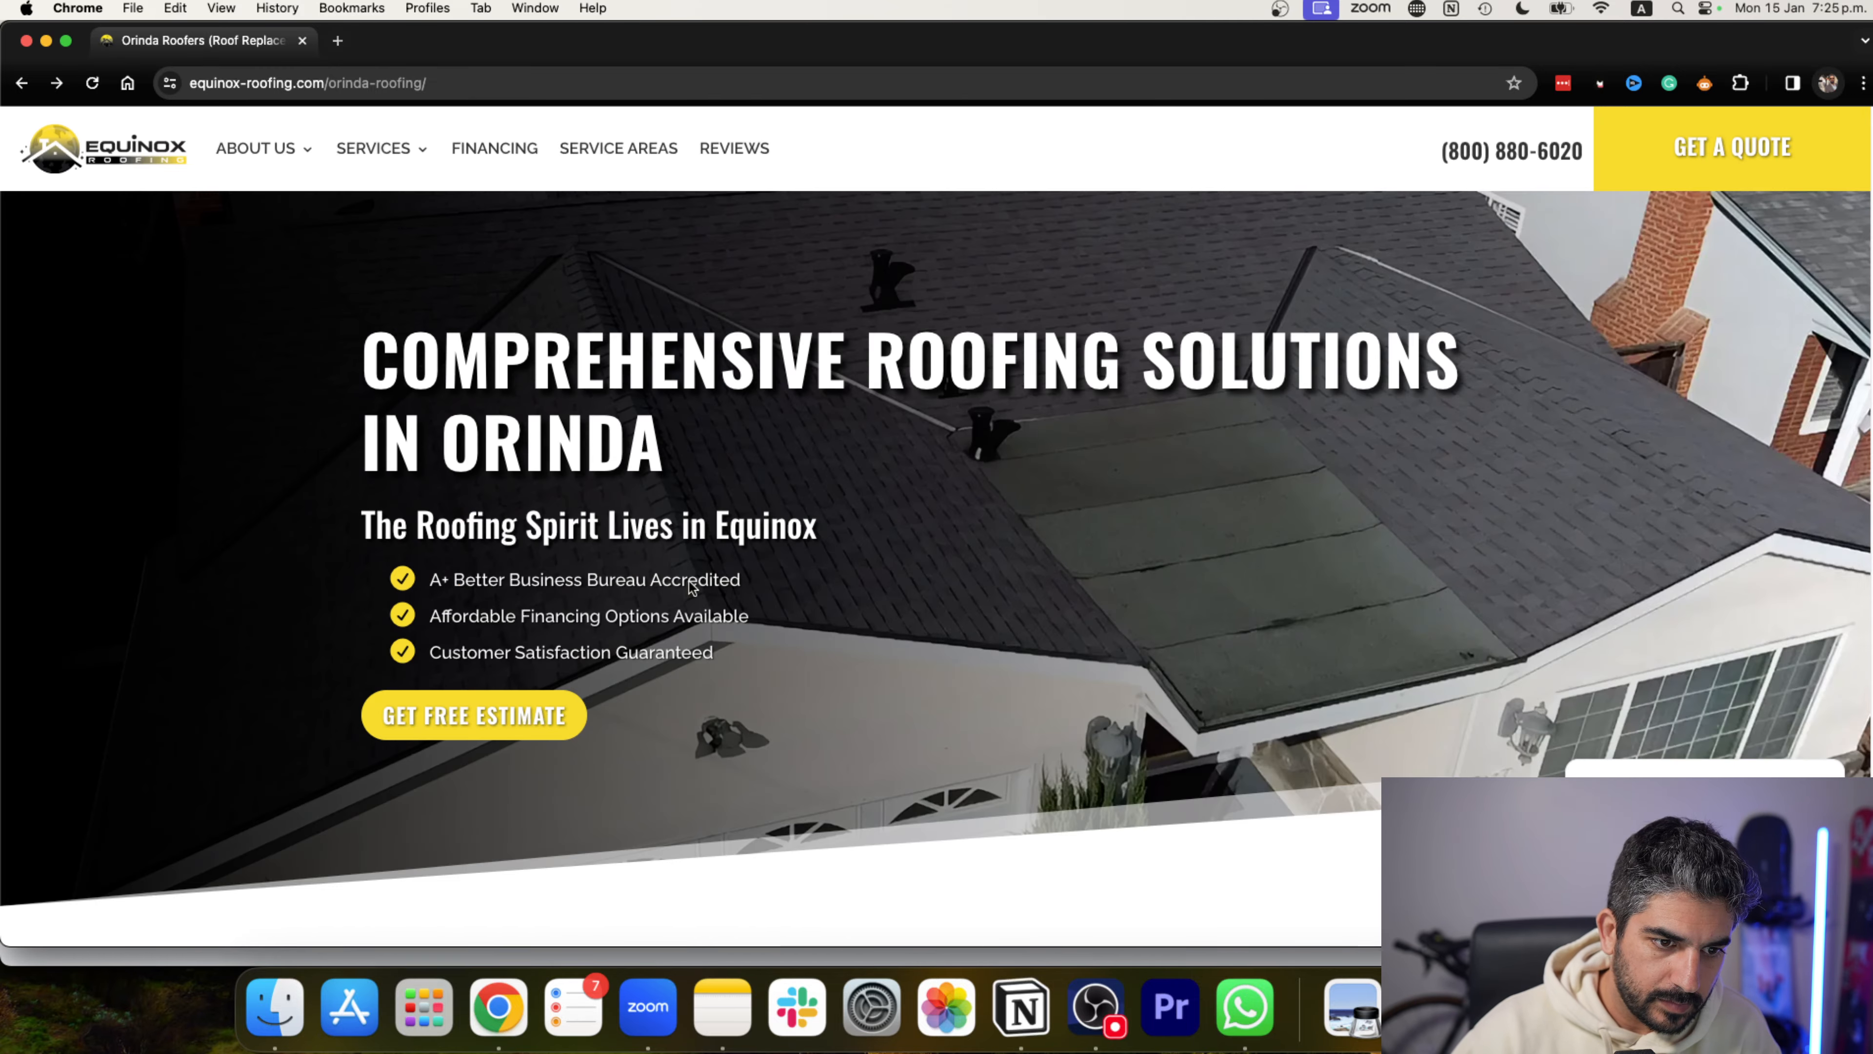
click(374, 148)
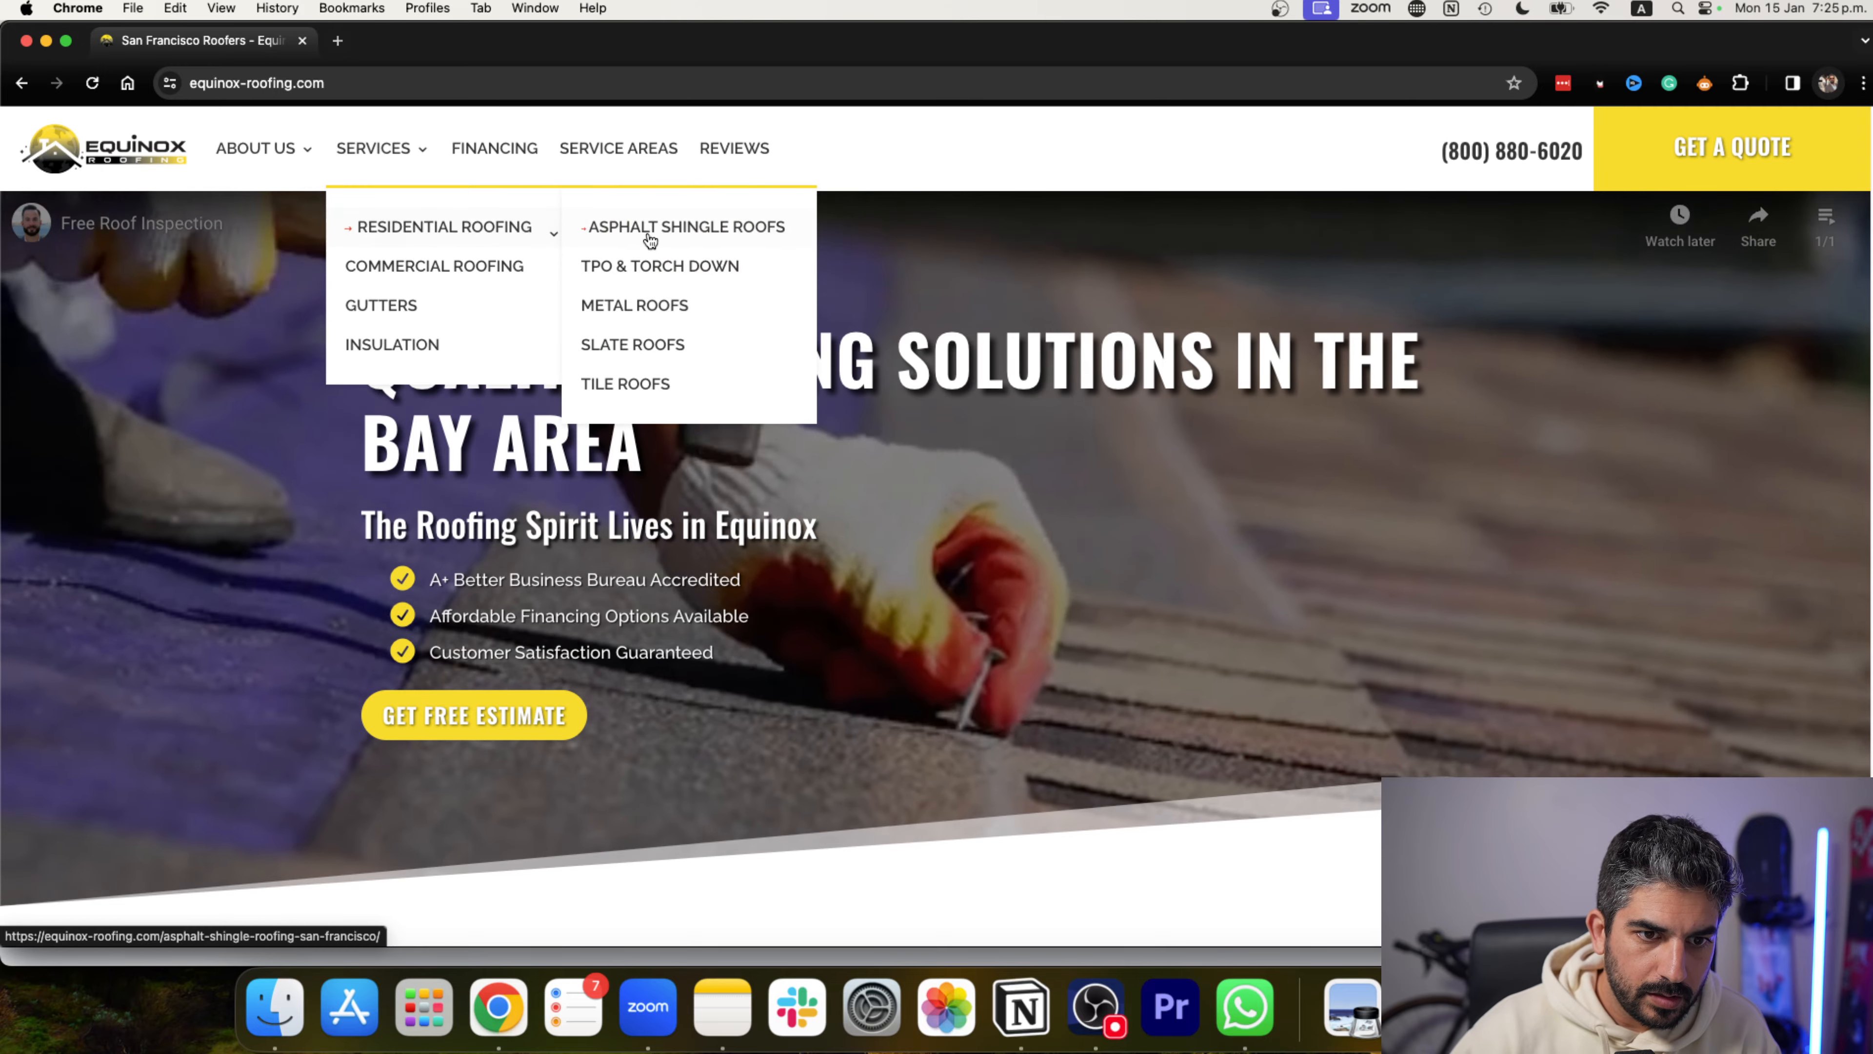
View the San Francisco asphalt shingle roofs page and expand the FAQ on how long shingle roofs last.
click(683, 225)
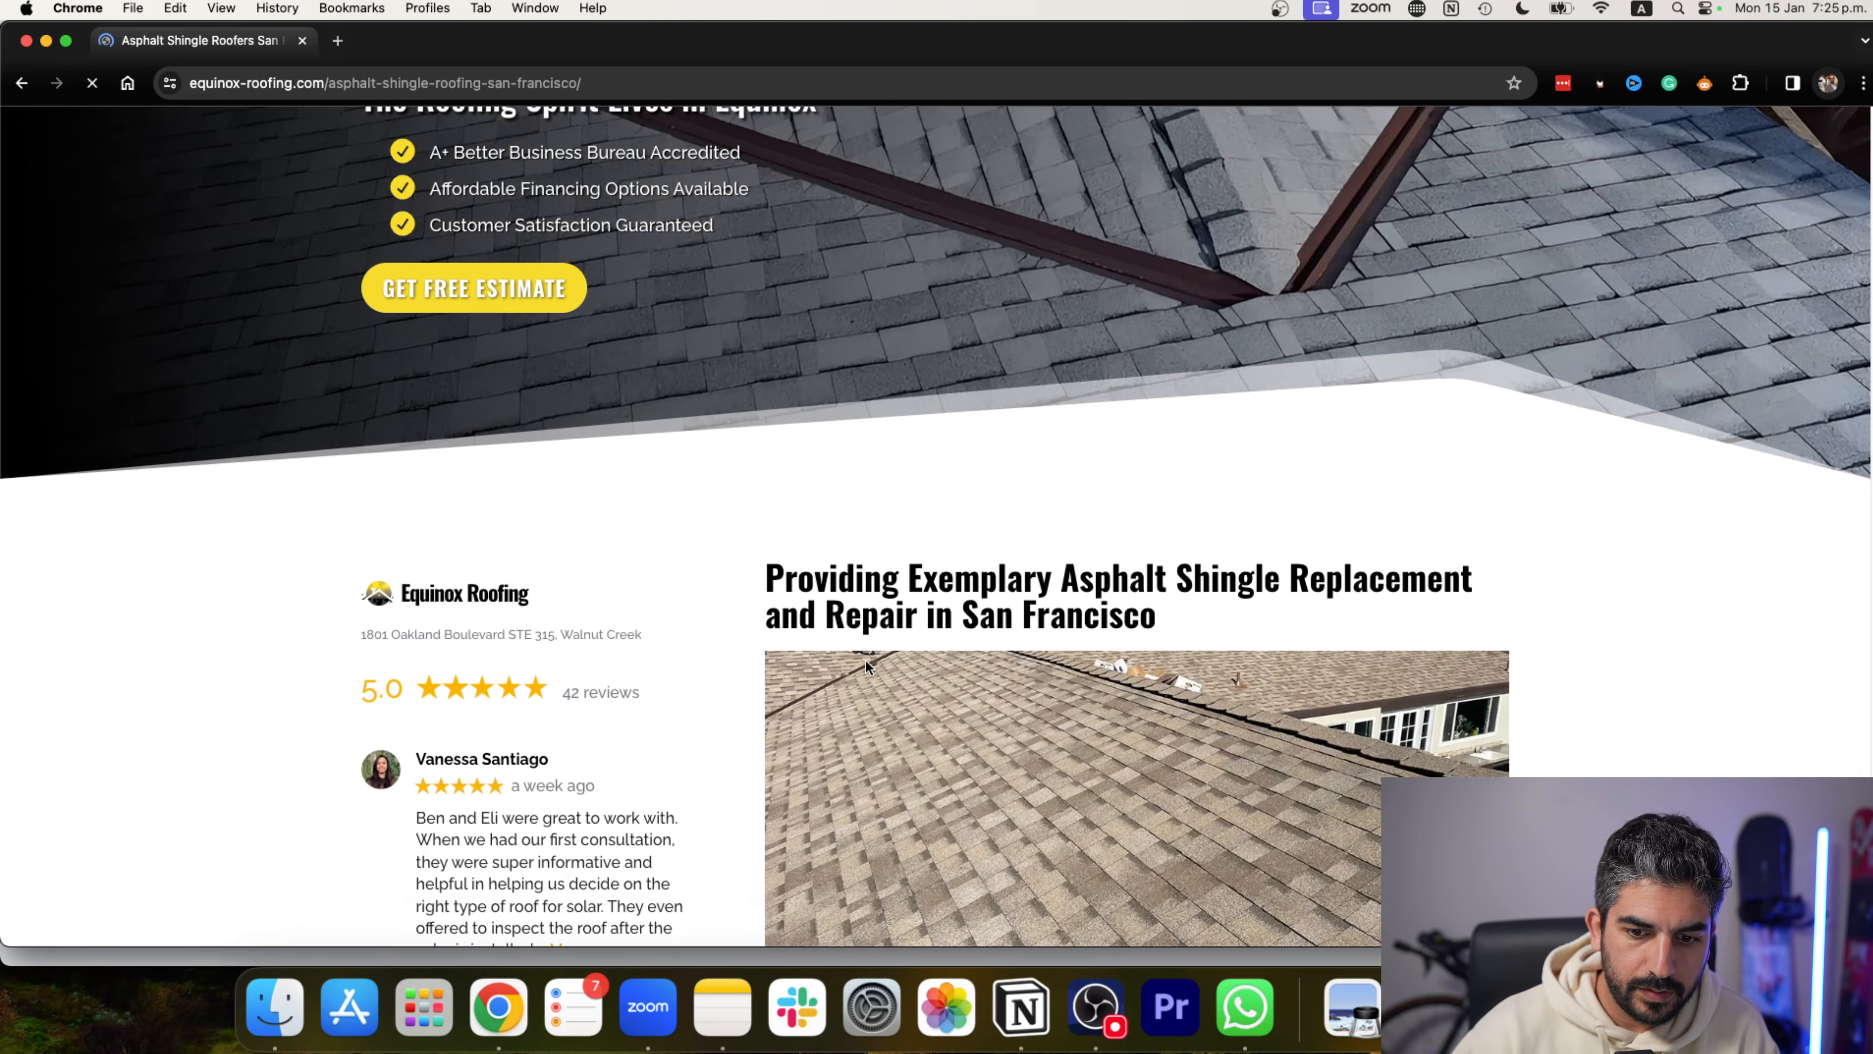
scroll(down, 3)
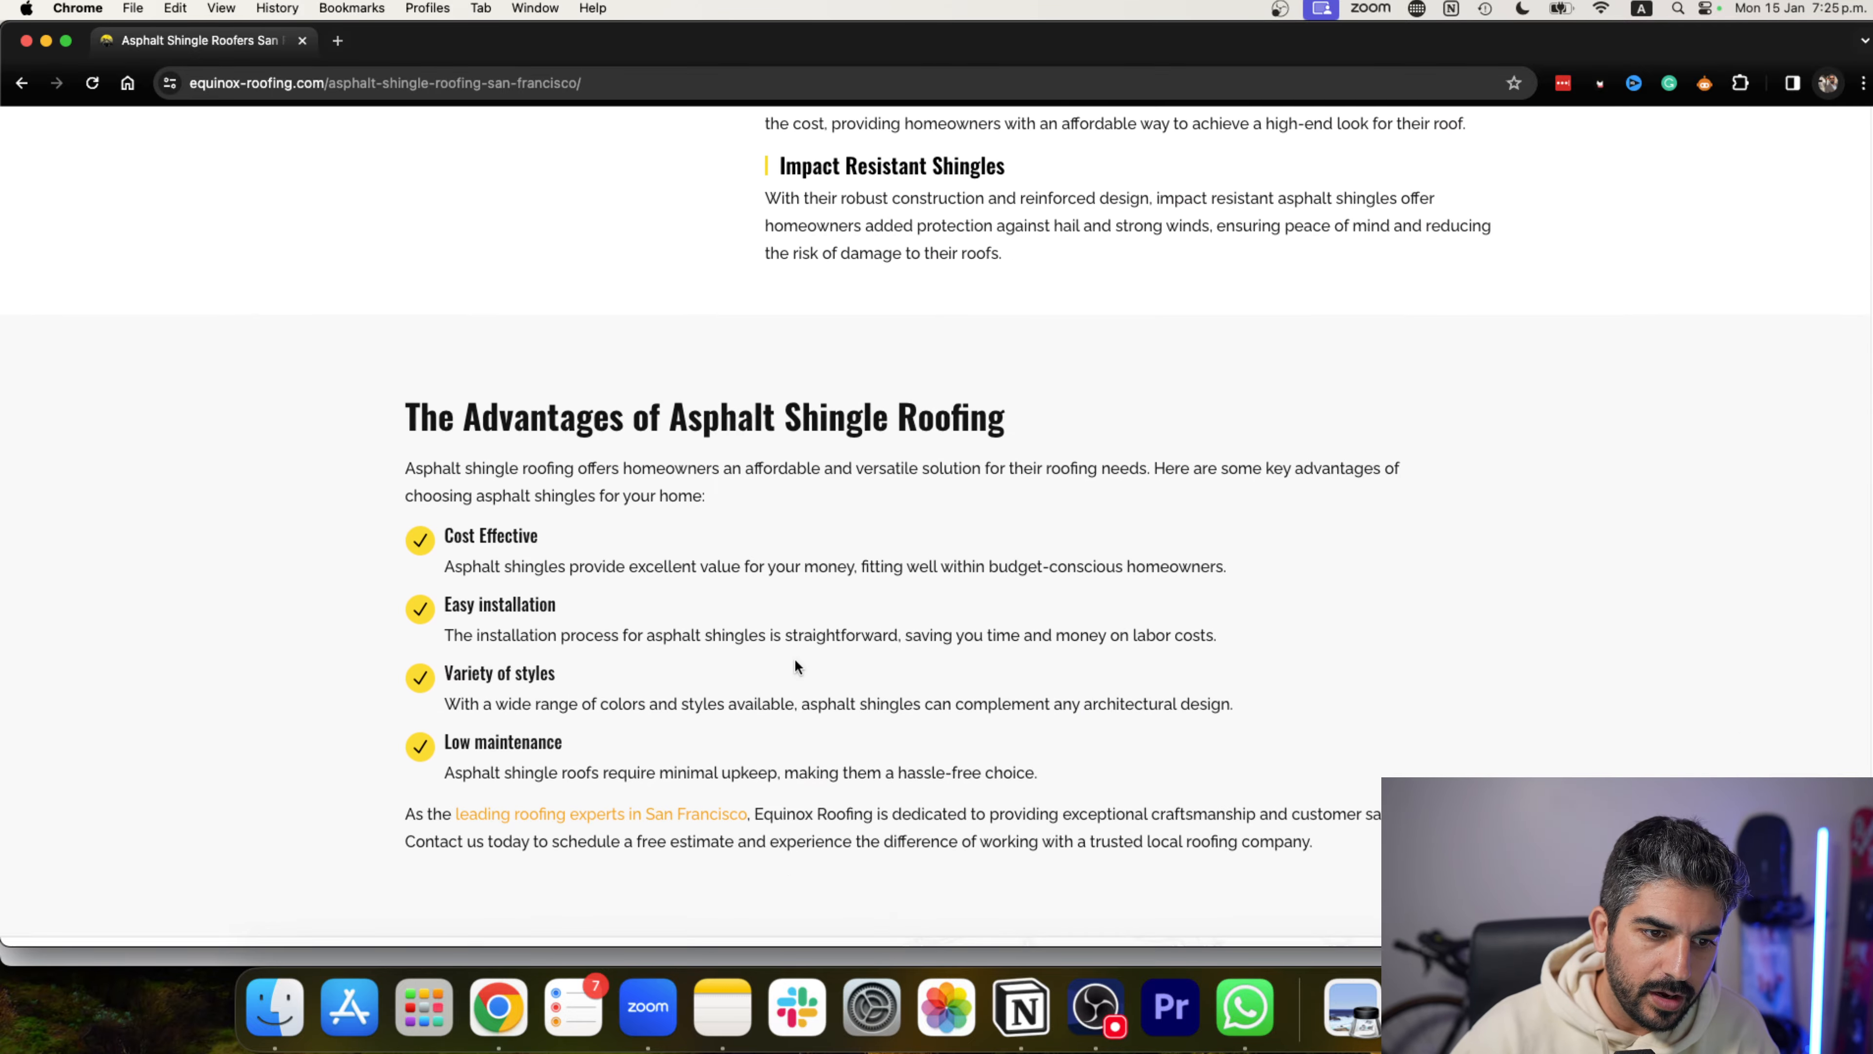
scroll(down, 3)
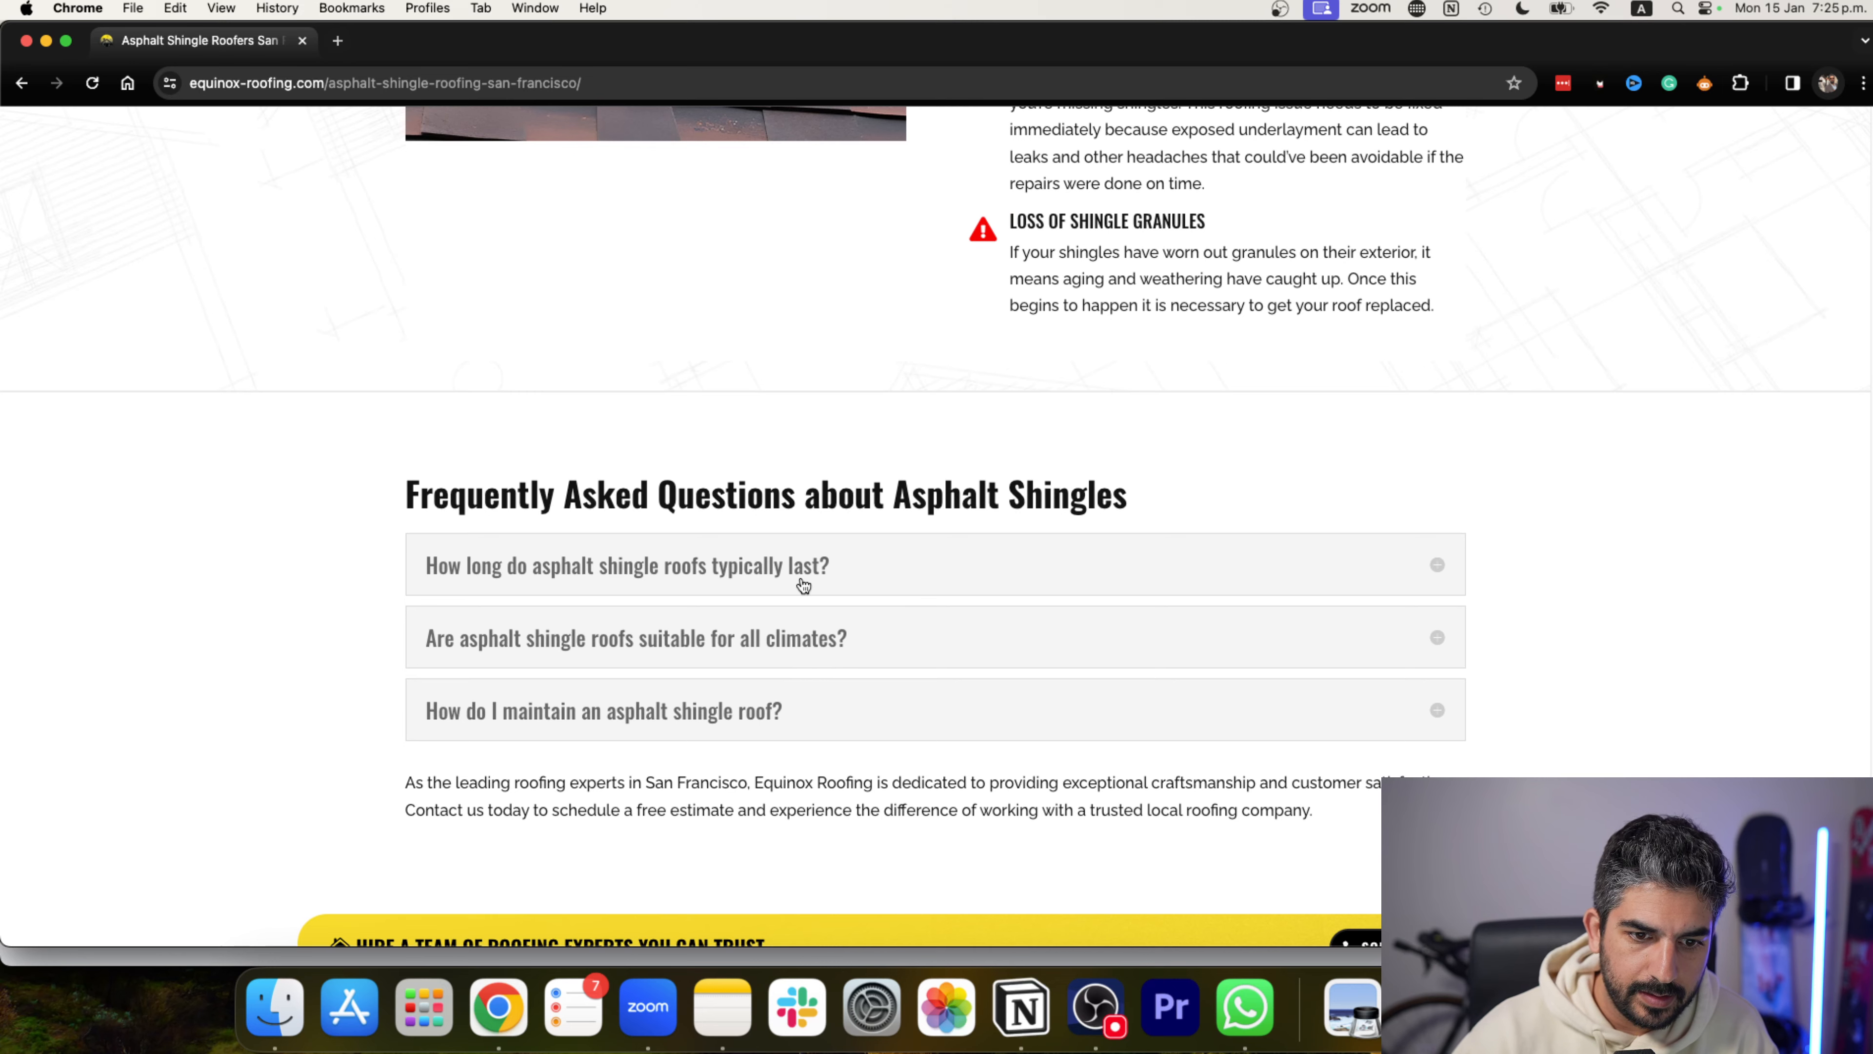
click(626, 565)
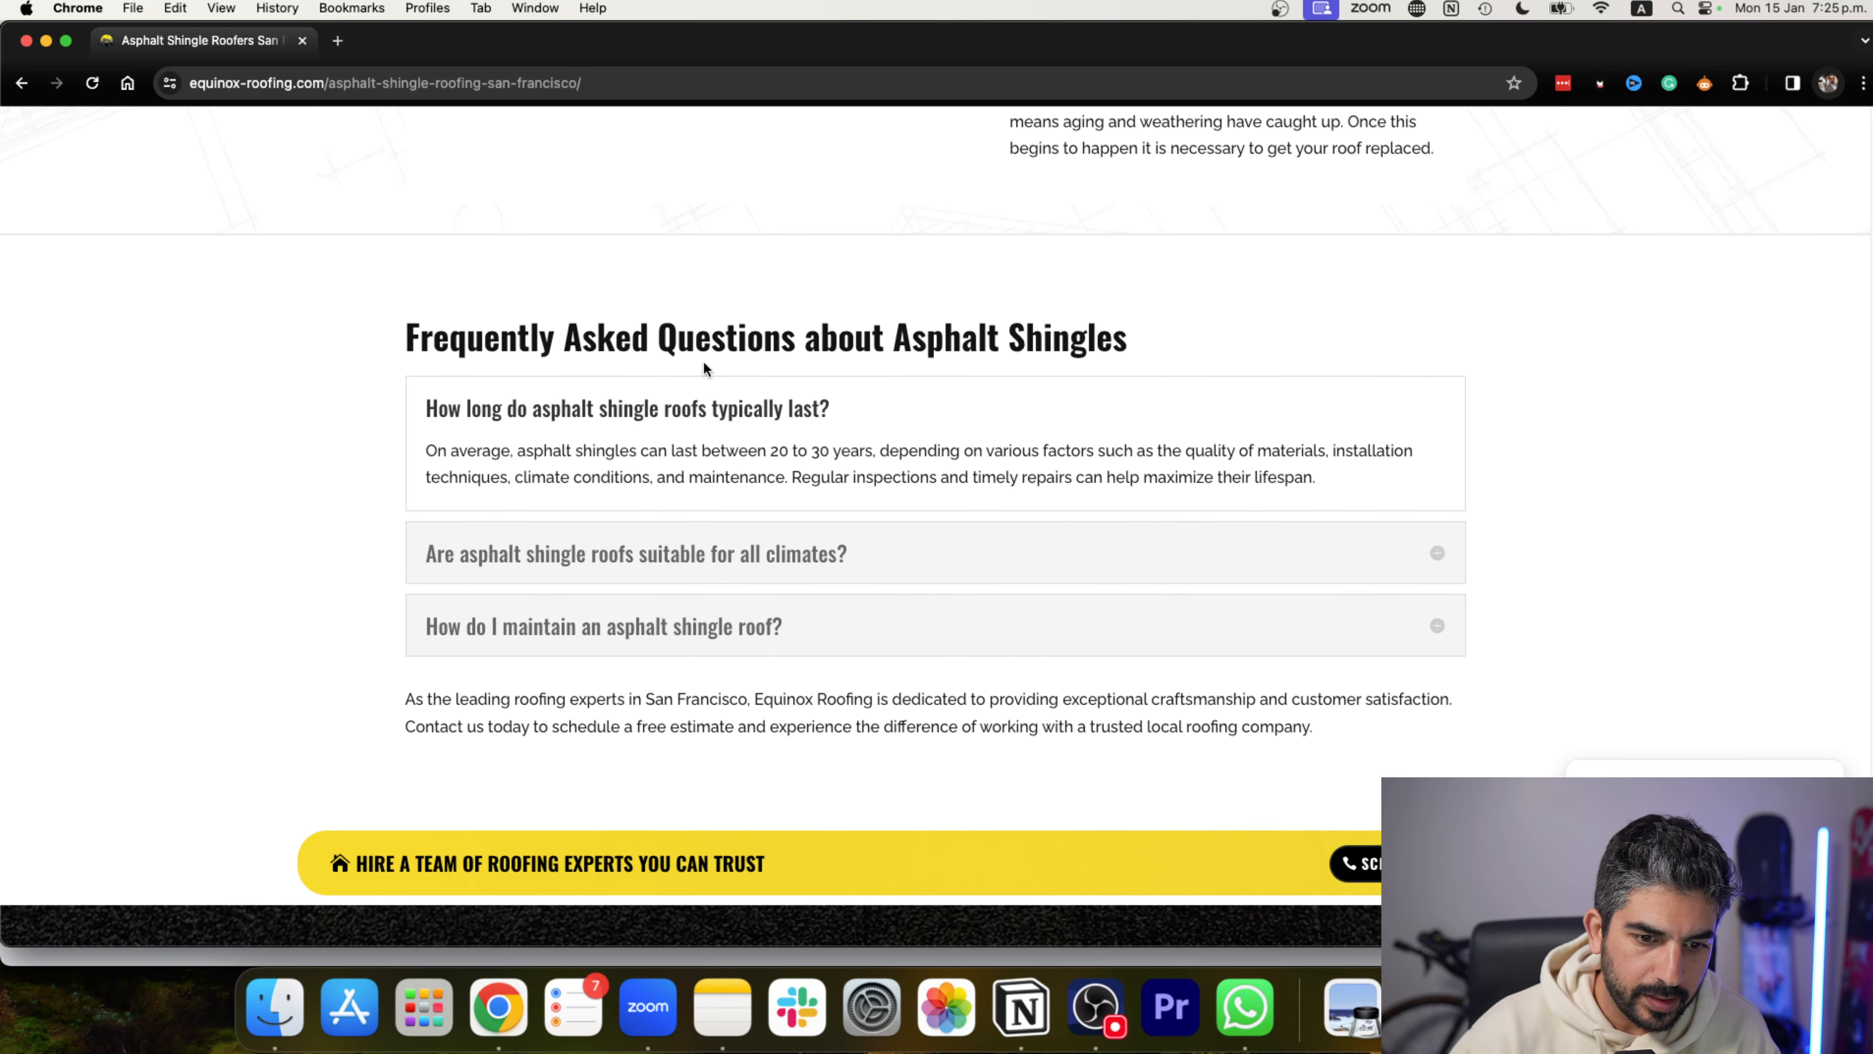
scroll(down, 3)
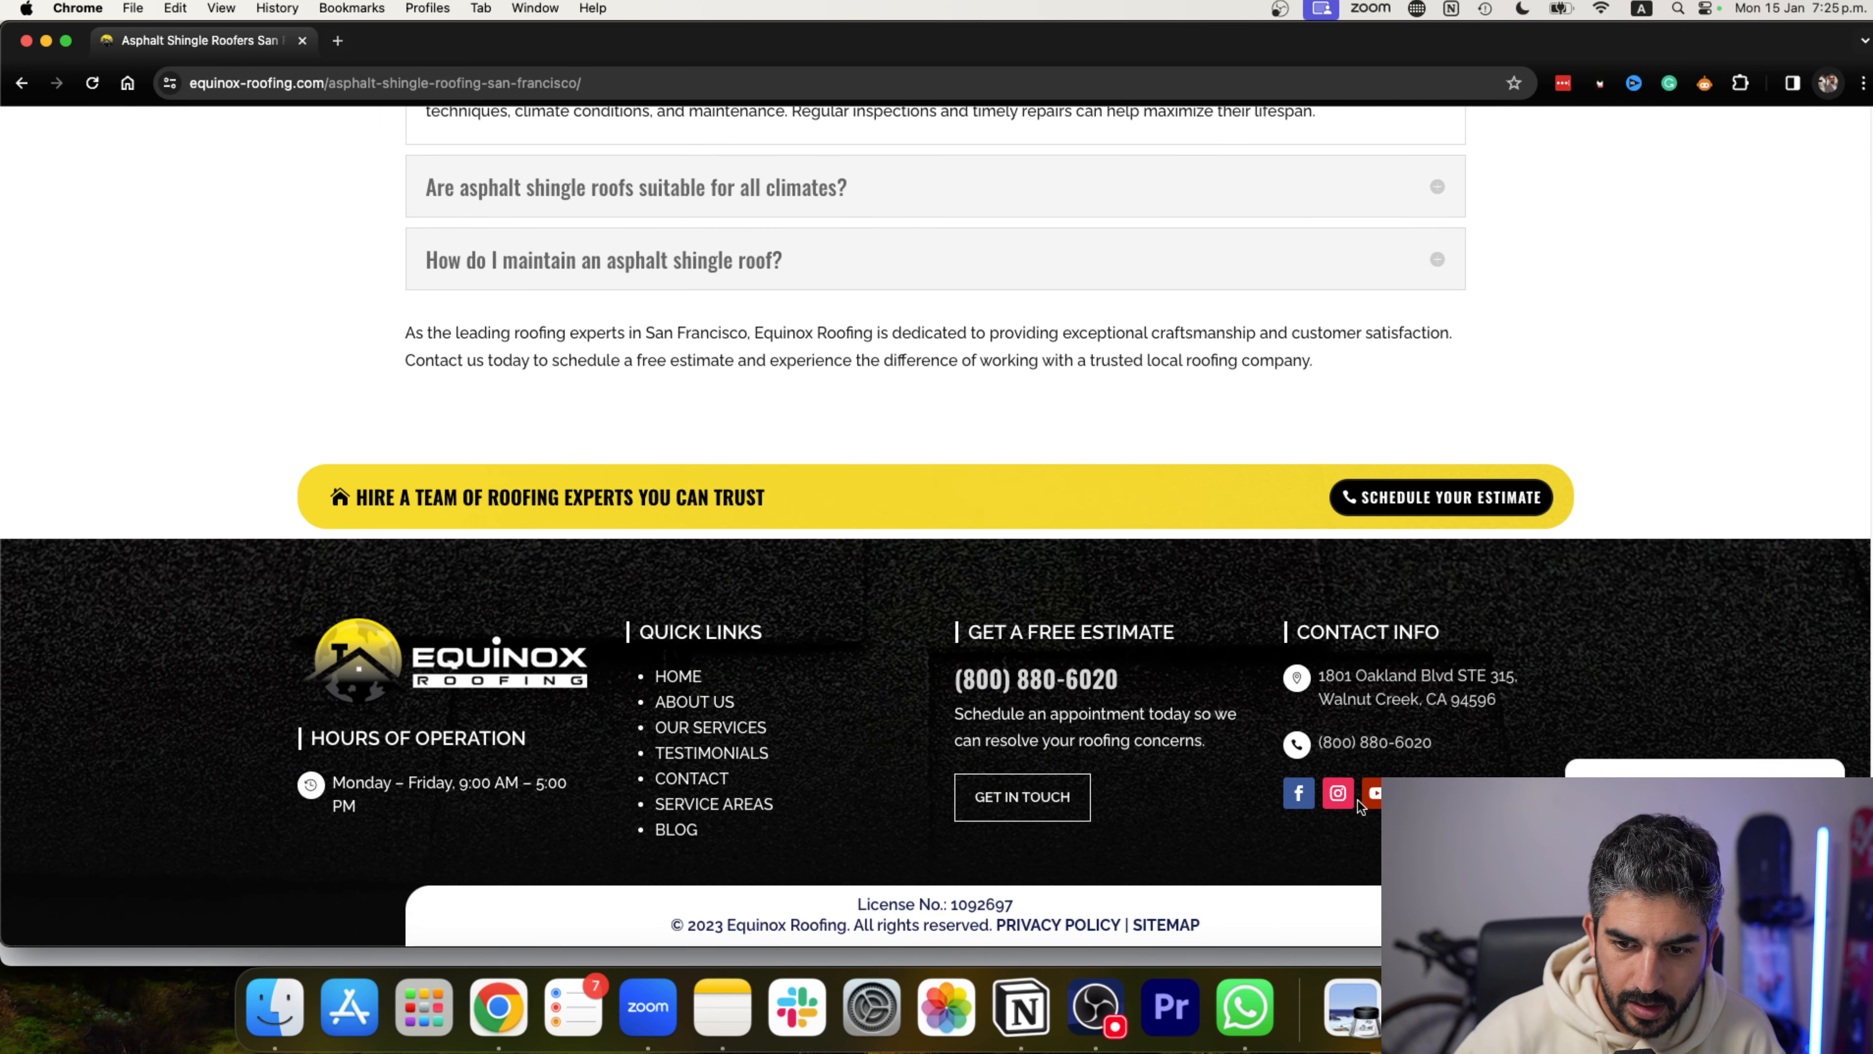
mouse_move(1373, 794)
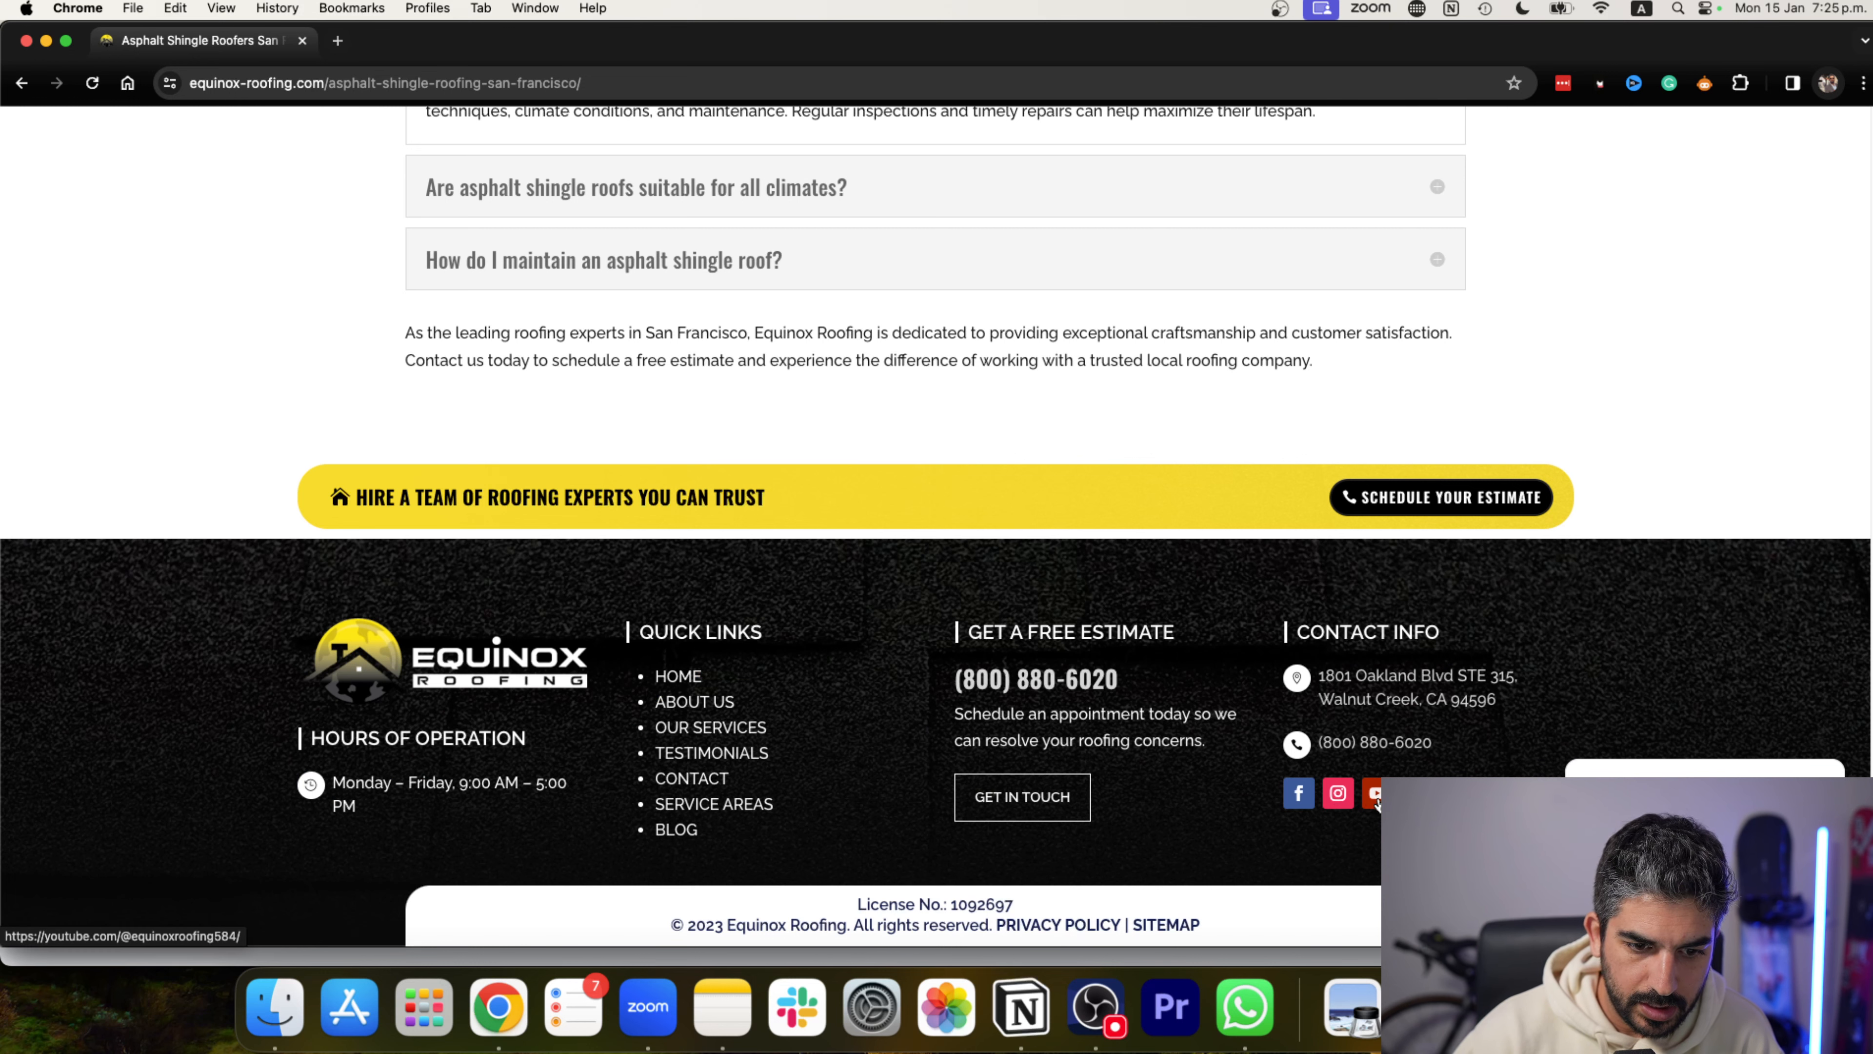
View Equinox Roofing's YouTube channel from the footer, compare it with the website, then start a fresh tab.
click(1372, 793)
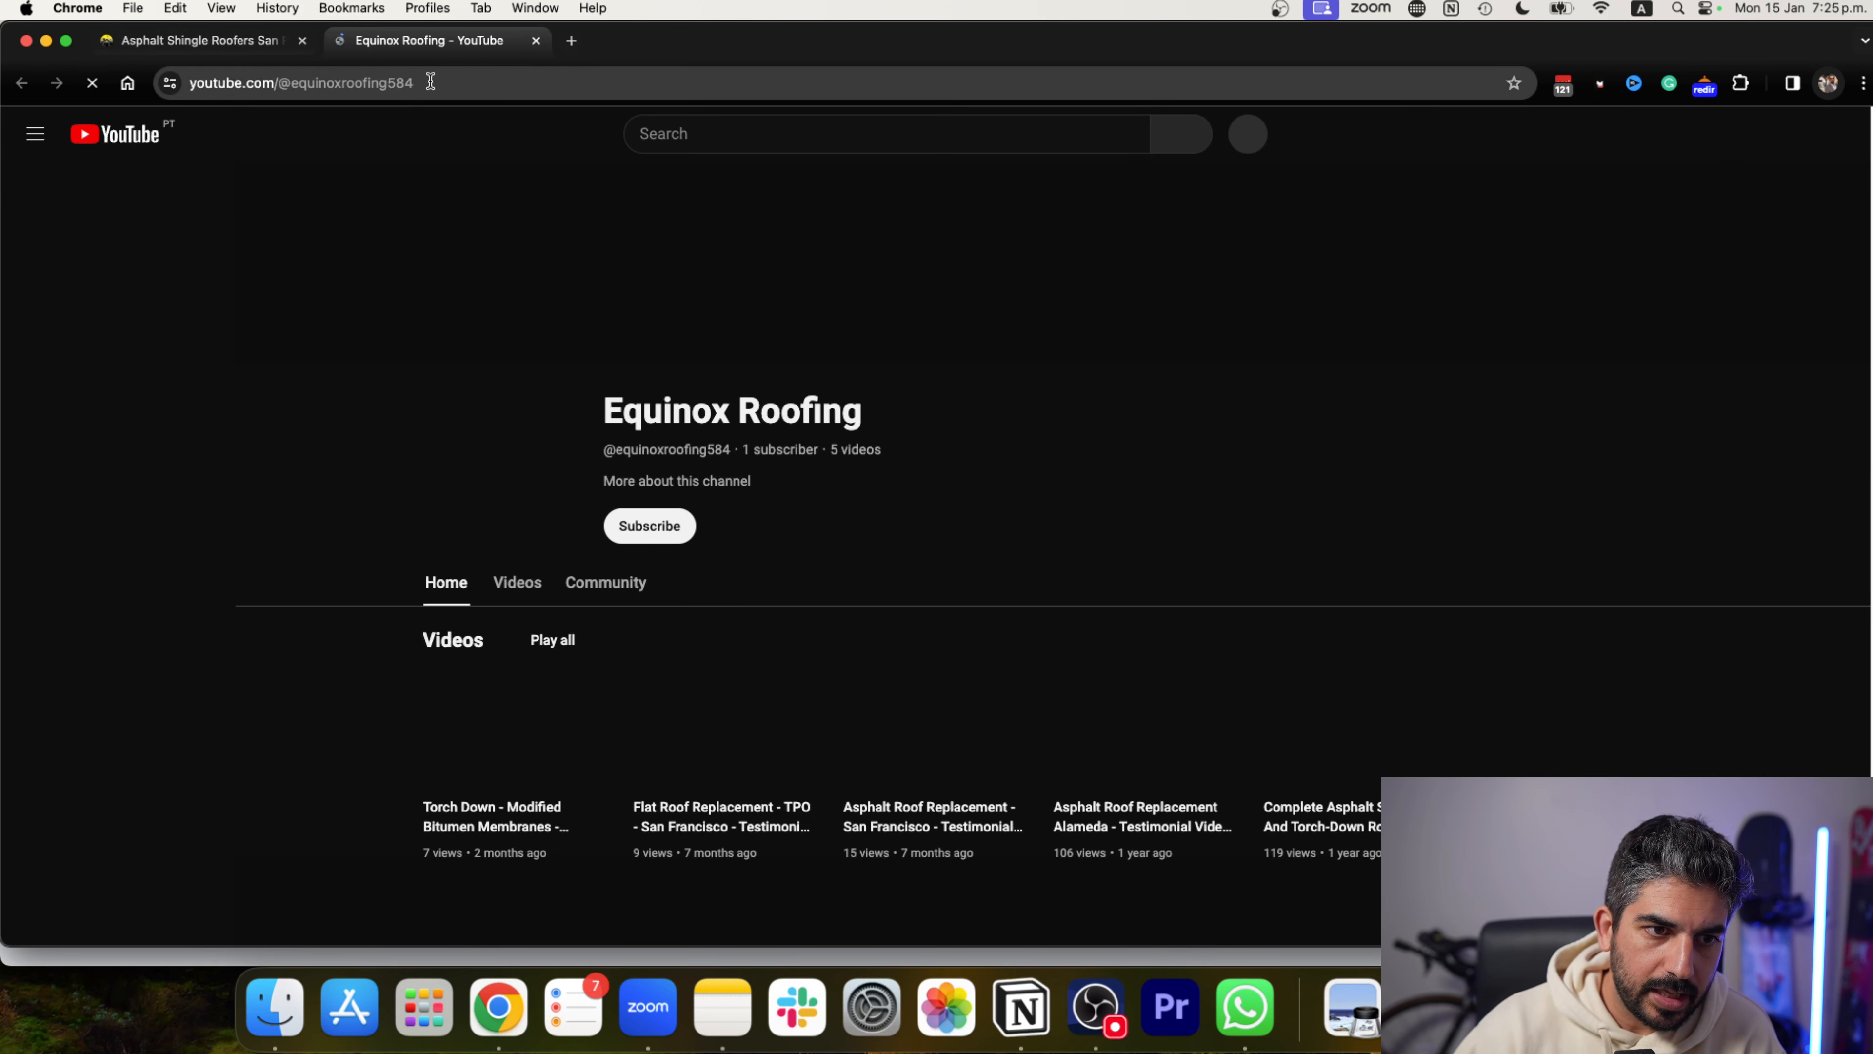
click(201, 39)
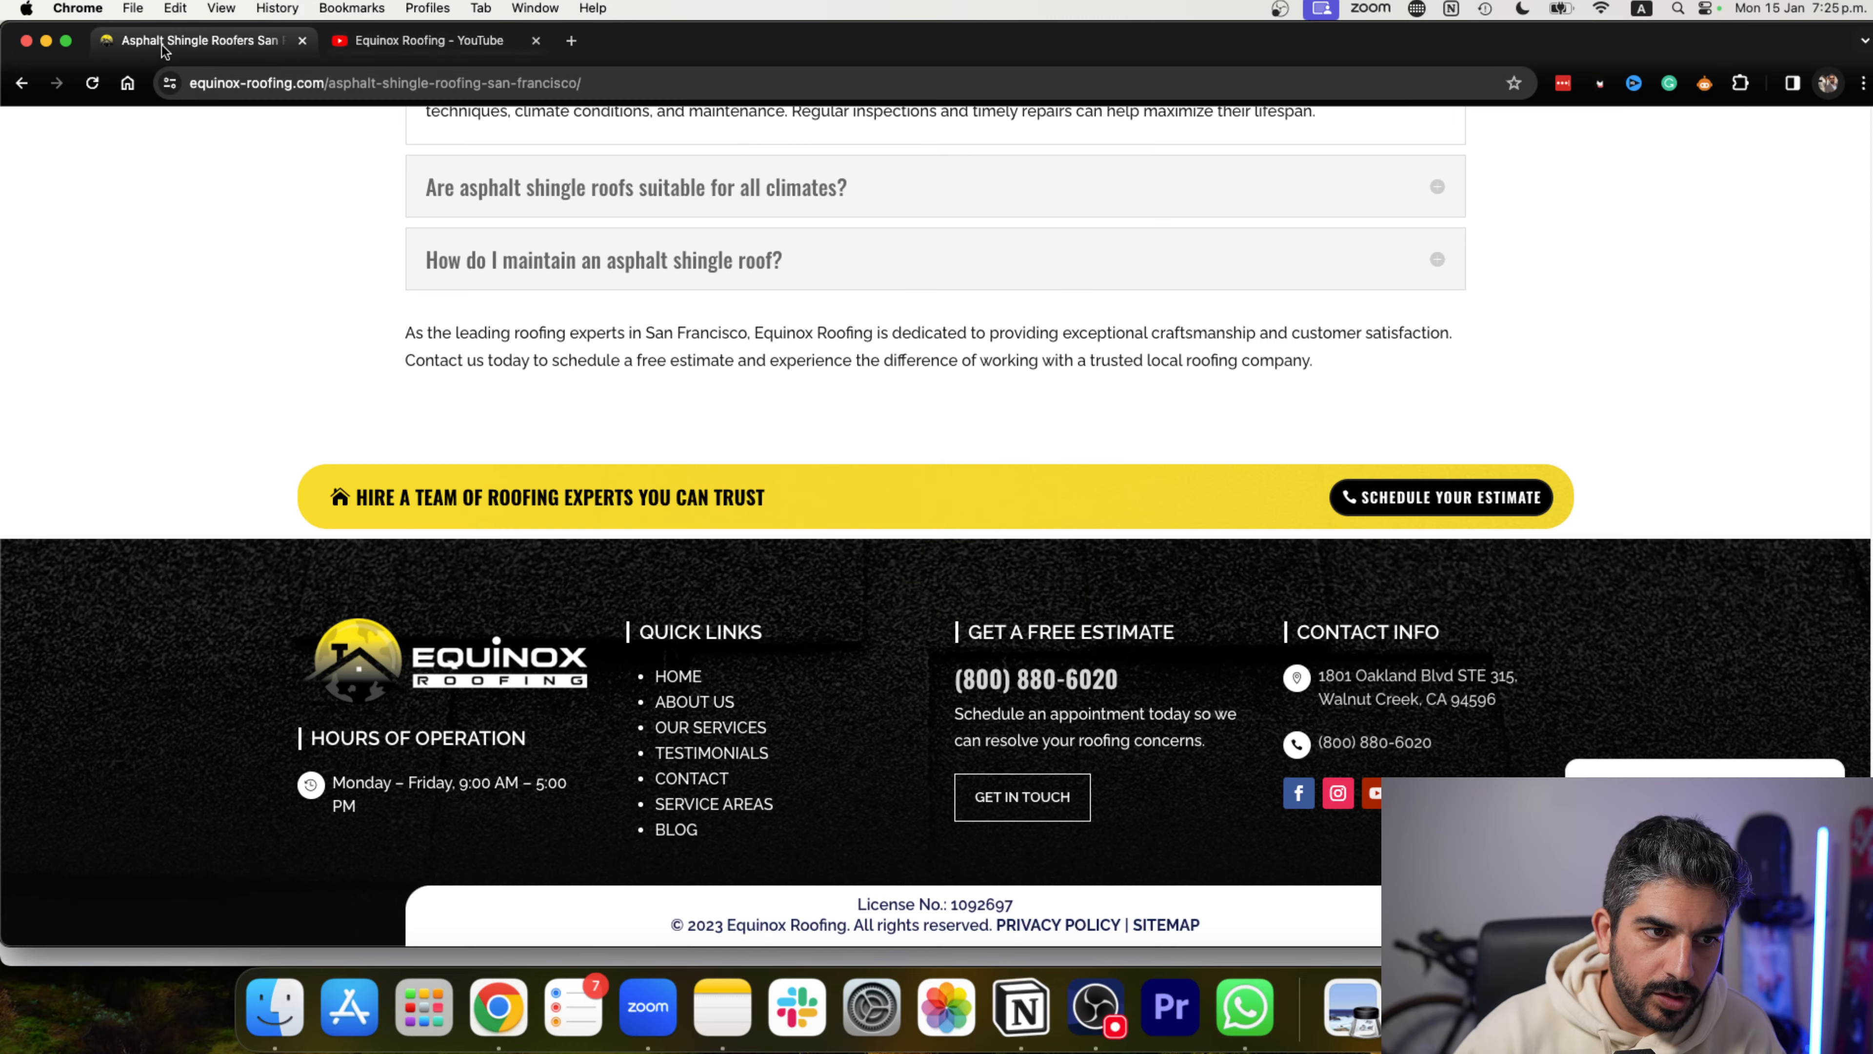
click(422, 39)
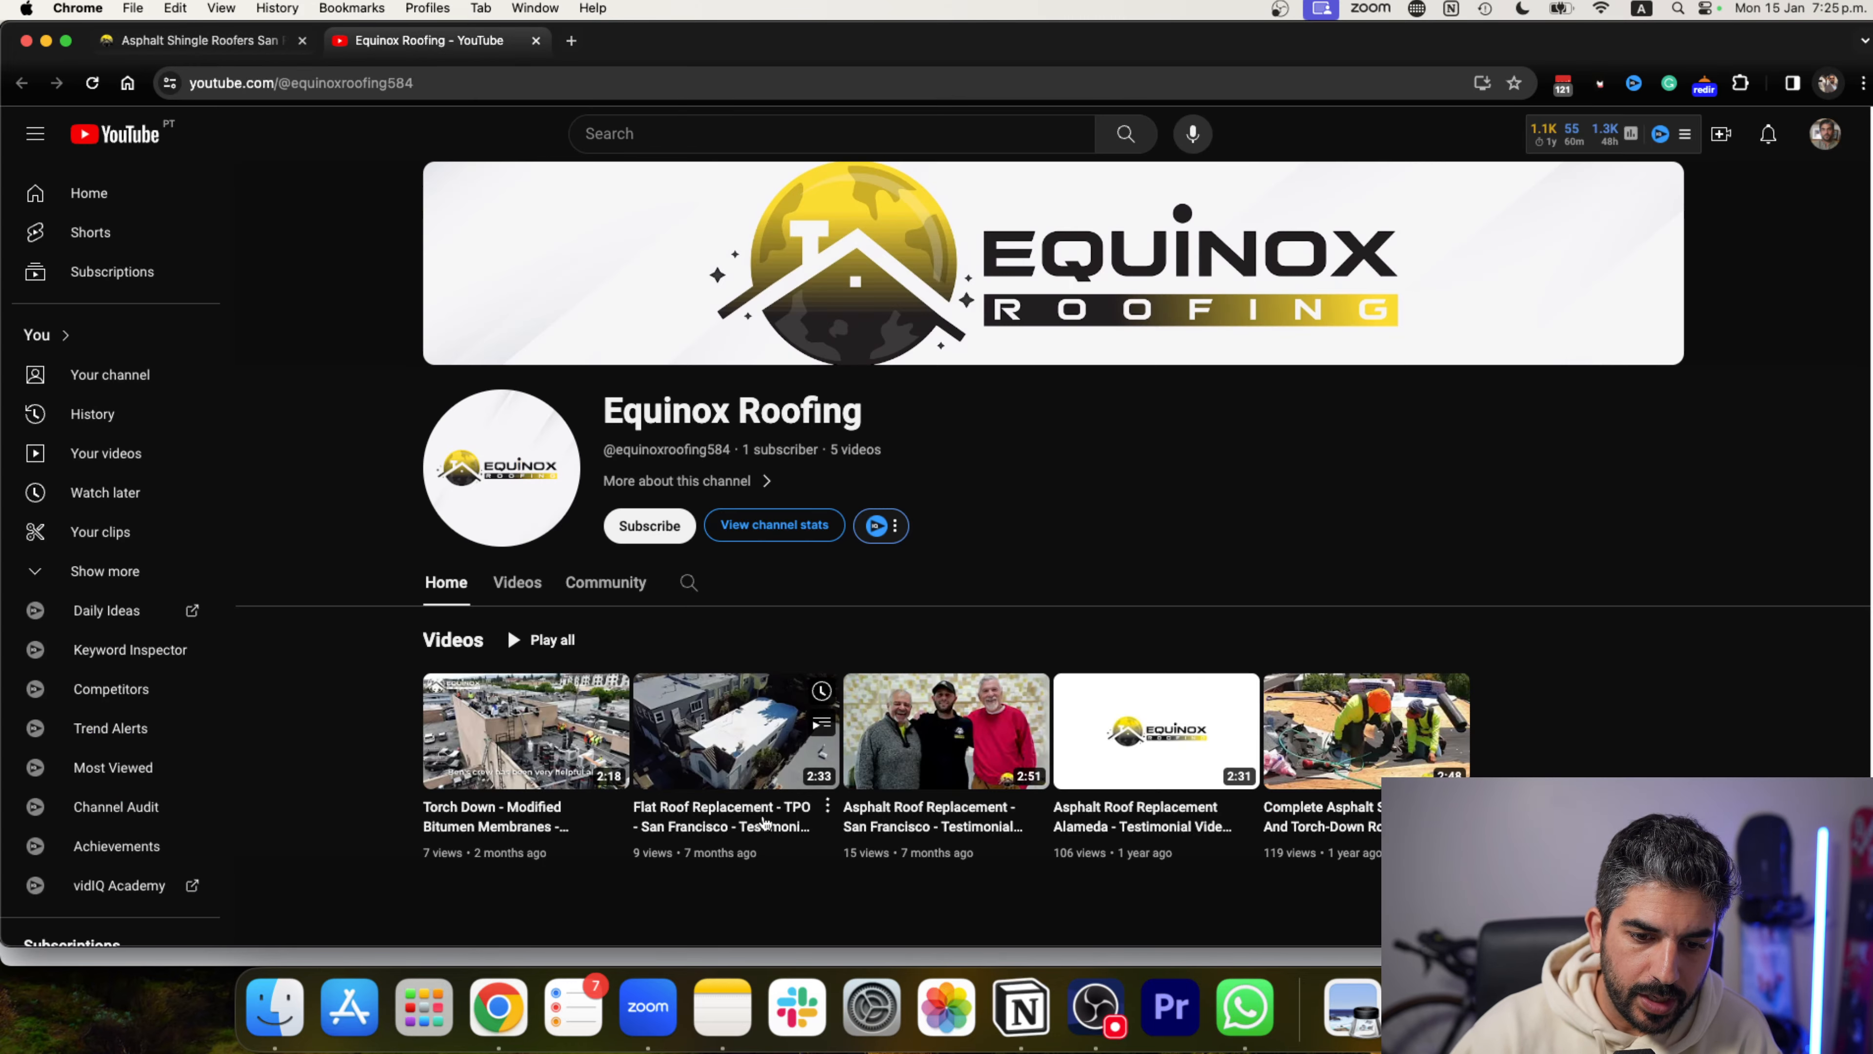
click(192, 39)
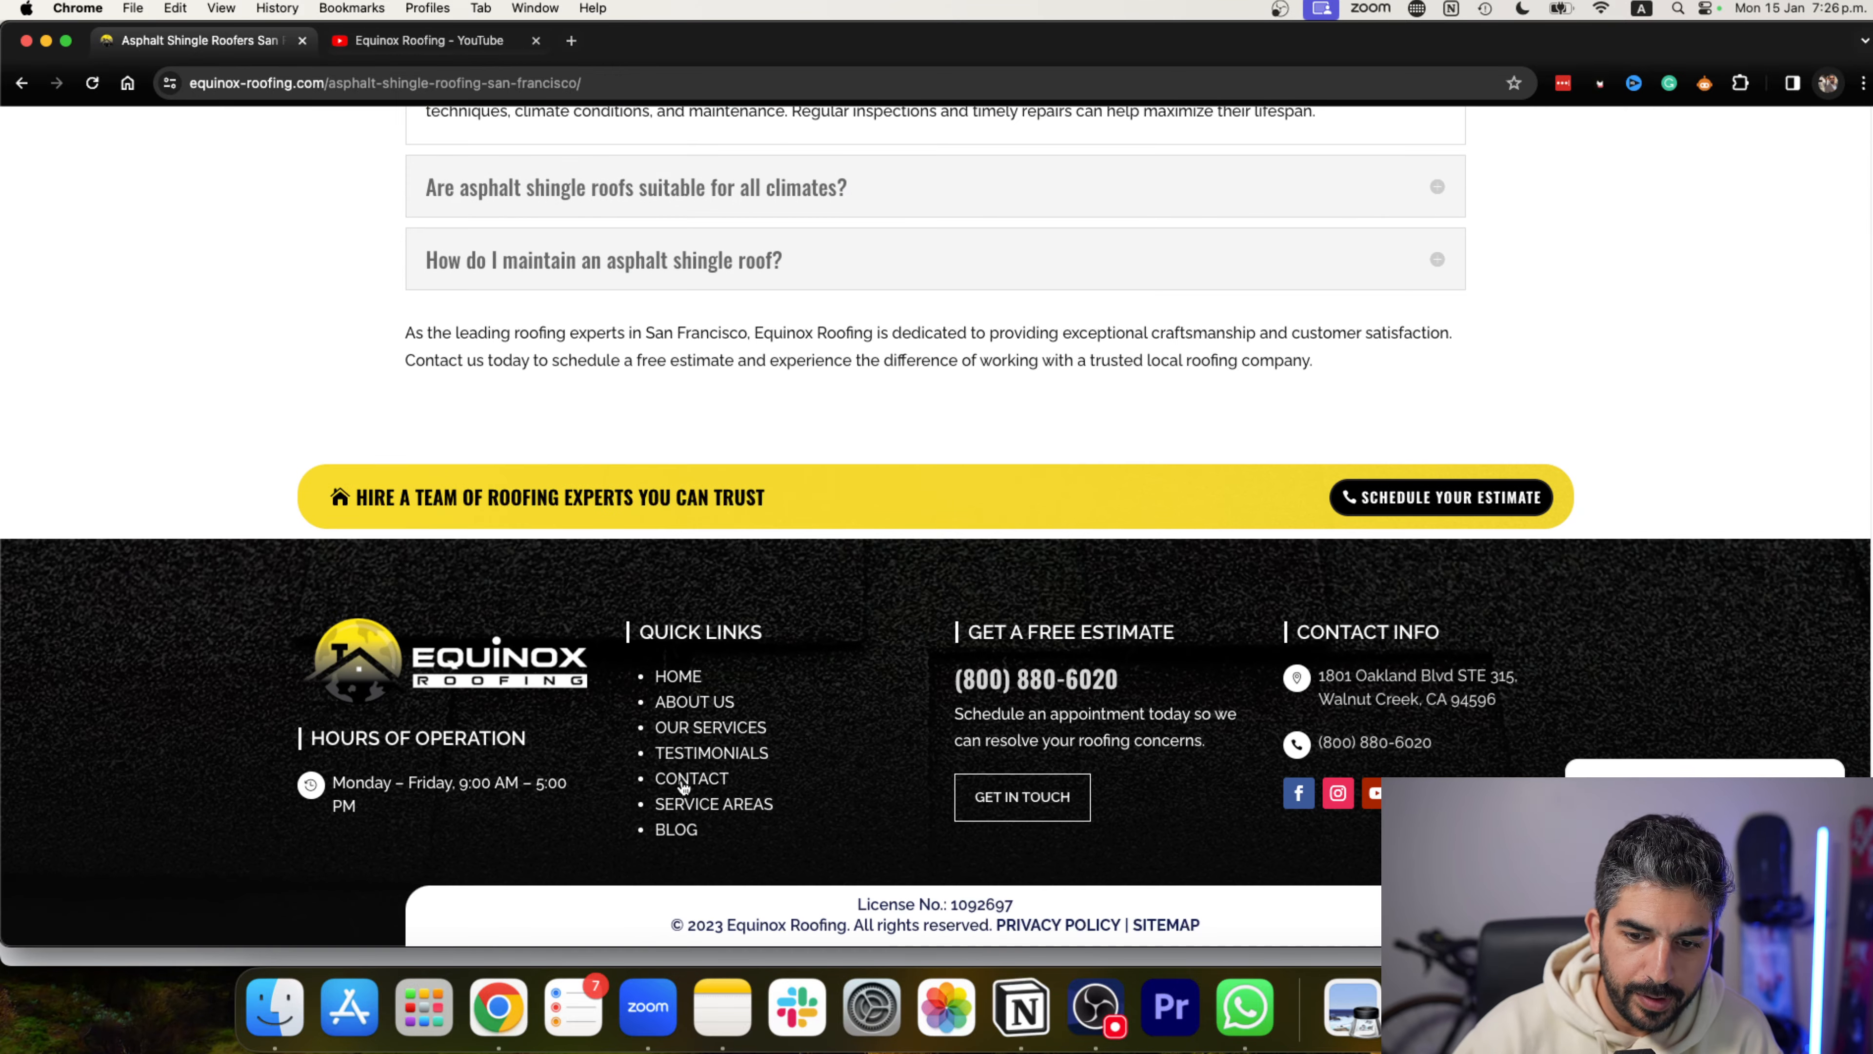
mouse_move(1022, 797)
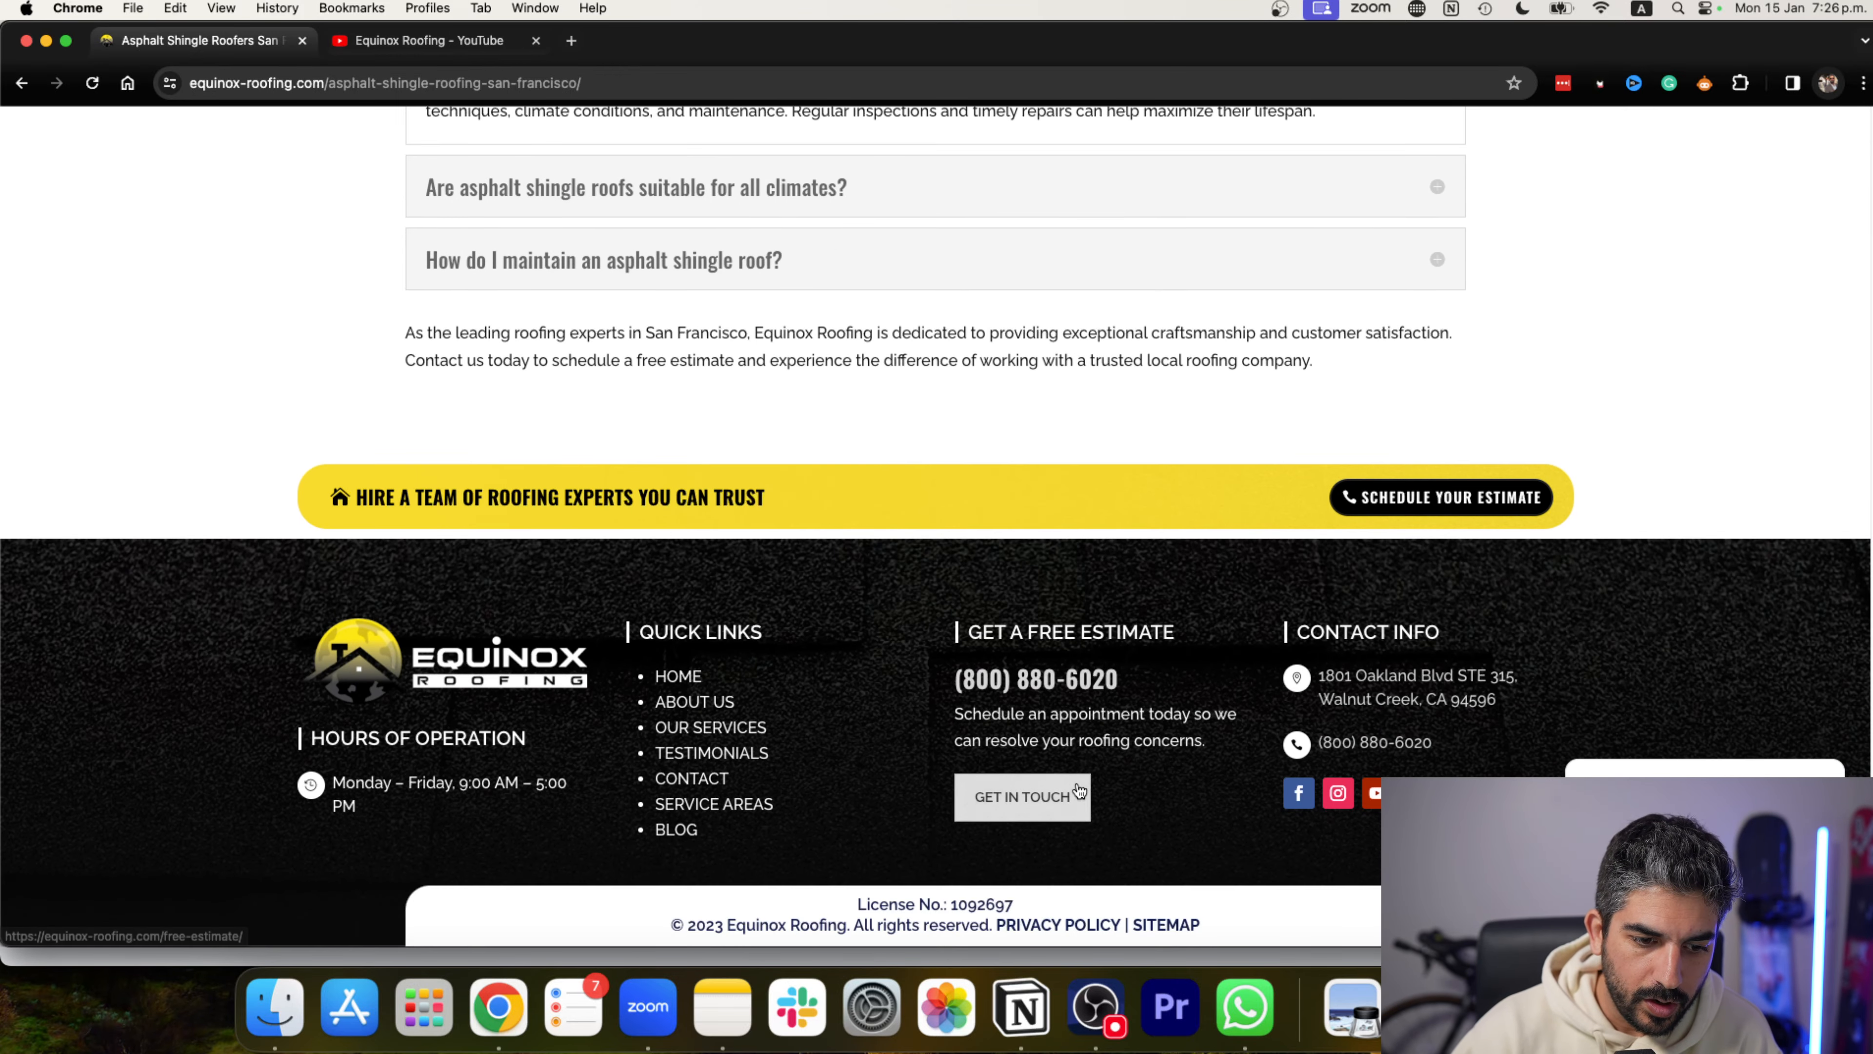
mouse_move(1174, 905)
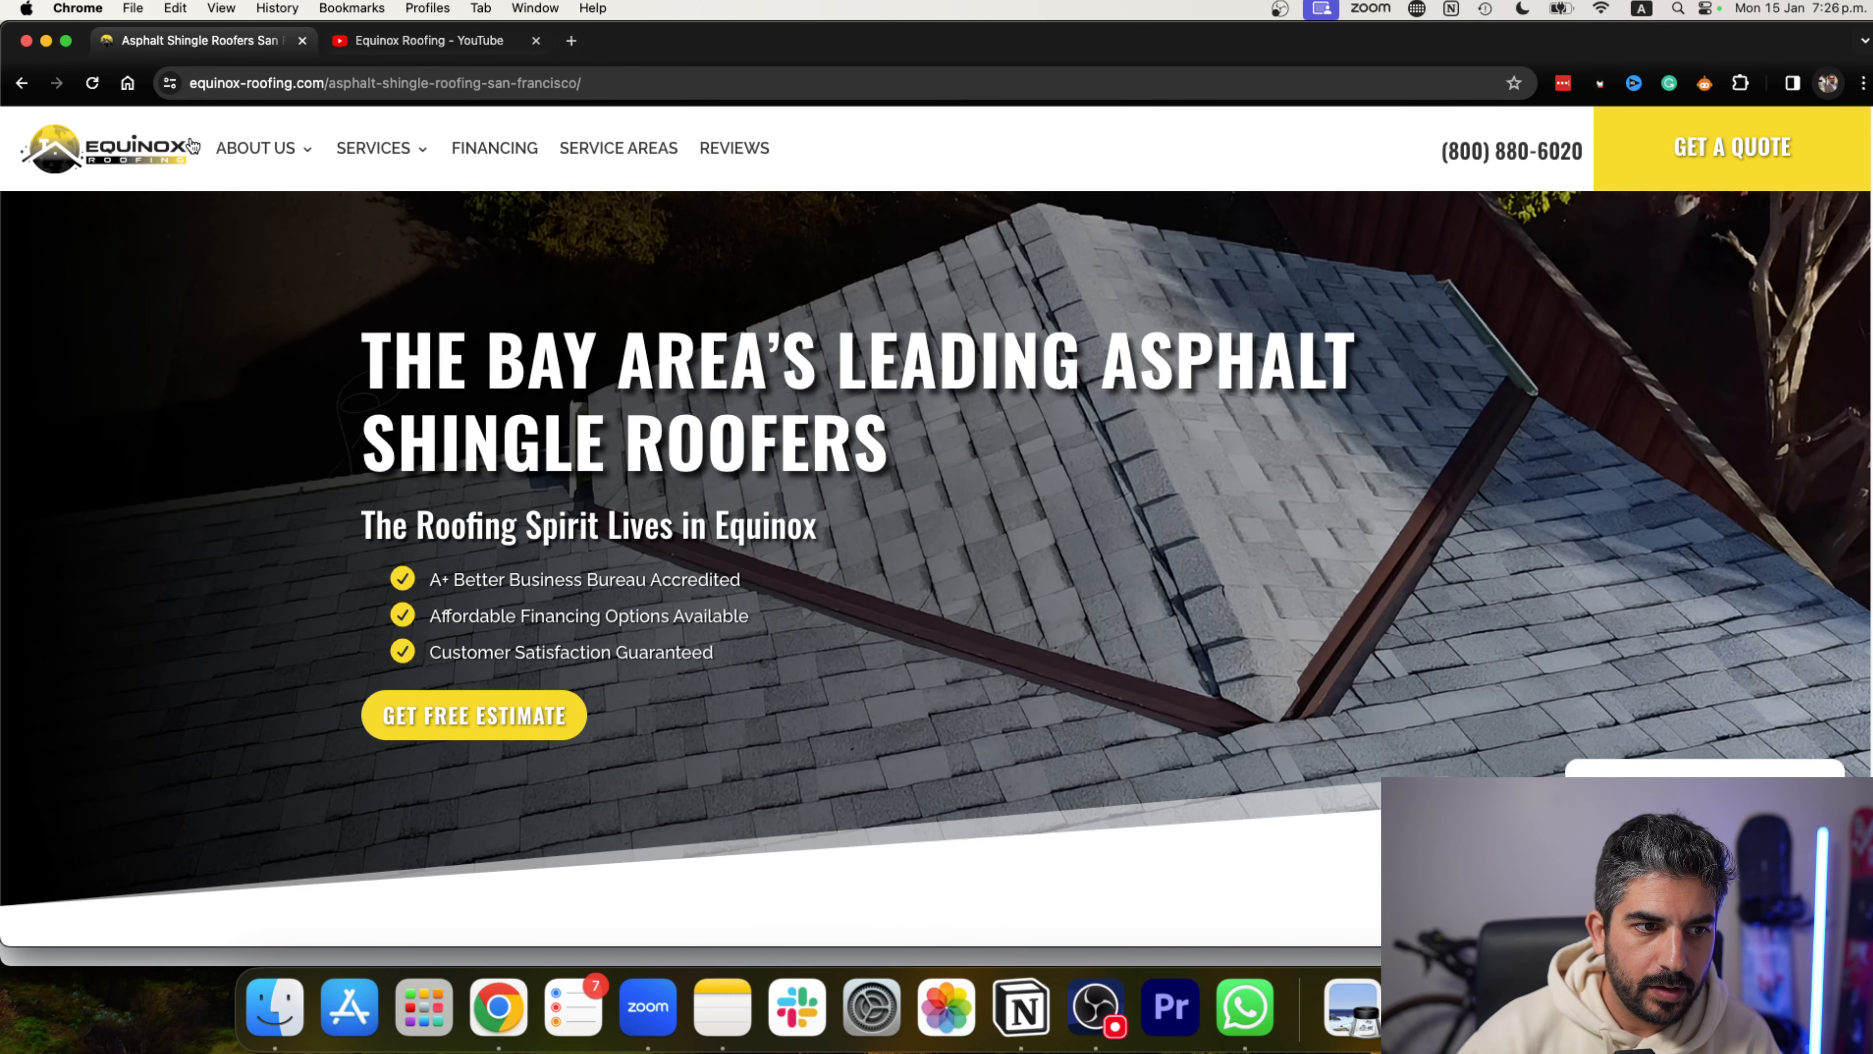
mouse_move(762, 459)
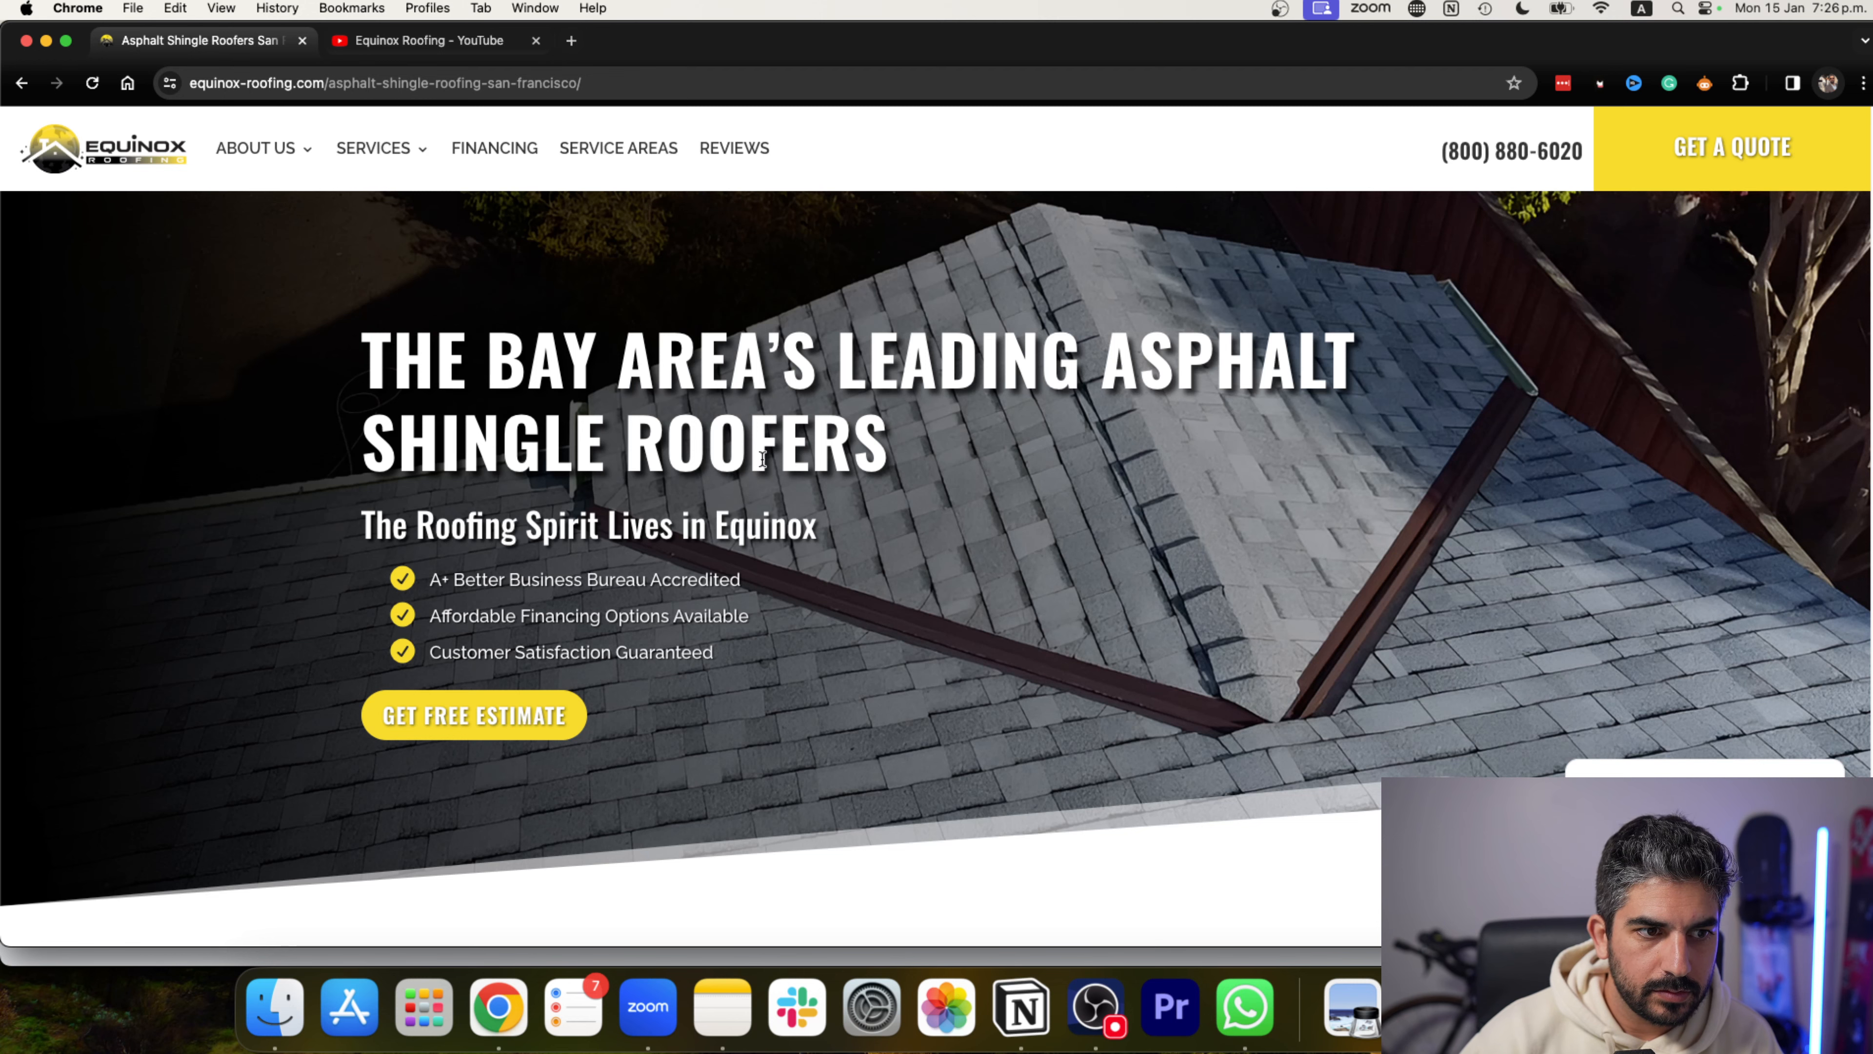
click(570, 41)
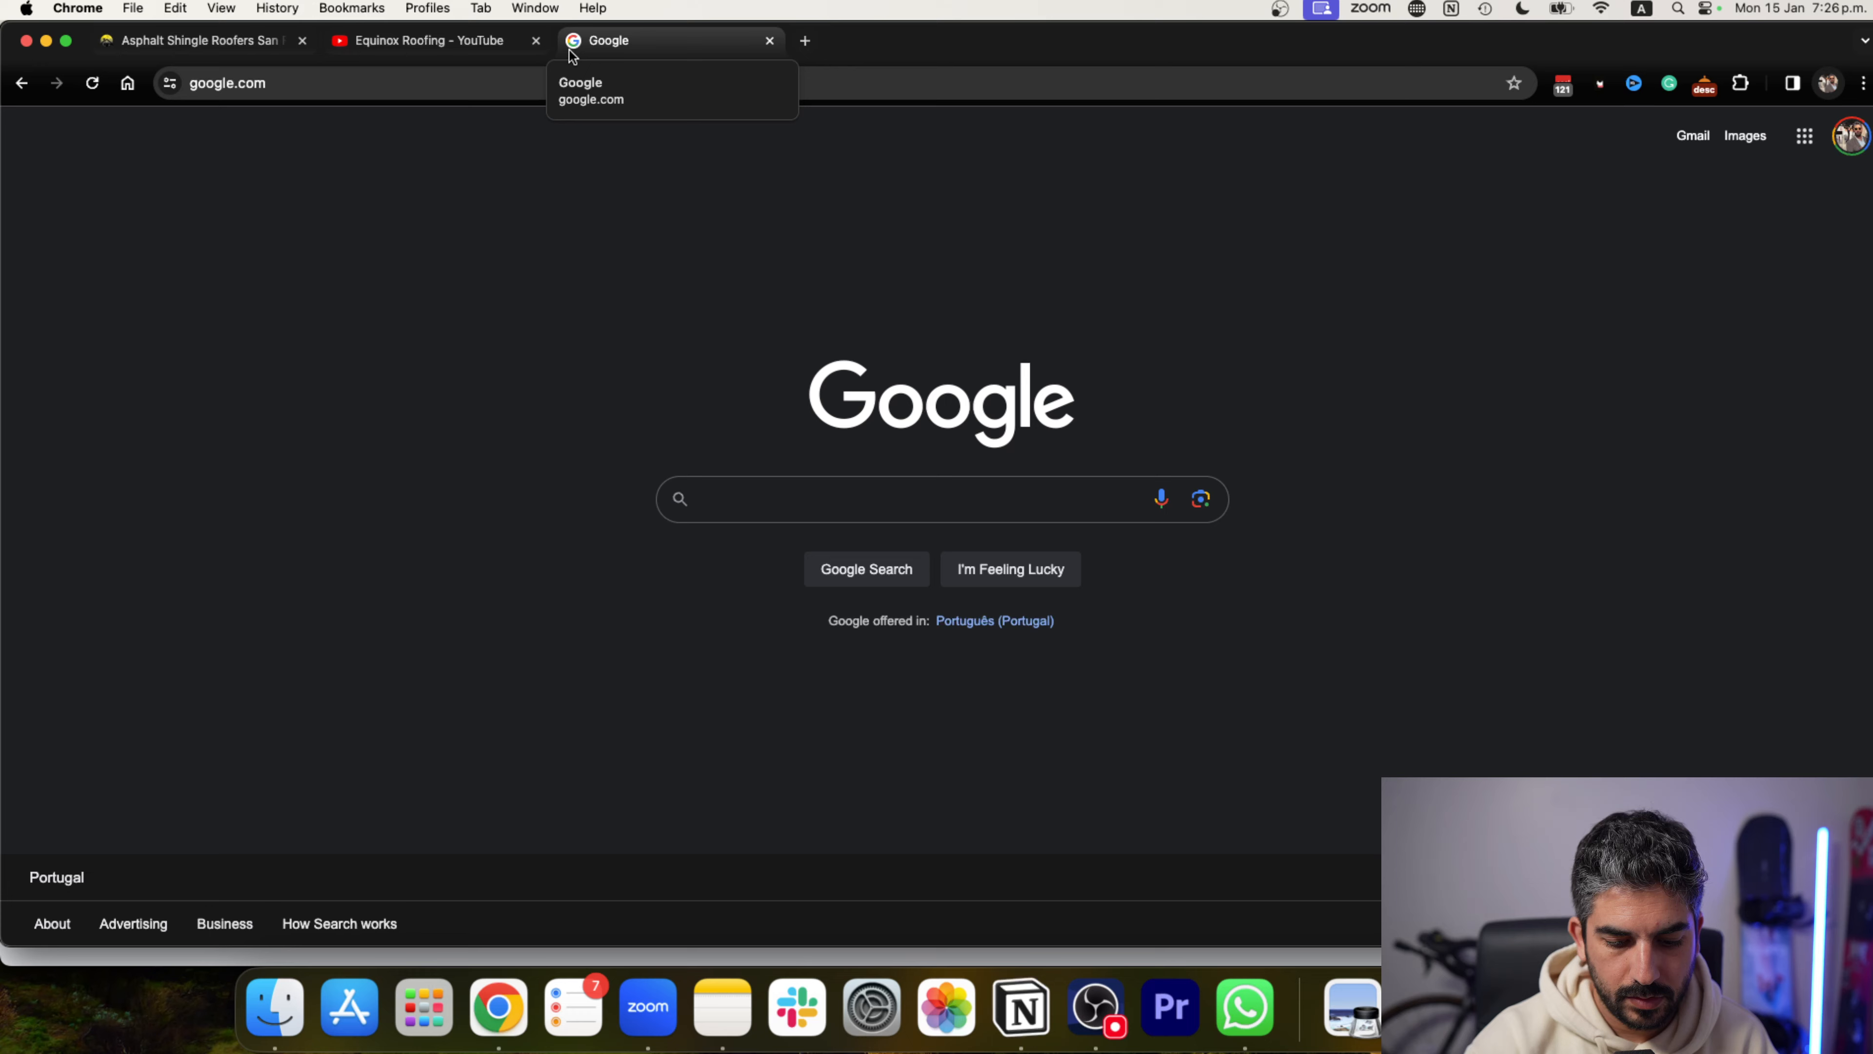
Search Google for 'equinox roofing ca' and look over the results and business profile with its 4.9 rating.
text(equinox roofing ca)
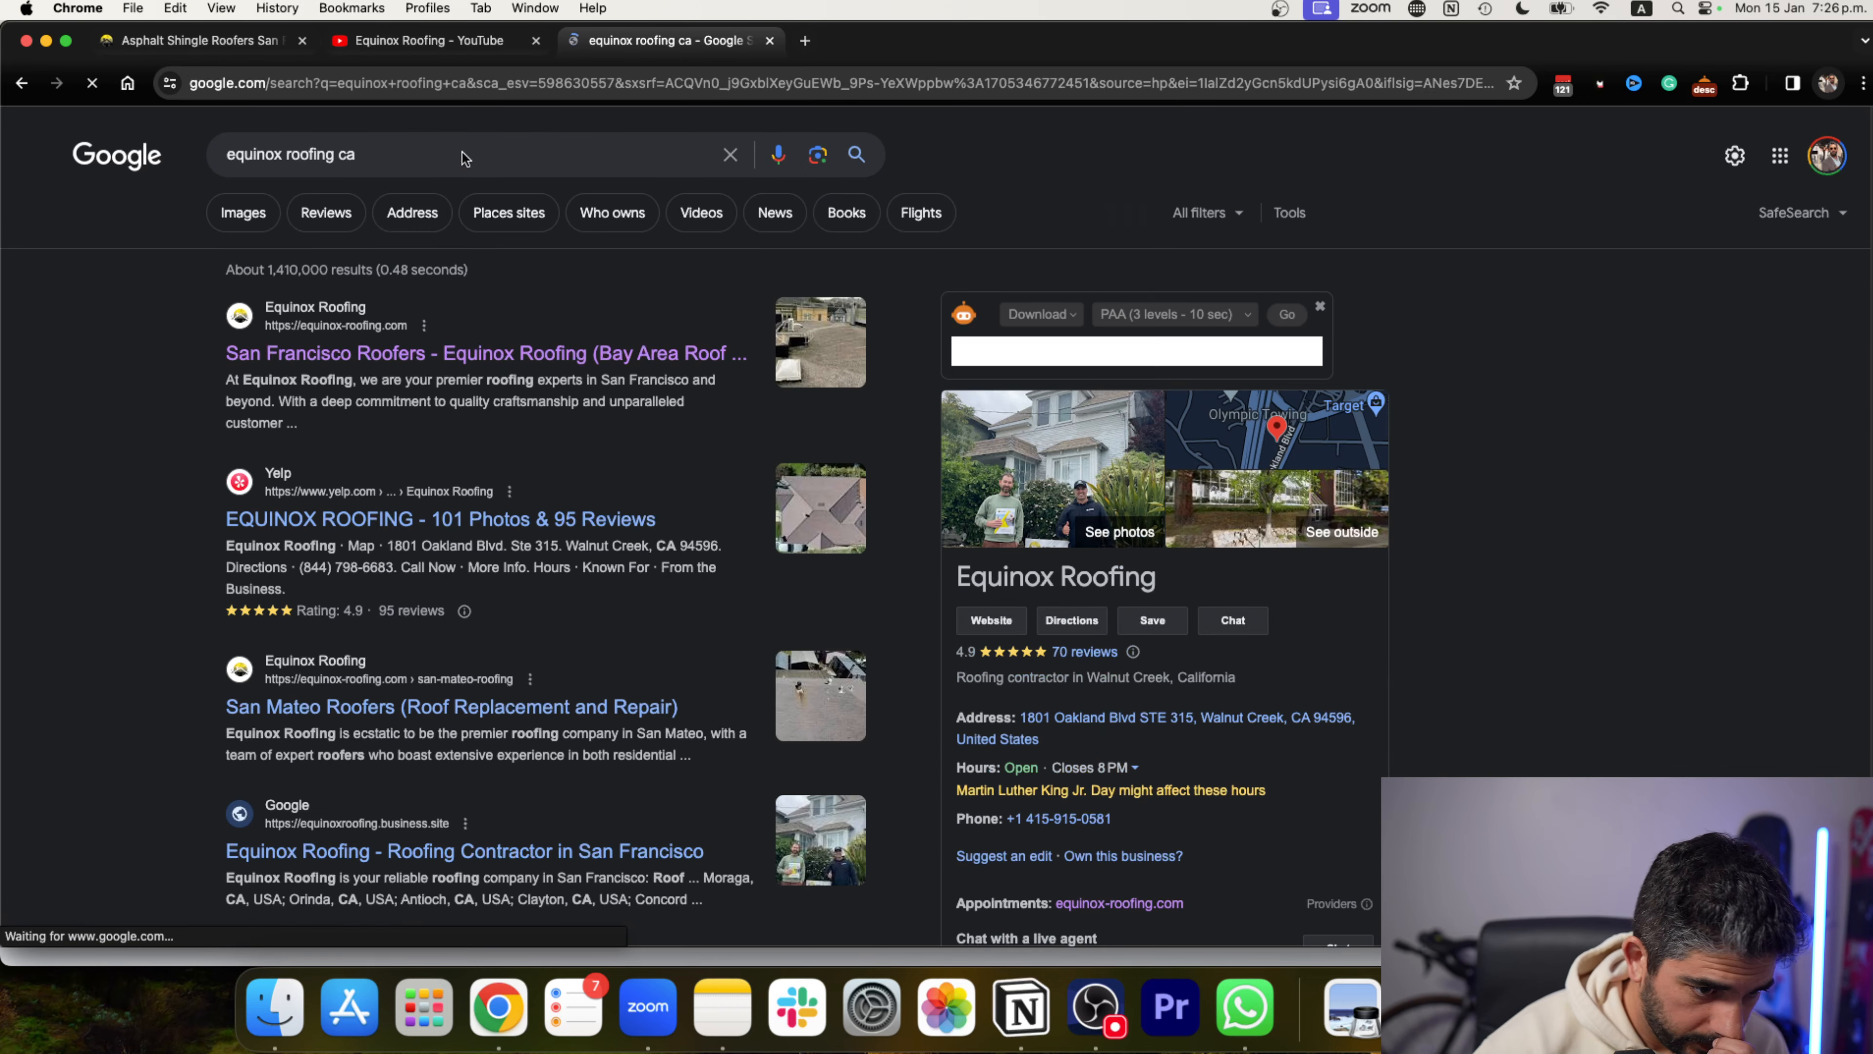
scroll(down, 3)
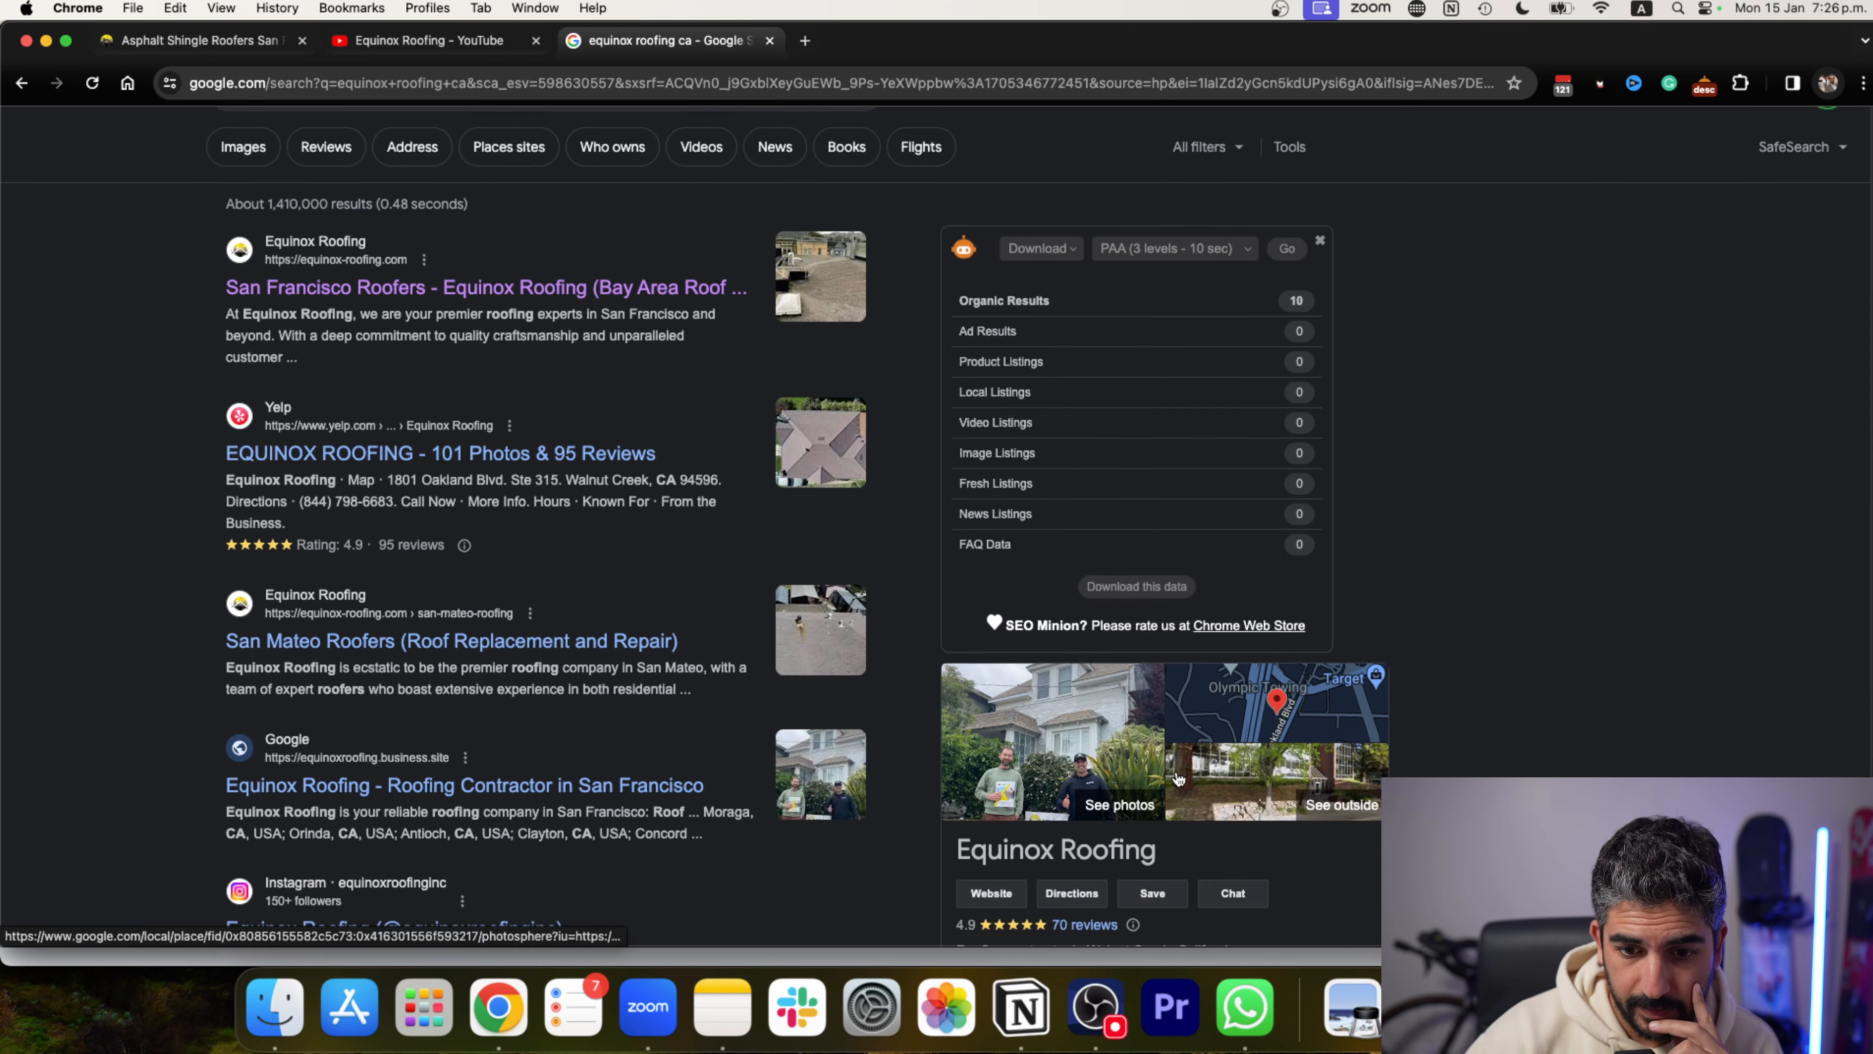
scroll(down, 3)
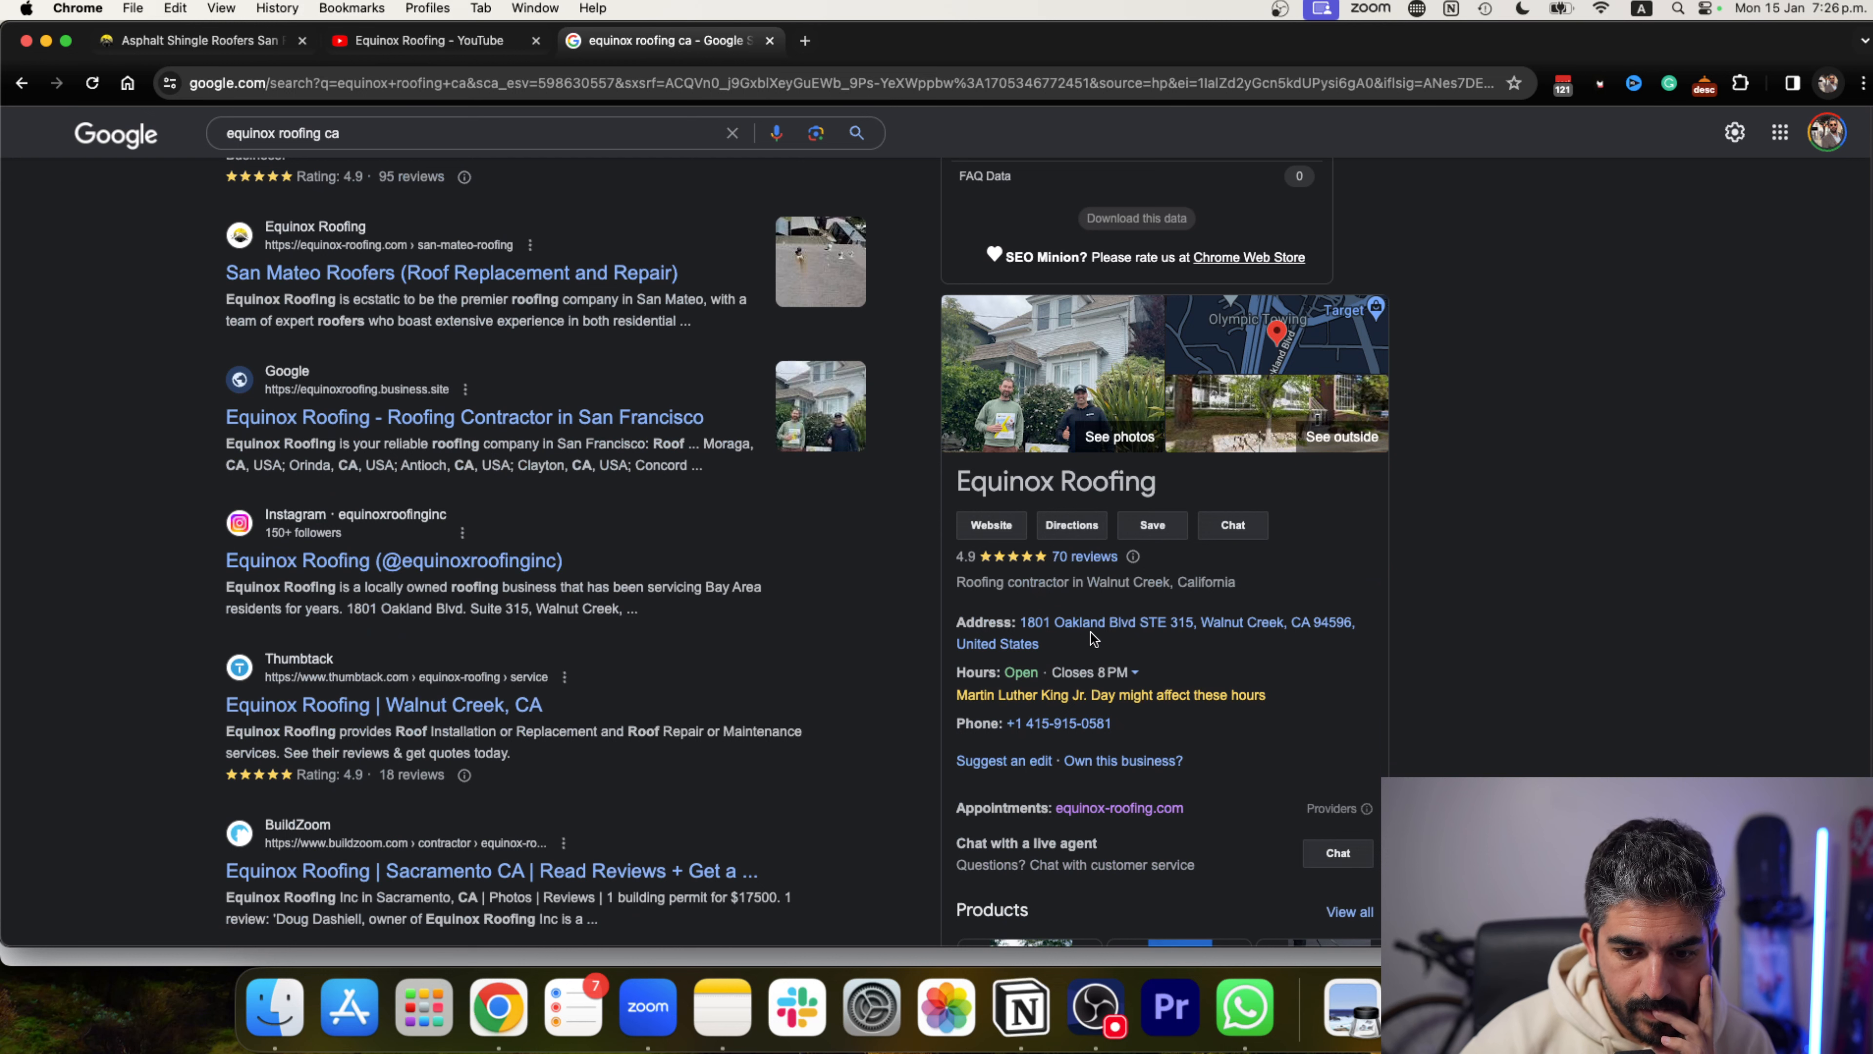
scroll(down, 3)
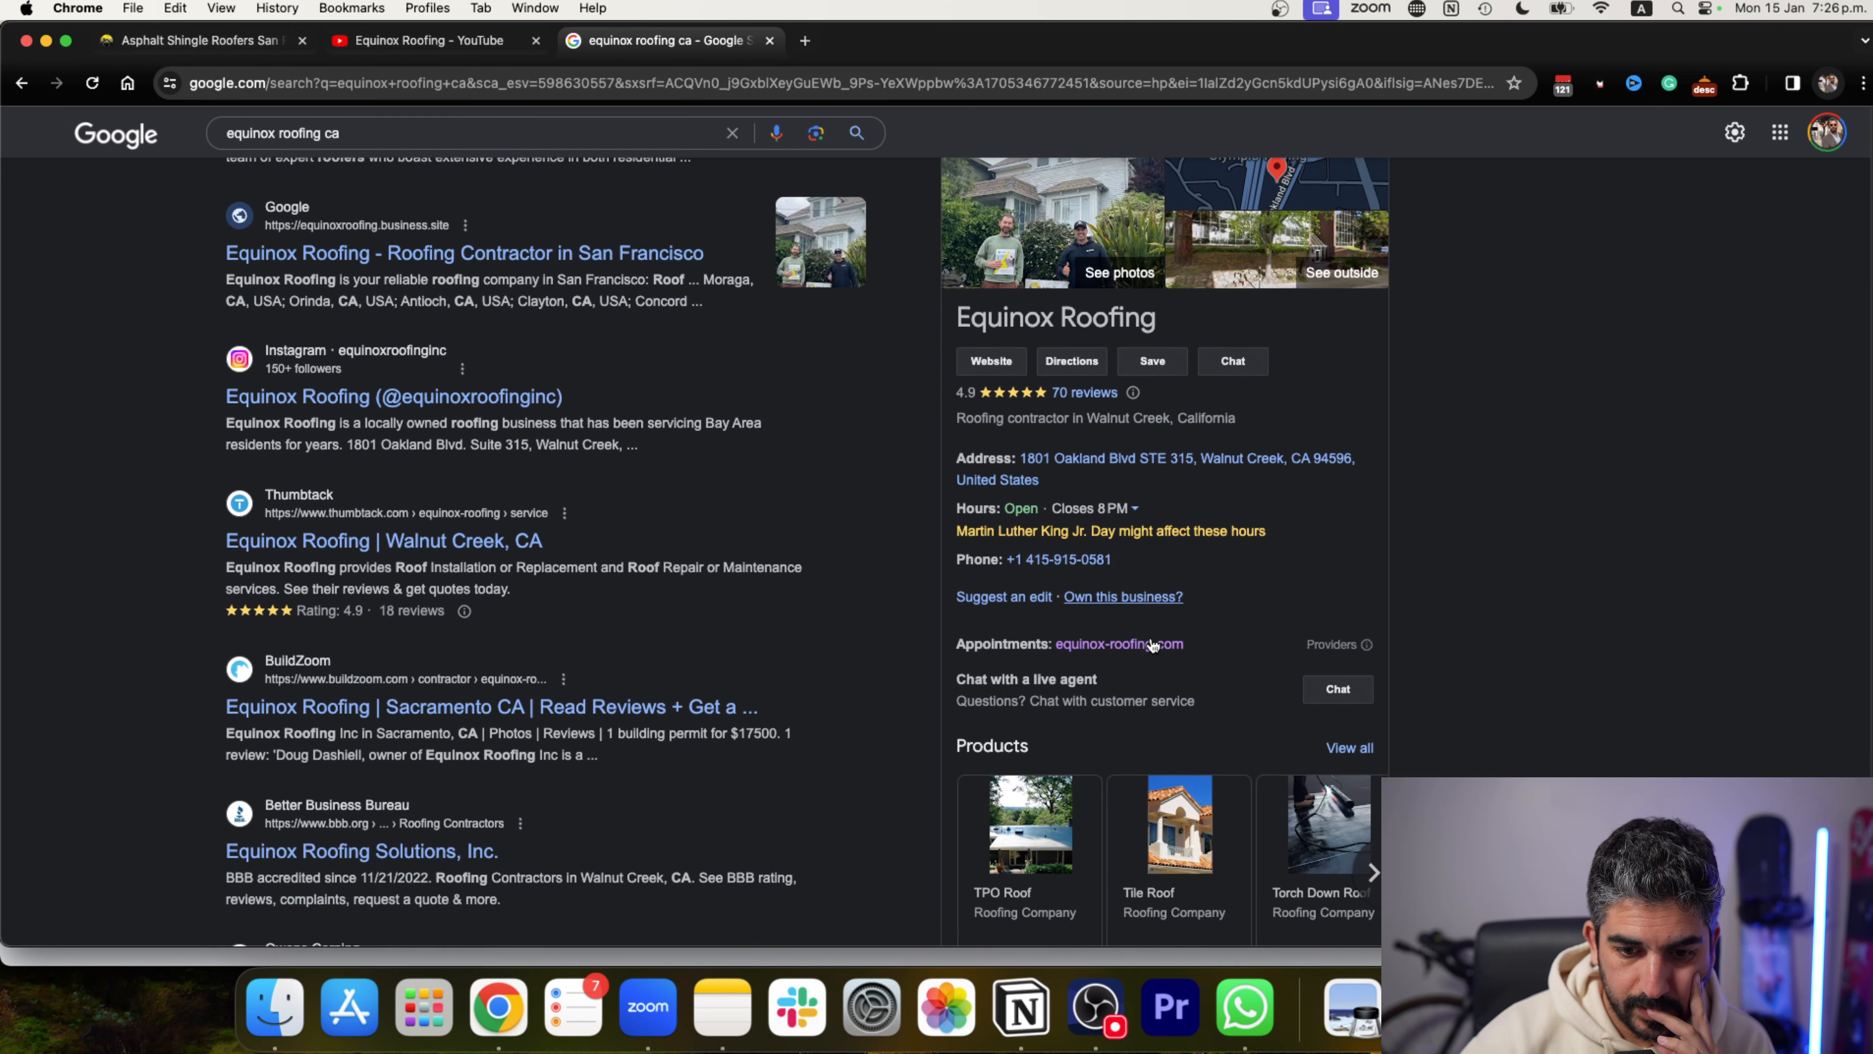
scroll(down, 3)
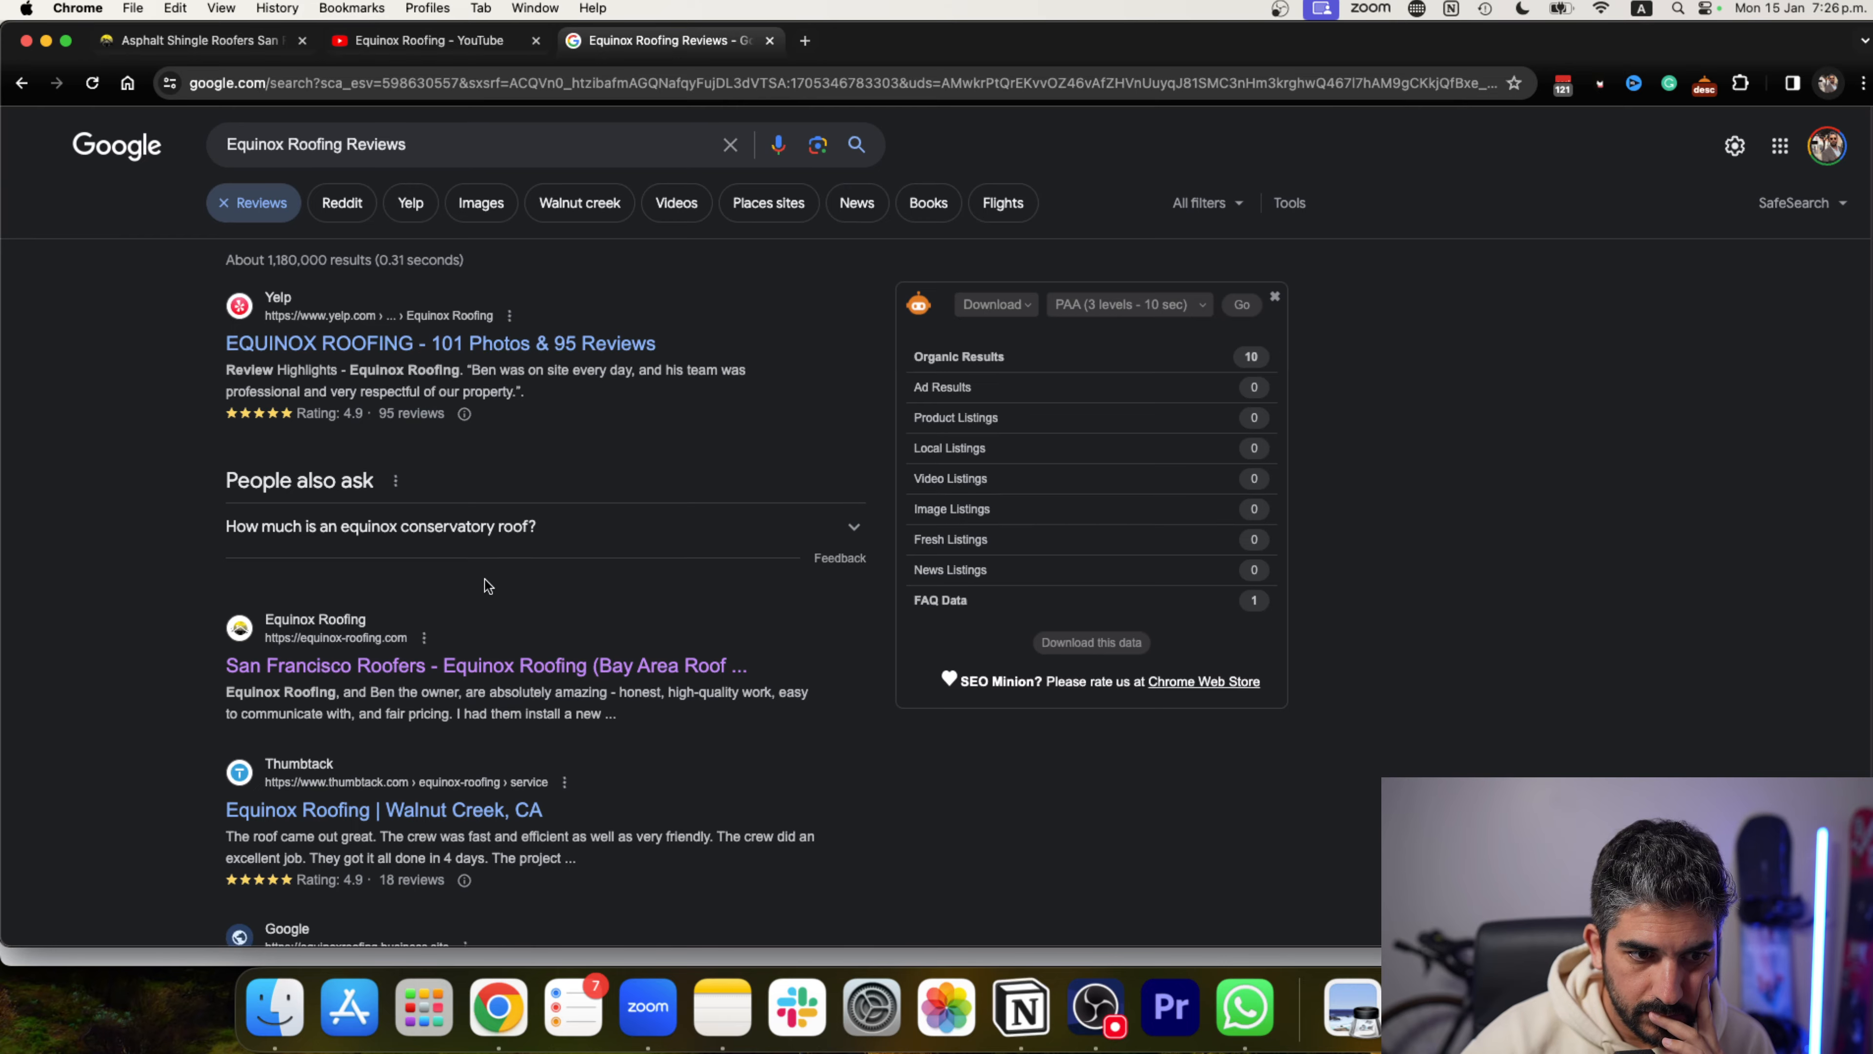
Bring up Equinox Roofing's Google reviews showing the 4.9 rating from 70 reviews.
scroll(down, 3)
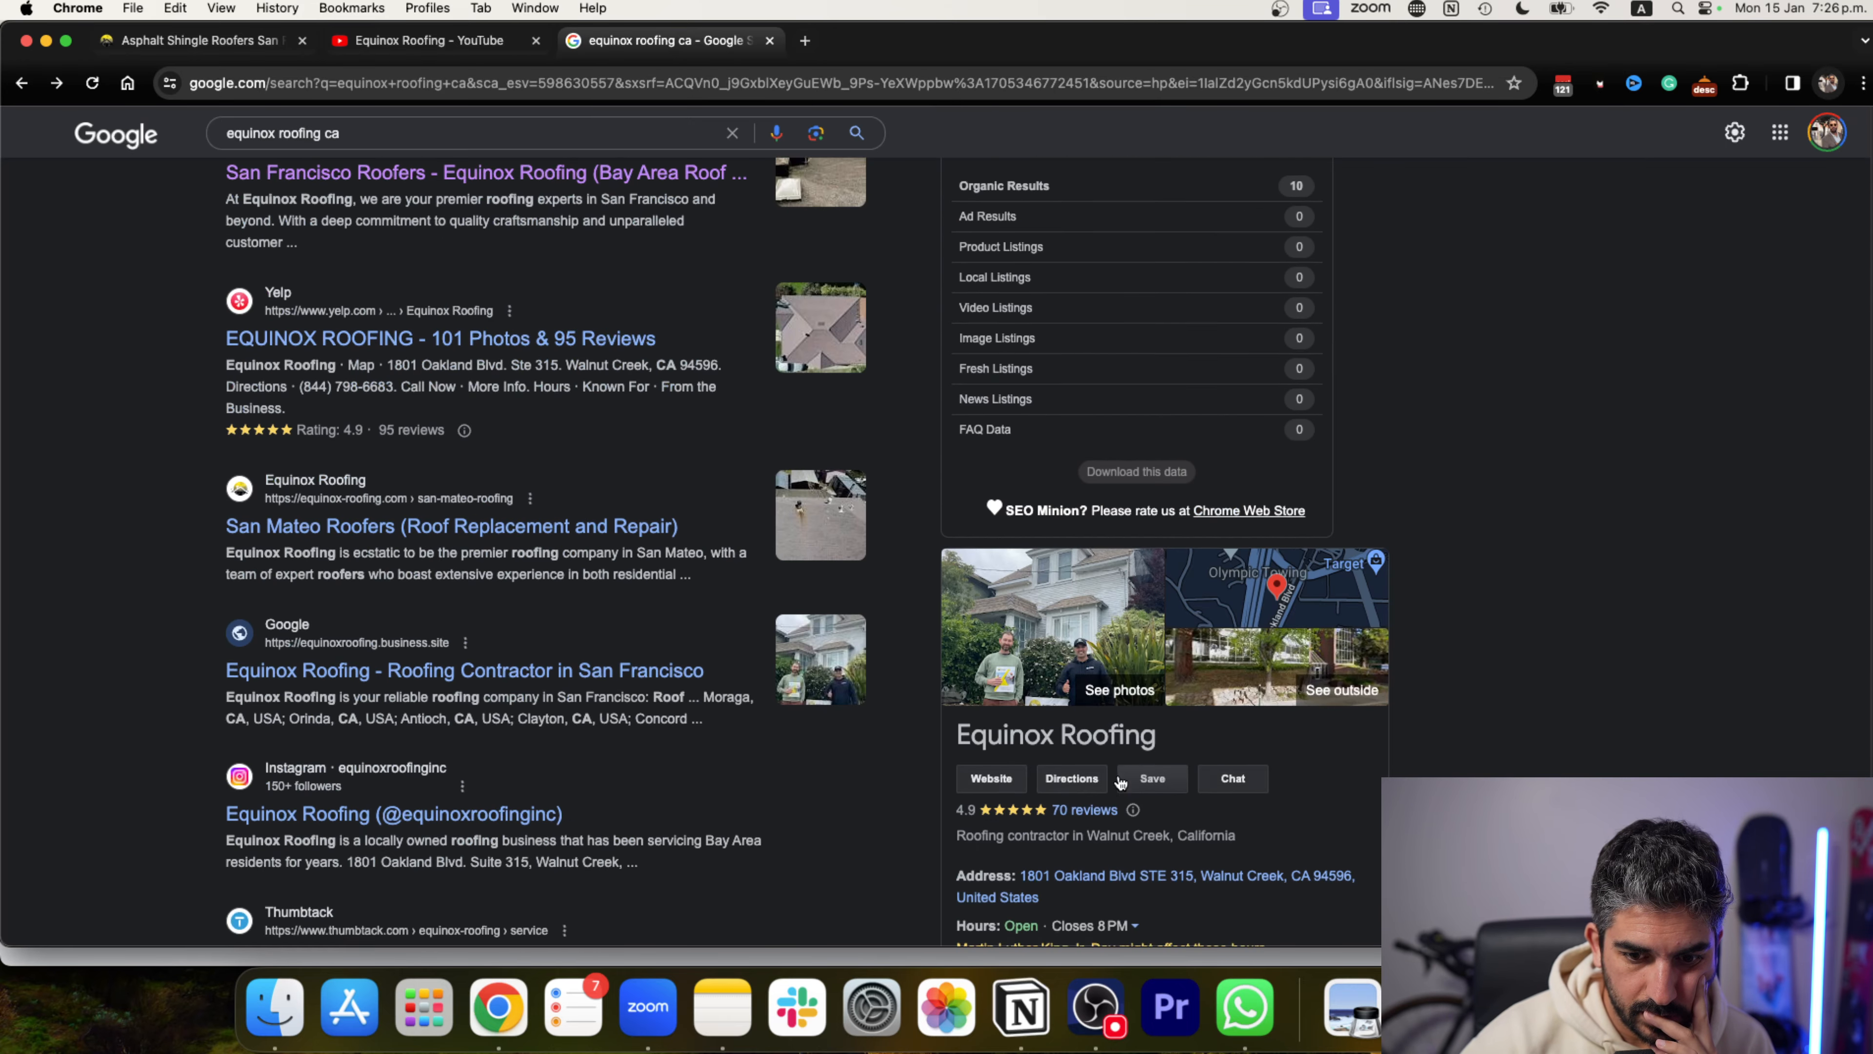
scroll(down, 3)
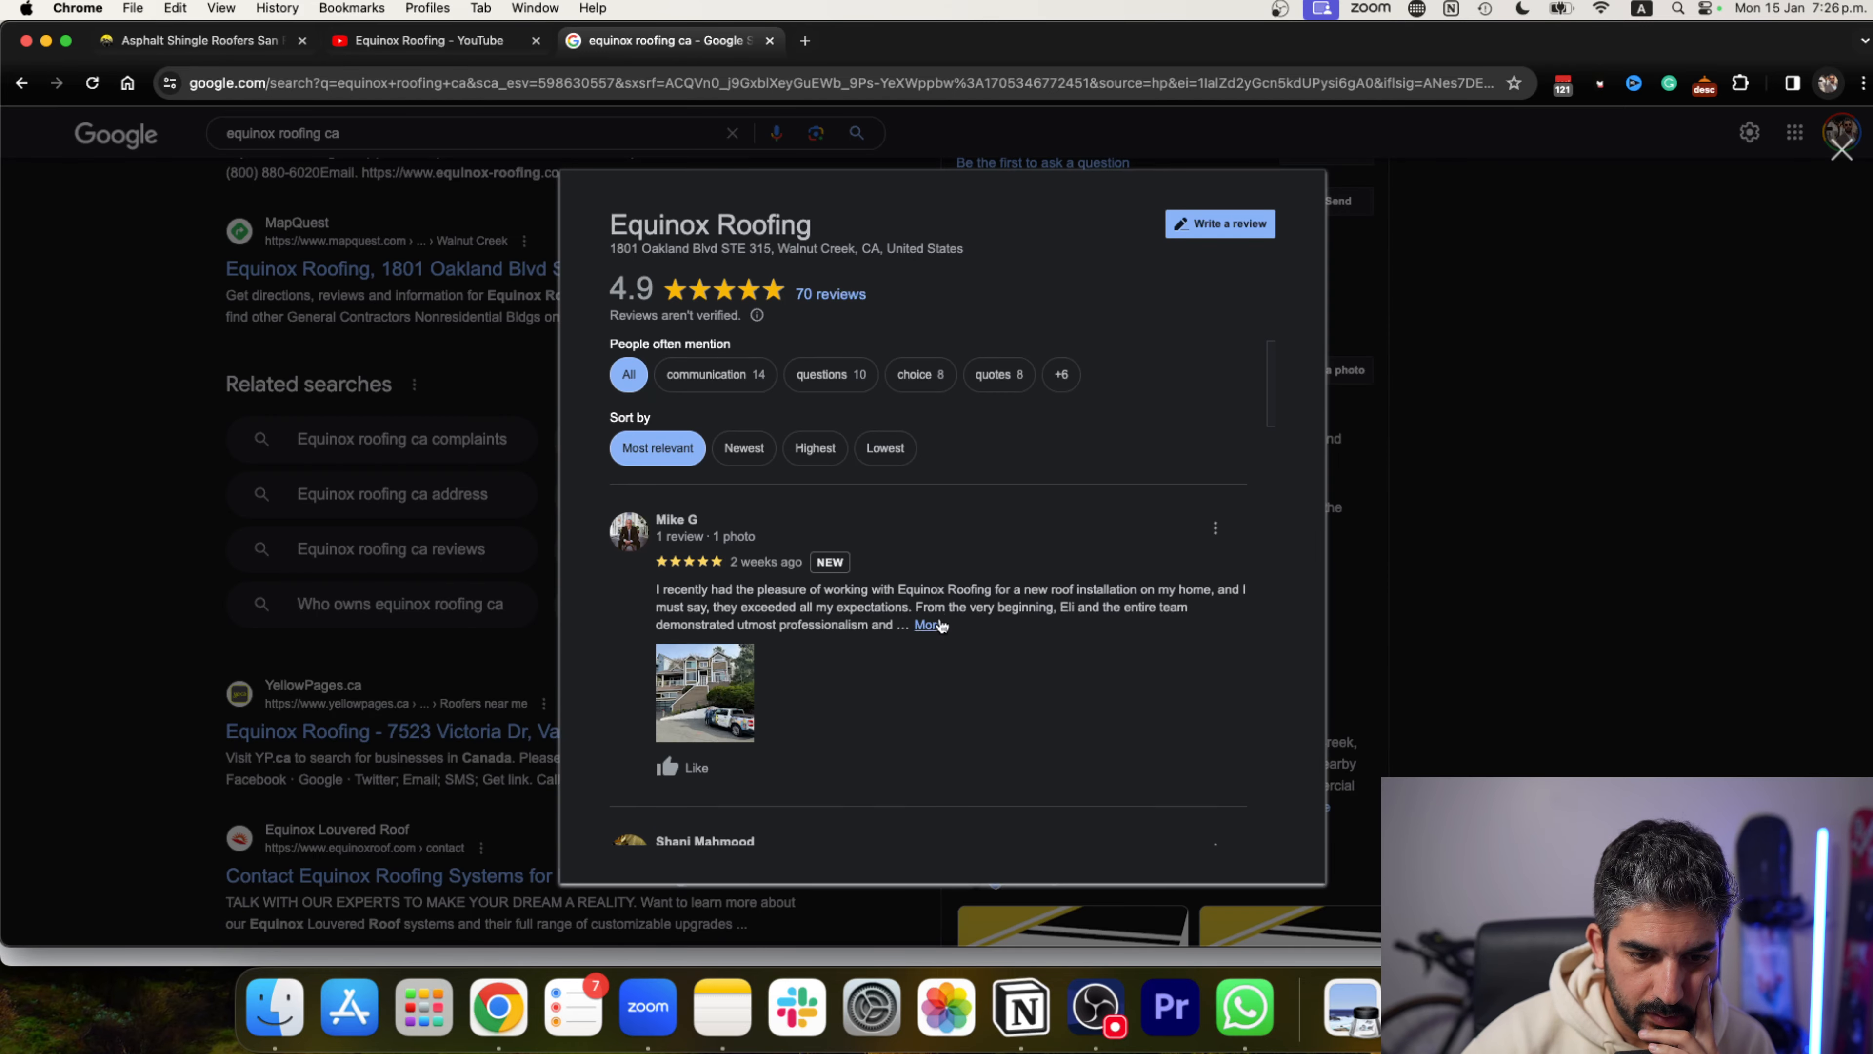
Read the customer reviews from five-star praise down to a one-star complaint, then close the dialog.
scroll(down, 3)
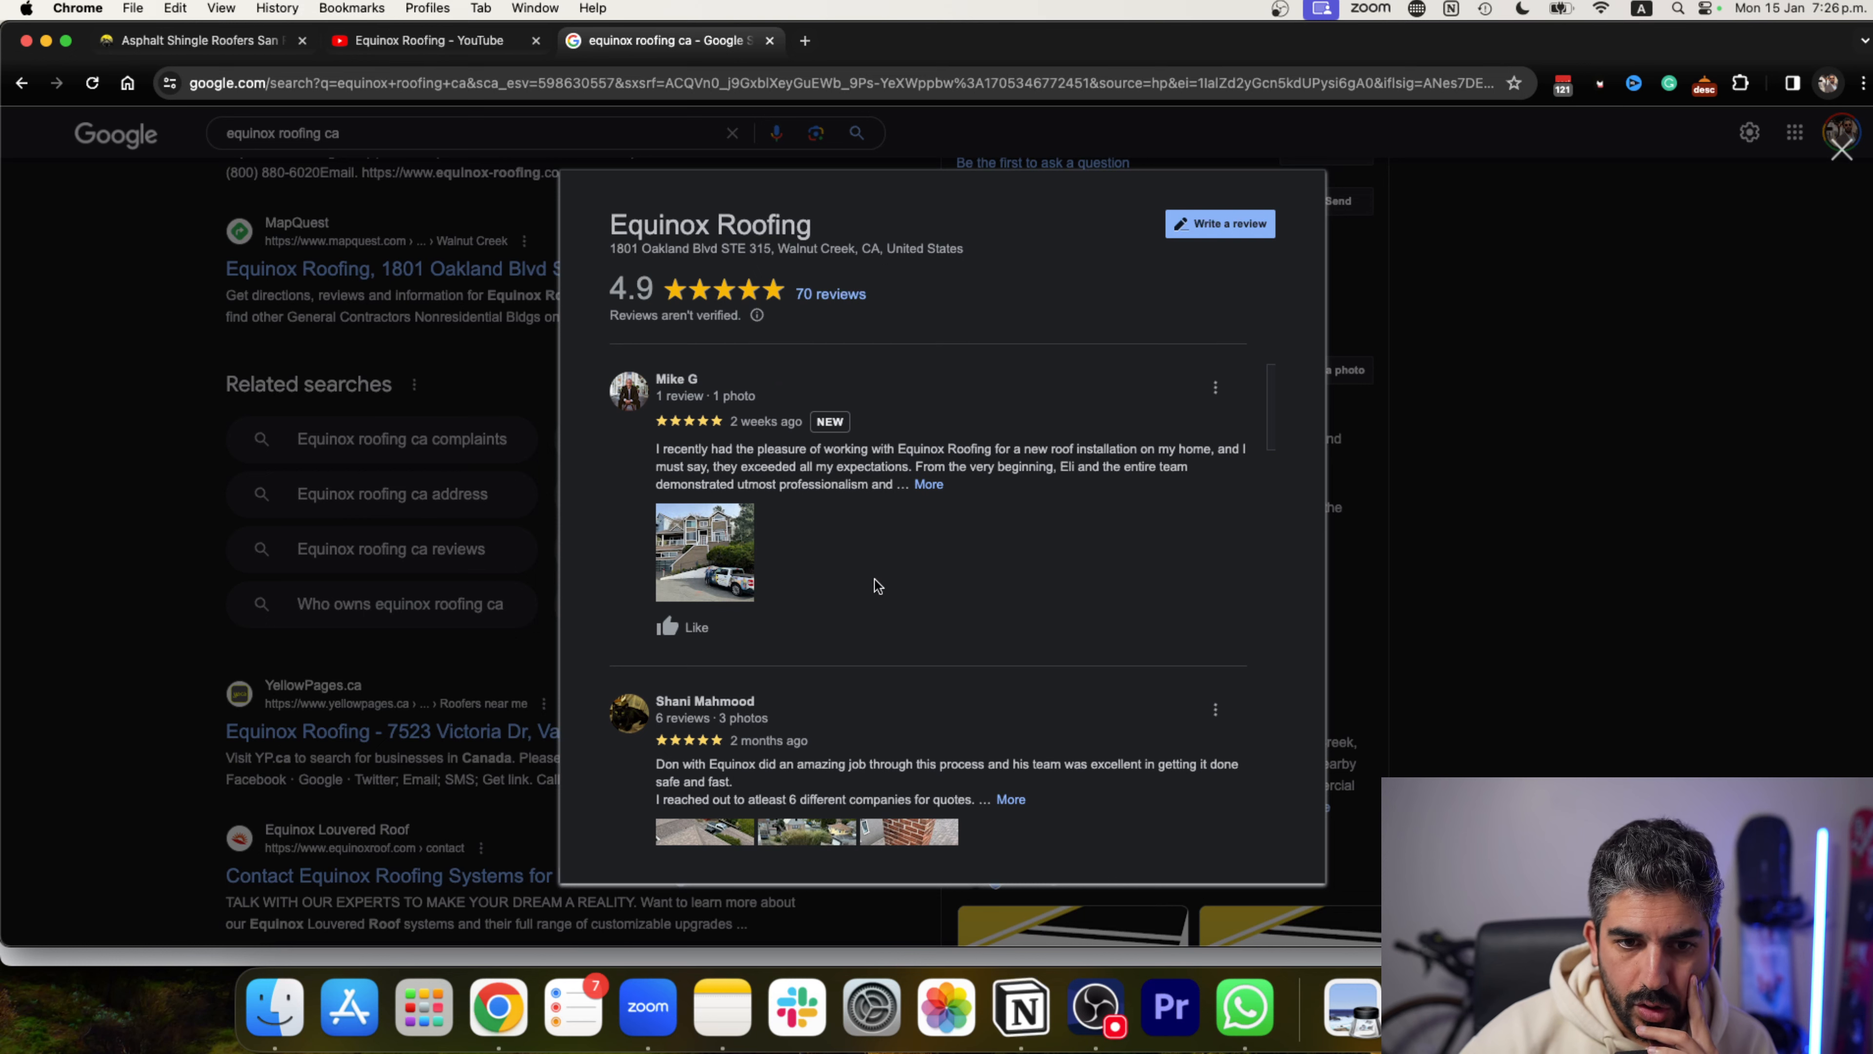
scroll(down, 3)
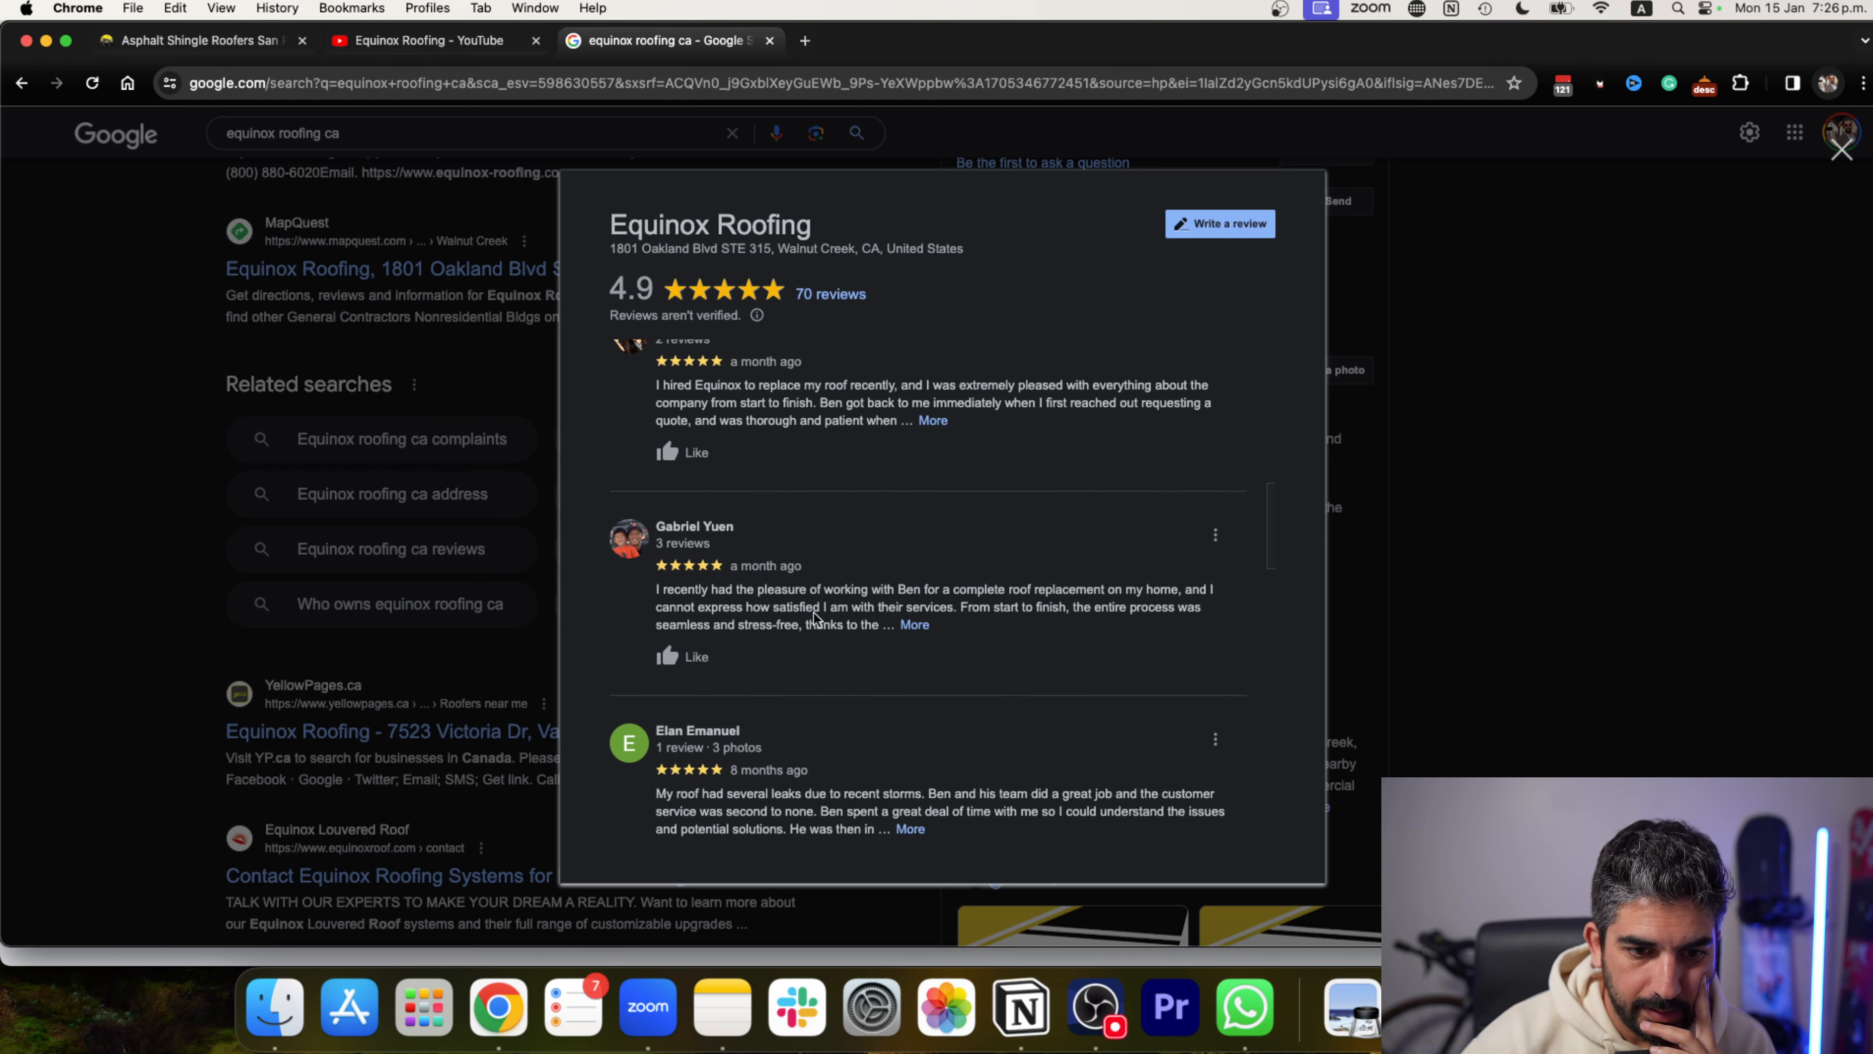
scroll(down, 3)
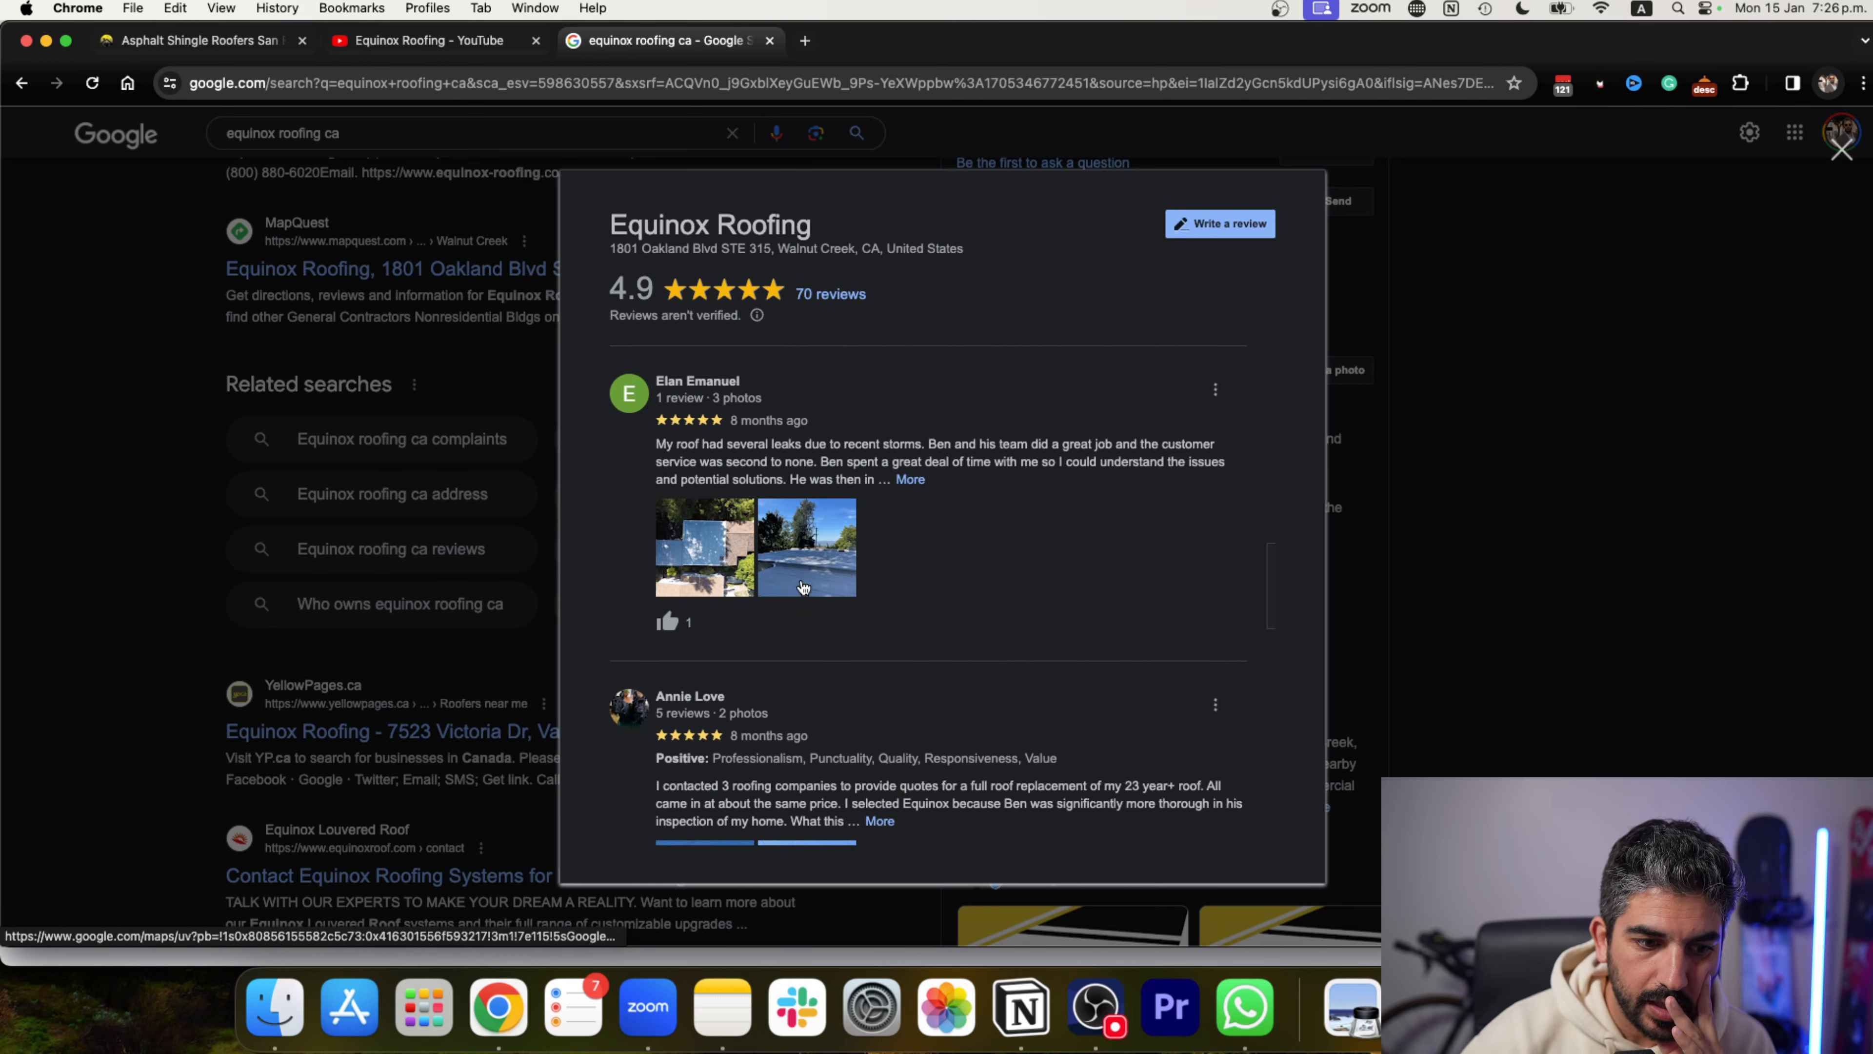
scroll(down, 3)
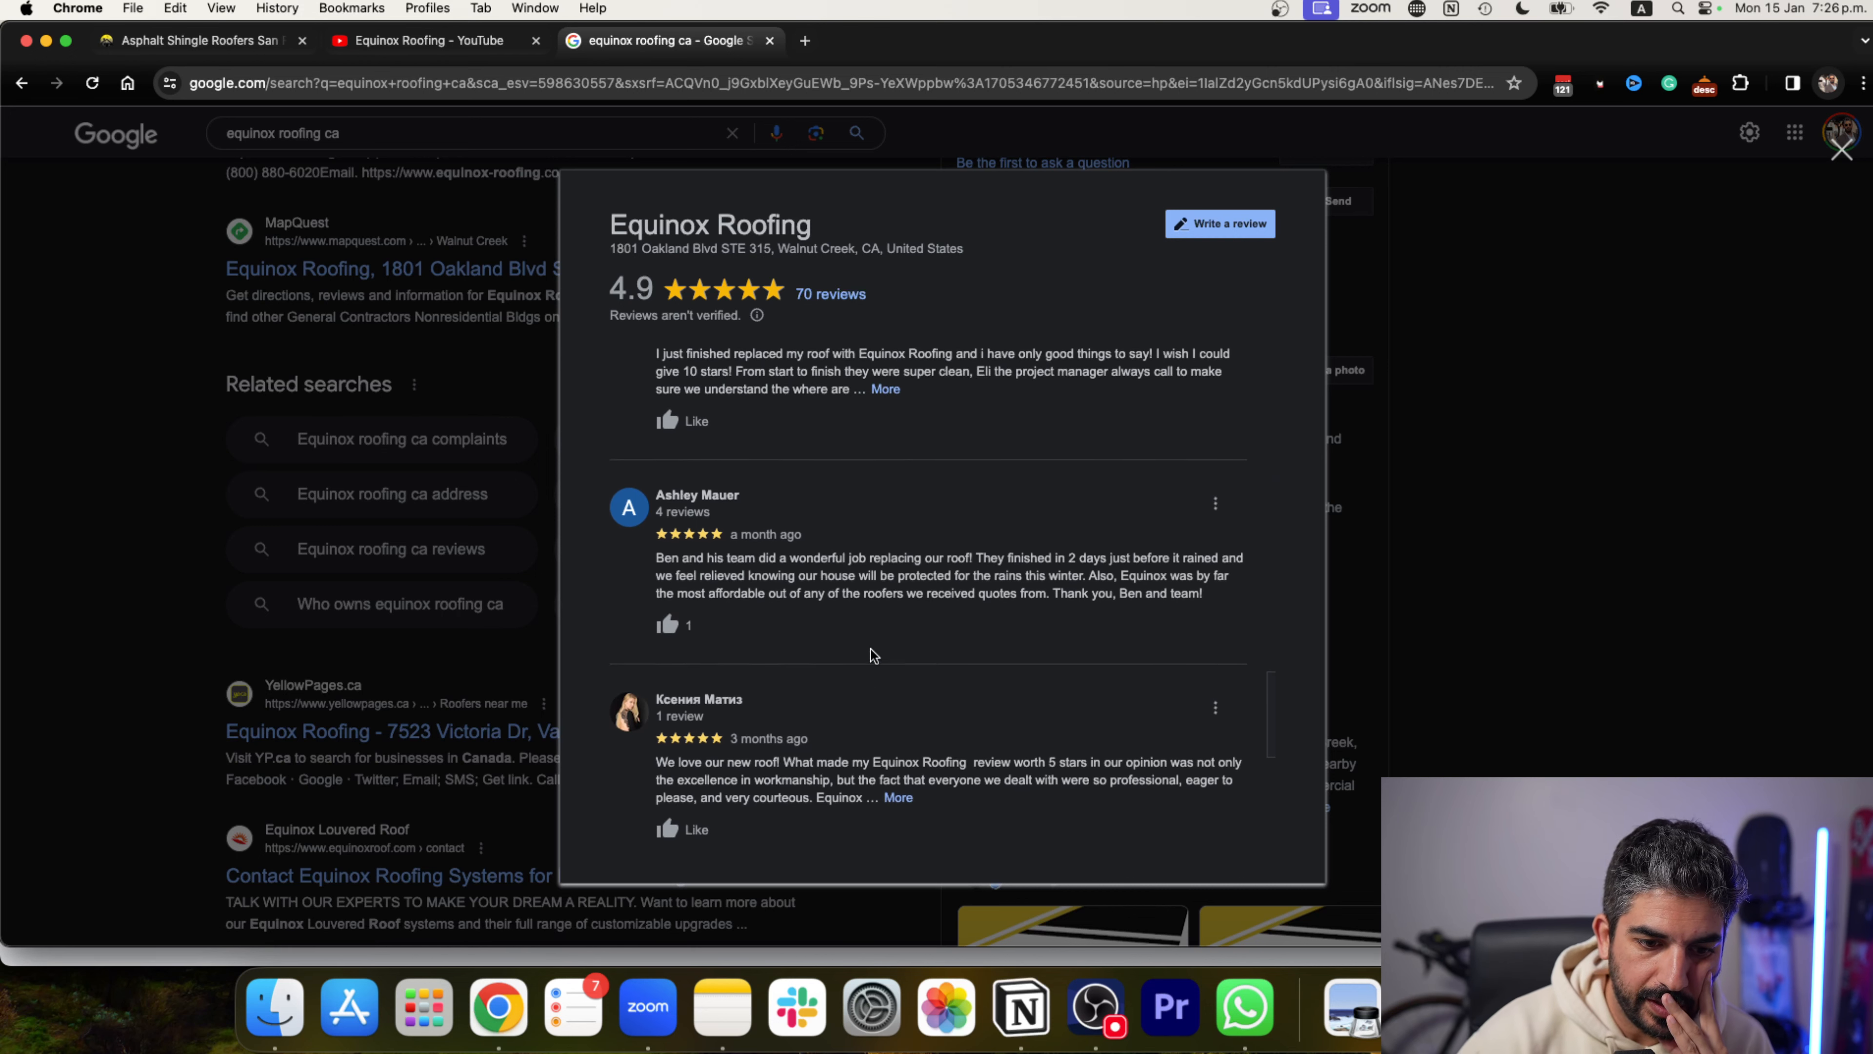
scroll(down, 3)
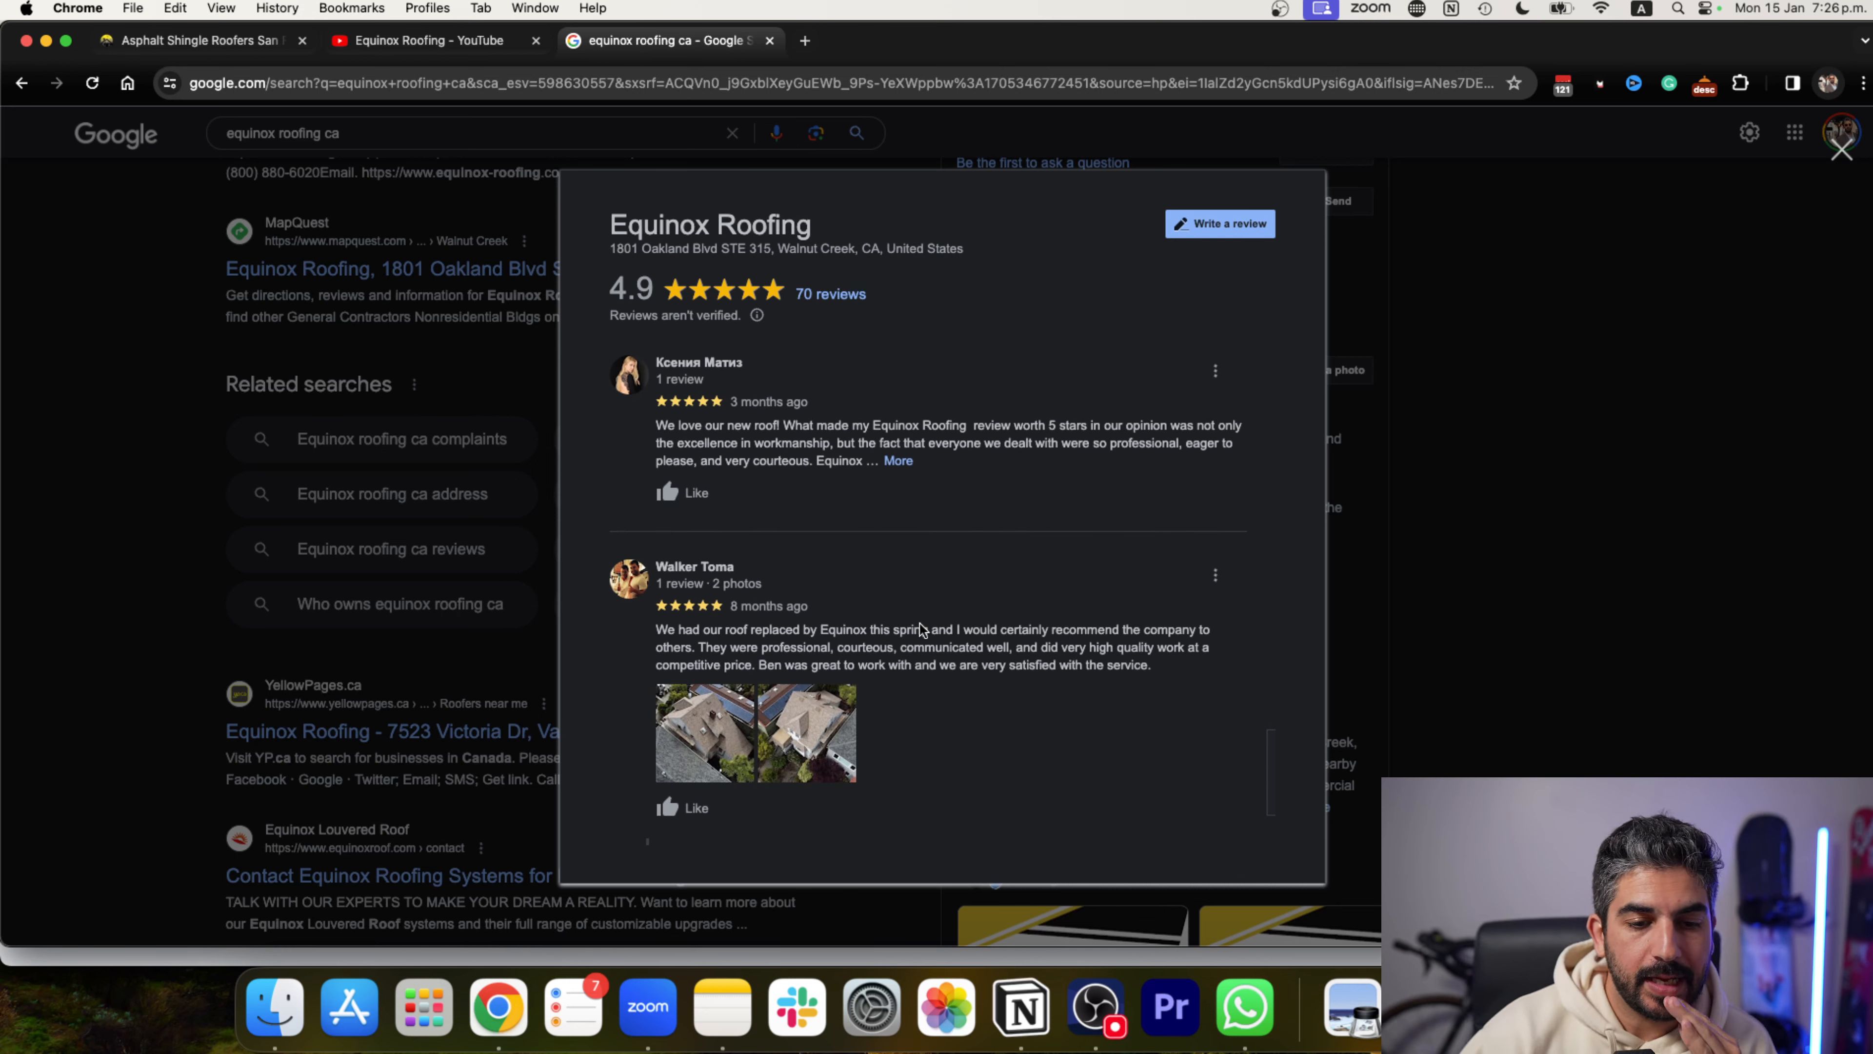
scroll(down, 3)
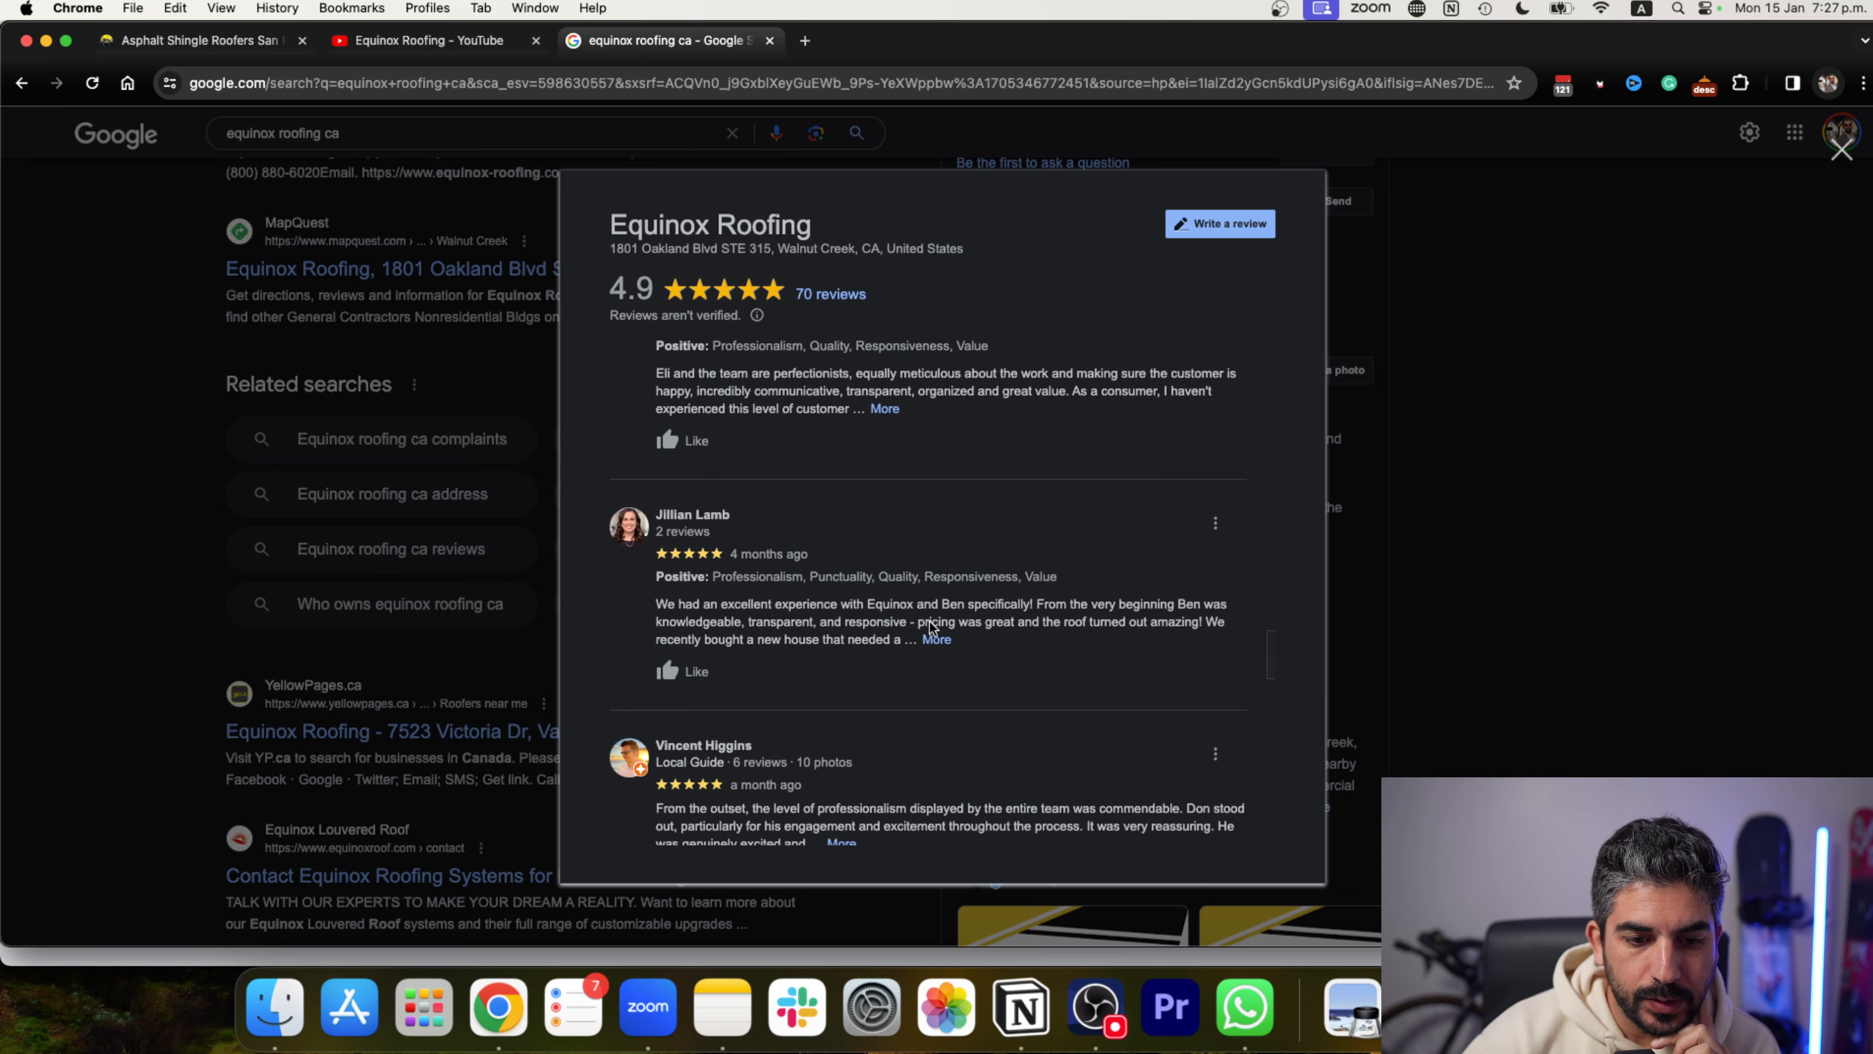
scroll(down, 3)
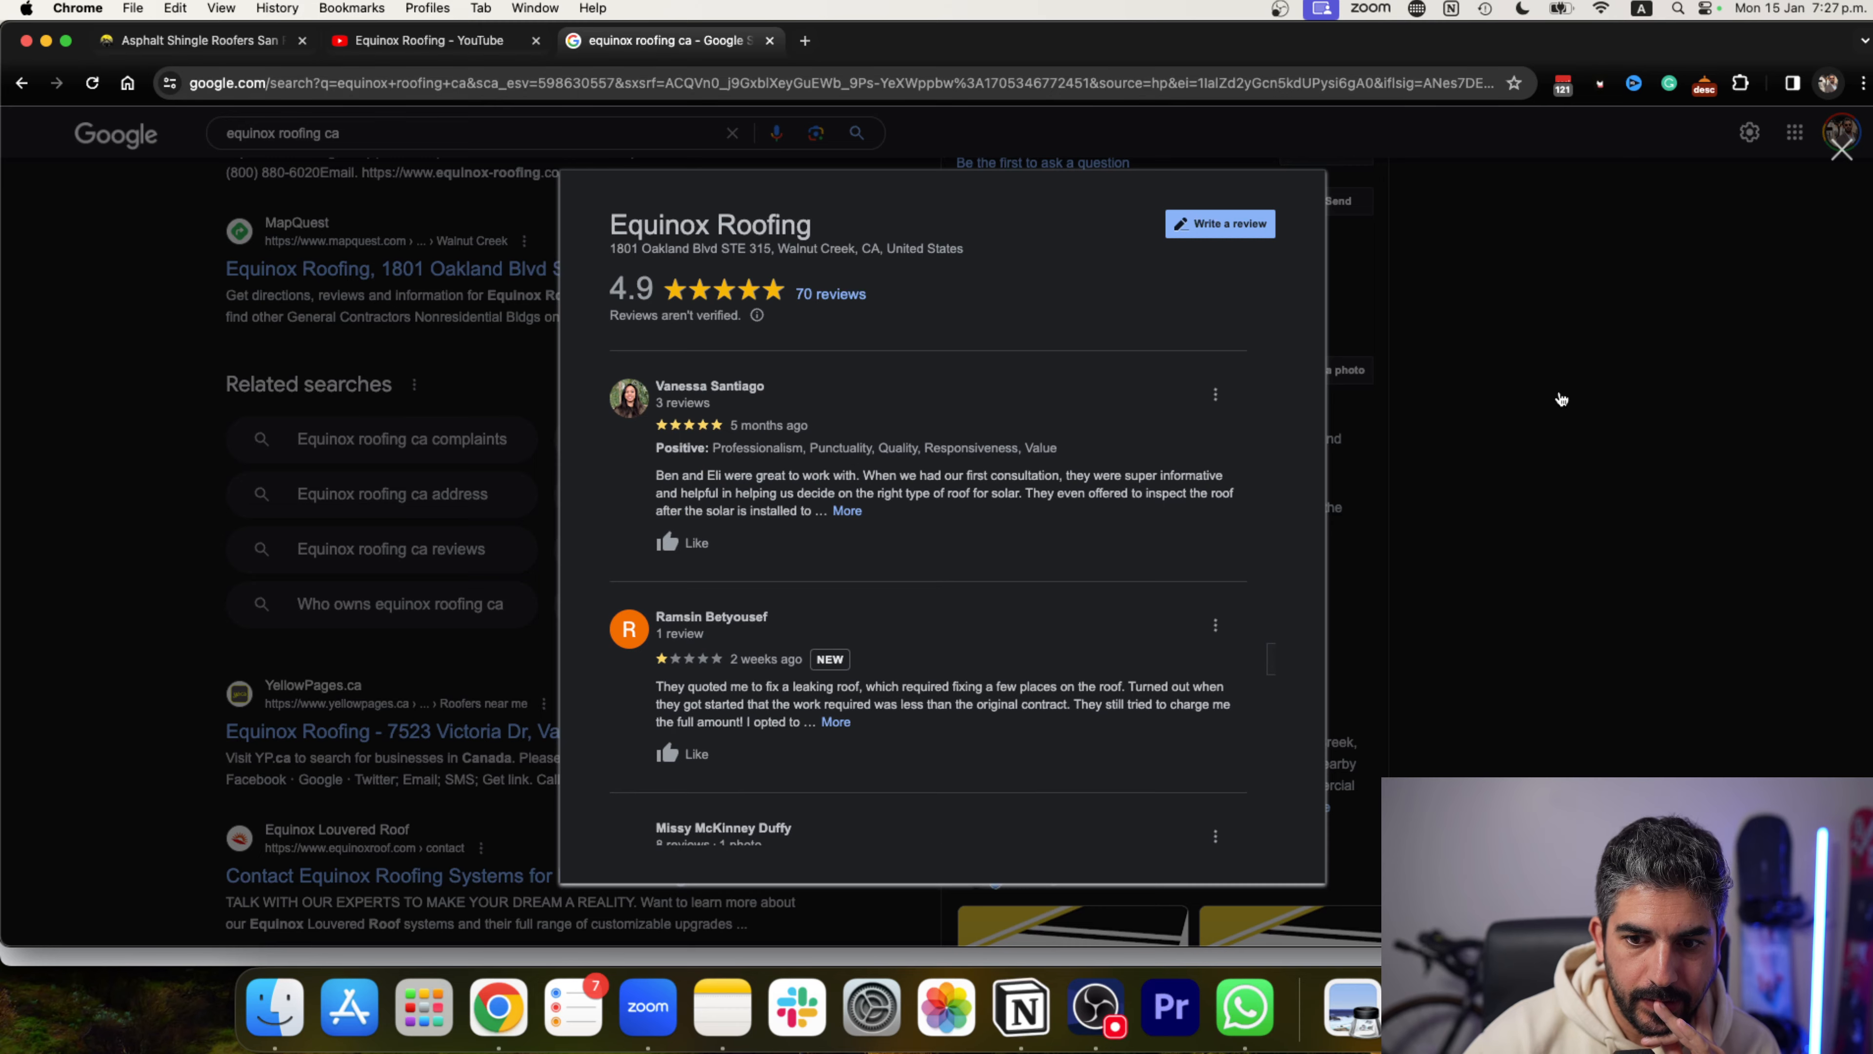
click(1841, 148)
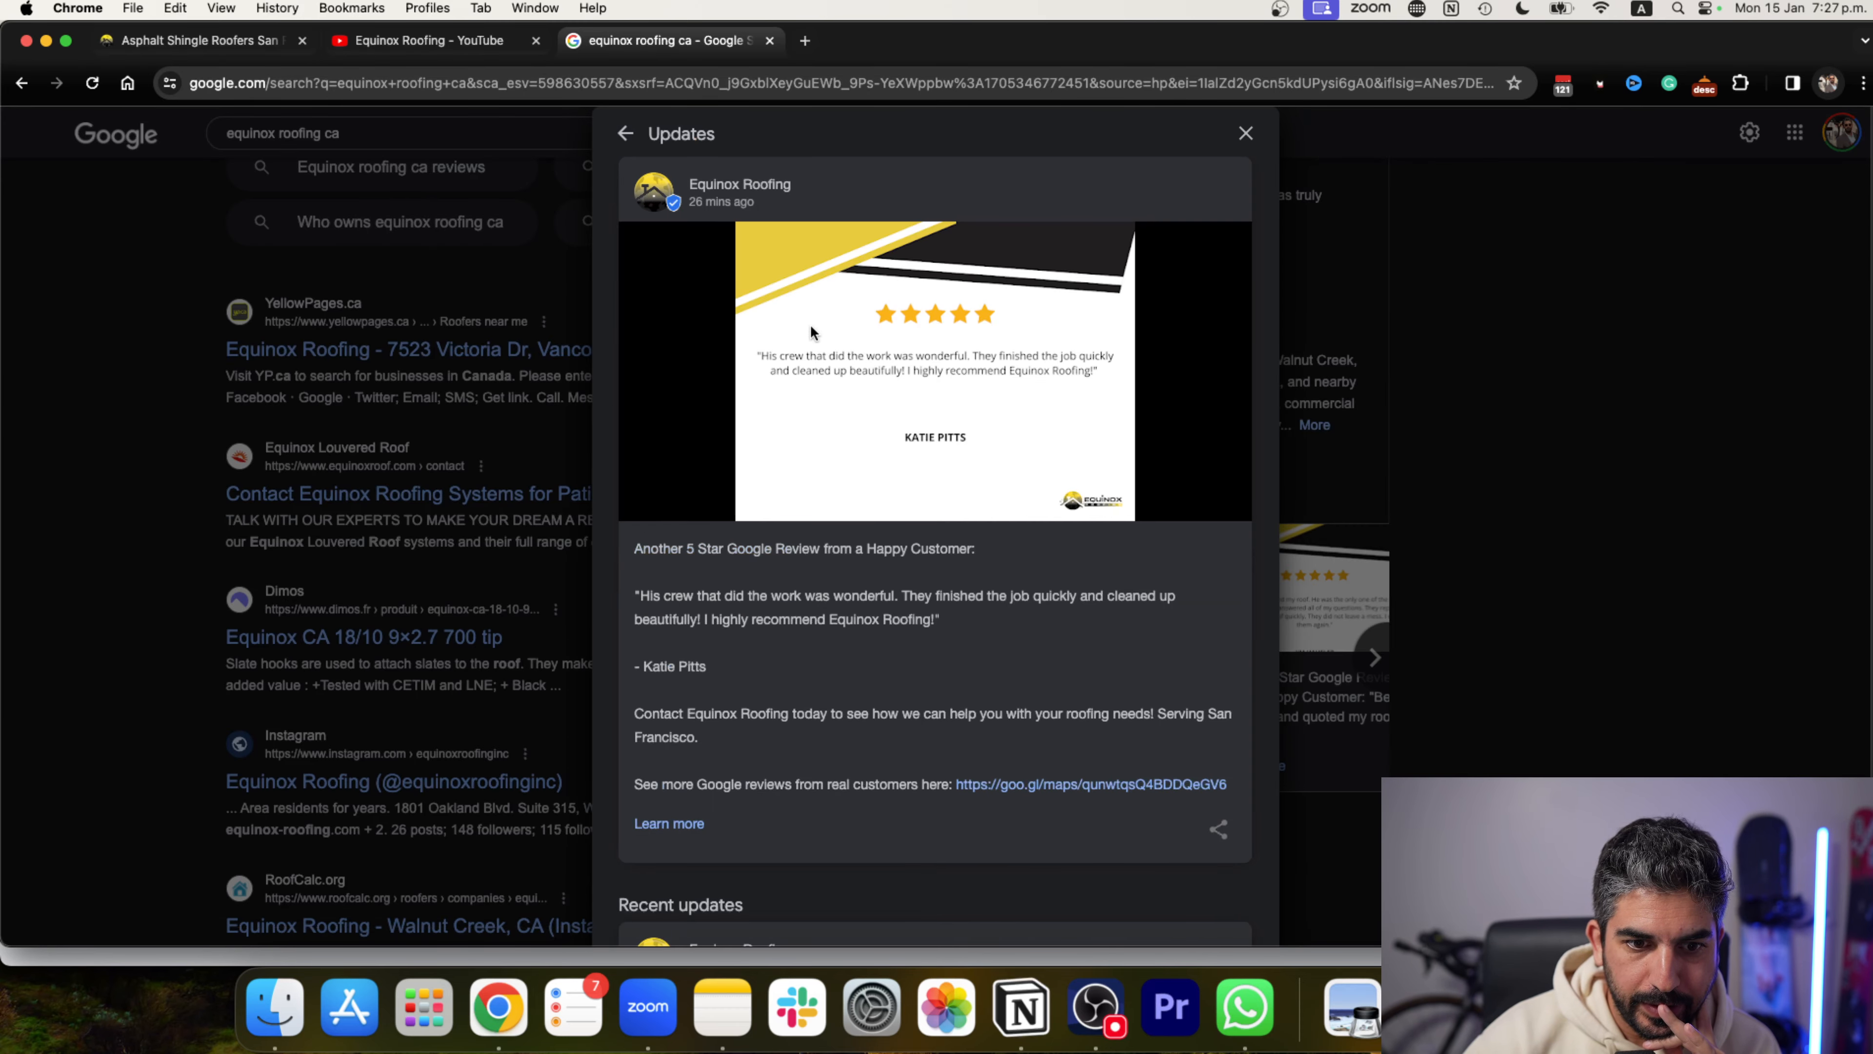
mouse_move(807, 681)
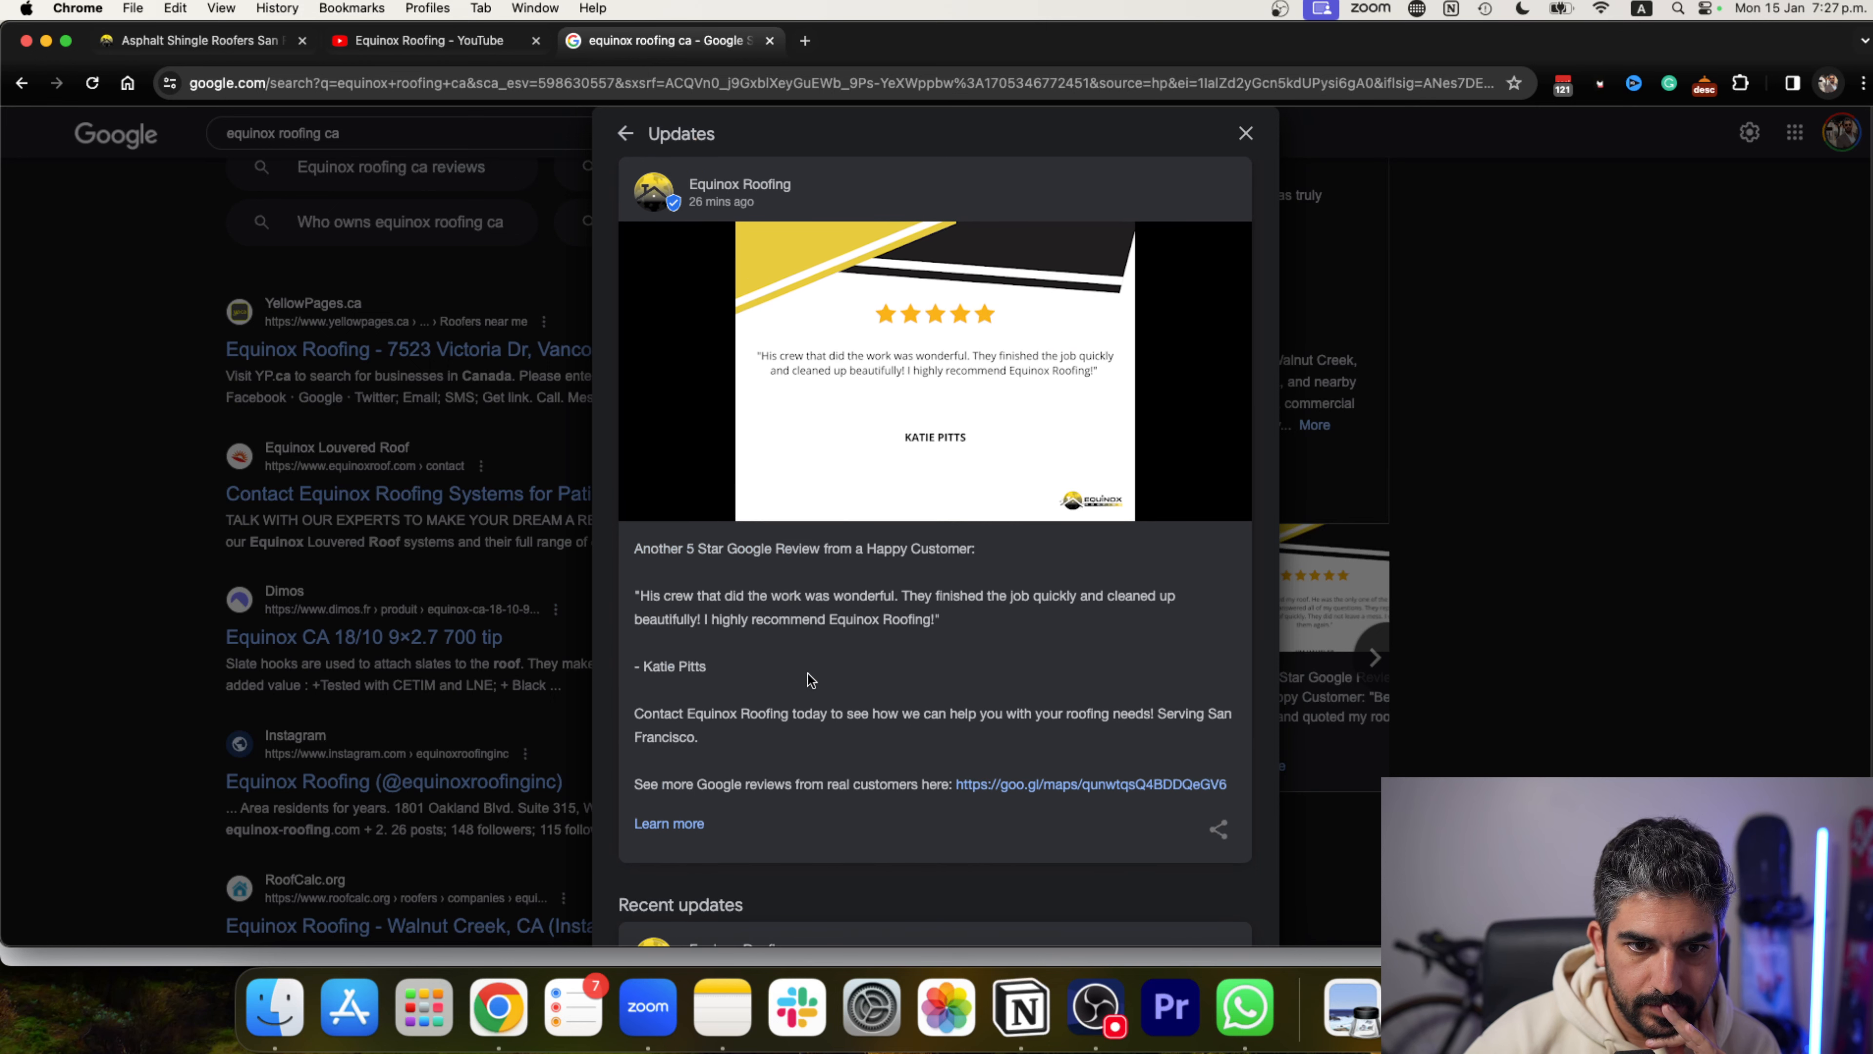
Read the business profile's recent Updates posts about roofing work.
scroll(down, 3)
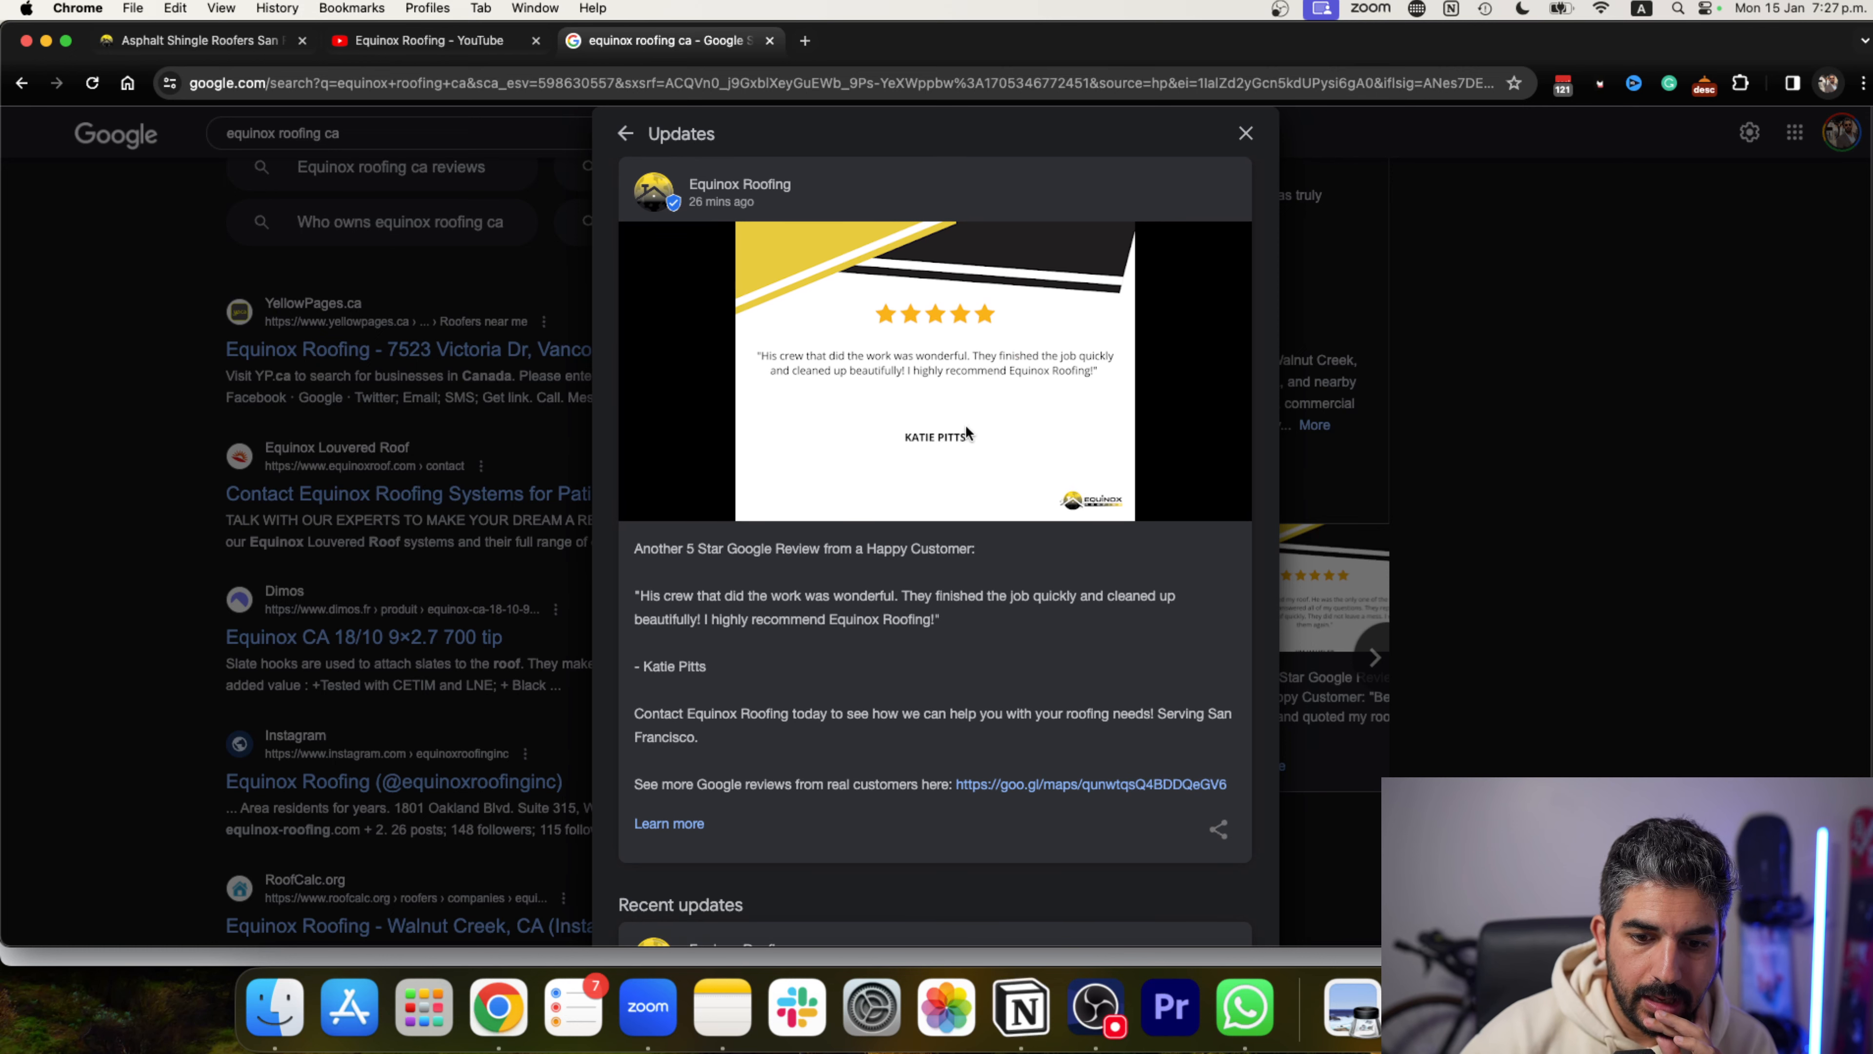
scroll(down, 3)
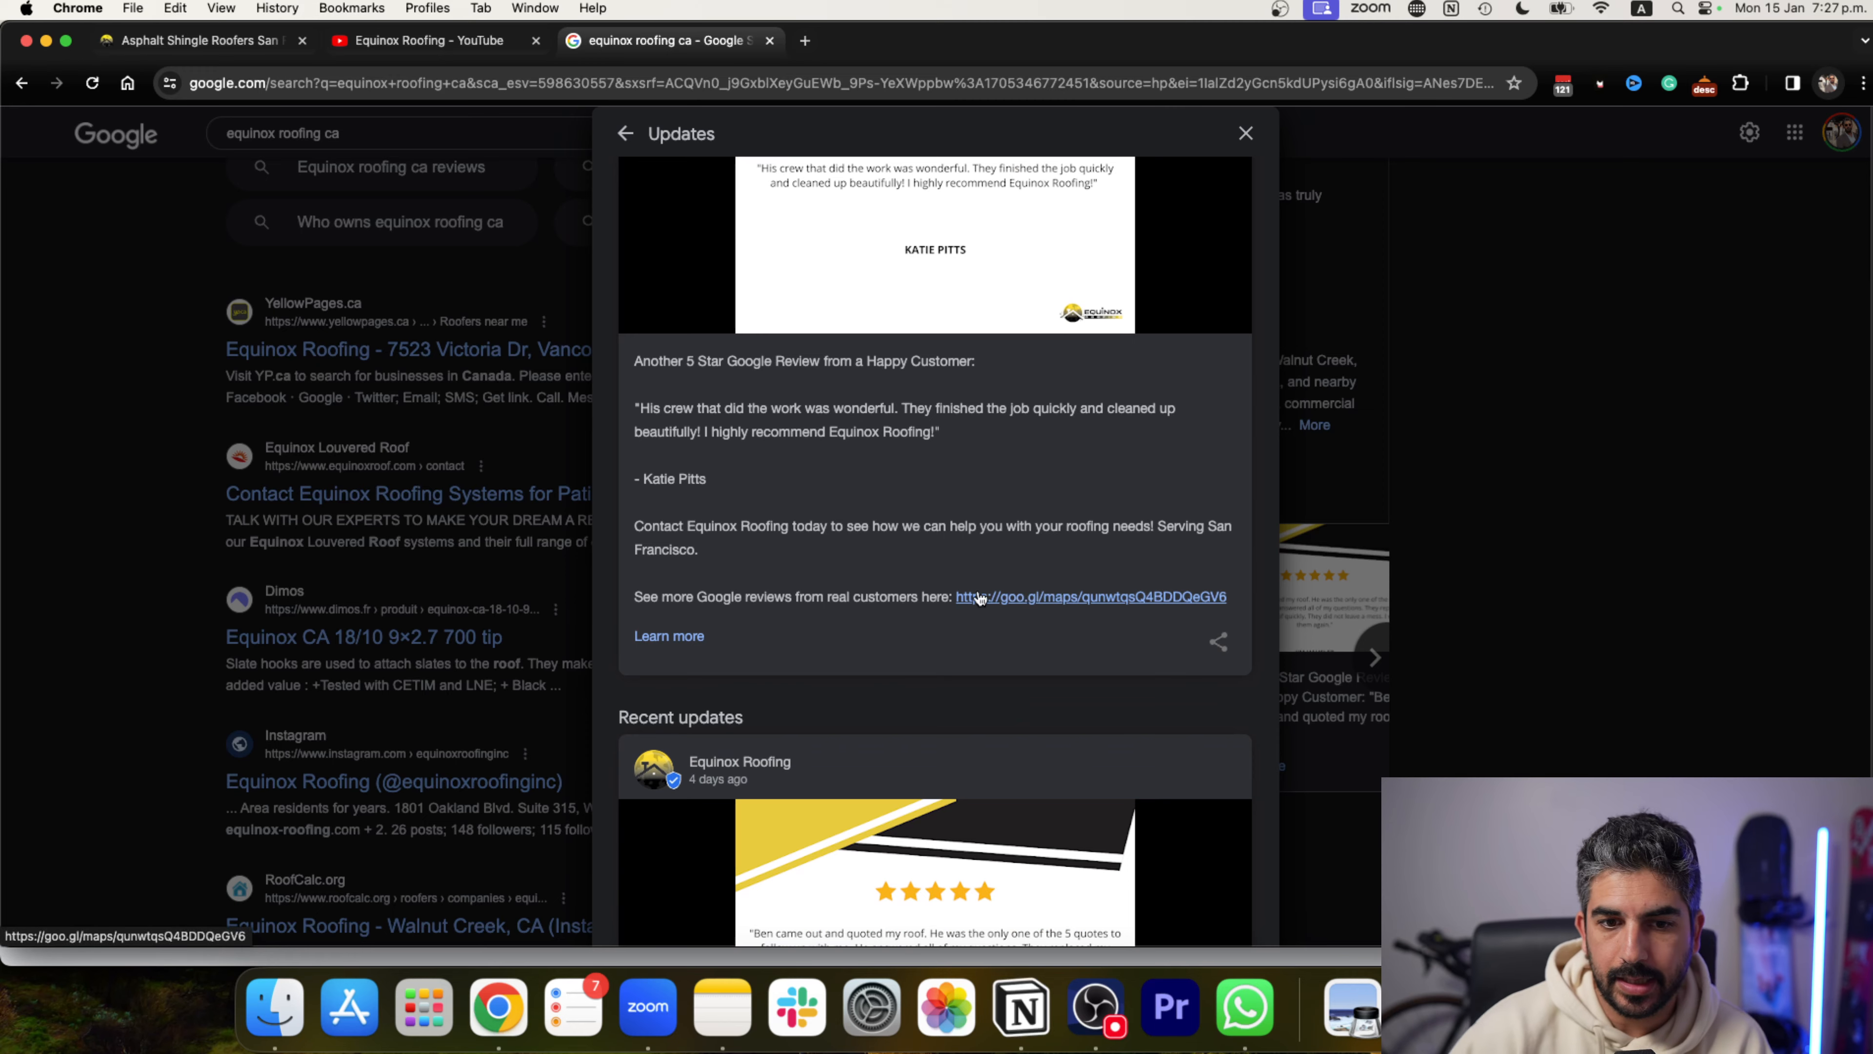
scroll(down, 3)
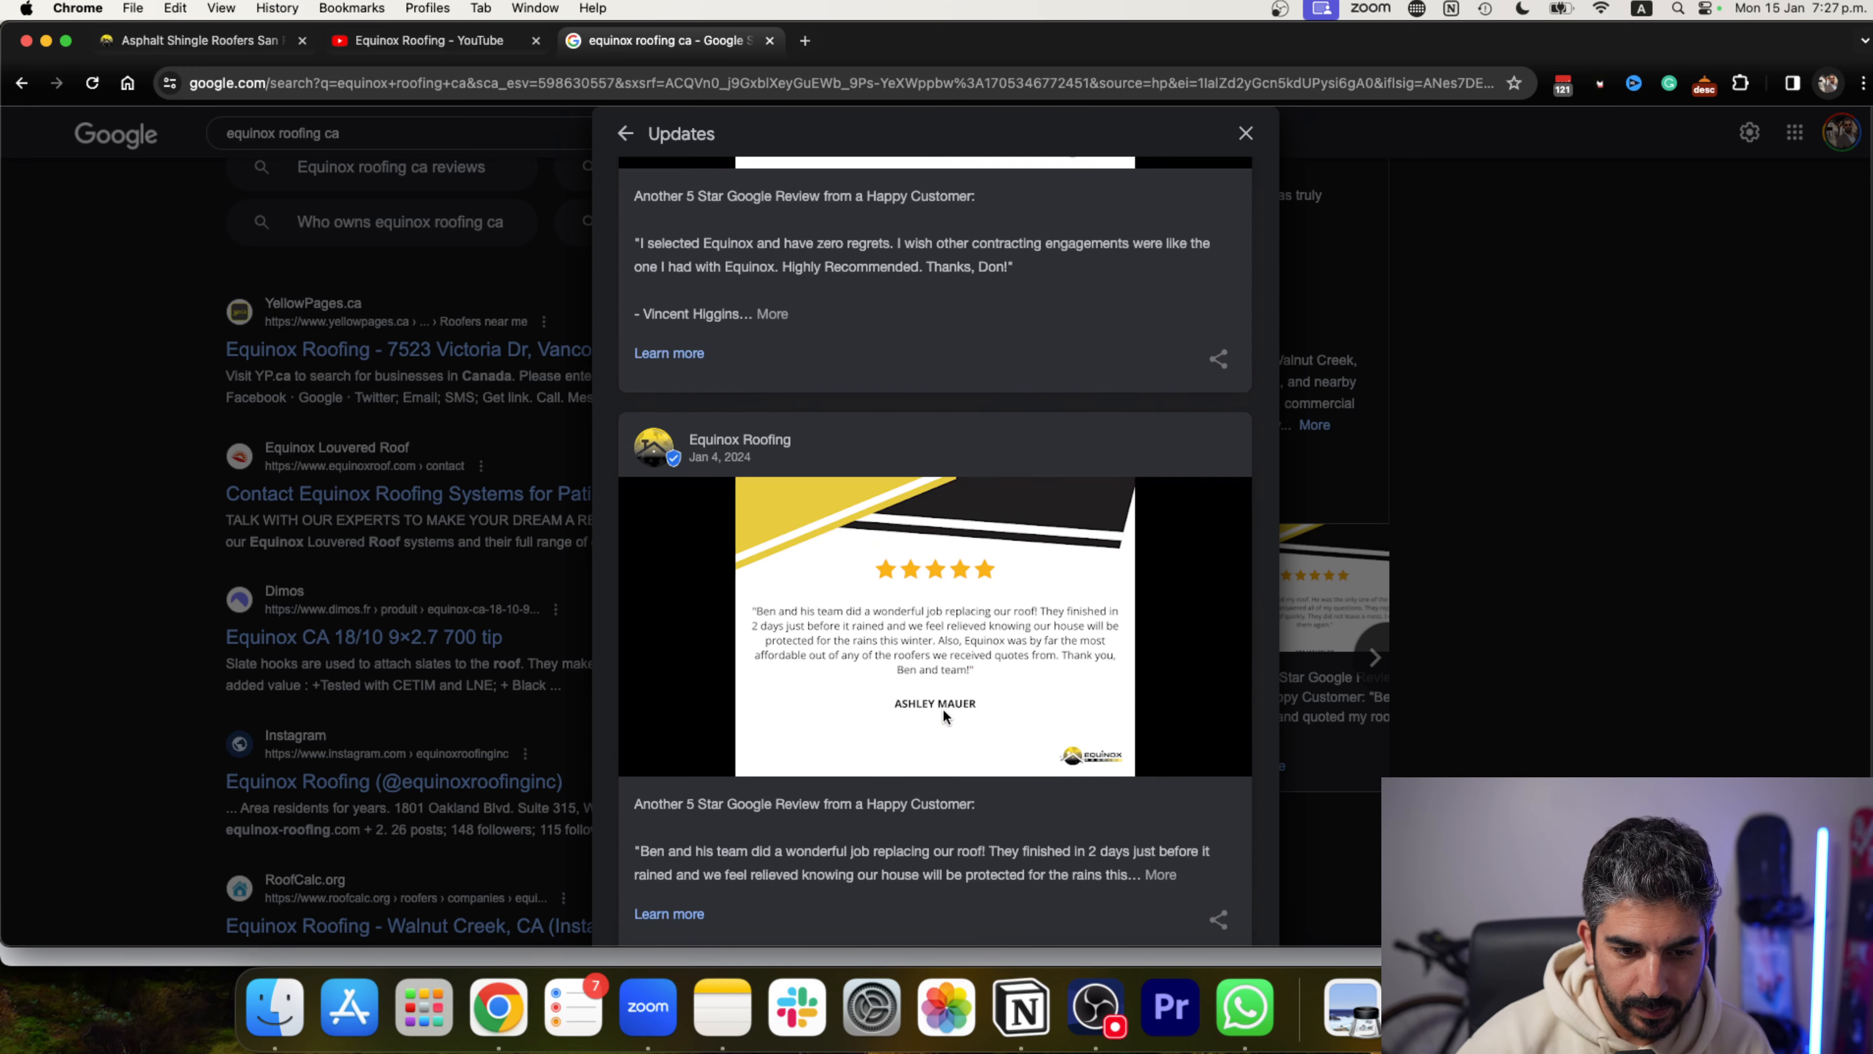
scroll(down, 3)
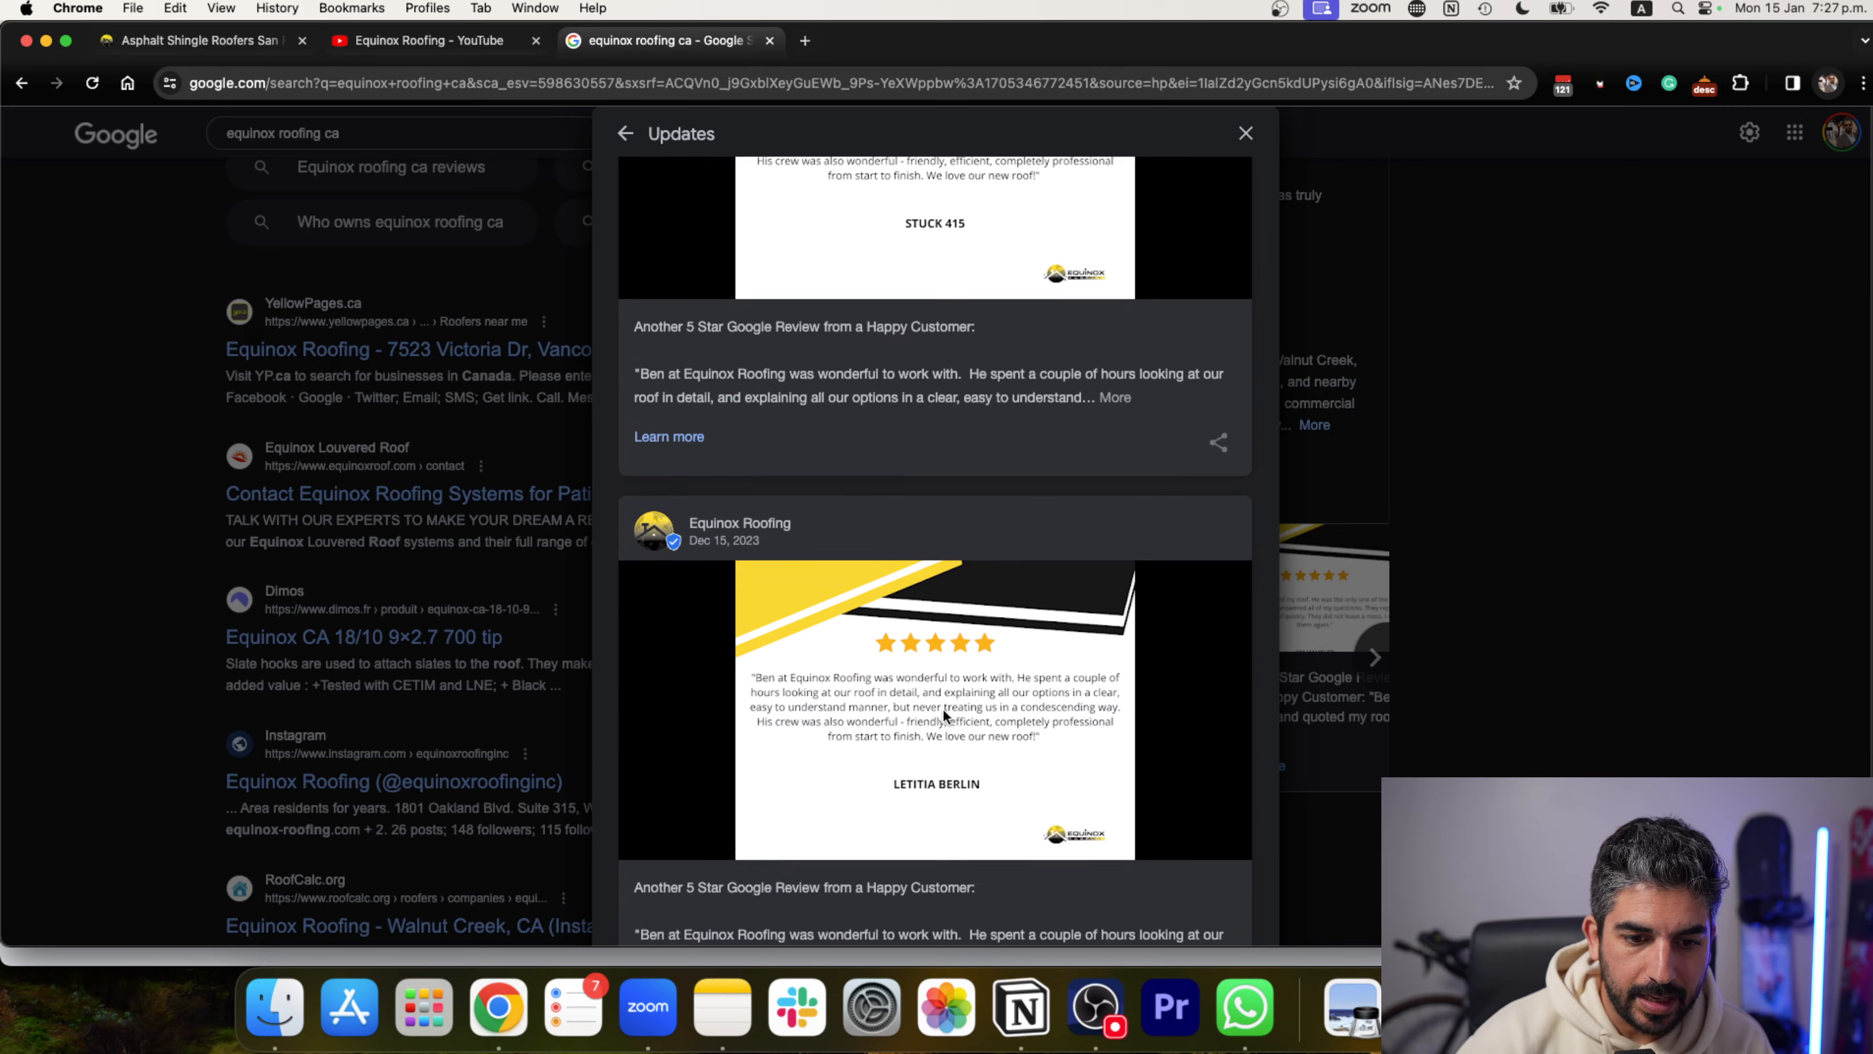
scroll(down, 3)
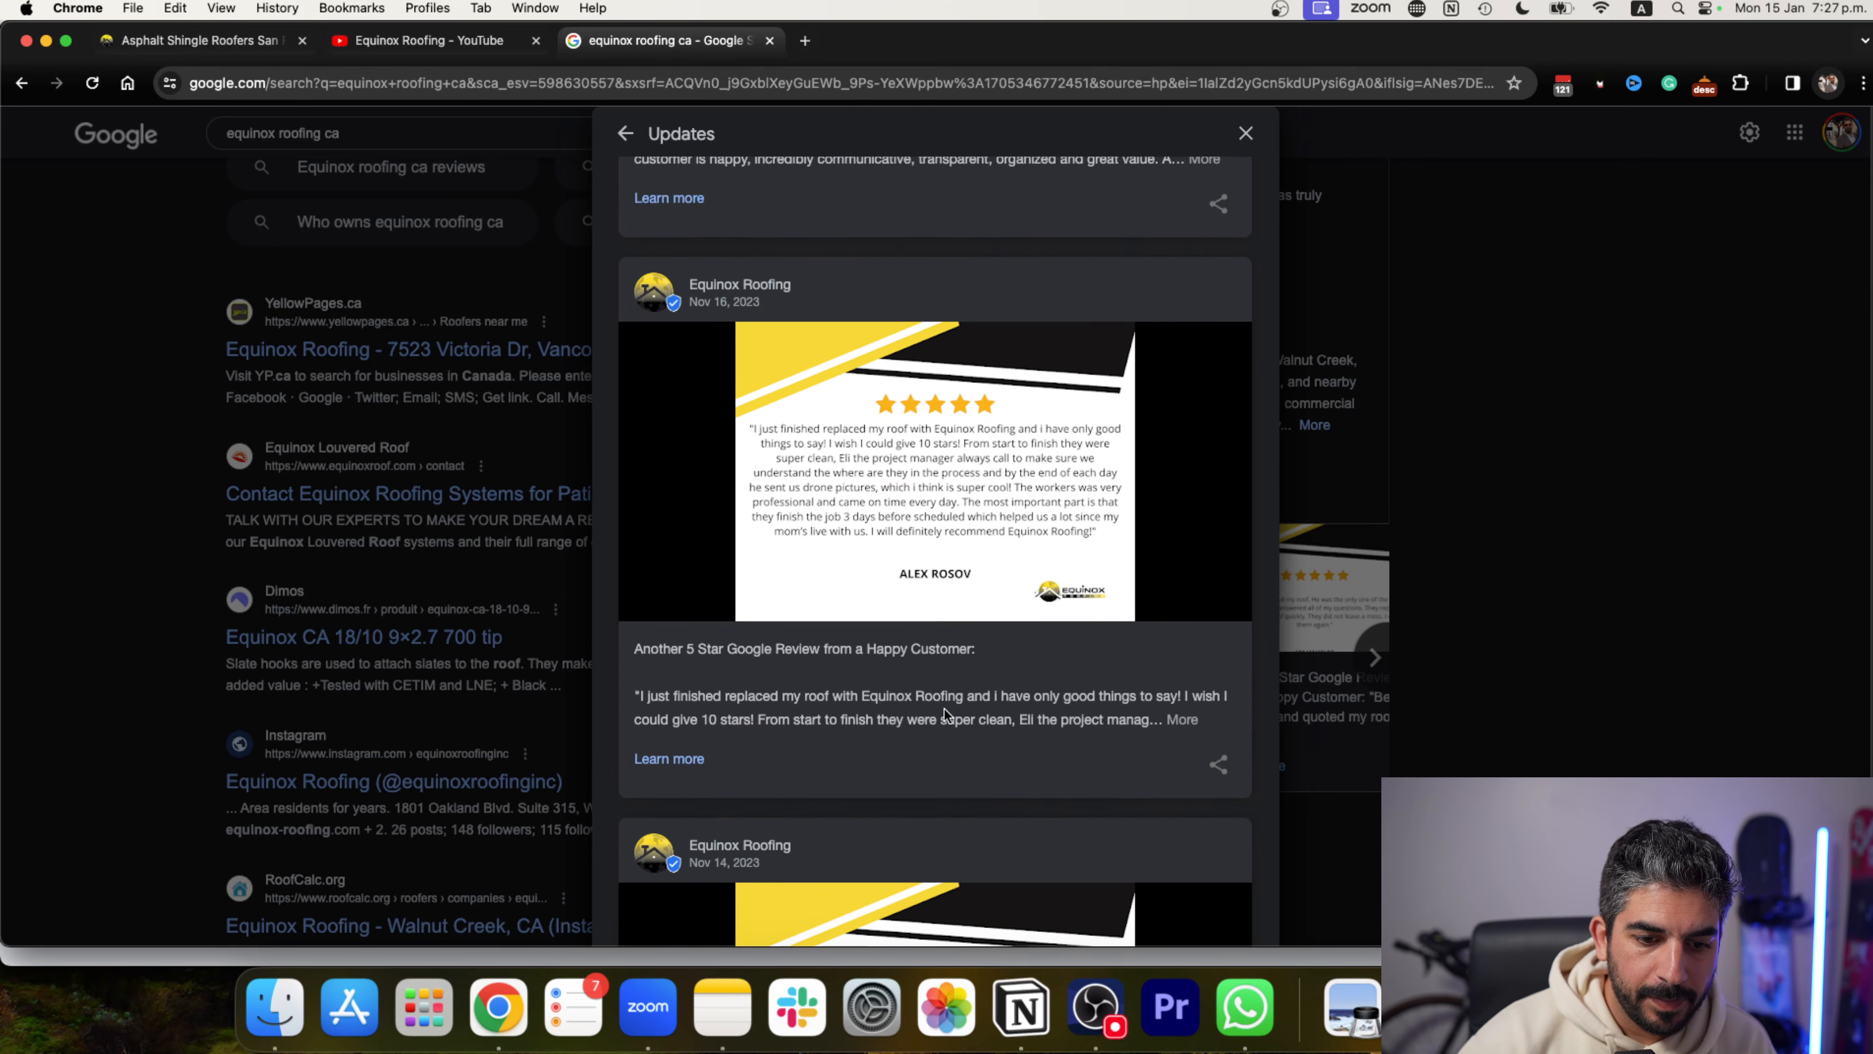
scroll(down, 3)
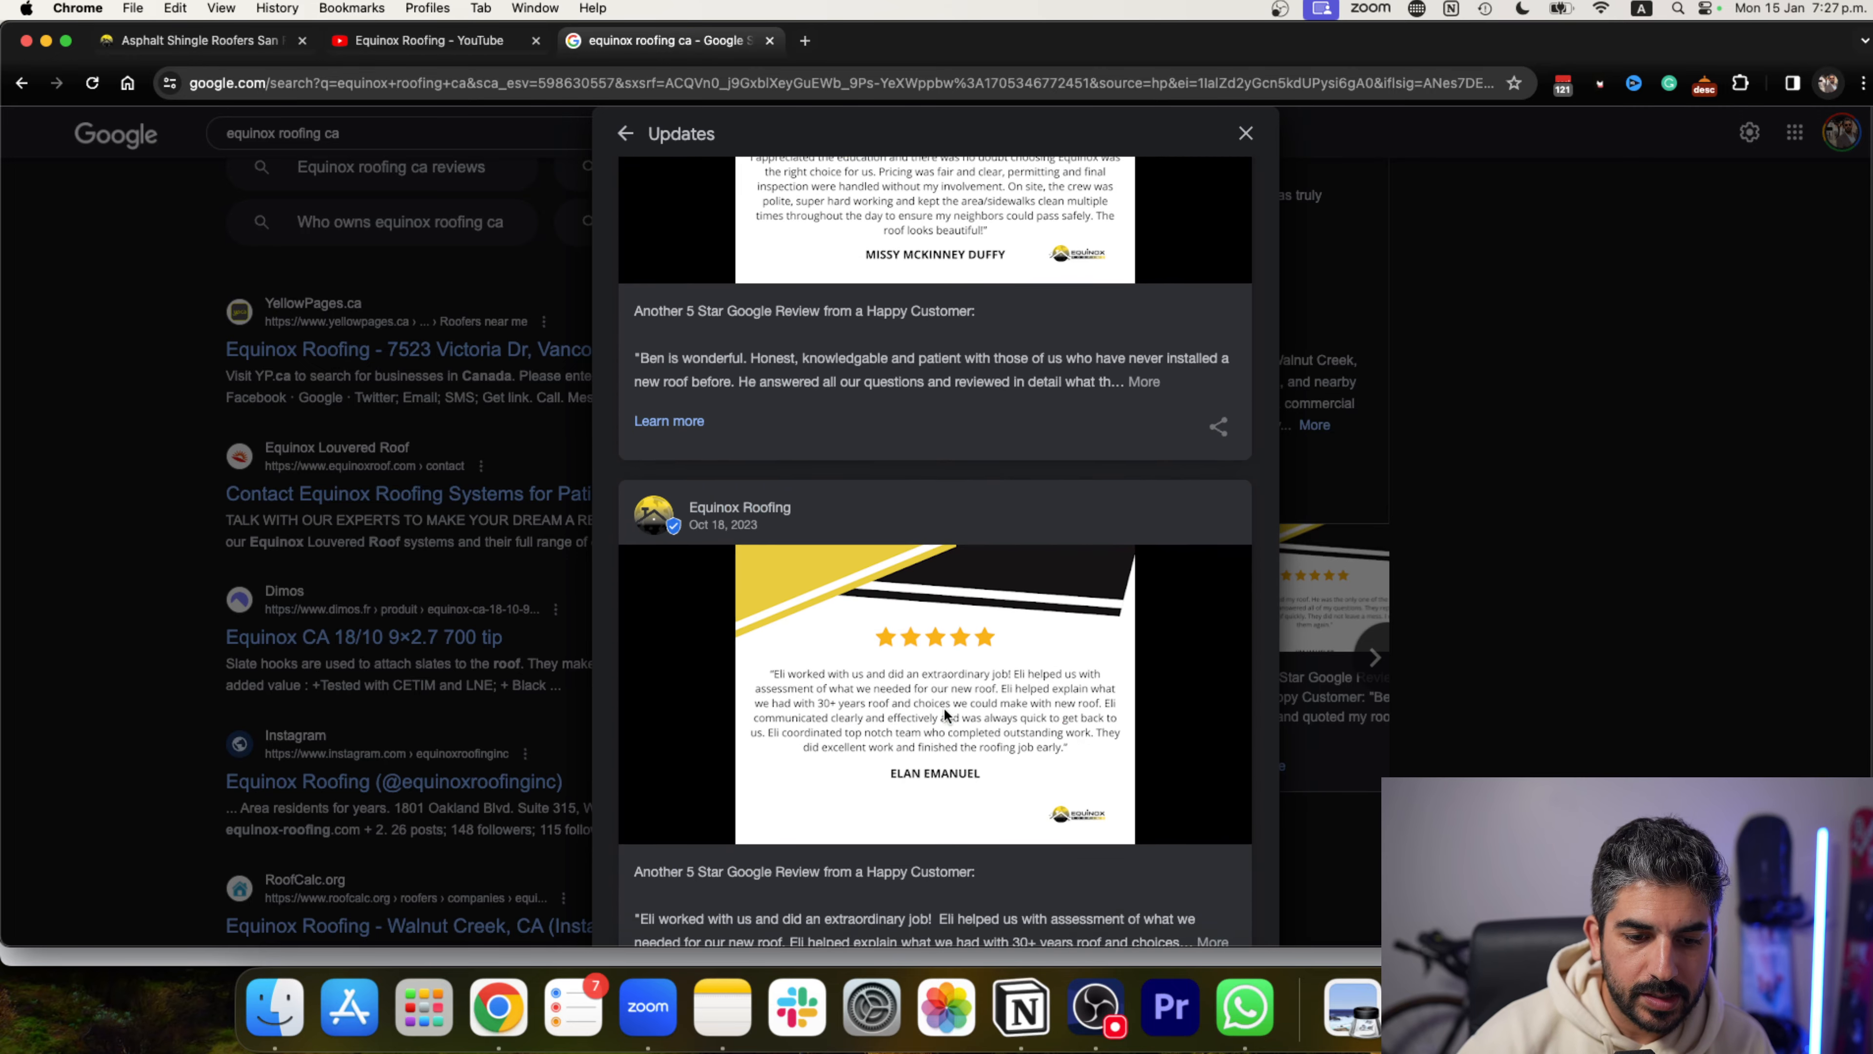
scroll(down, 3)
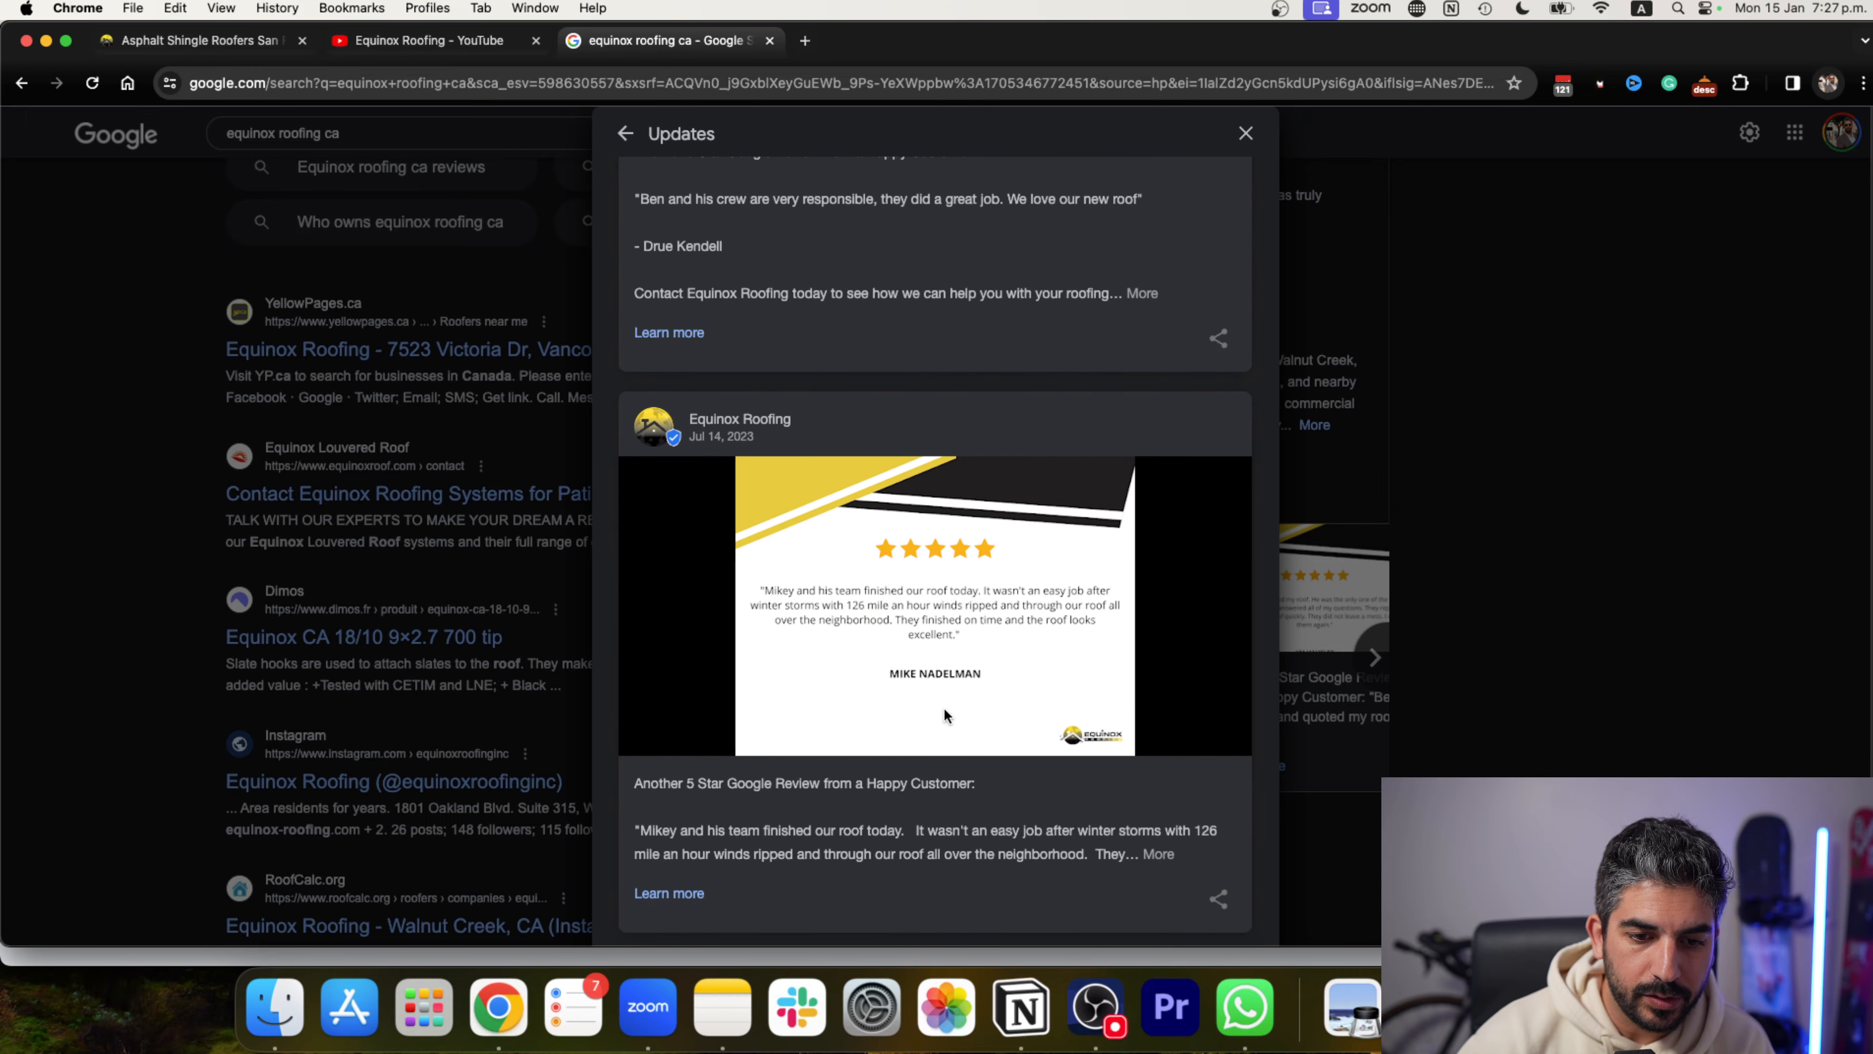
scroll(down, 3)
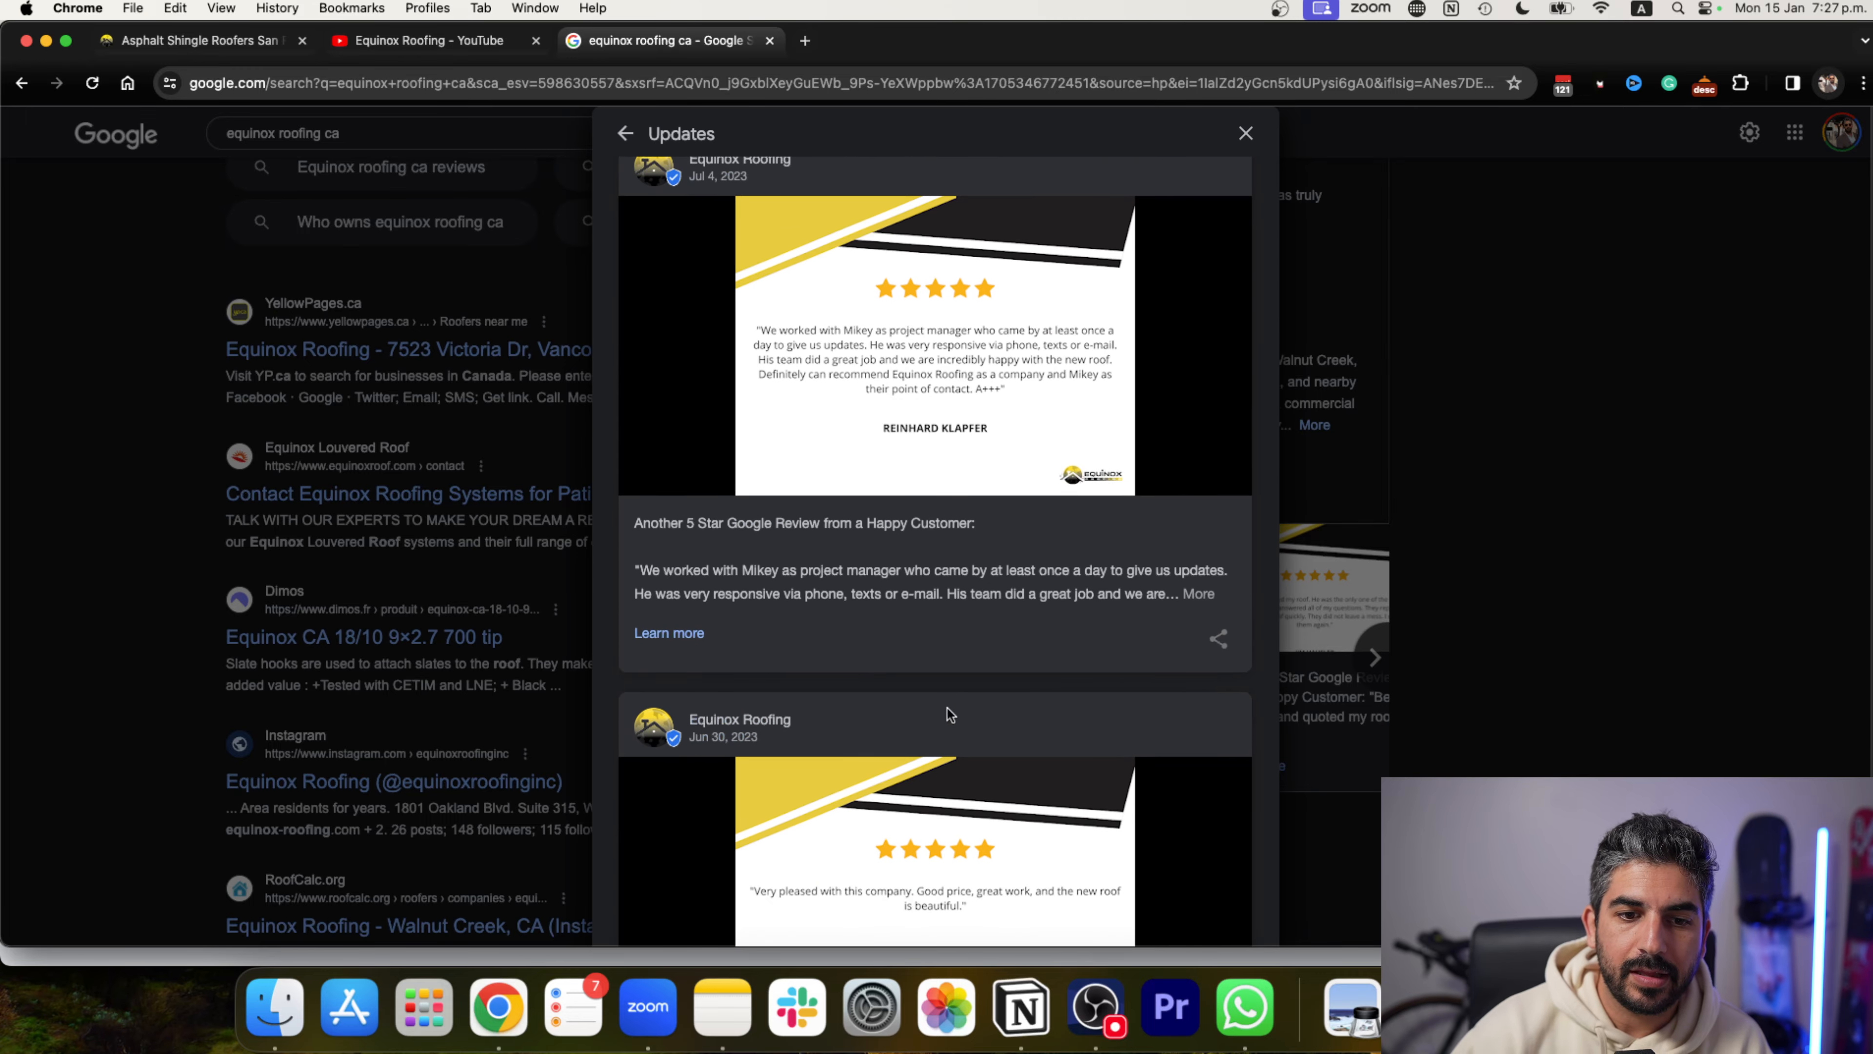
scroll(down, 3)
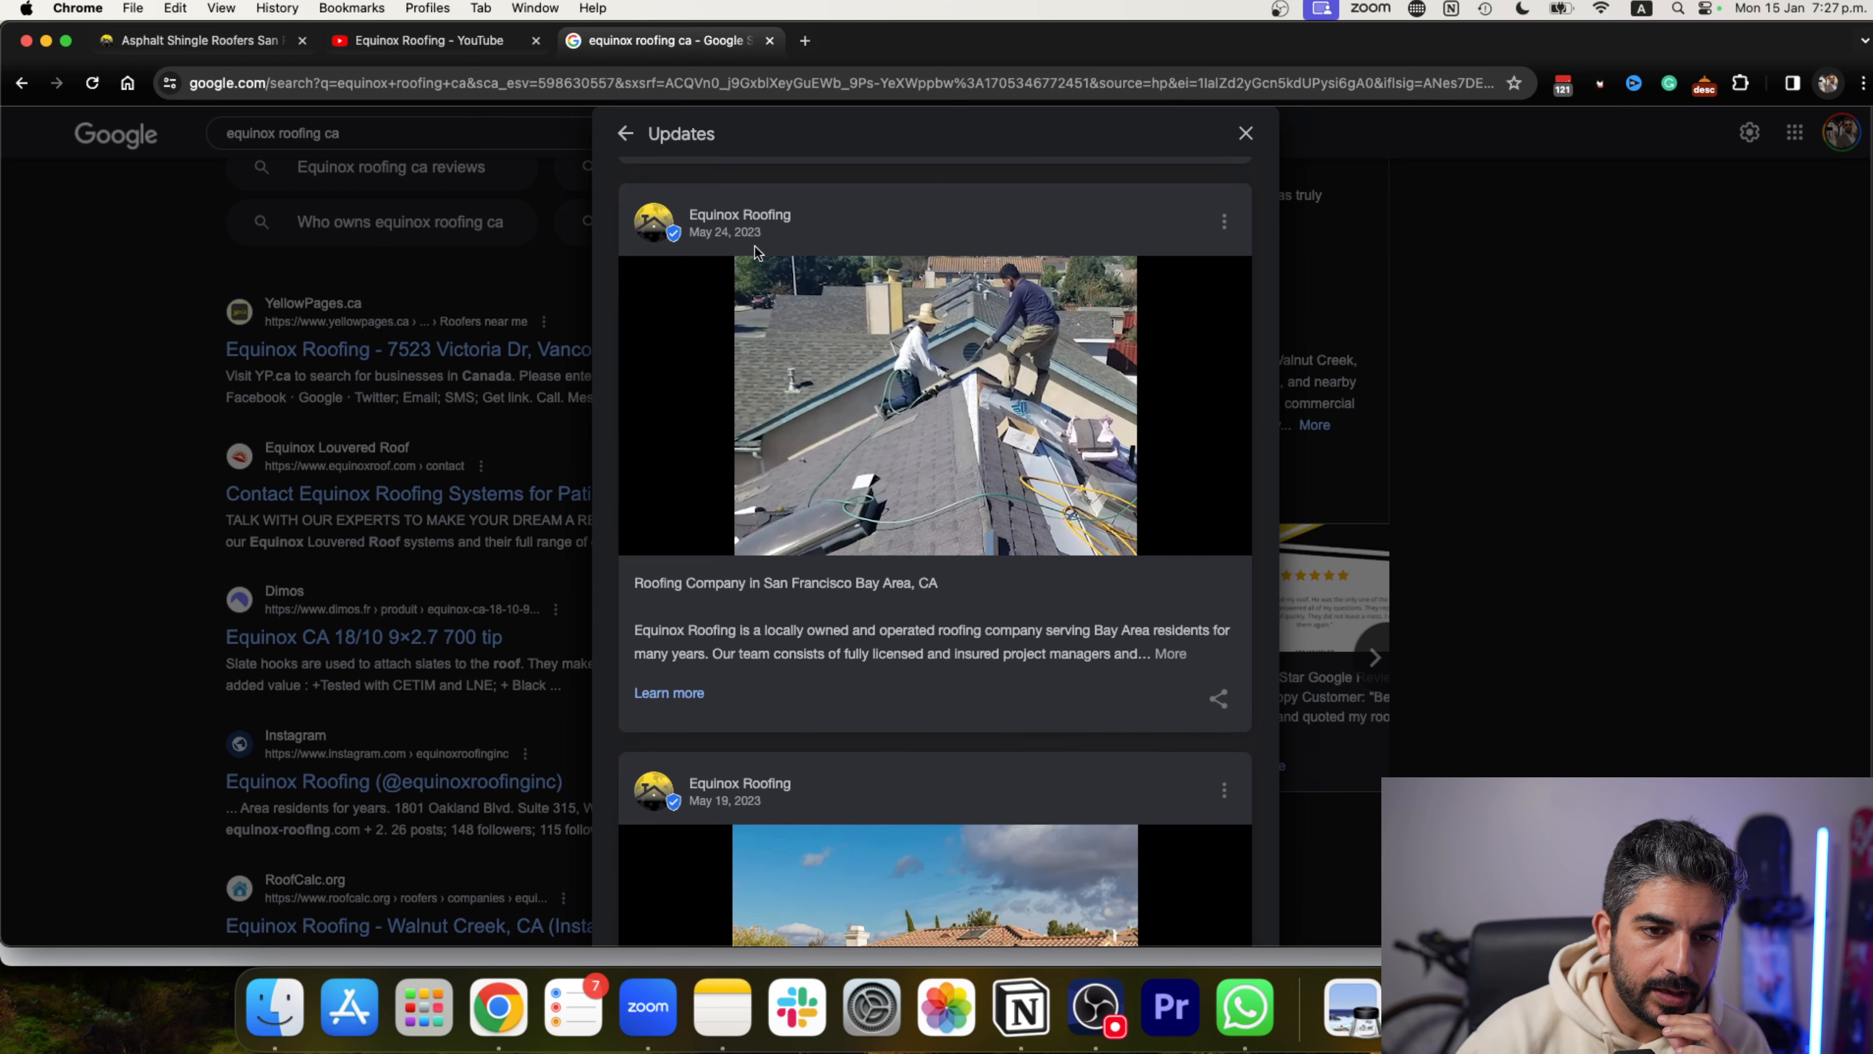
mouse_move(796, 647)
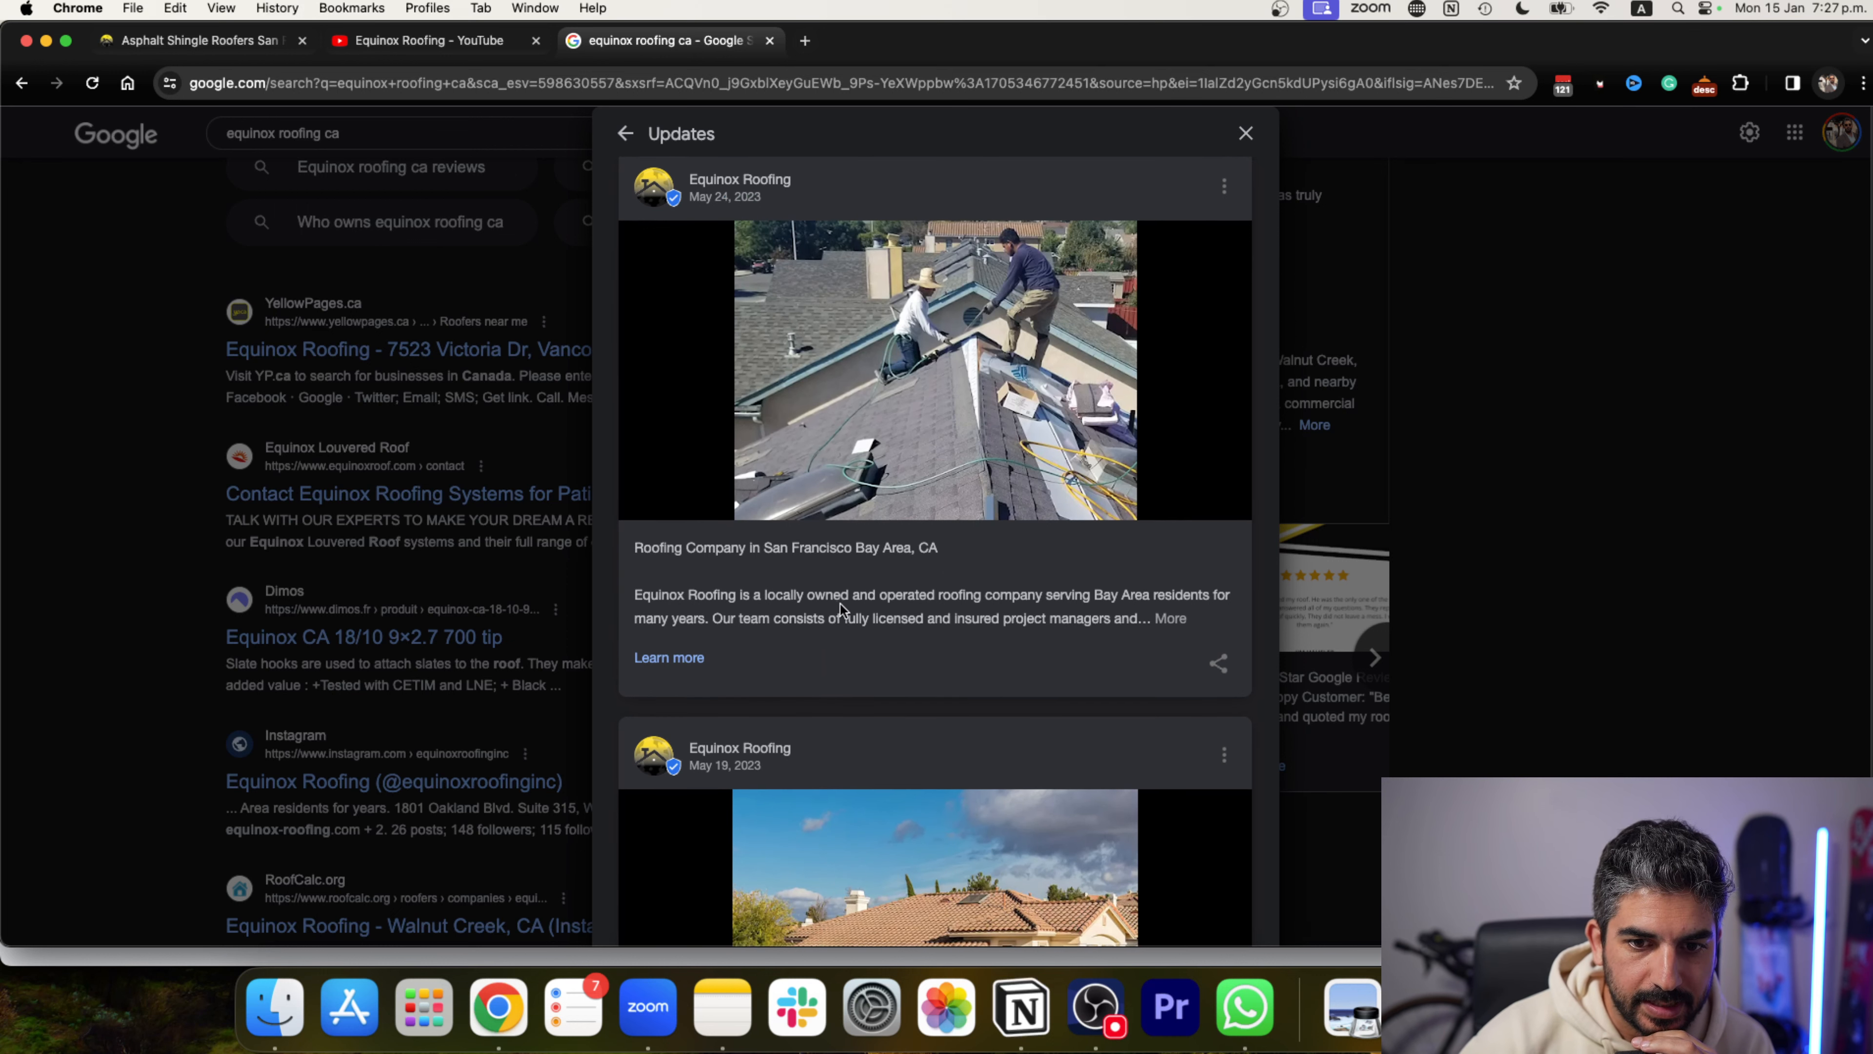
Continue through older posts to the gutter installation update, then close the Updates panel.
scroll(down, 3)
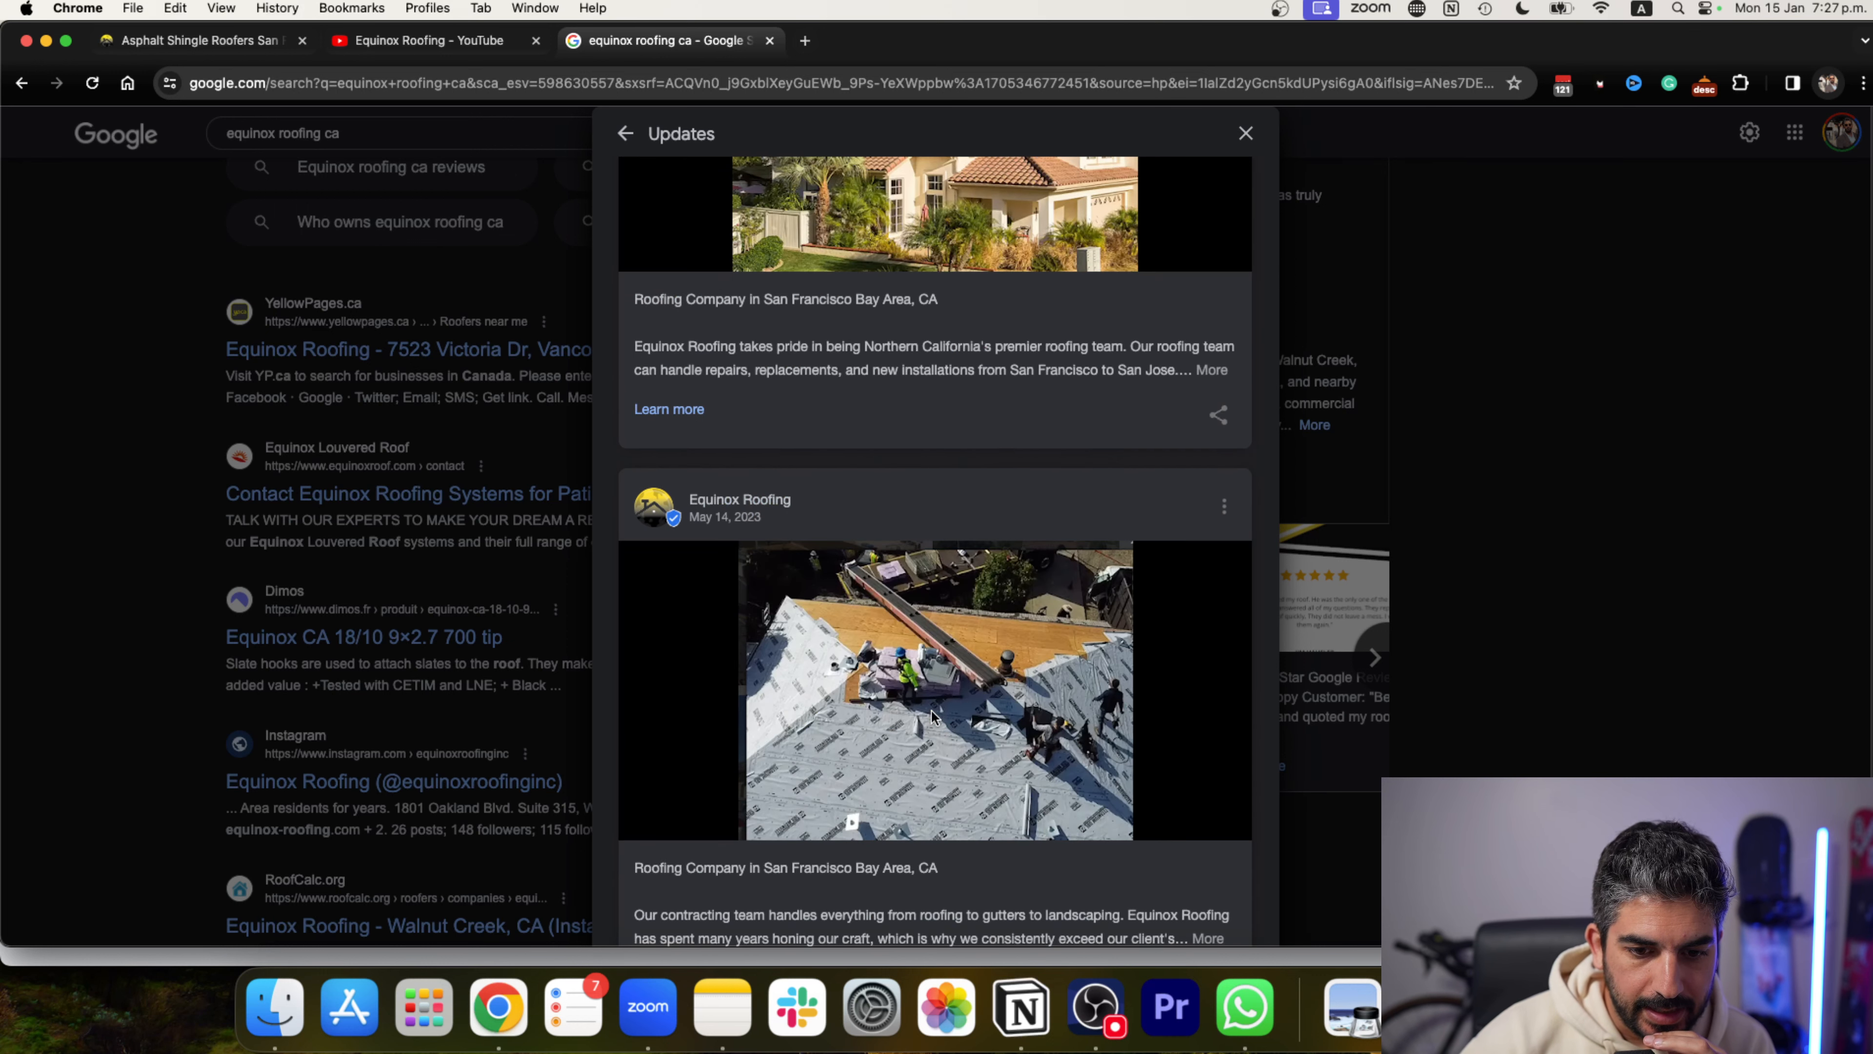
scroll(down, 3)
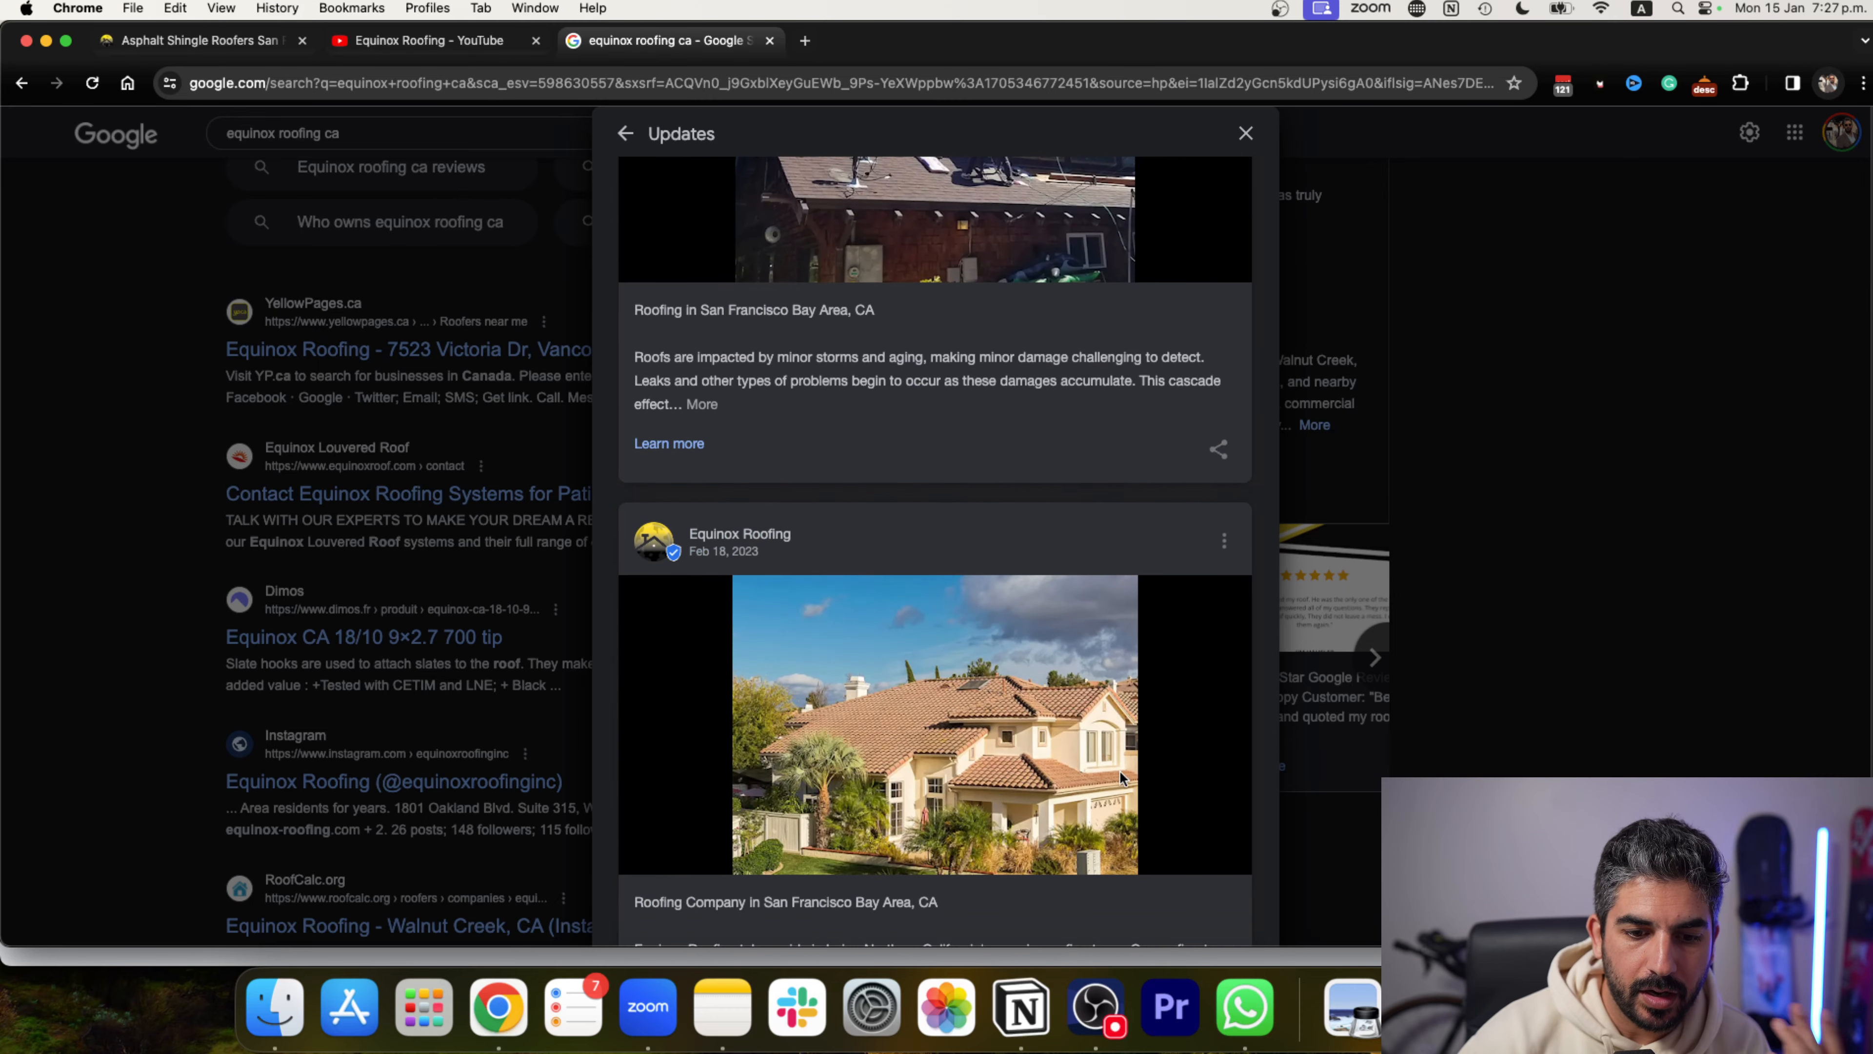
scroll(down, 3)
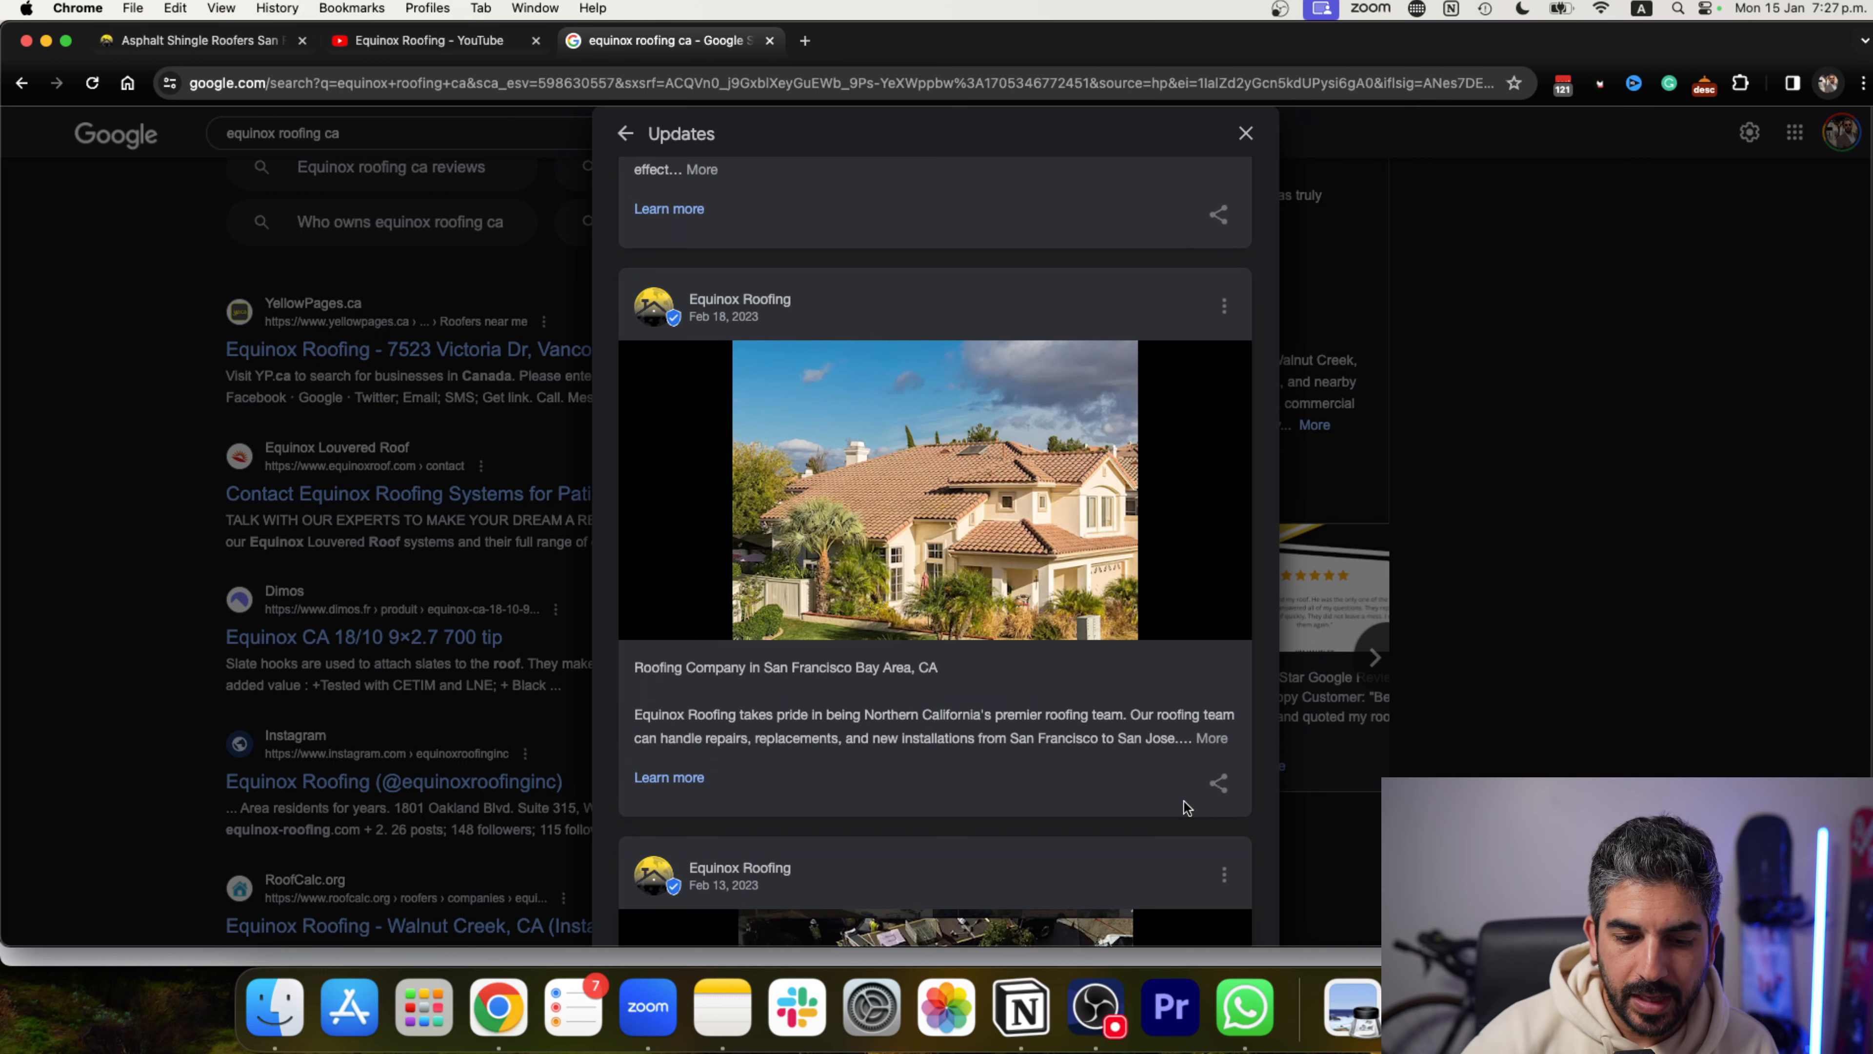
mouse_move(1356, 781)
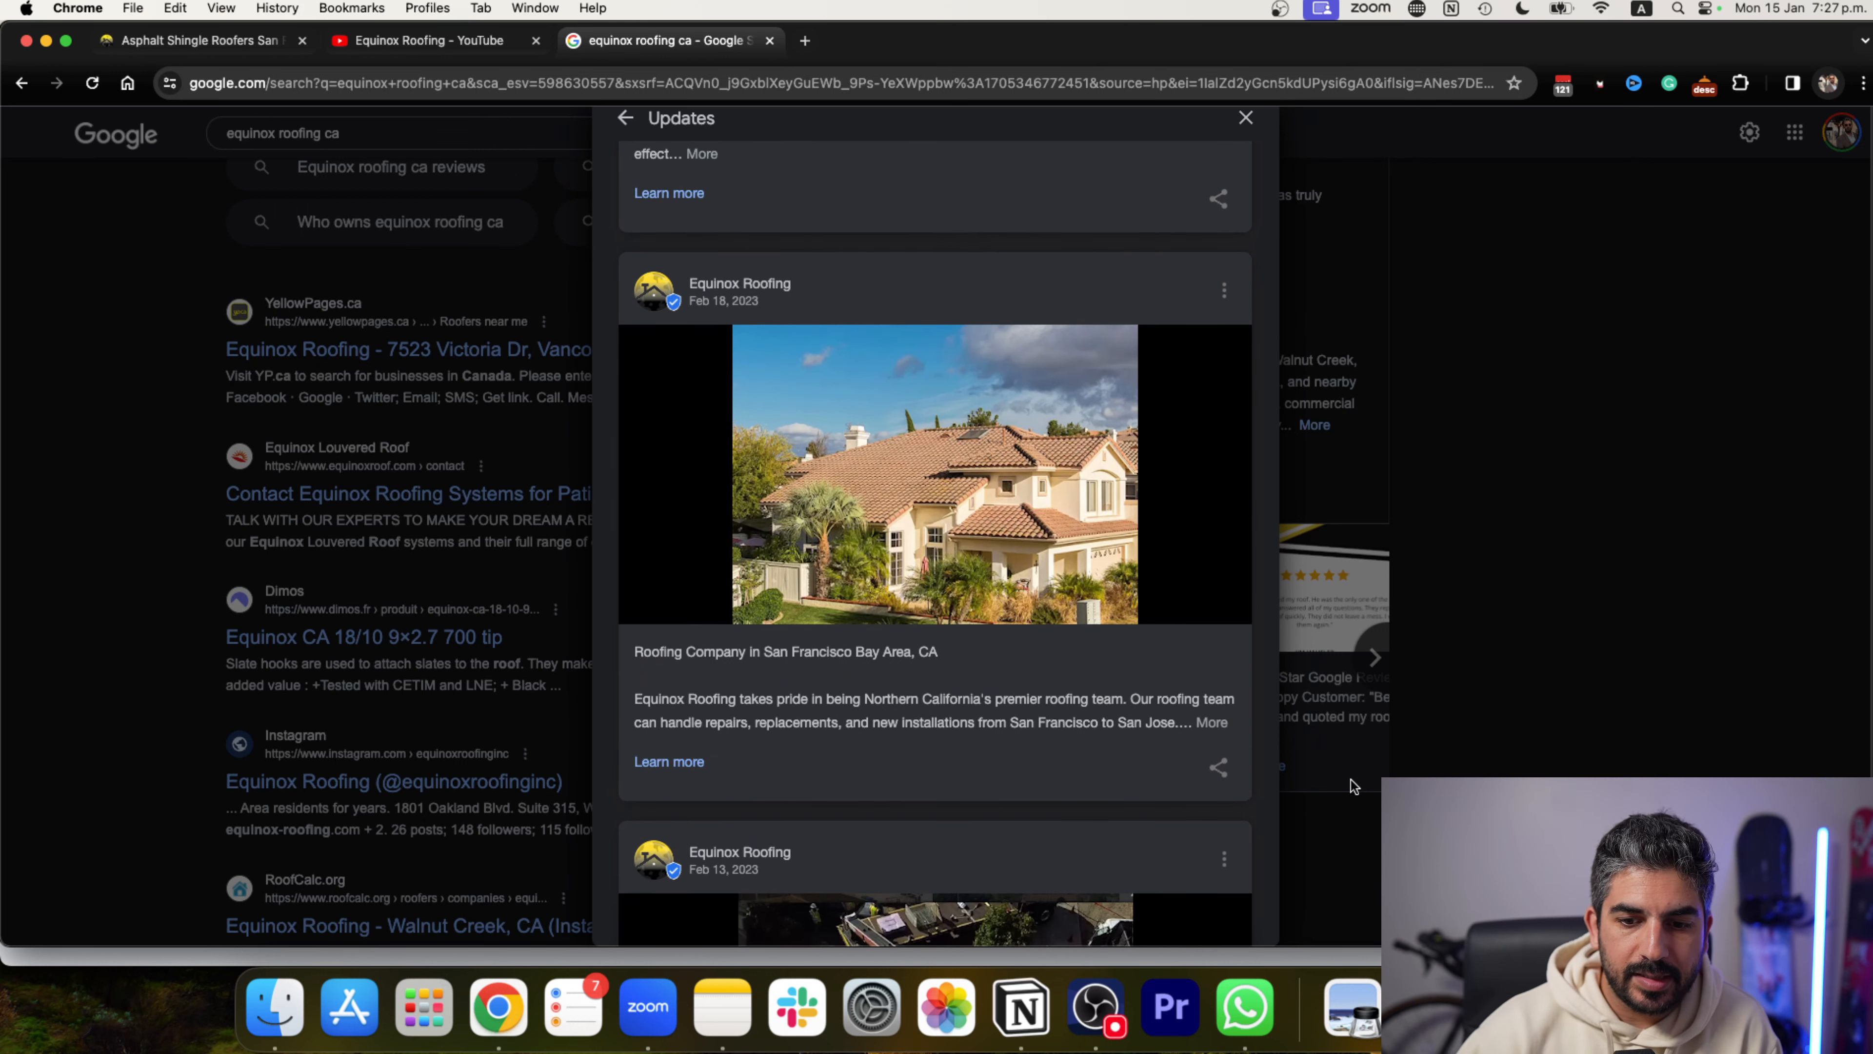
scroll(down, 3)
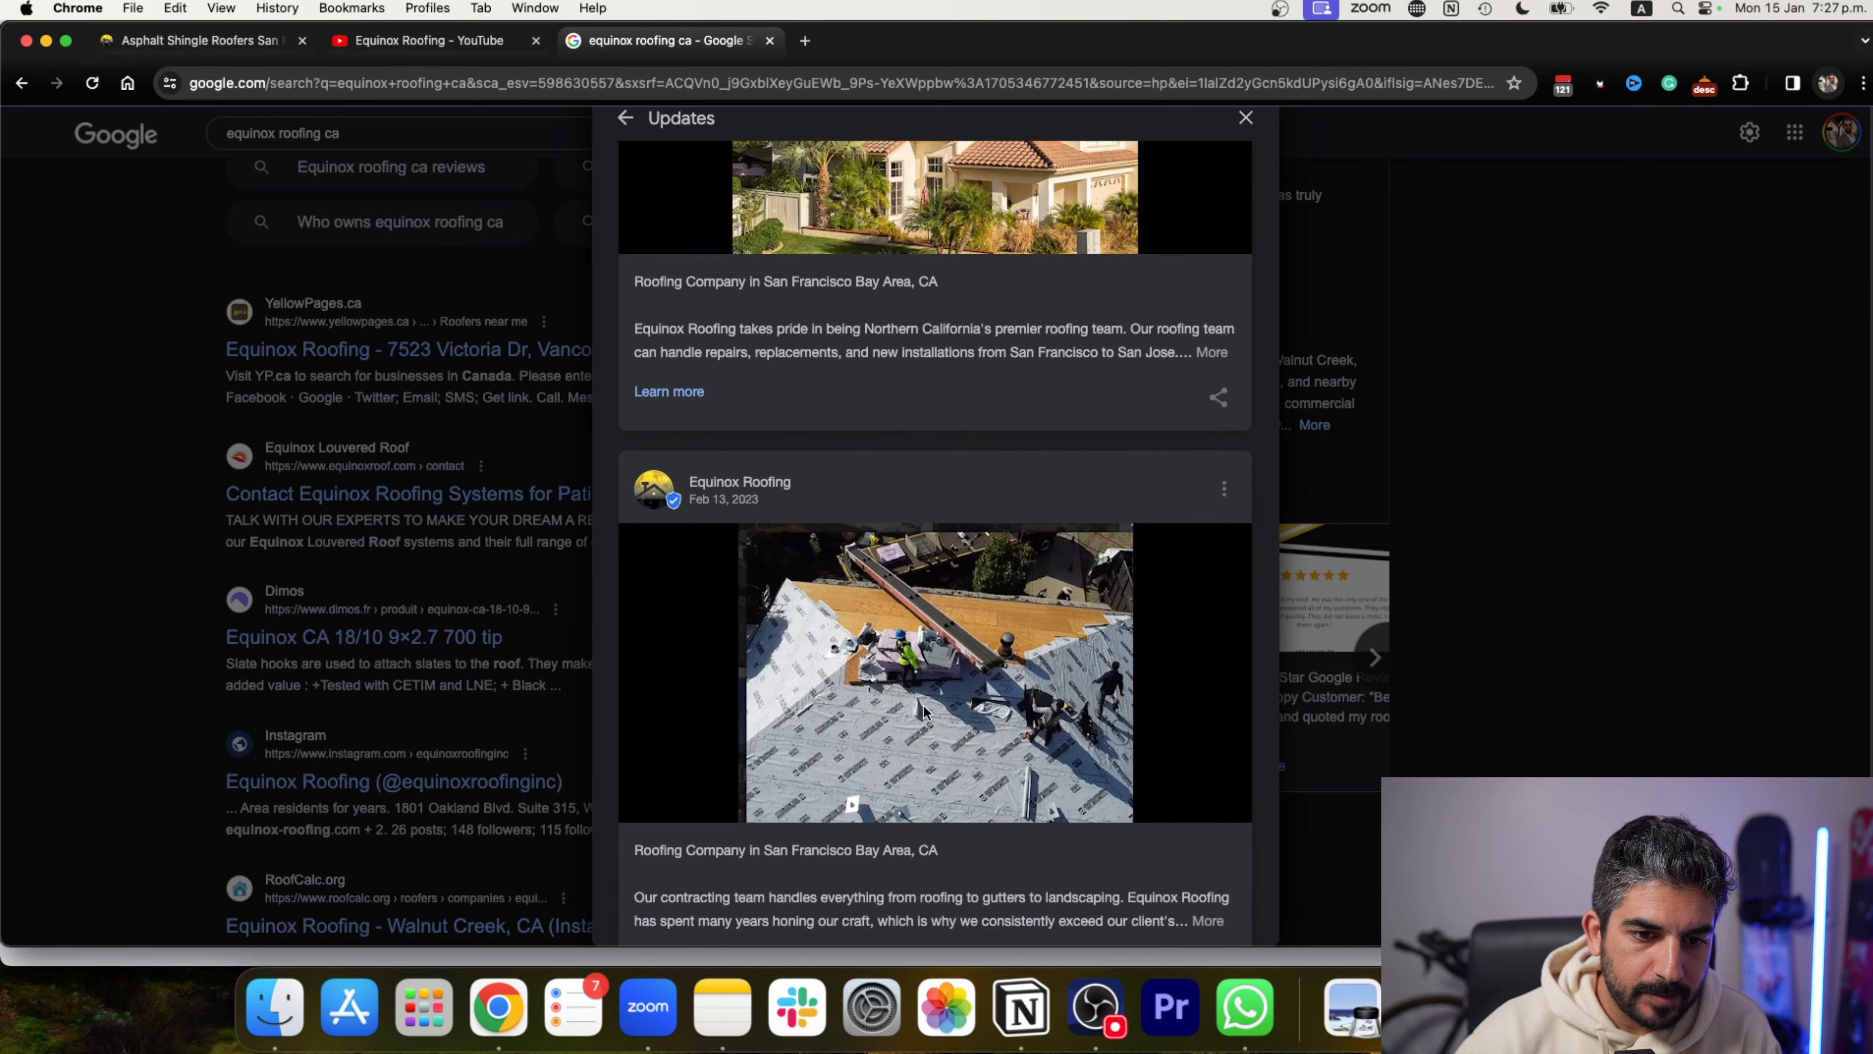
scroll(down, 3)
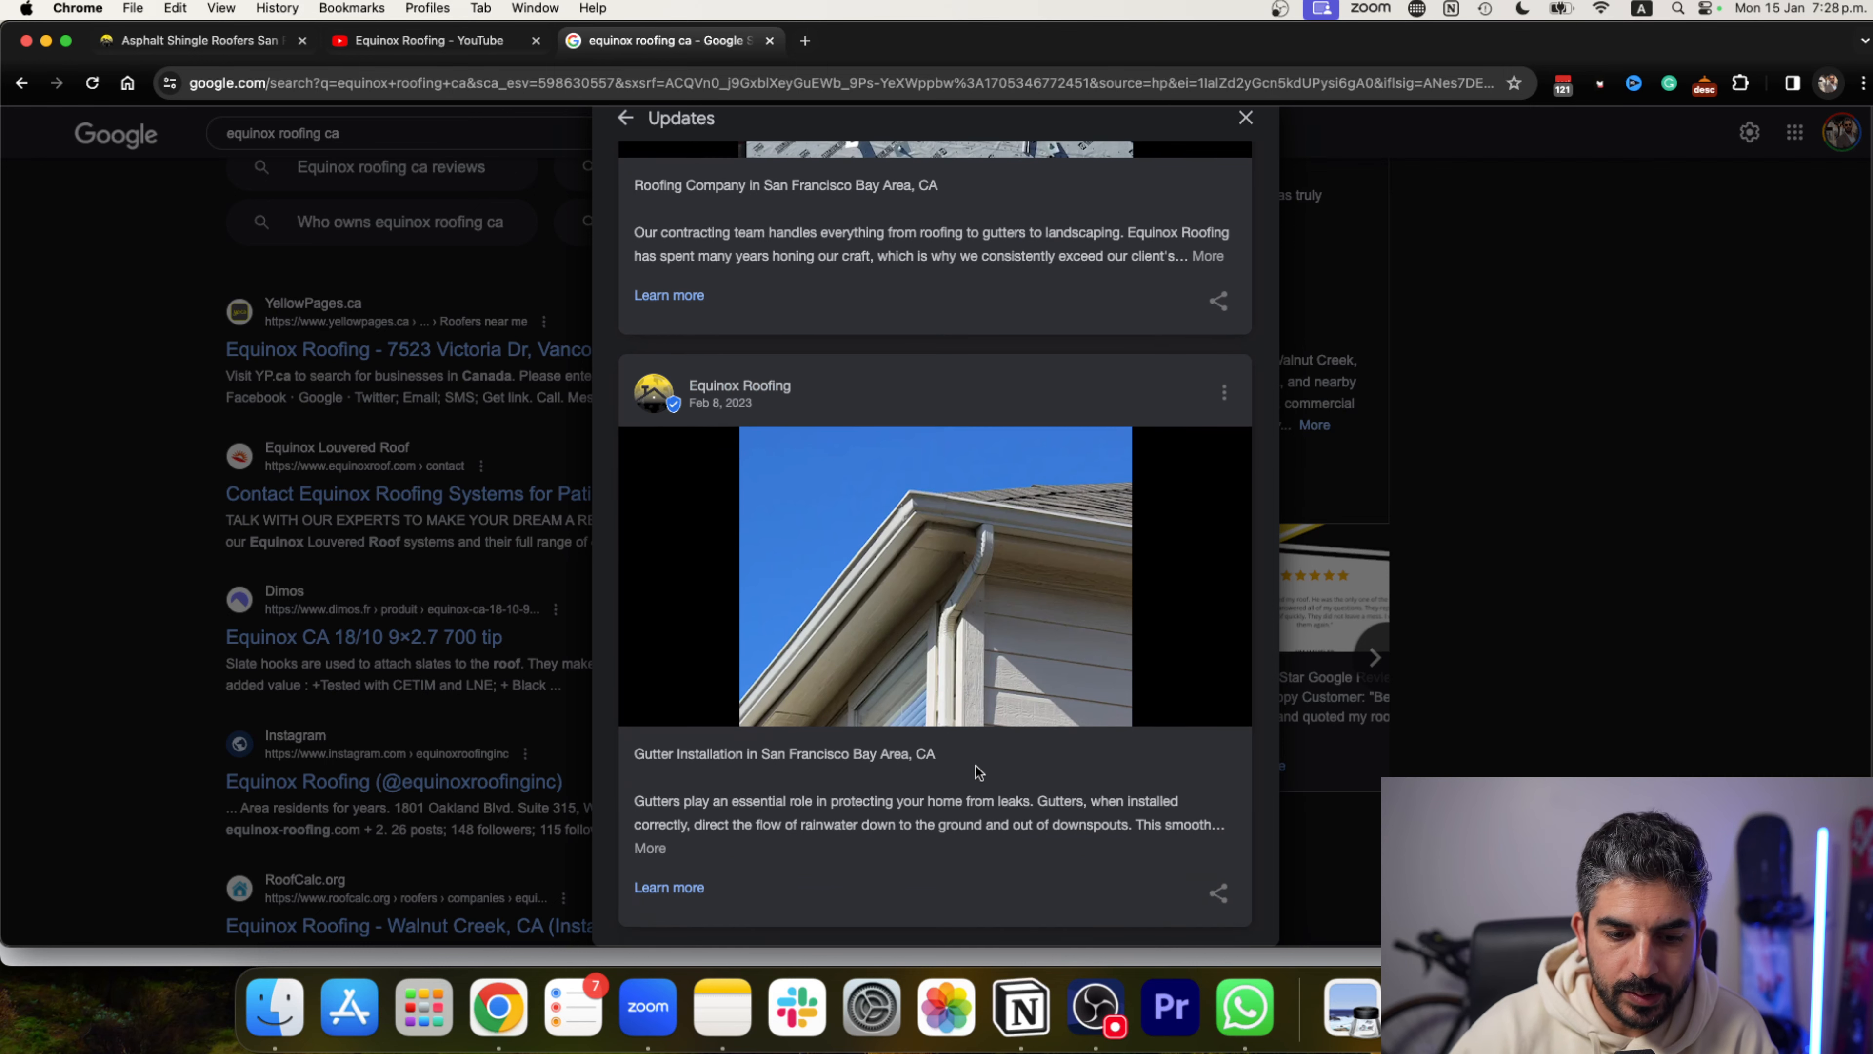
mouse_move(1049, 669)
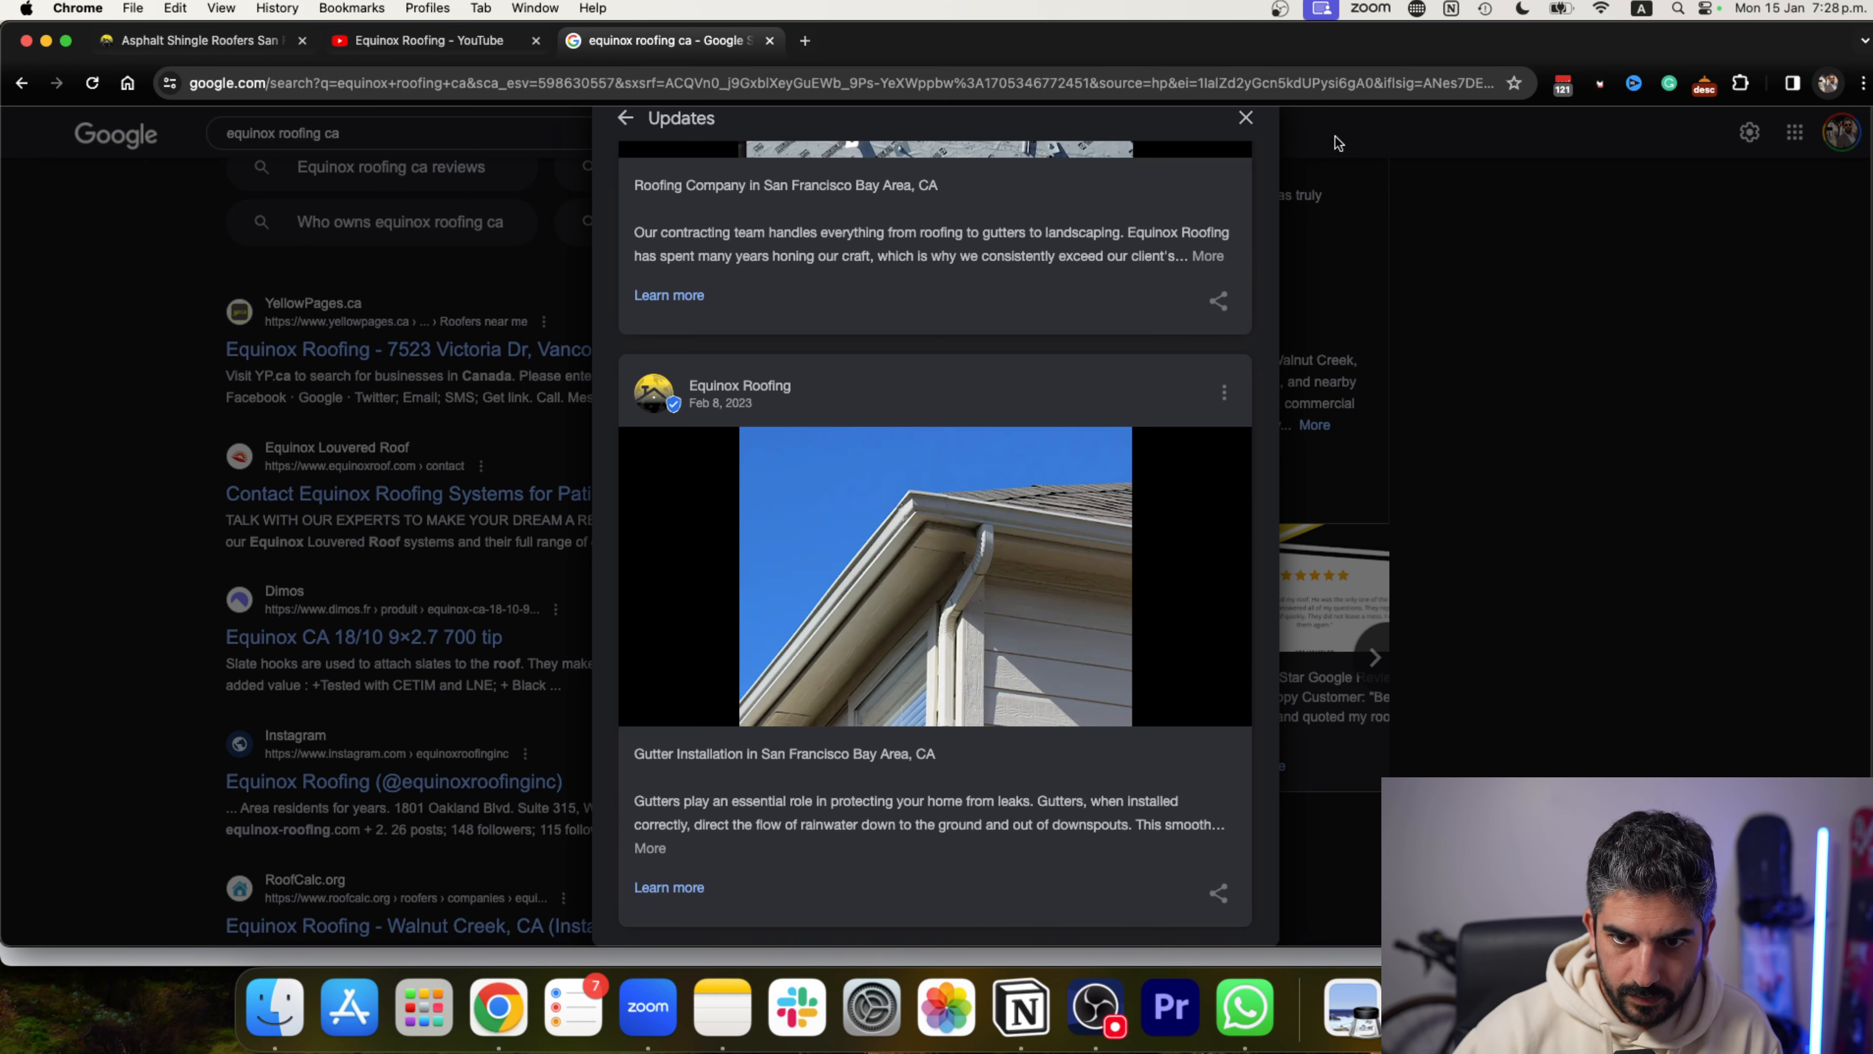
click(1245, 117)
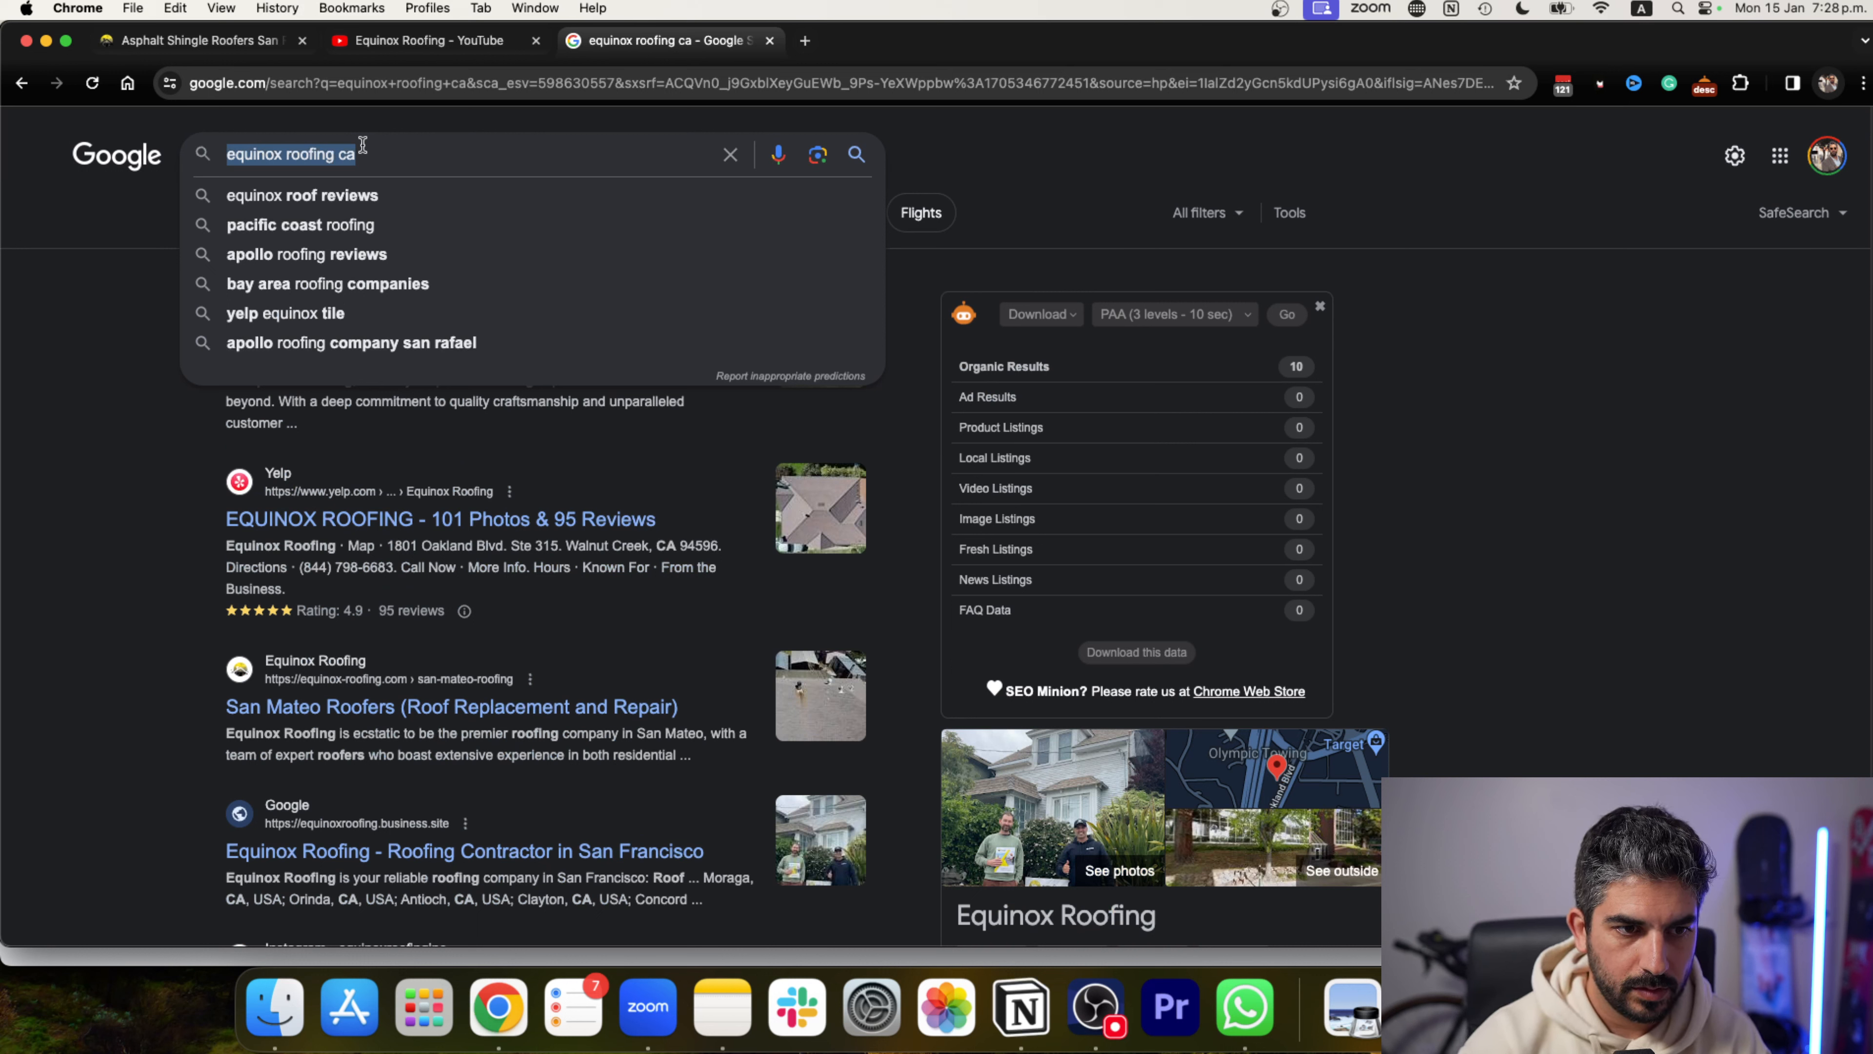
Search Google for 'google ads library', reach Ads Transparency Center, then view the Equinox Roofing site.
text(google ads library)
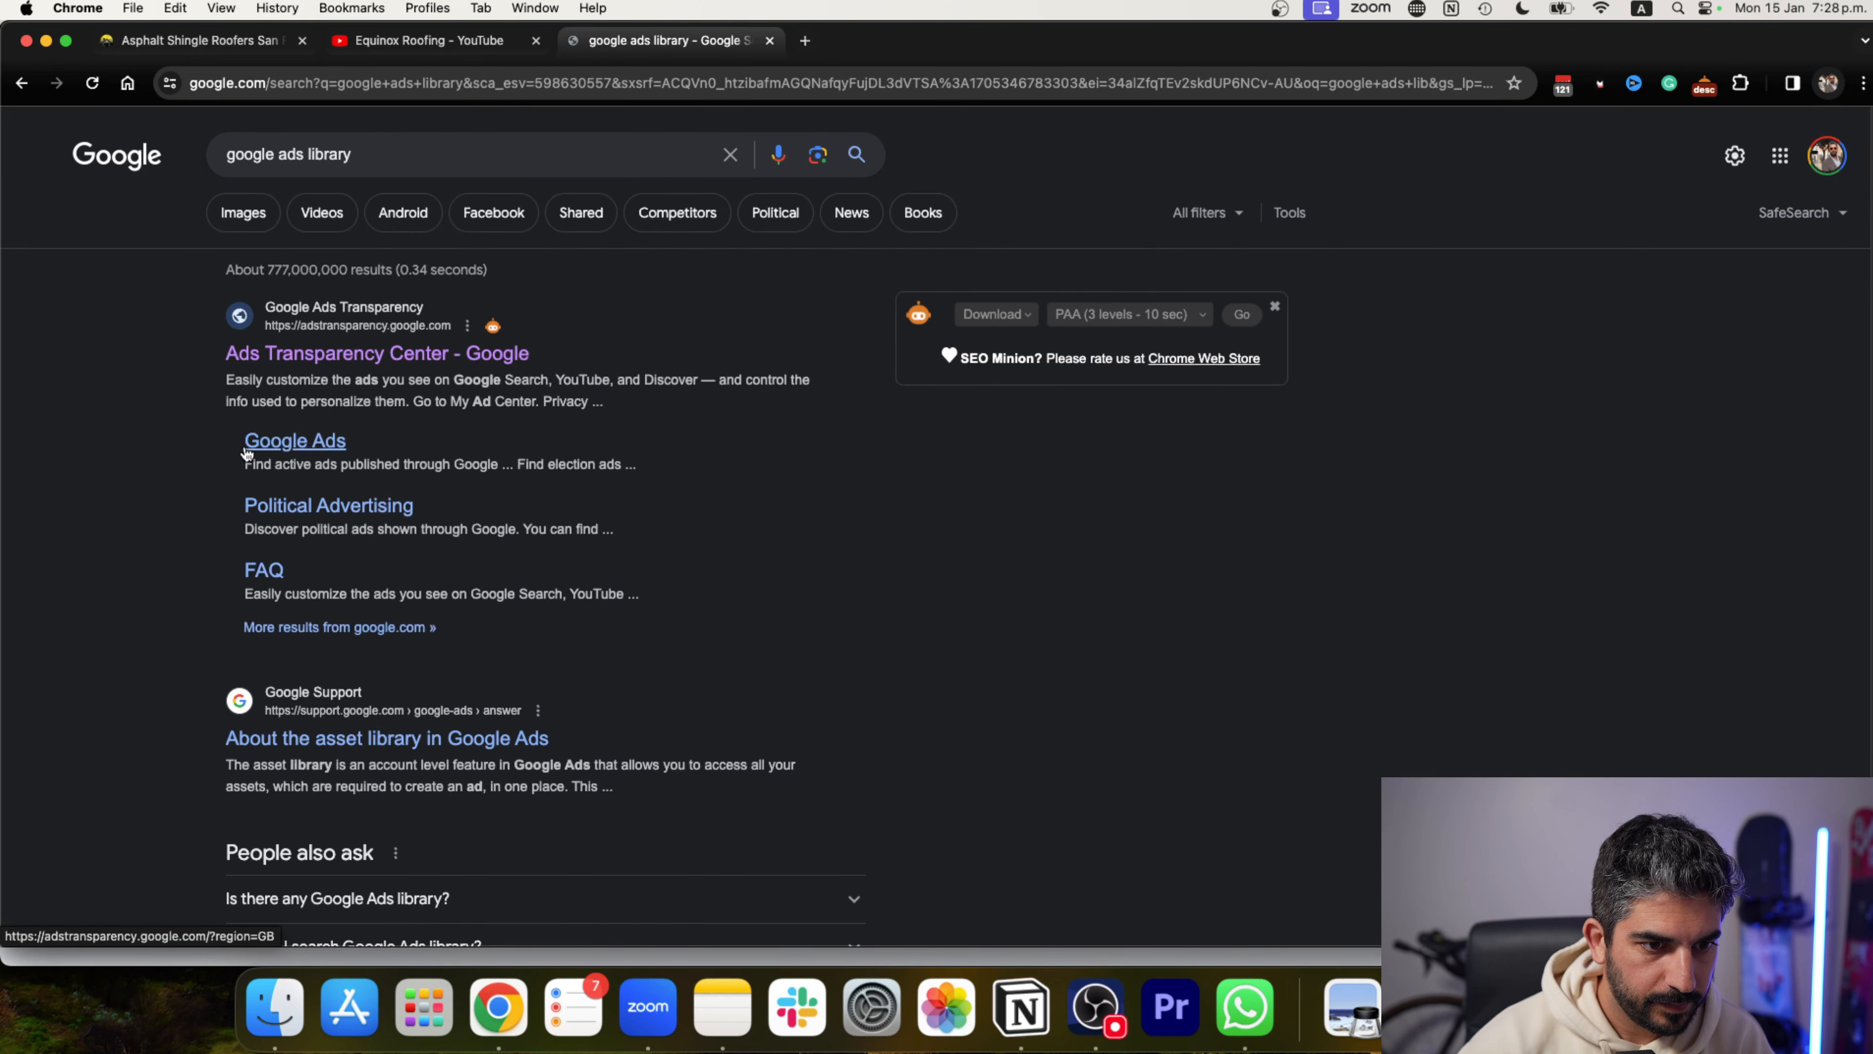
click(377, 353)
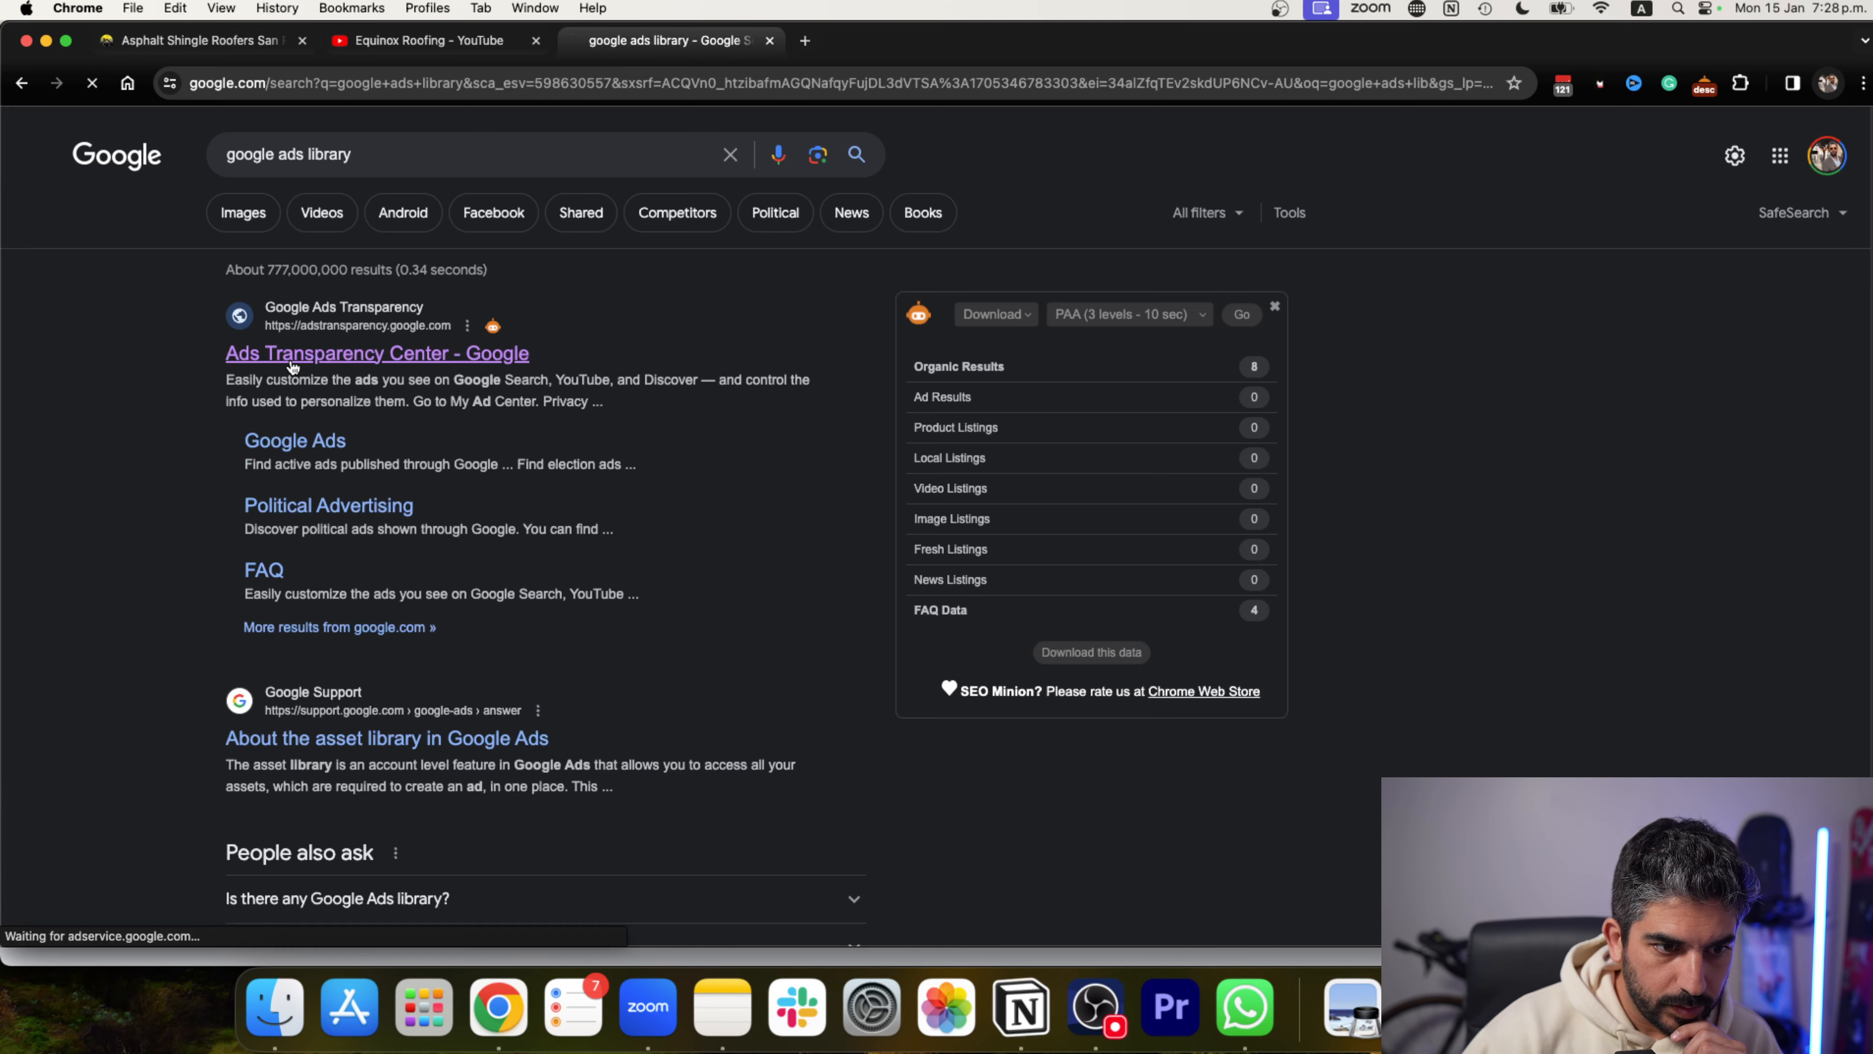
click(191, 39)
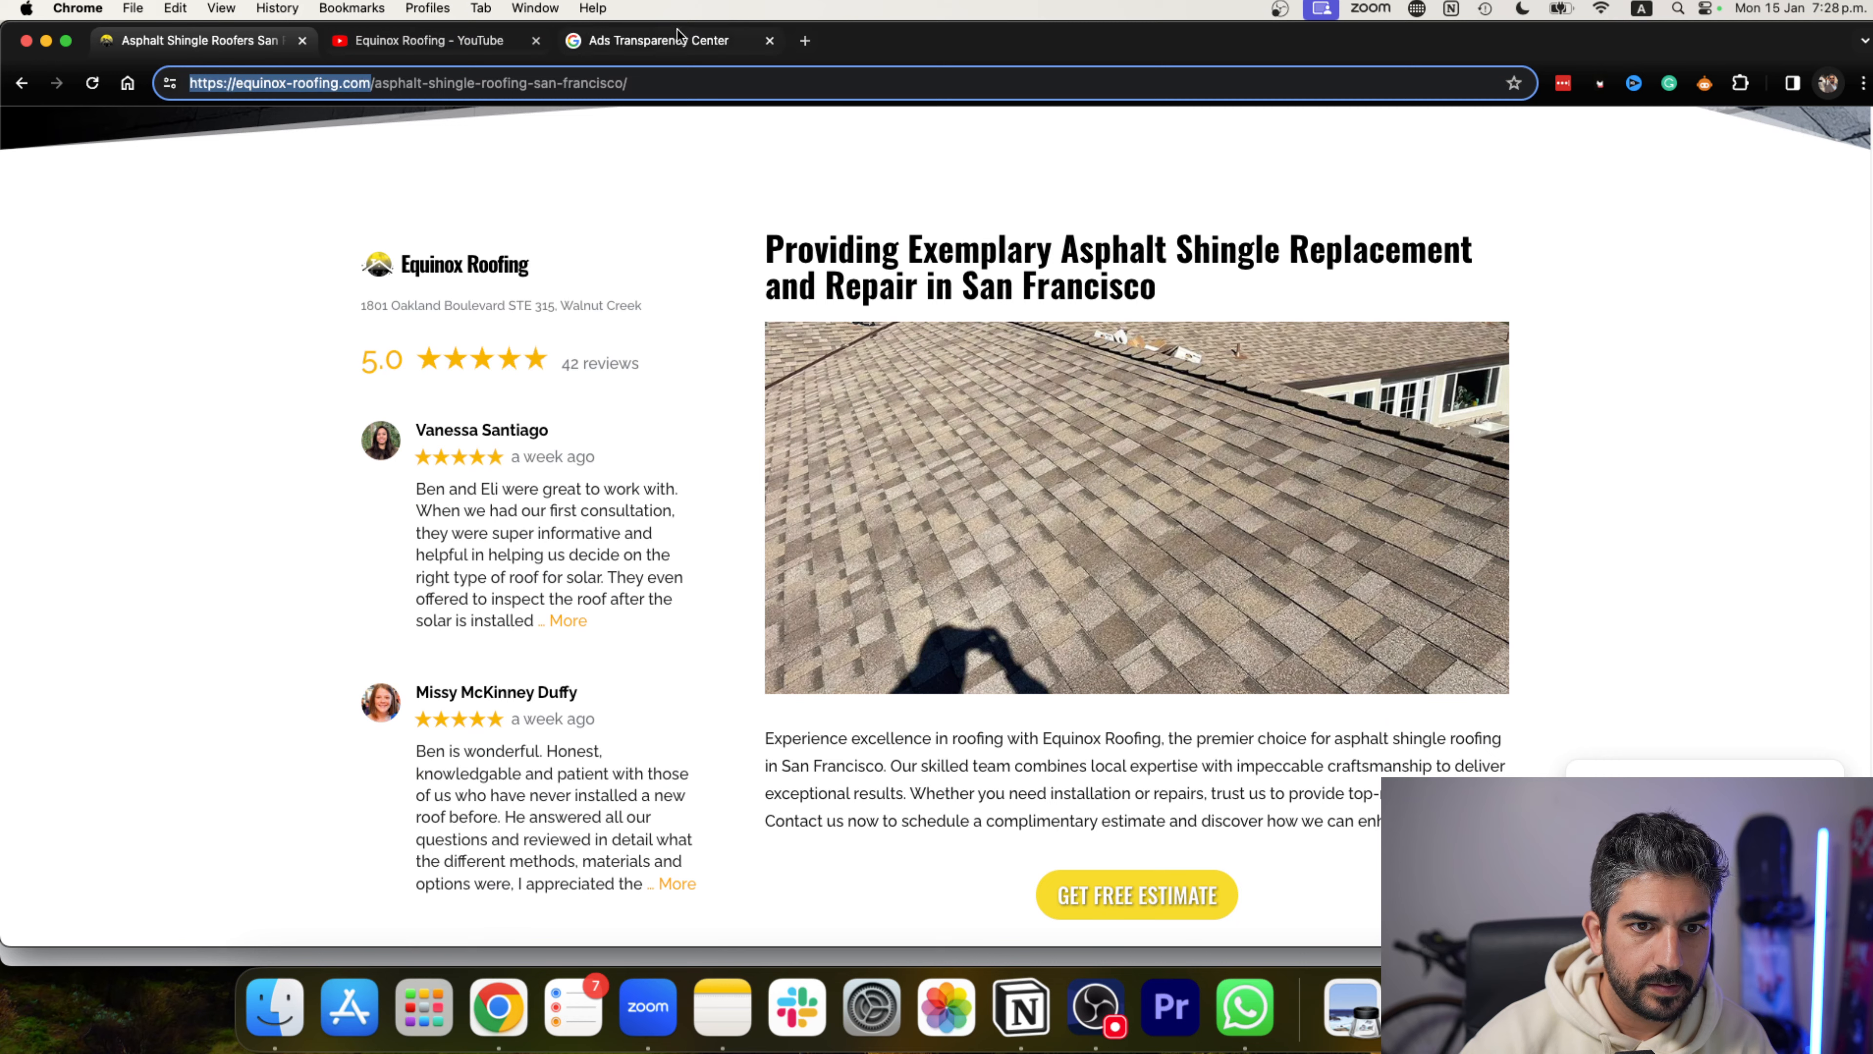
In Ads Transparency Center, limit ads to those shown in the United States.
click(648, 39)
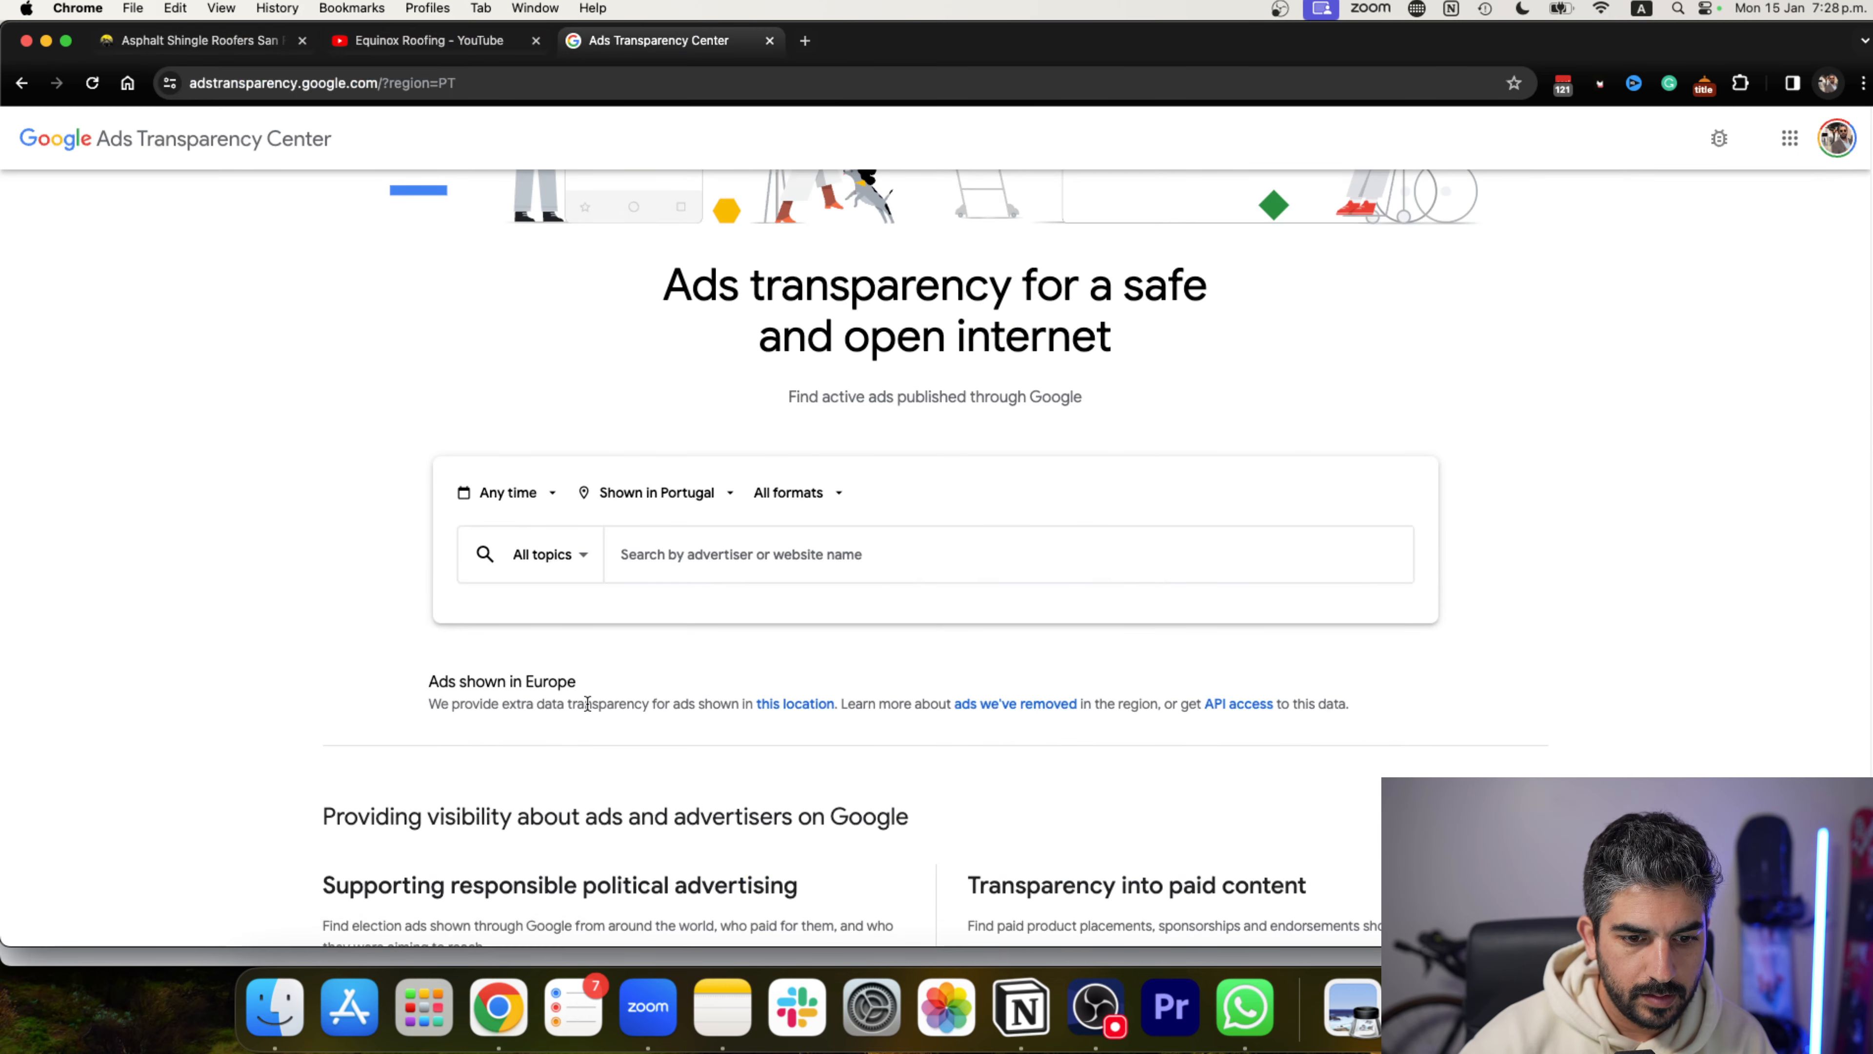
click(656, 492)
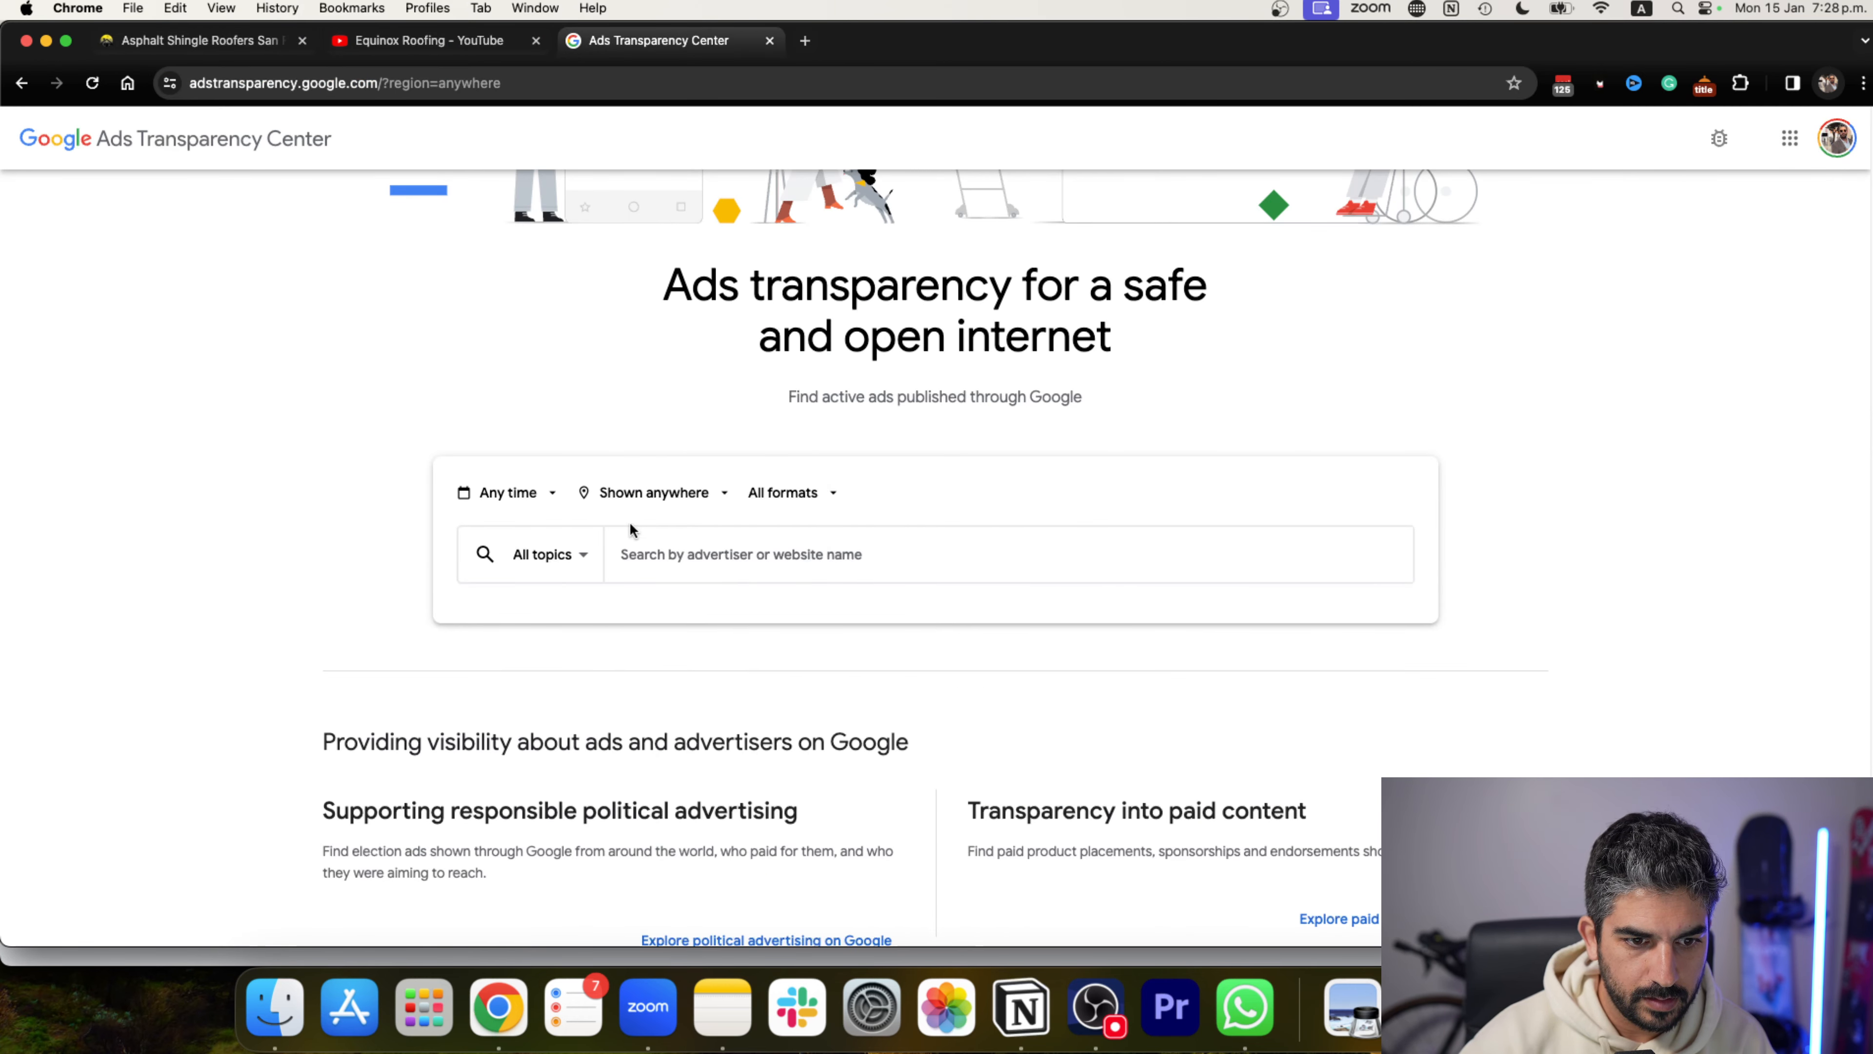
click(654, 491)
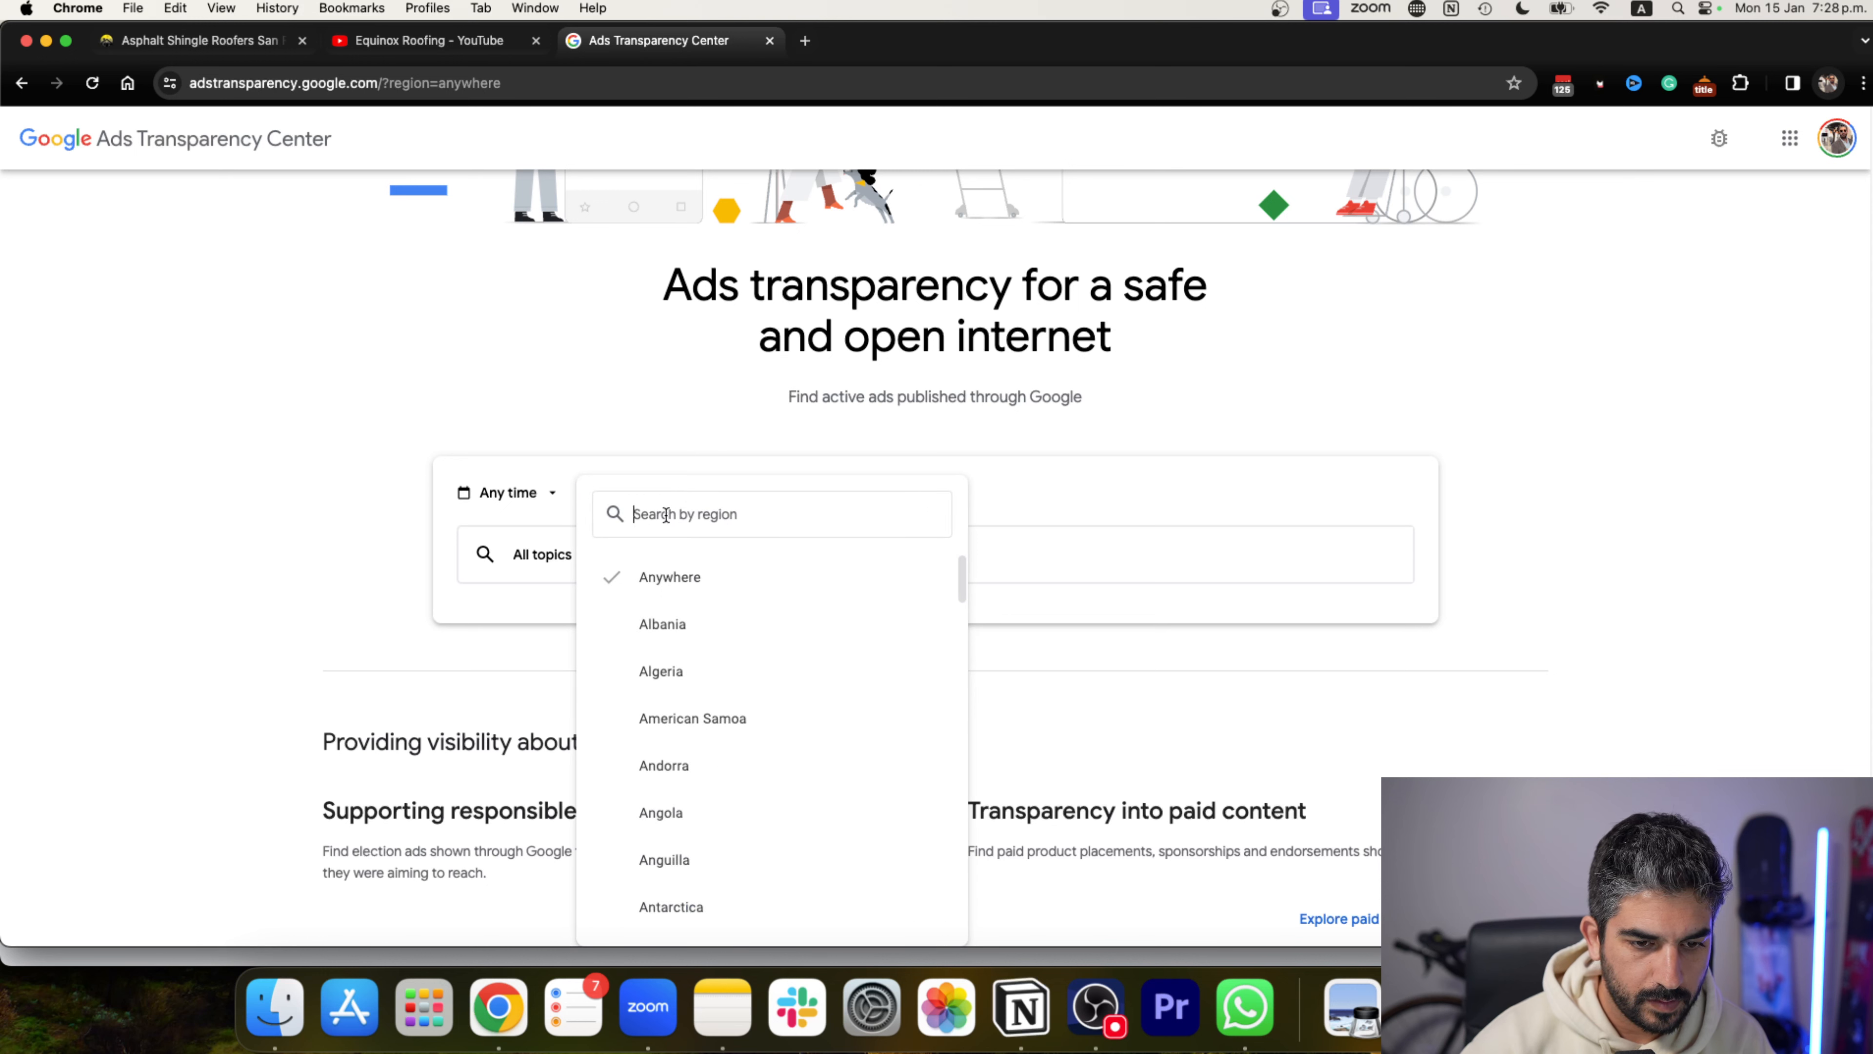
text(unite)
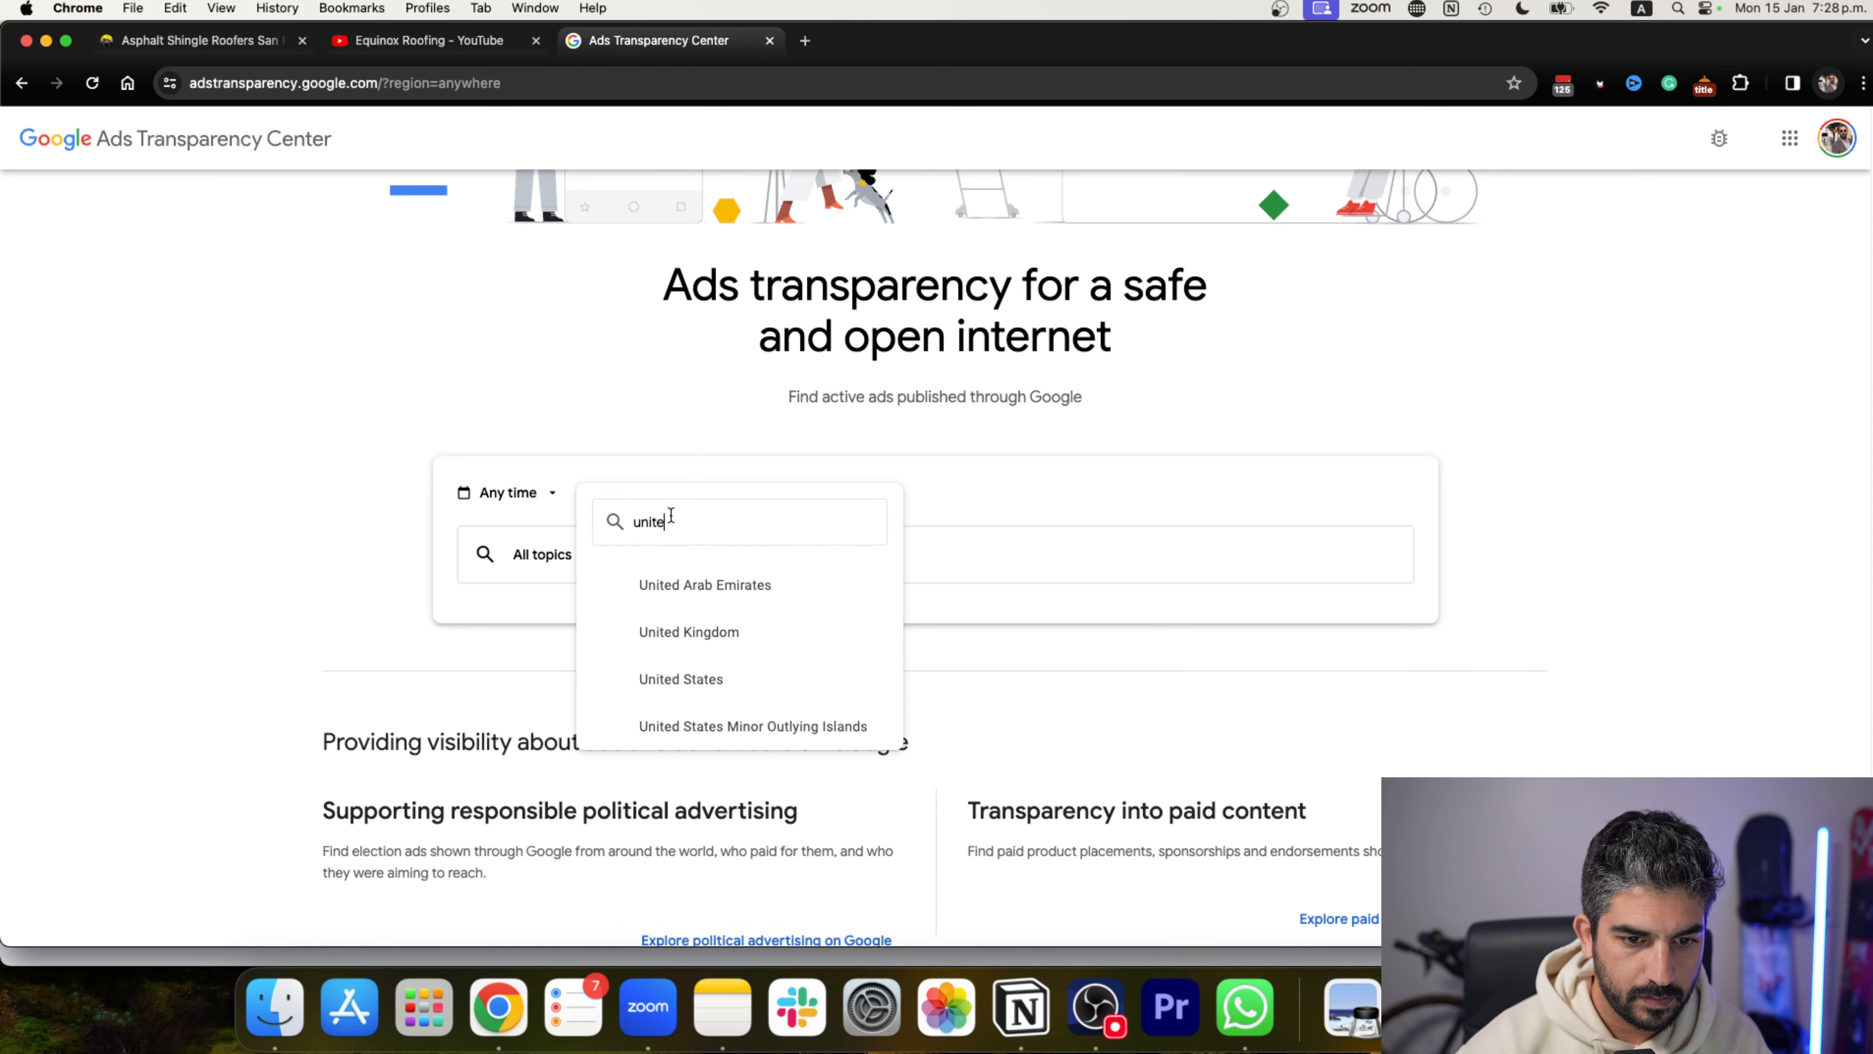
click(681, 679)
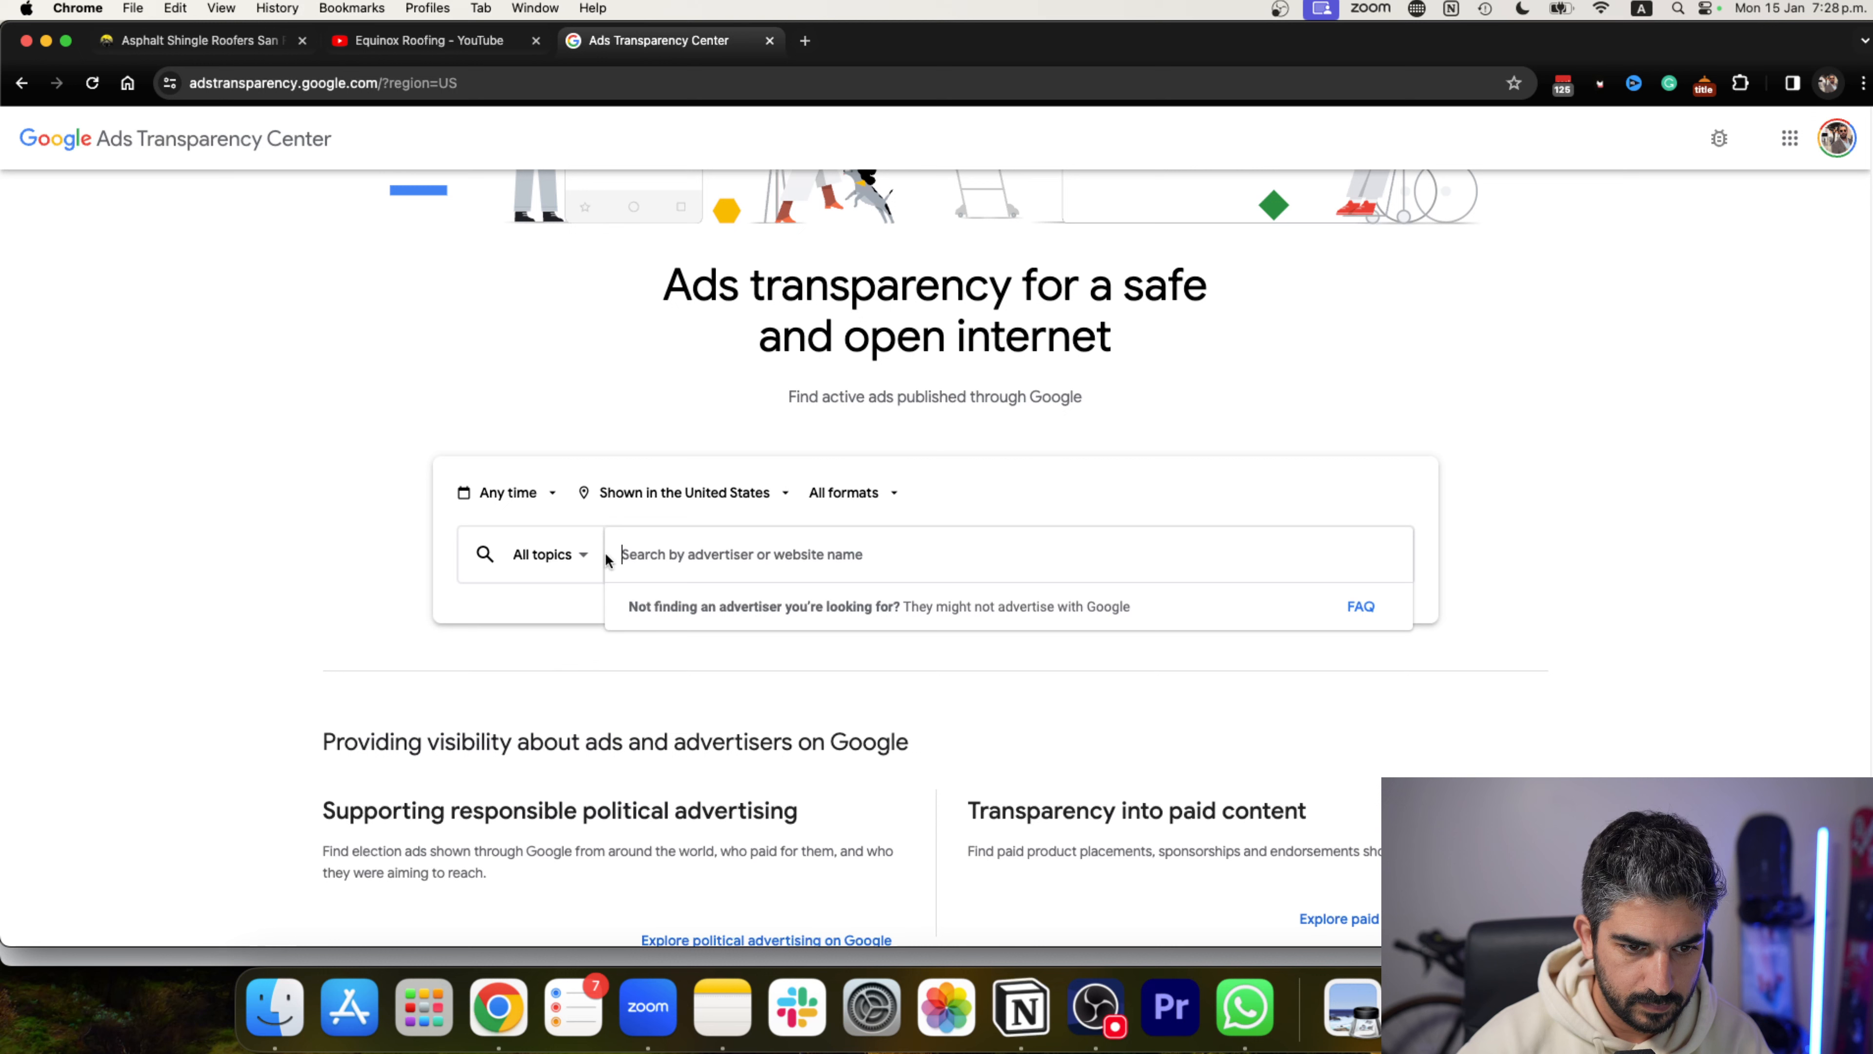
Search advertisers for equinox-roofing.com and 'equinox roofing', find none, and clear the search.
text(https://equinox-roofing.com/)
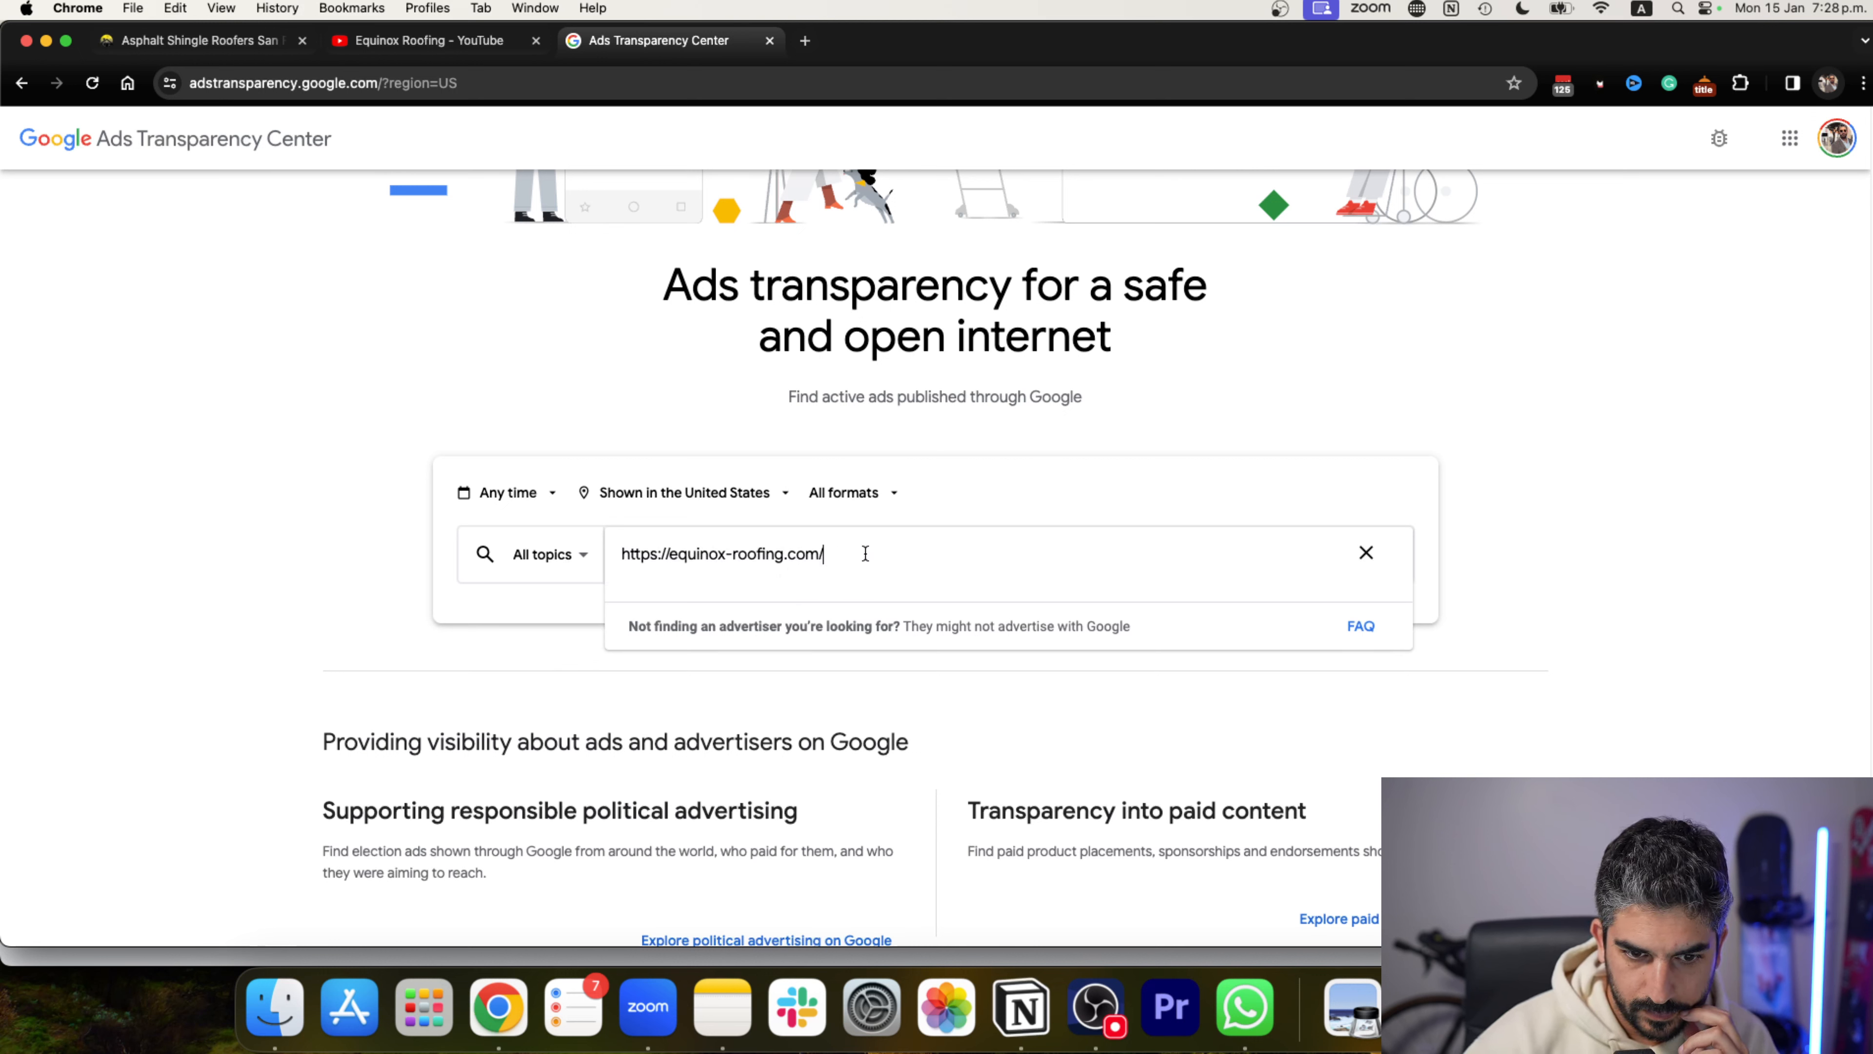
key(Backspace)
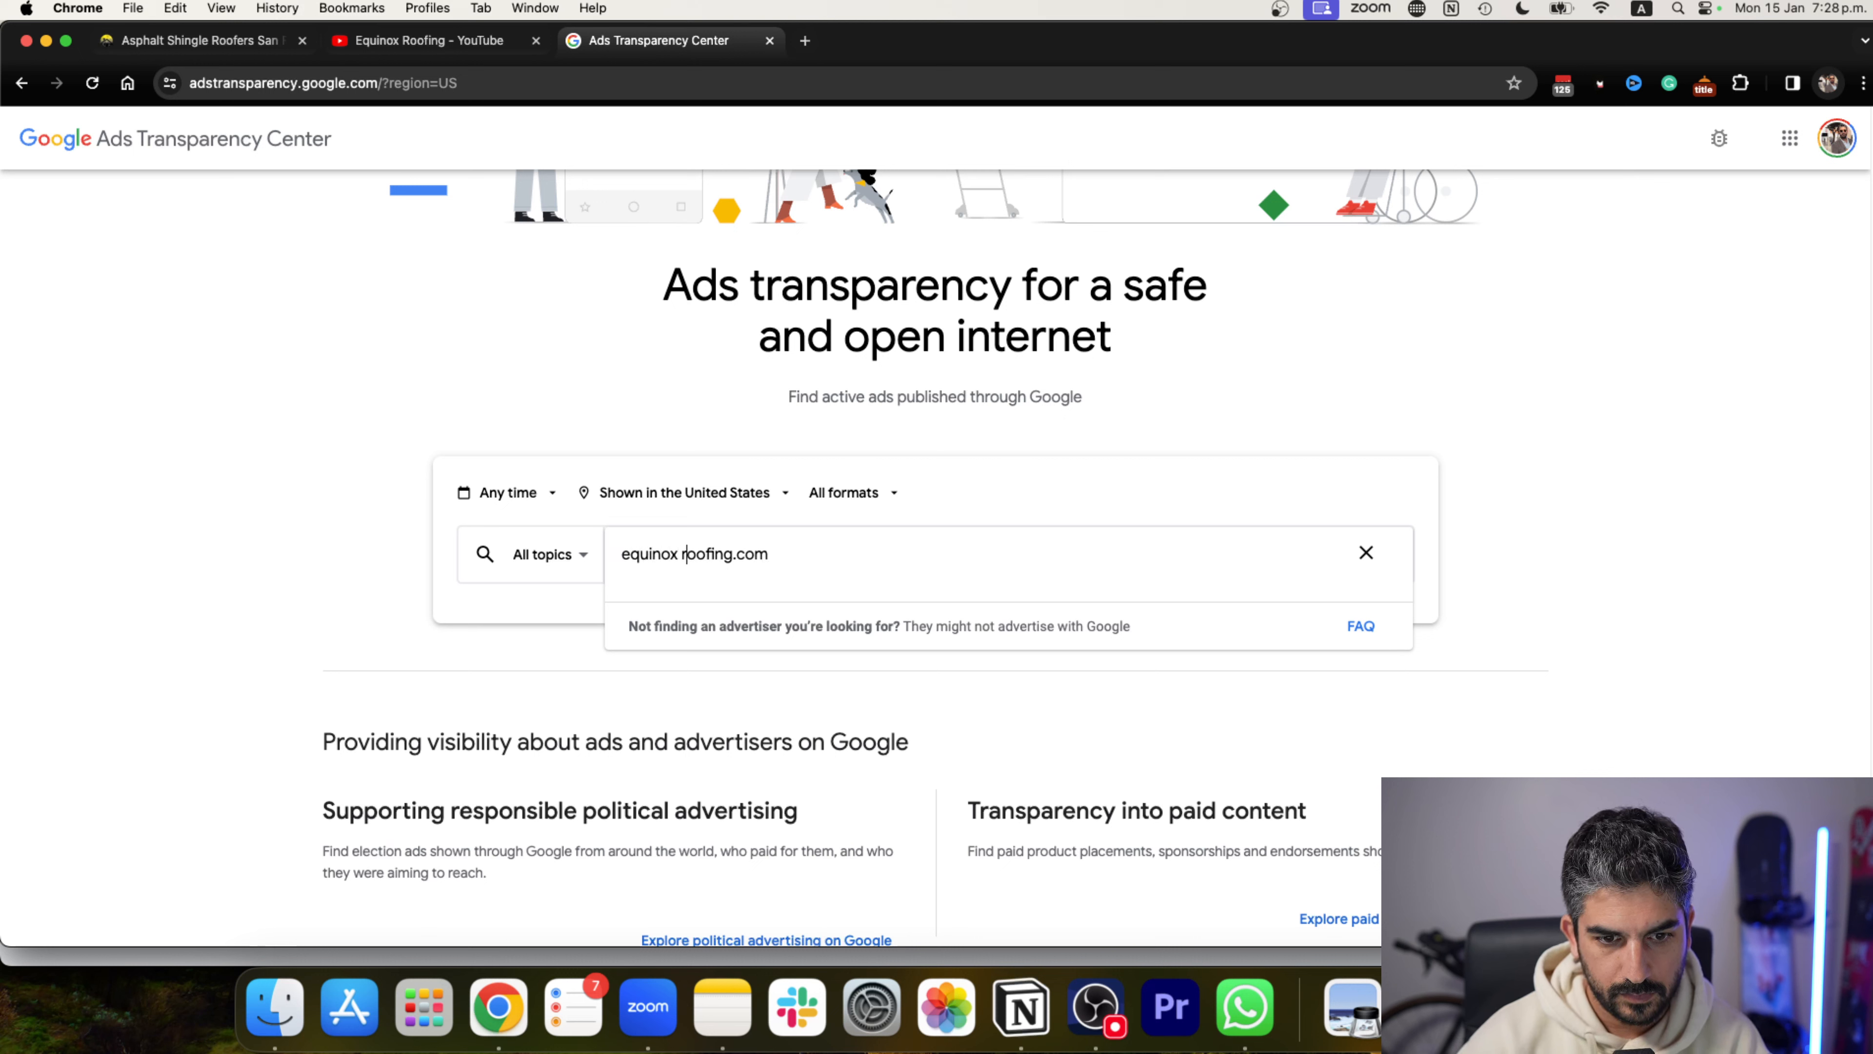
key(Backspace)
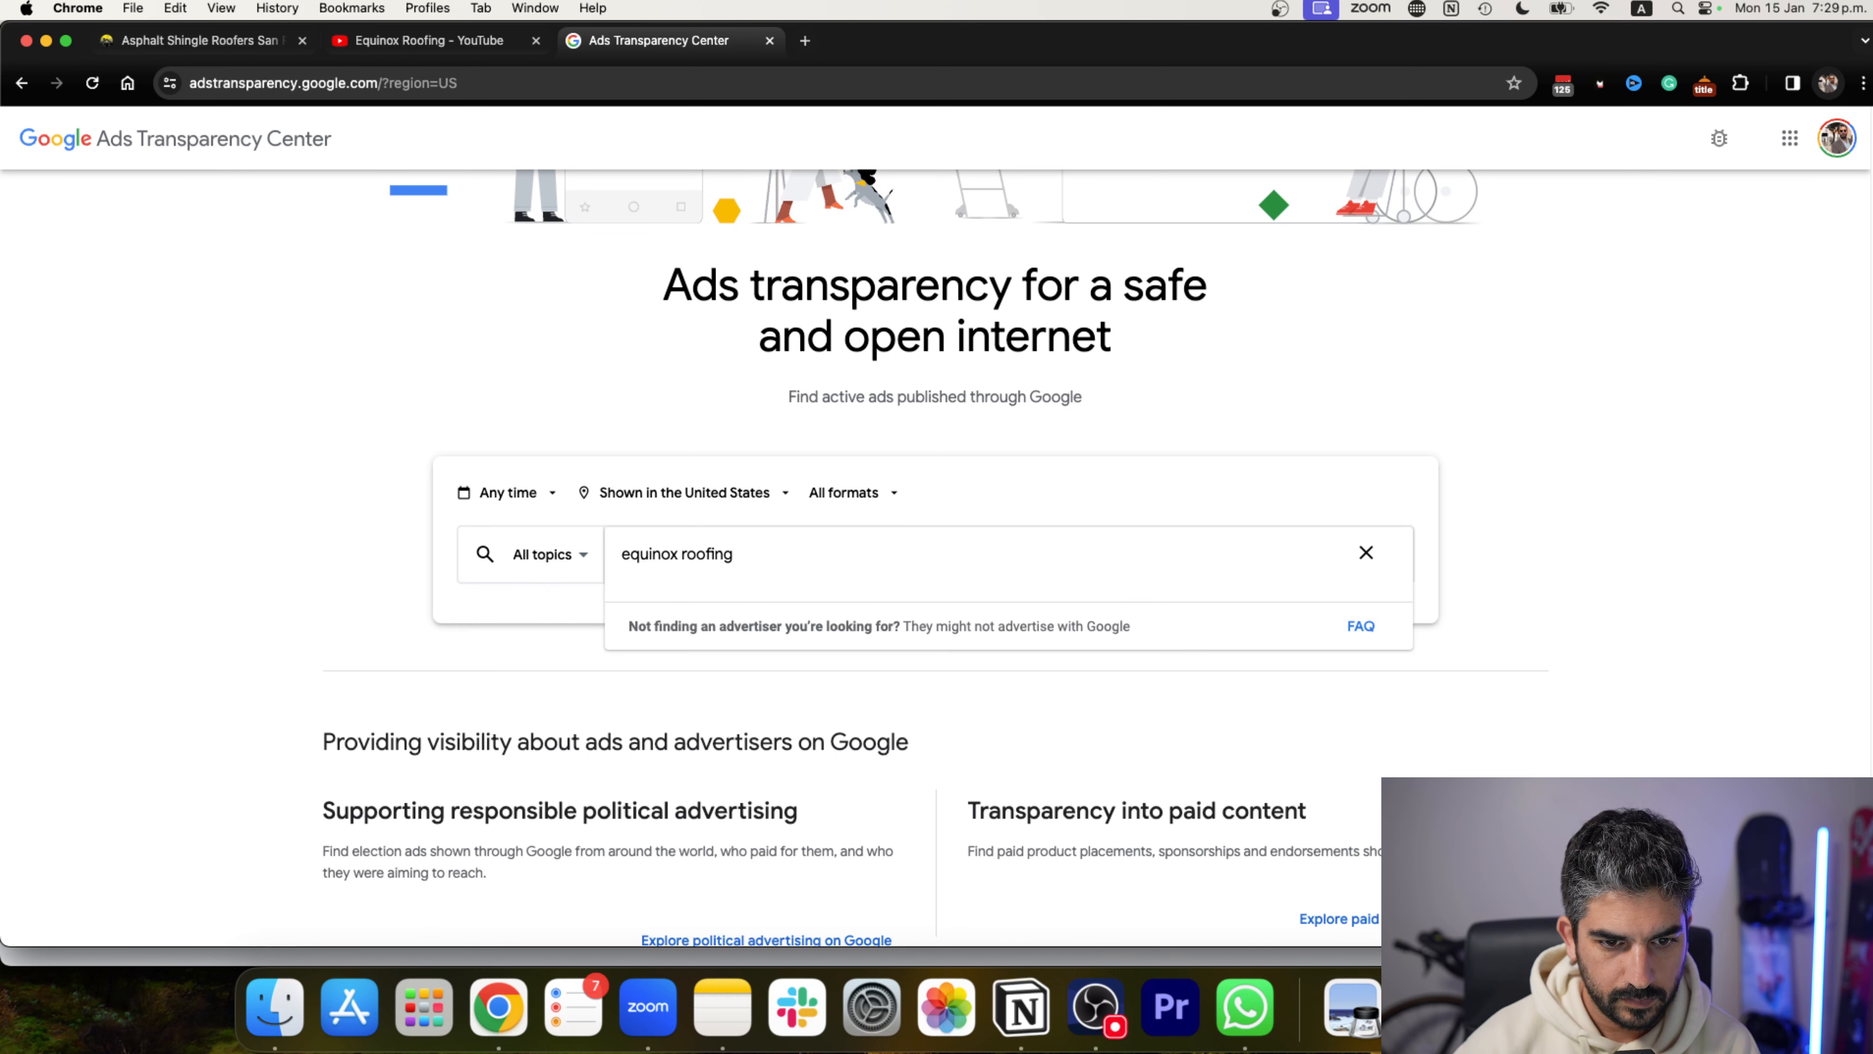
double_click(704, 553)
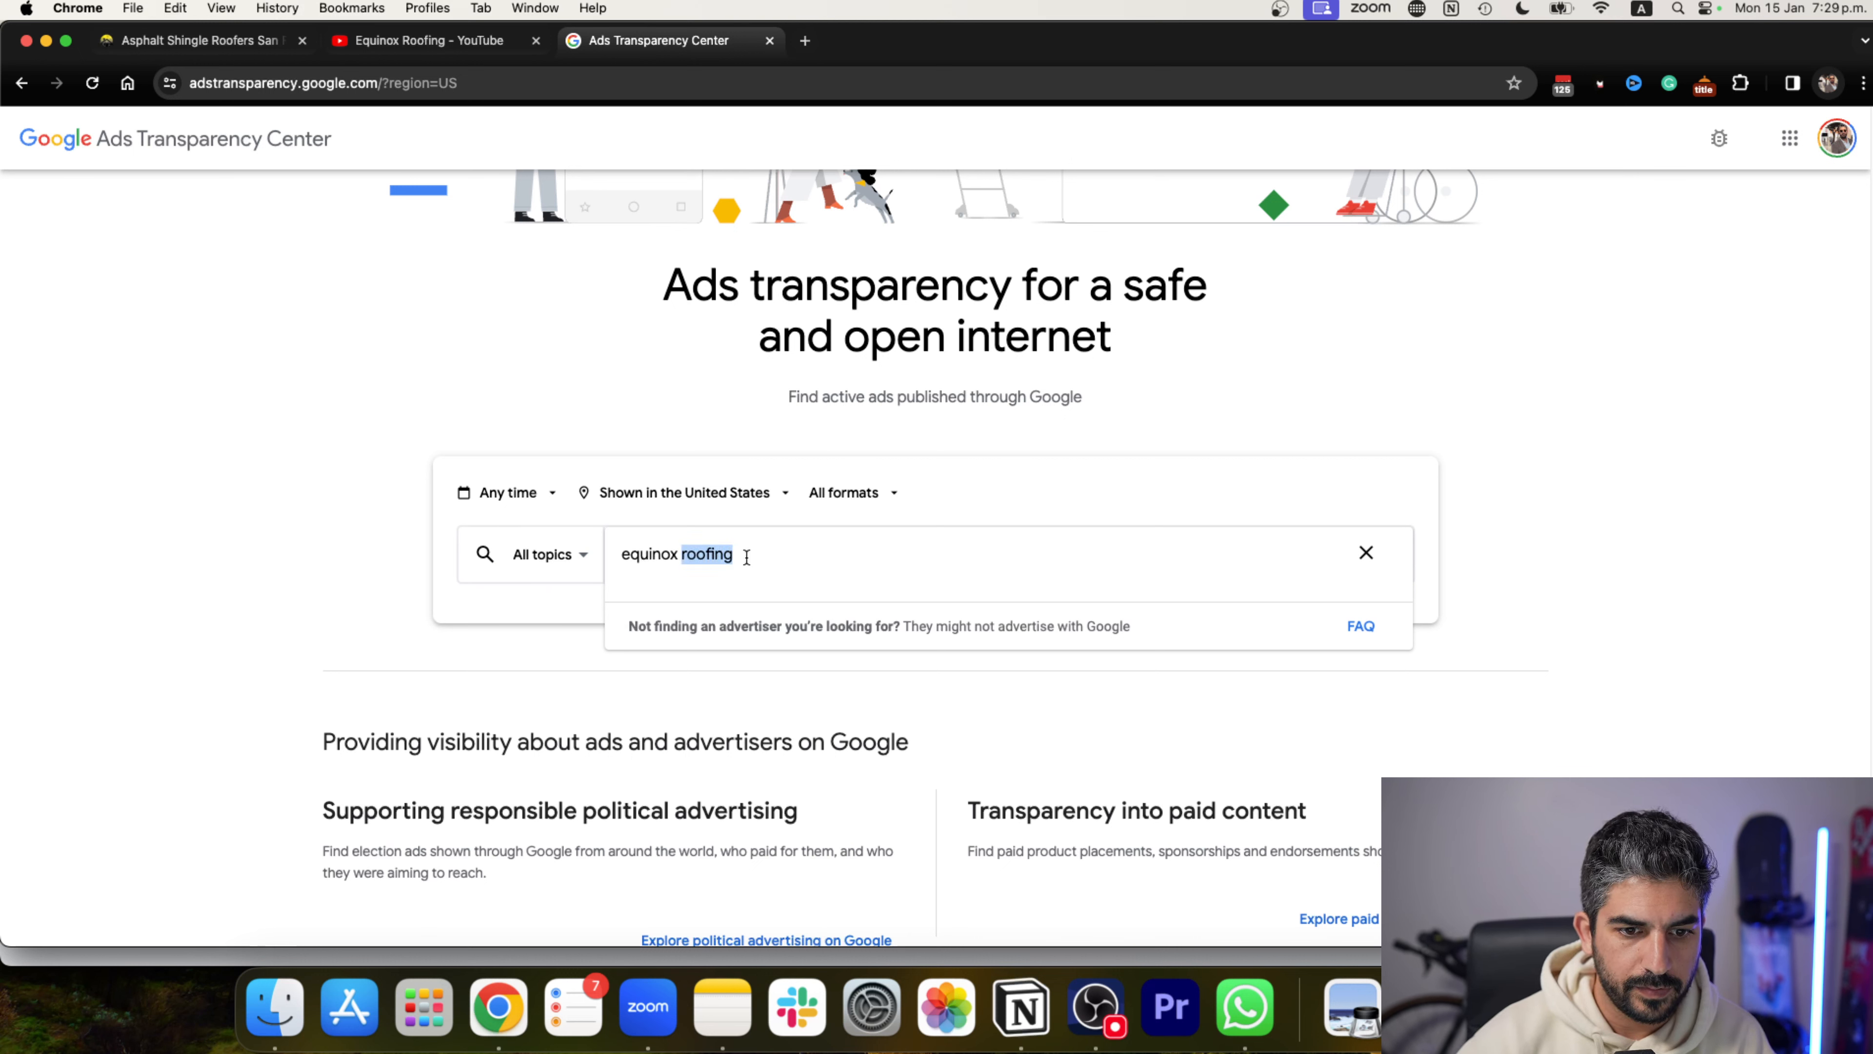
click(1366, 552)
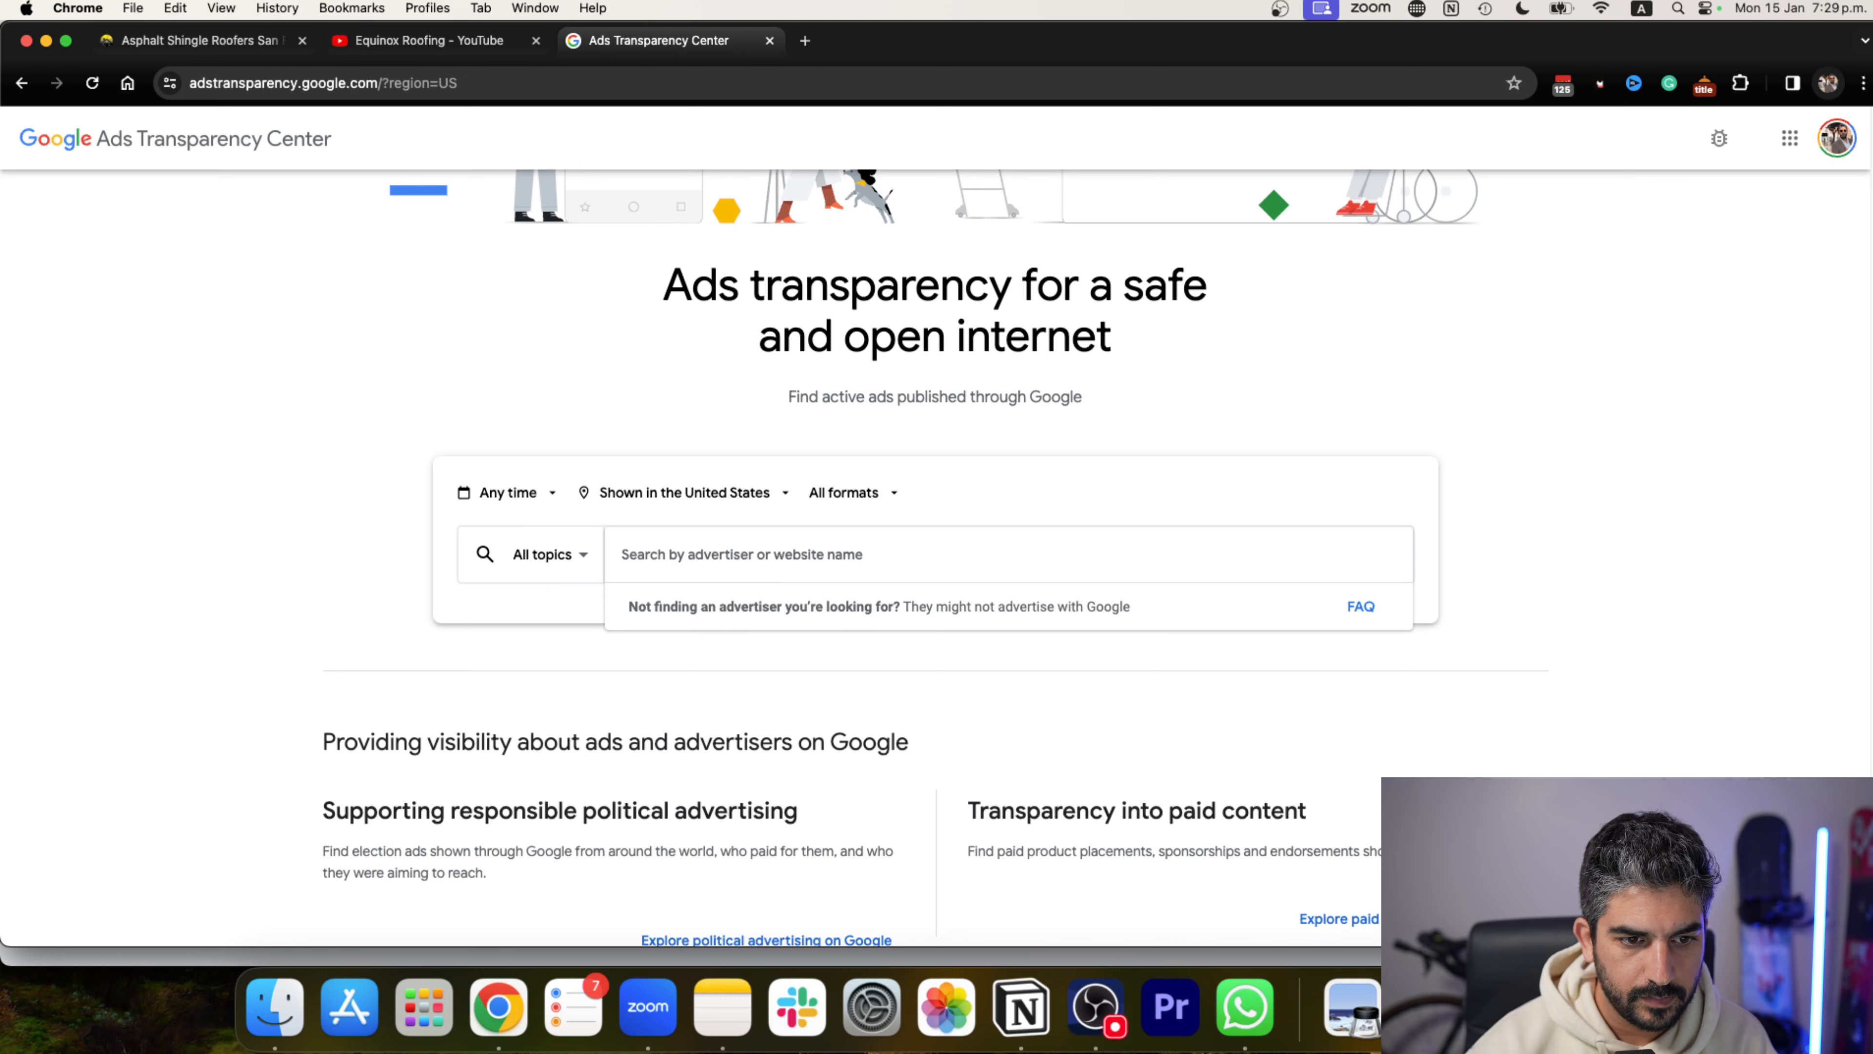
In a new tab search 'meta ads library', grab the site's web address, and bring up Meta Ad Library.
click(804, 39)
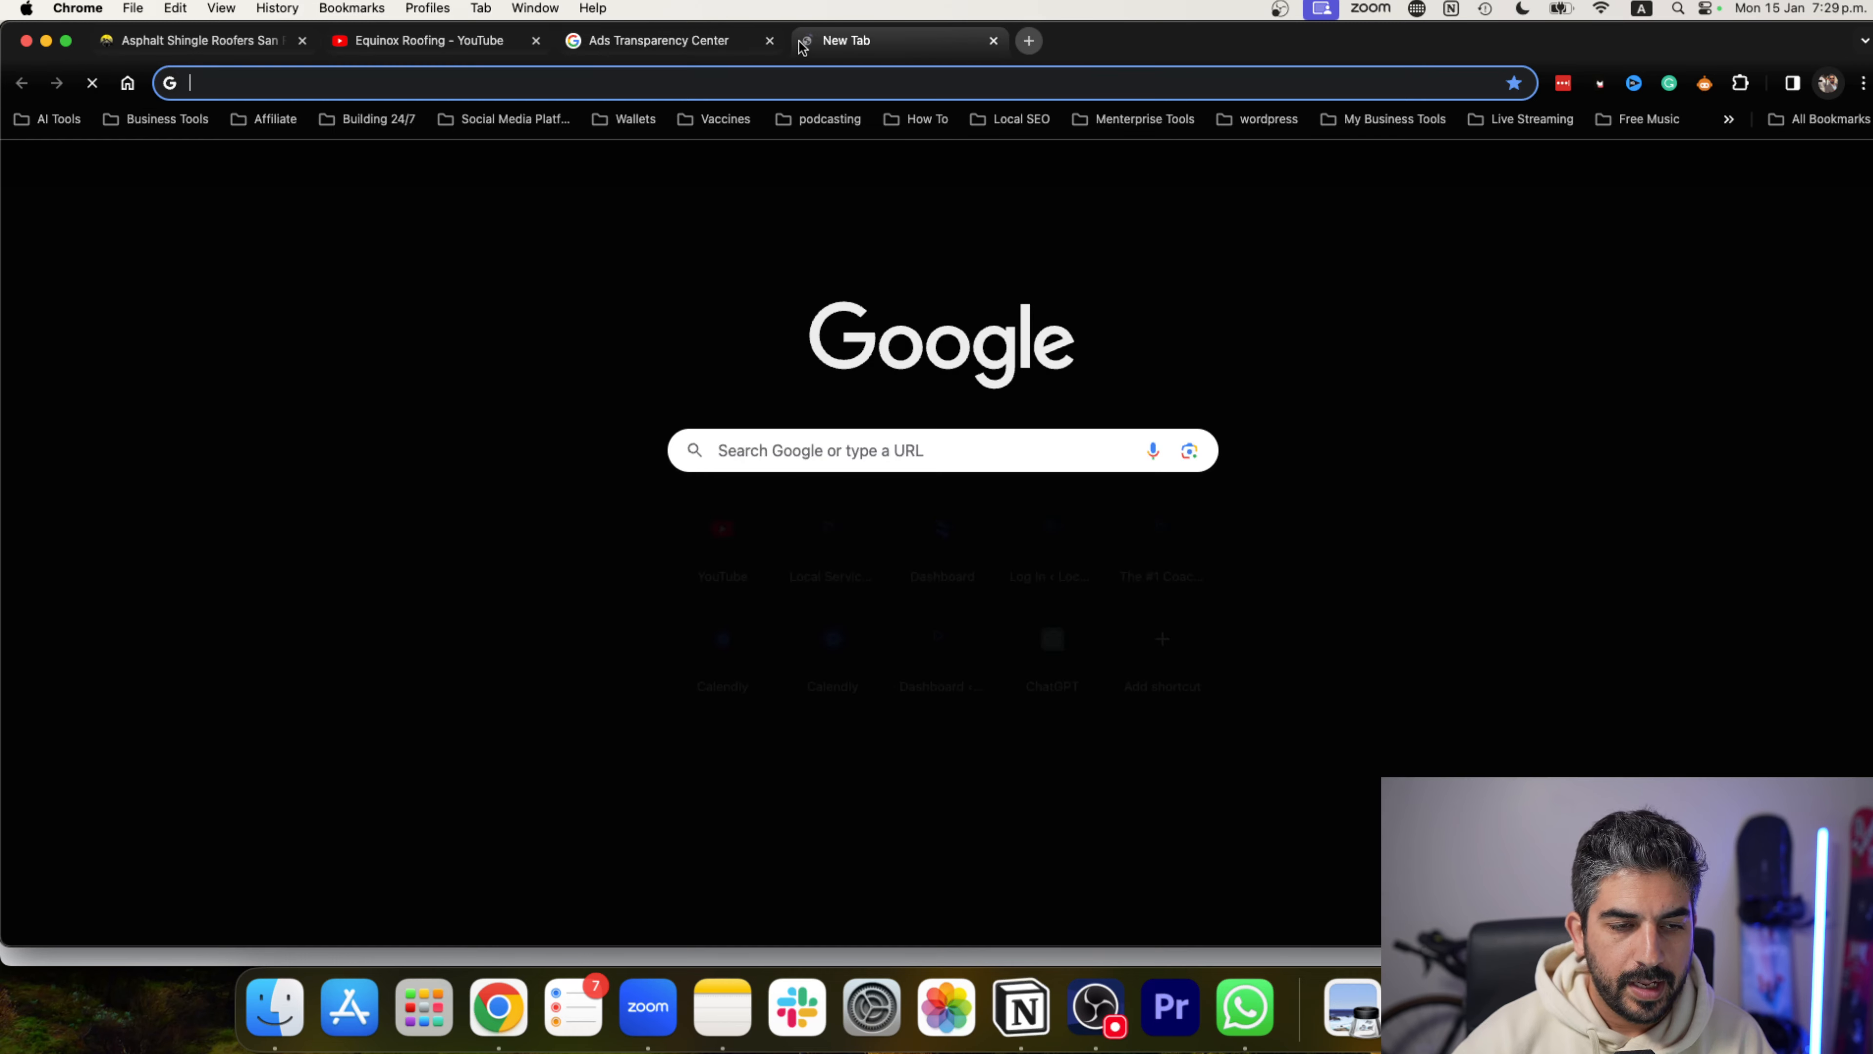
text(meta)
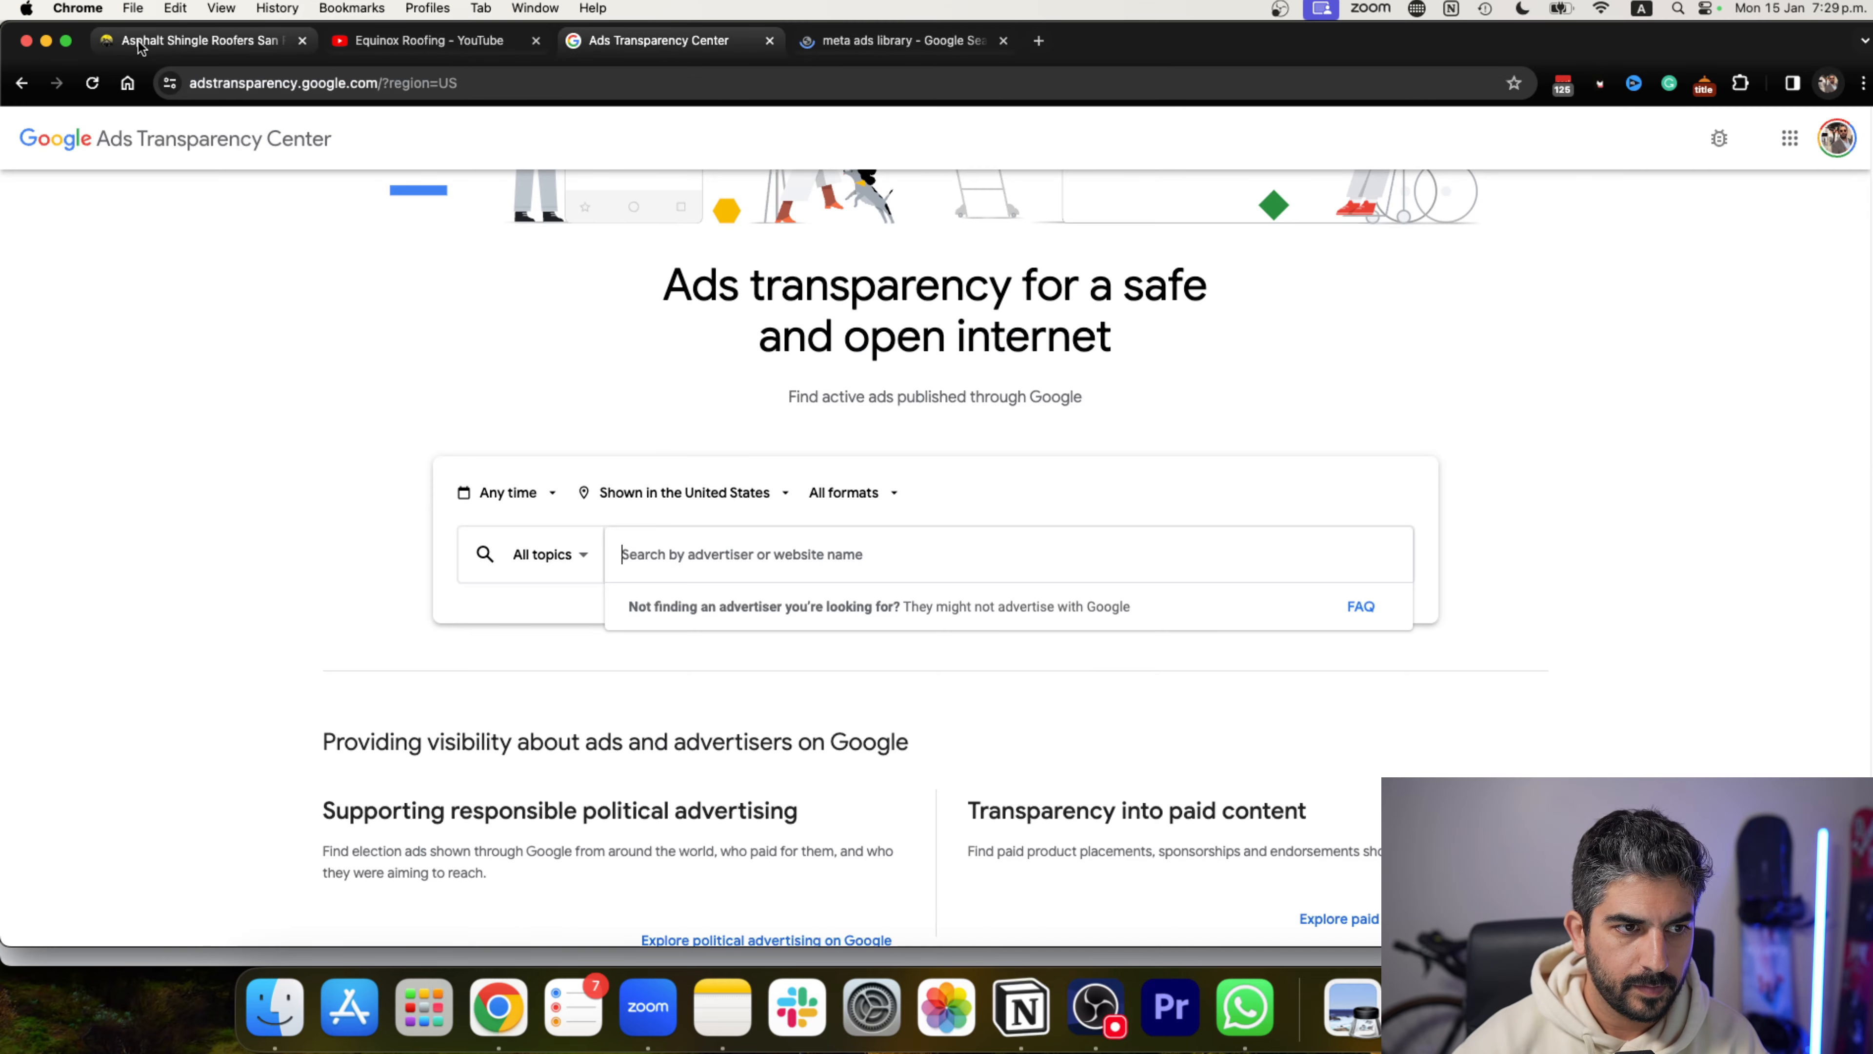
click(191, 39)
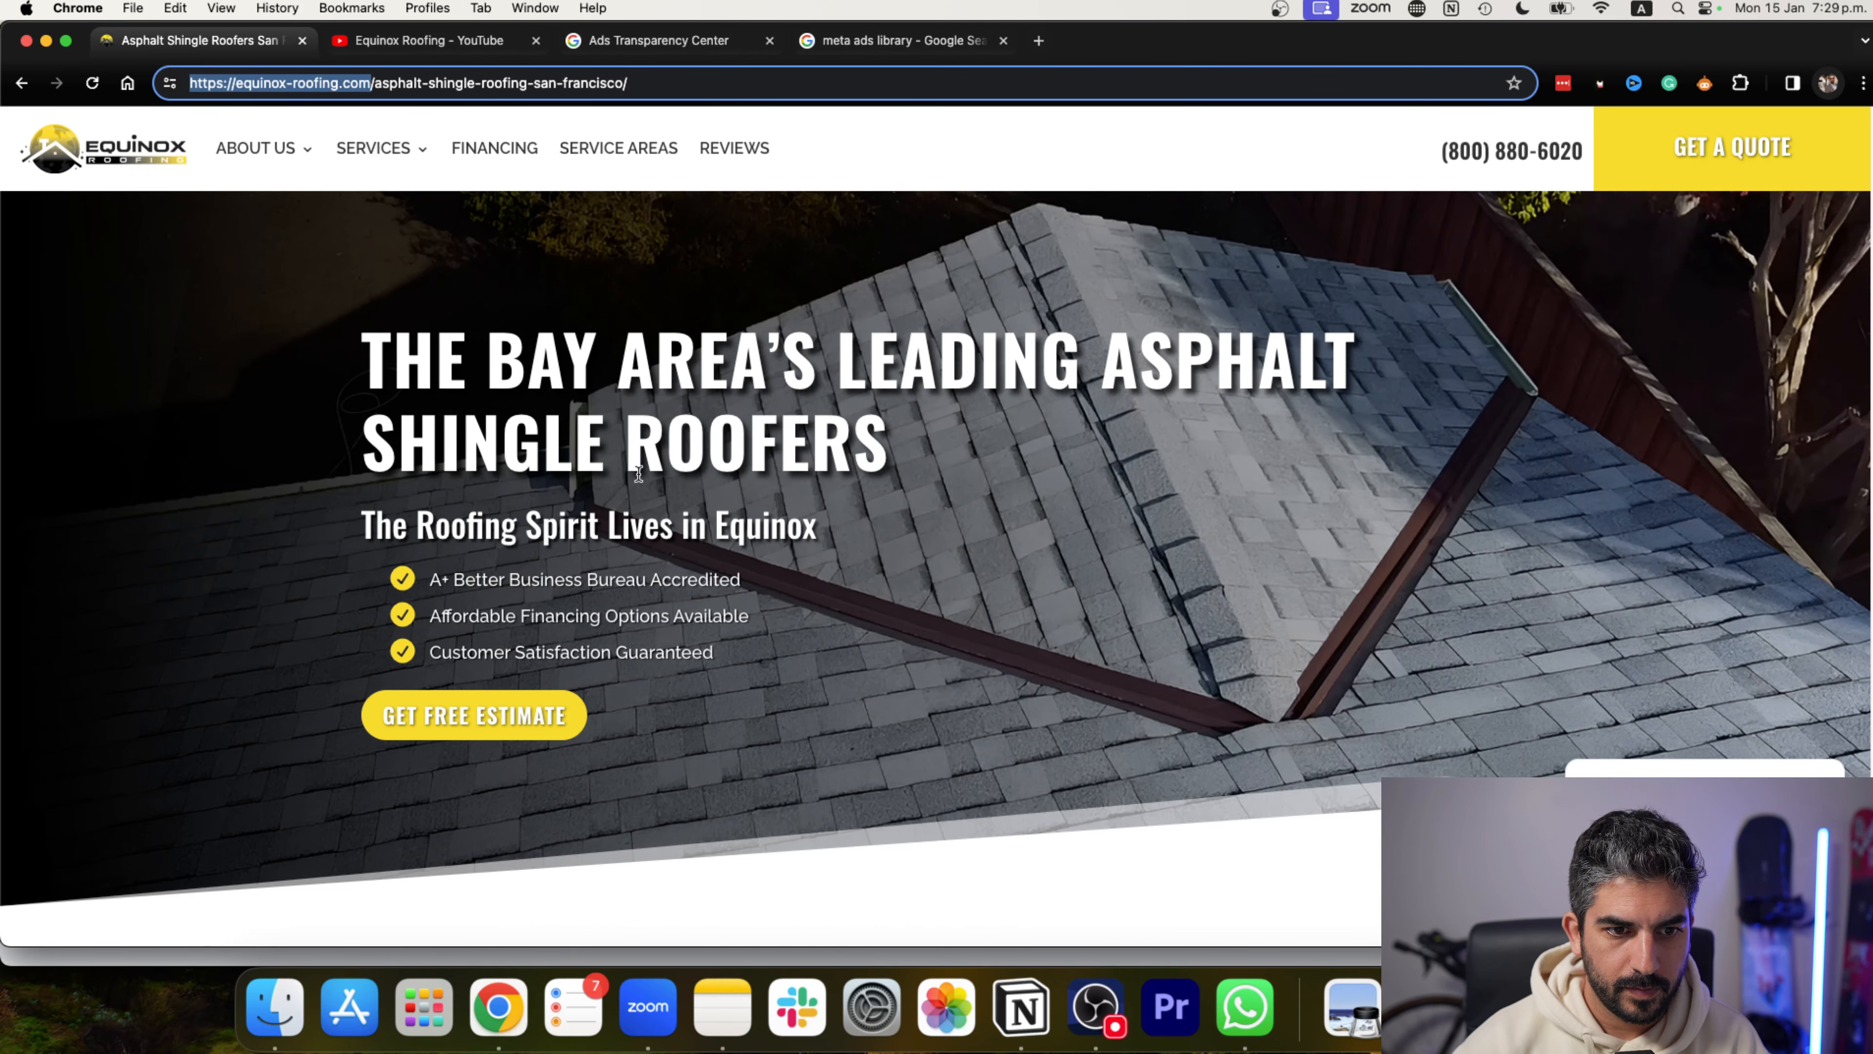
click(255, 149)
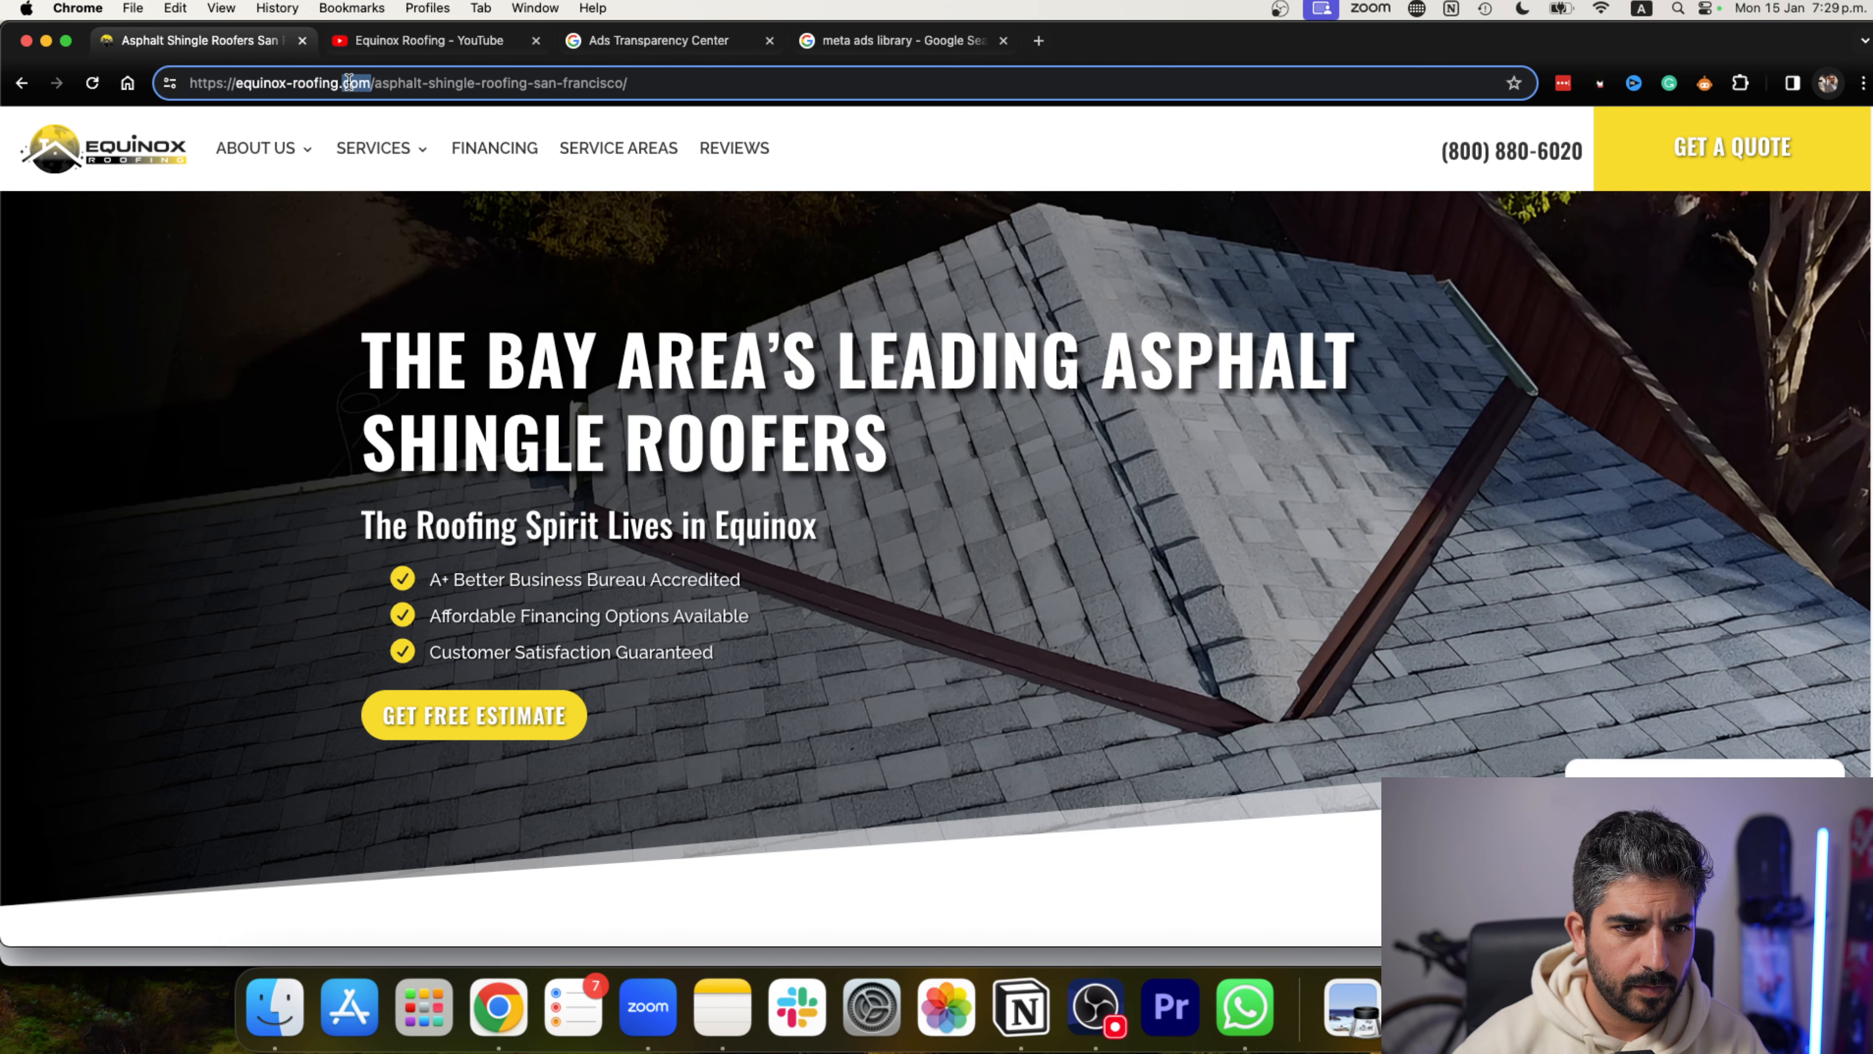
click(889, 39)
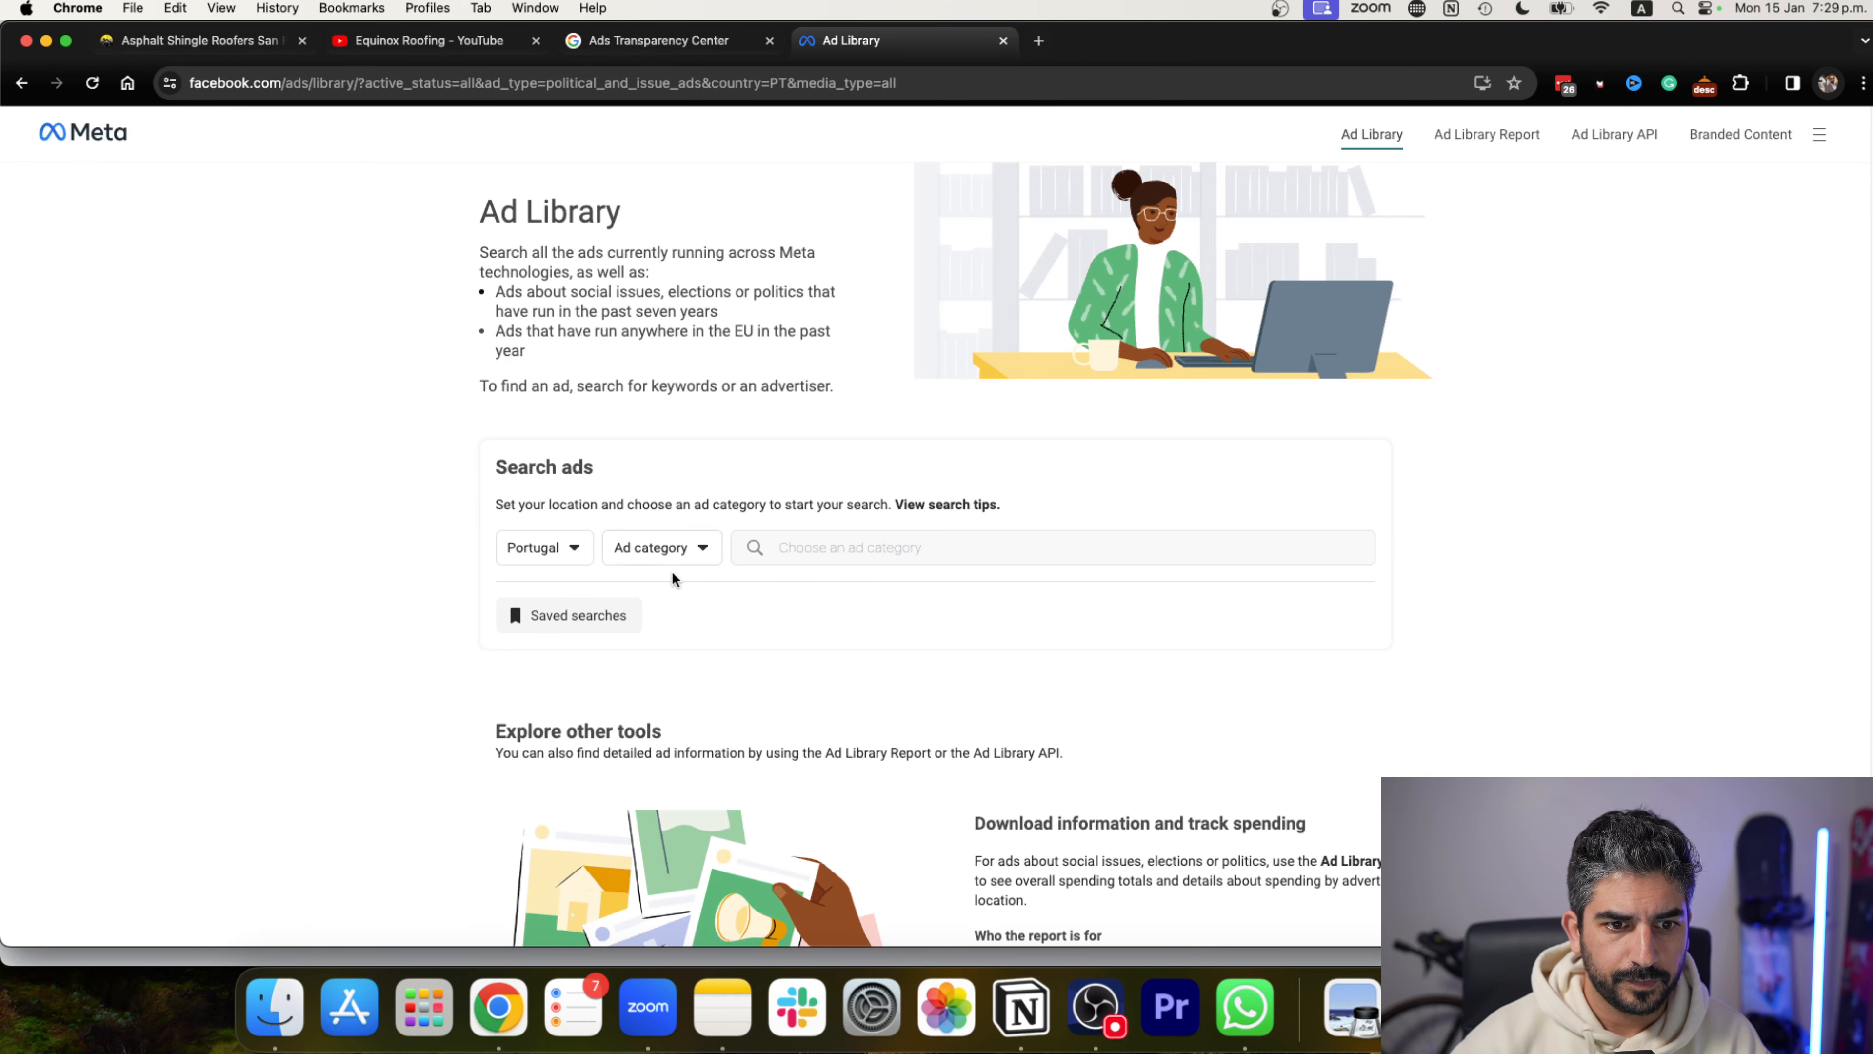
Search all countries for equinox-roofing.com and browse the ~13 January 2024 $9,999 winter roof ads.
click(542, 548)
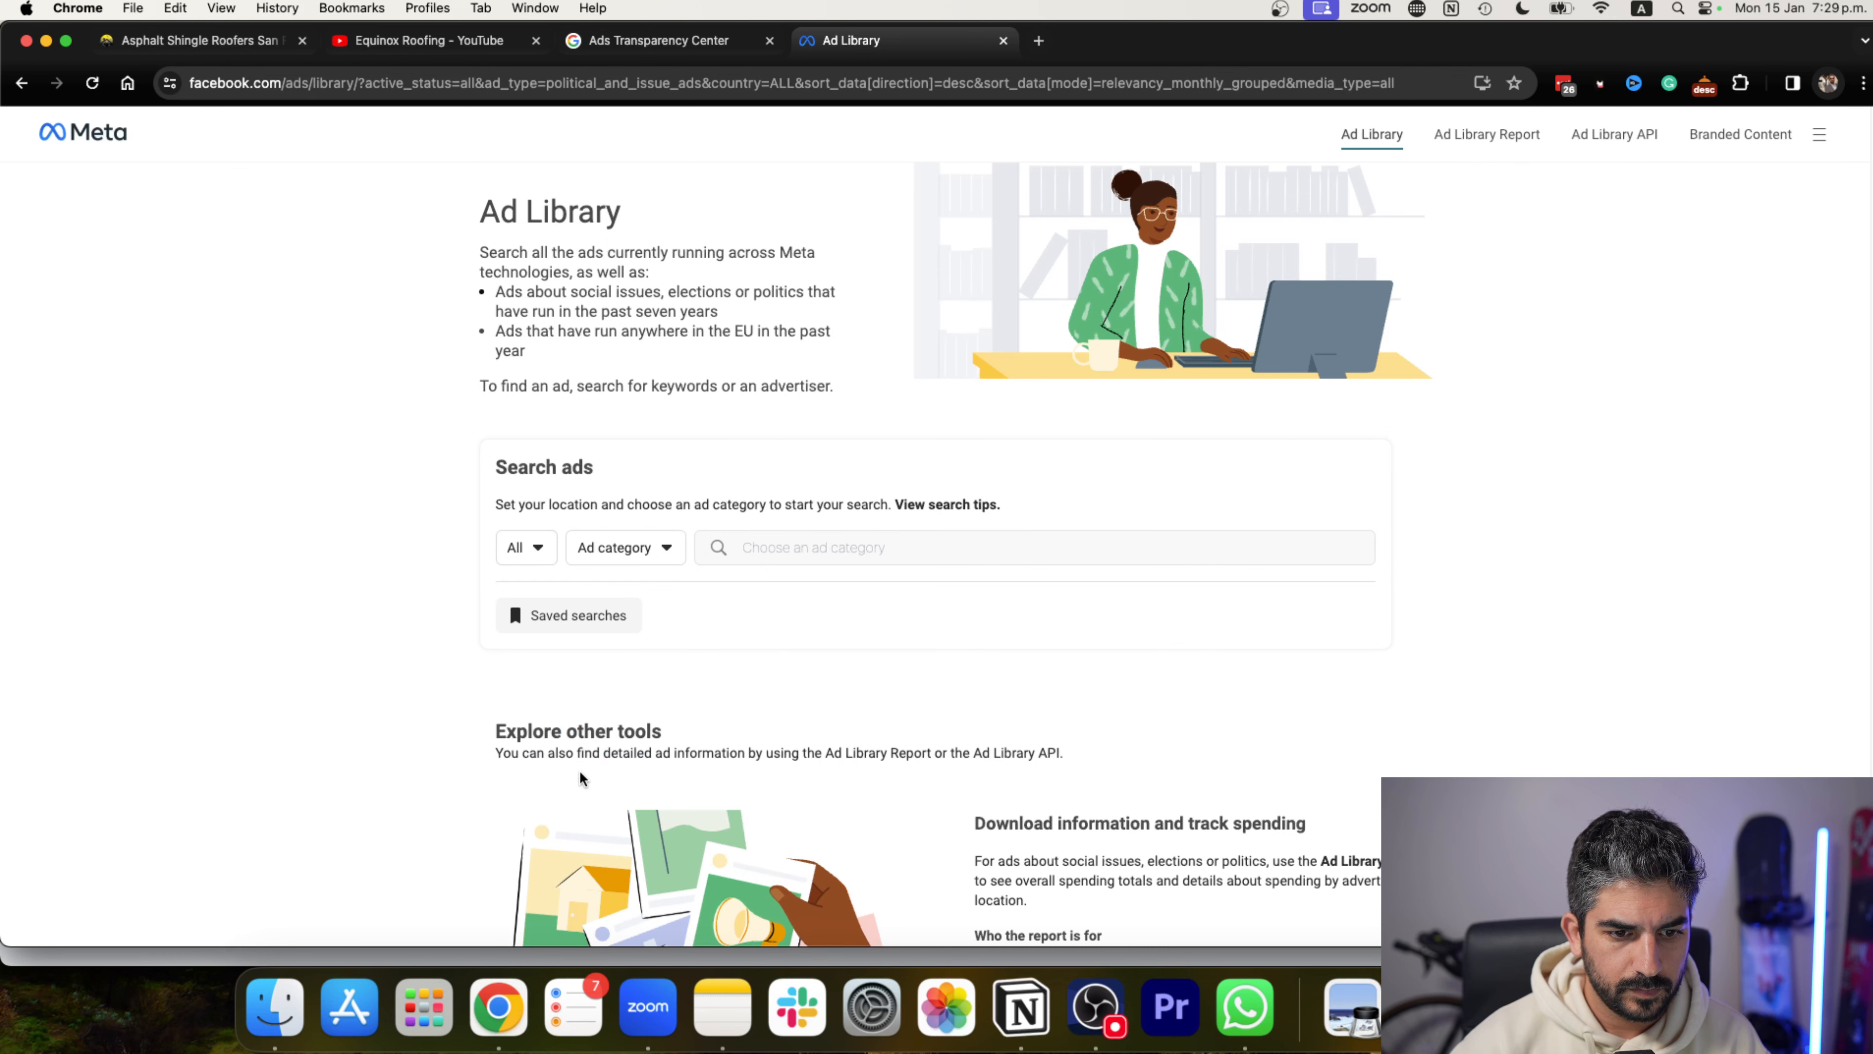
text(equinox-roofing.com")
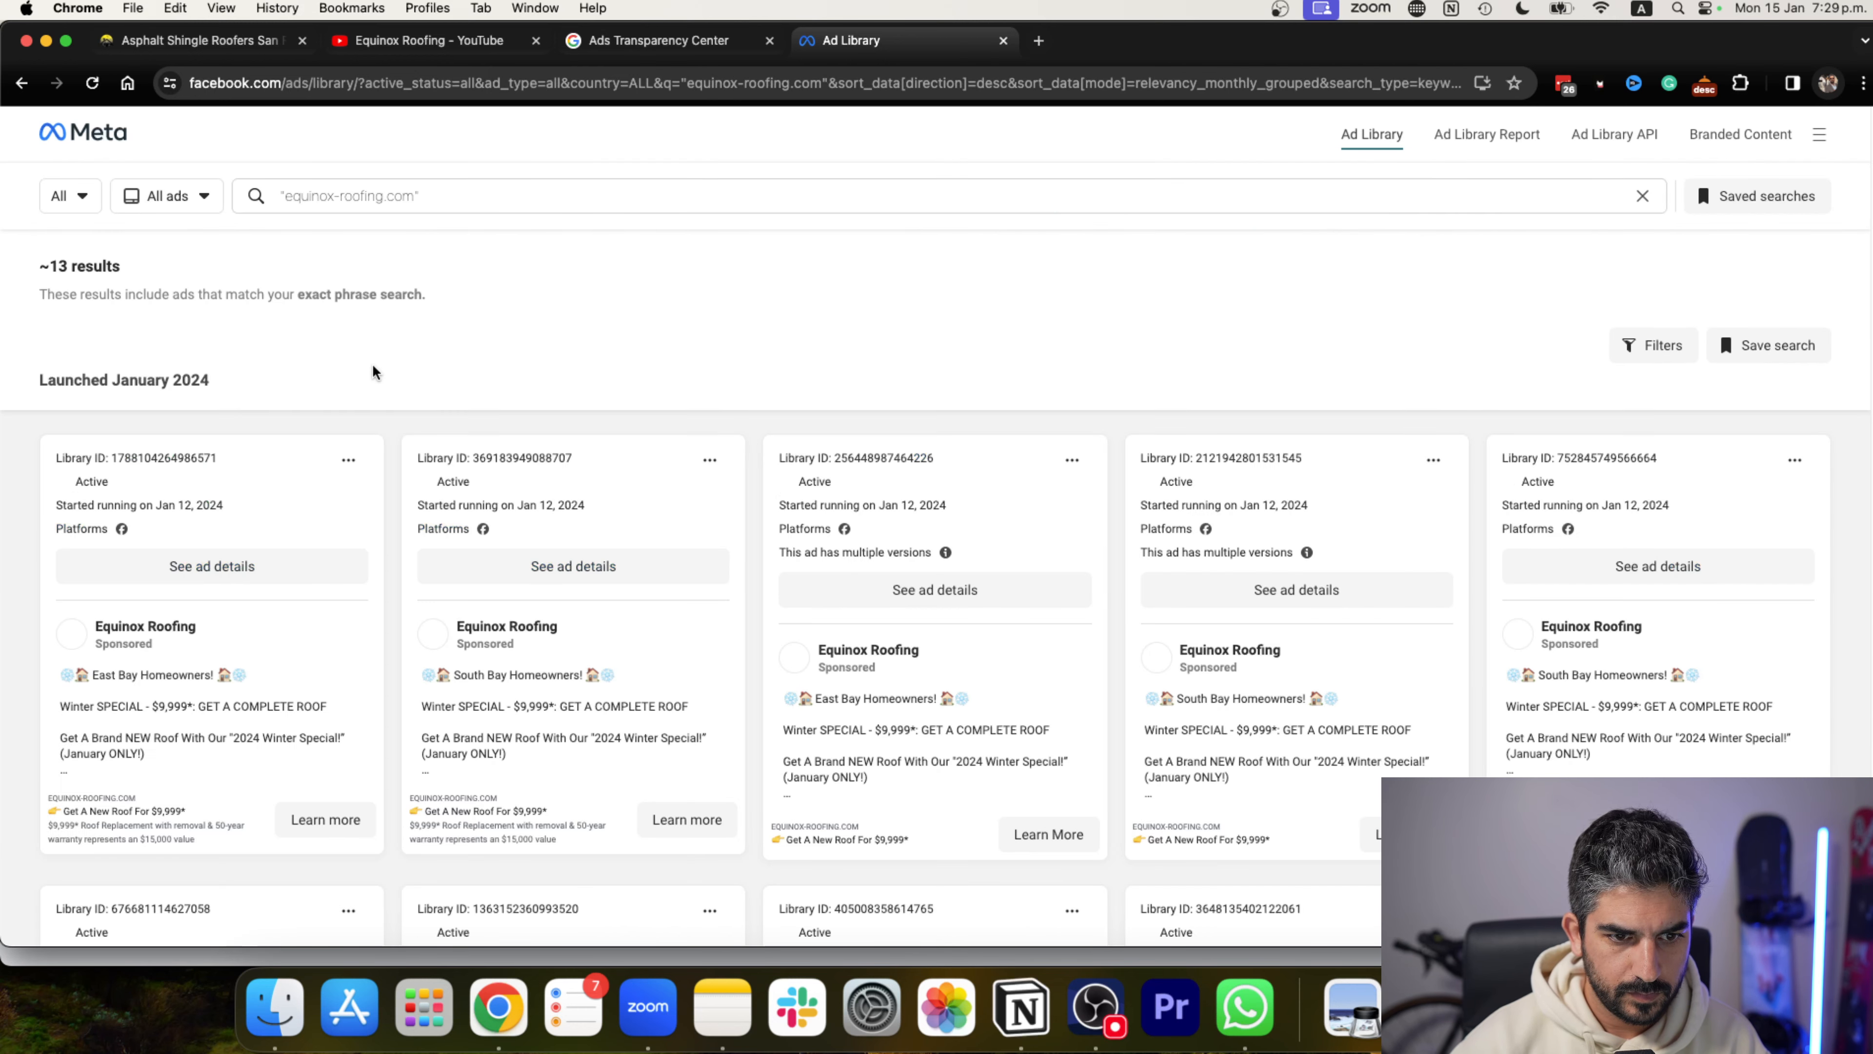
scroll(down, 3)
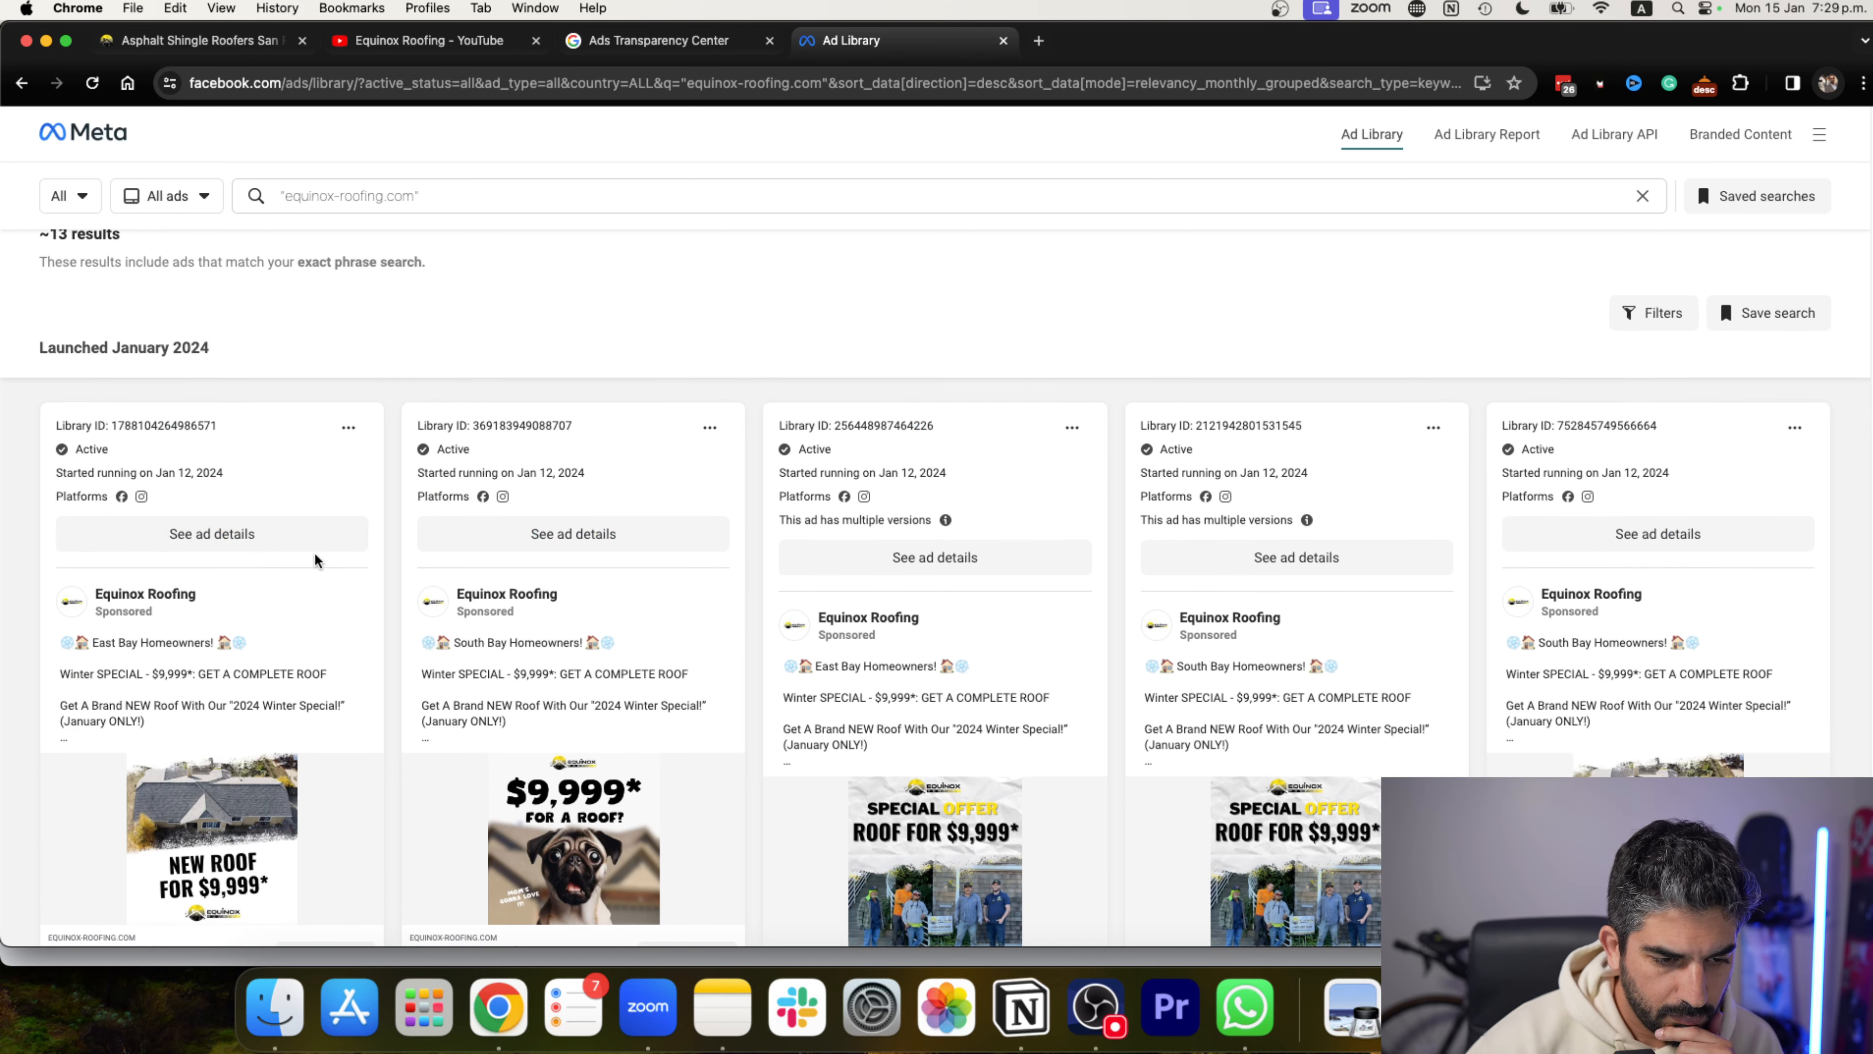
scroll(down, 3)
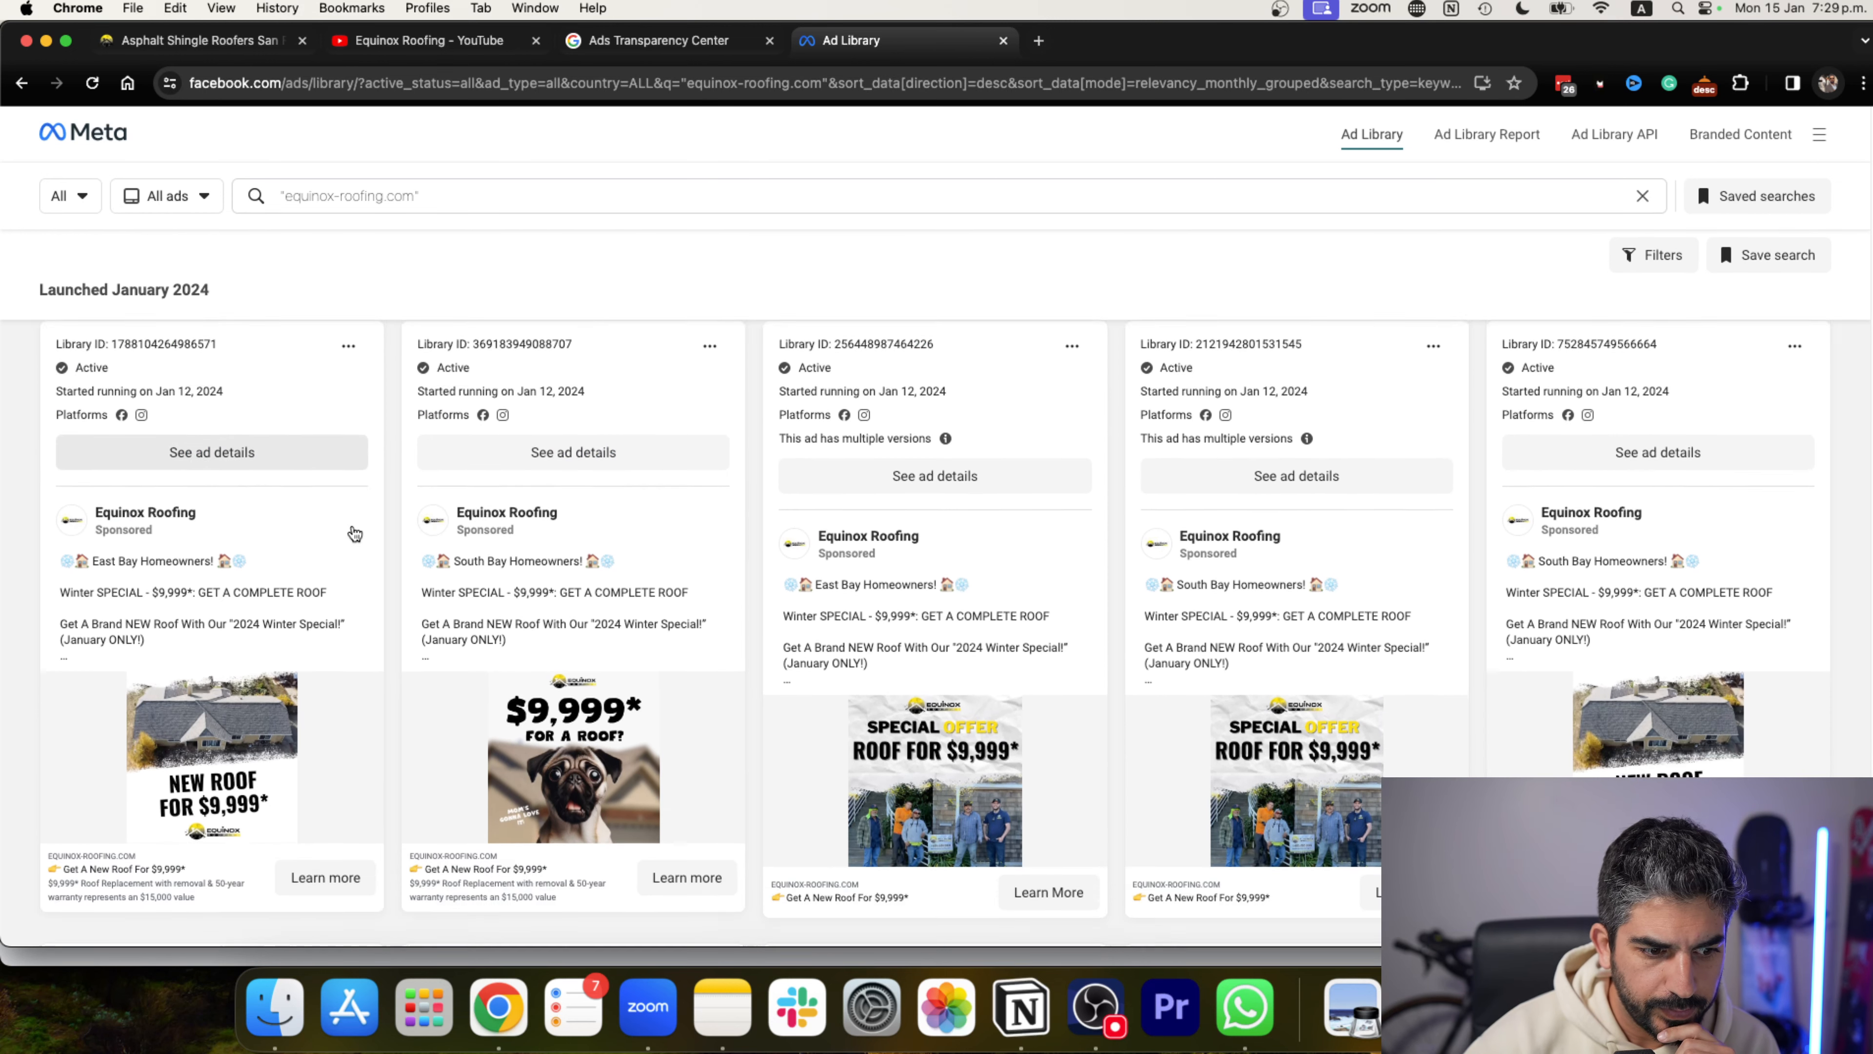
scroll(down, 3)
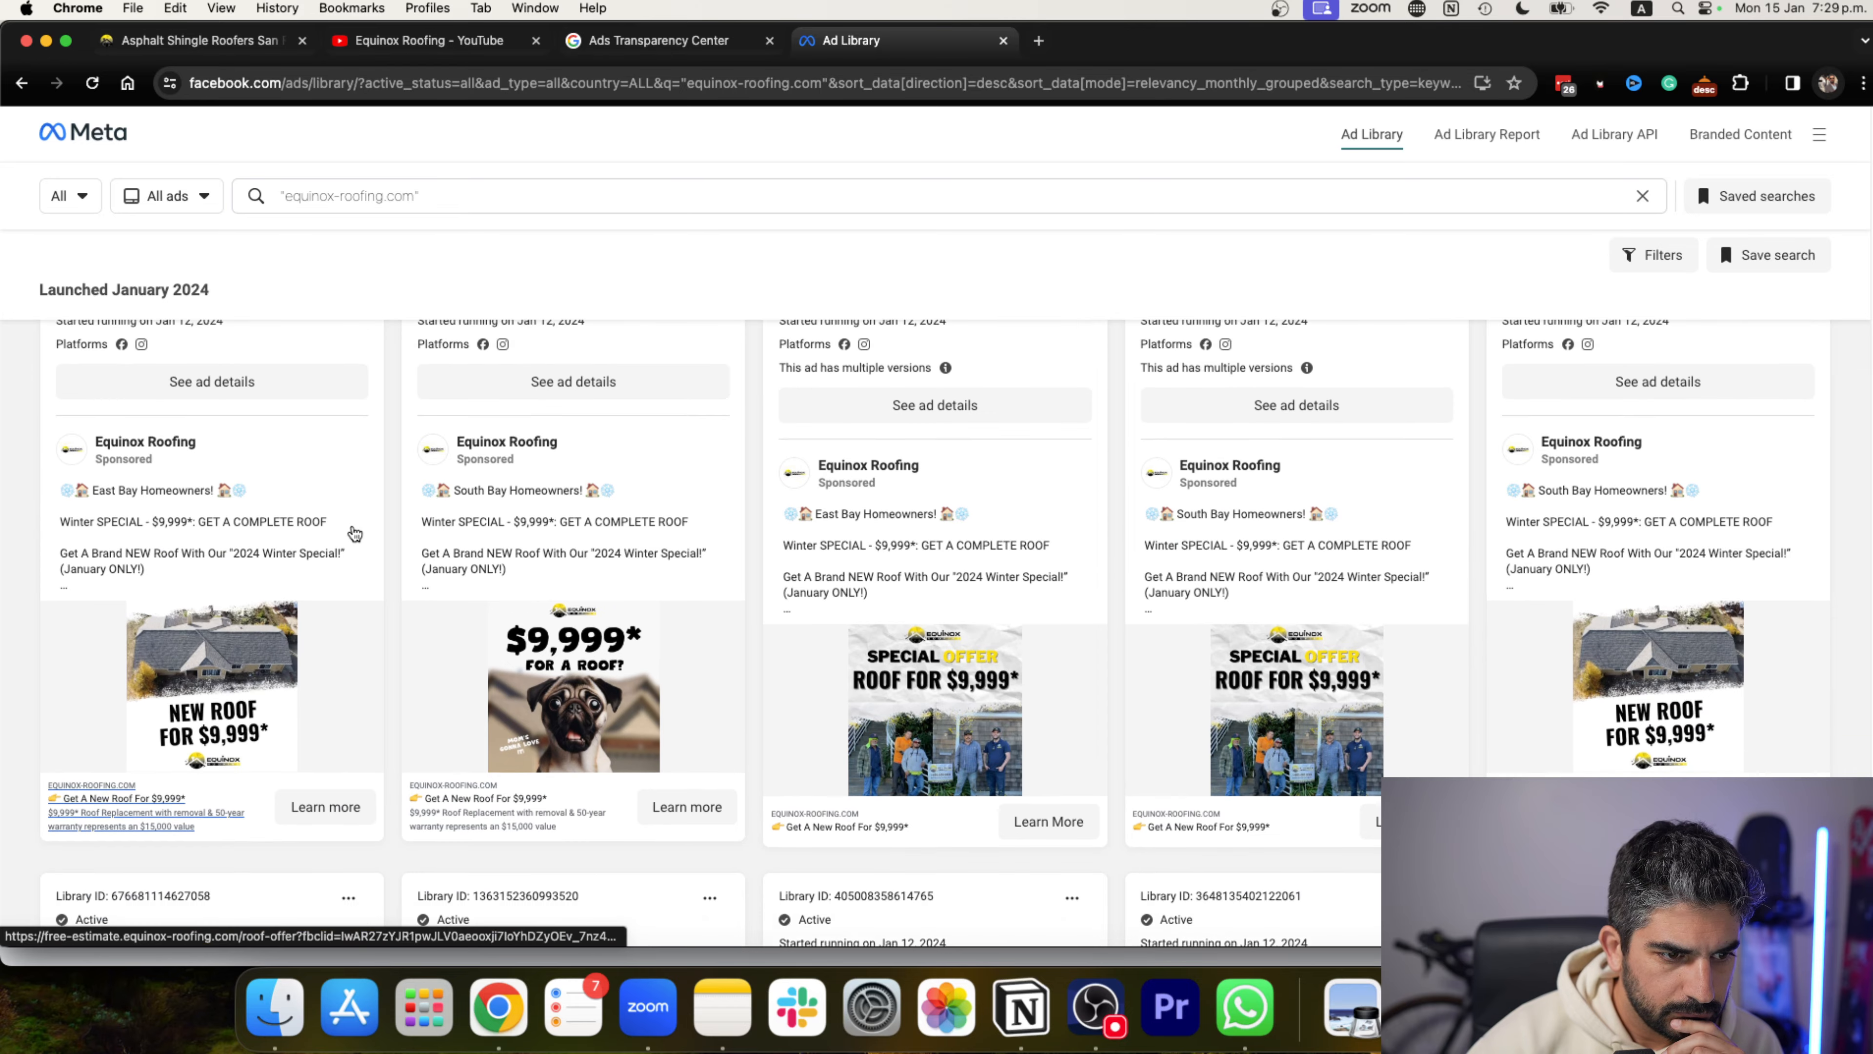
scroll(down, 3)
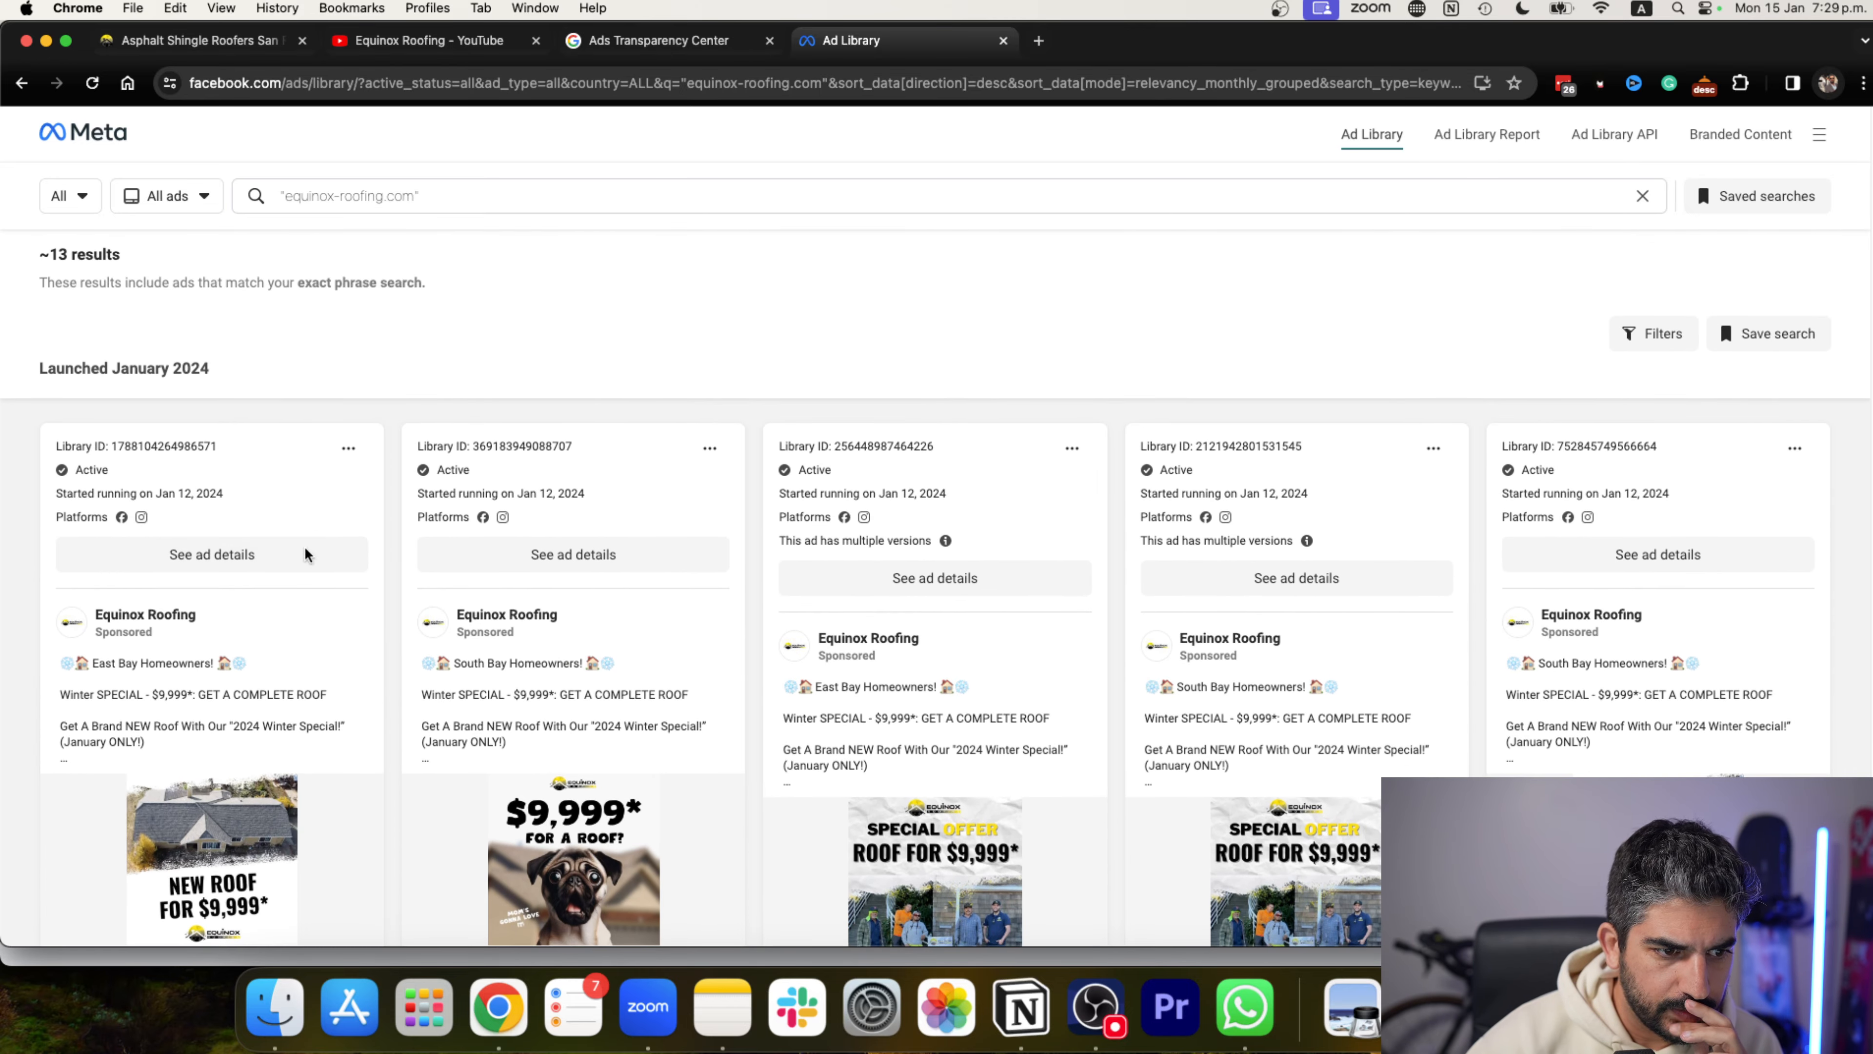
scroll(down, 3)
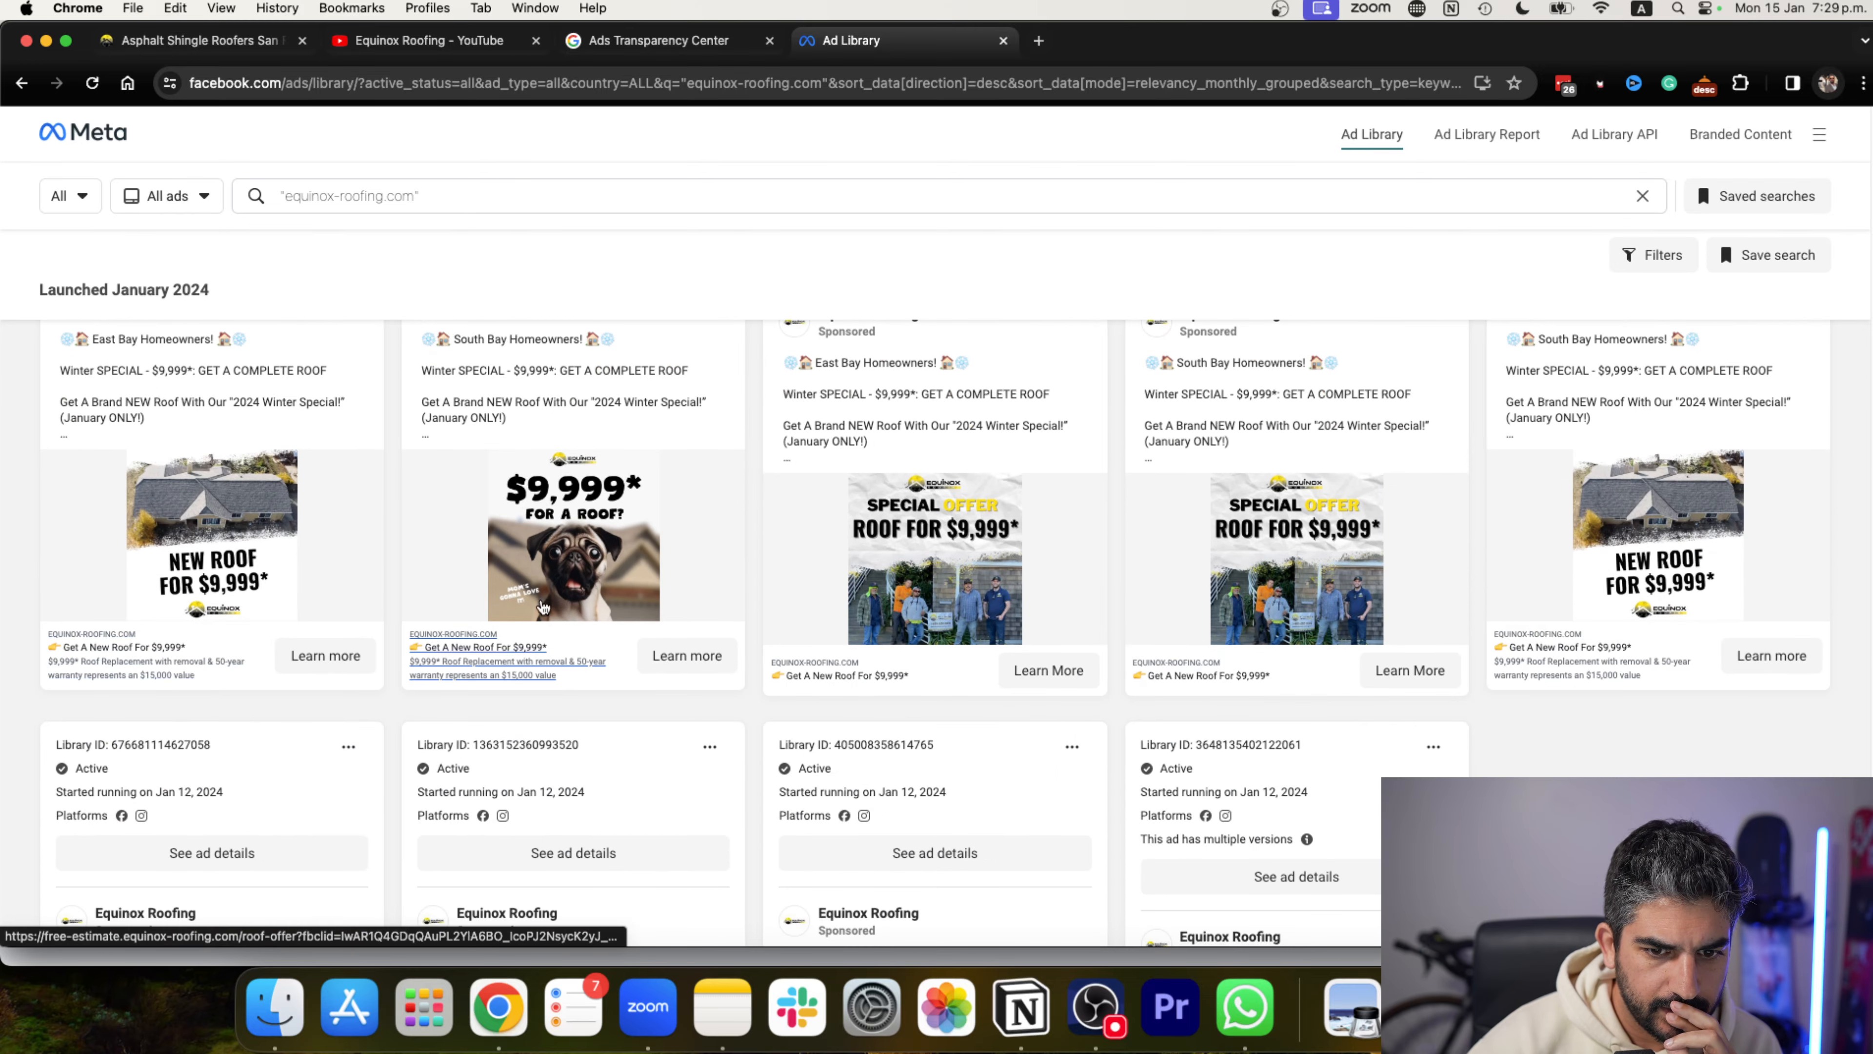
scroll(down, 3)
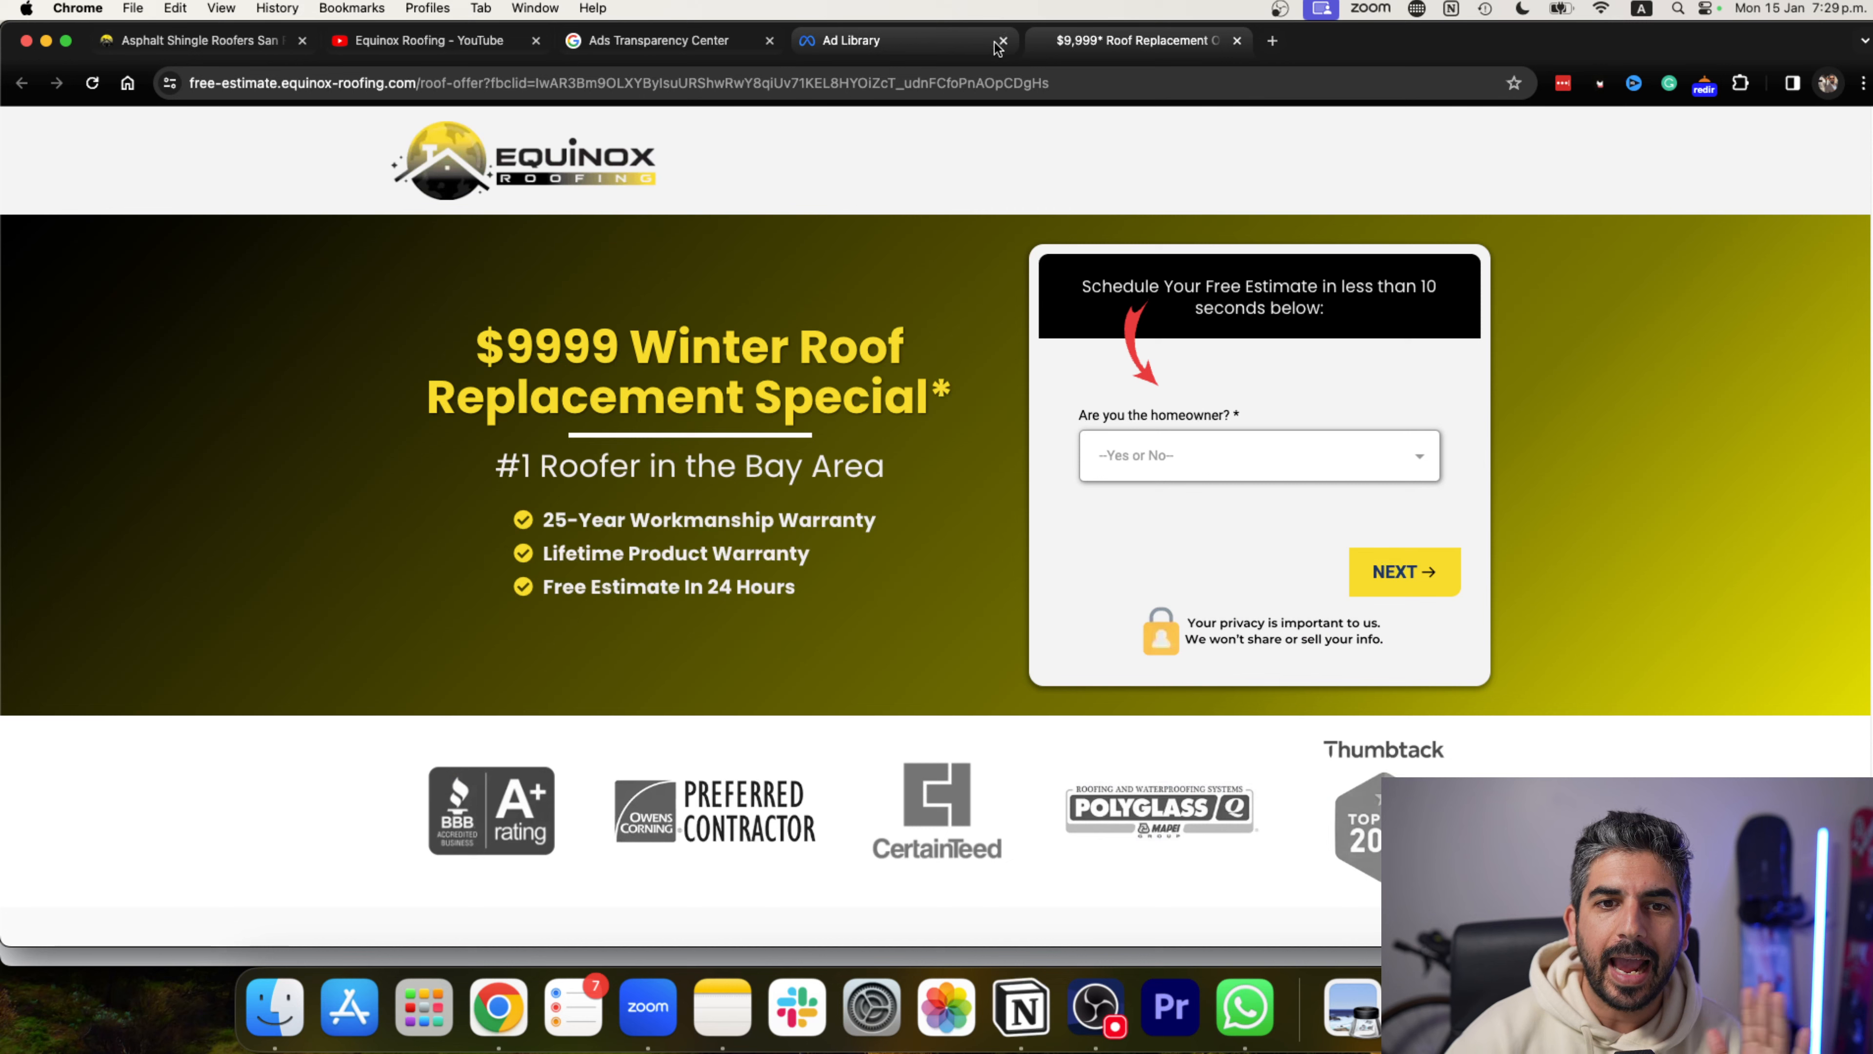
mouse_move(855, 39)
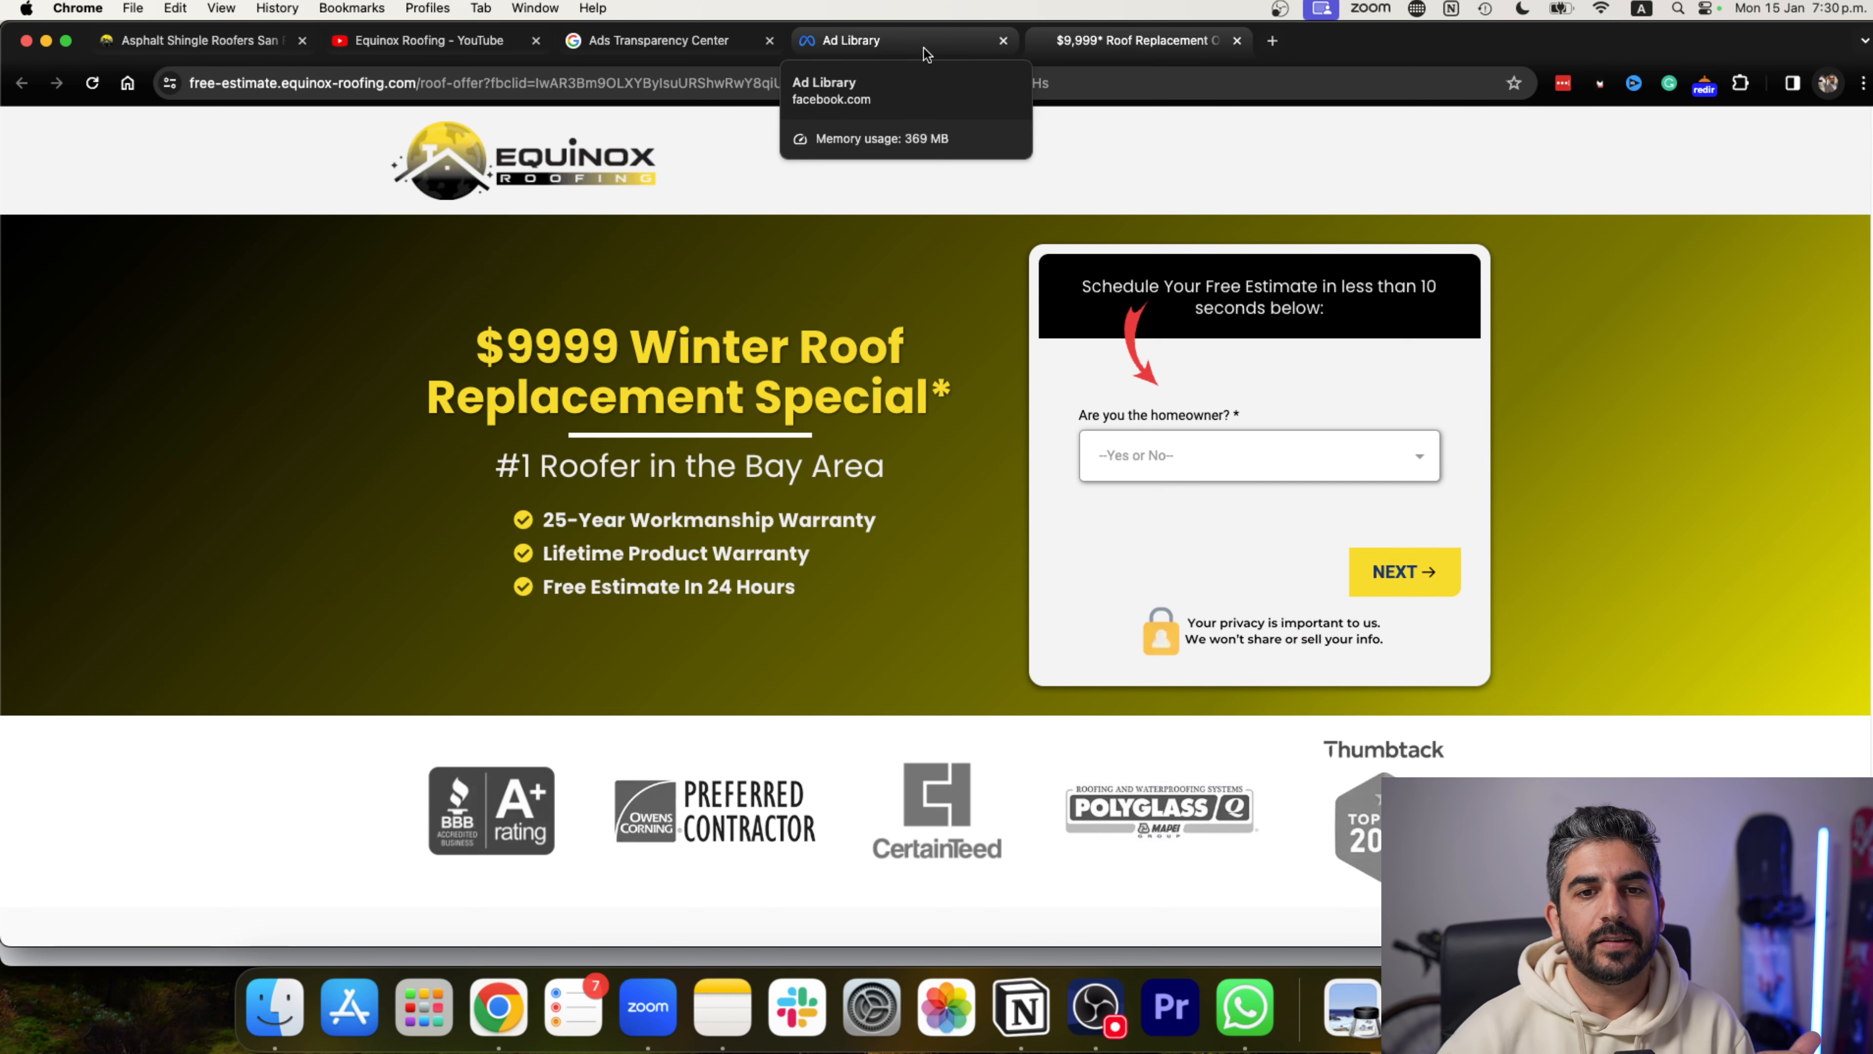
Step the $9,999 winter roof landing page's estimate form past the homeowner question and return to the ad results.
click(855, 39)
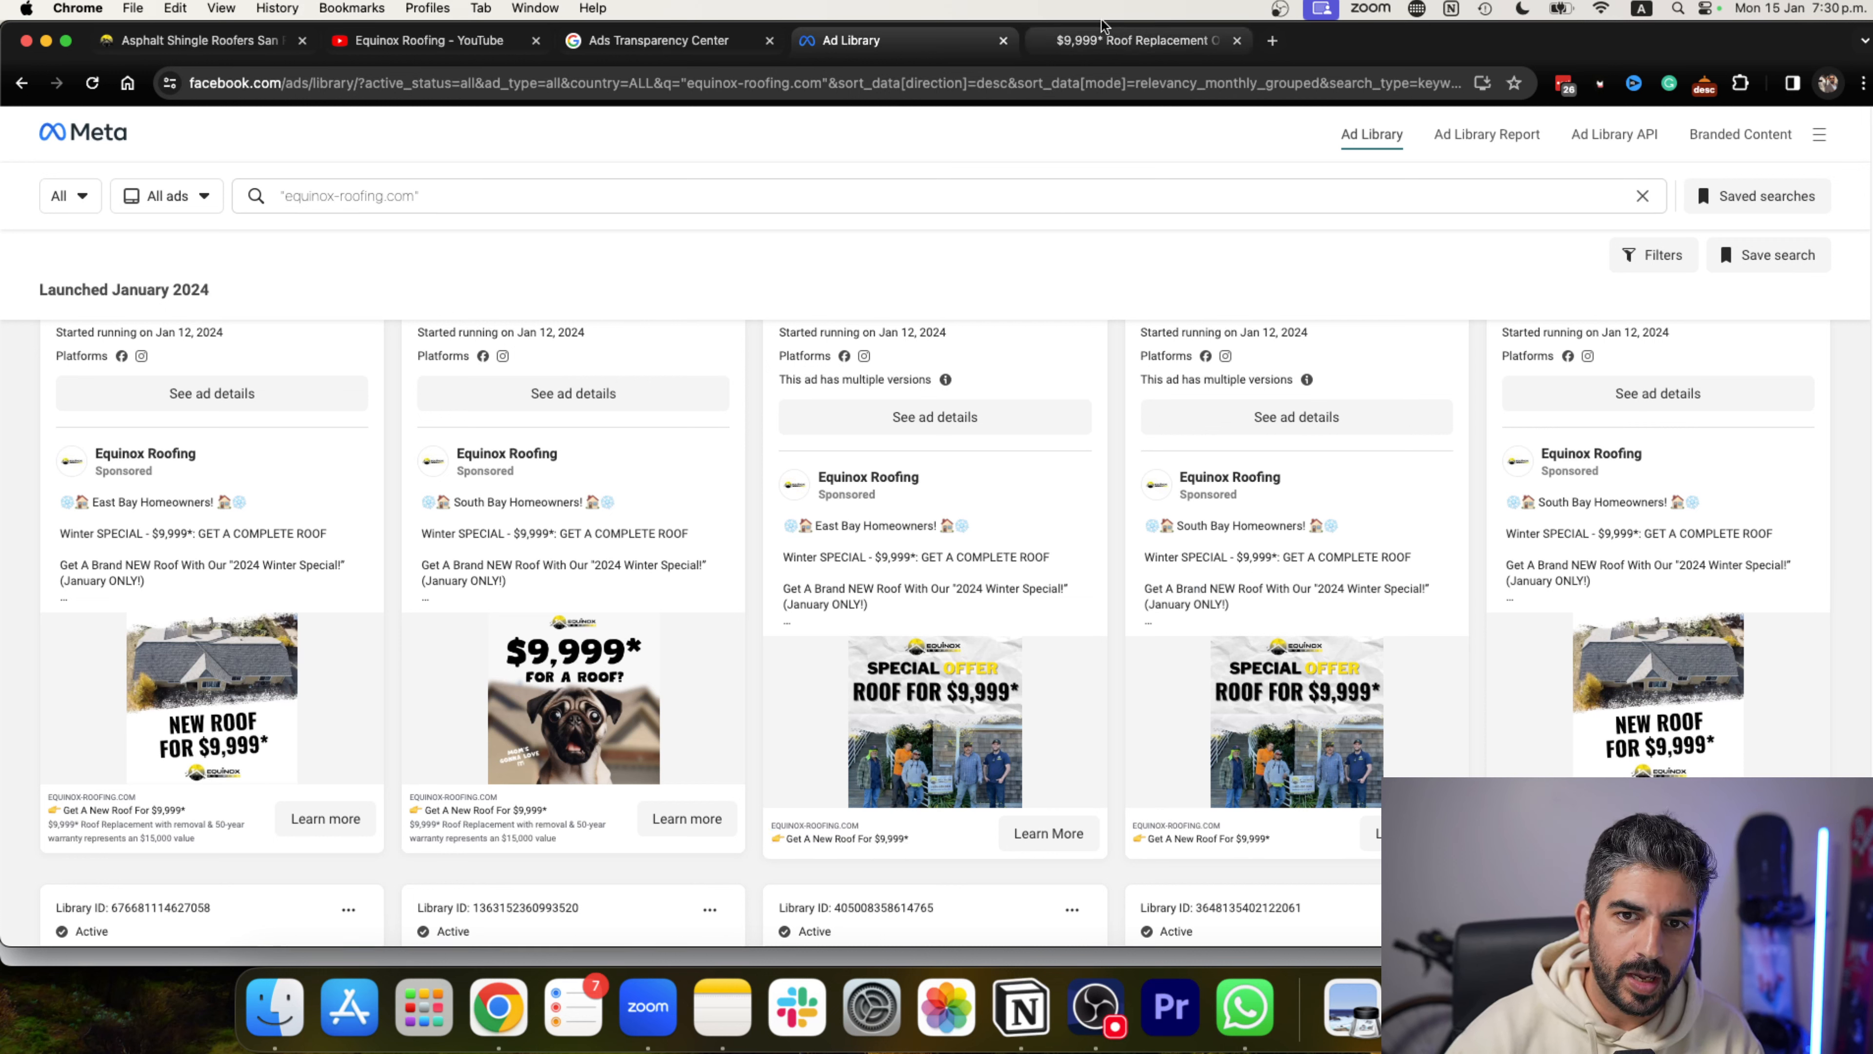
mouse_move(1129, 39)
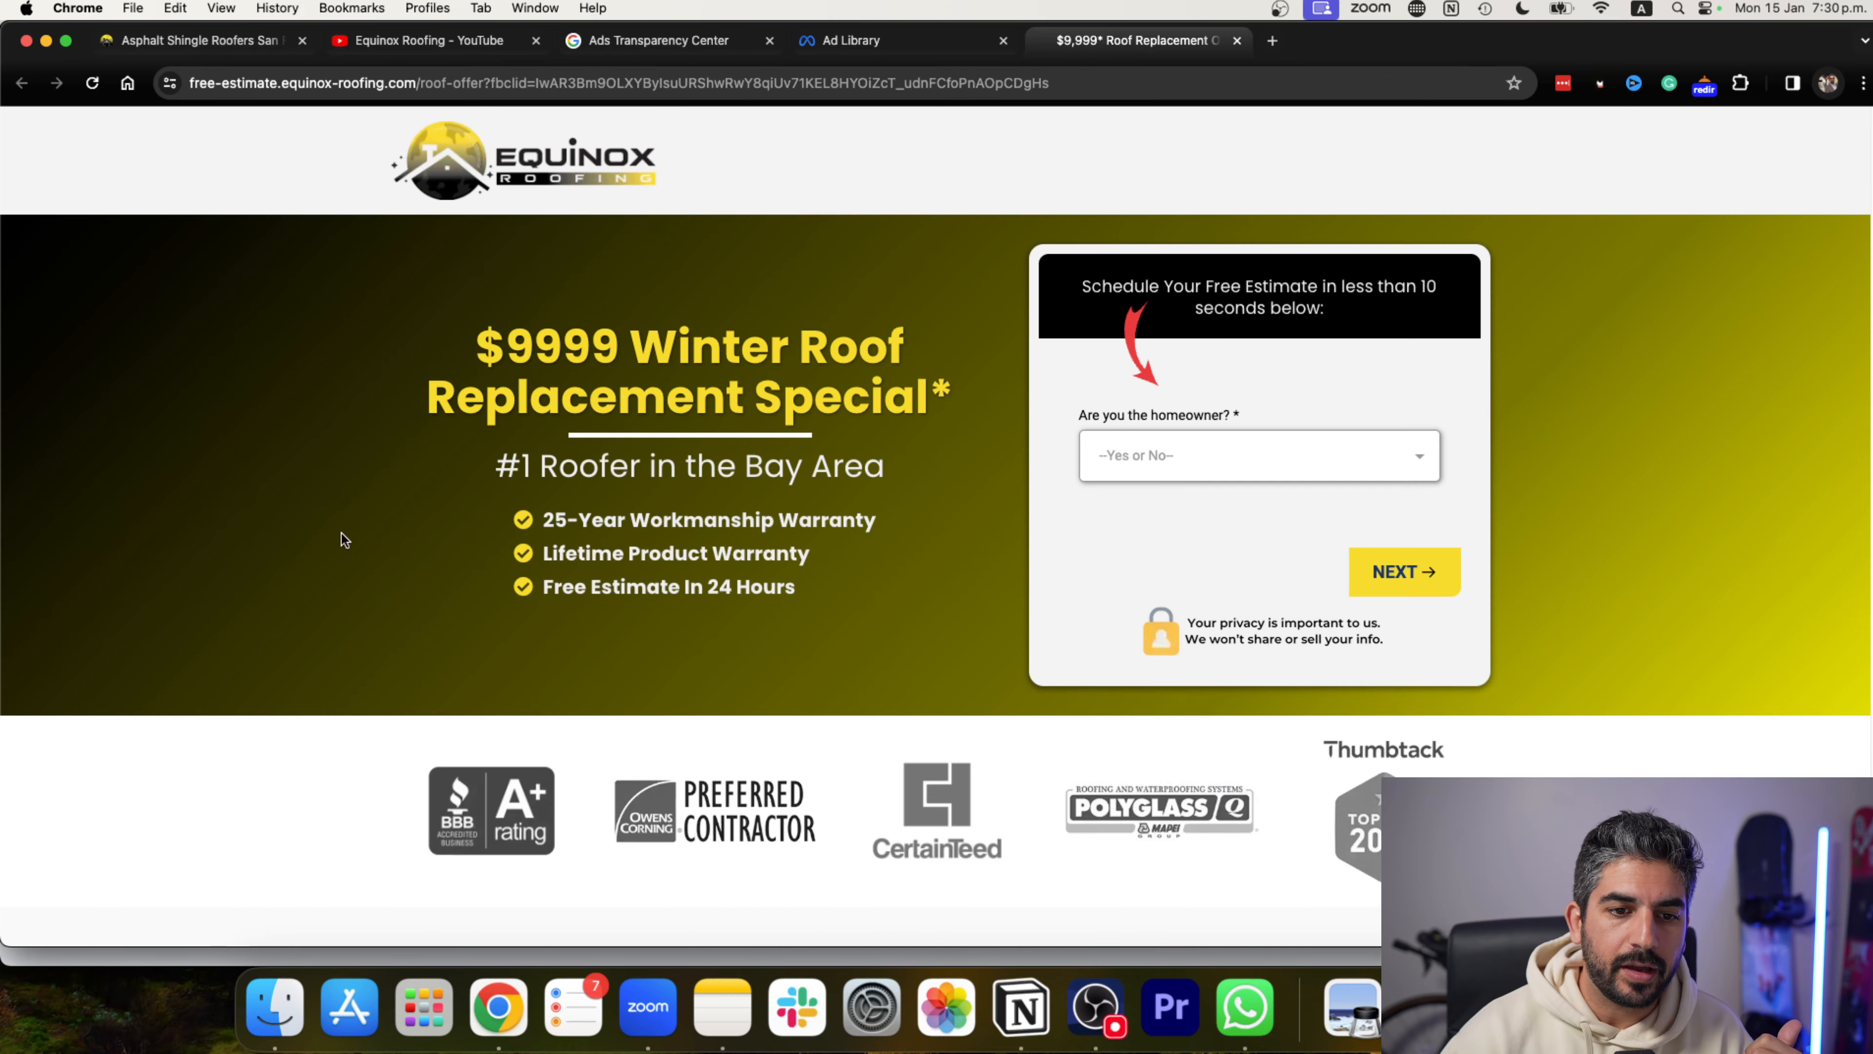
mouse_move(709, 708)
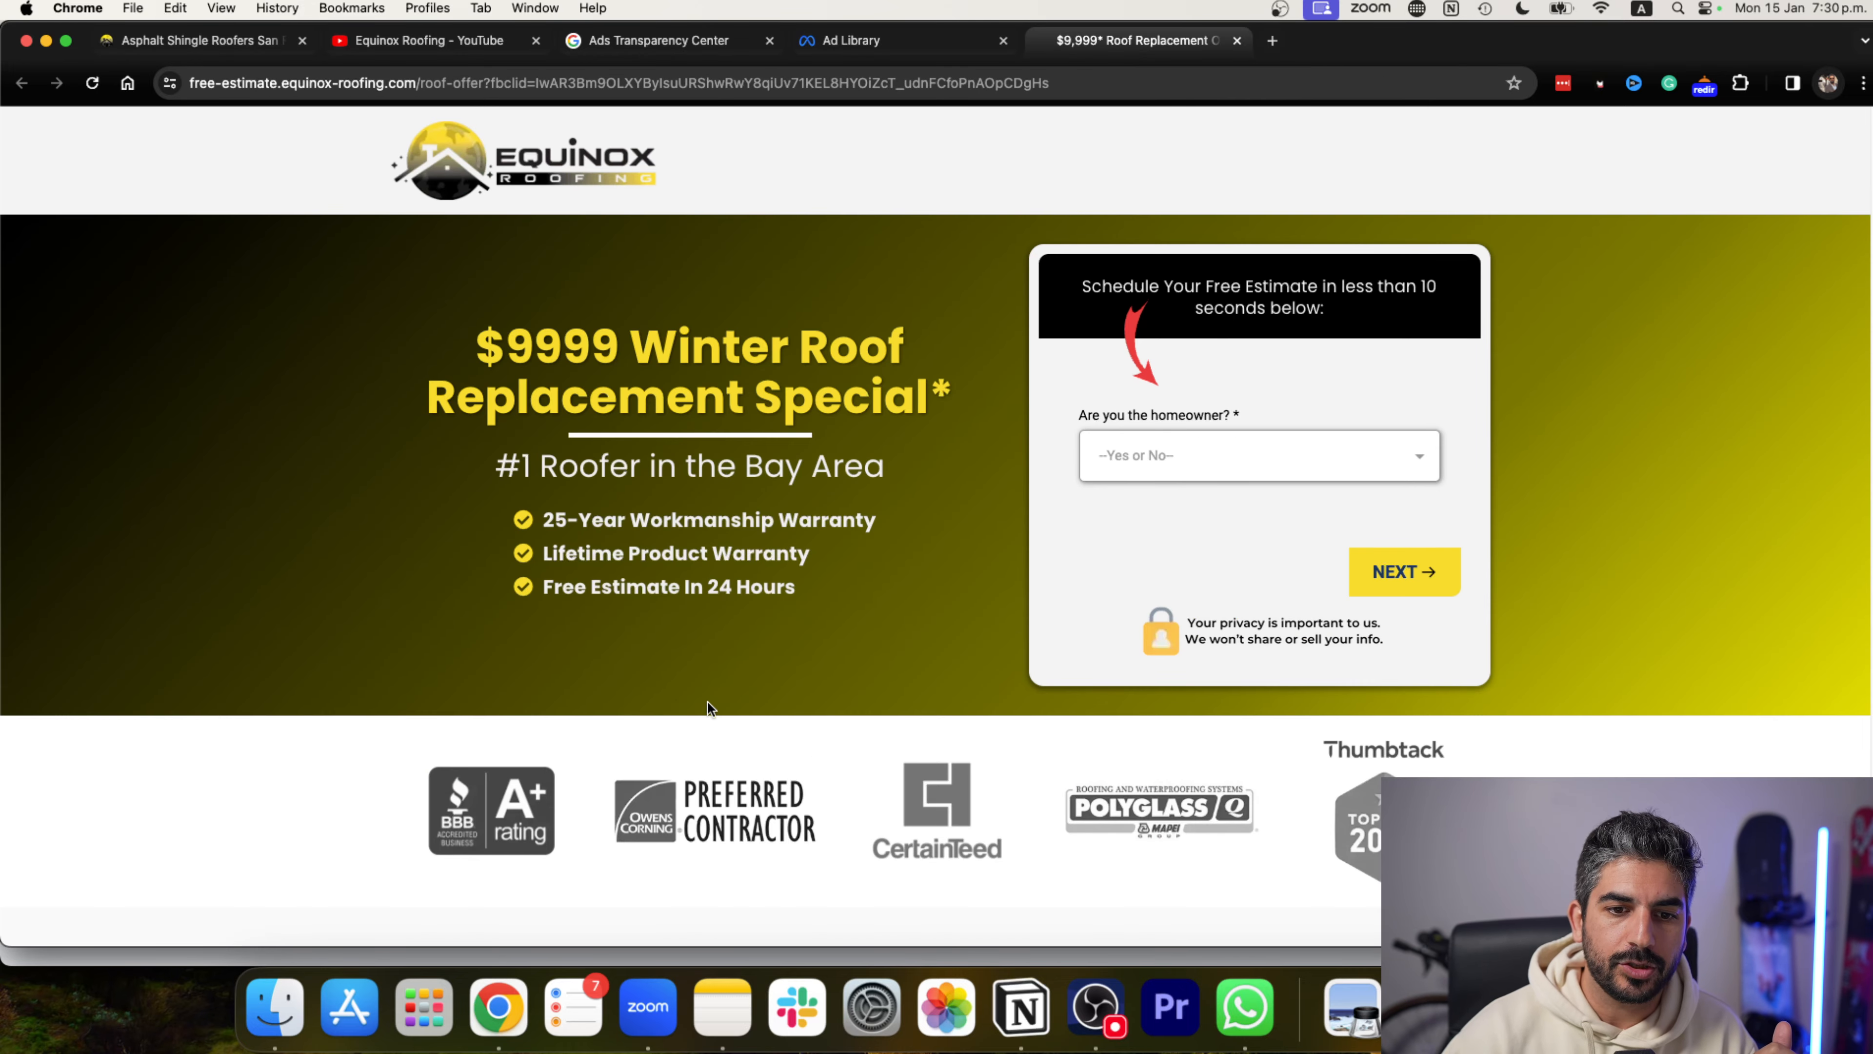
click(1256, 454)
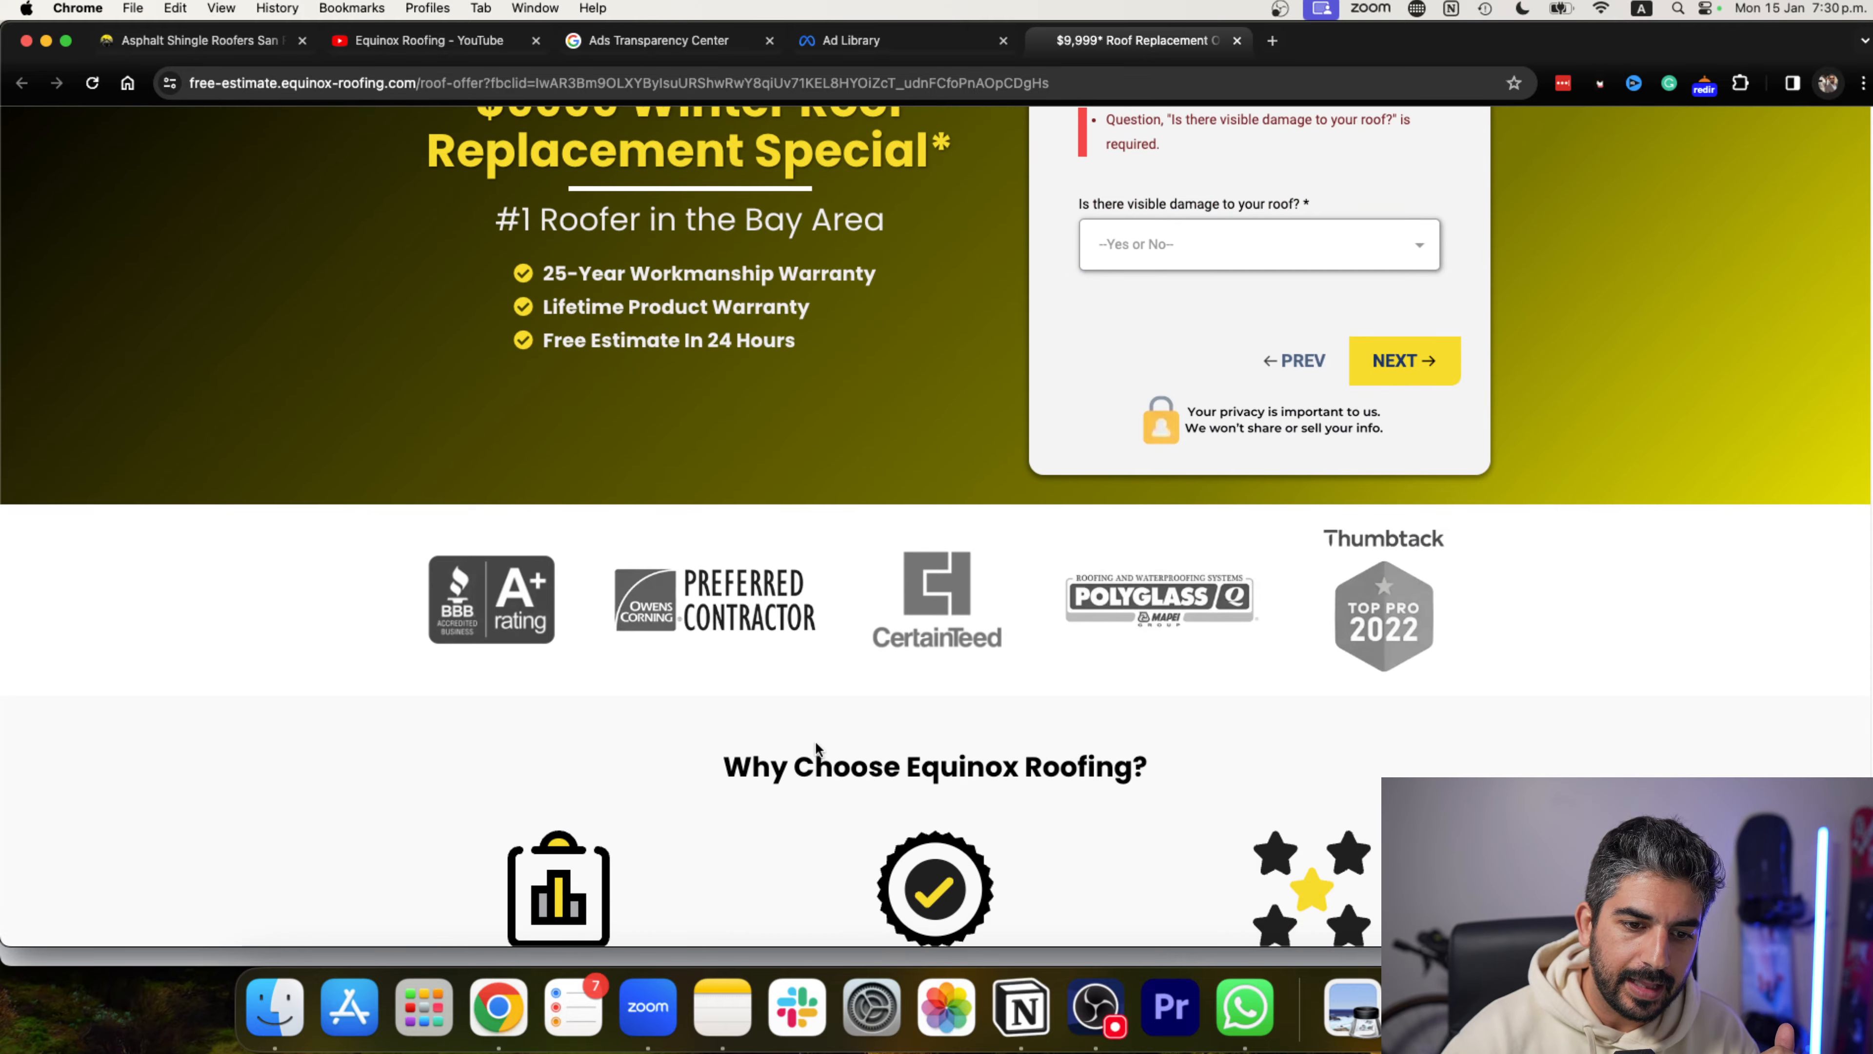
scroll(down, 3)
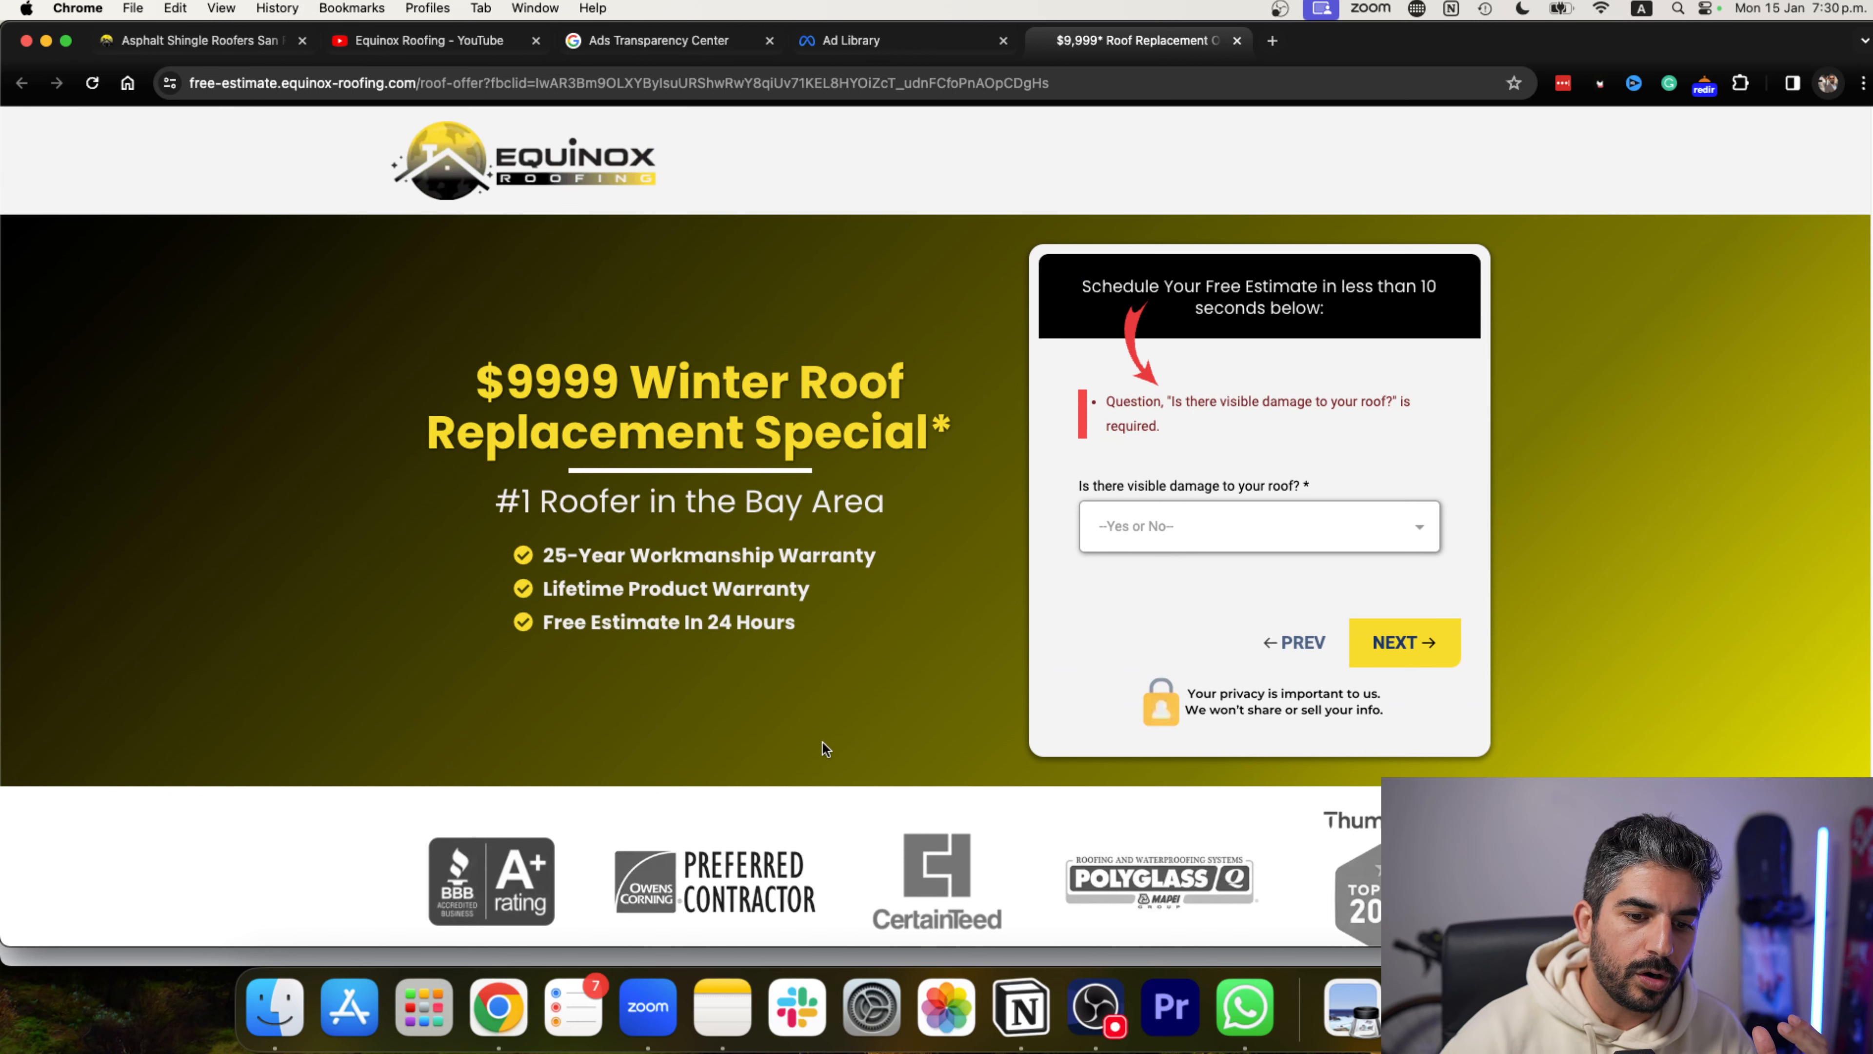
mouse_move(813, 579)
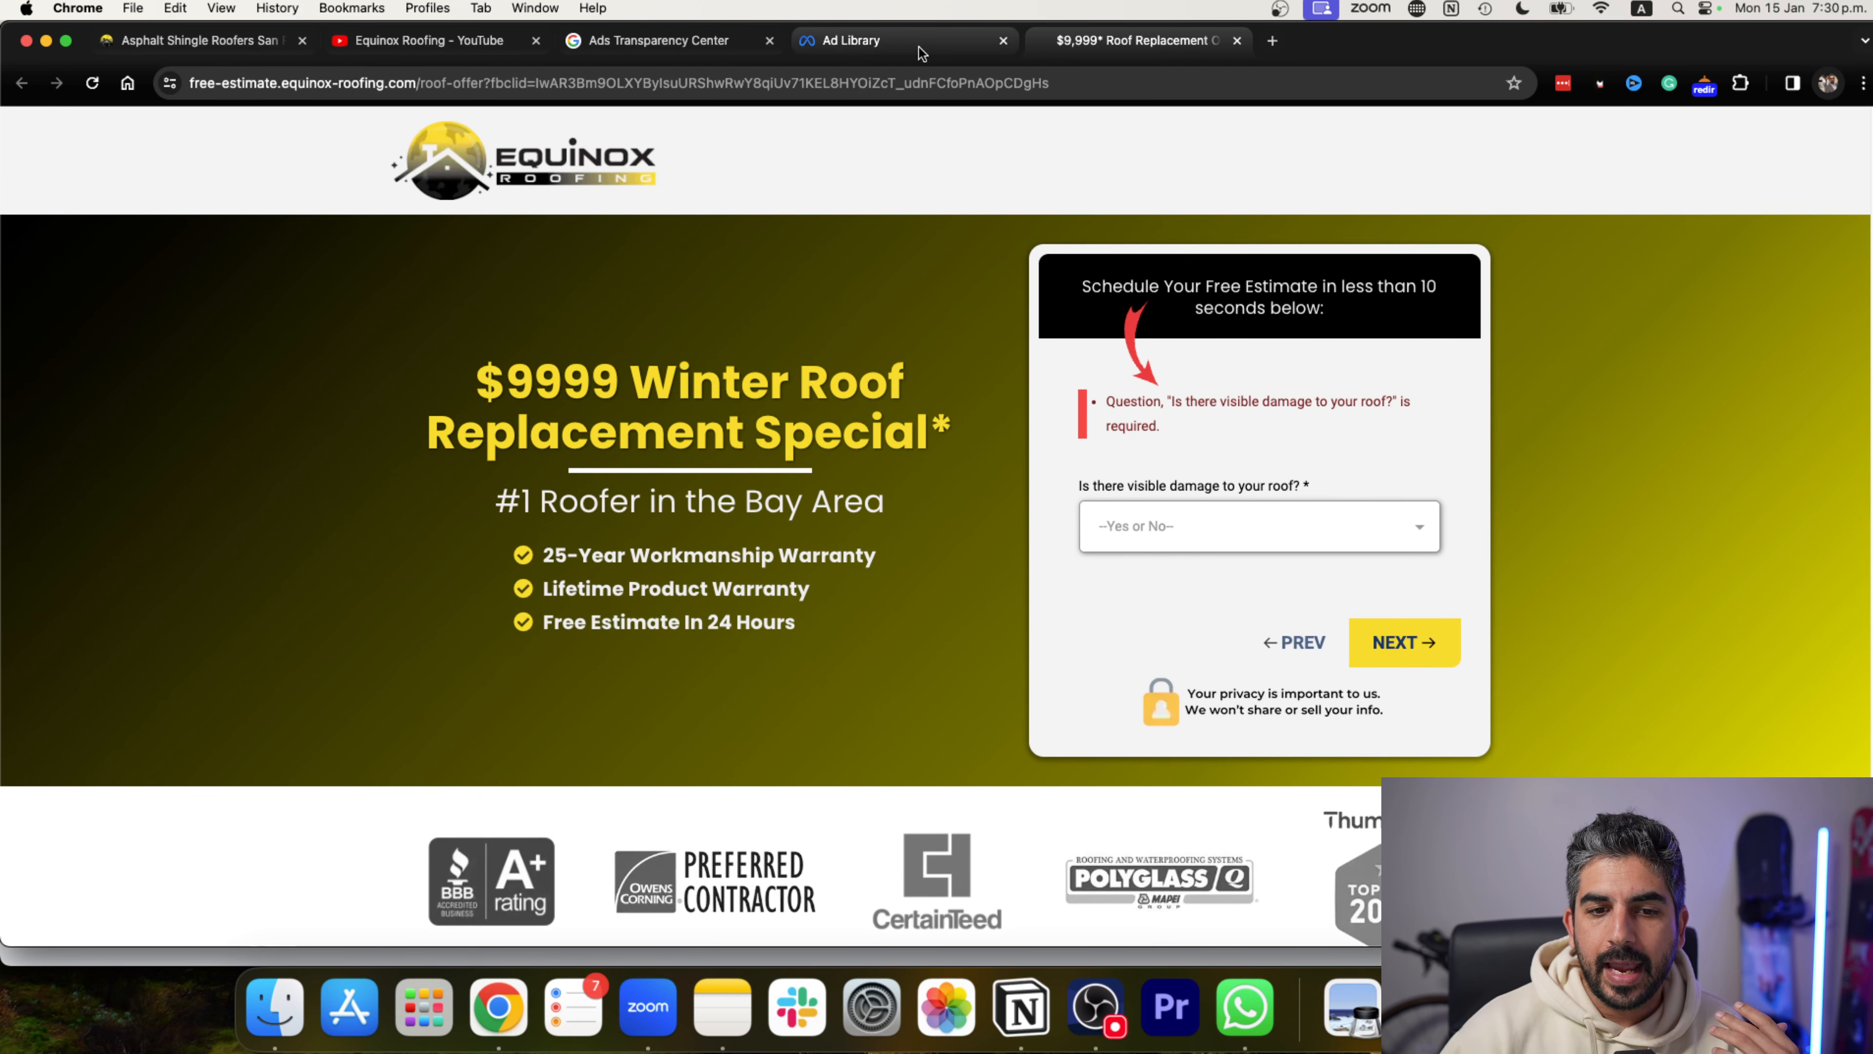
mouse_move(847, 39)
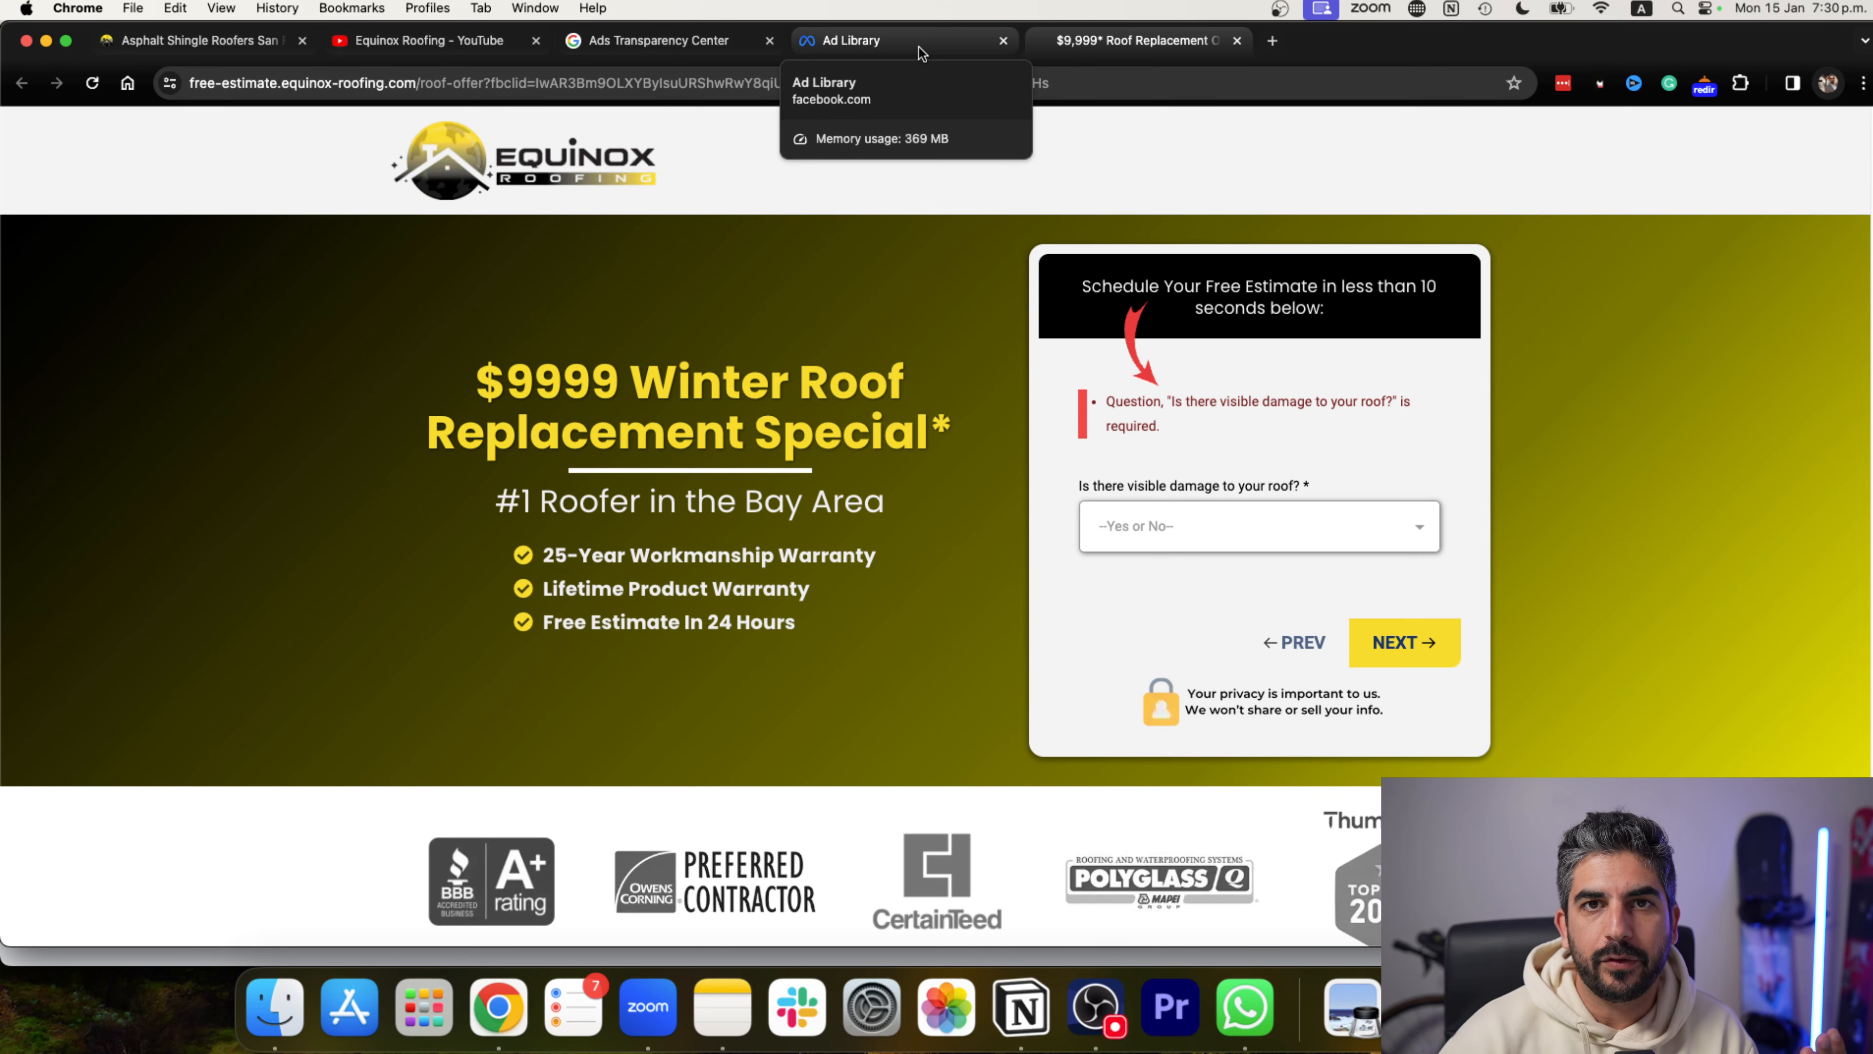
click(855, 39)
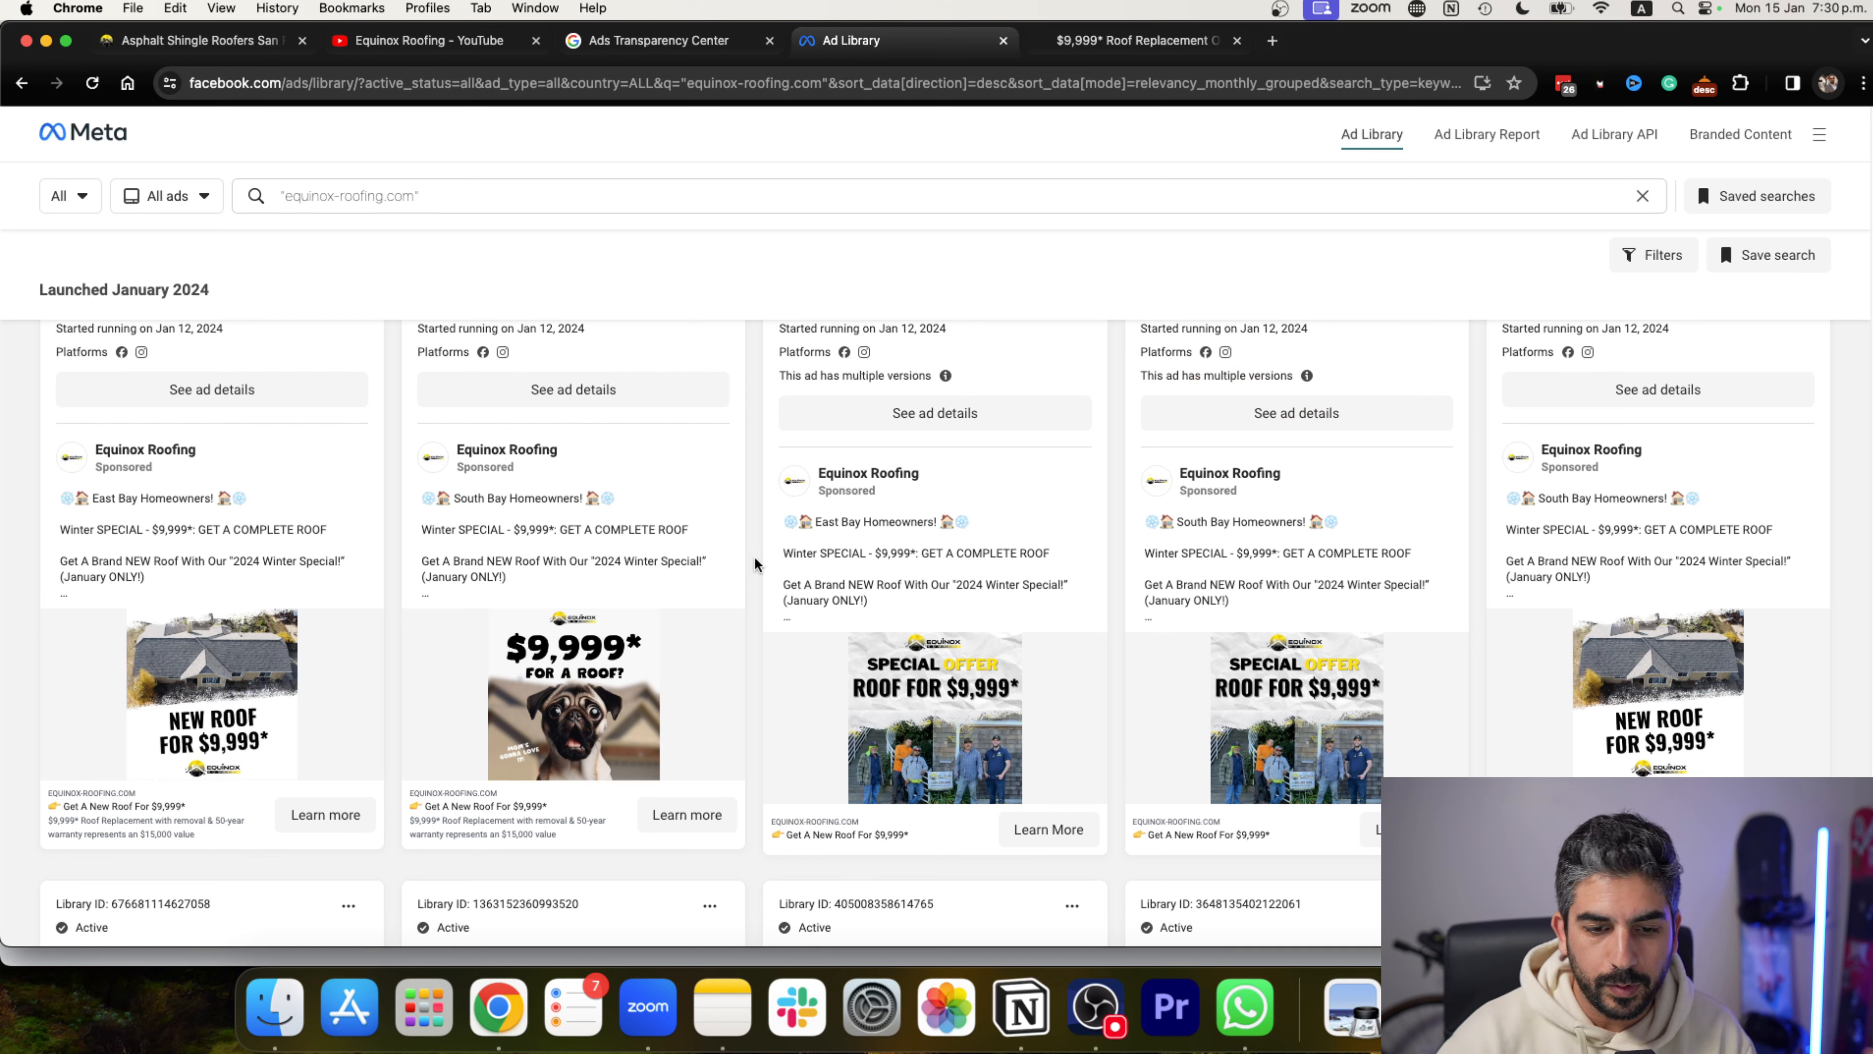
Scroll the Equinox Roofing ad results down to the October 2023 ads, expanding the South Bay pug and East Bay offer copy.
scroll(down, 3)
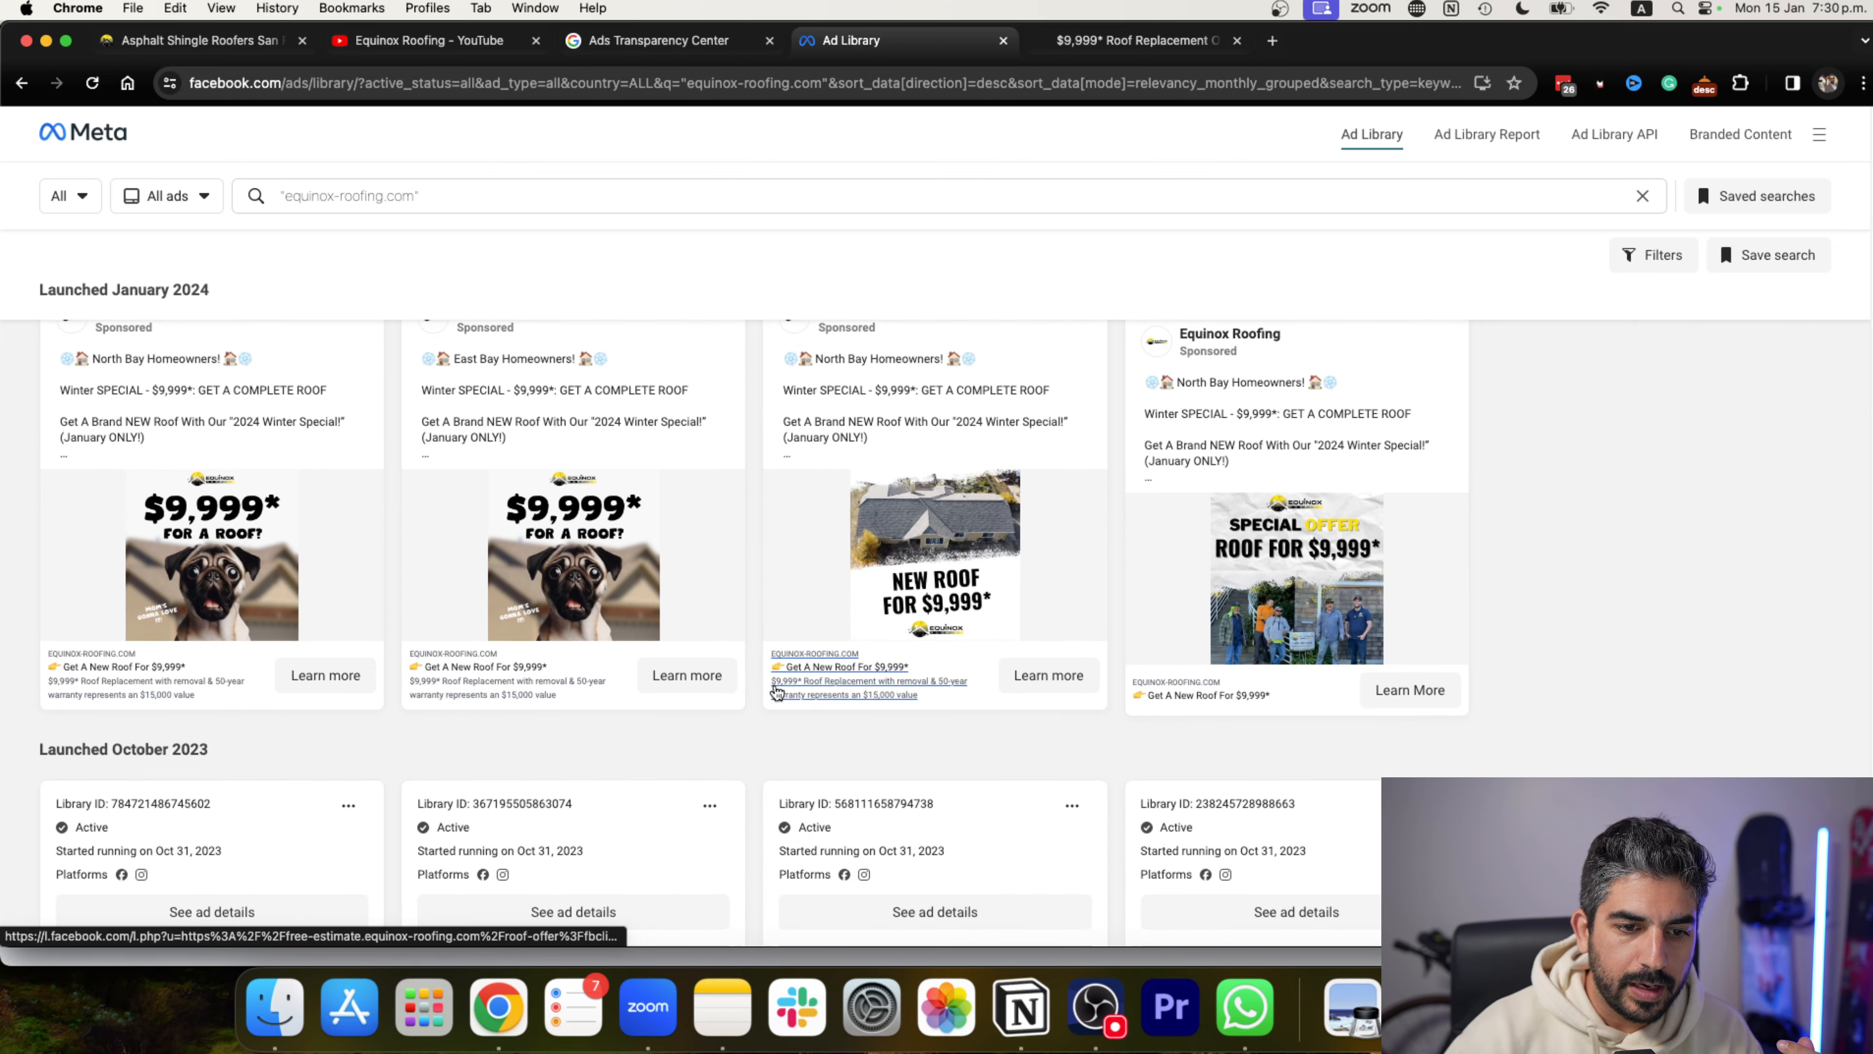
scroll(up, 3)
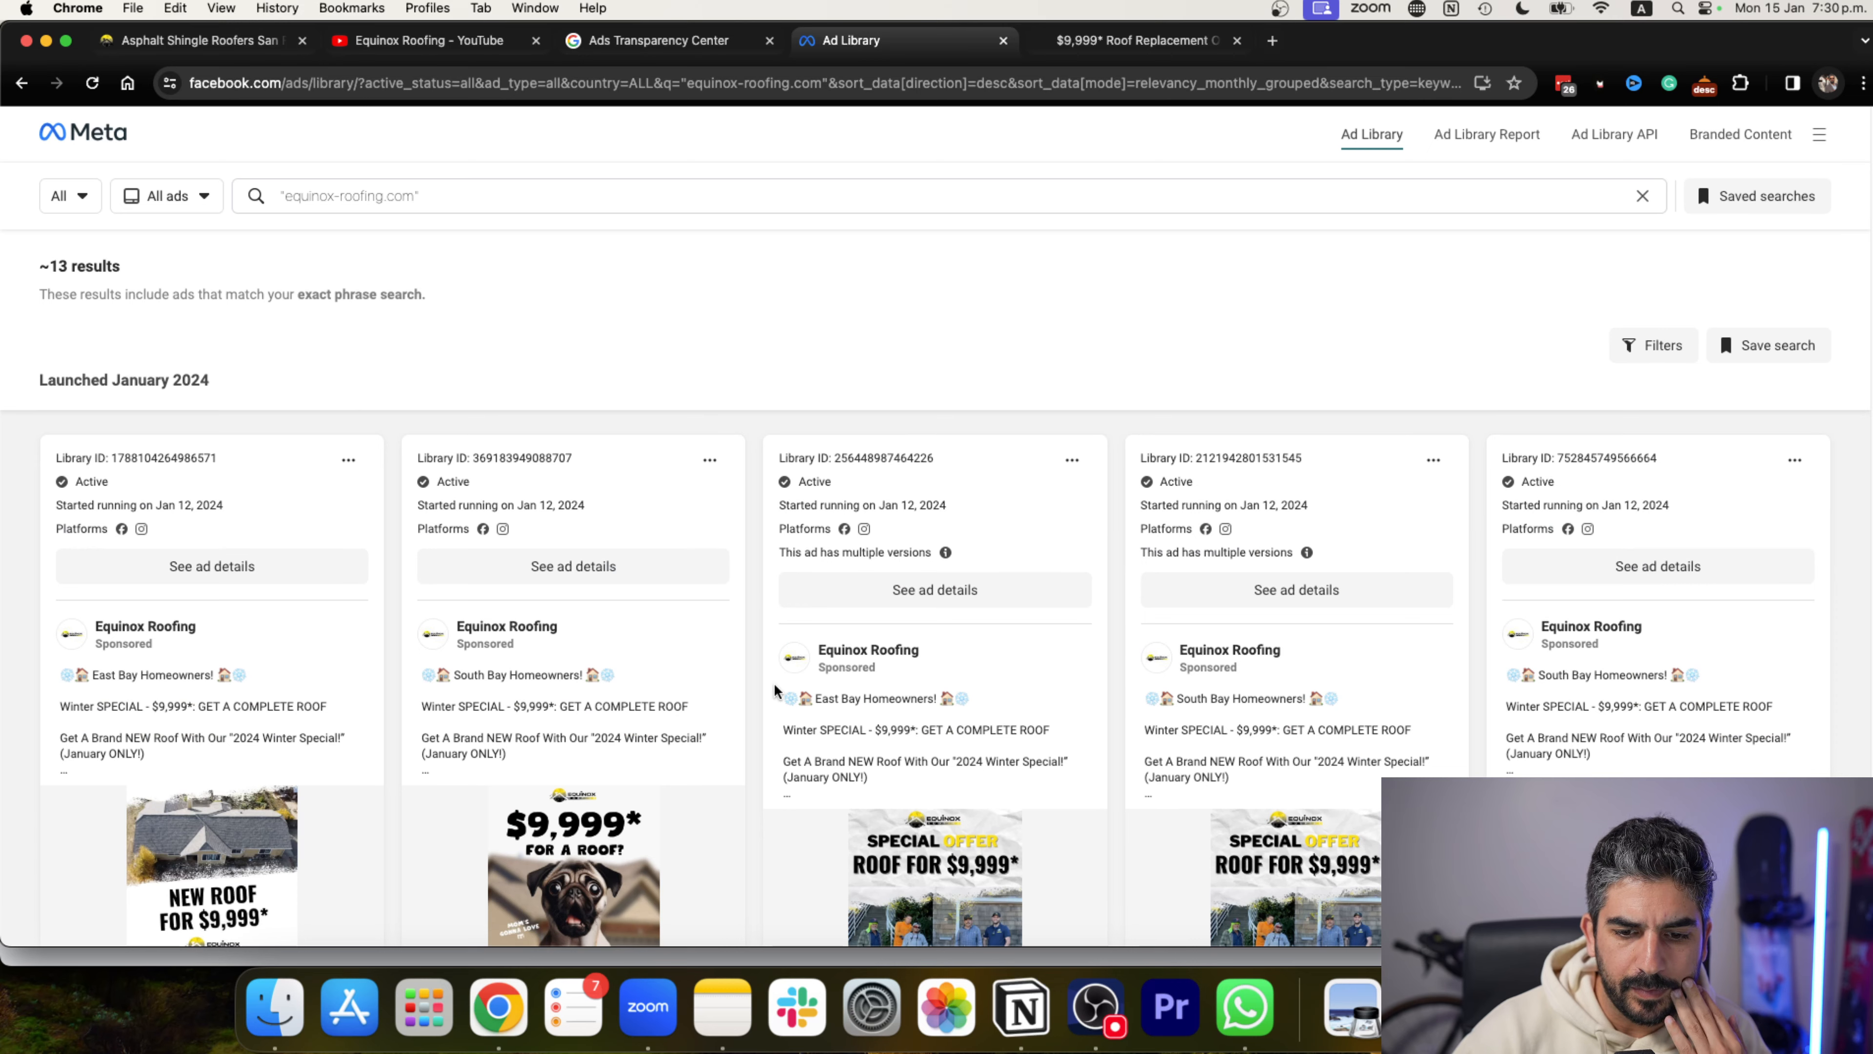
mouse_move(774, 666)
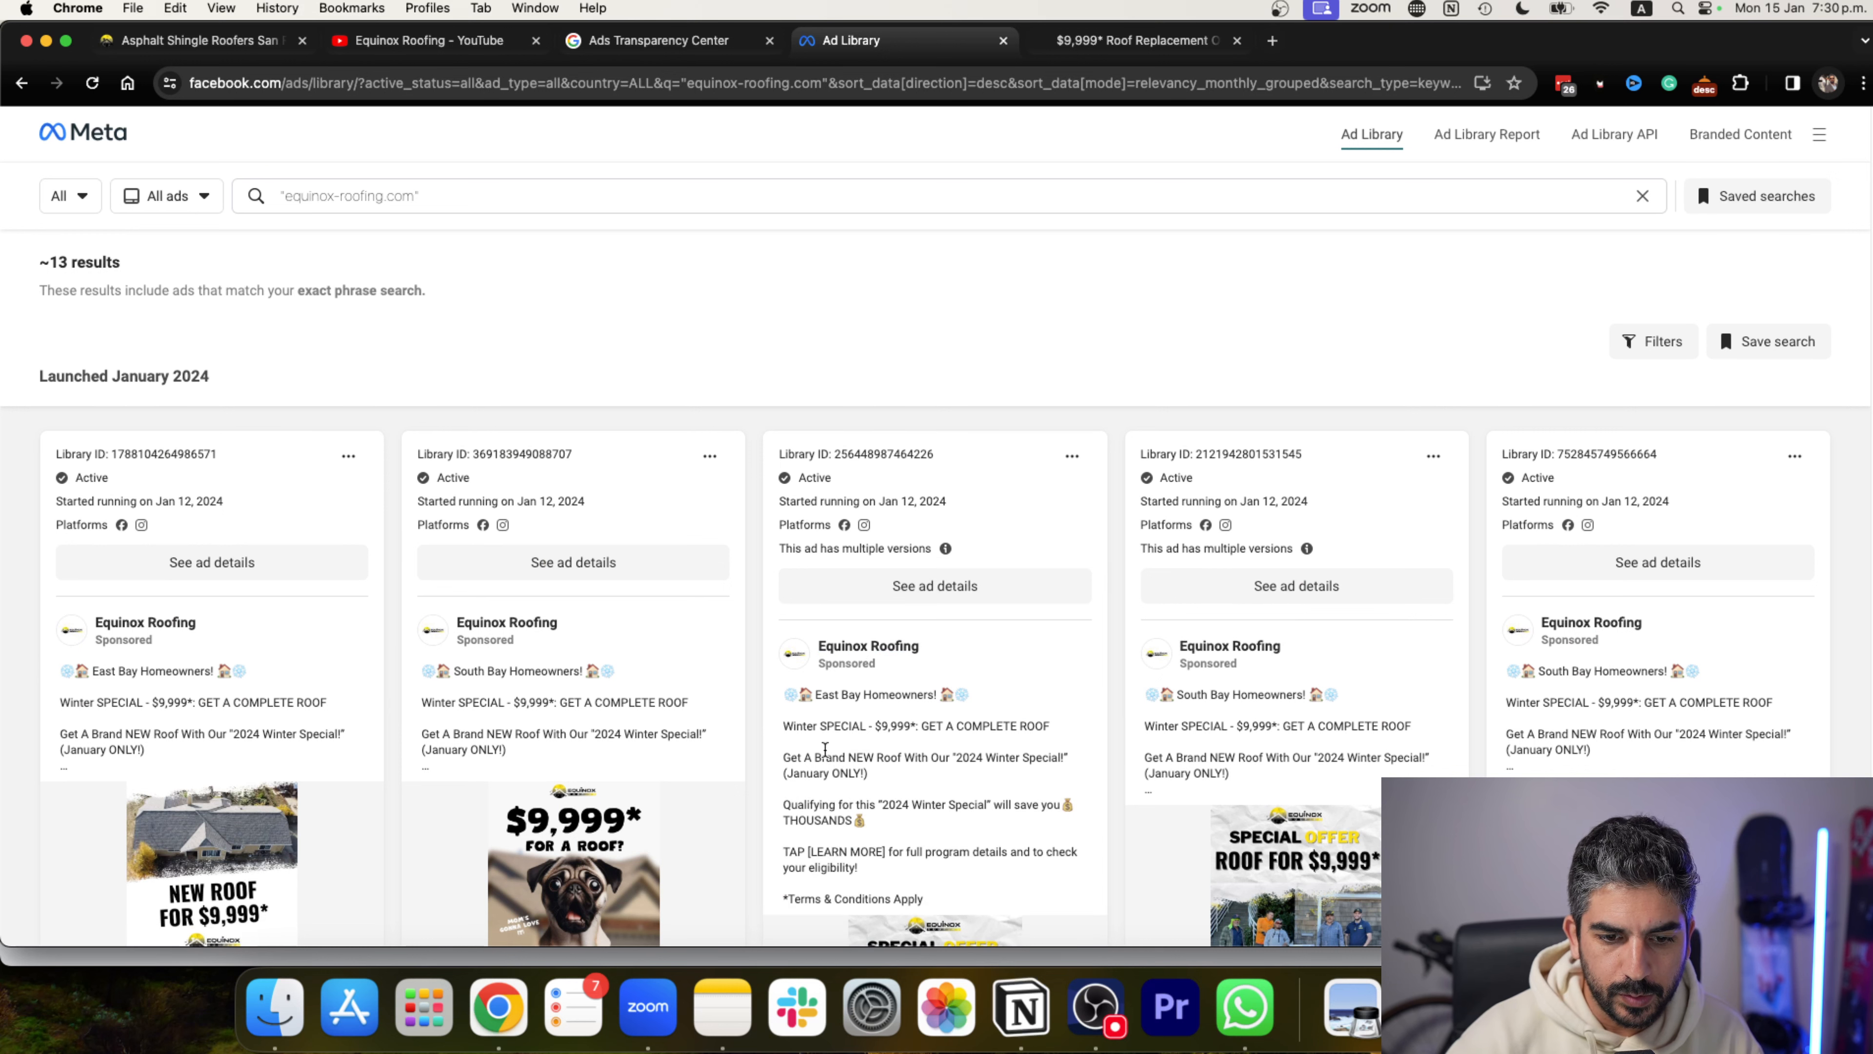
scroll(down, 3)
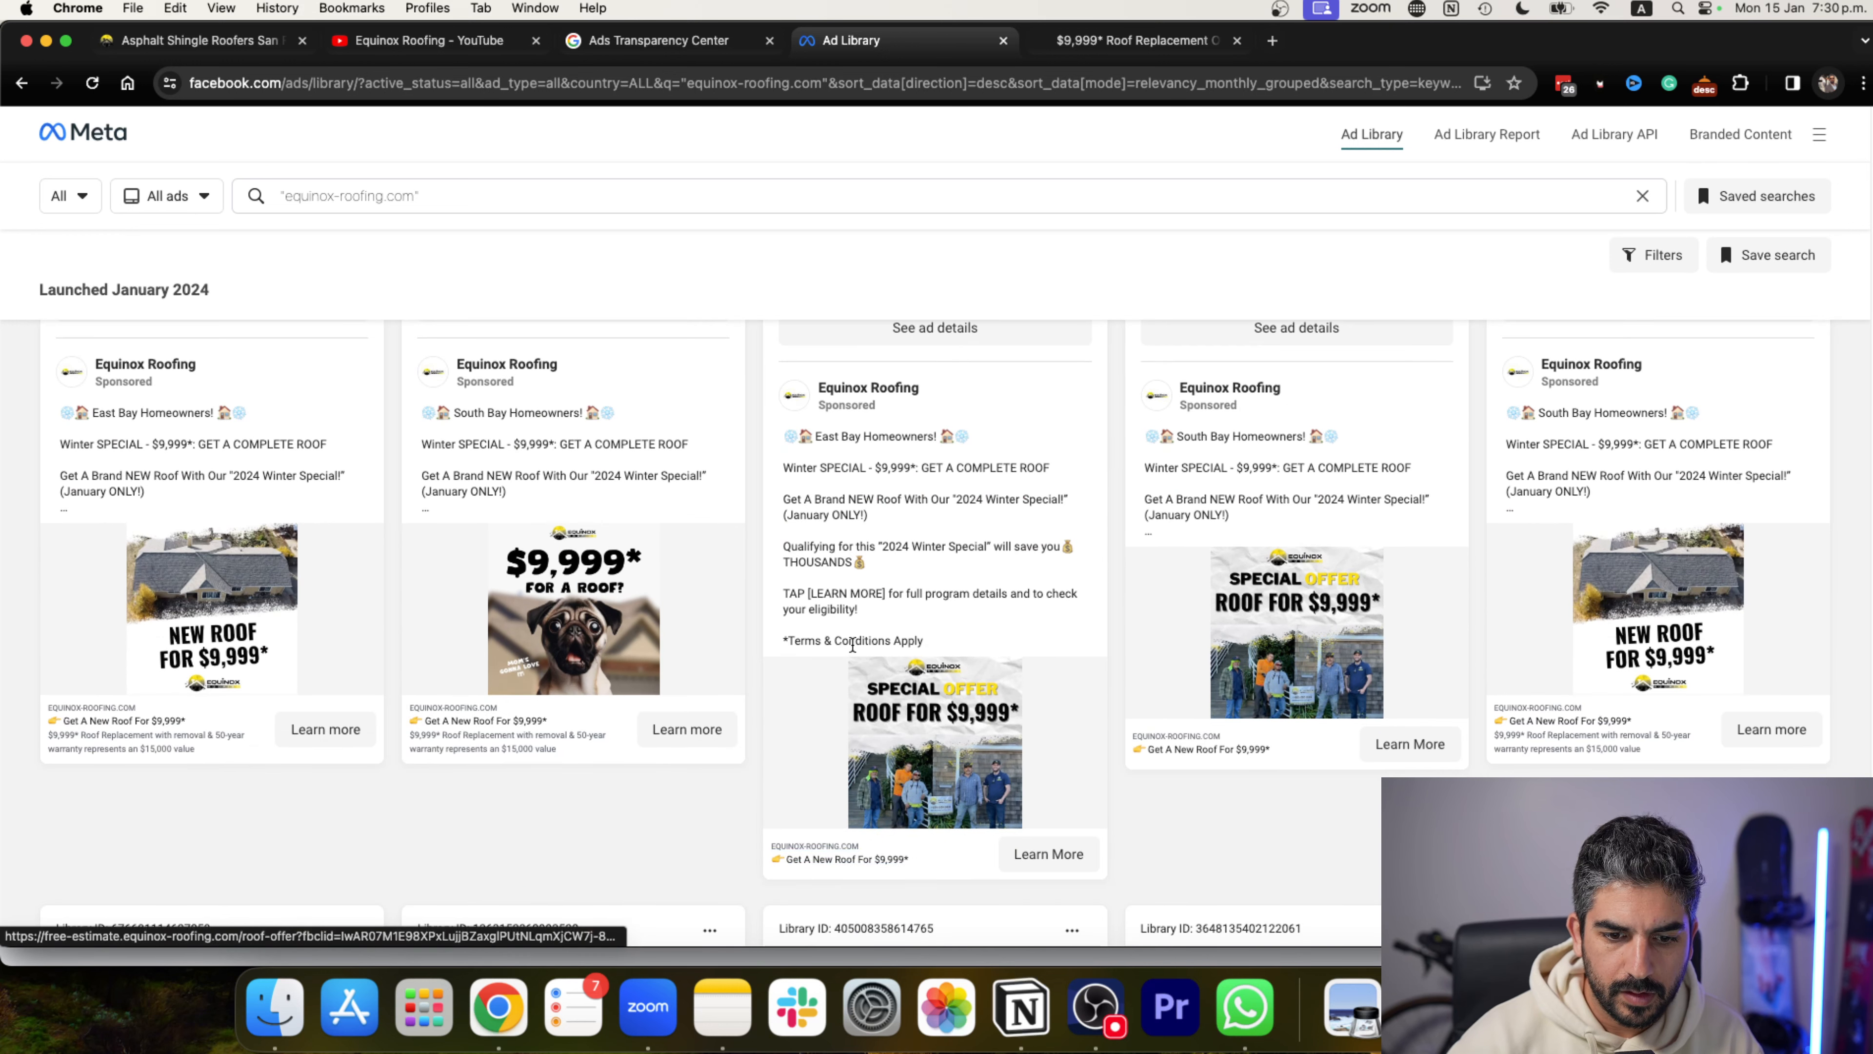
mouse_move(818, 644)
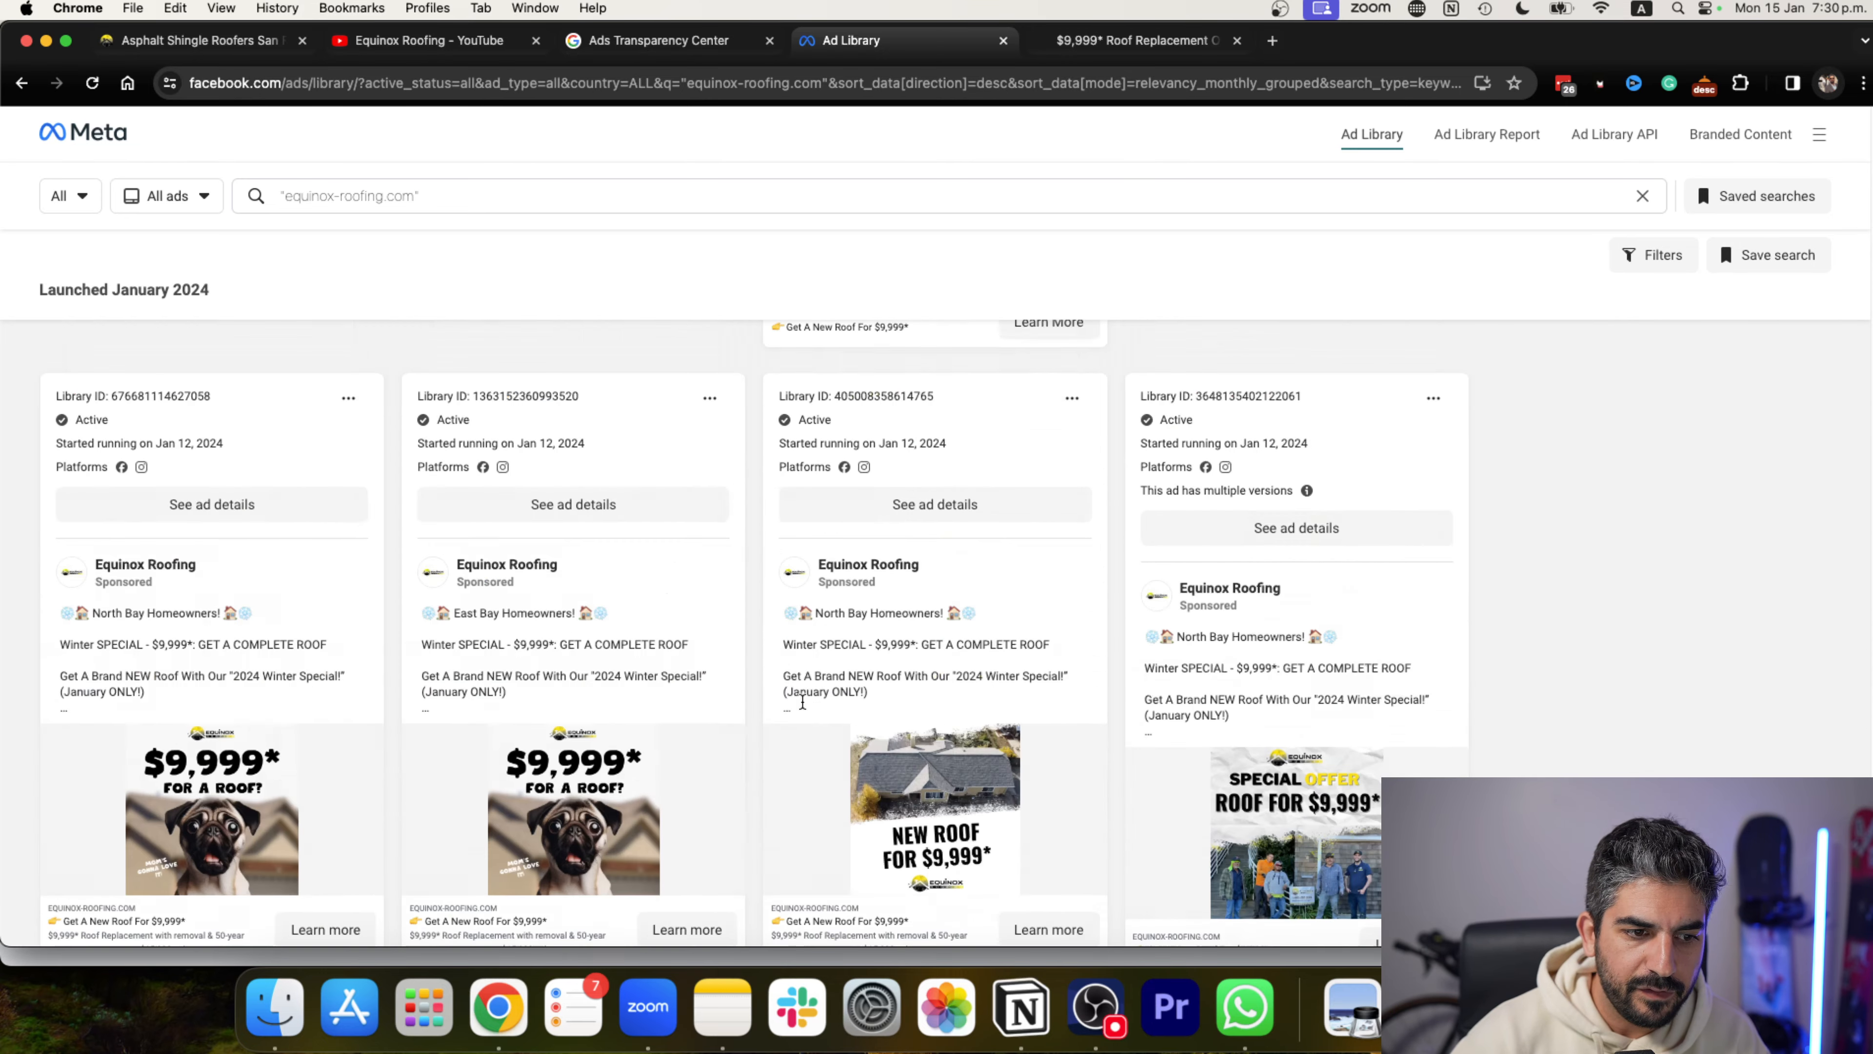
scroll(down, 3)
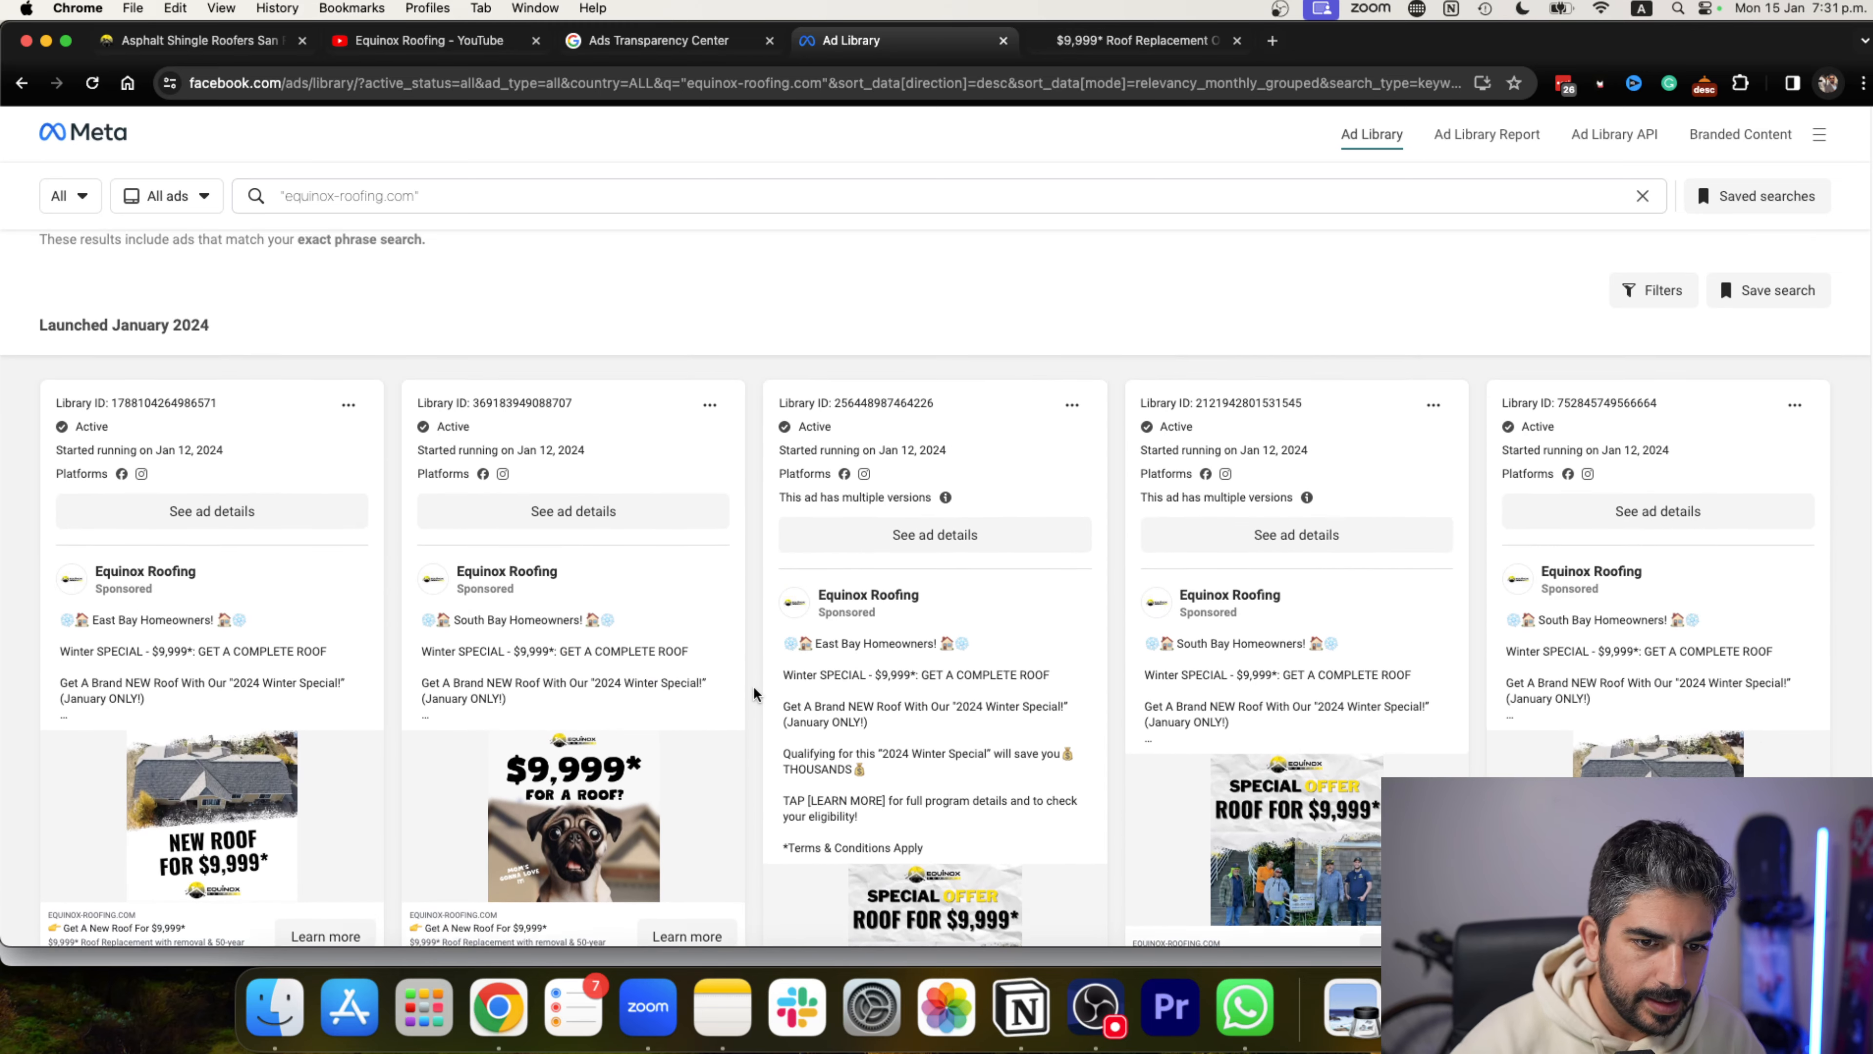
scroll(down, 3)
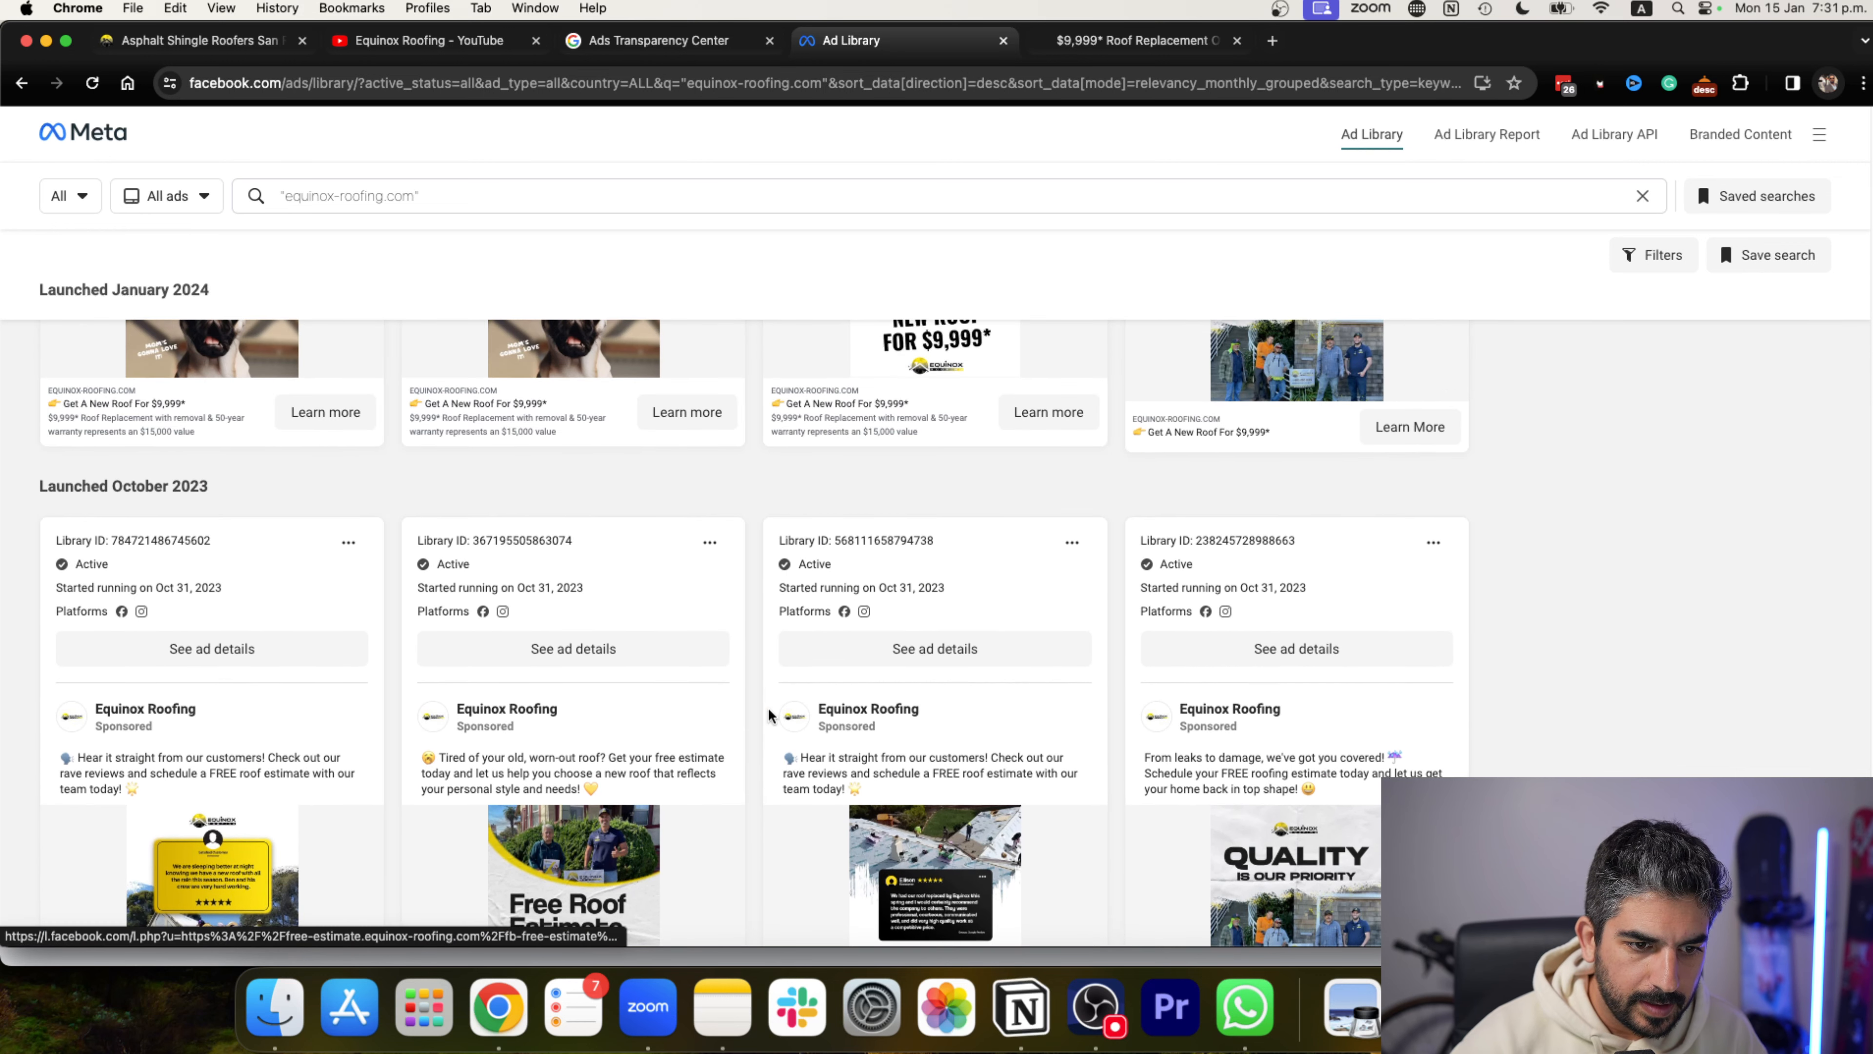
scroll(down, 3)
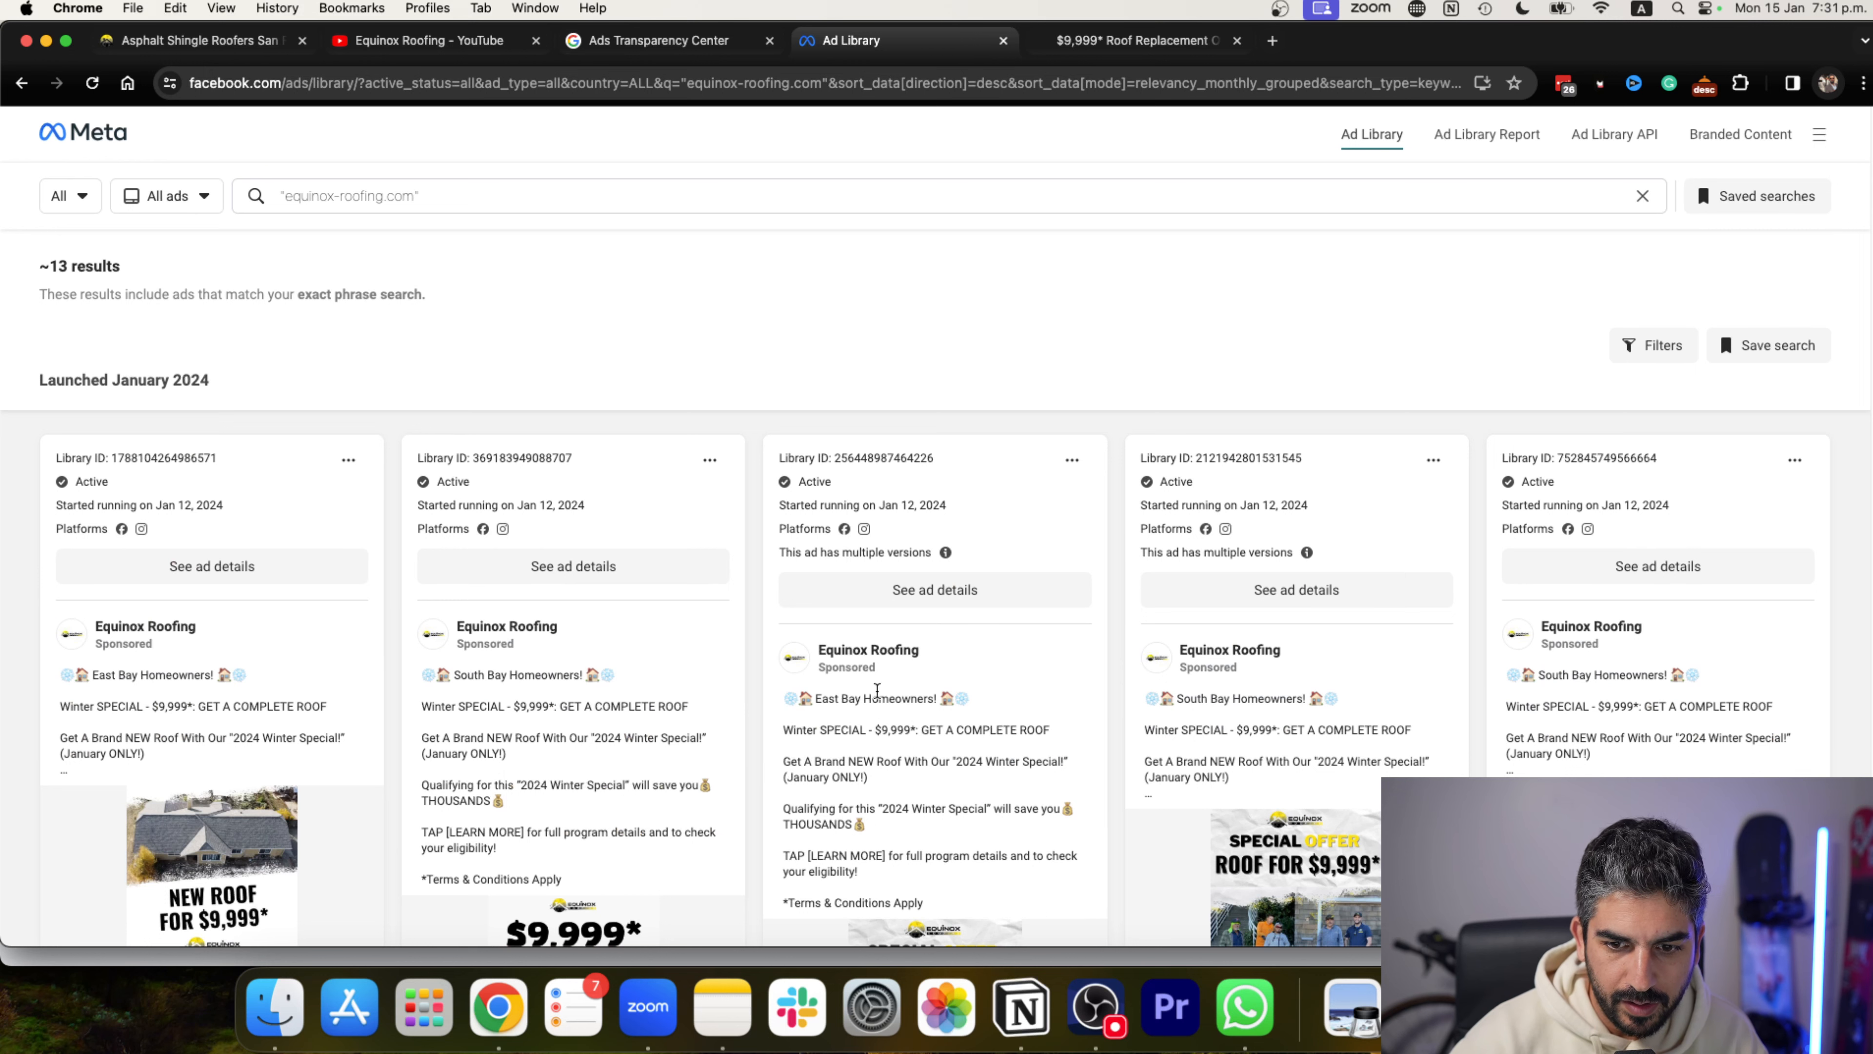
mouse_move(1066, 696)
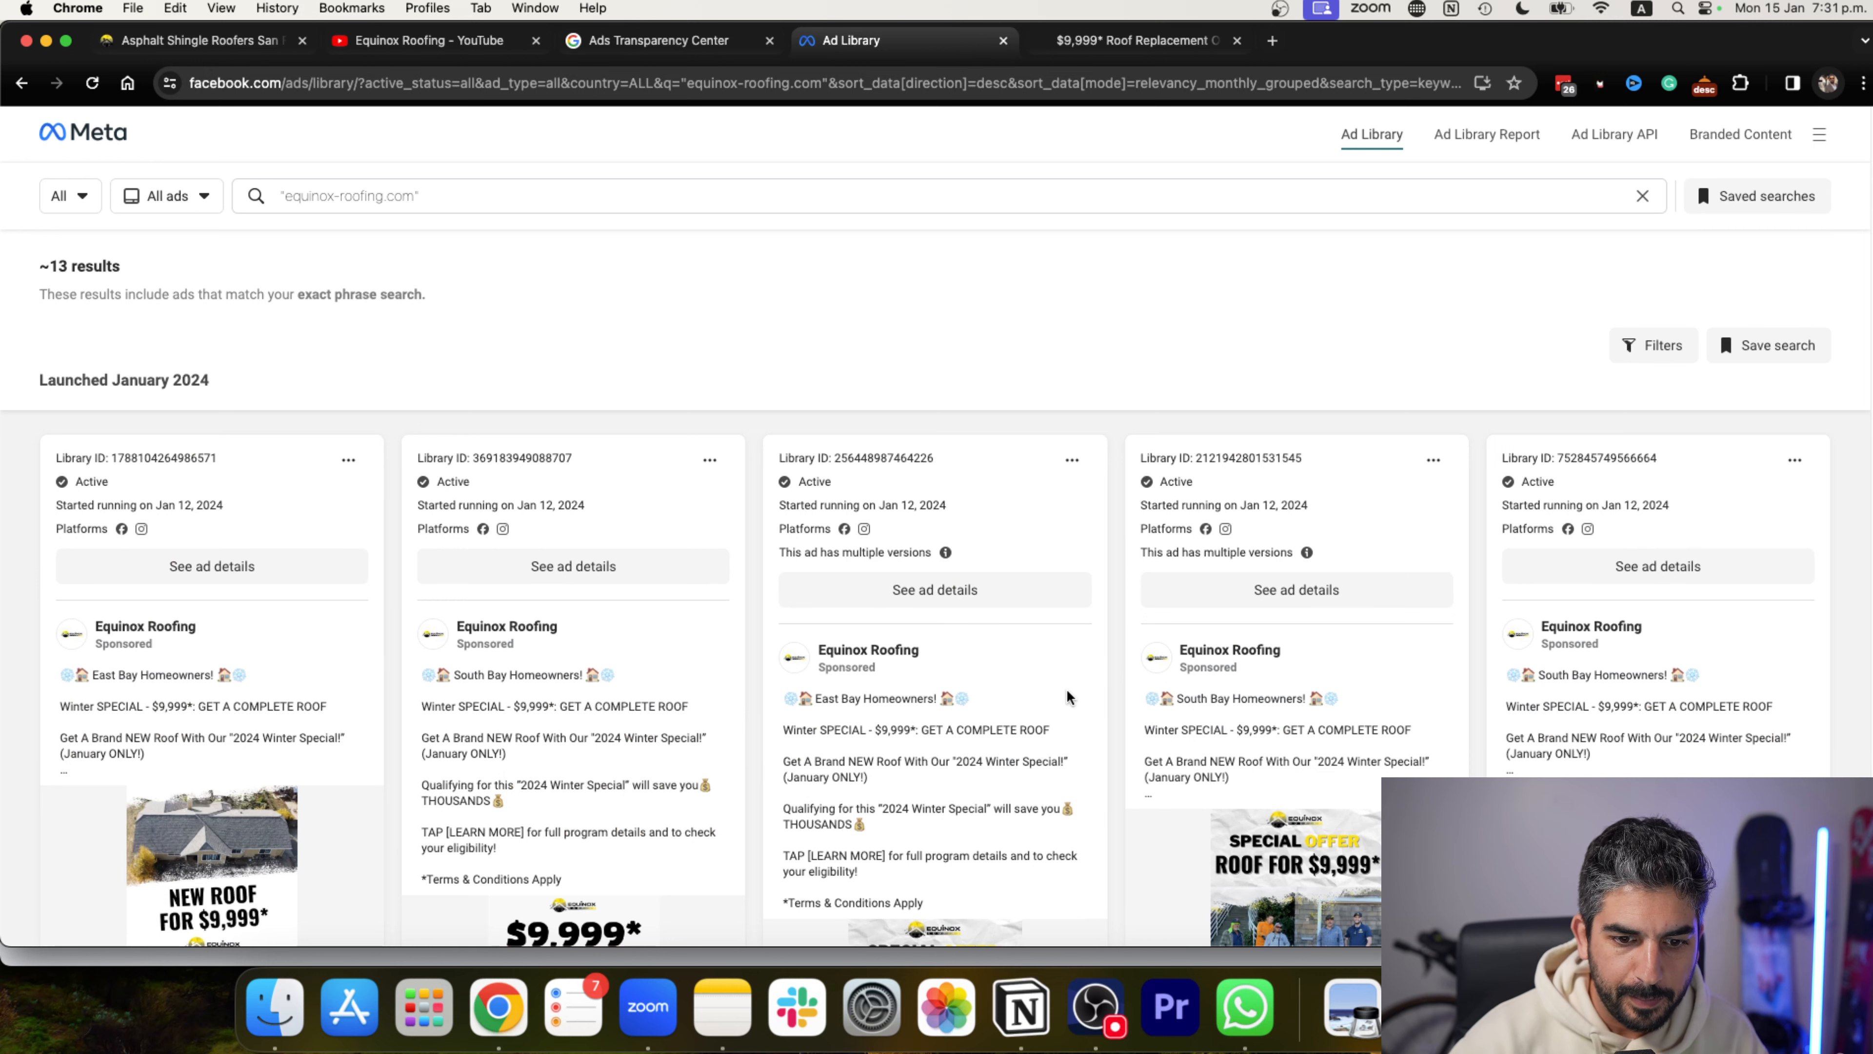
scroll(down, 3)
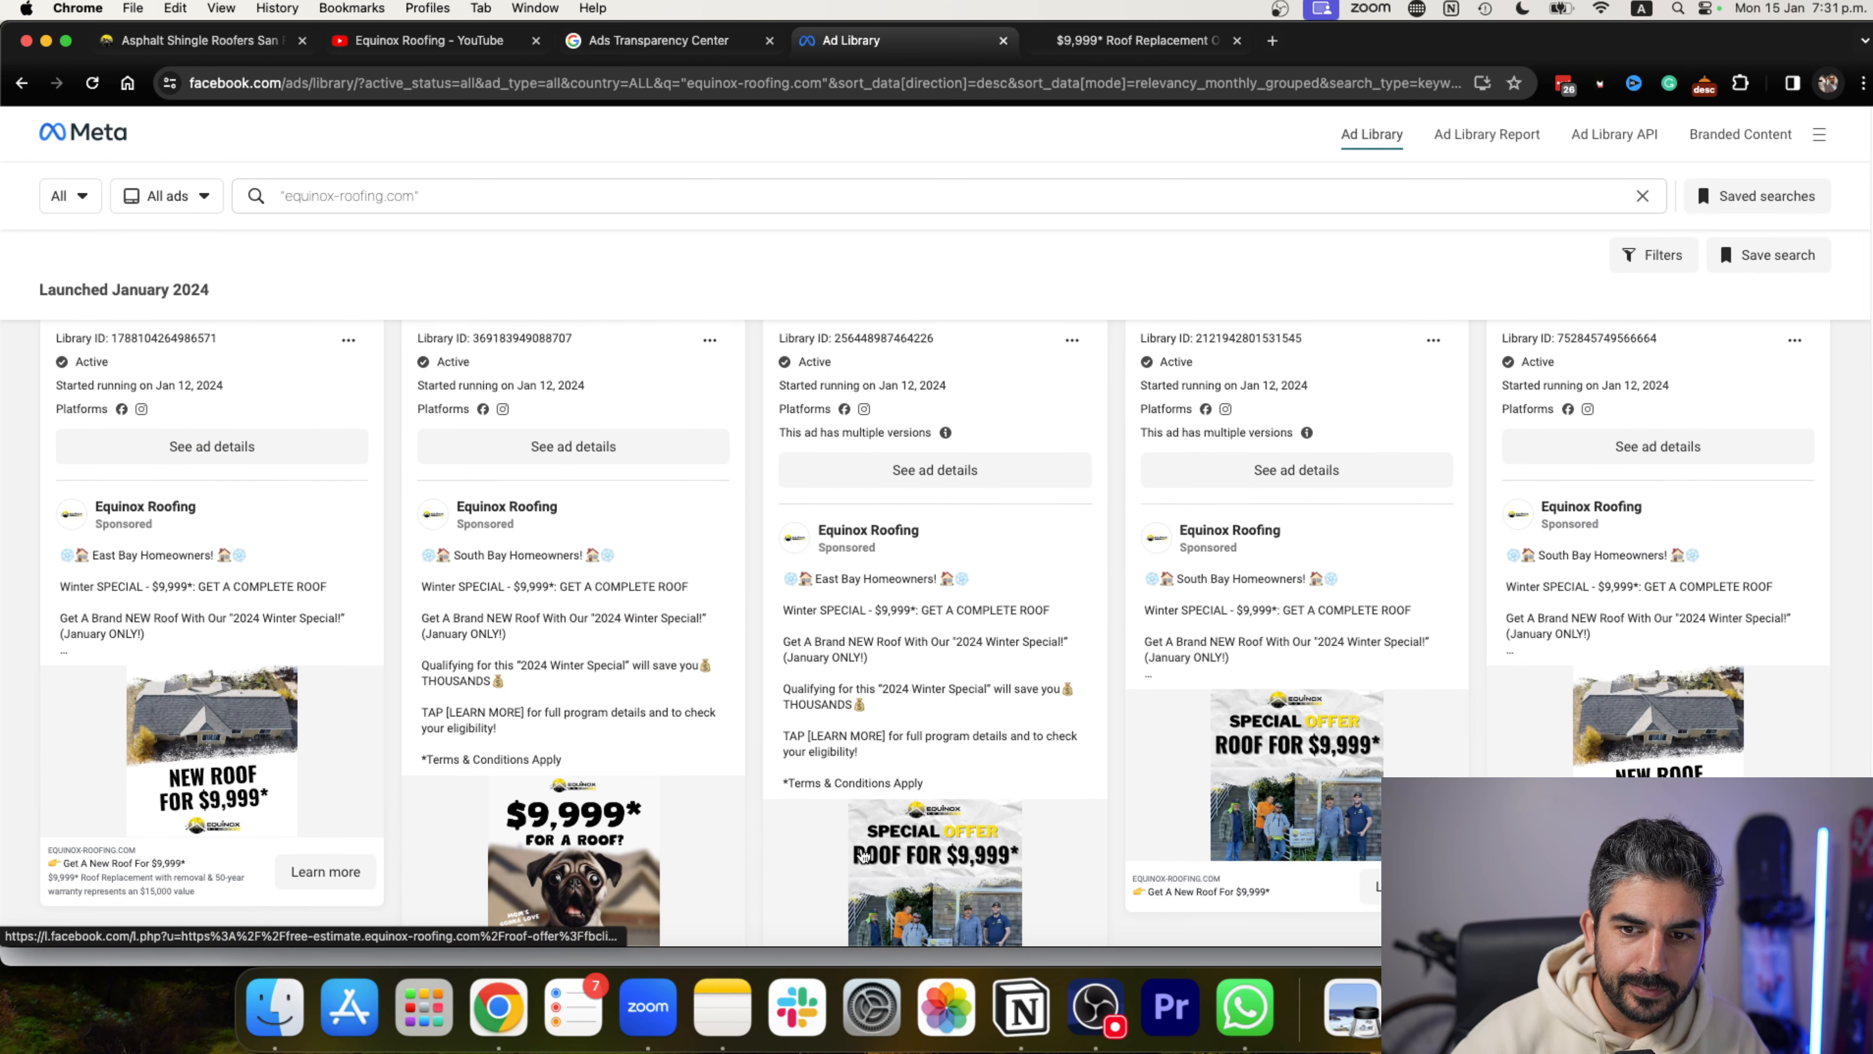
scroll(down, 3)
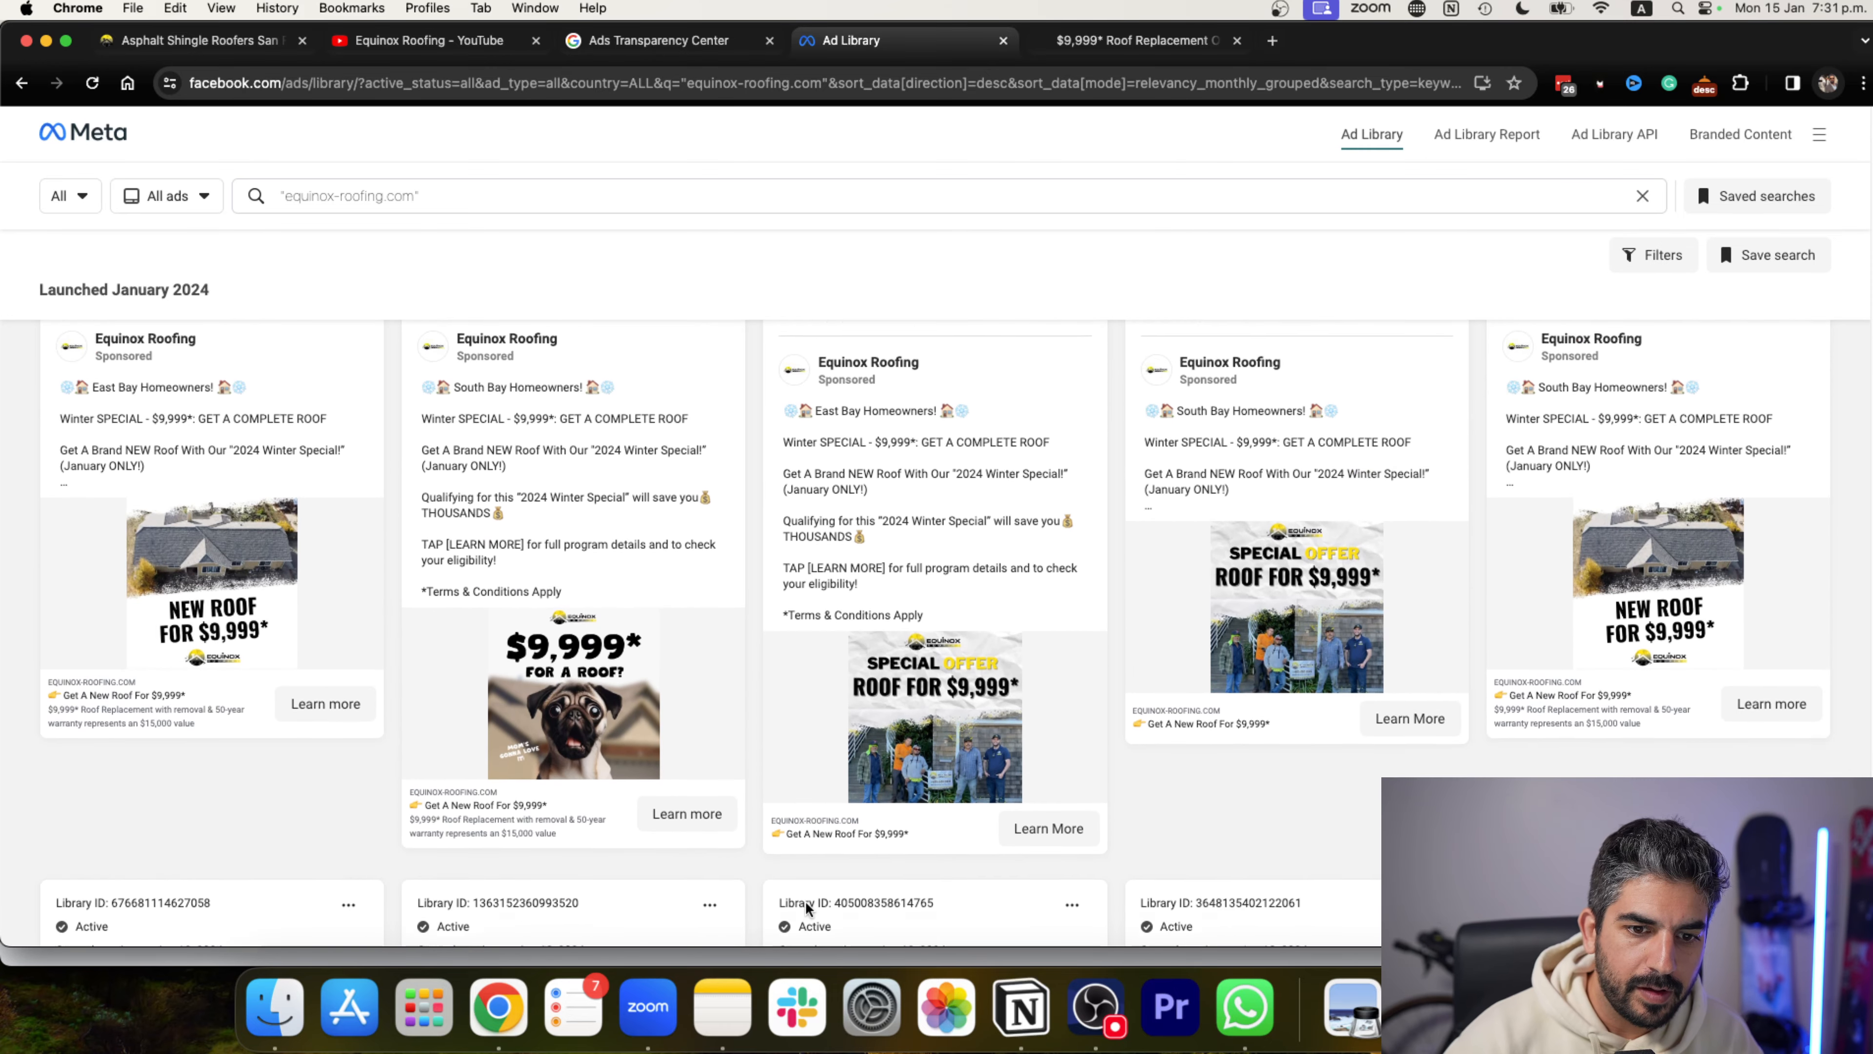
scroll(down, 3)
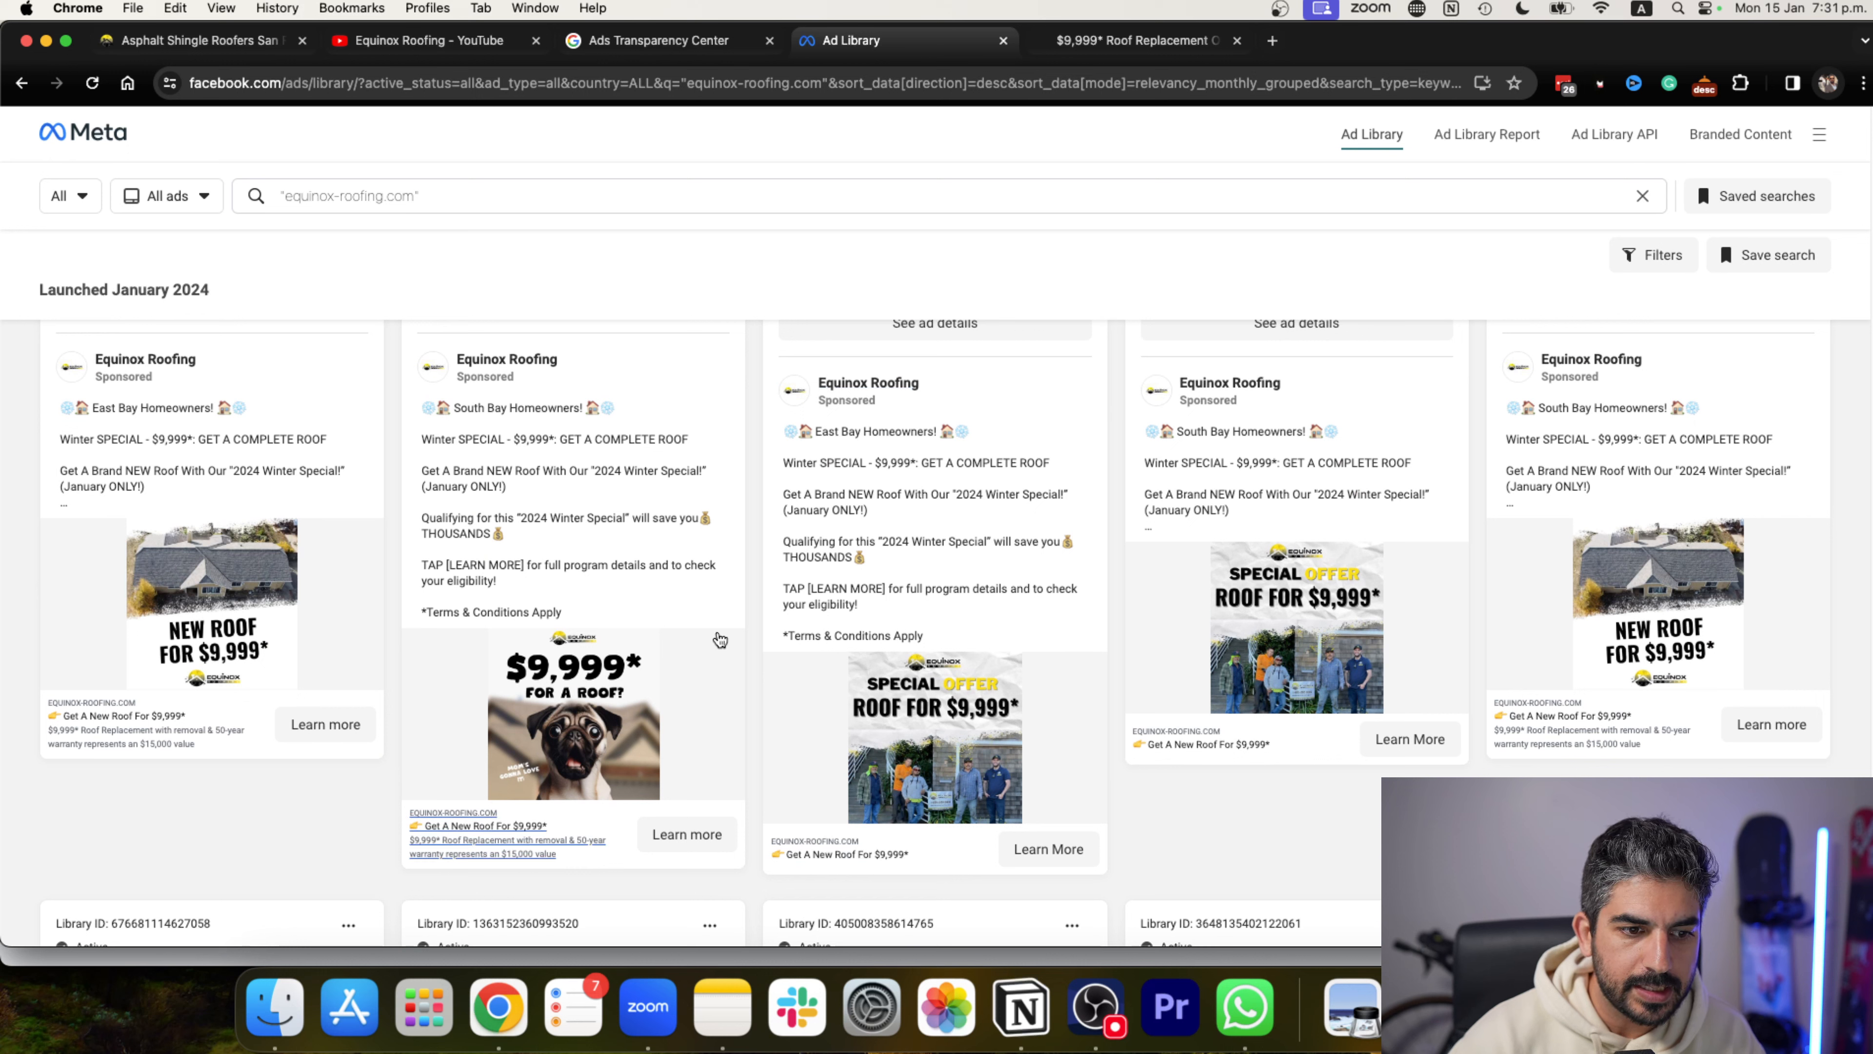
mouse_move(755, 583)
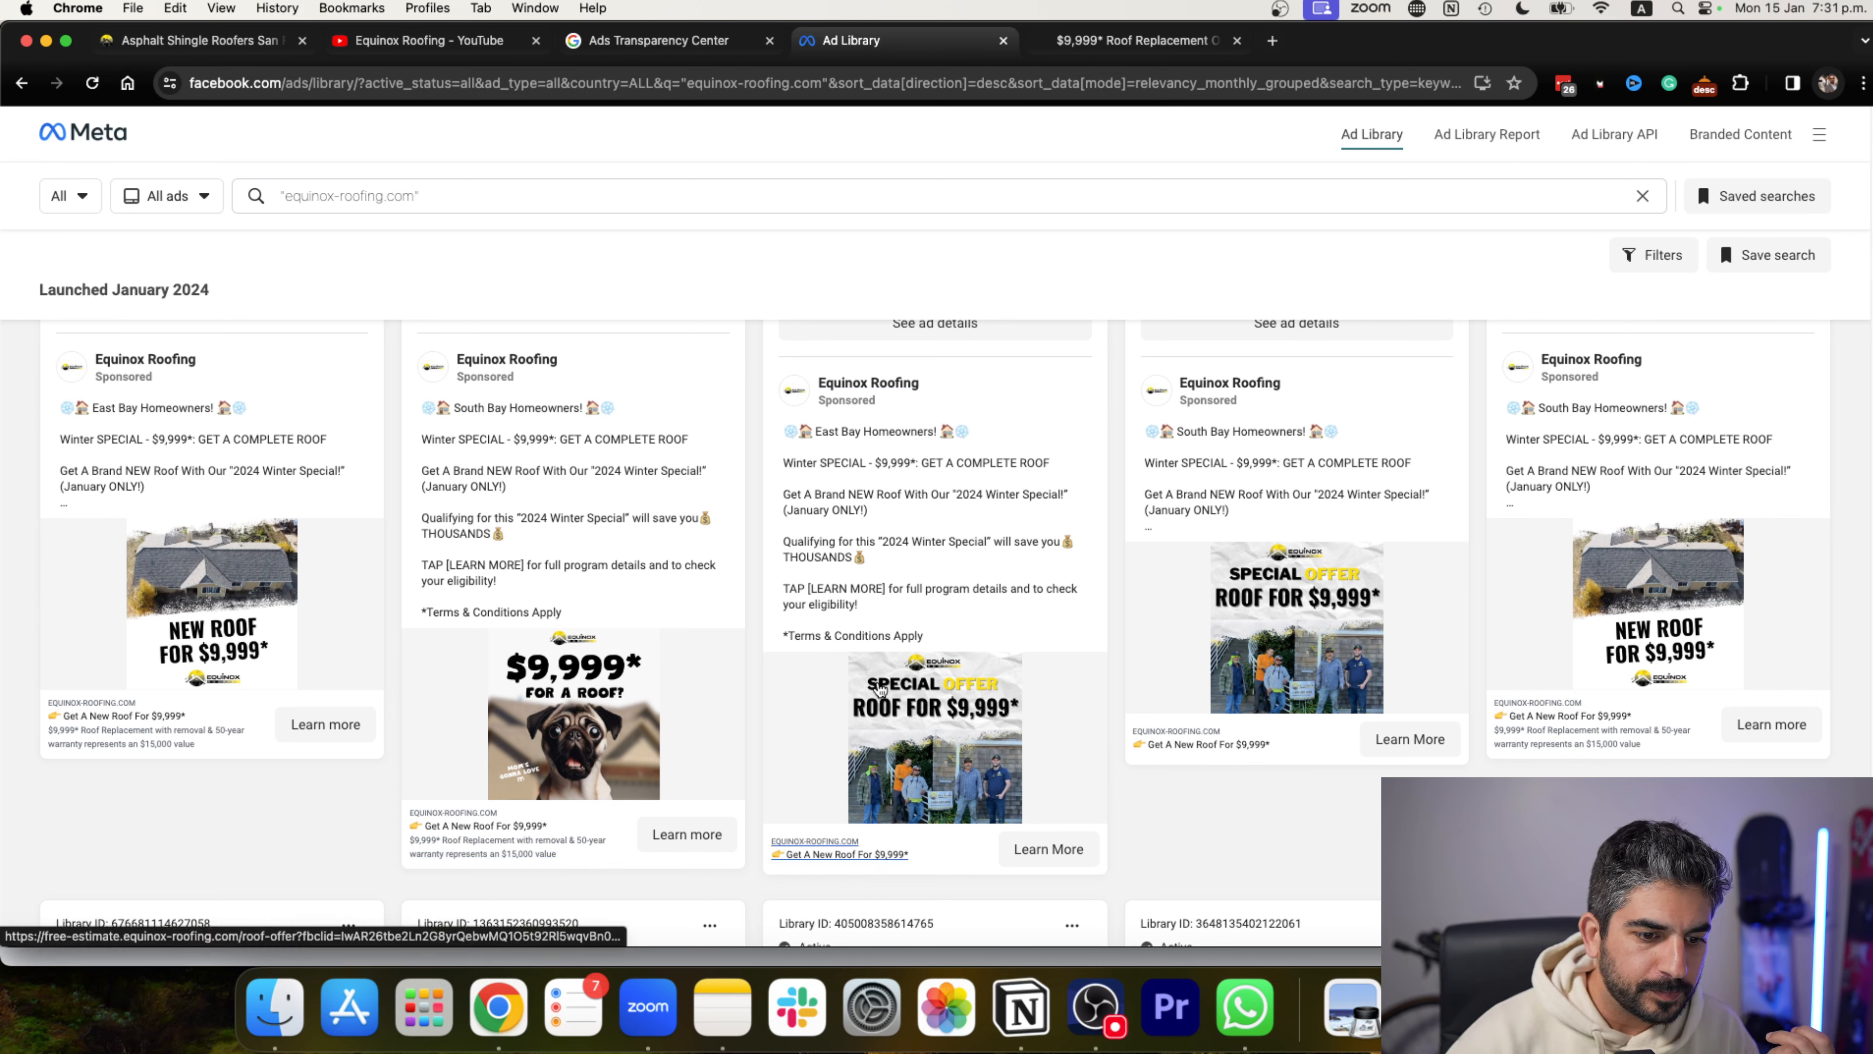
scroll(down, 3)
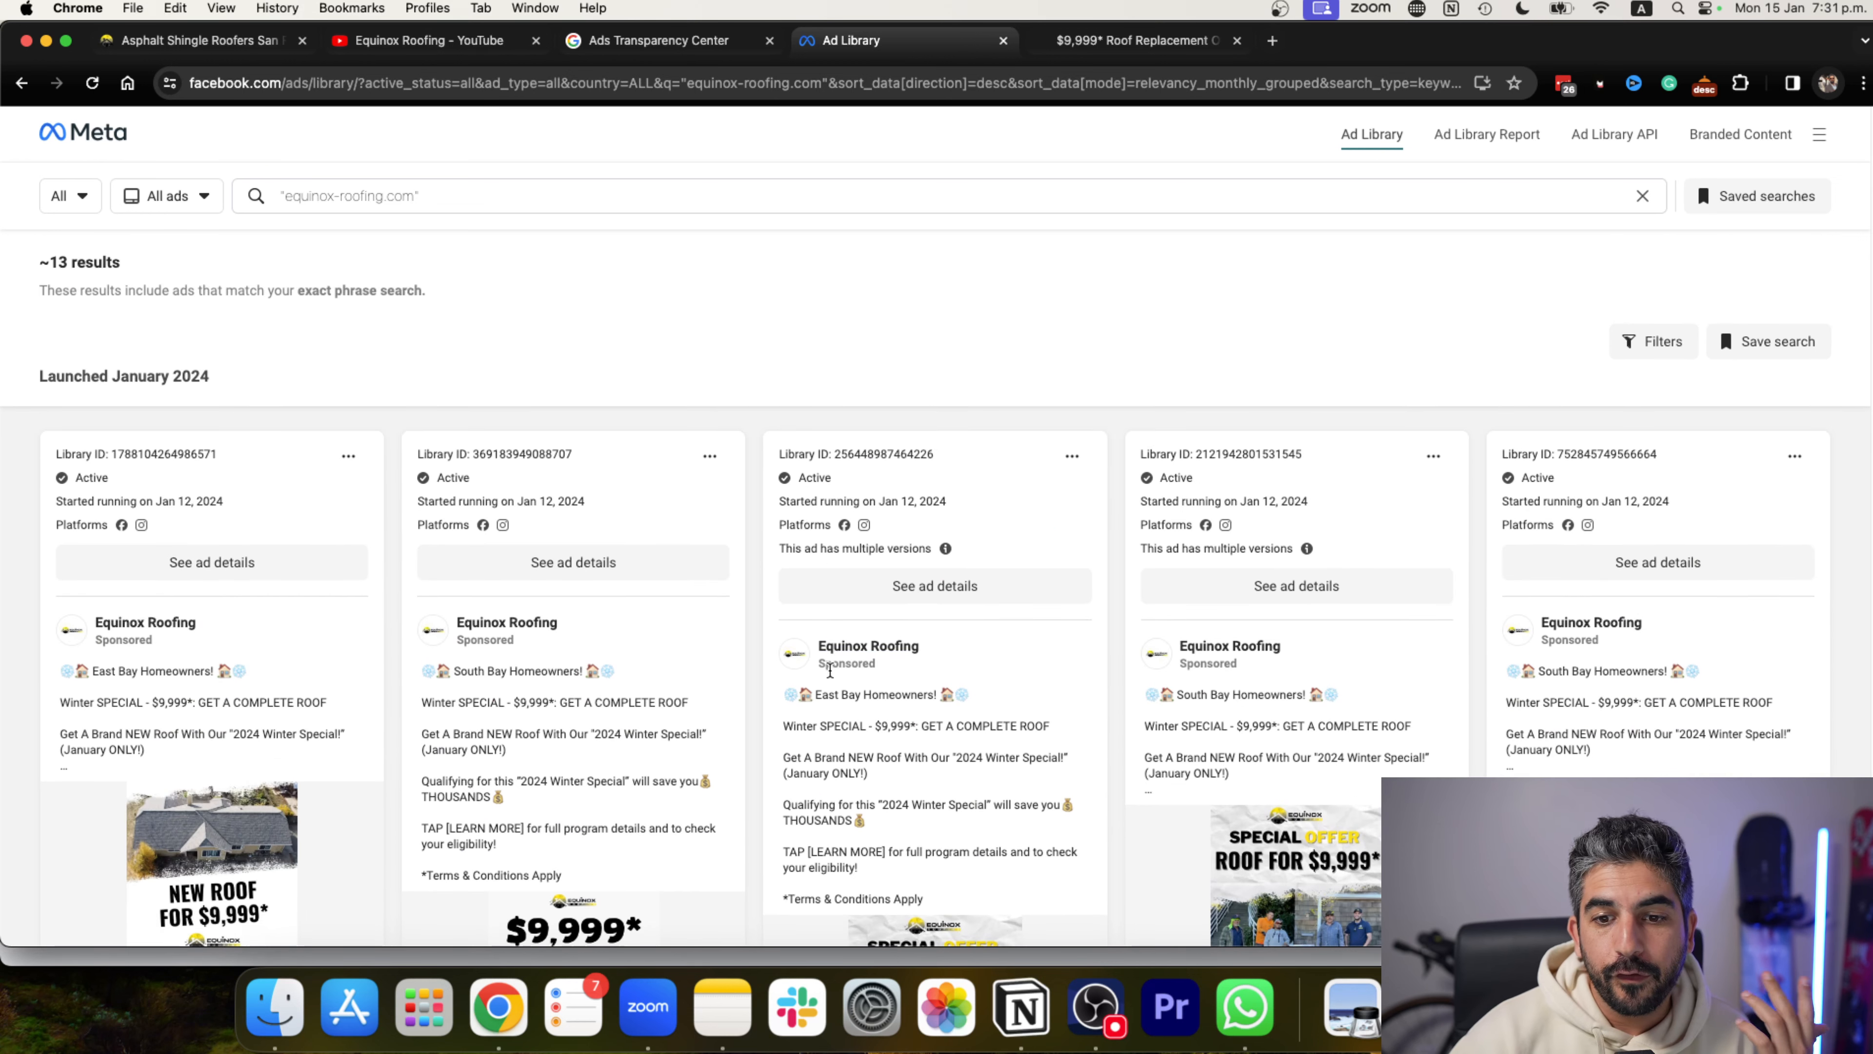